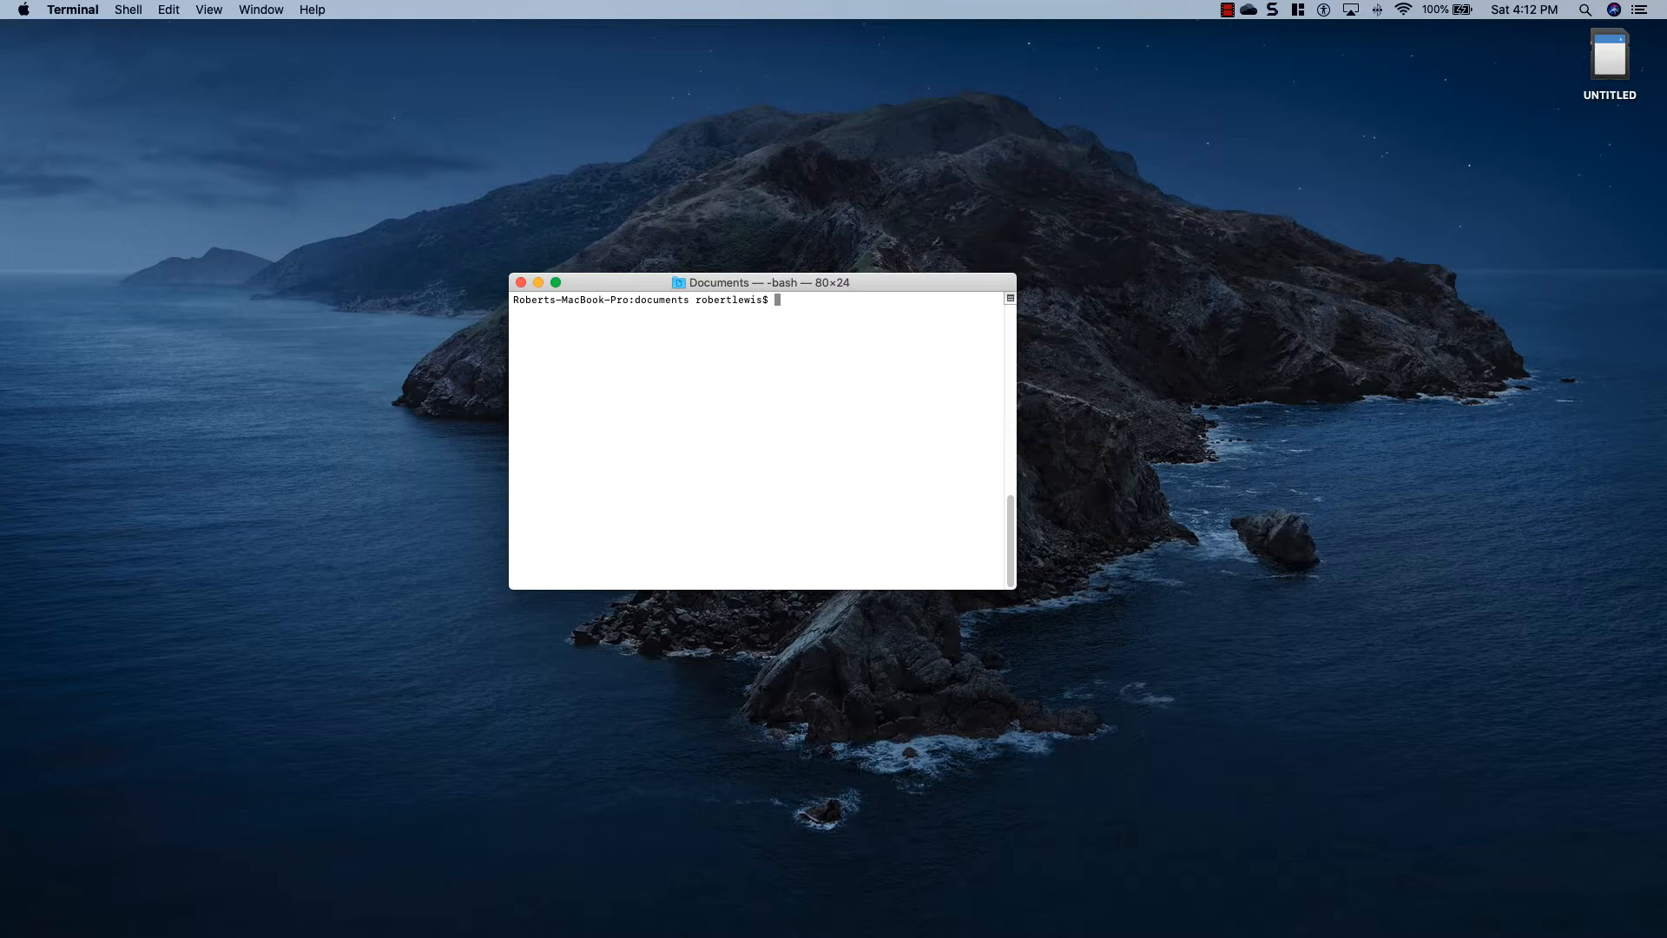
Run 'npx vue create firebase-image-upload' in Terminal, accepting the default preset.
text(npx)
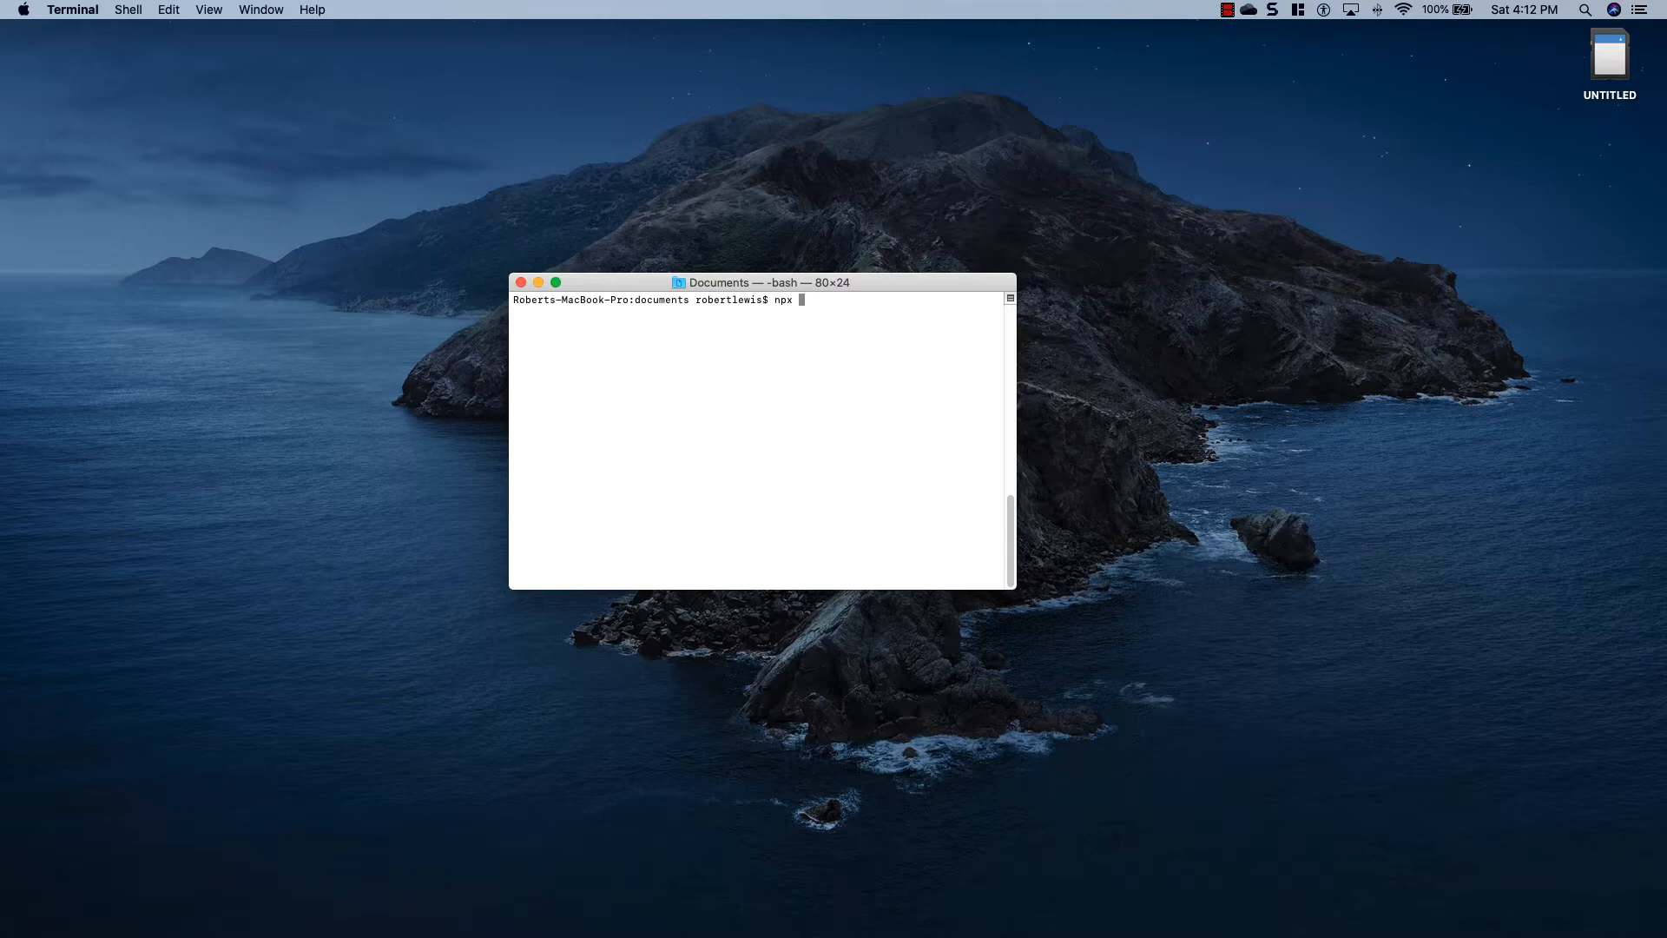
text(vue create)
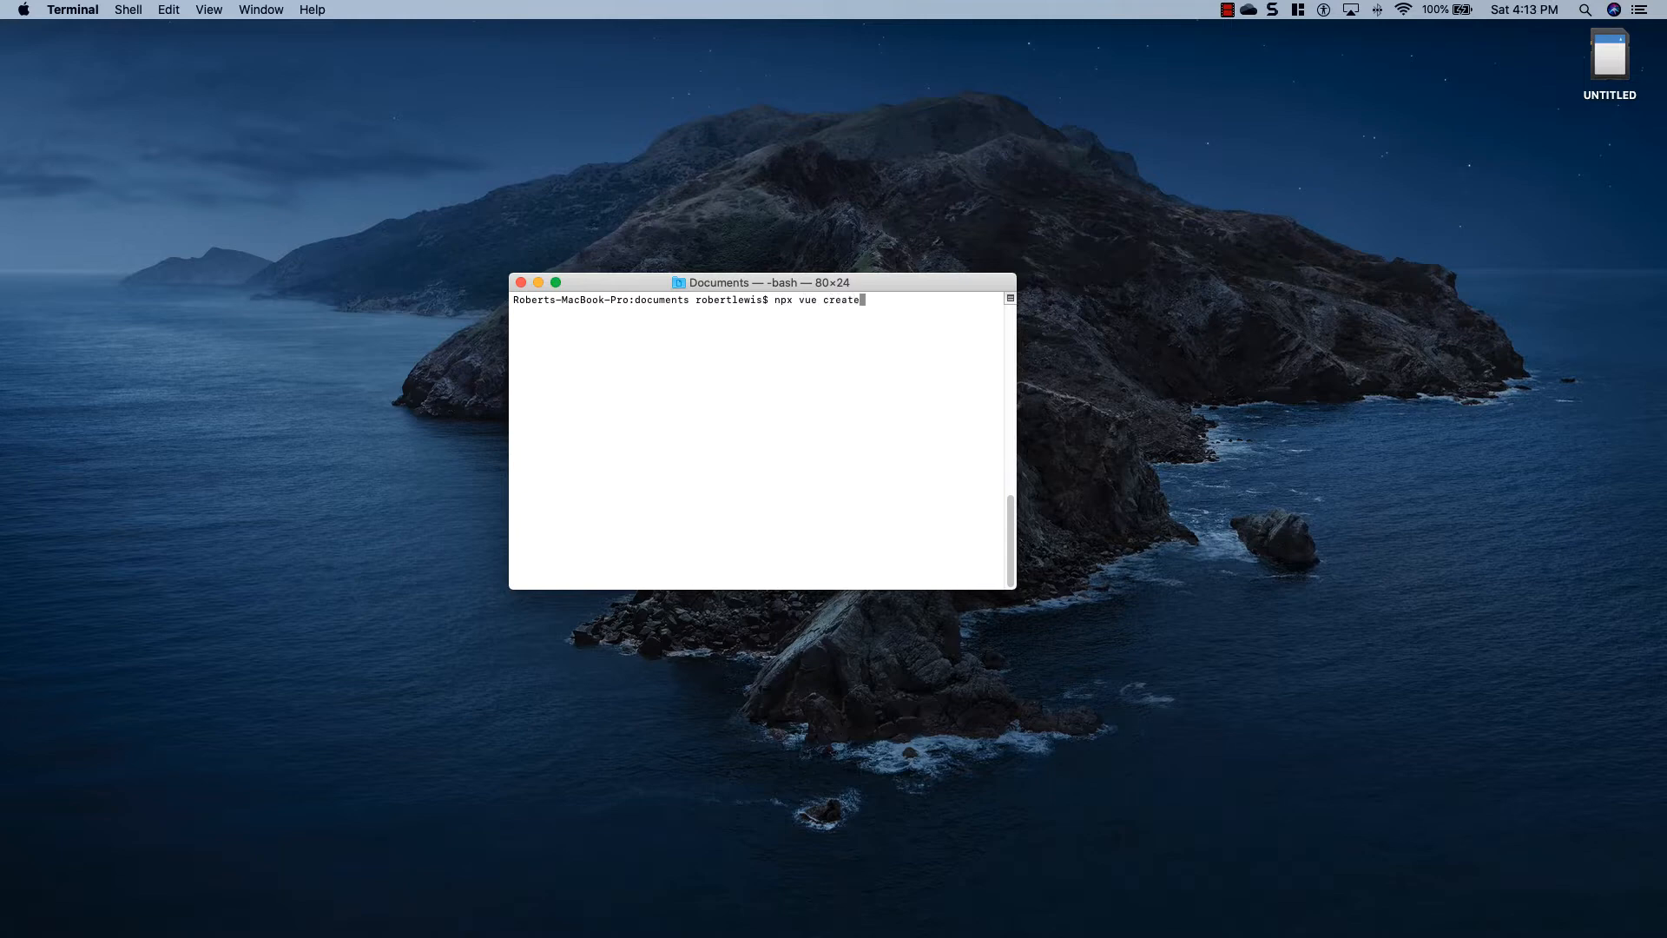
text(firebase-)
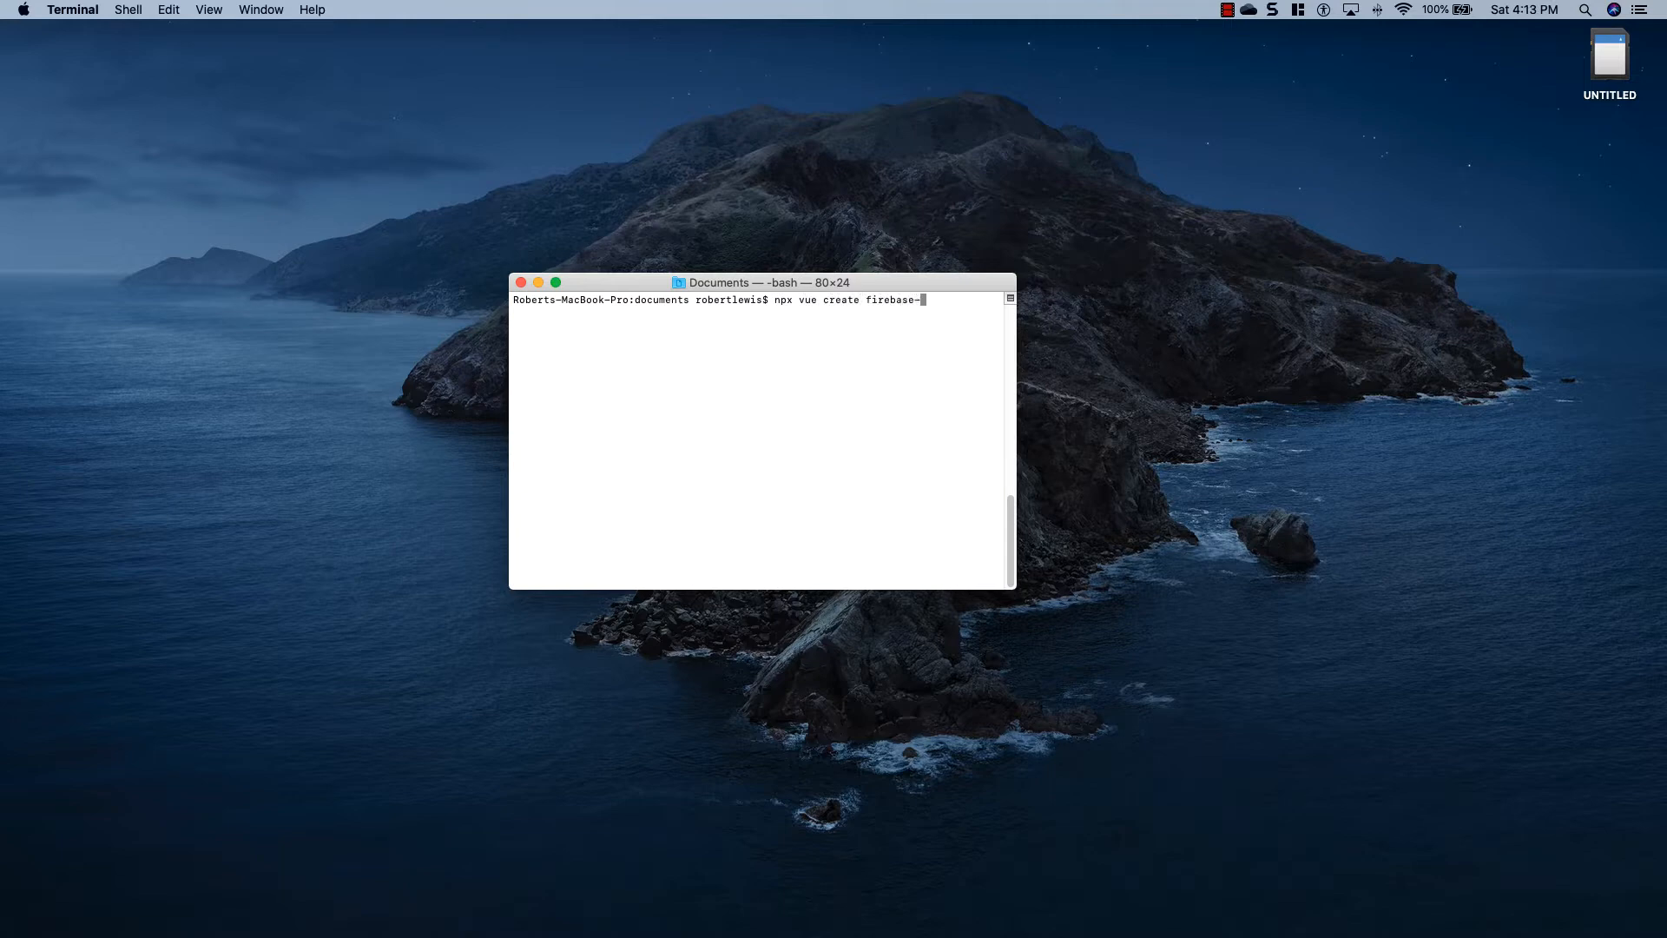
text(image-up)
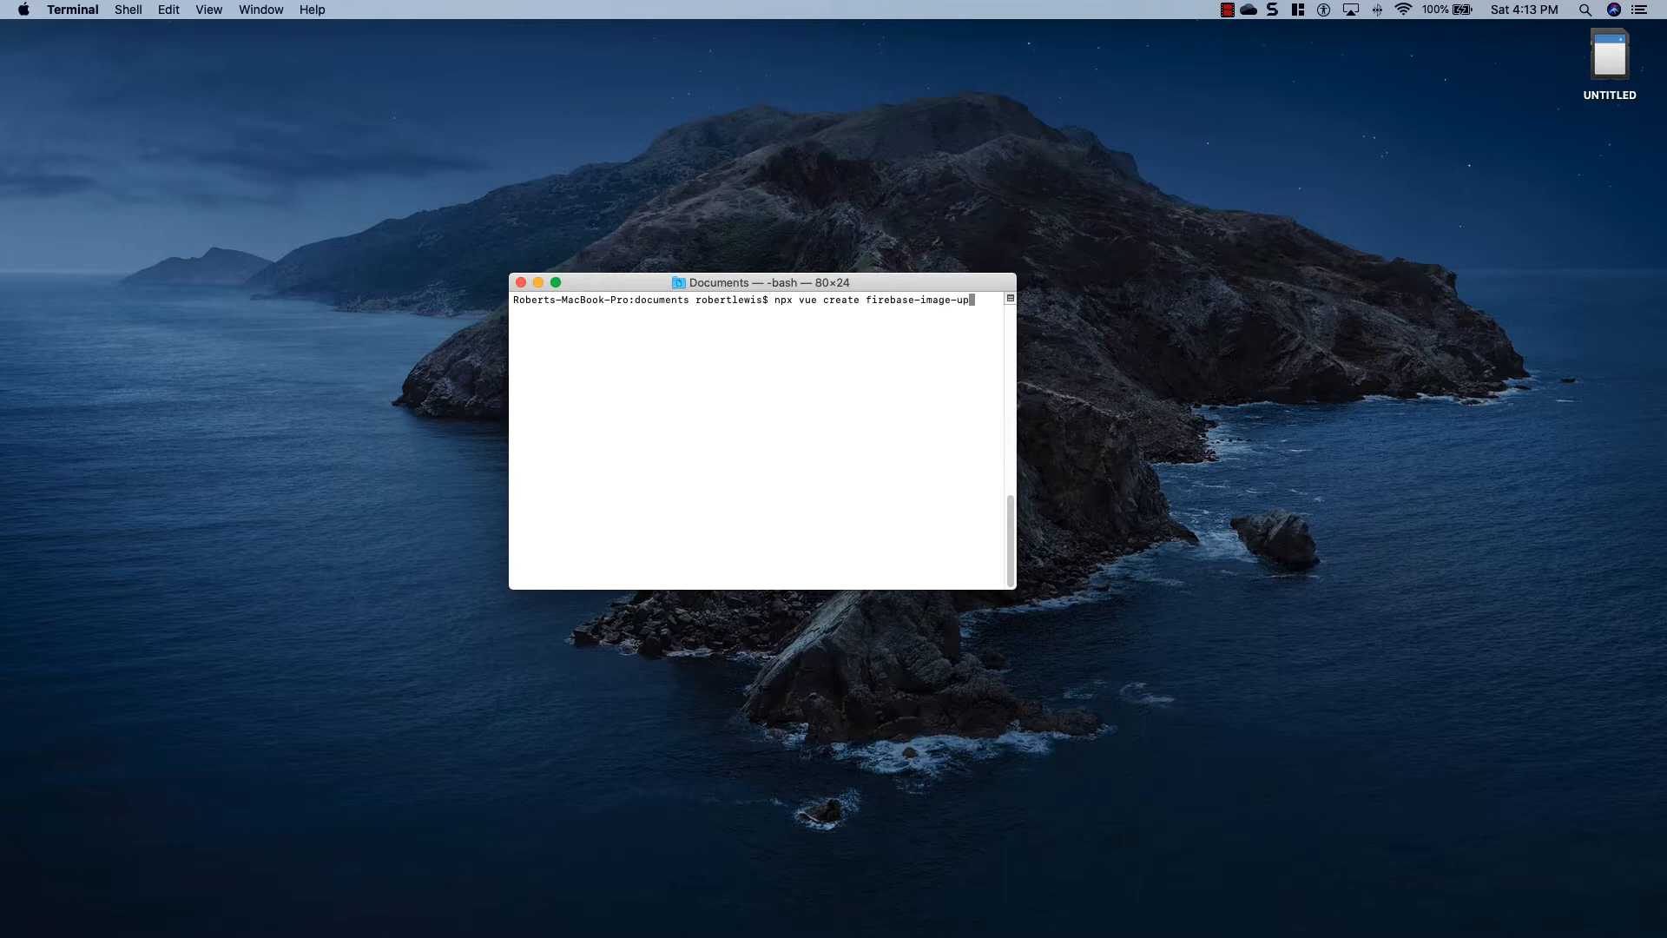
key(Return)
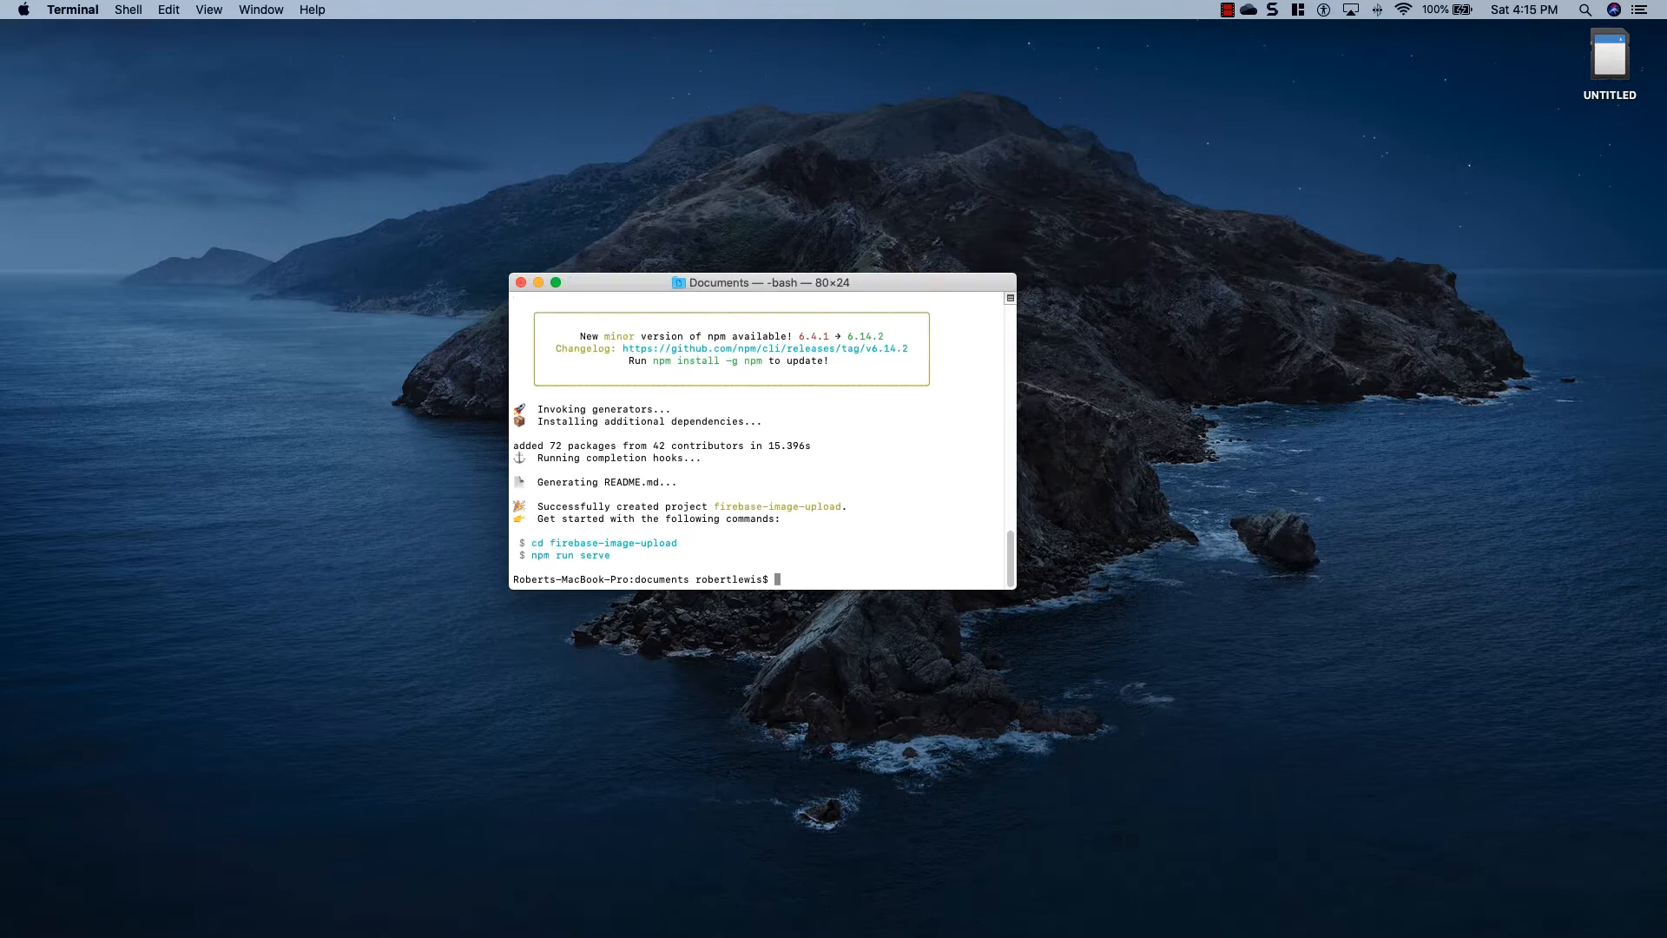
mouse_move(818, 385)
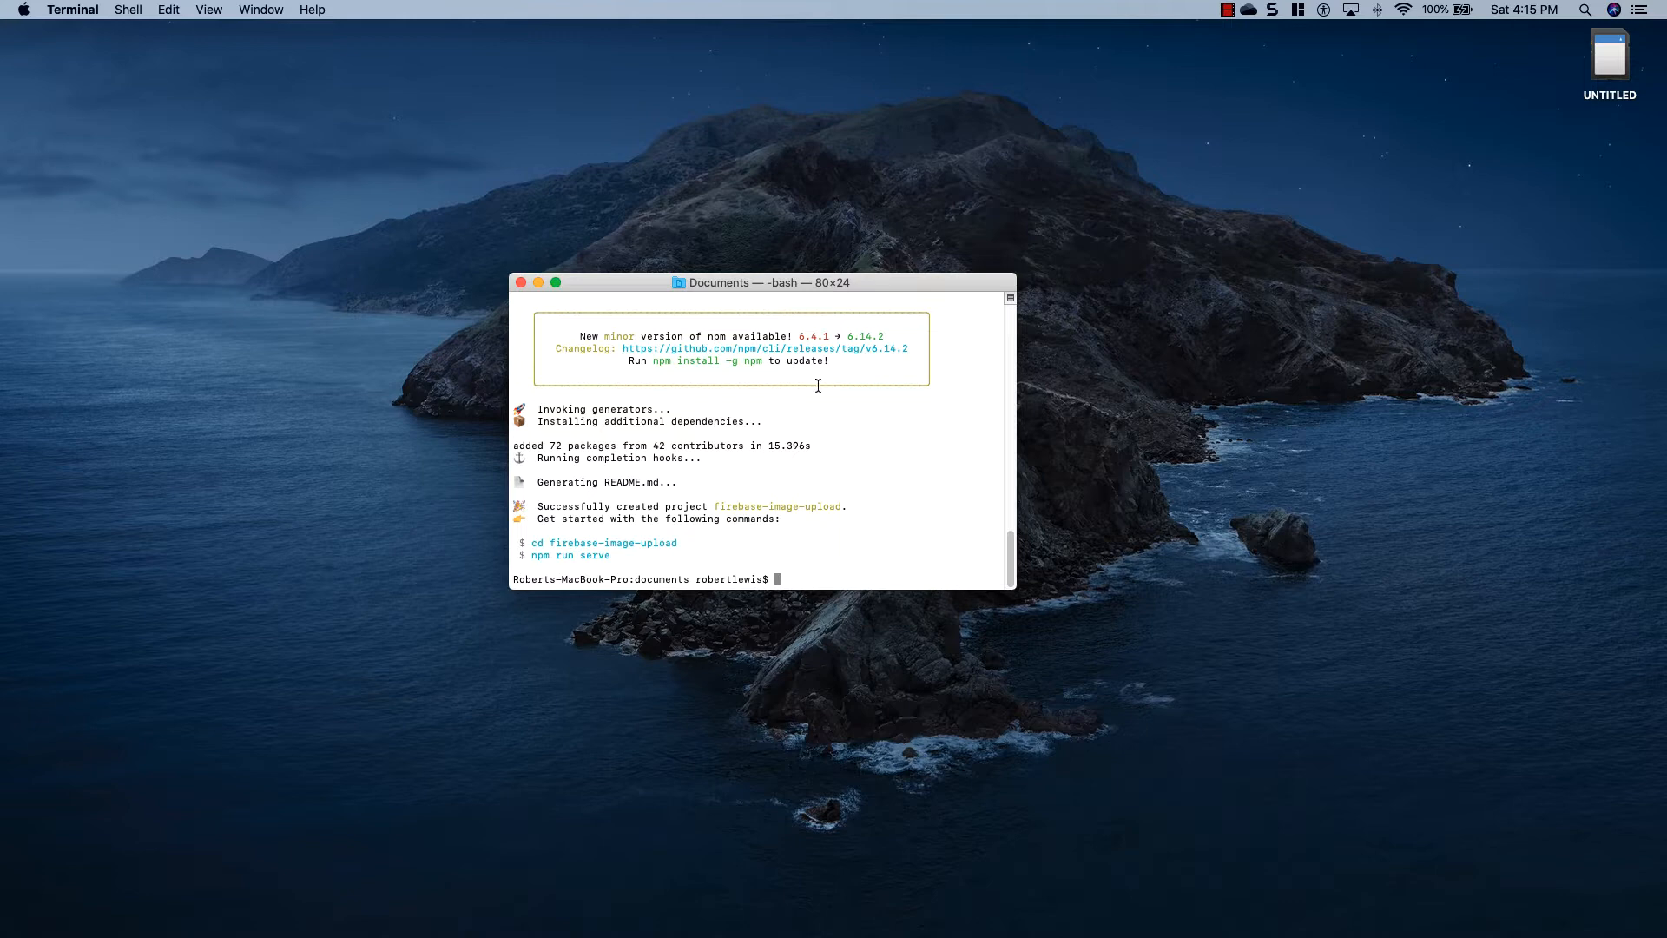
mouse_move(690, 905)
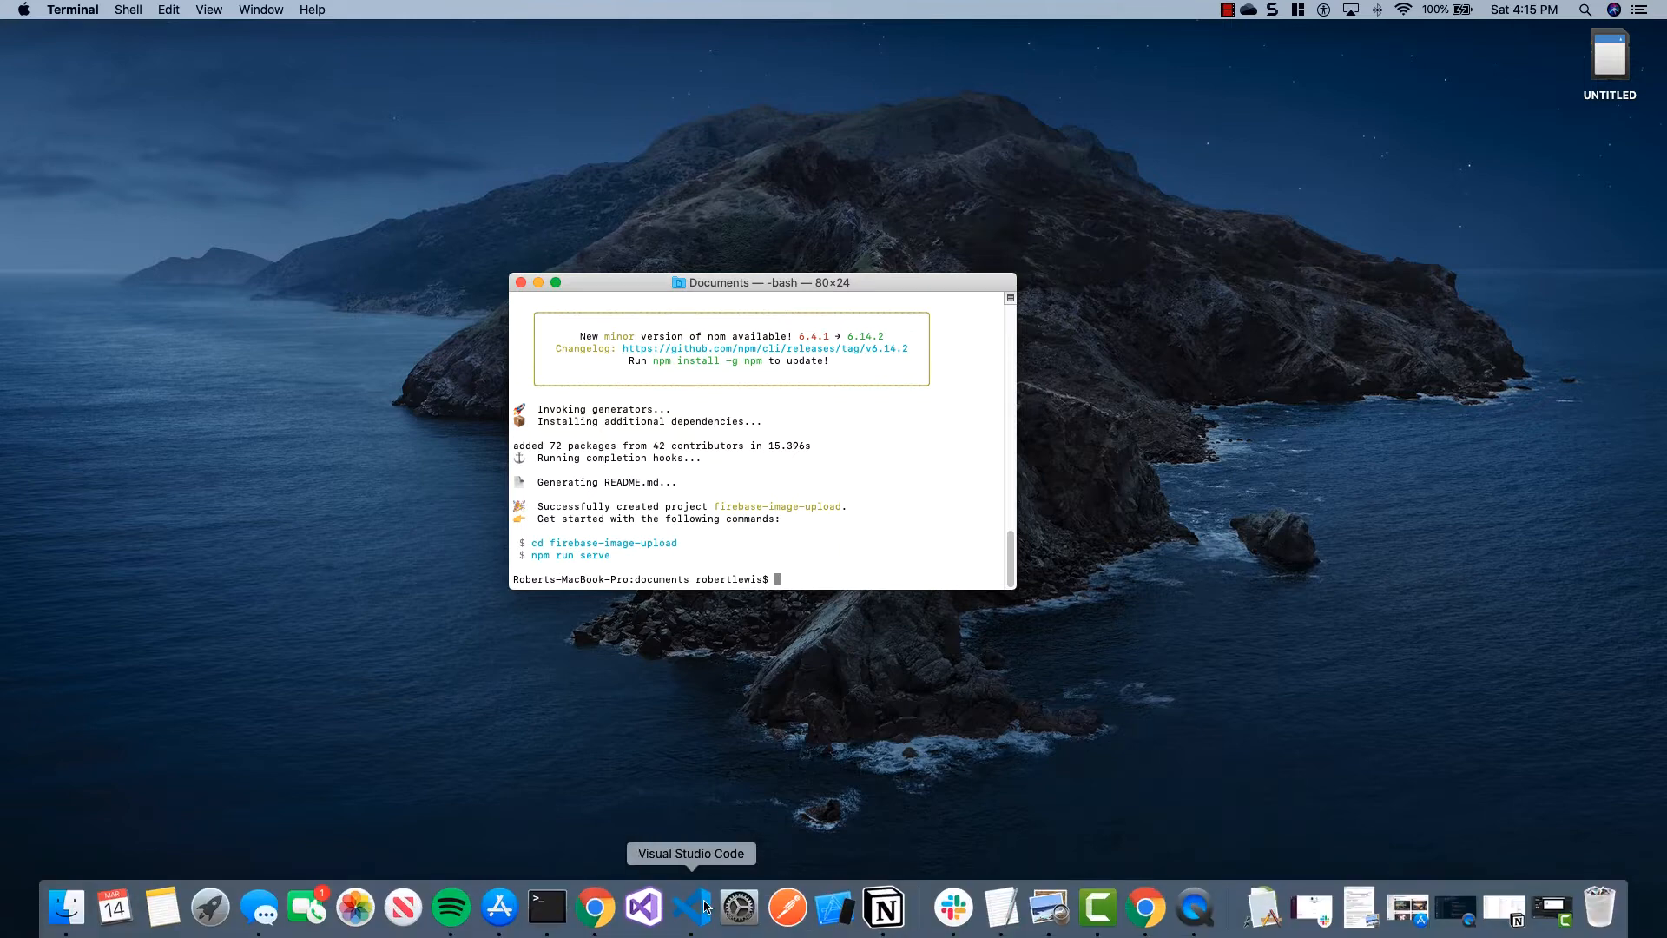
Open Documents/firebase-image-upload as the VS Code workspace folder.
click(103, 9)
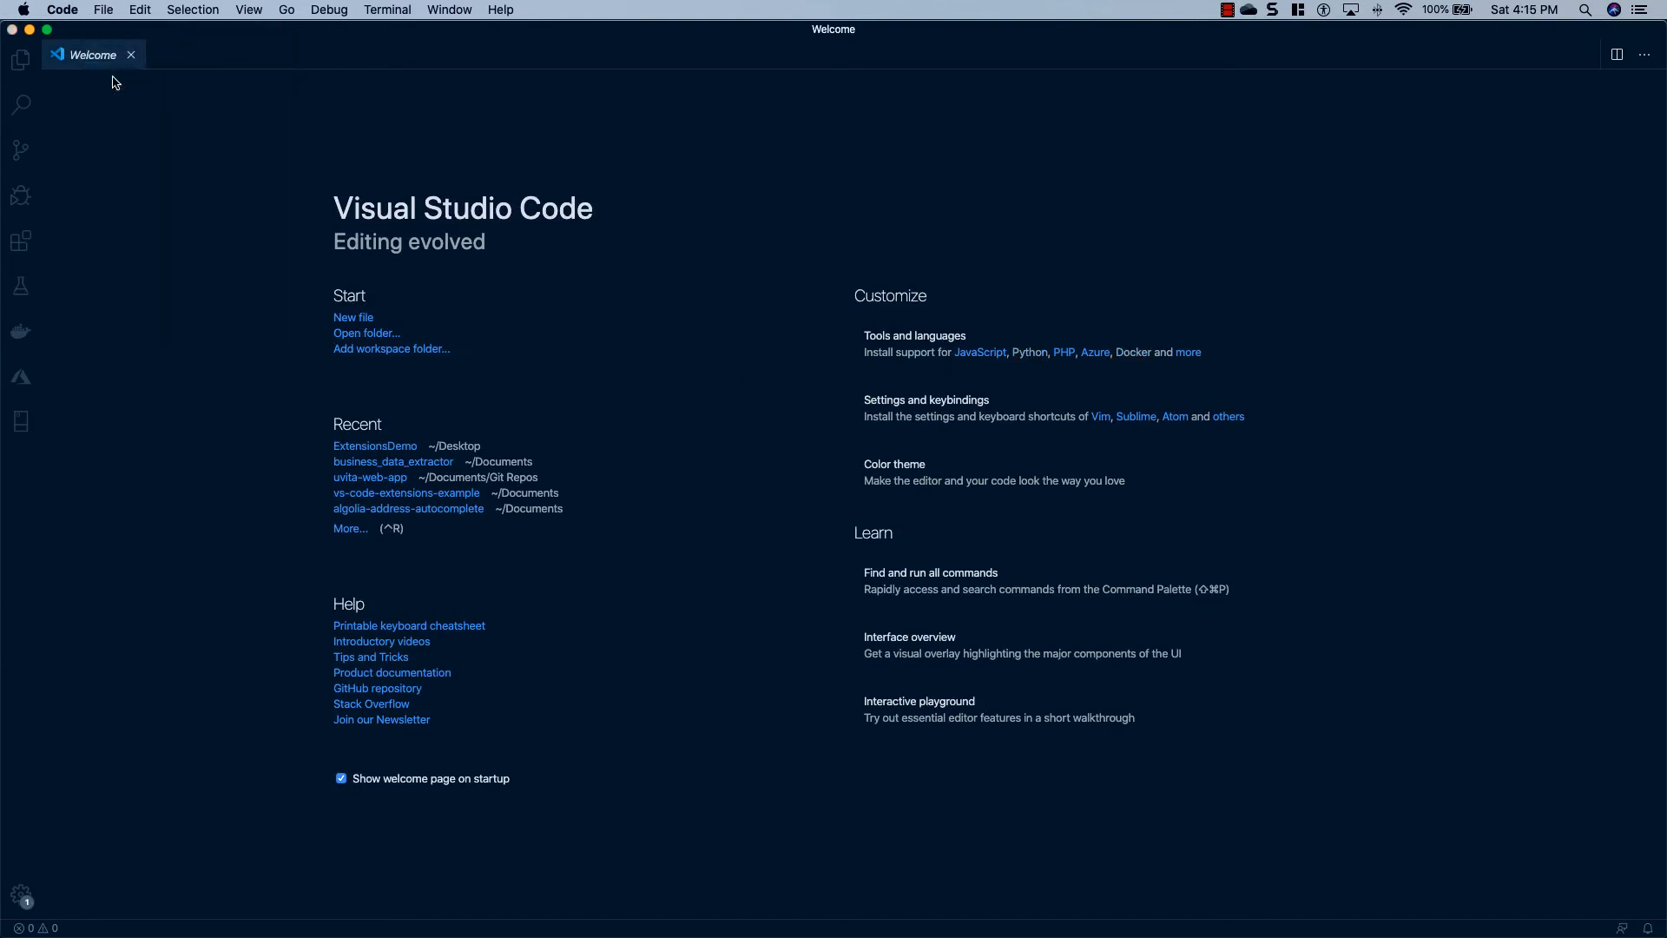
click(365, 332)
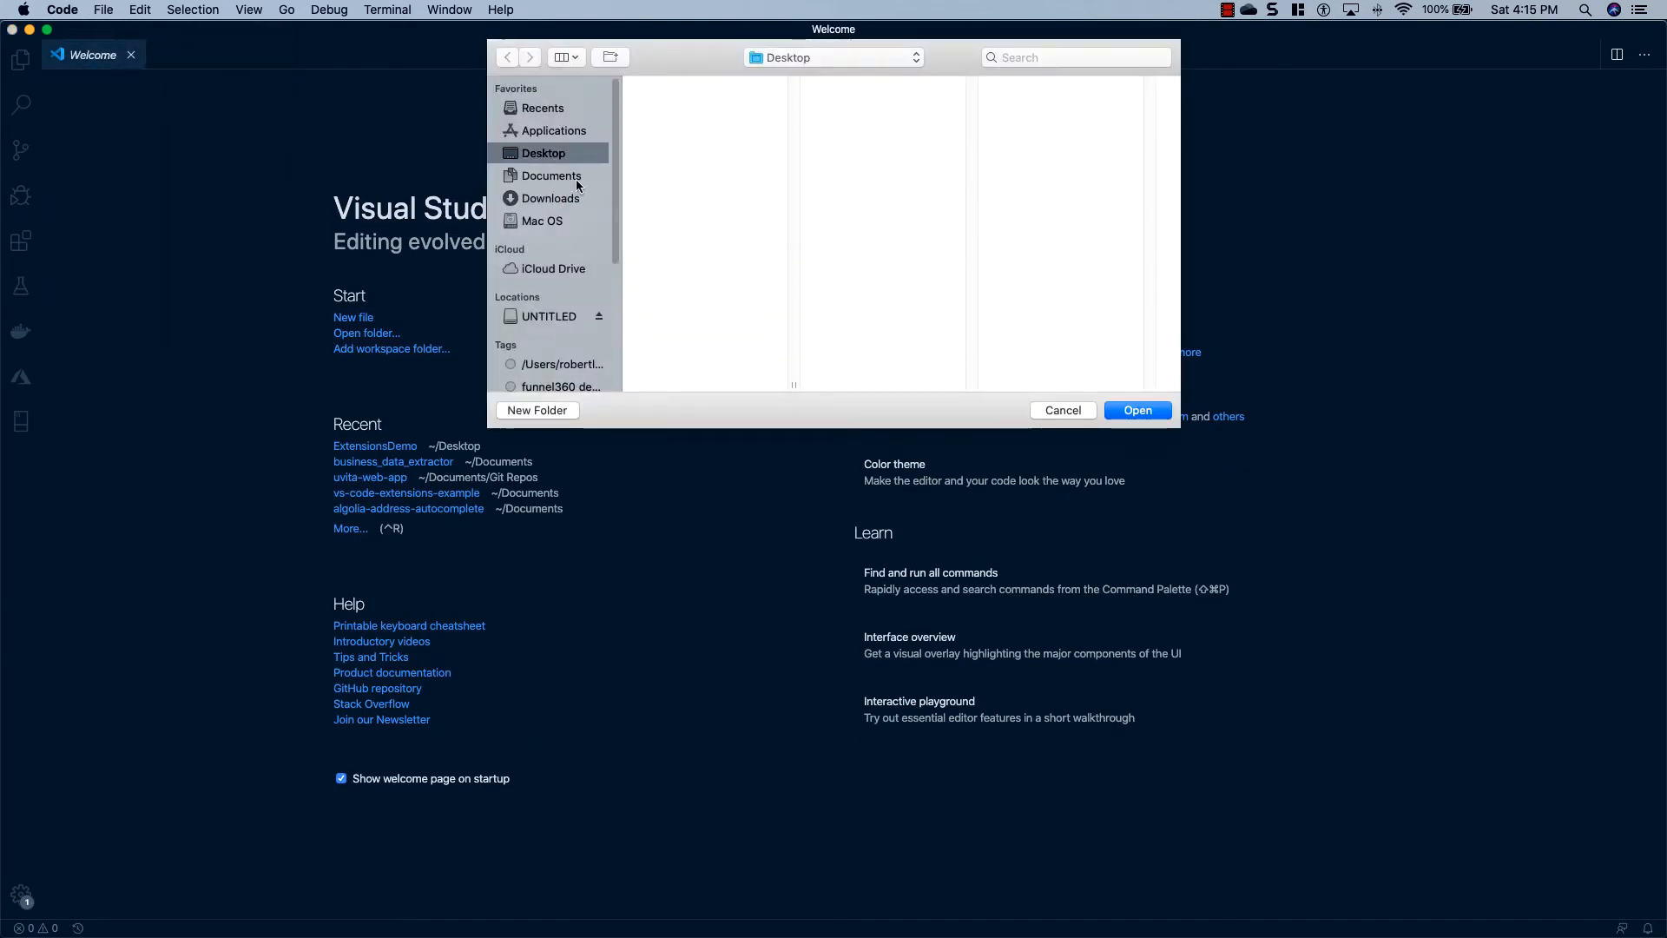
click(550, 176)
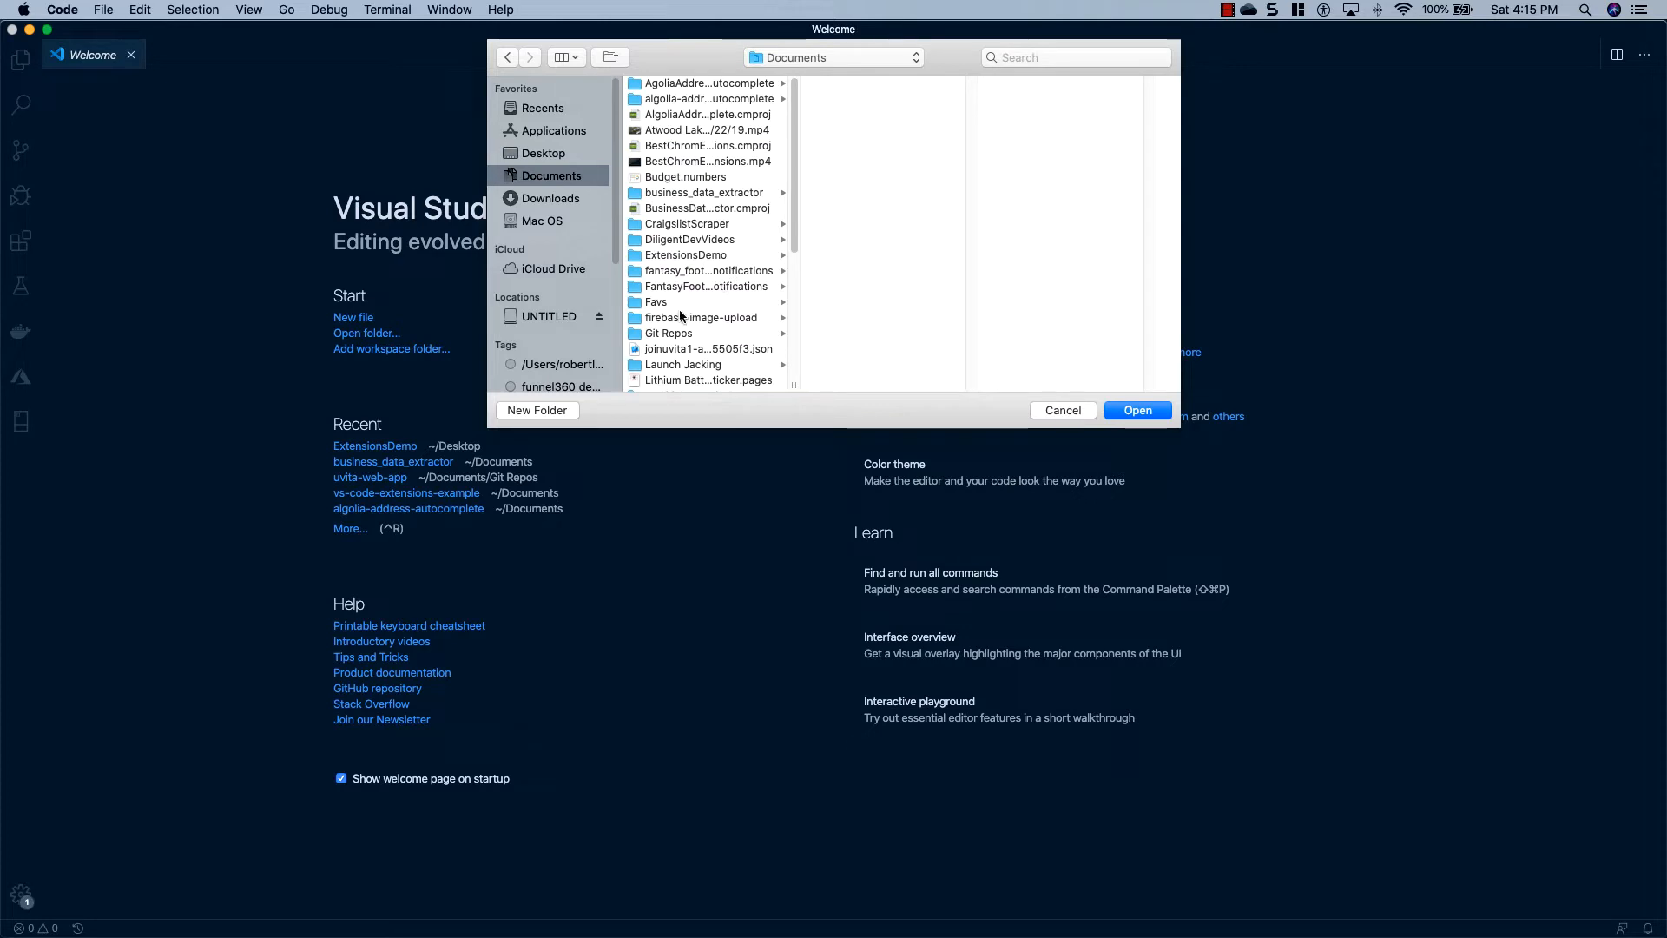
click(1061, 409)
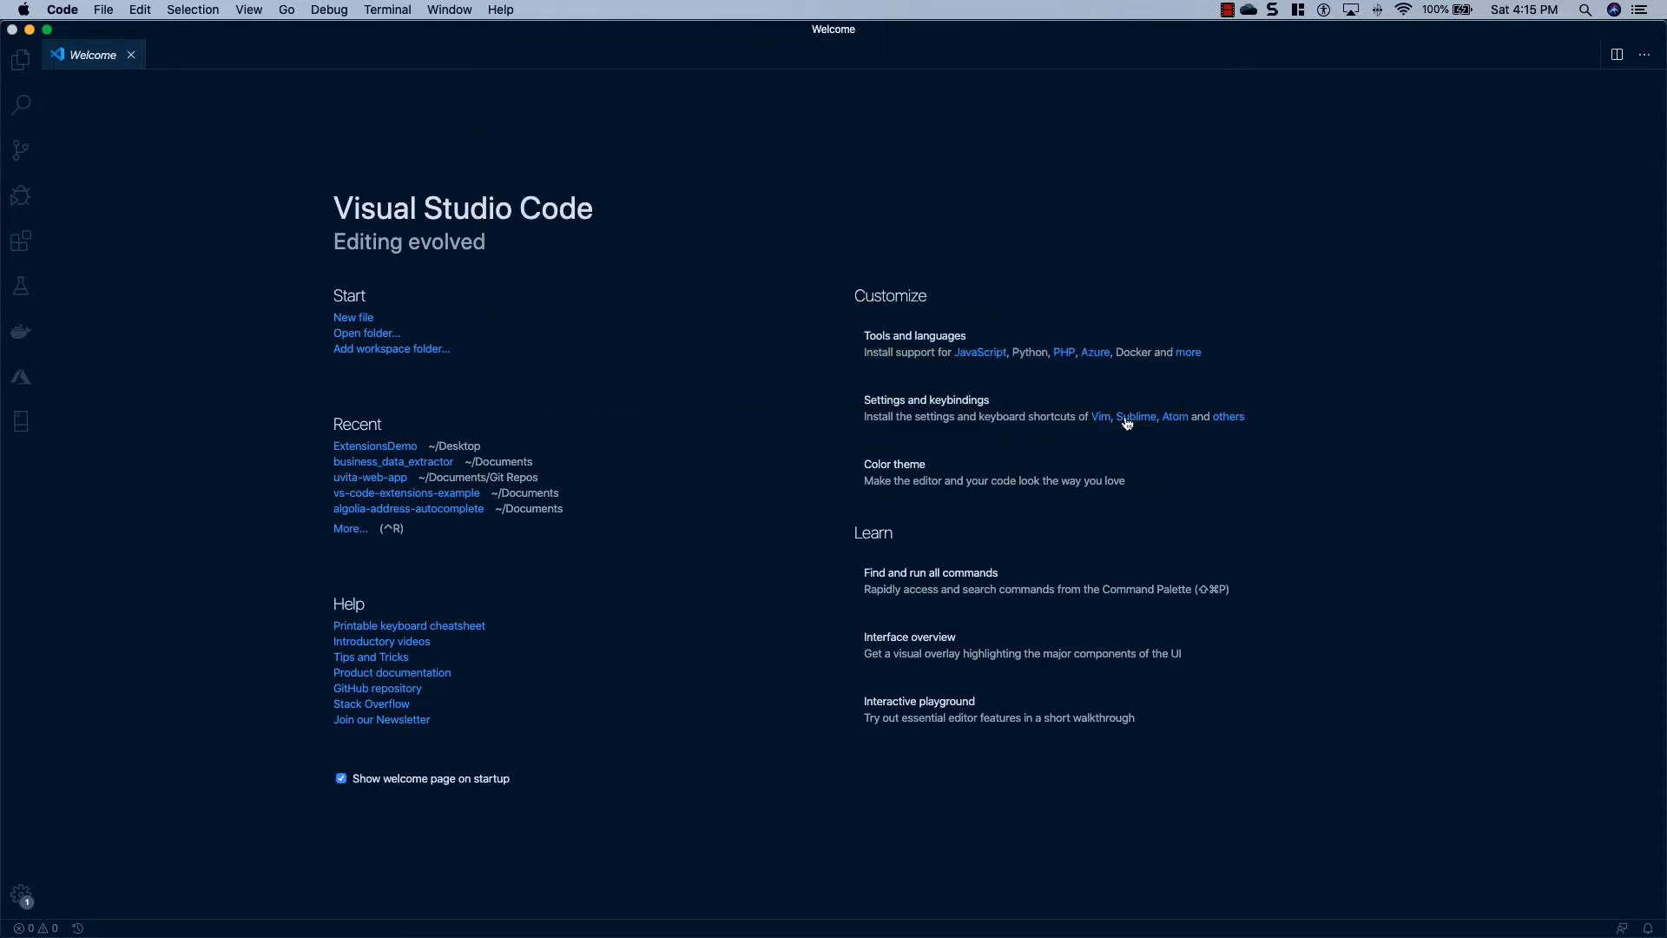
click(20, 60)
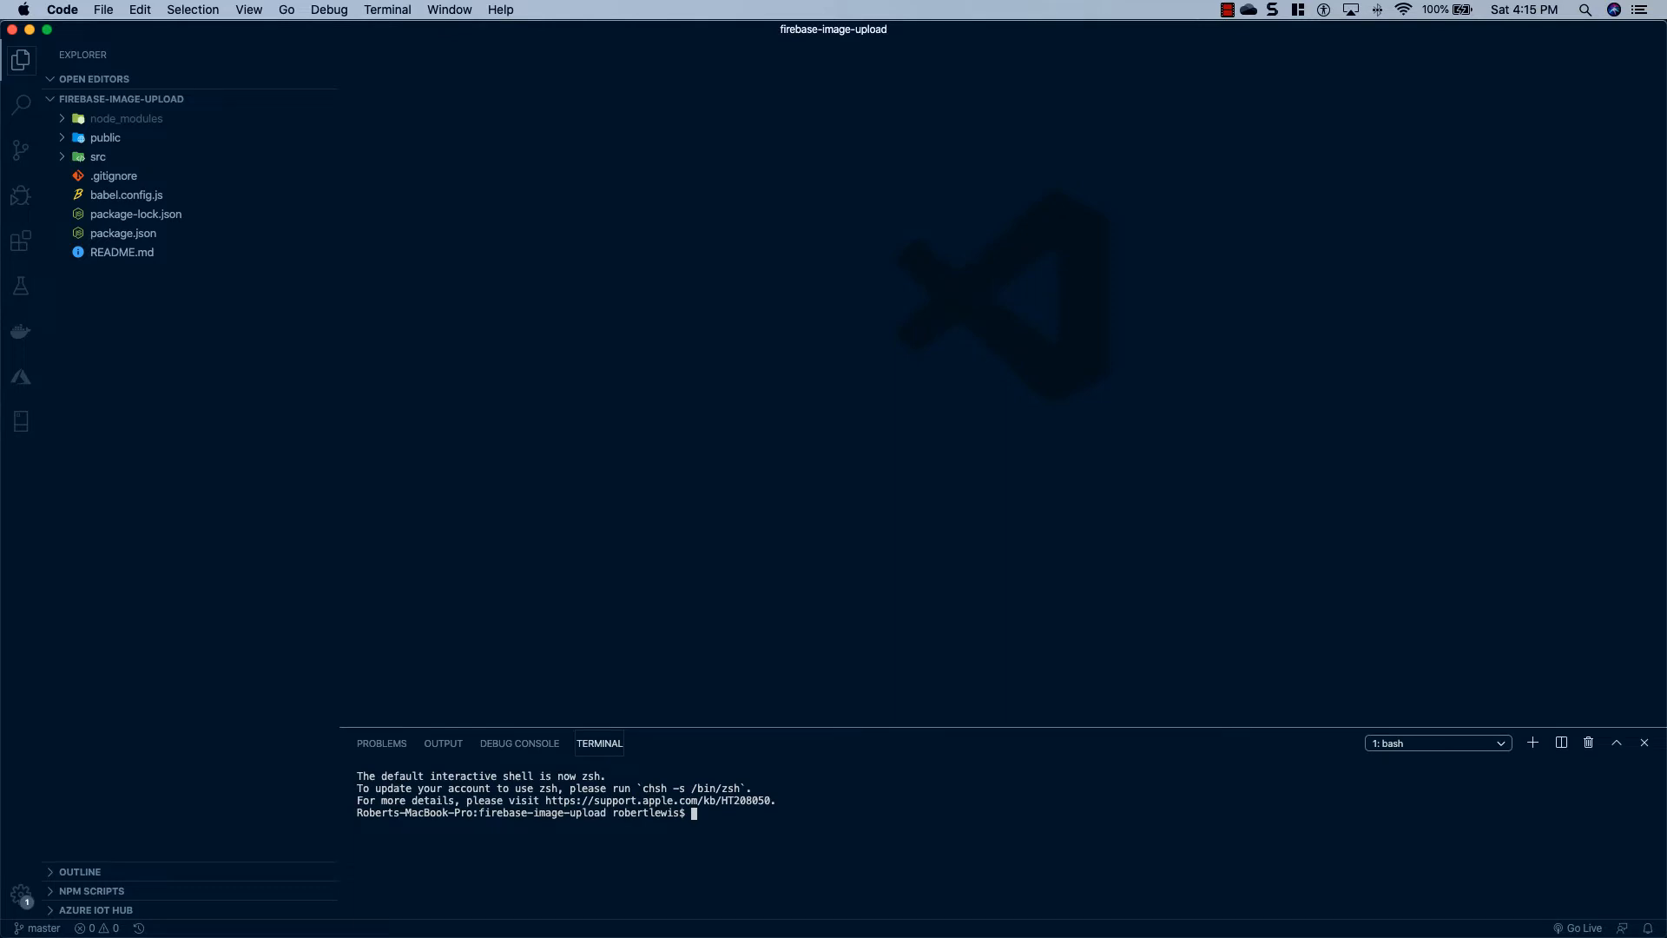
mouse_move(995, 815)
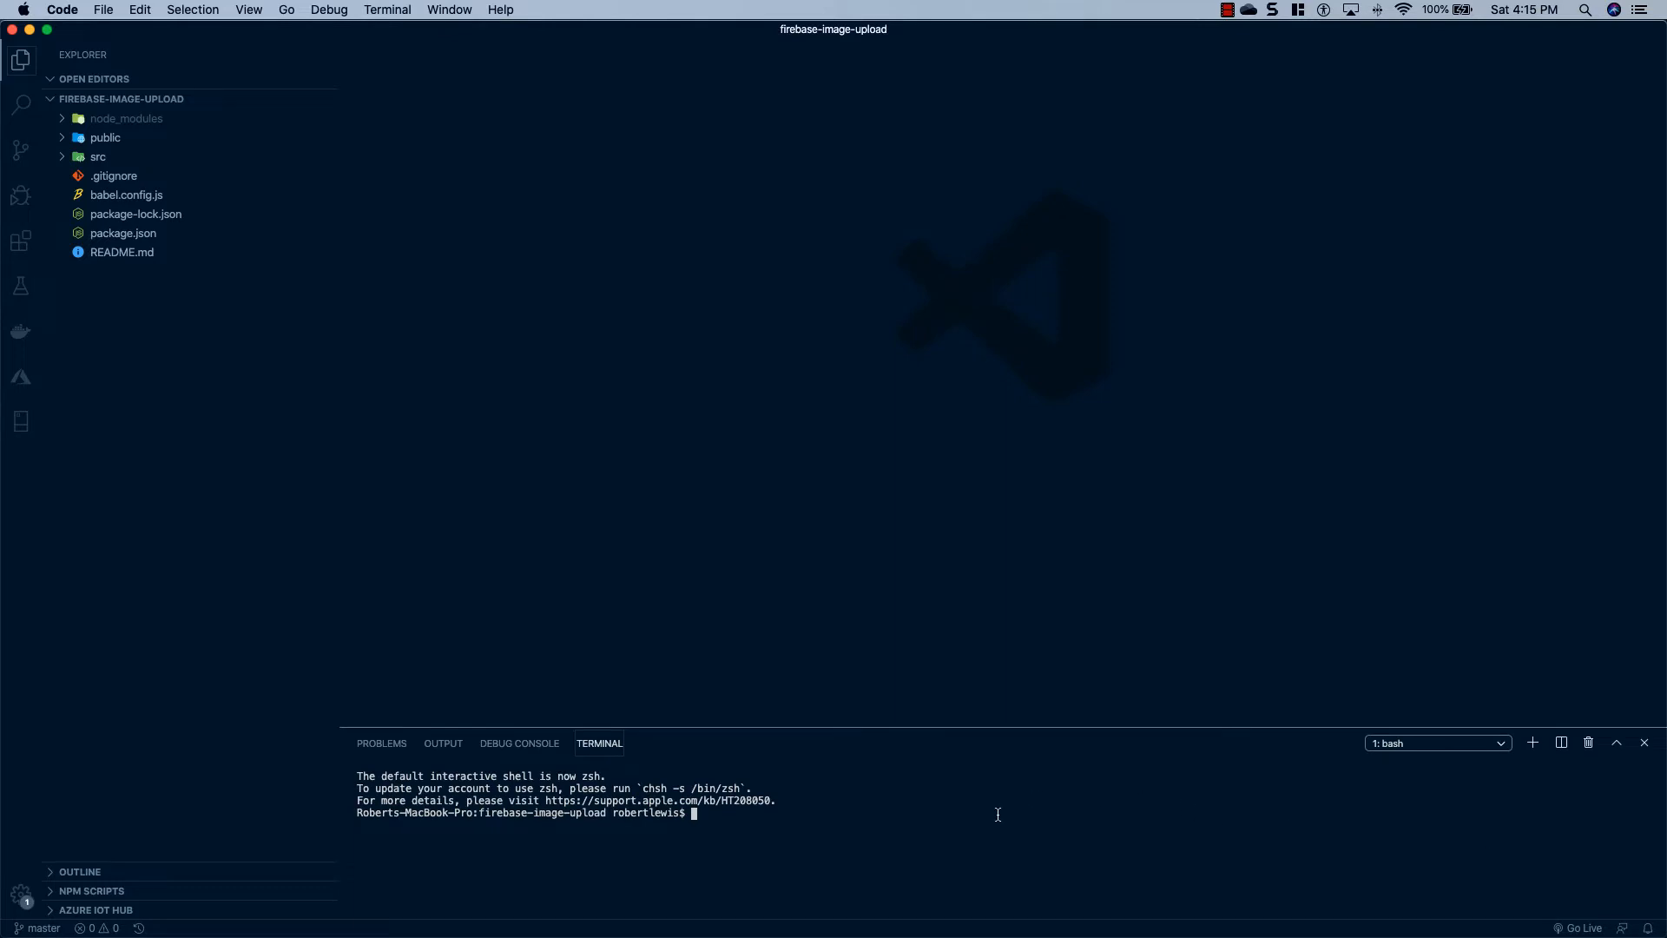
Run 'npm i --save firebase vue2-dropzone uuid' in the integrated terminal.
text(npm)
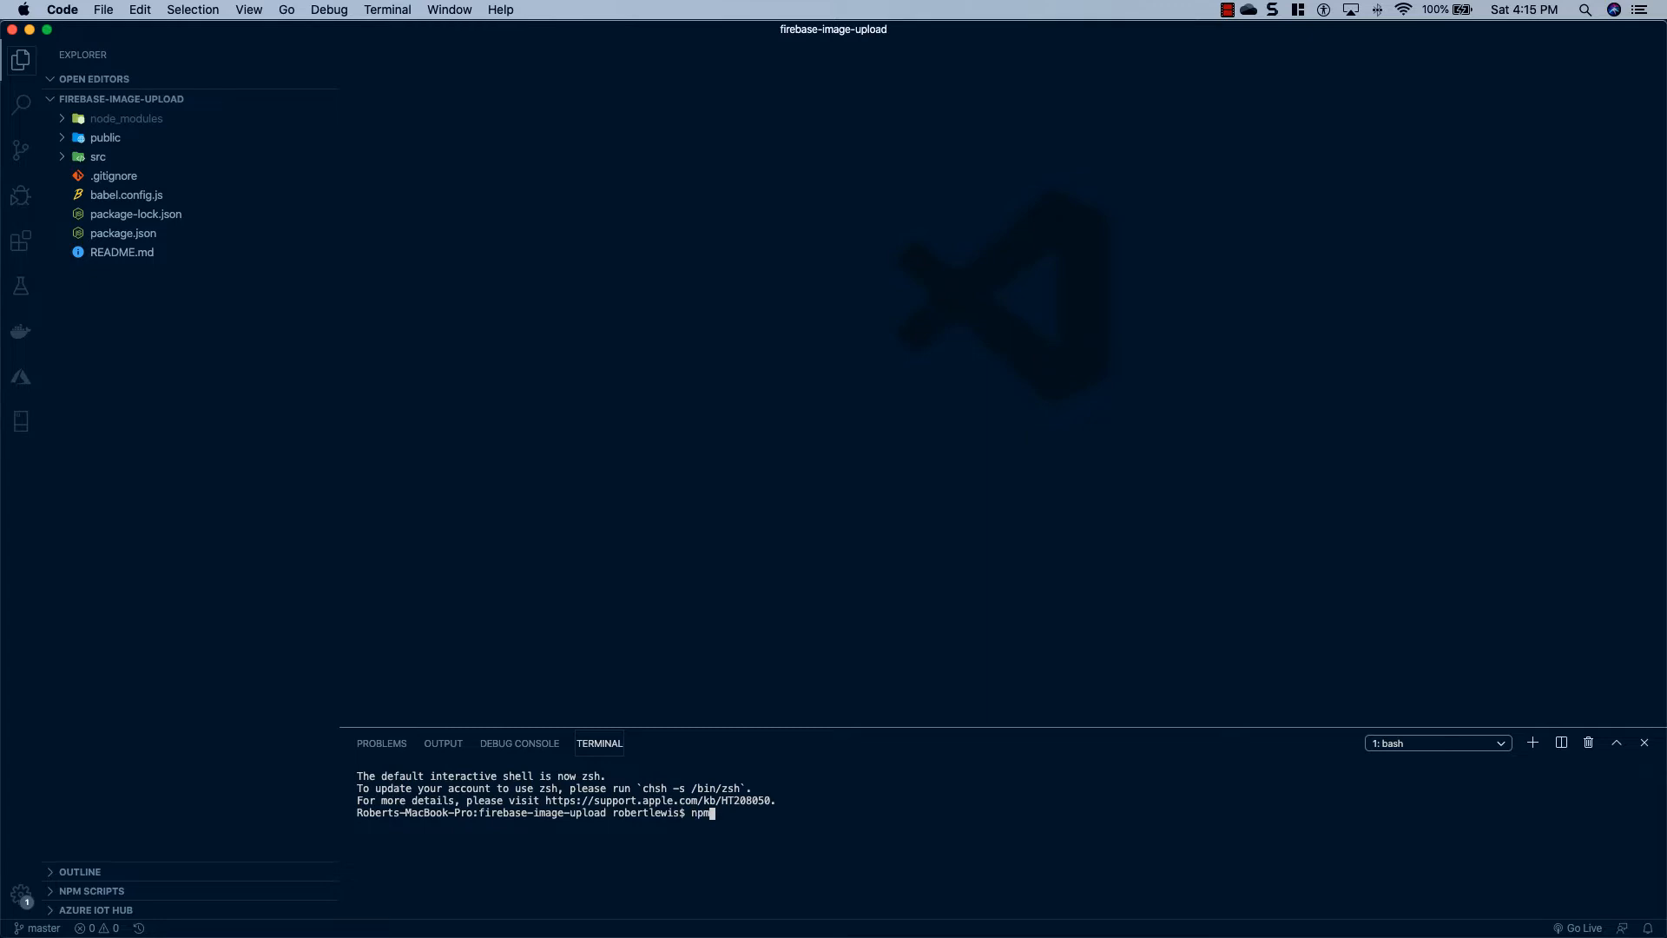
text(i -)
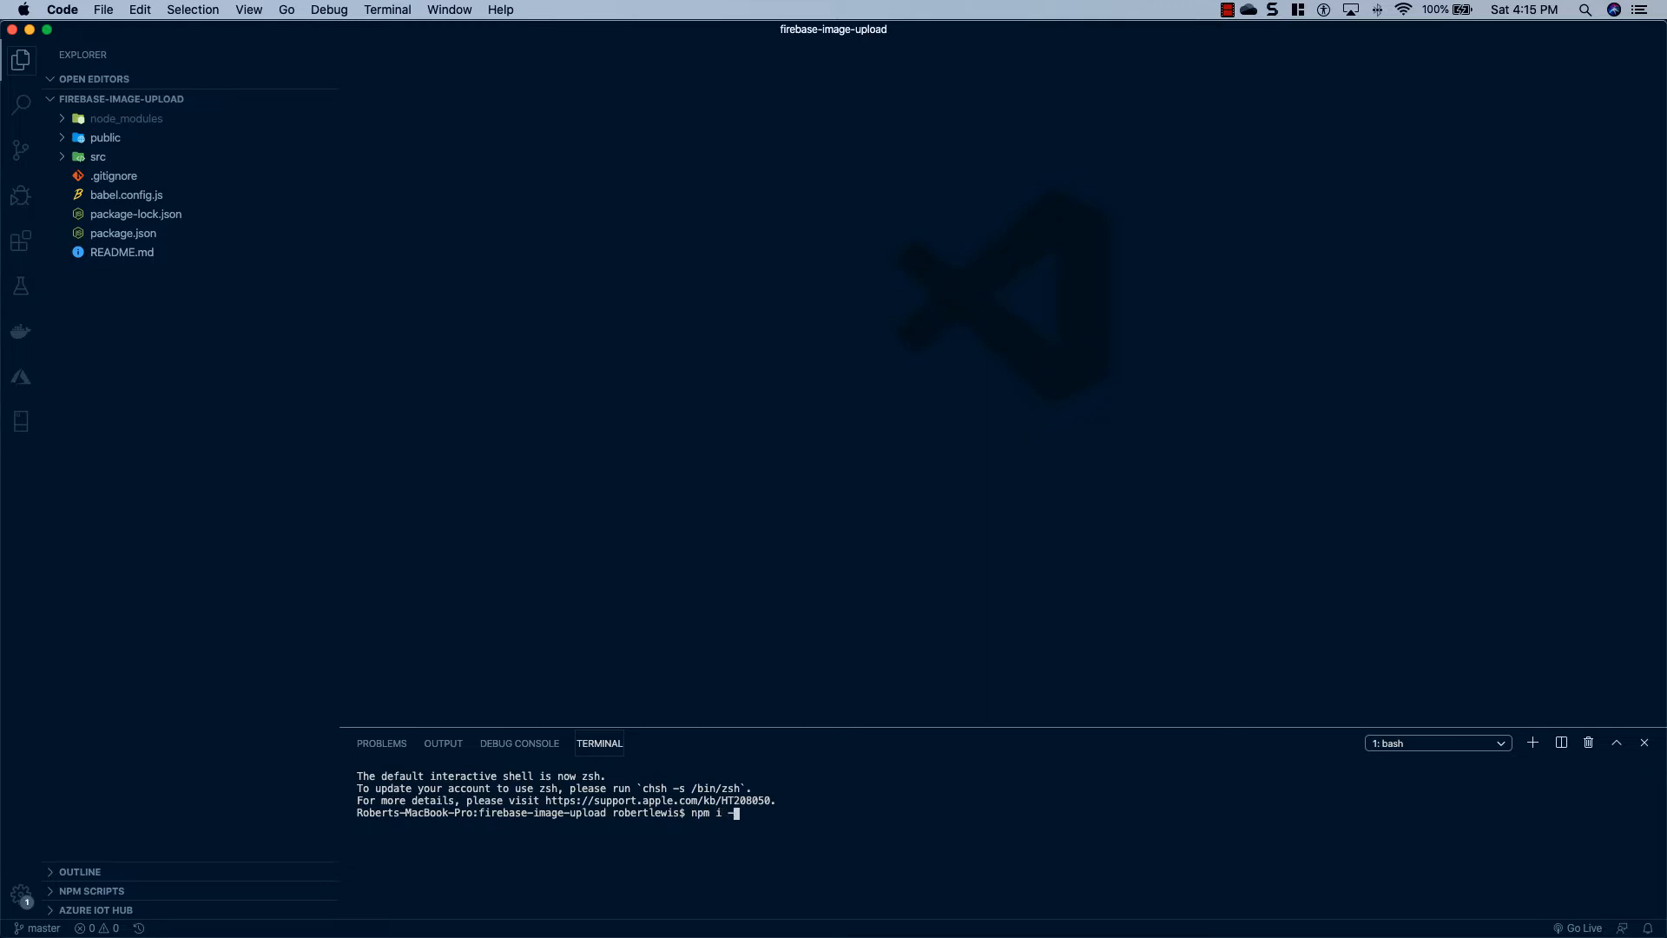
text(-save firebase vue)
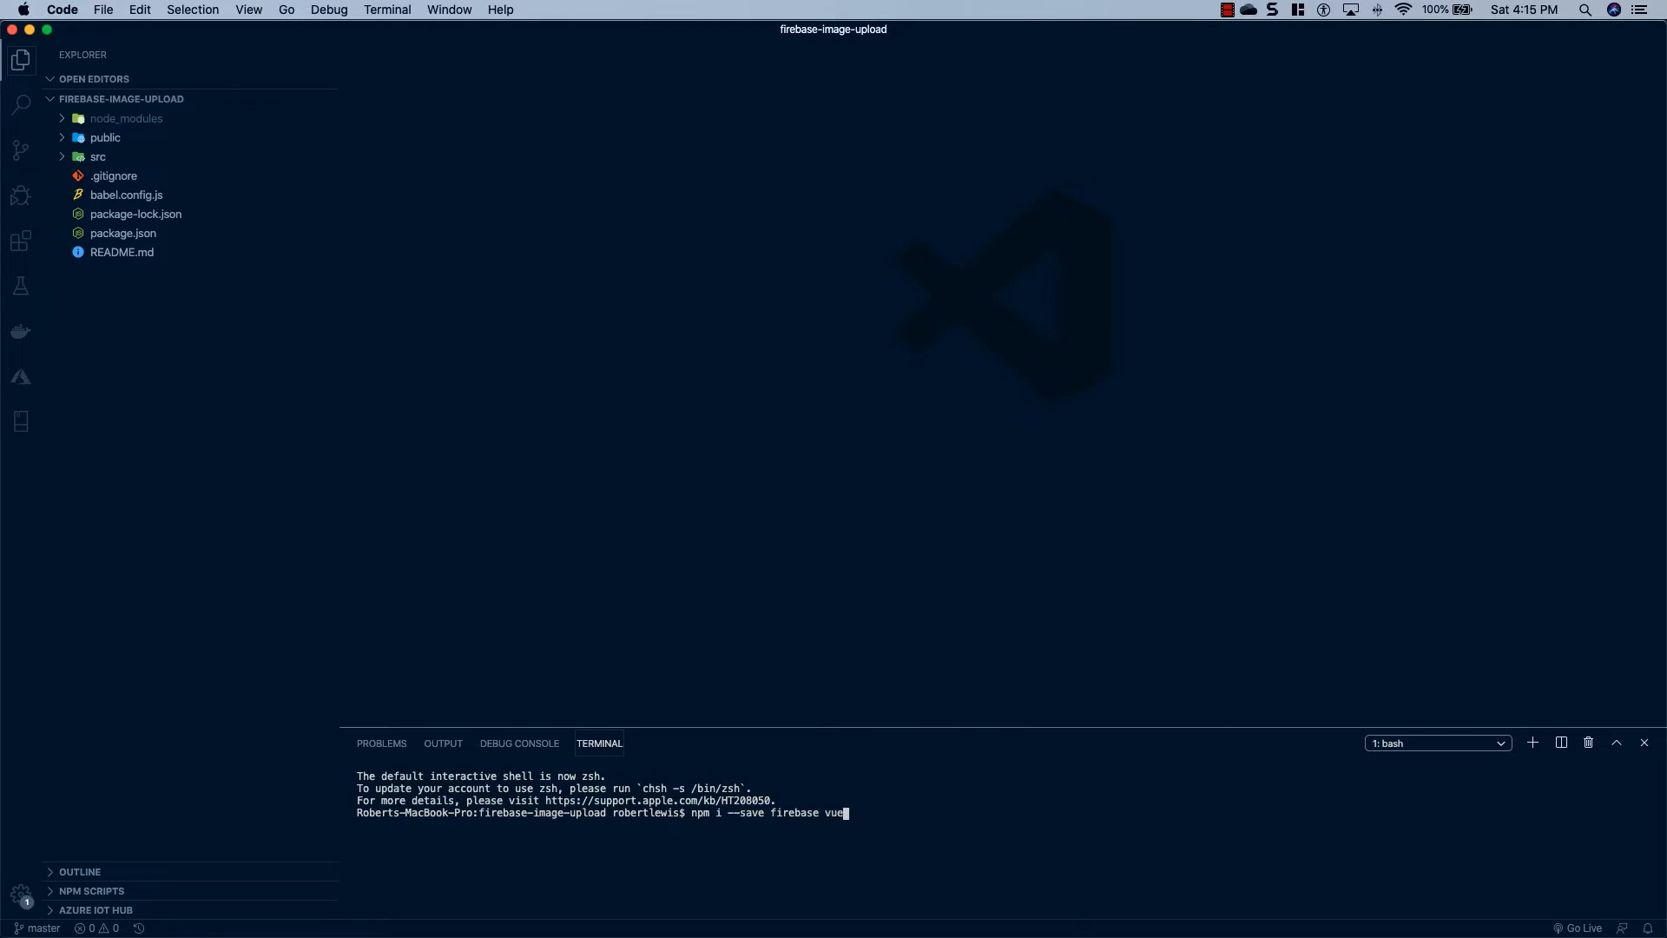
text(2)
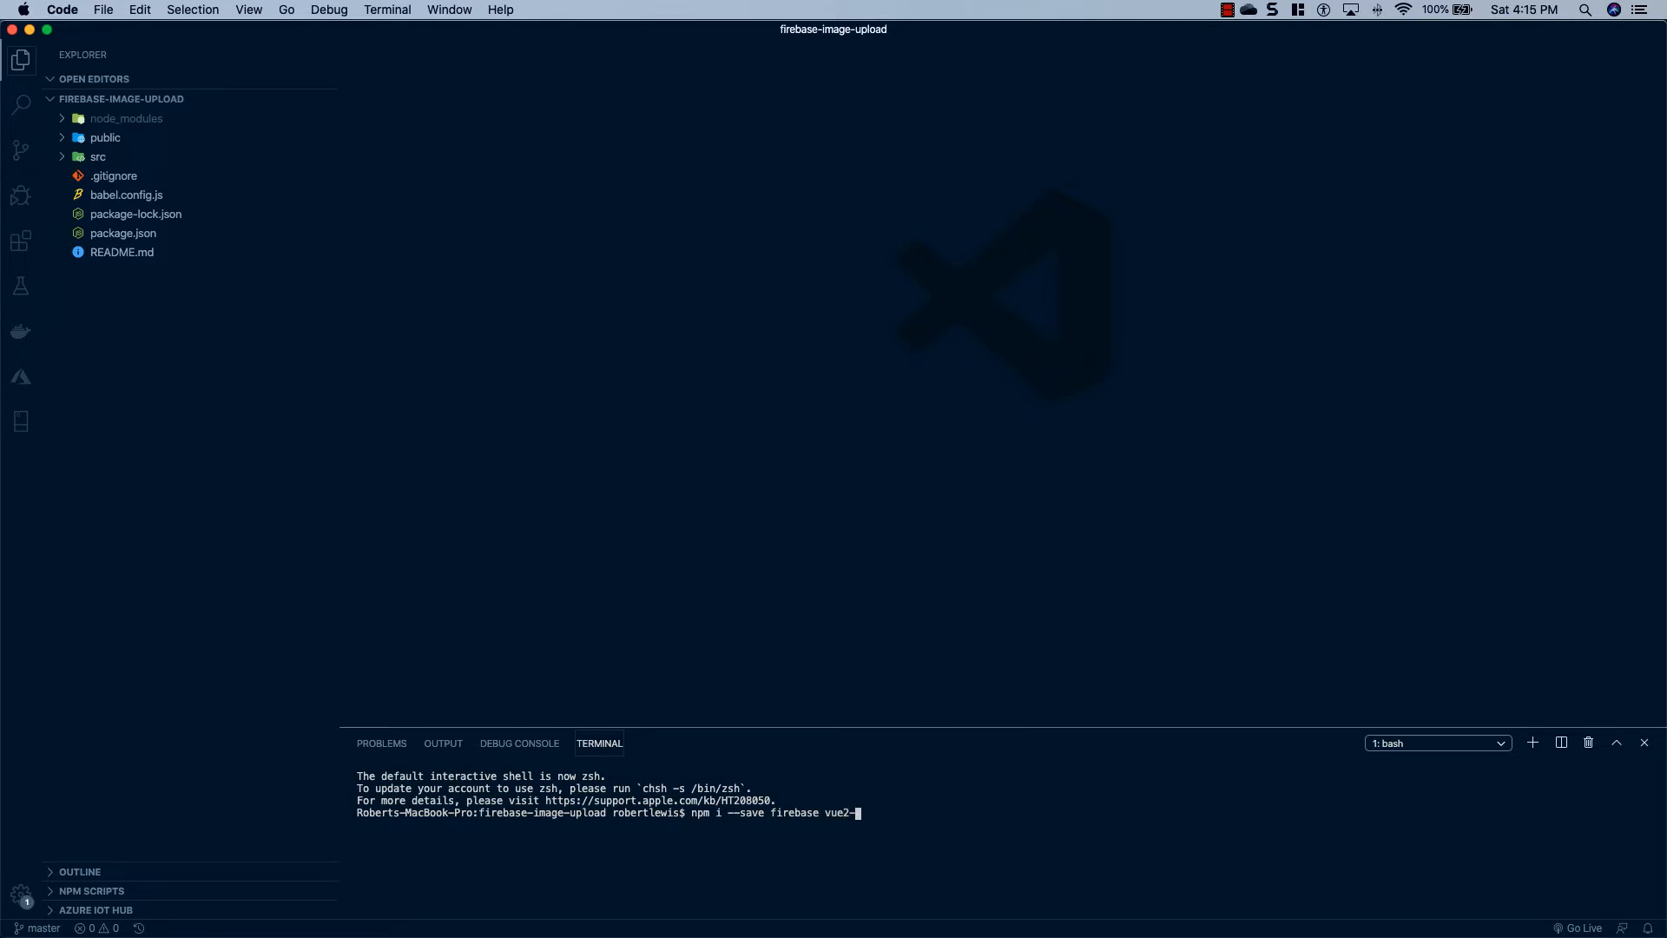
text(-dropz)
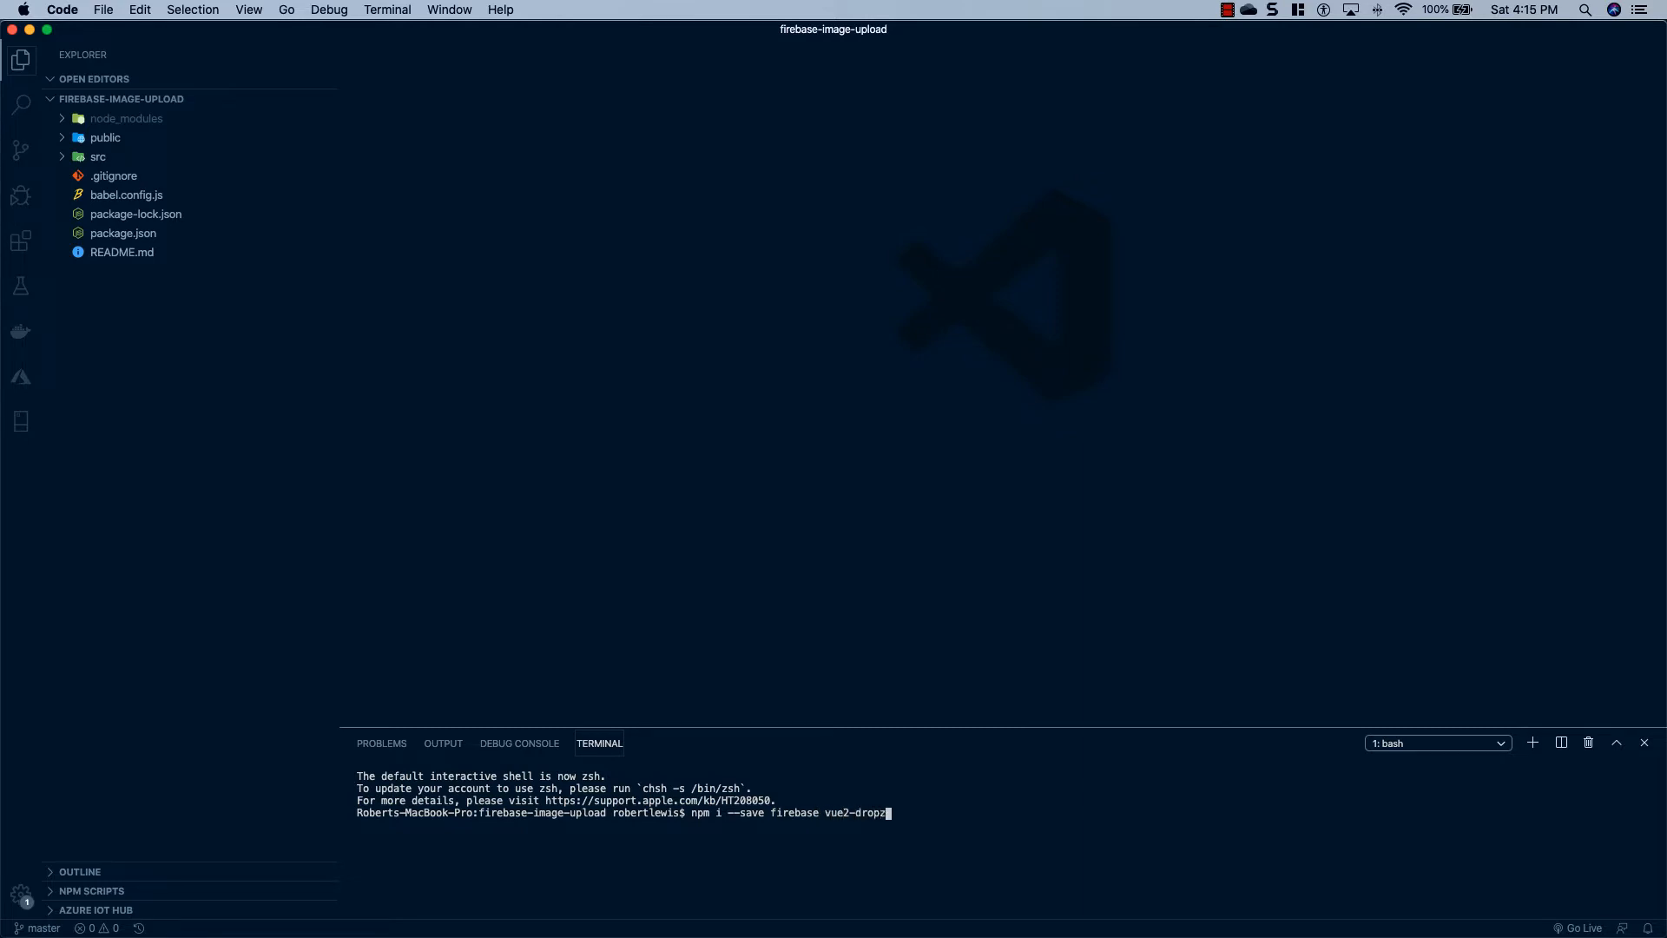
text(one)
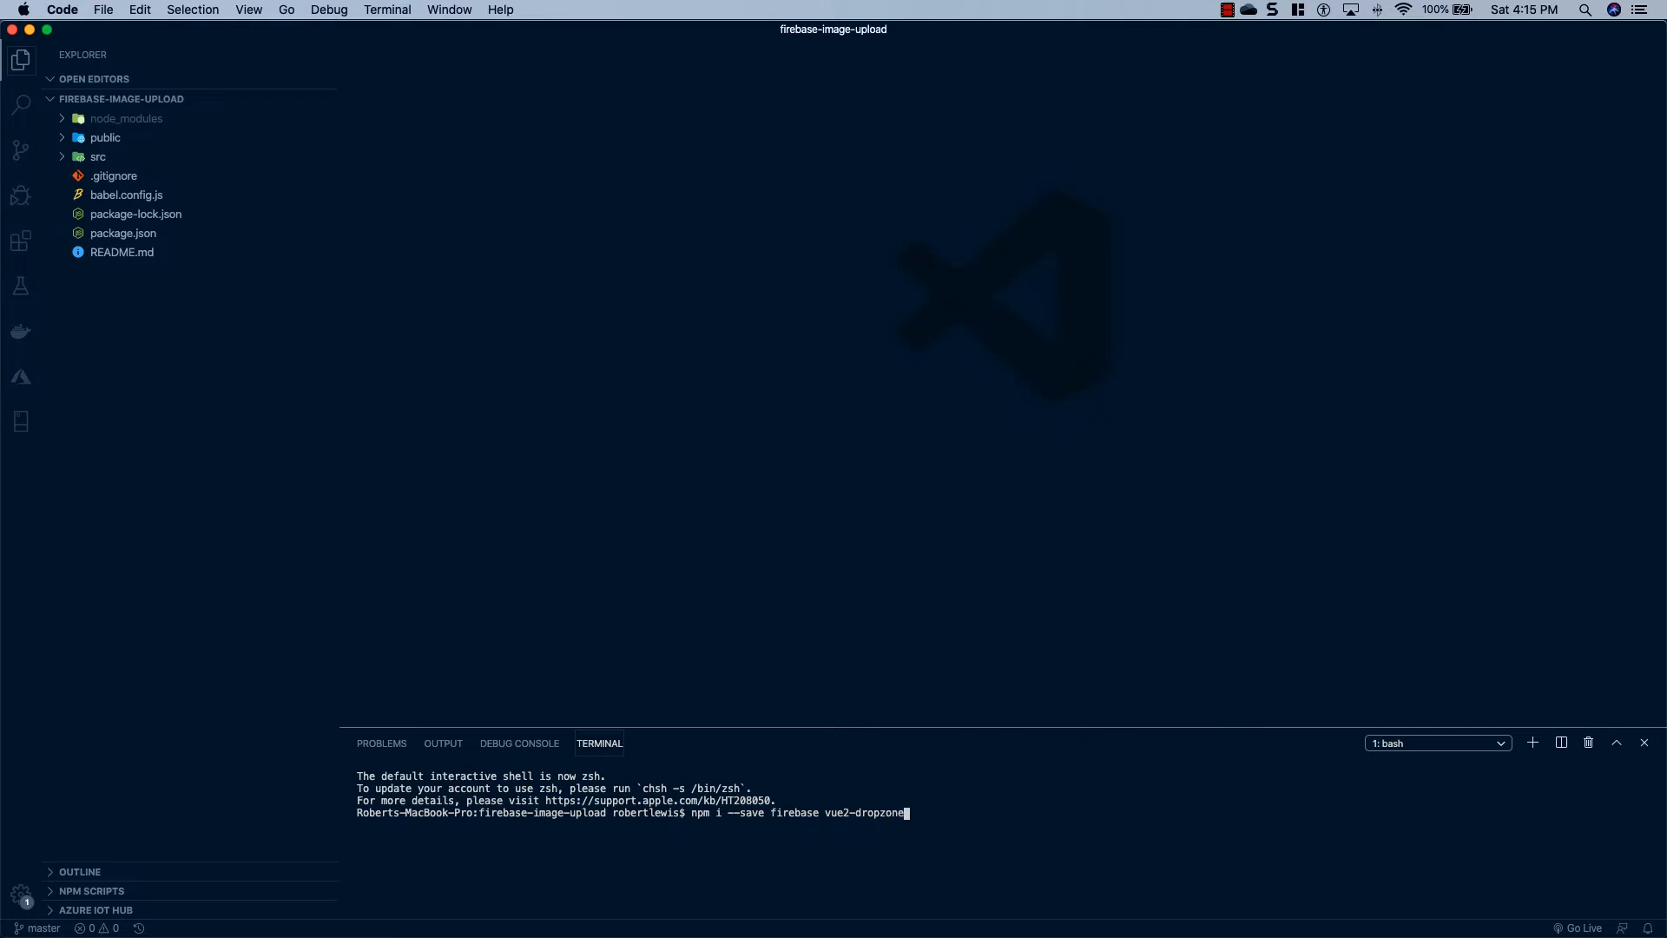
text(uuide)
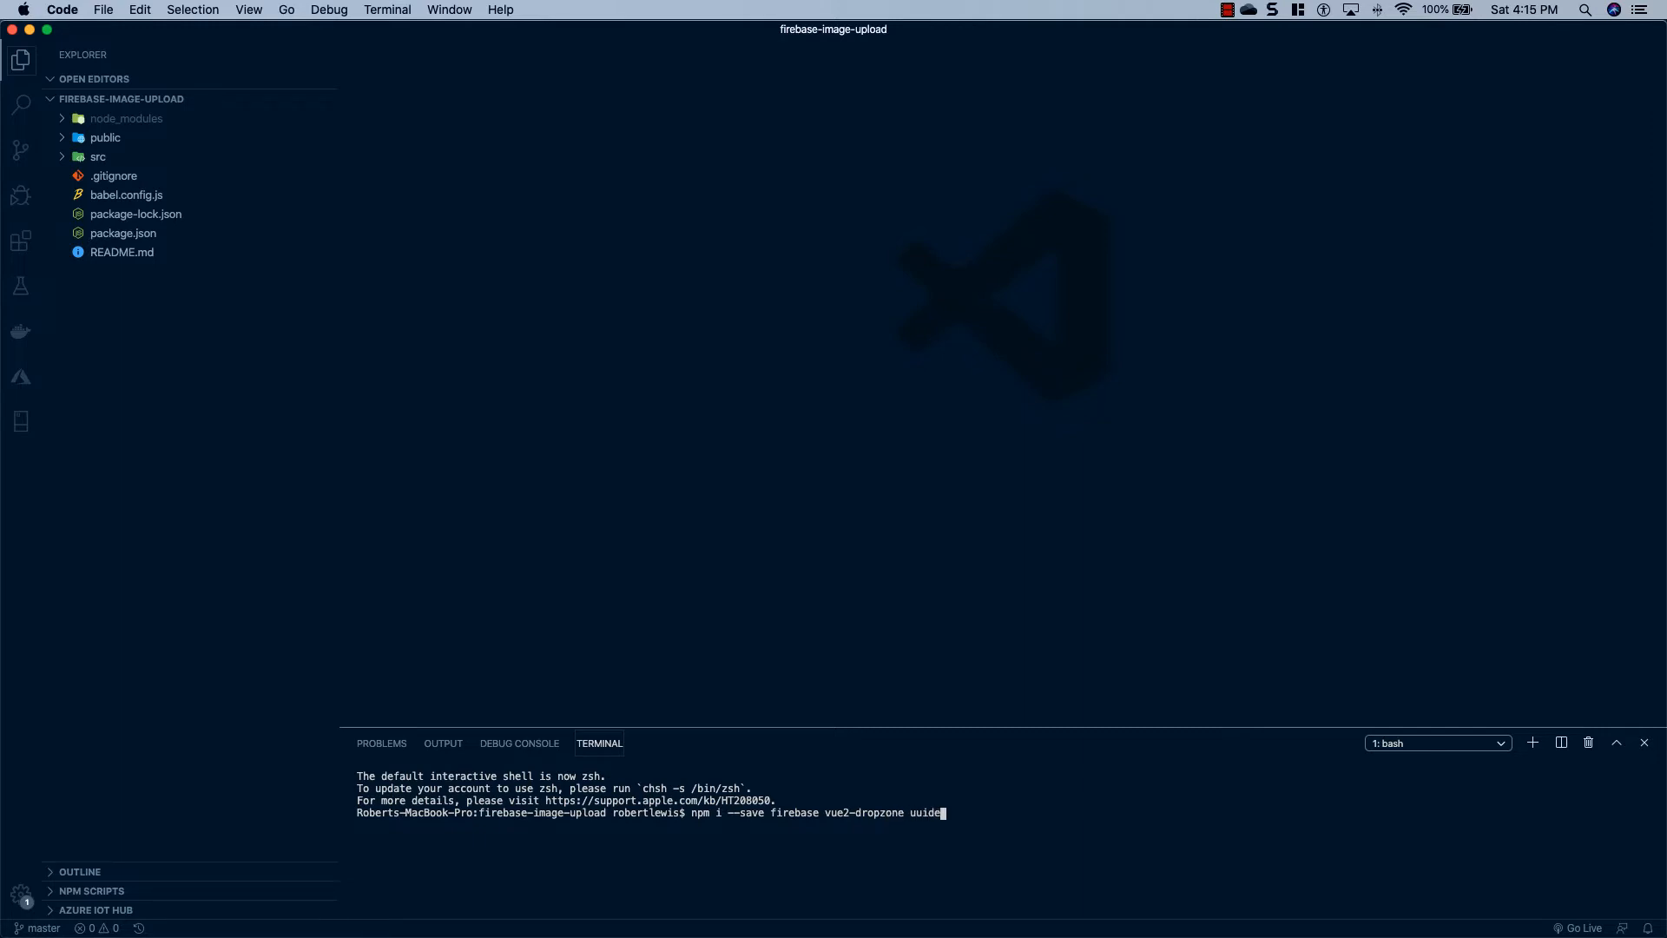
key(Return)
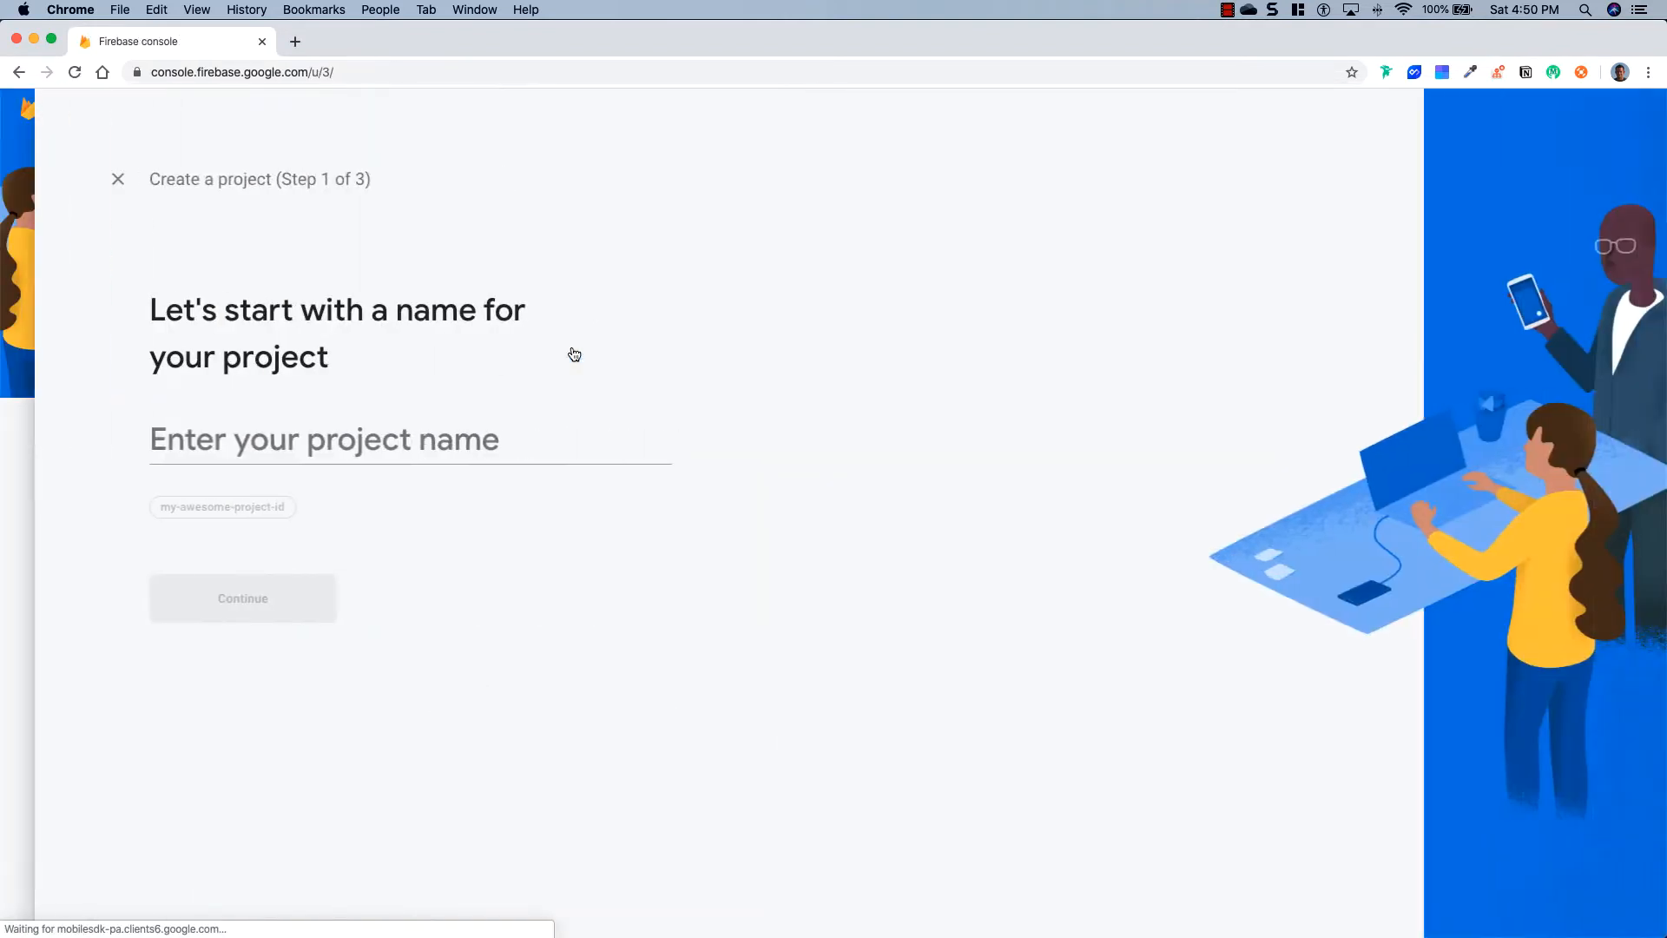
Create project firebase-image-uploader with Analytics on the Default Account for Firebase, then enter it.
text(firebase-i)
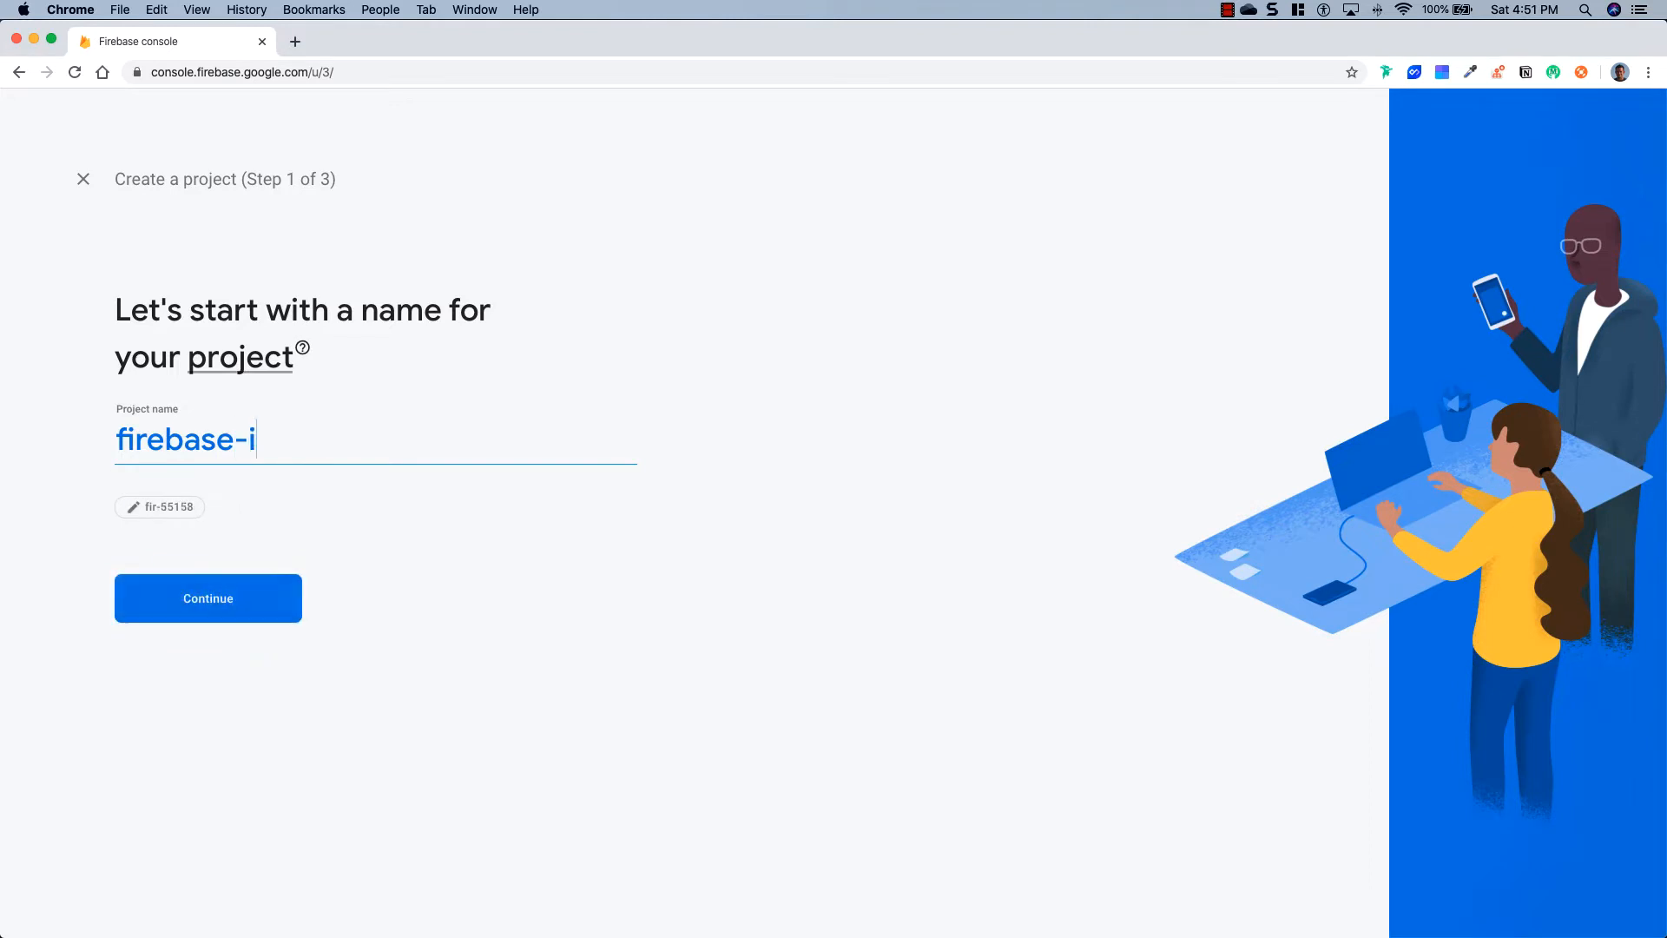
text(mage-uploader)
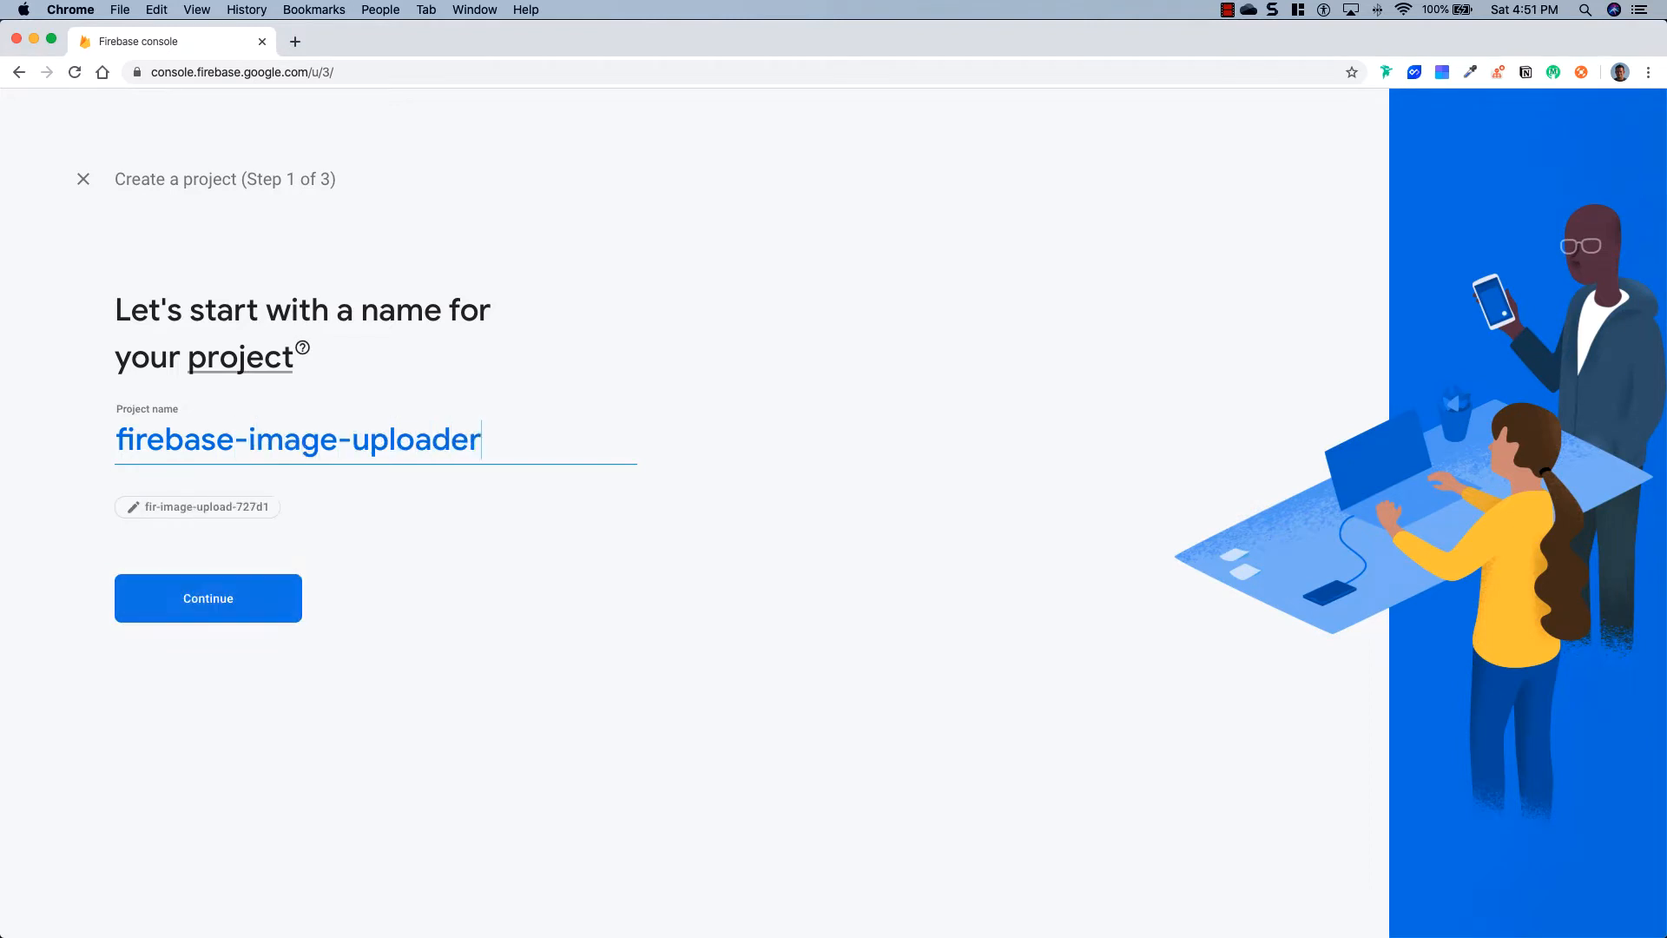
click(207, 597)
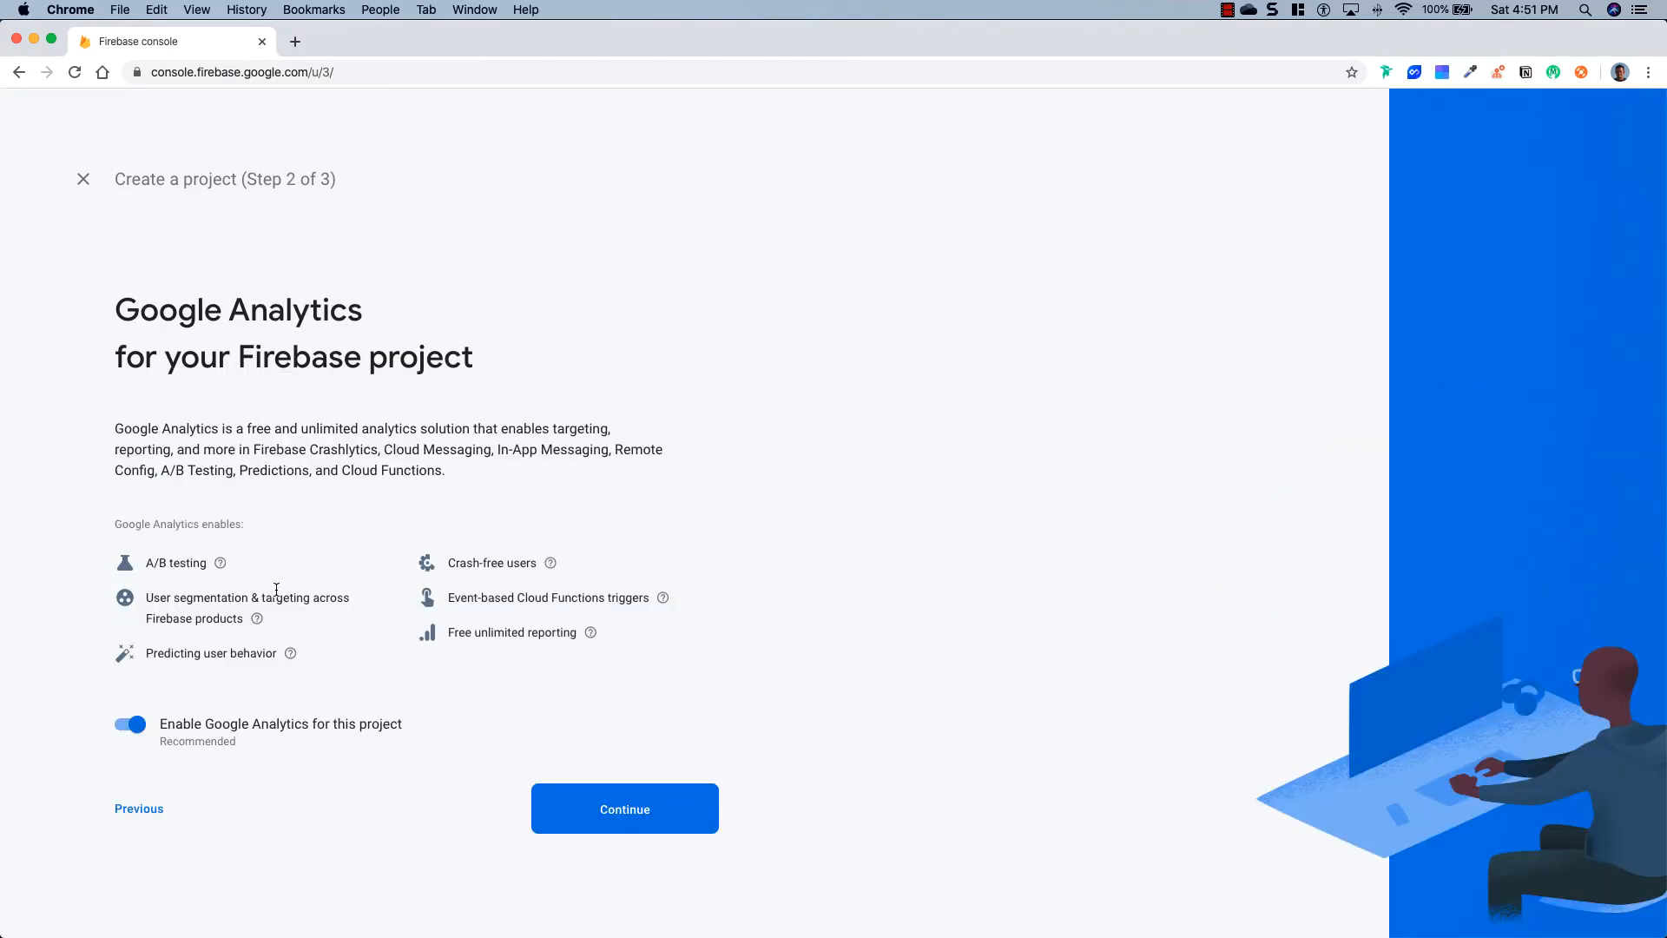
click(624, 808)
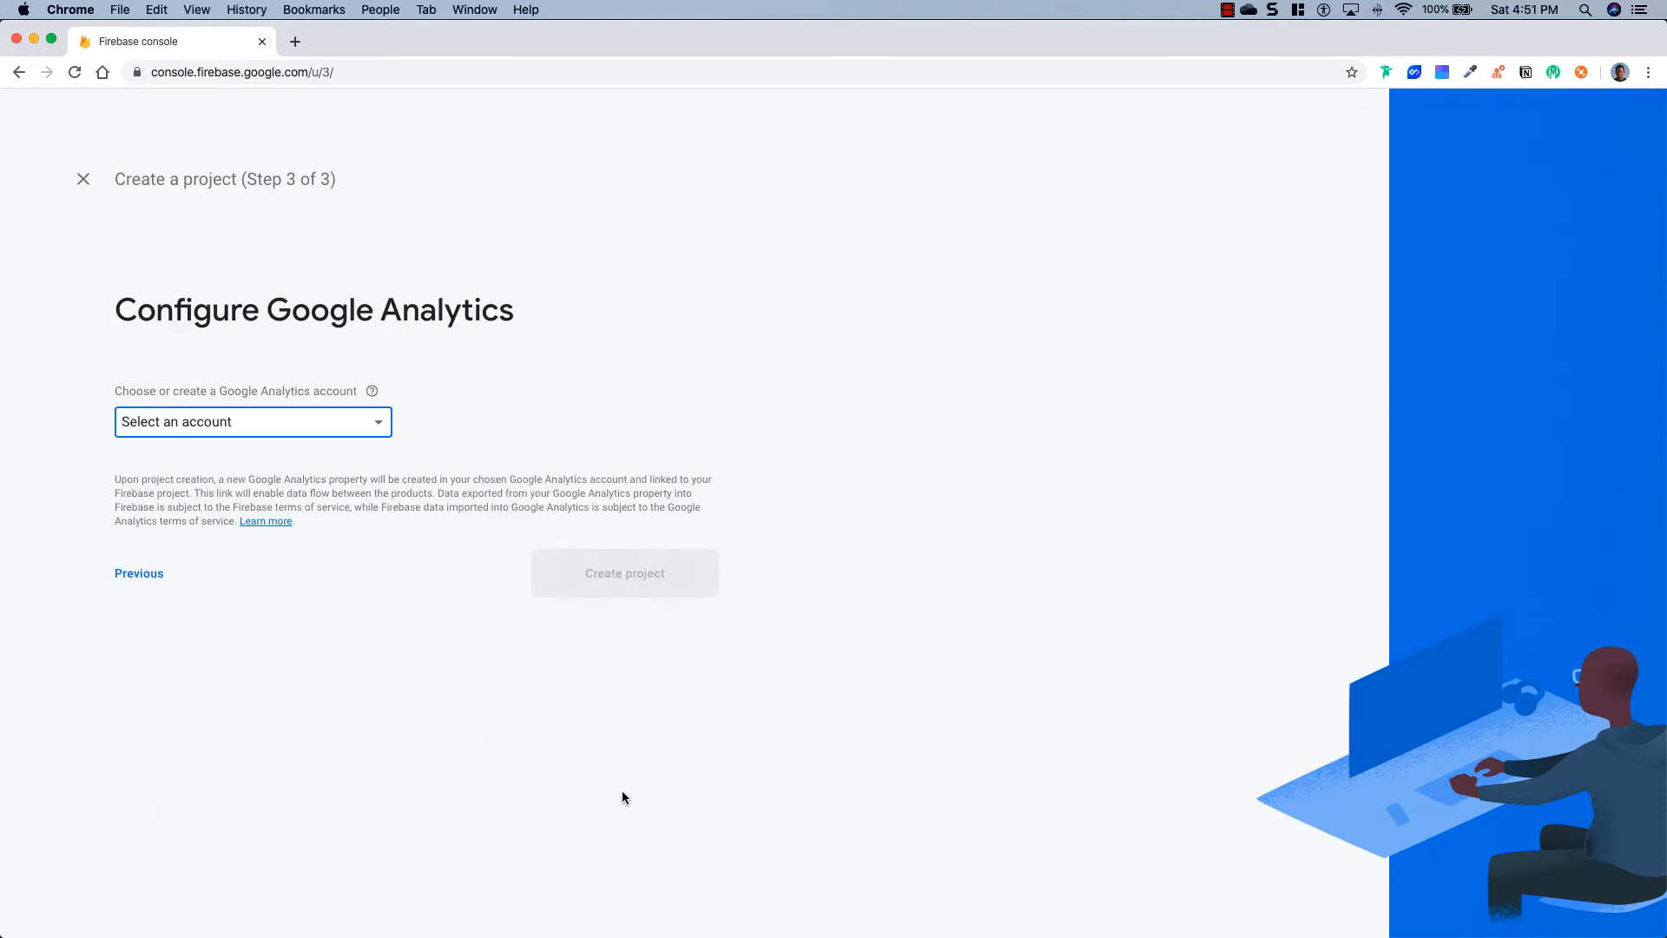
click(252, 421)
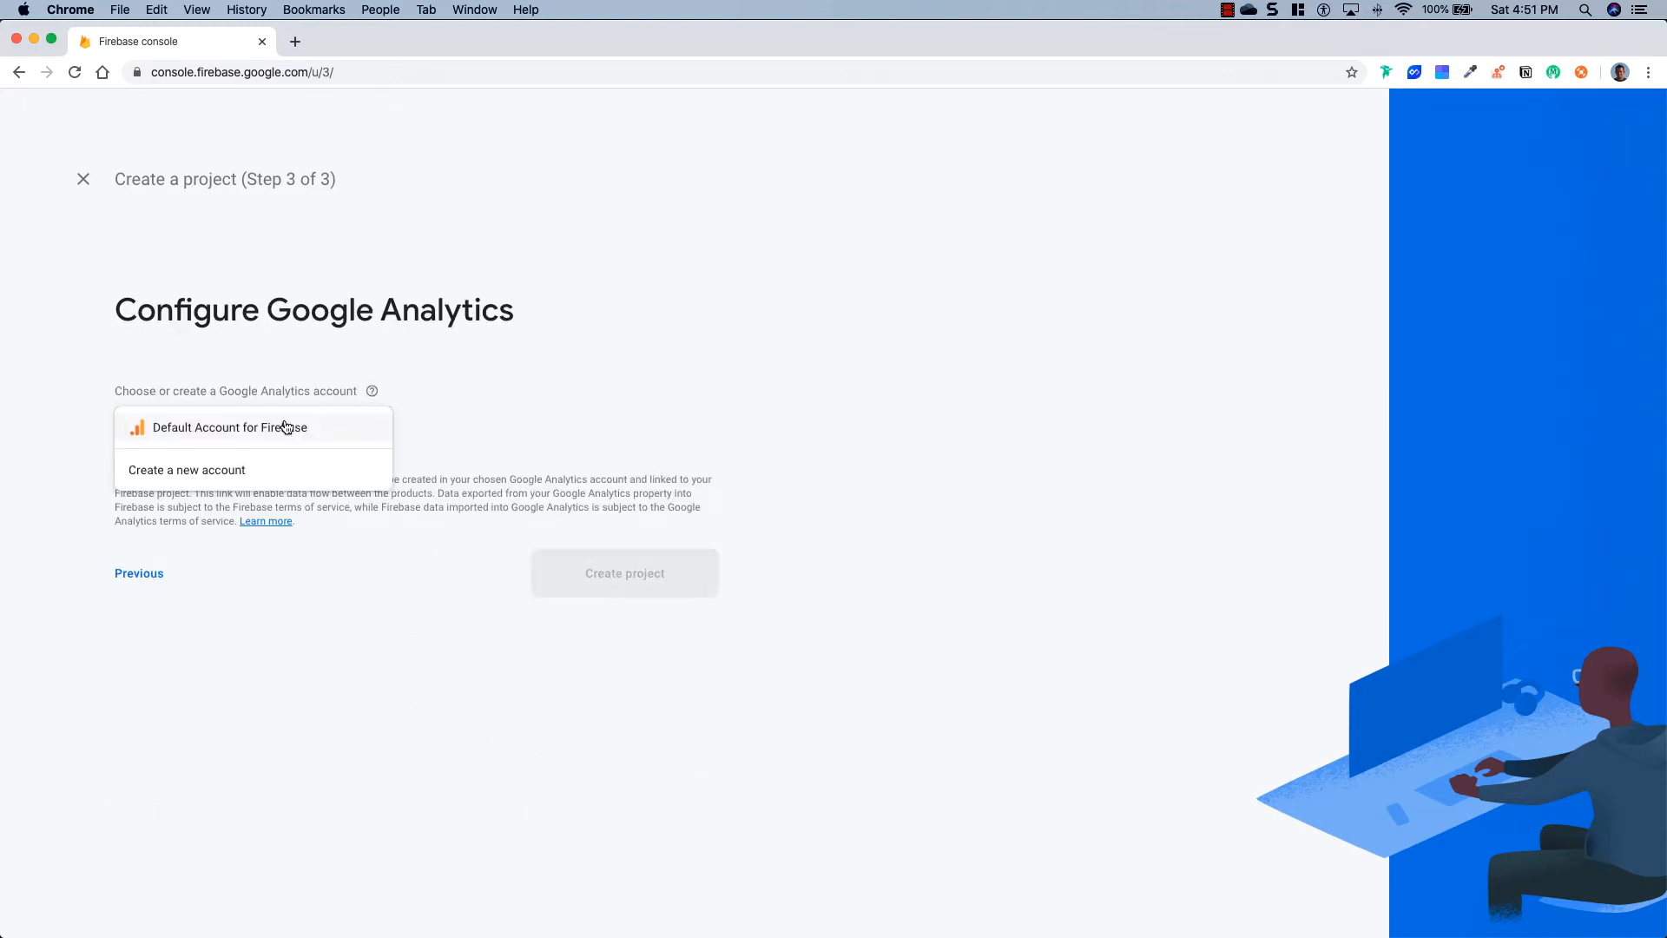
click(228, 427)
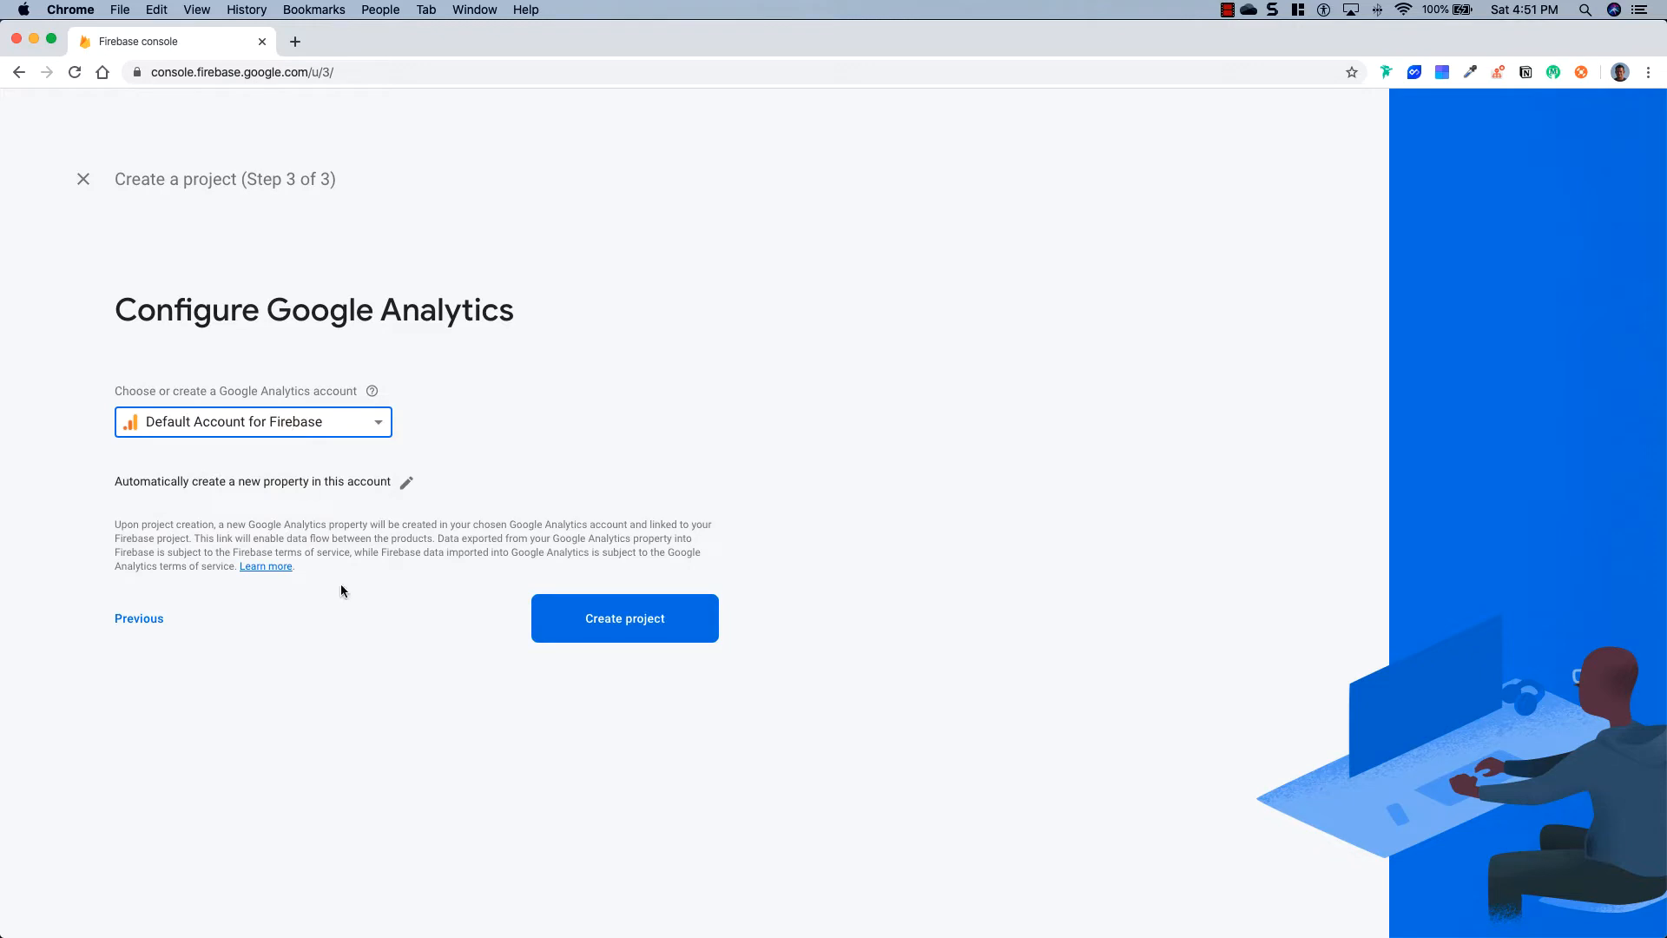
click(625, 617)
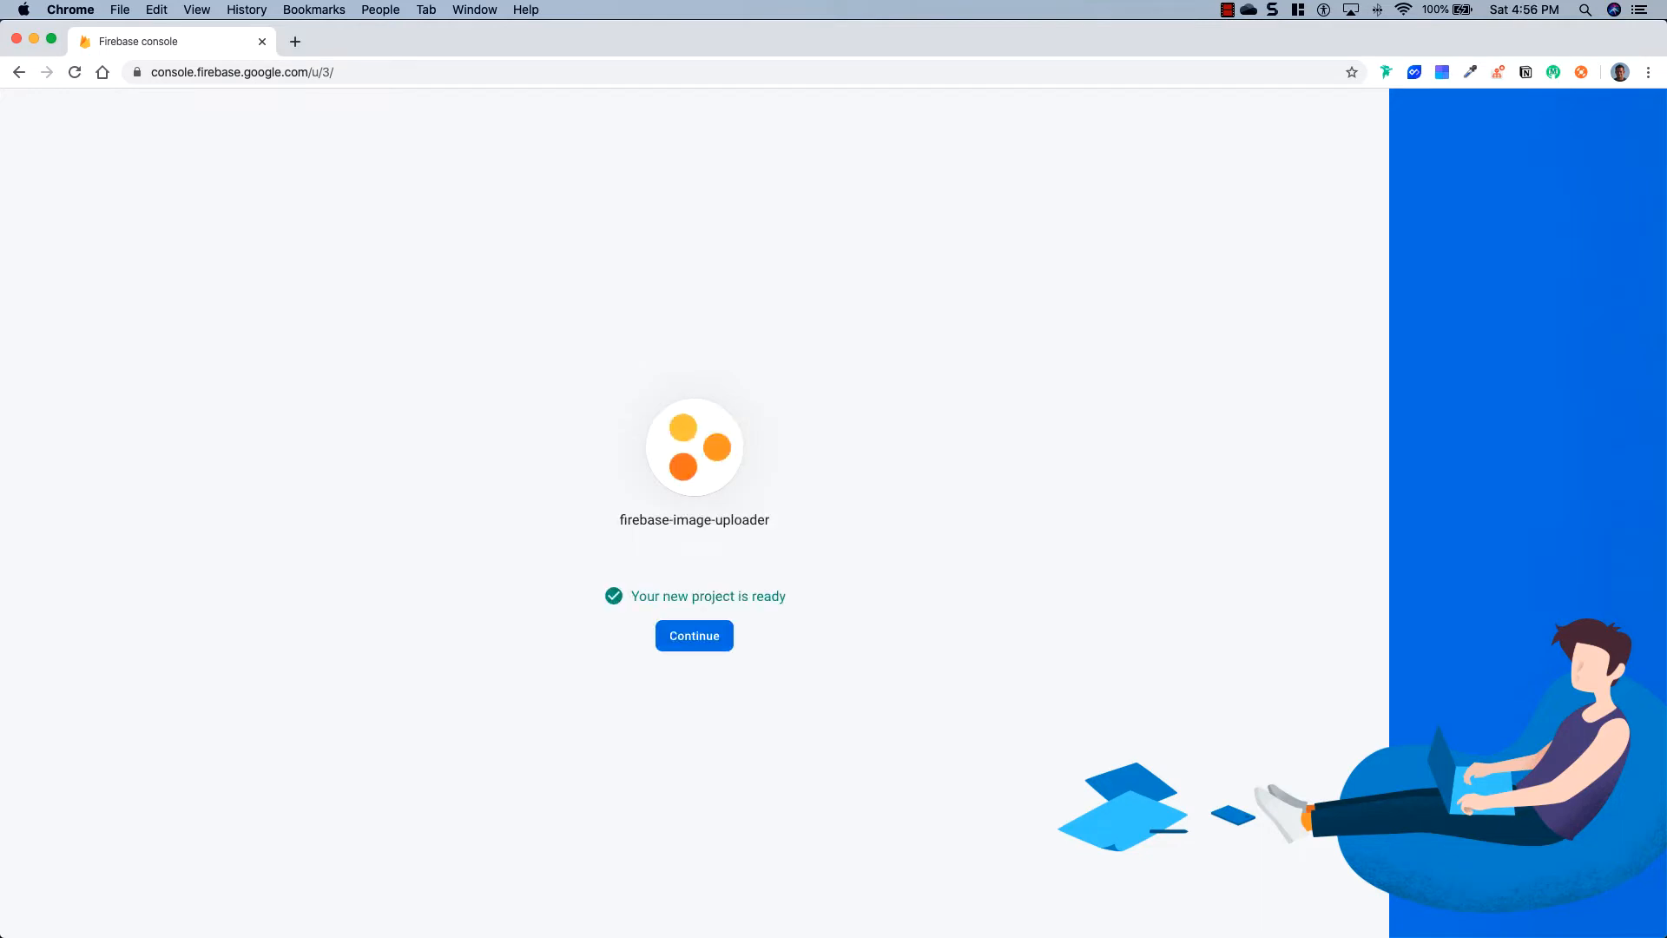
click(693, 635)
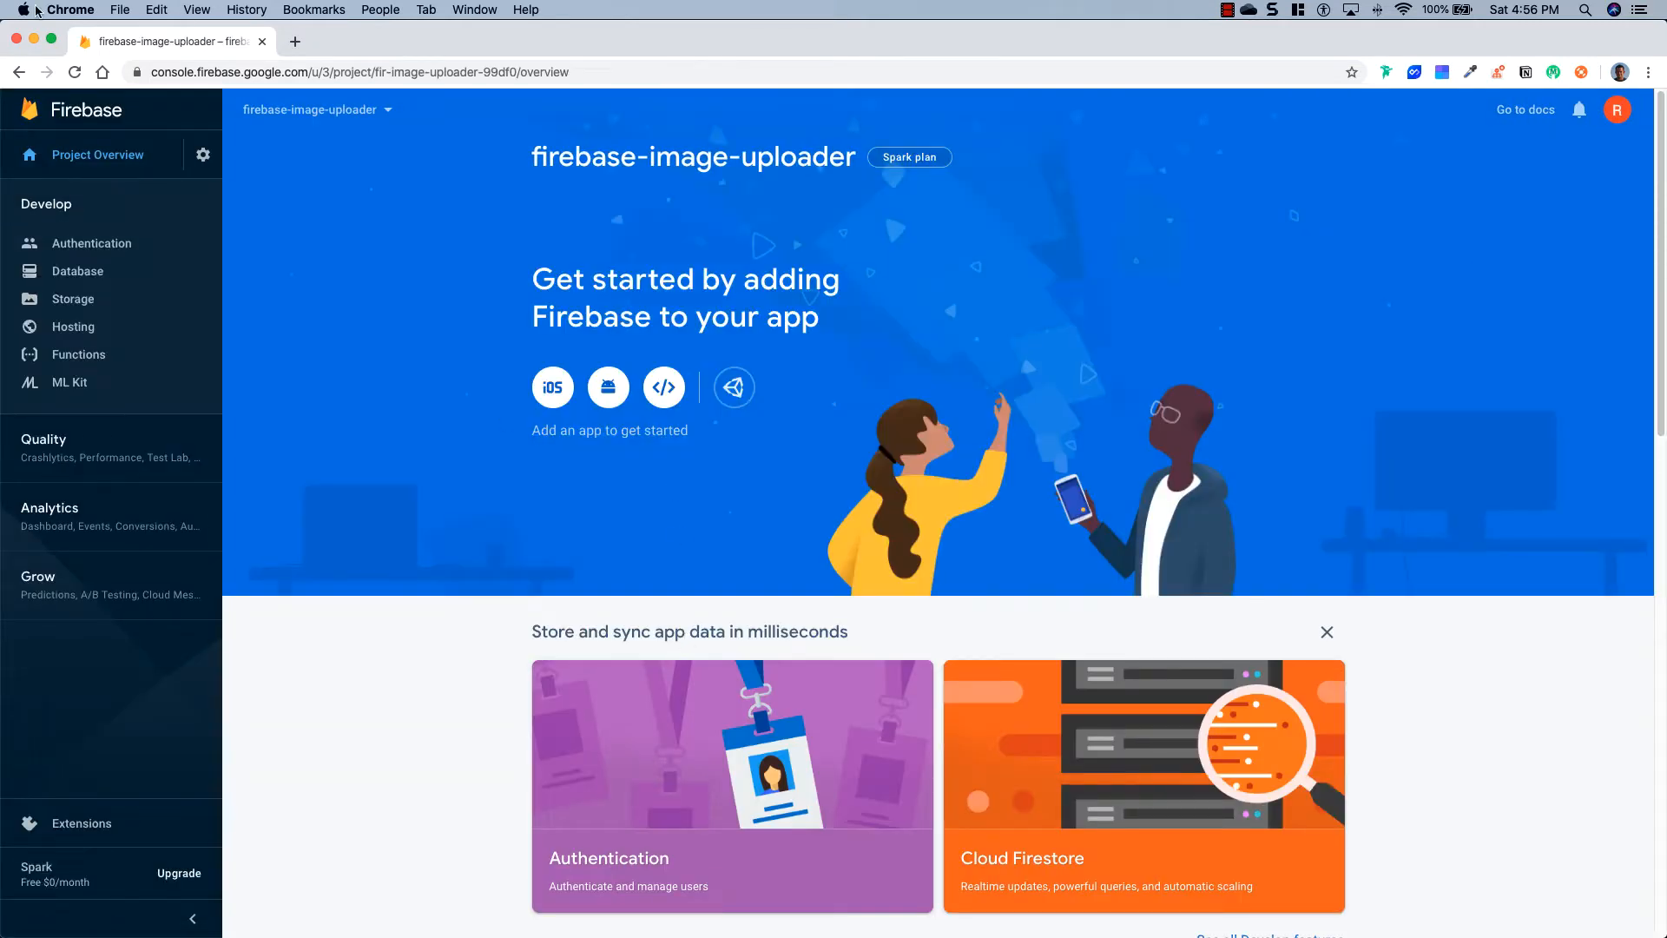
Set up Cloud Storage with default rules and the nam5 (us-central) location.
click(72, 299)
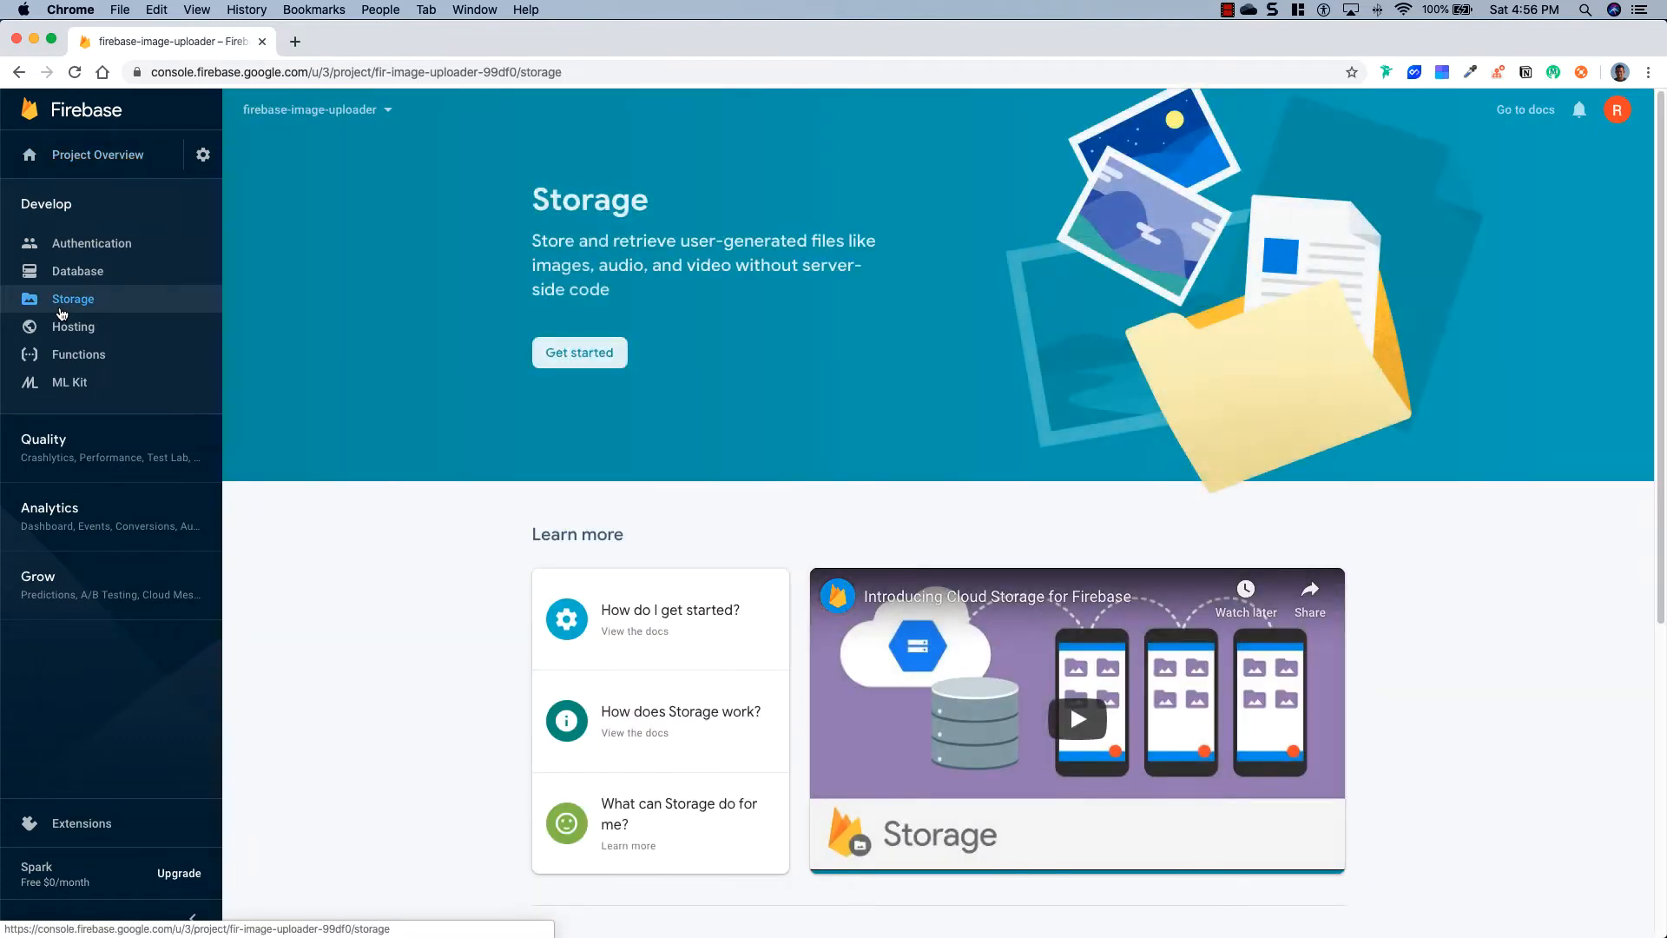
click(579, 351)
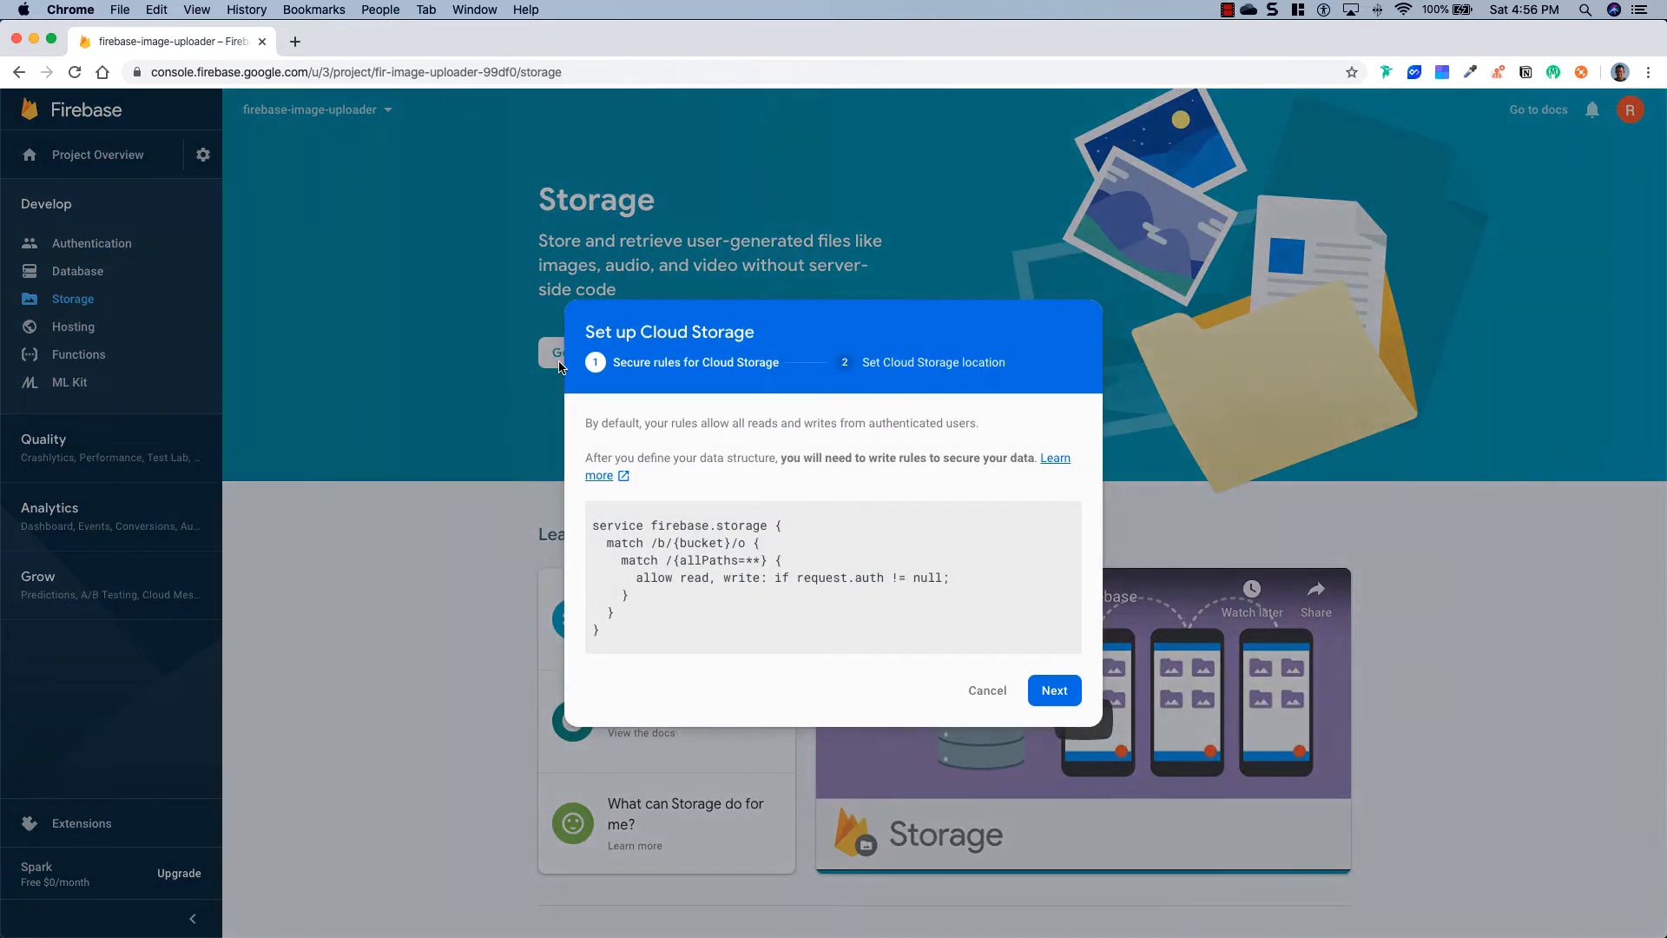
mouse_move(894, 543)
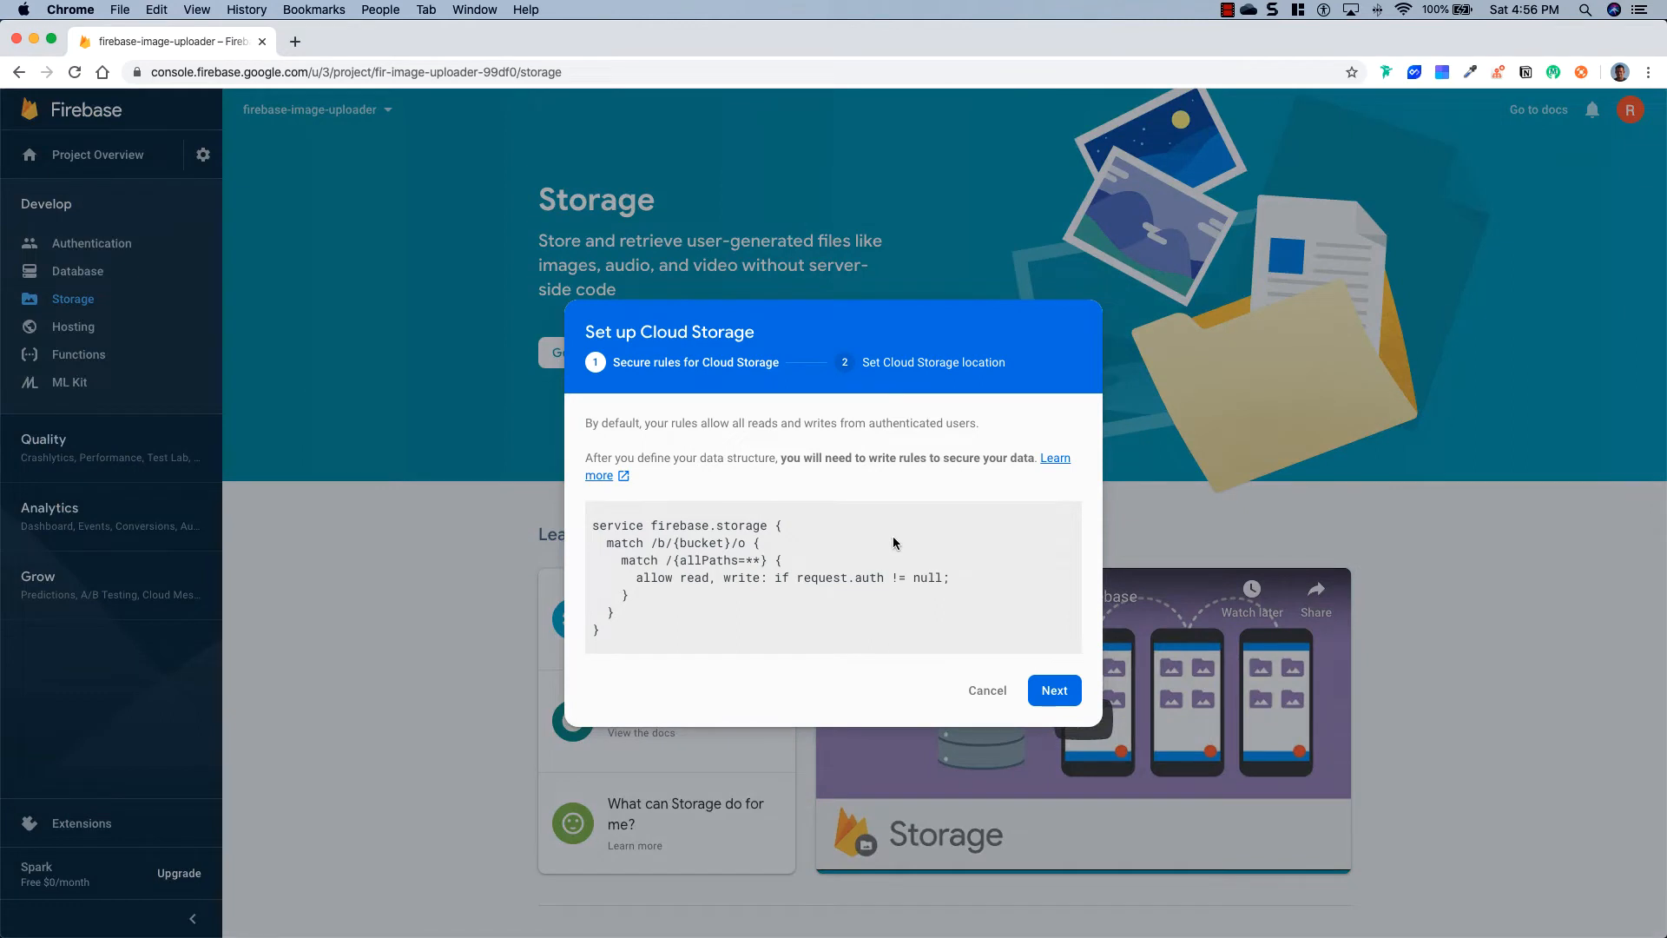
mouse_move(1018, 669)
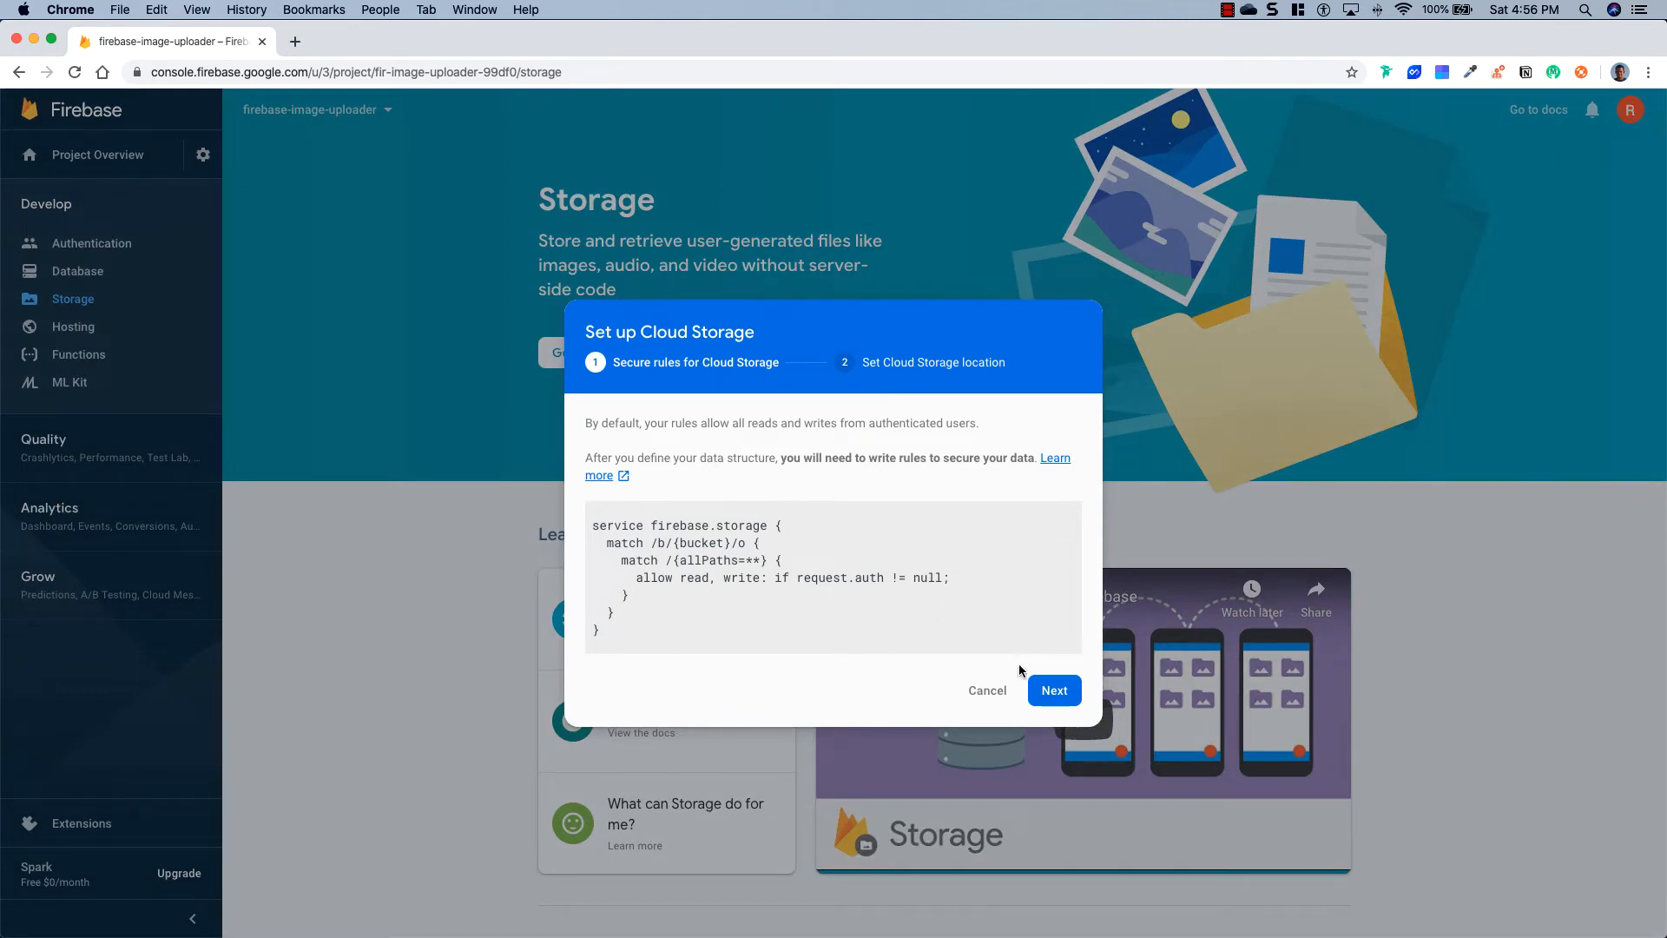
click(1052, 688)
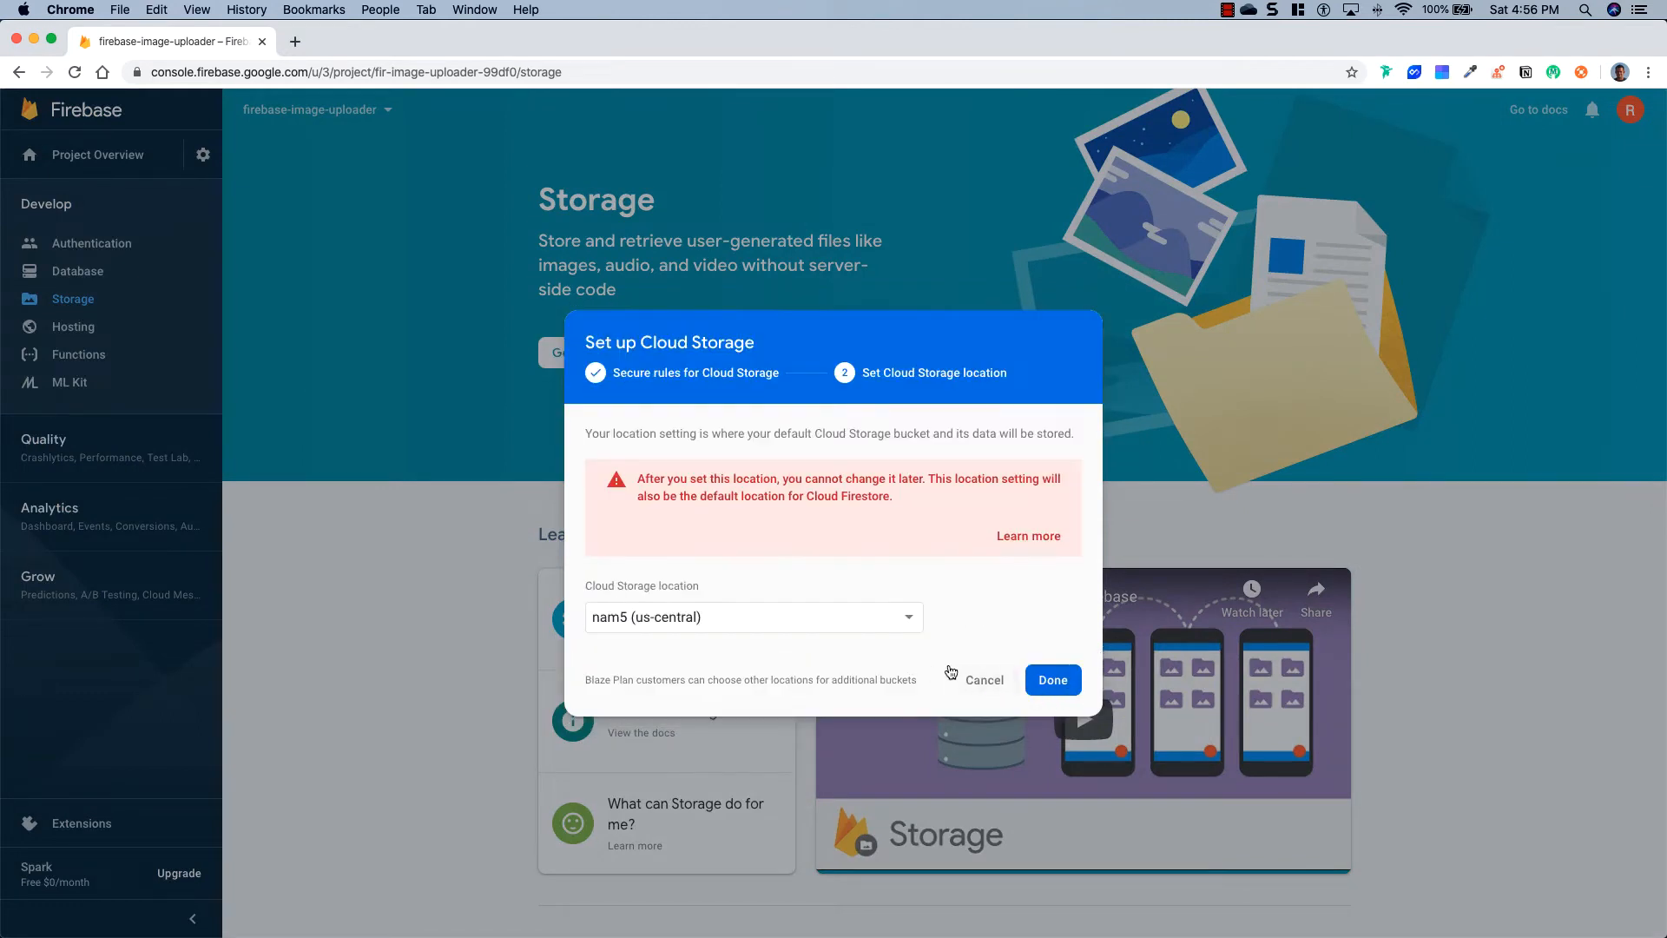
click(1051, 679)
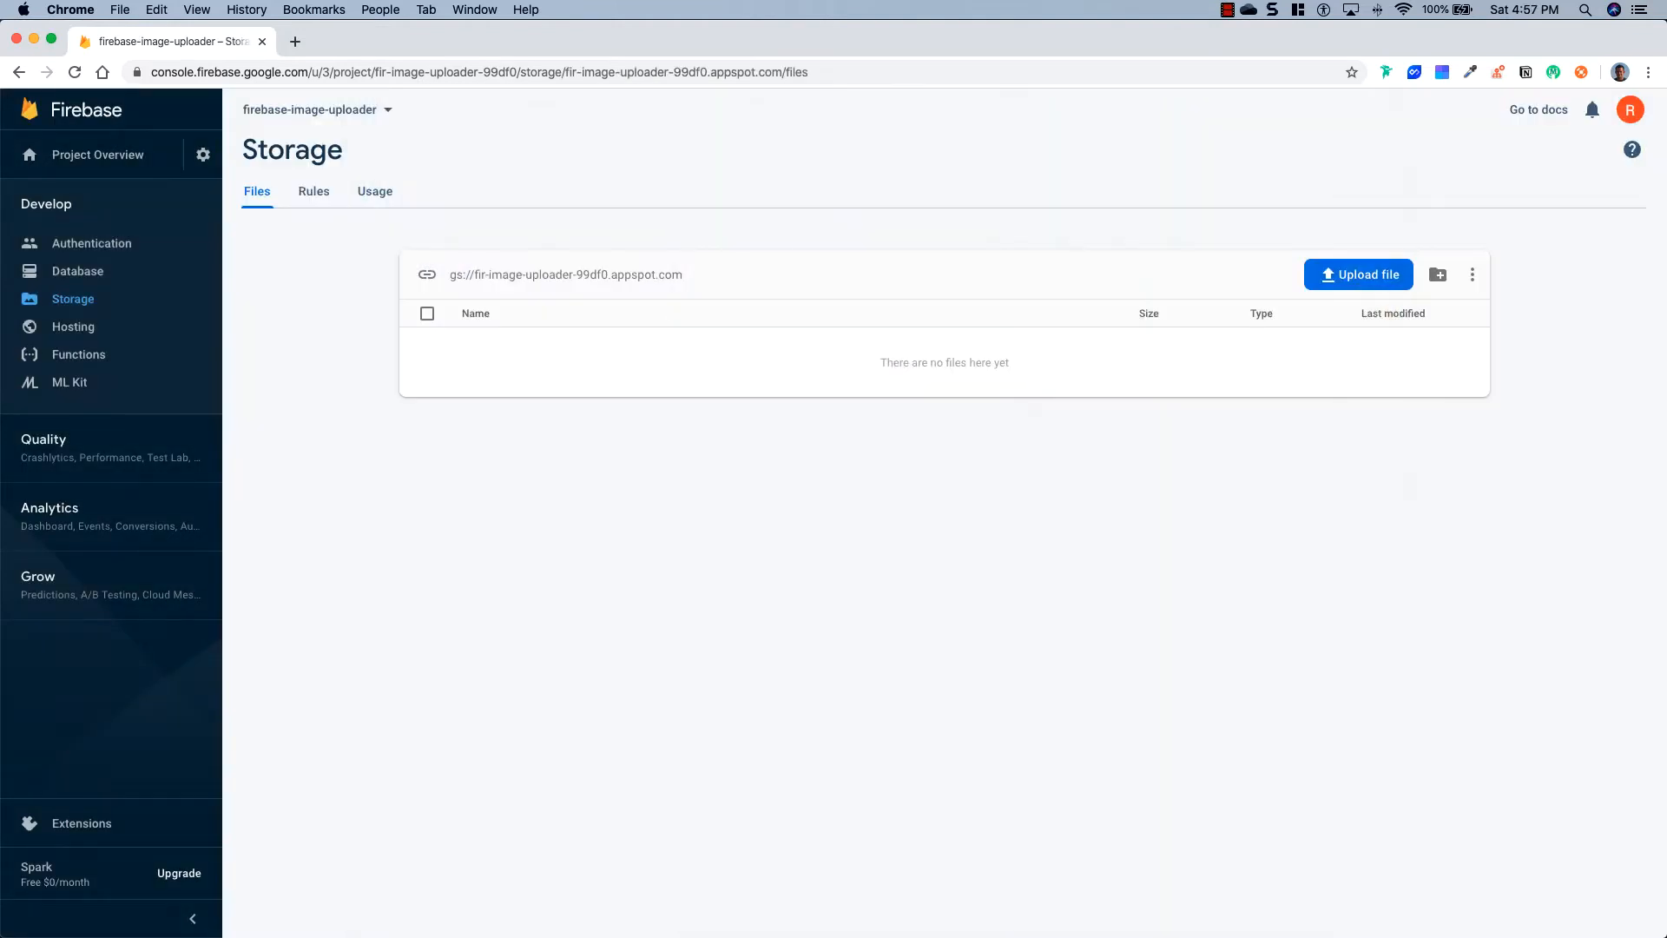
mouse_move(312, 191)
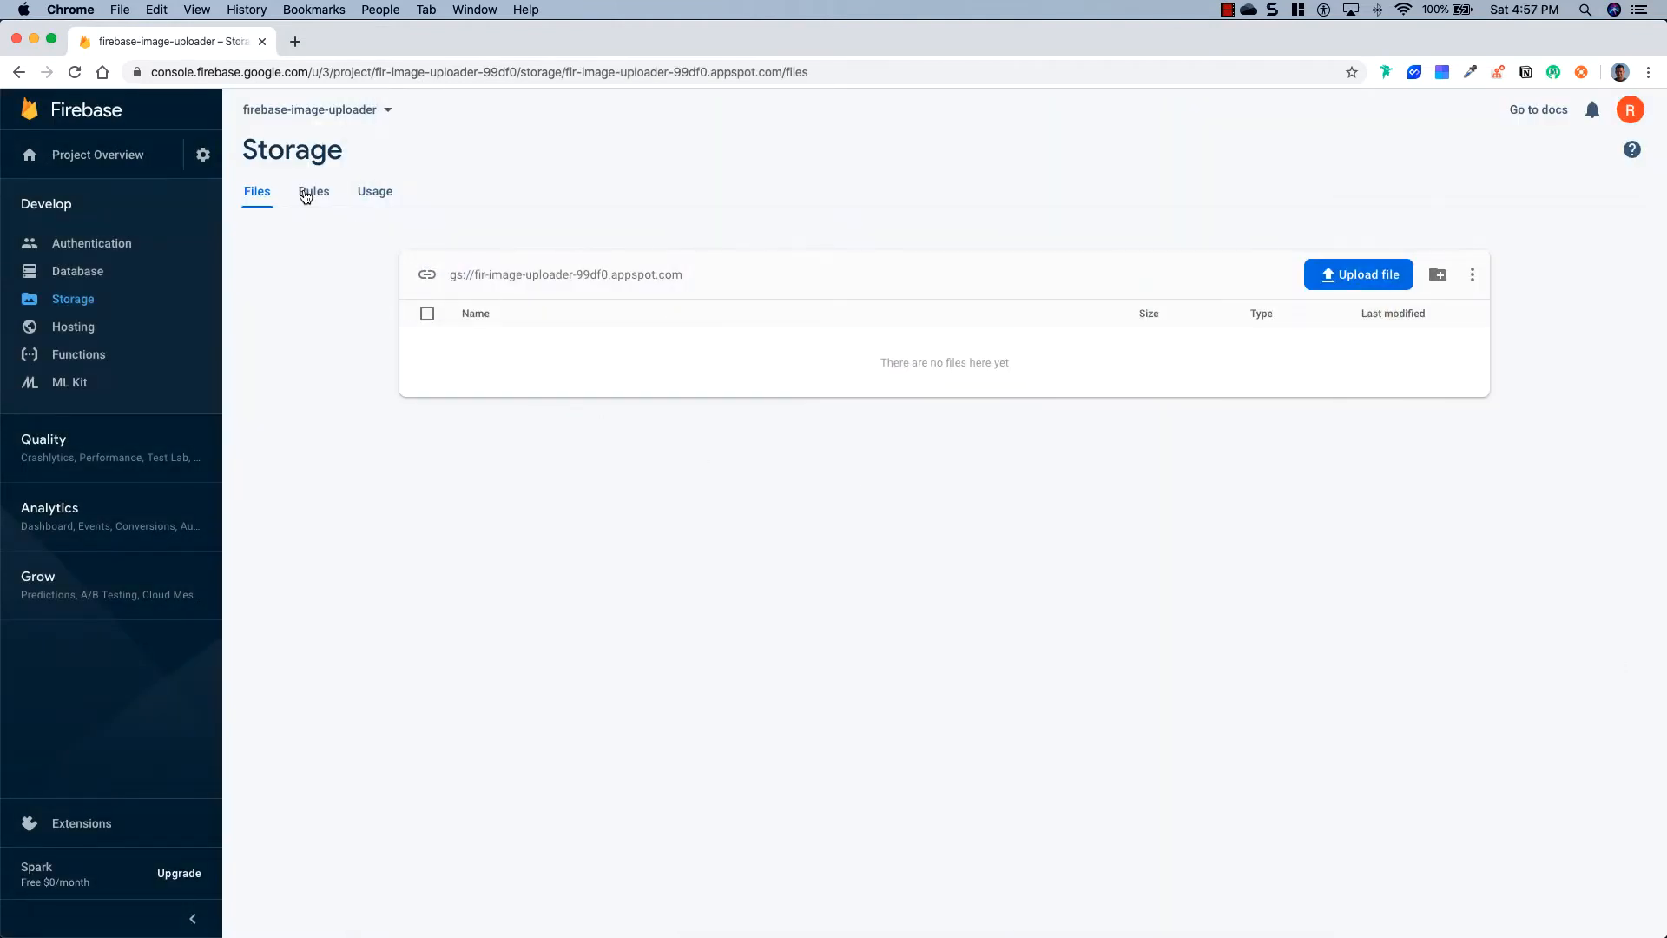
Remove ': if request.auth != null' from the Storage allow rule and publish the rules.
click(314, 191)
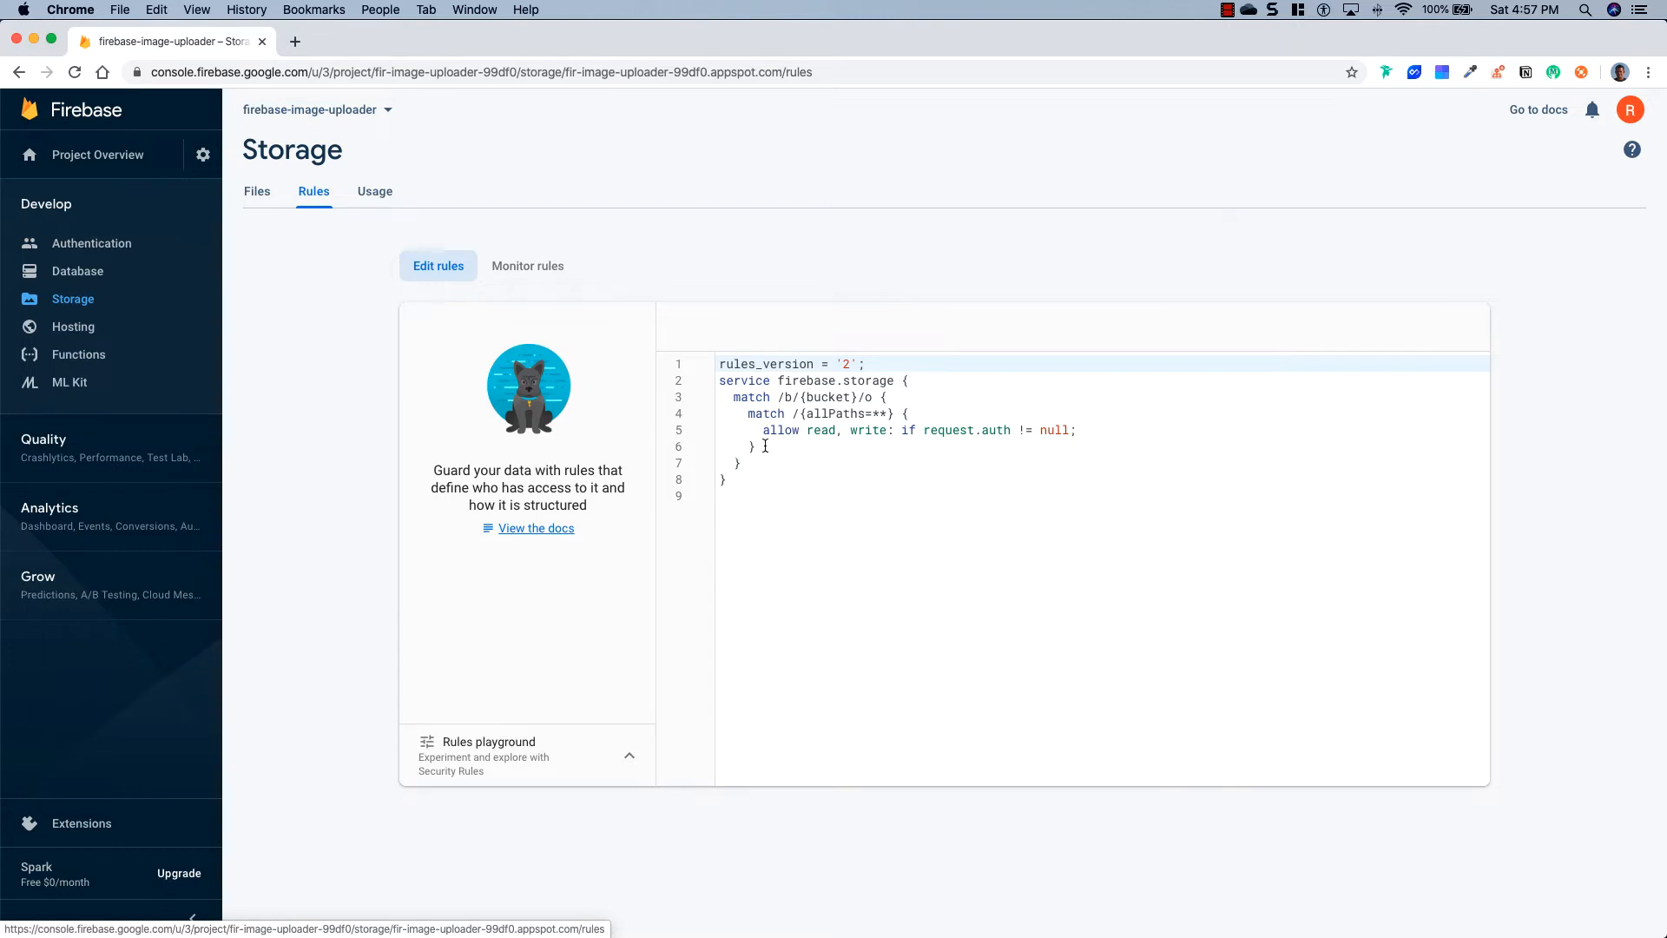
mouse_move(757, 430)
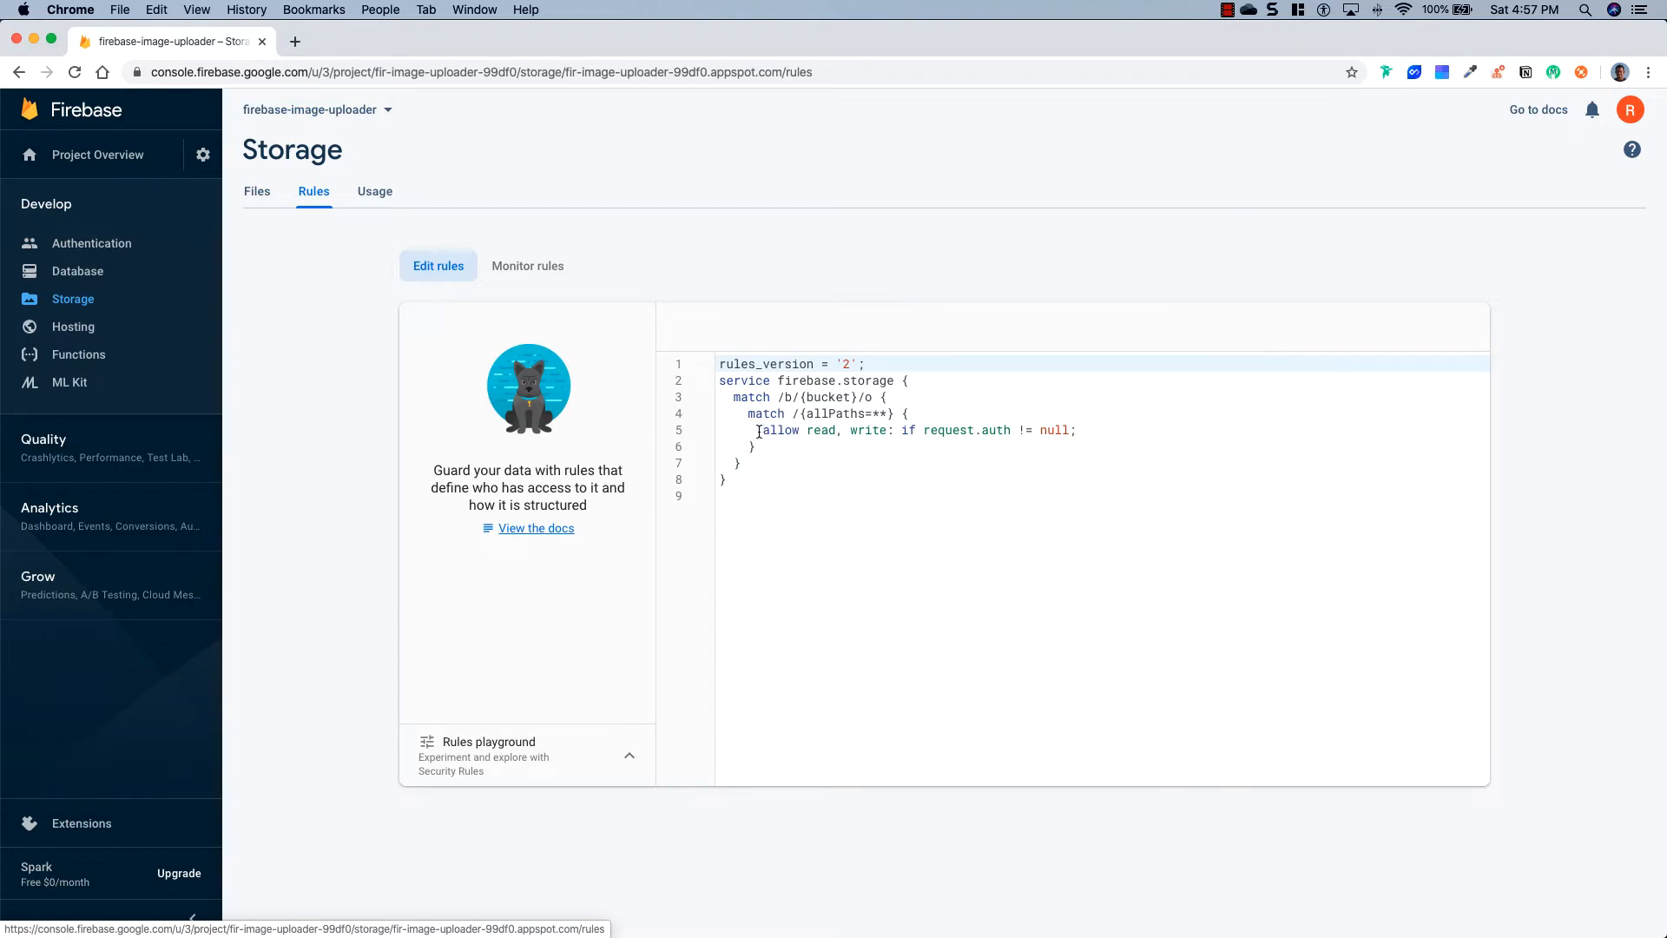
double_click(777, 430)
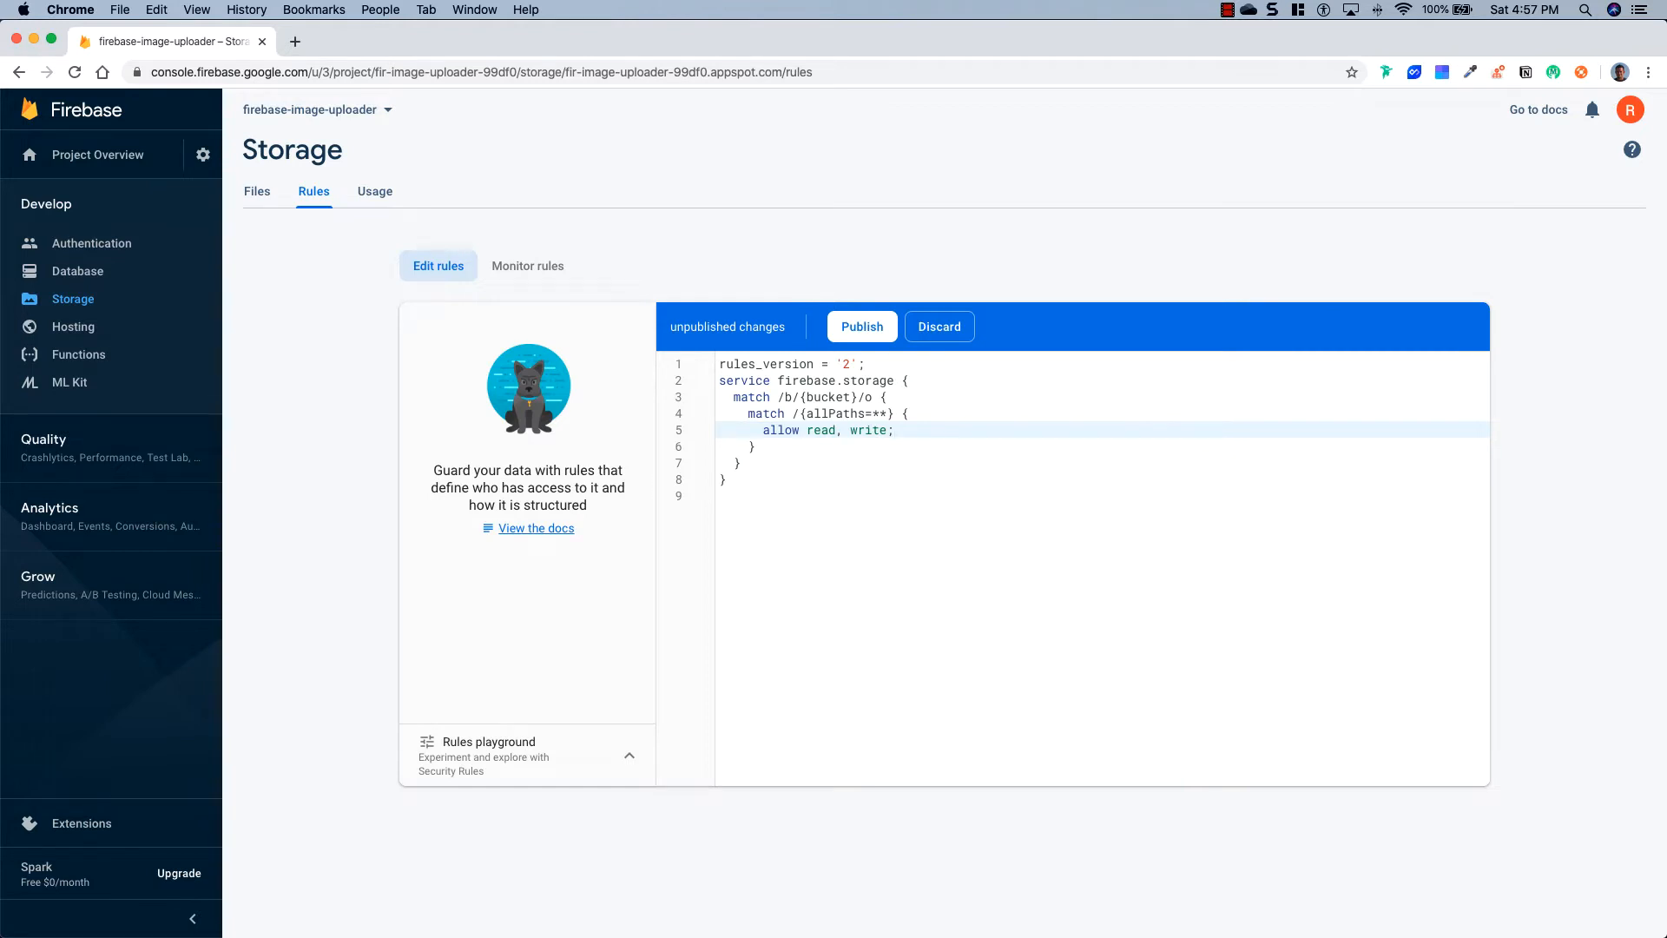
click(894, 430)
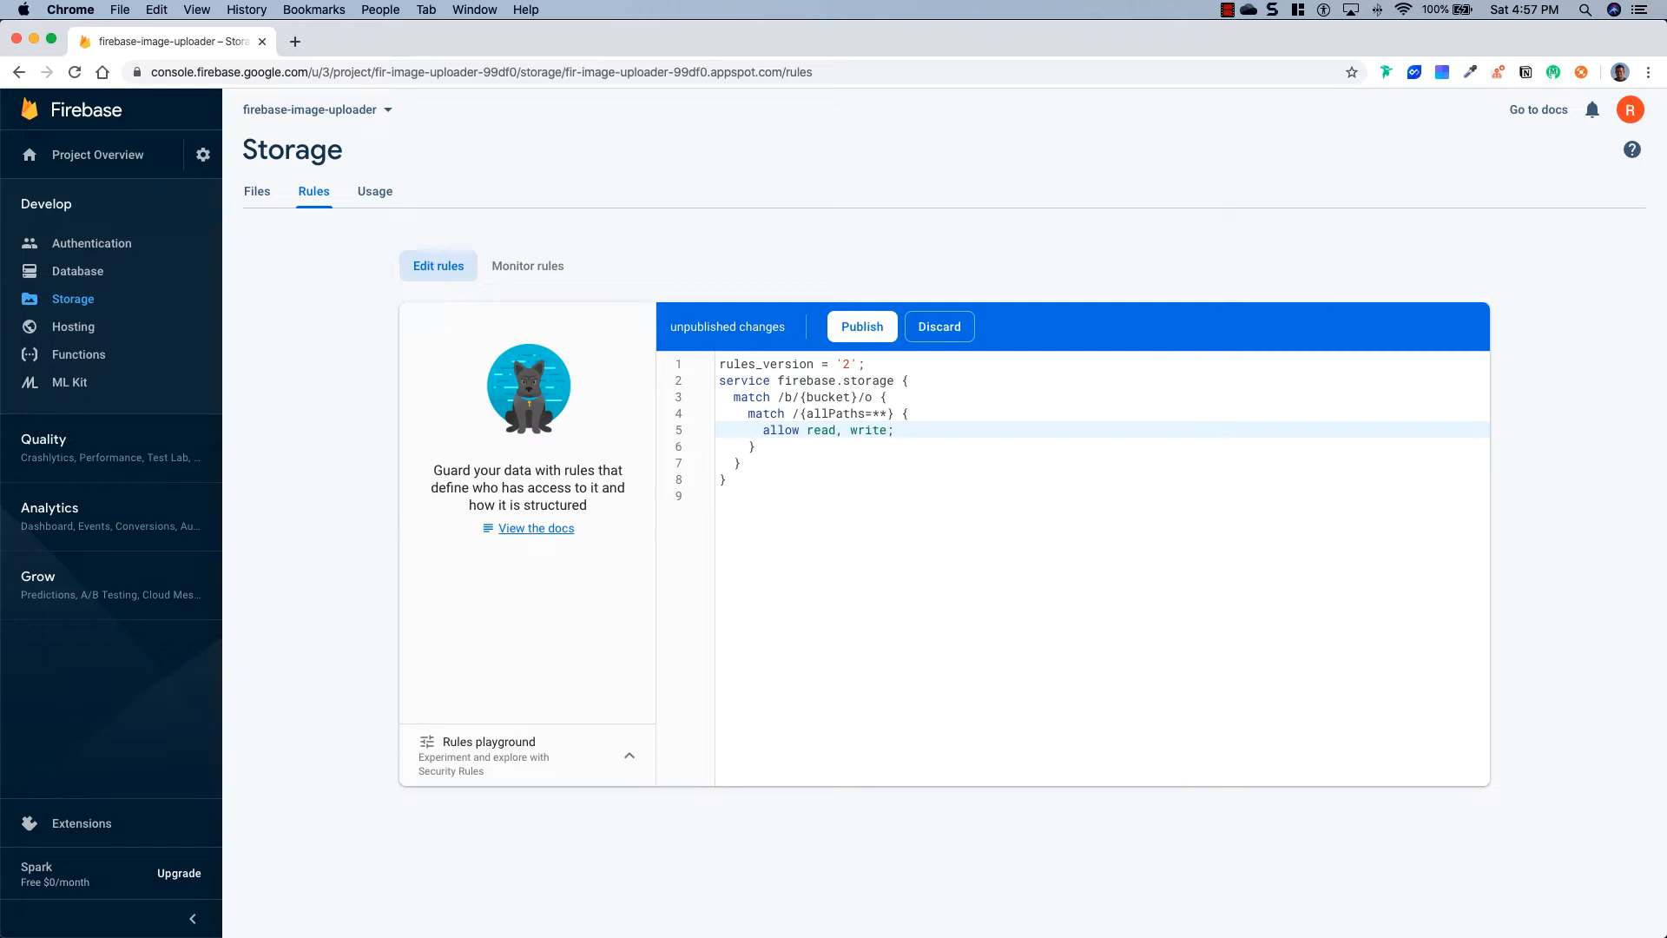
mouse_move(862, 327)
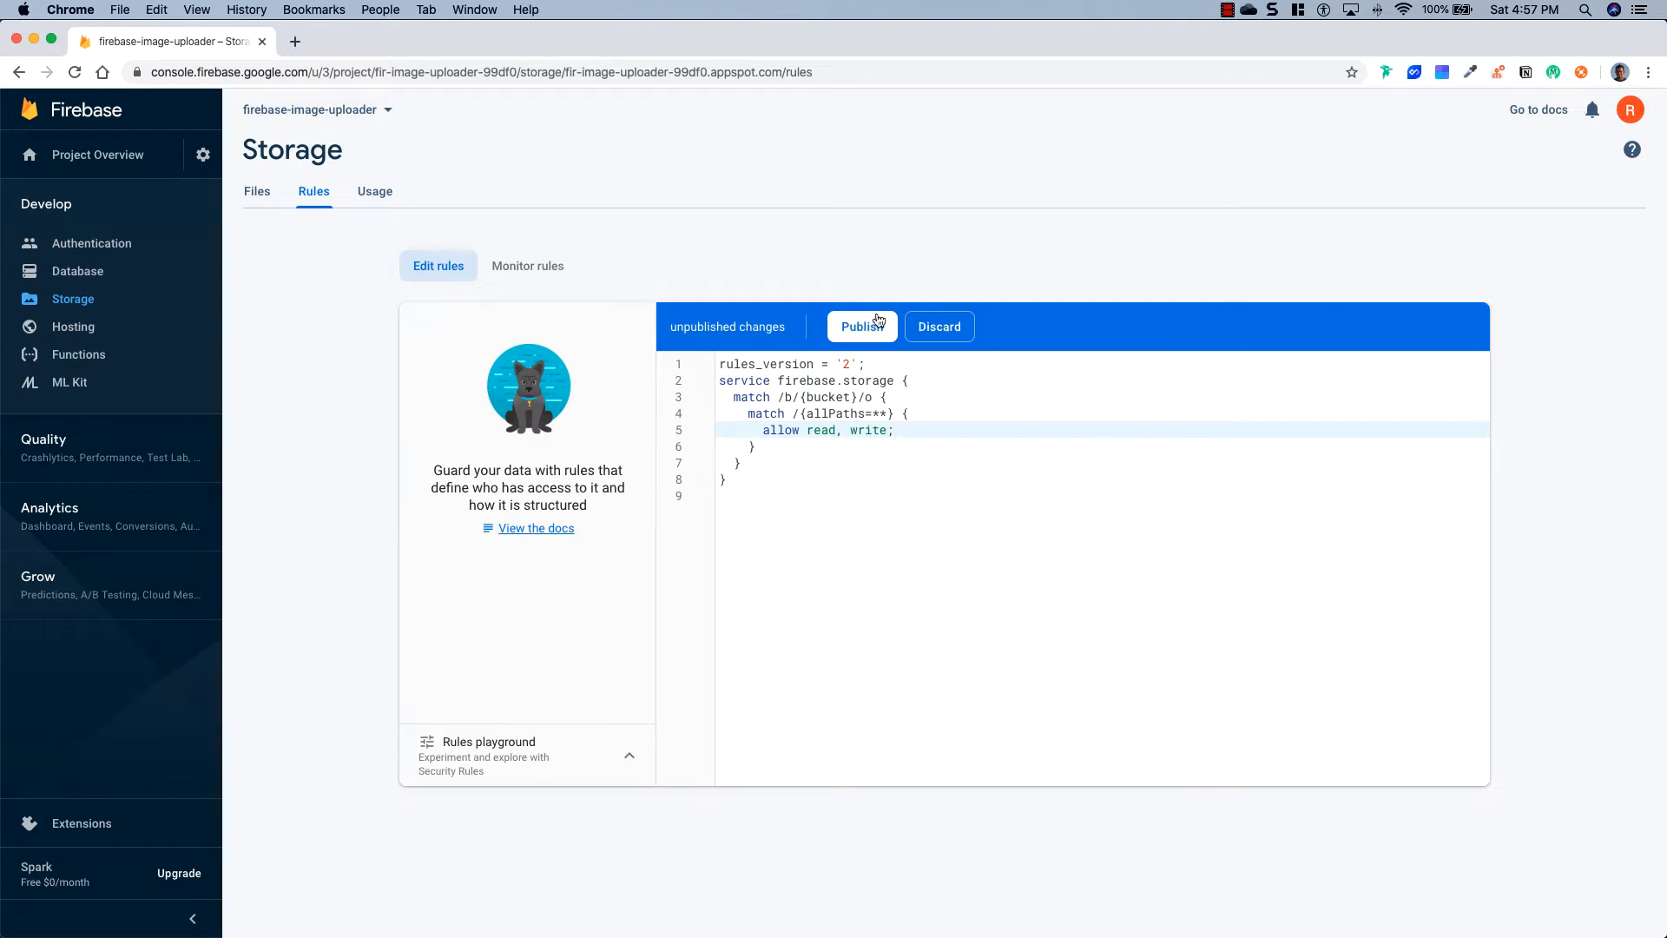
click(861, 327)
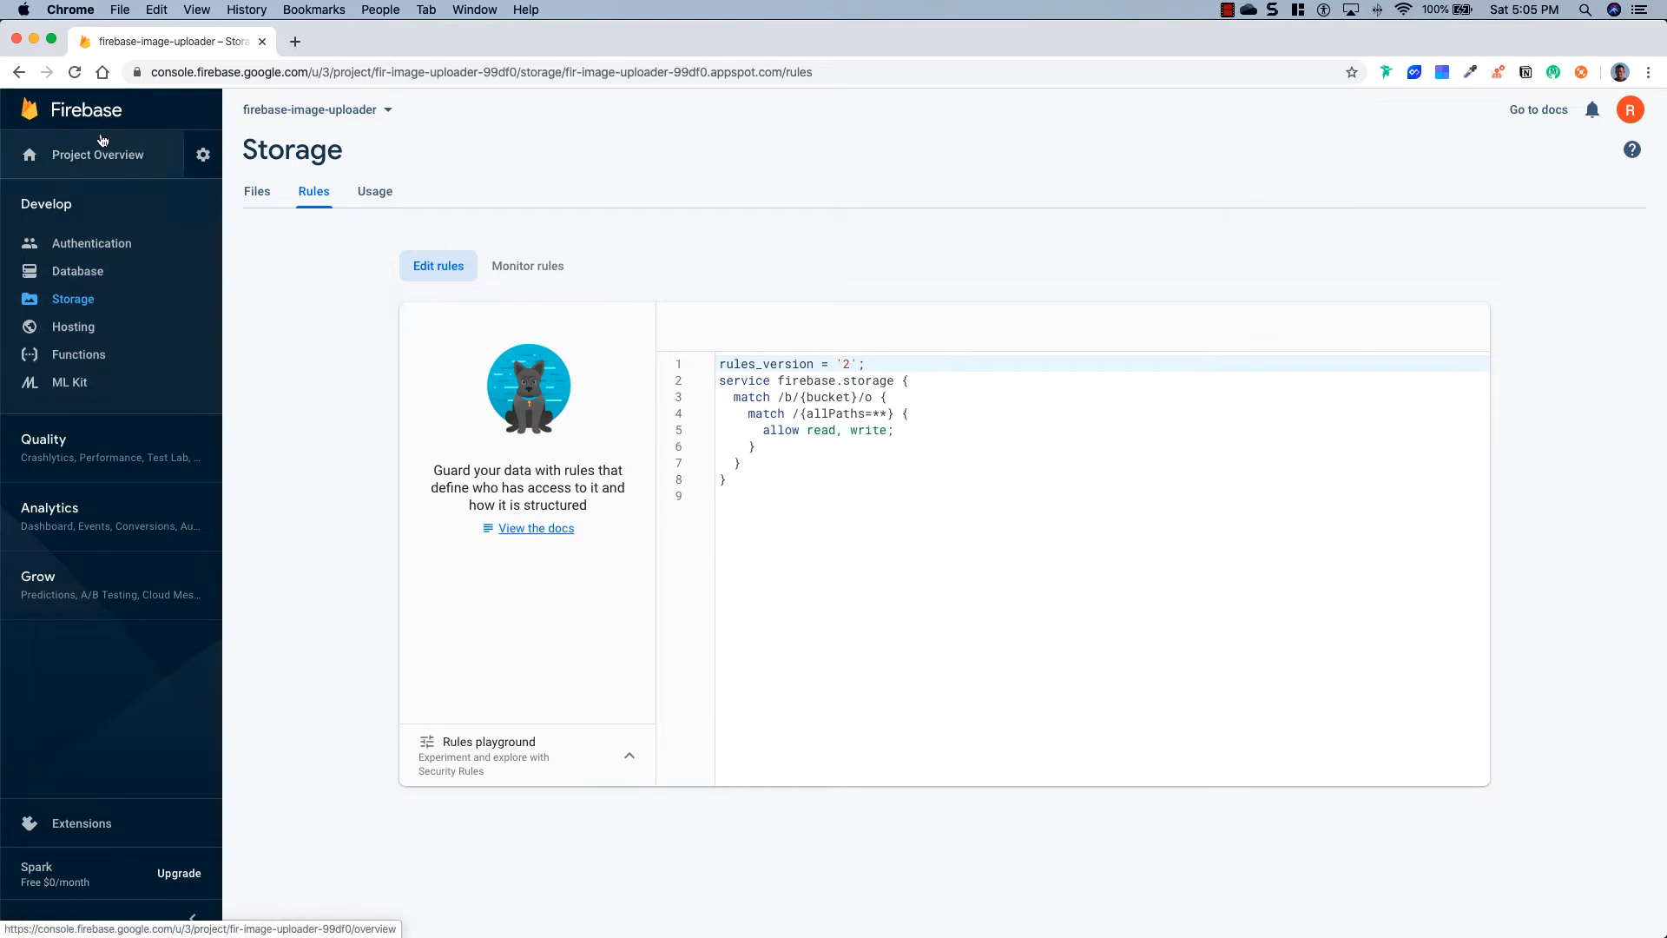
Register a web app nicknamed 'Firebase Image Uploader Web' to reveal its firebaseConfig snippet.
click(95, 154)
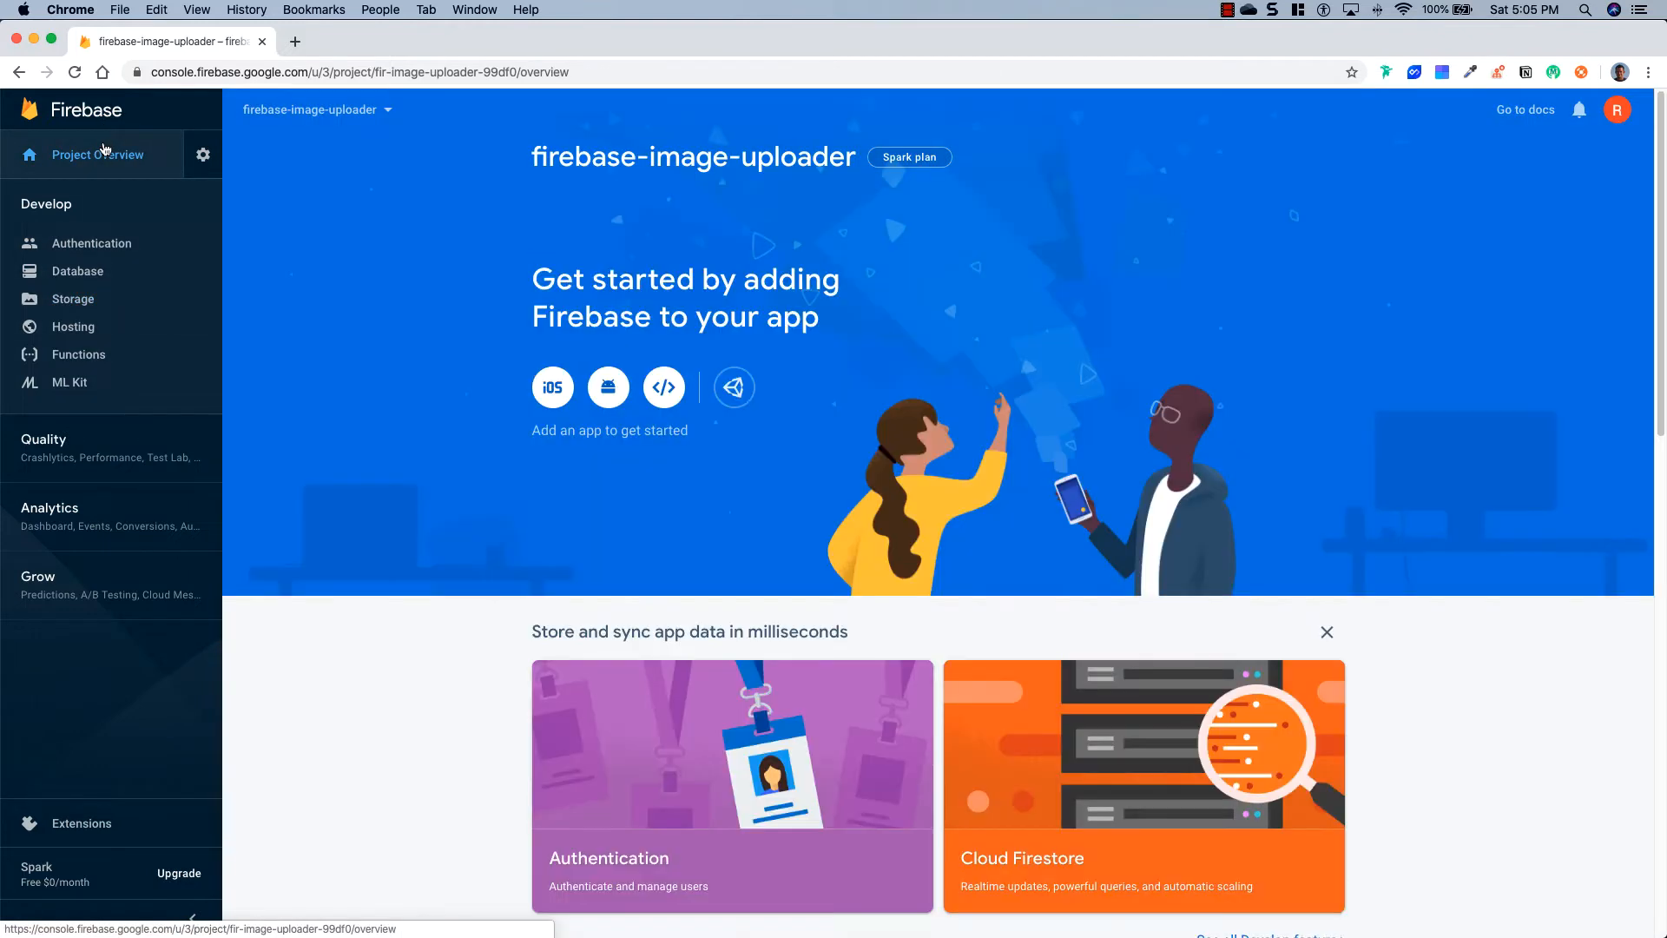
click(663, 386)
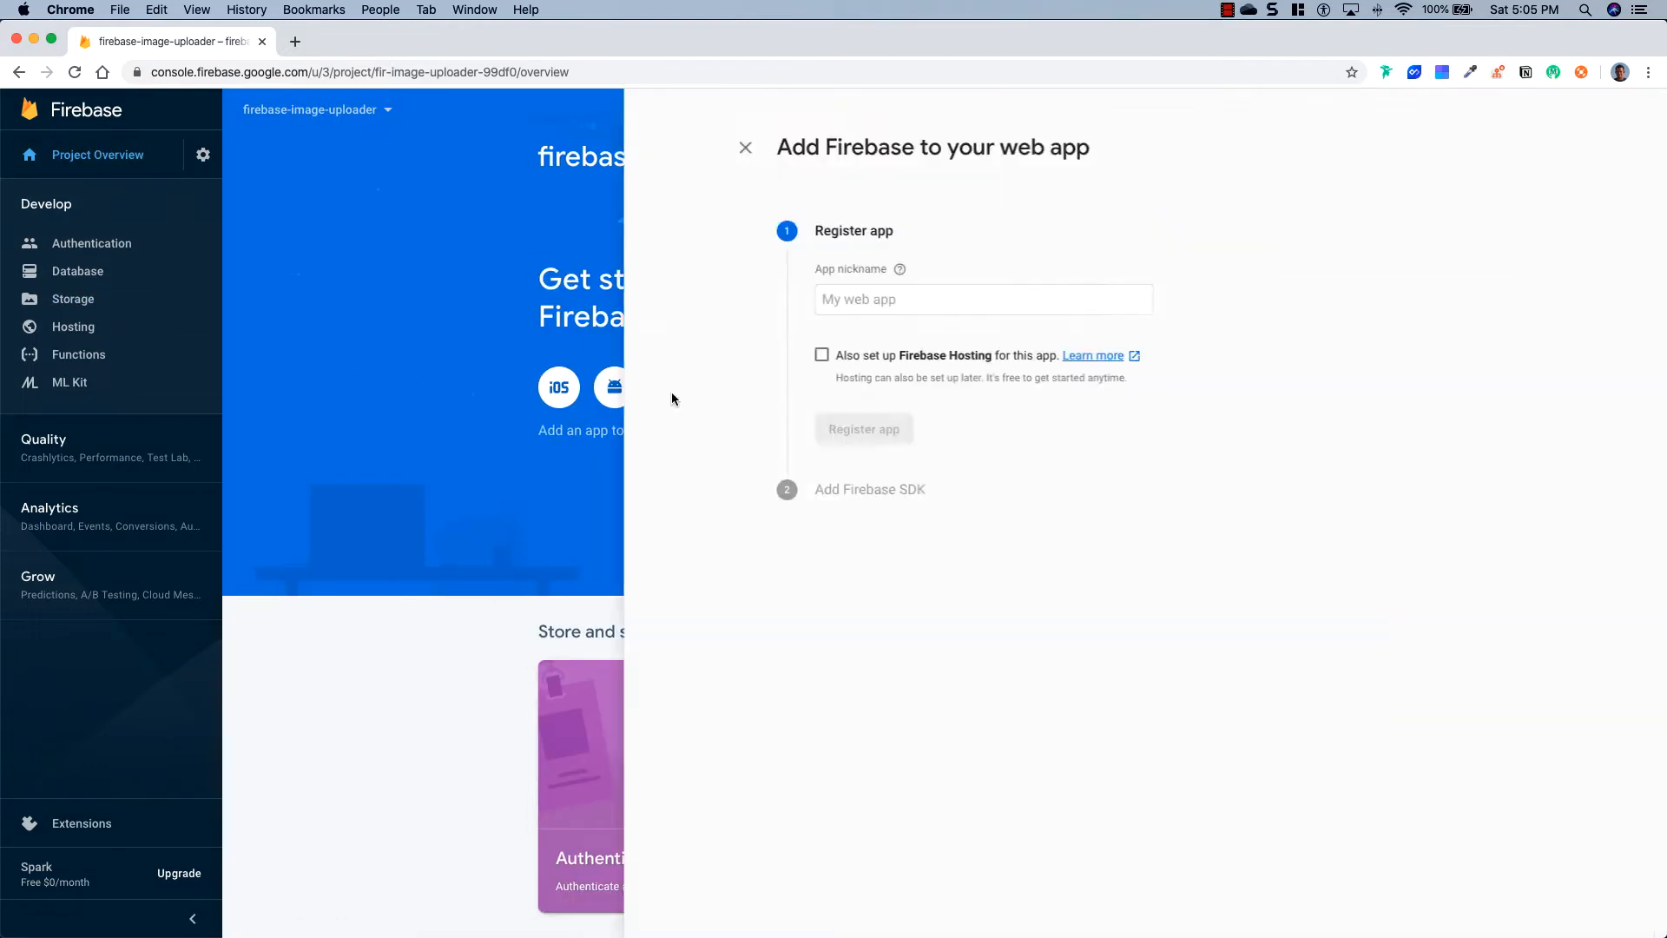
click(359, 299)
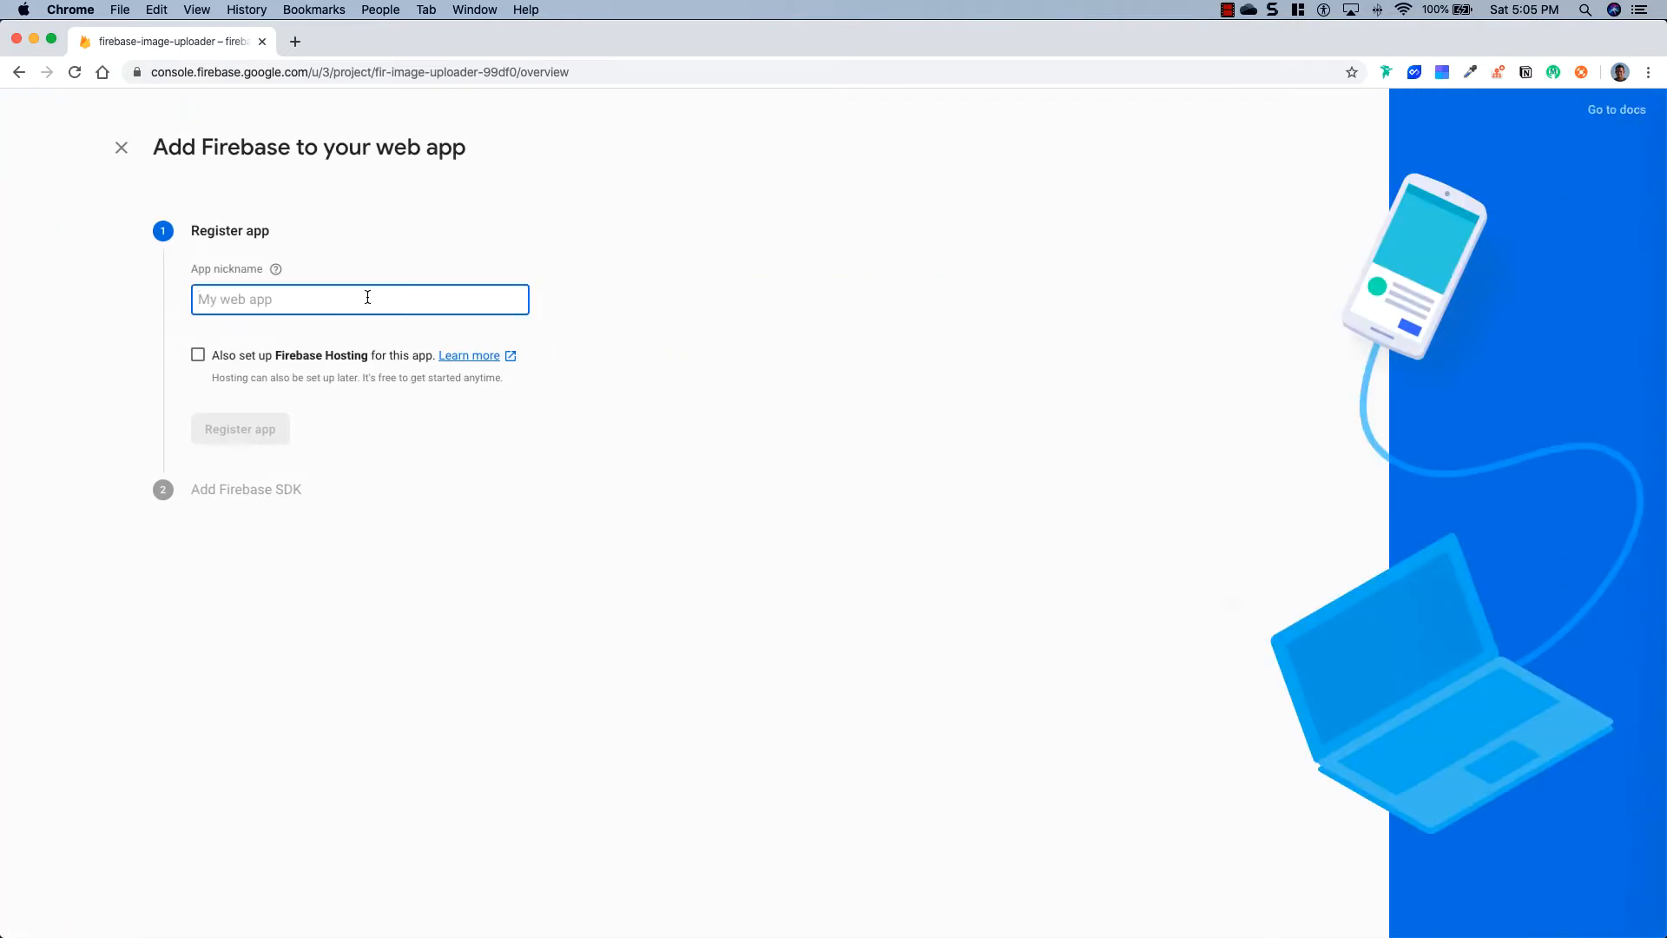
text(Firebase)
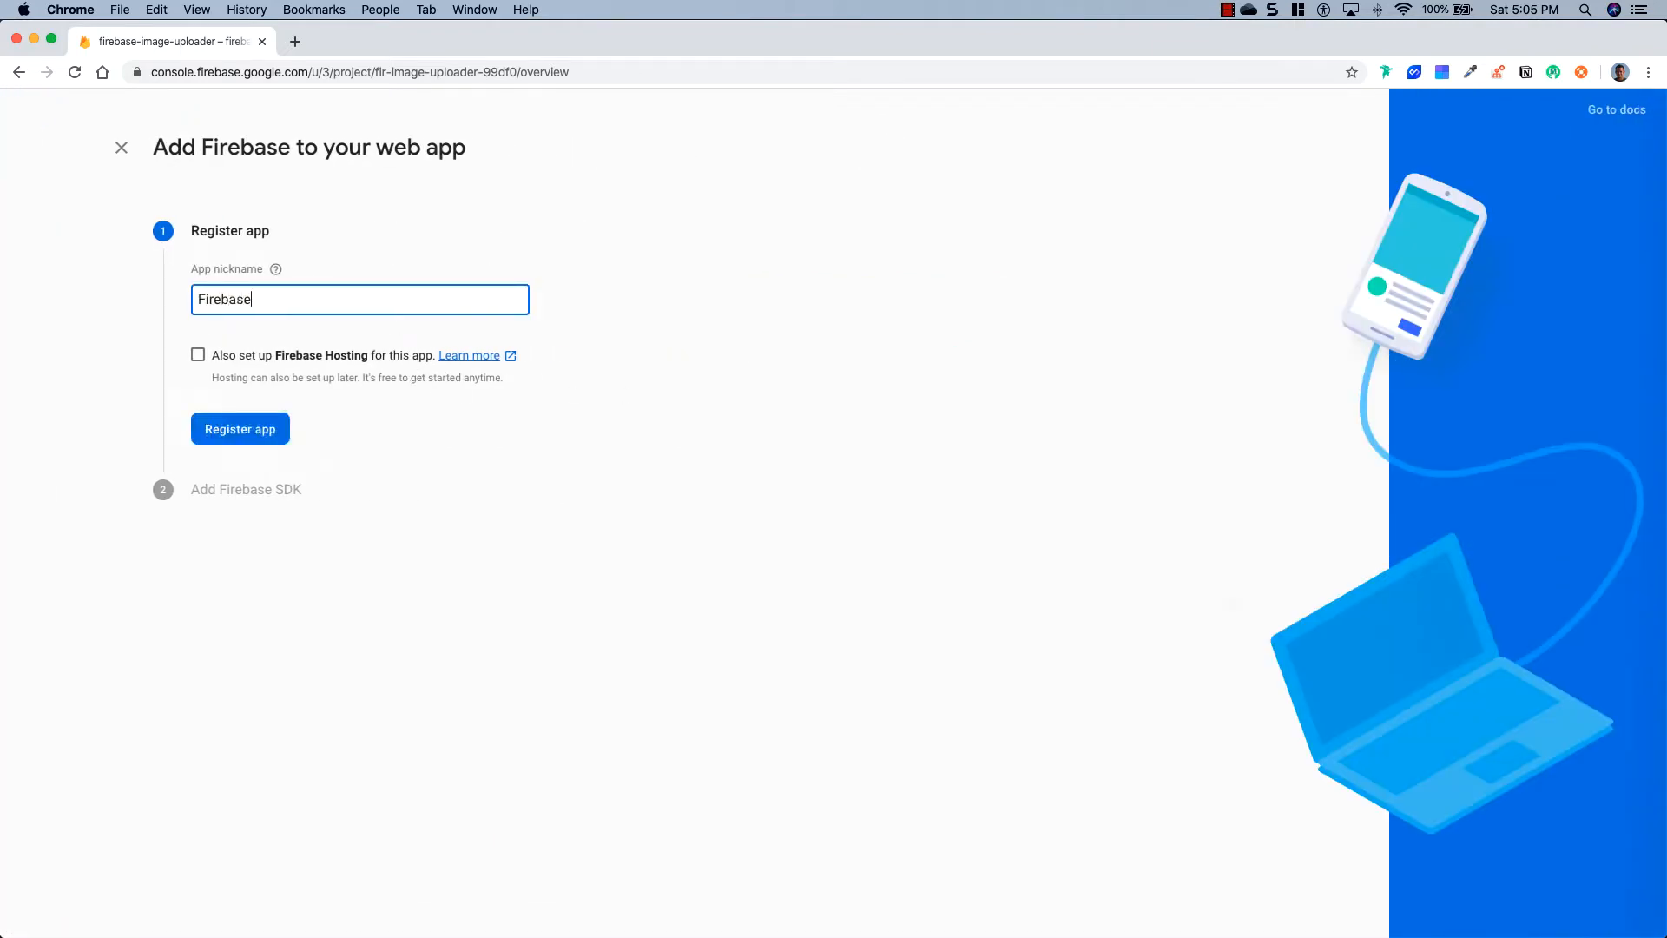
text(Image Up)
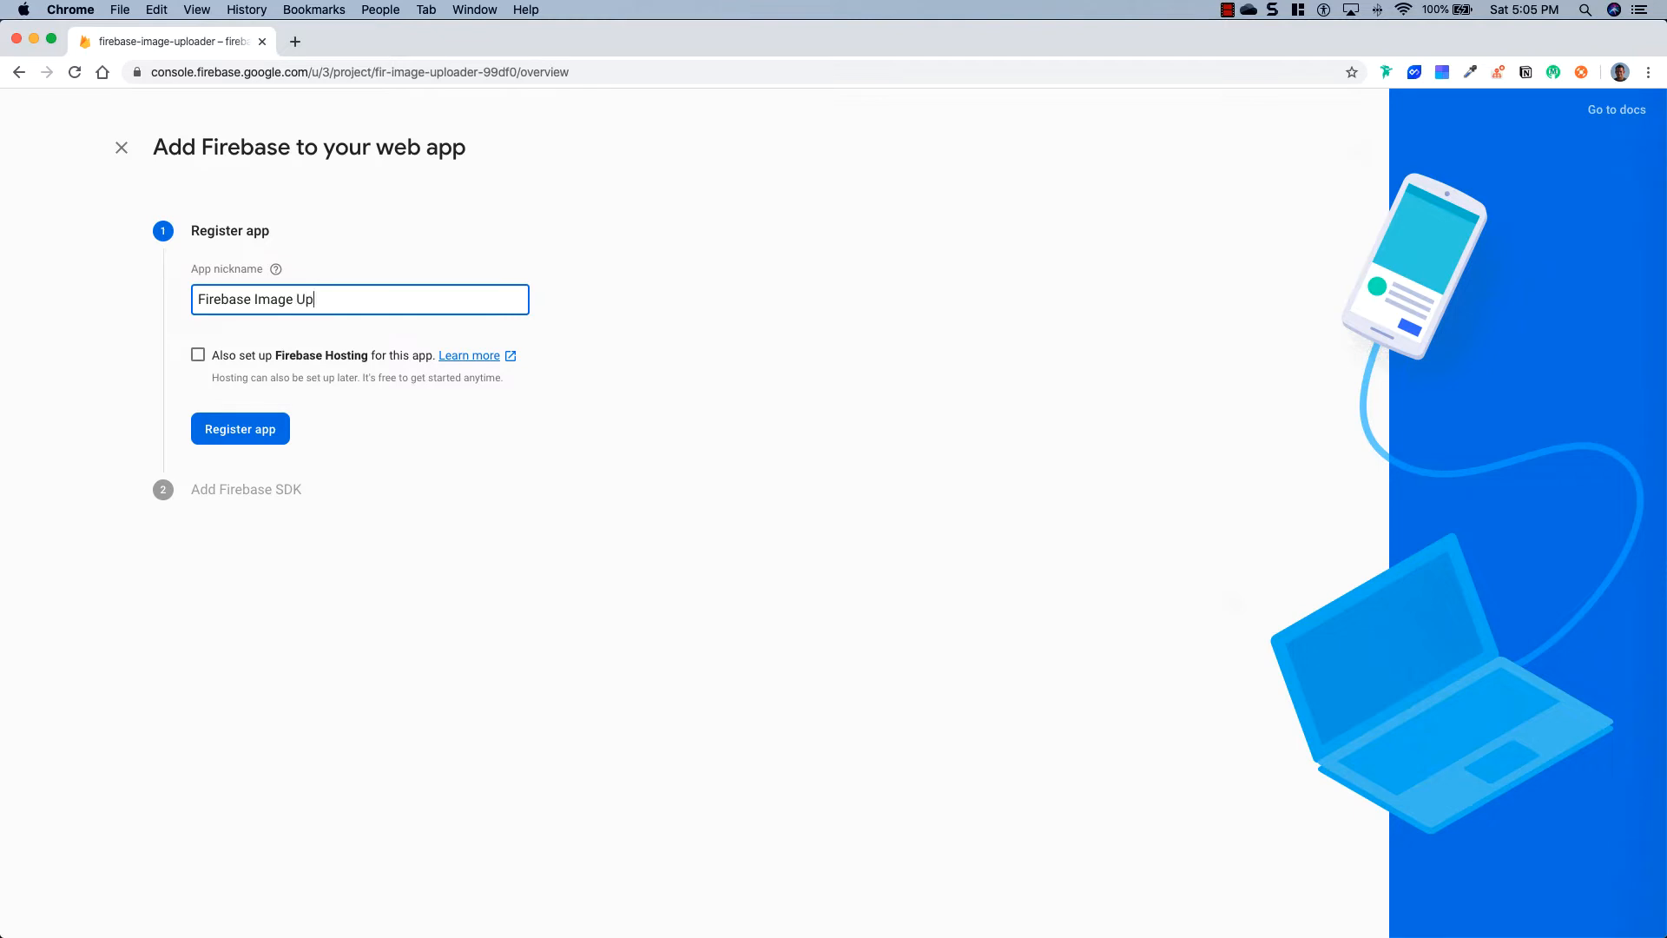
text(loader Web)
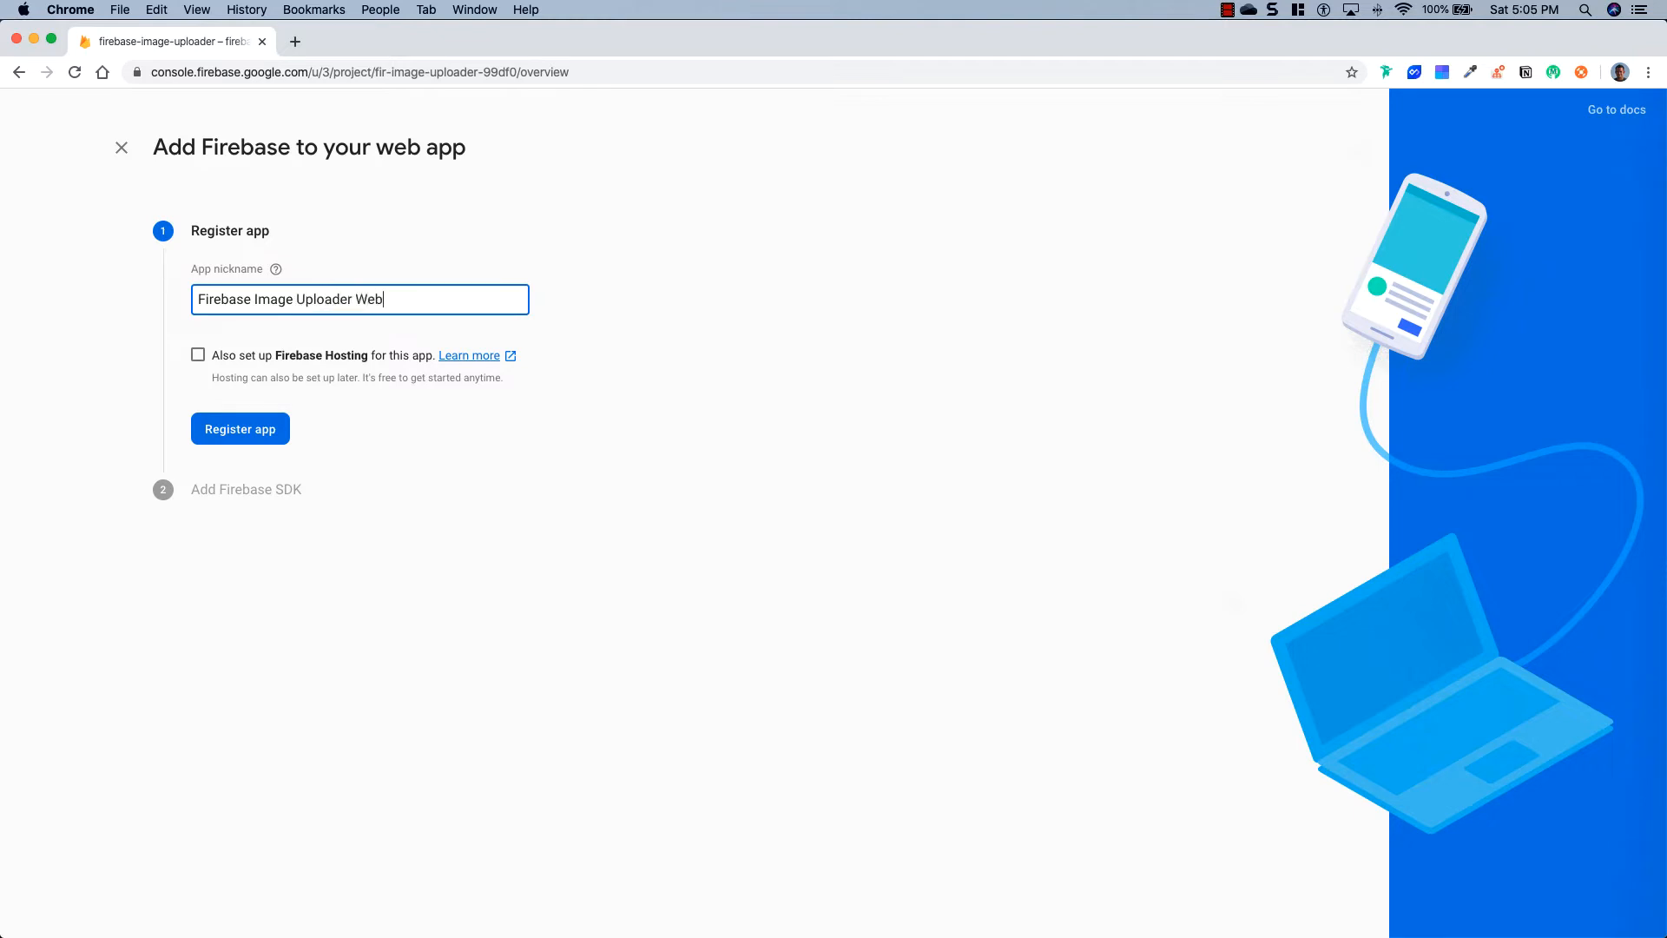
click(240, 428)
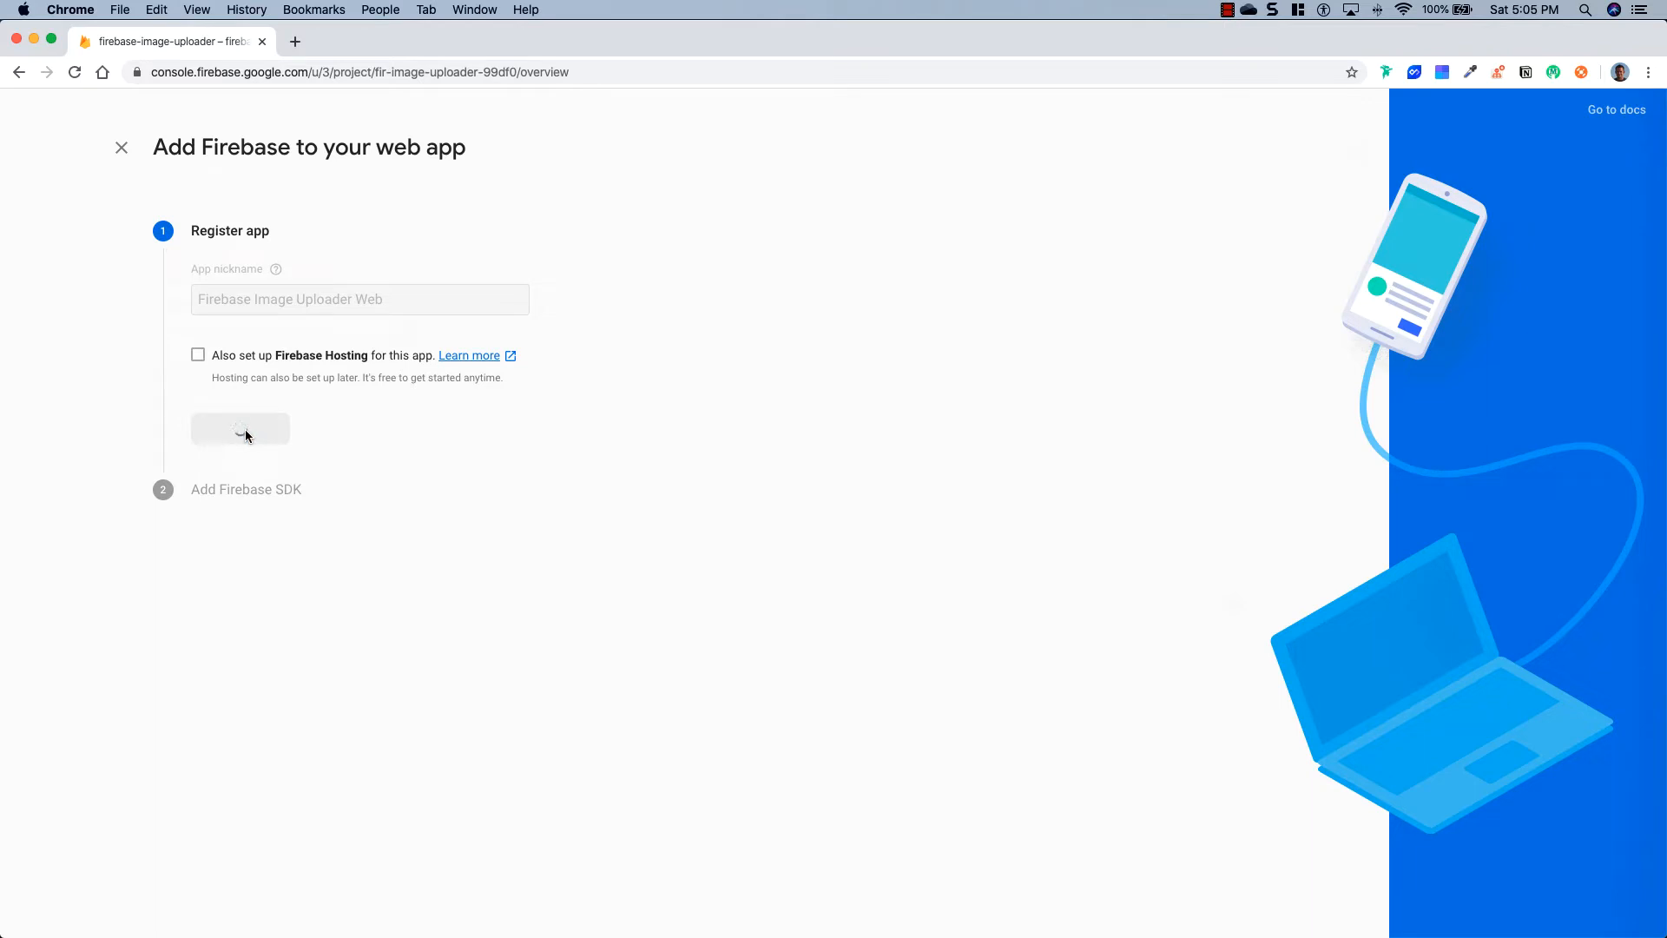
click(240, 427)
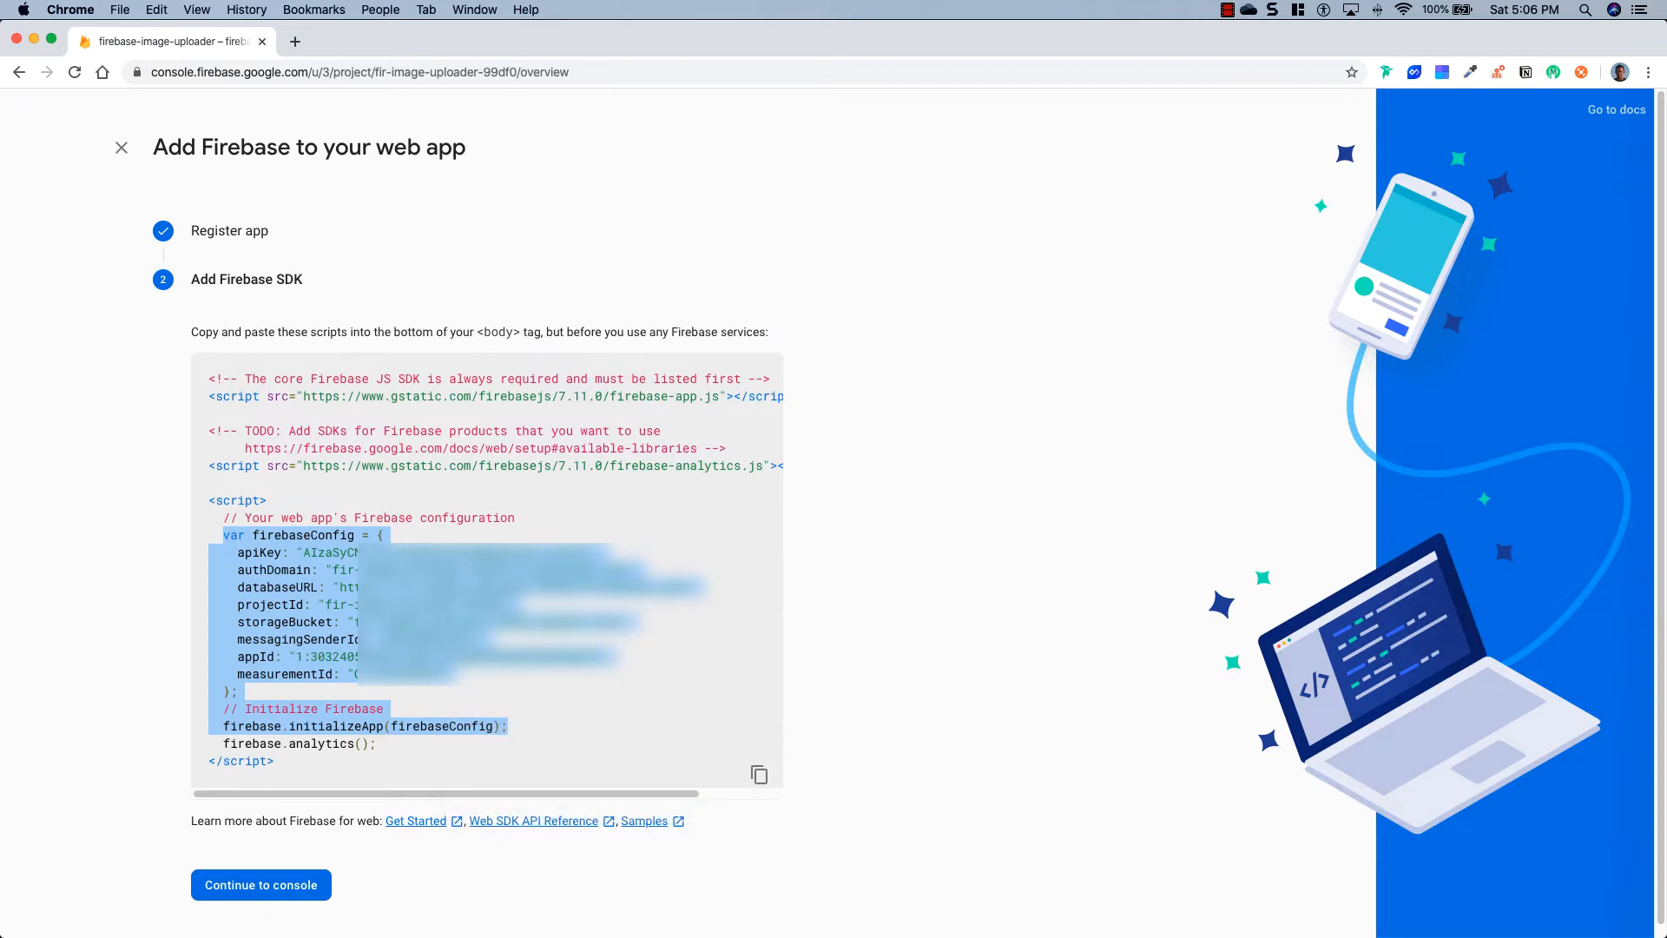
mouse_move(652, 909)
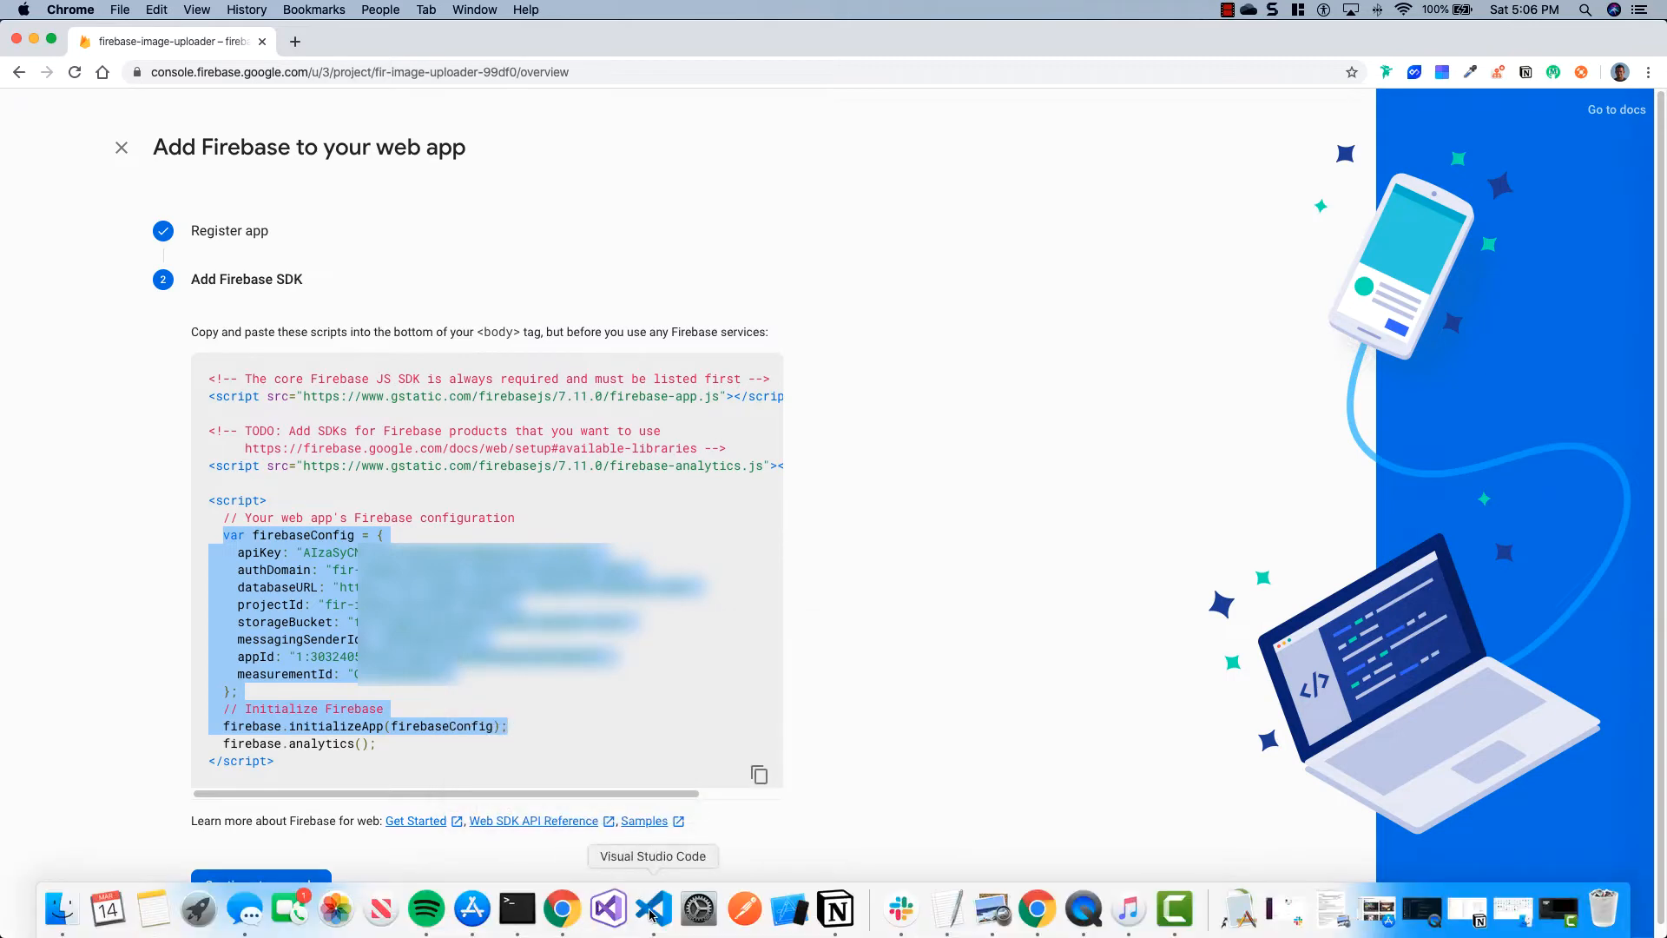
Add the firebaseConfig with initializeApp and an 'import firebase from' line to main.js.
click(653, 909)
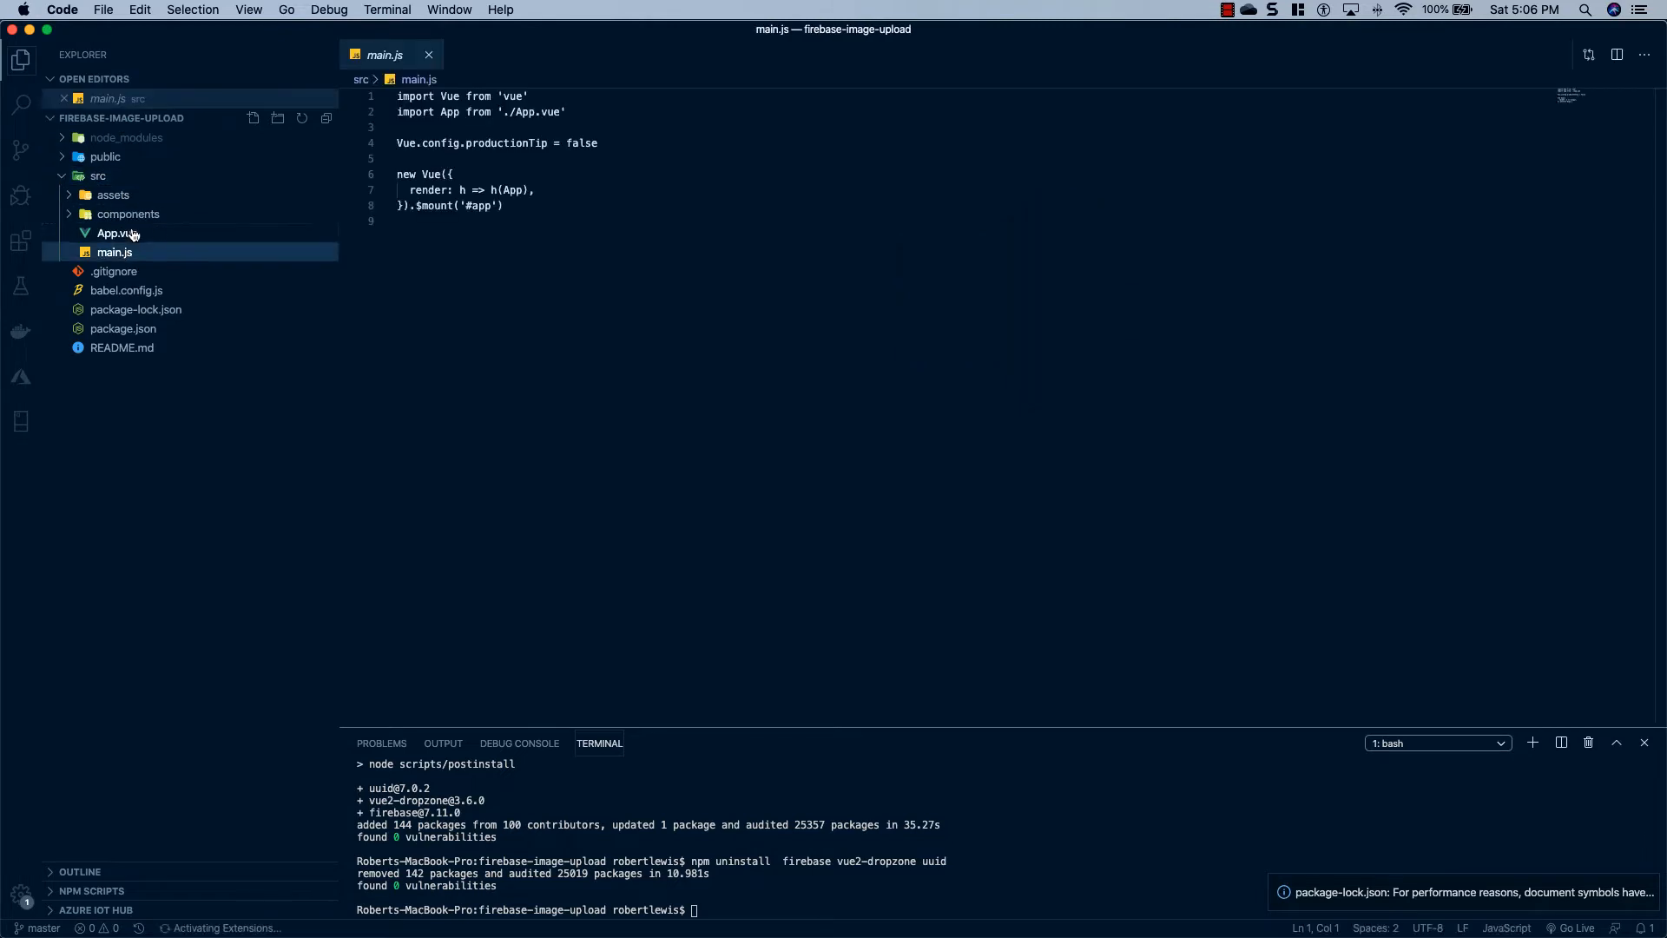
click(681, 222)
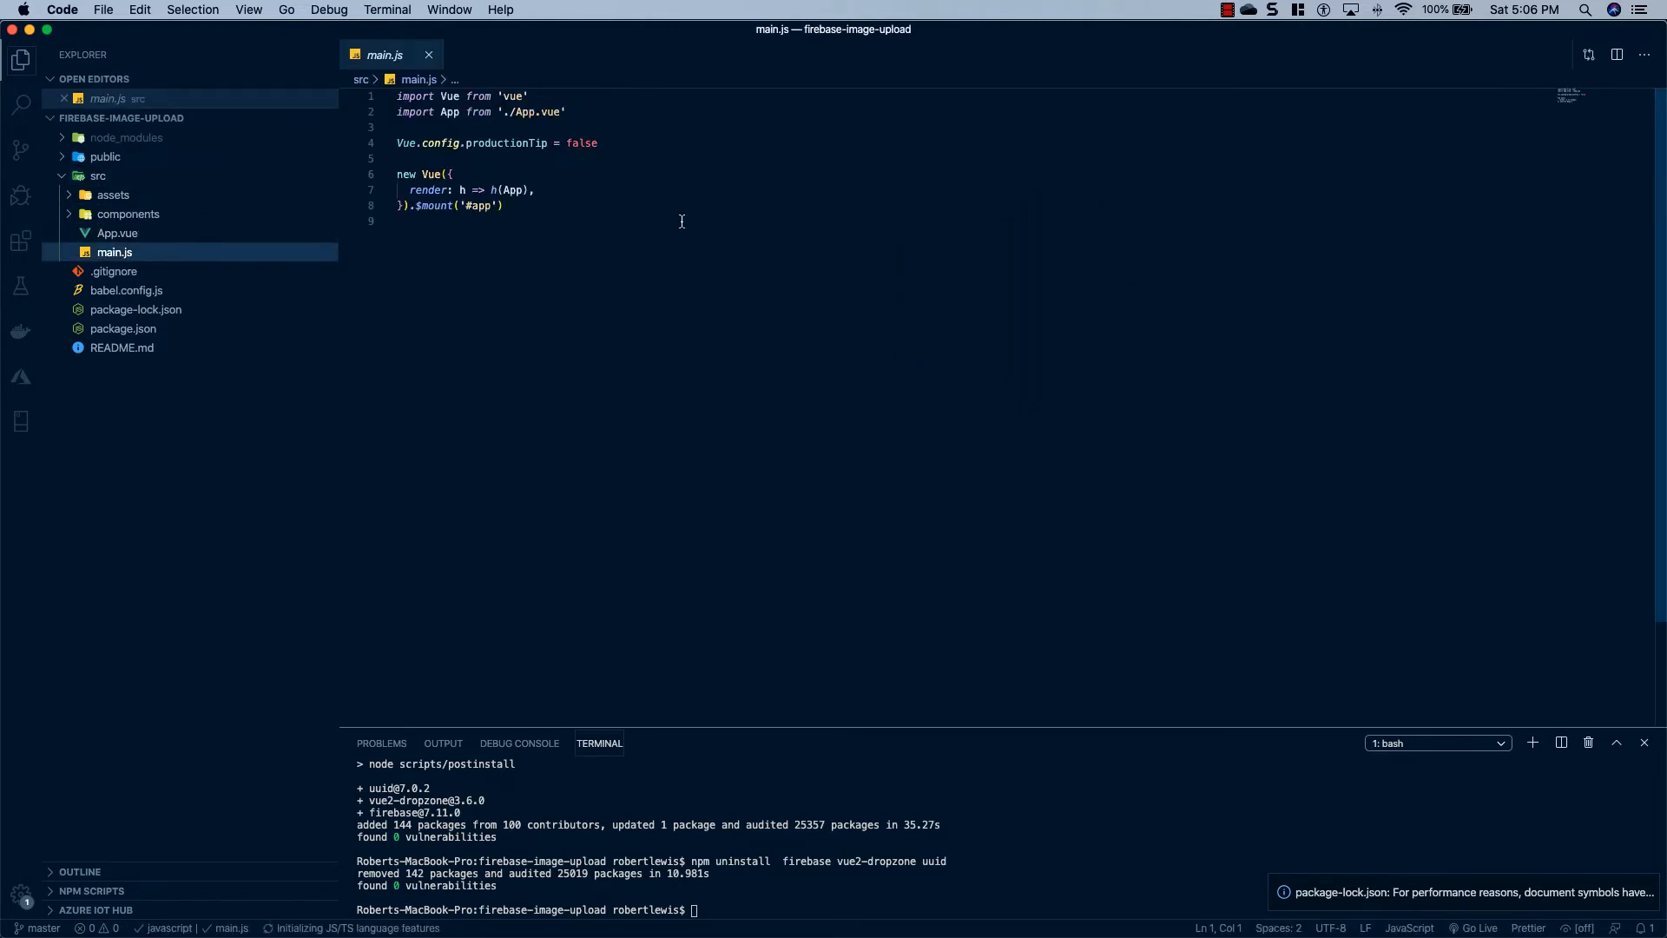
double_click(581, 143)
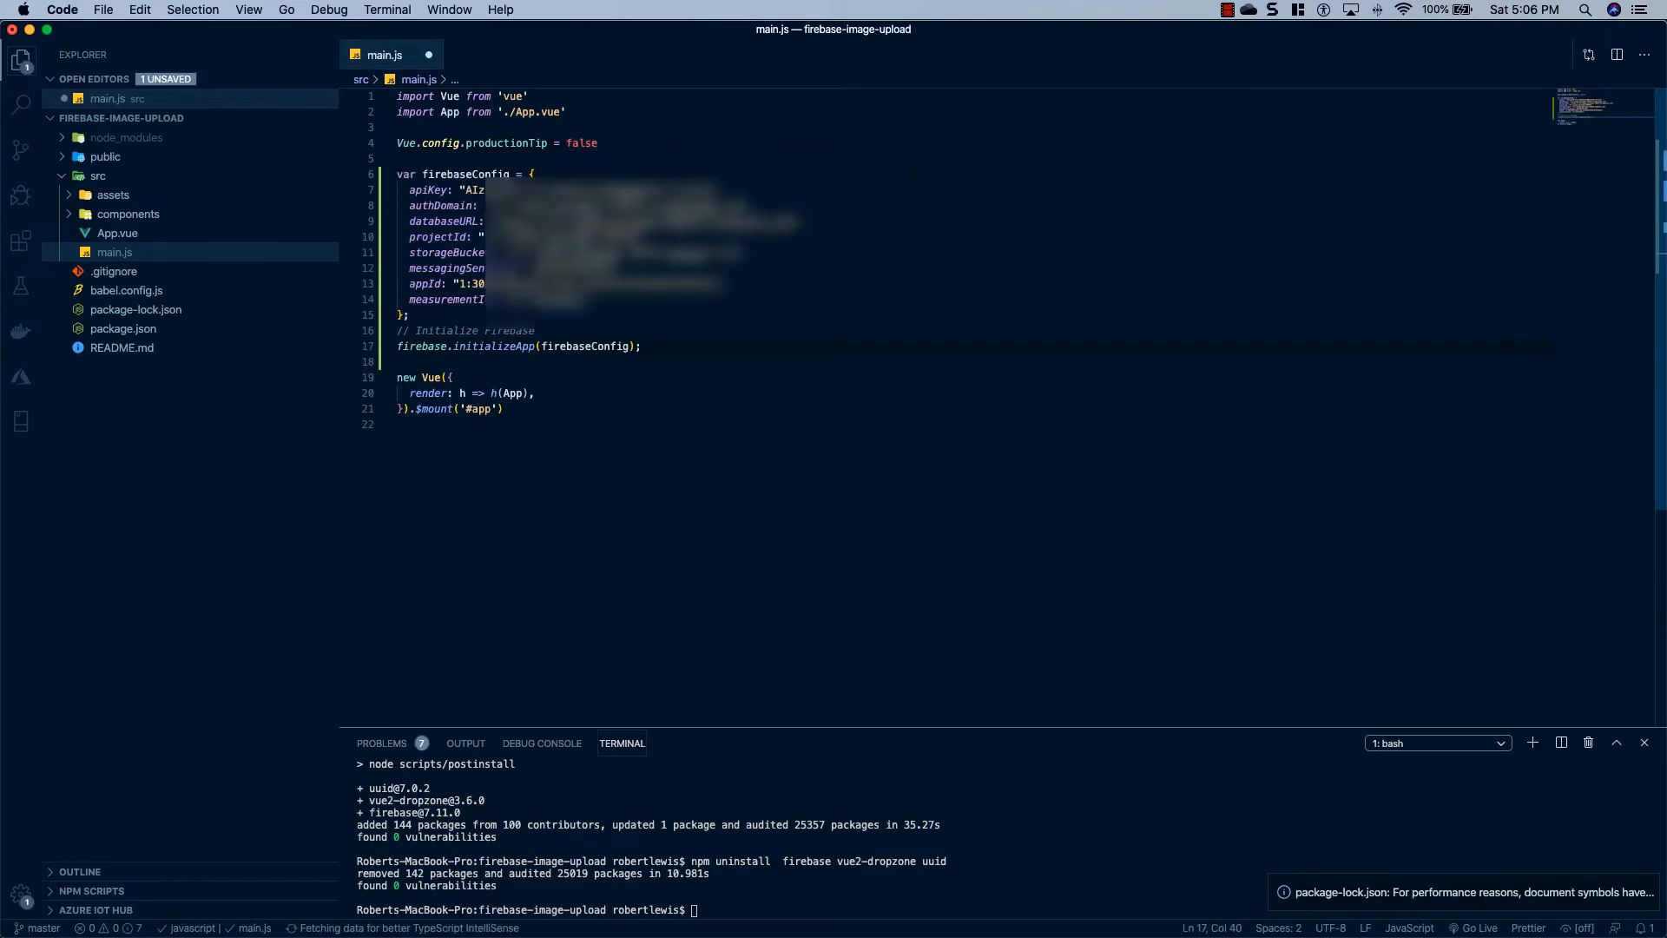
click(620, 112)
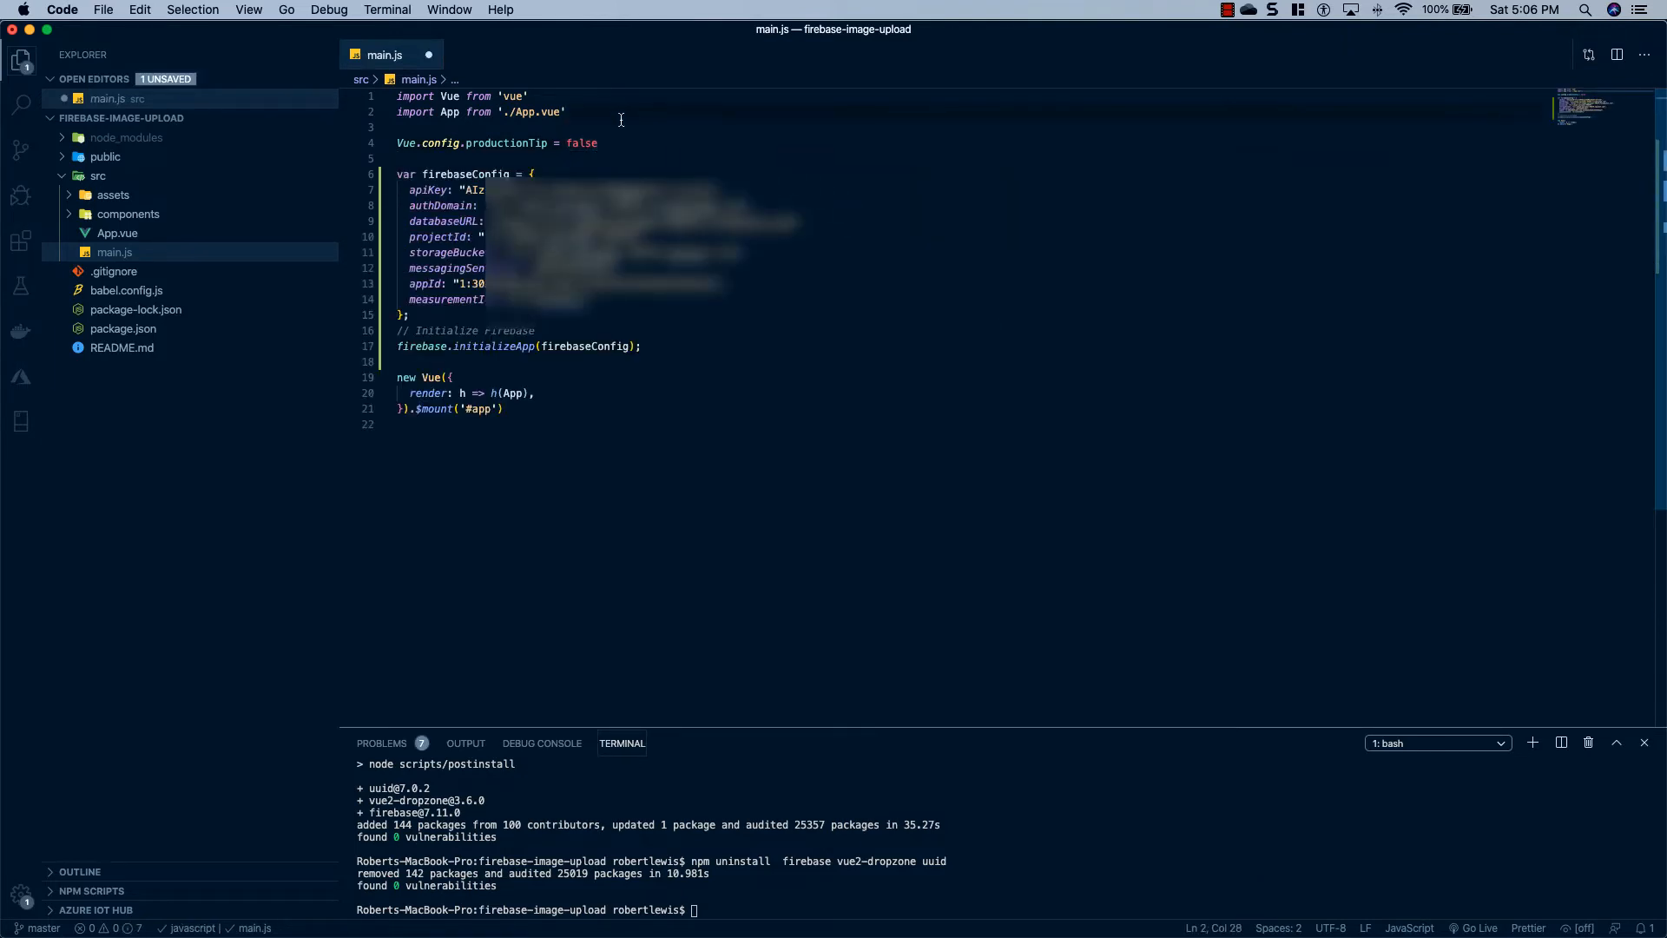
text(import)
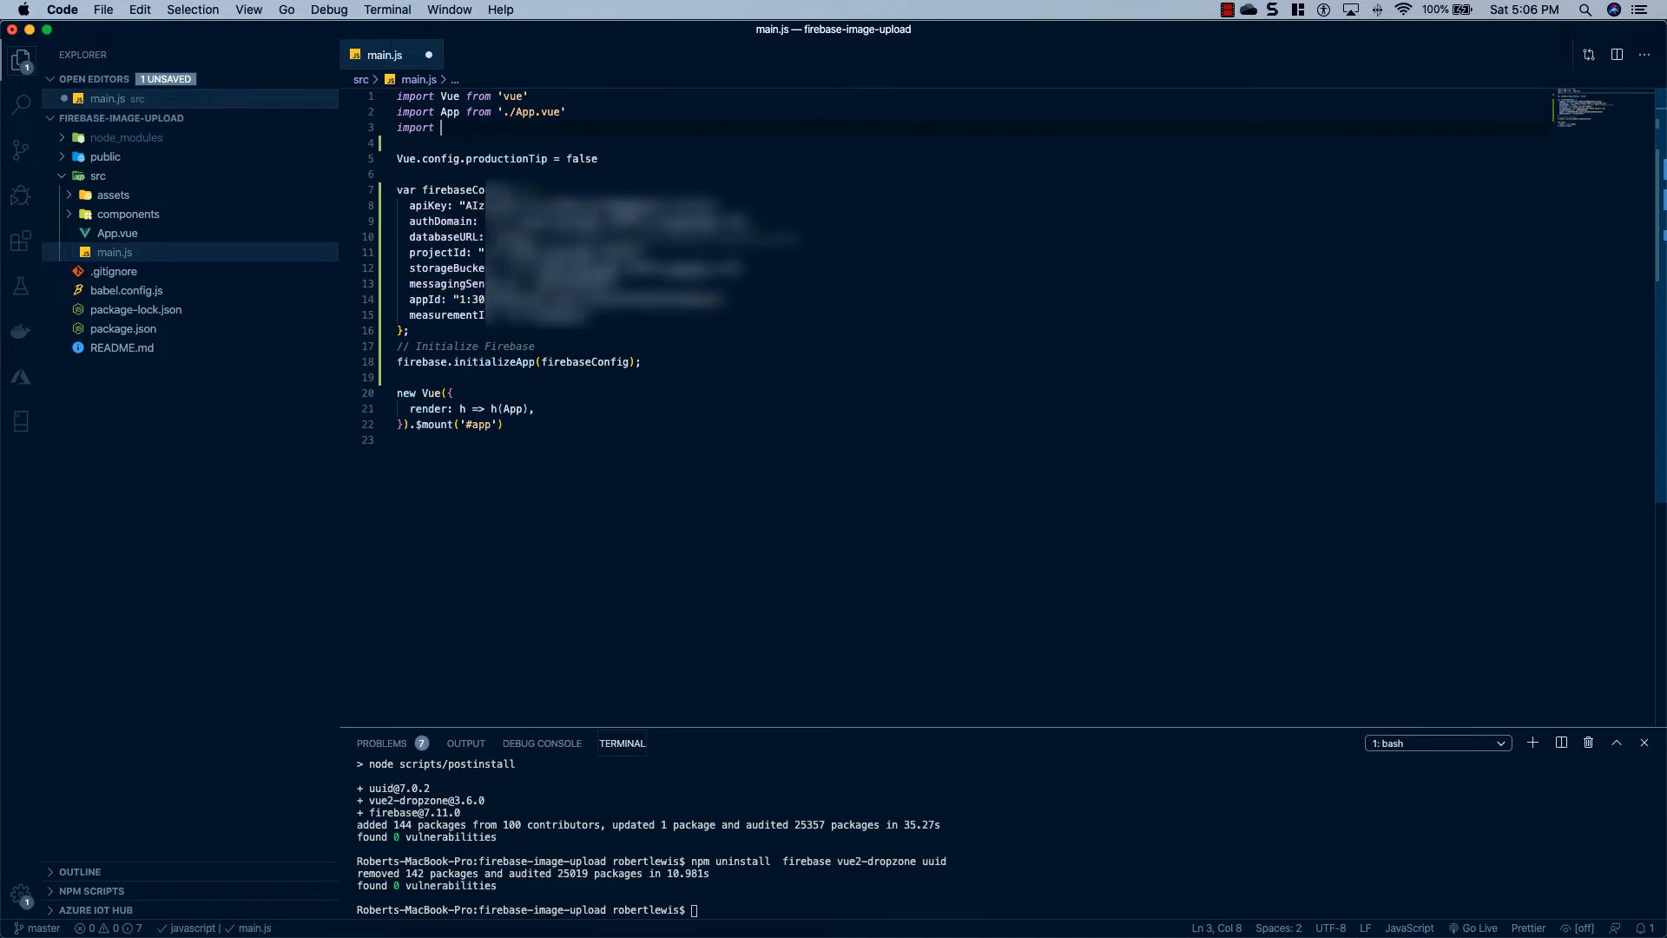
text(firebase from 'firebase';)
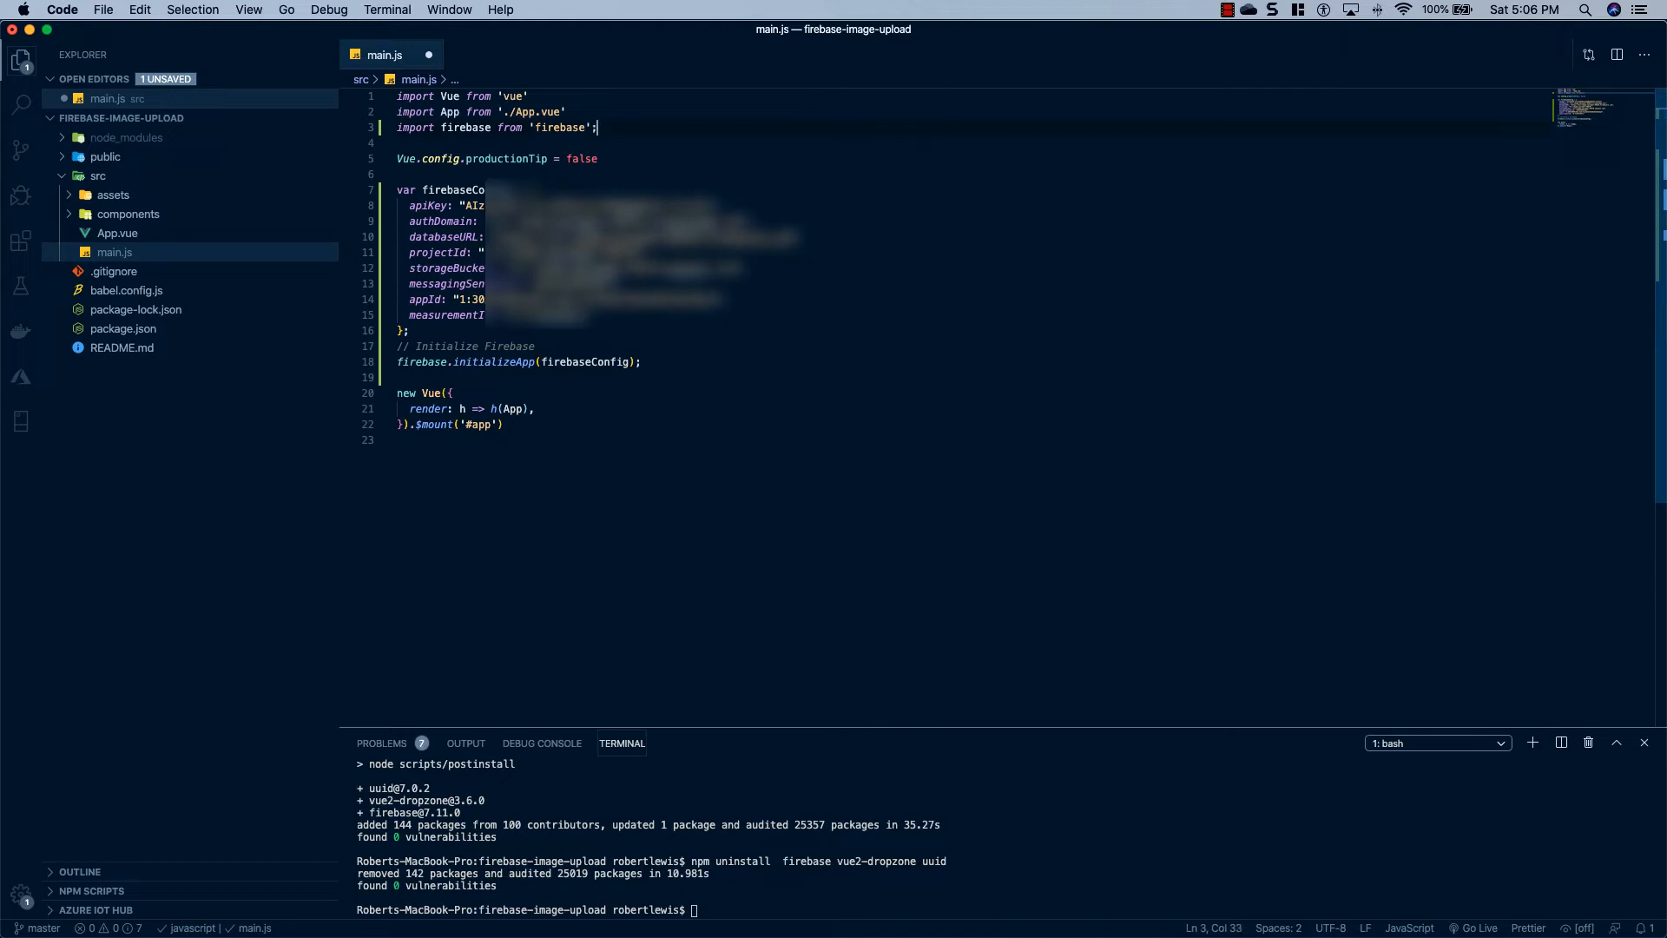
click(103, 9)
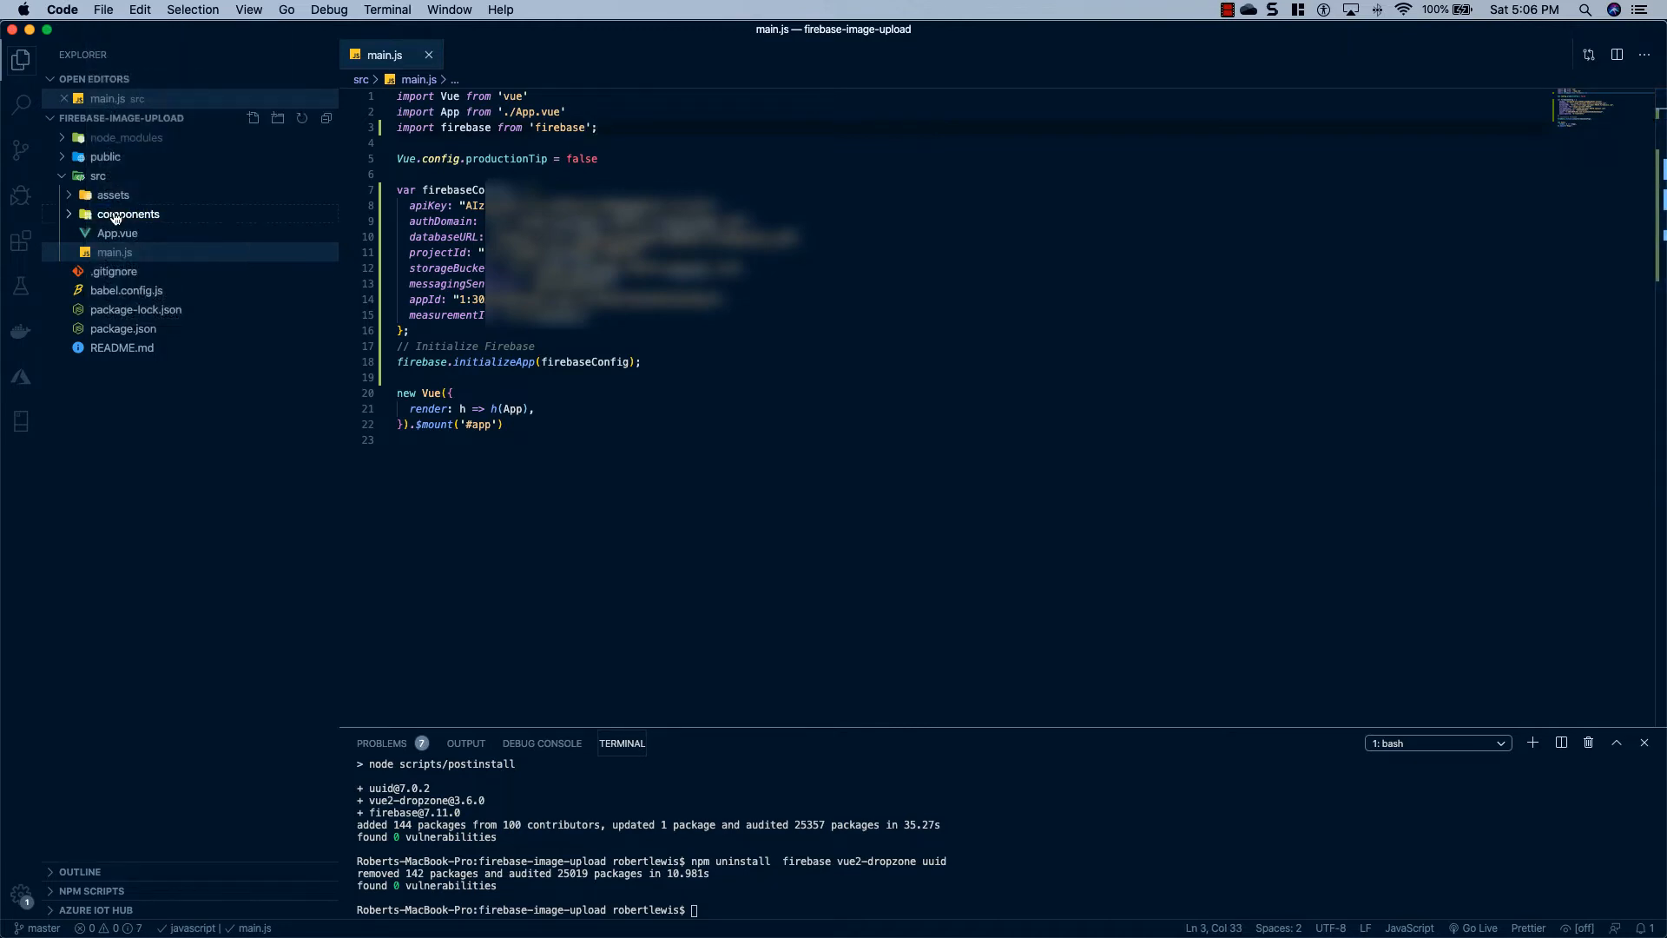
mouse_move(127, 214)
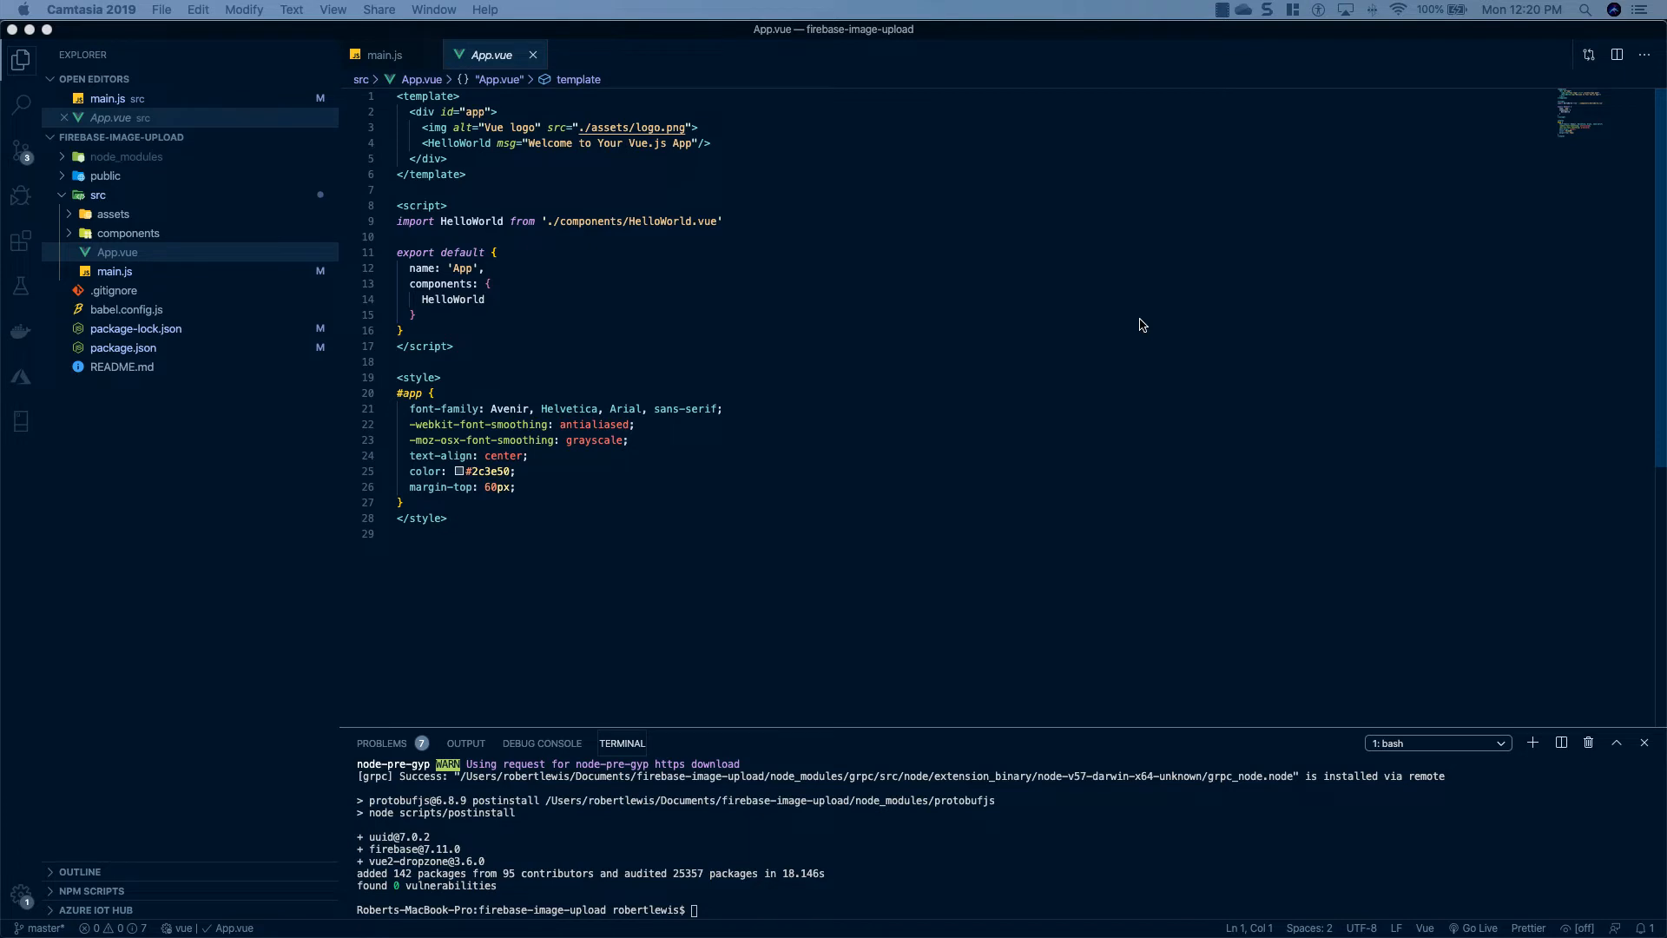
mouse_move(396, 113)
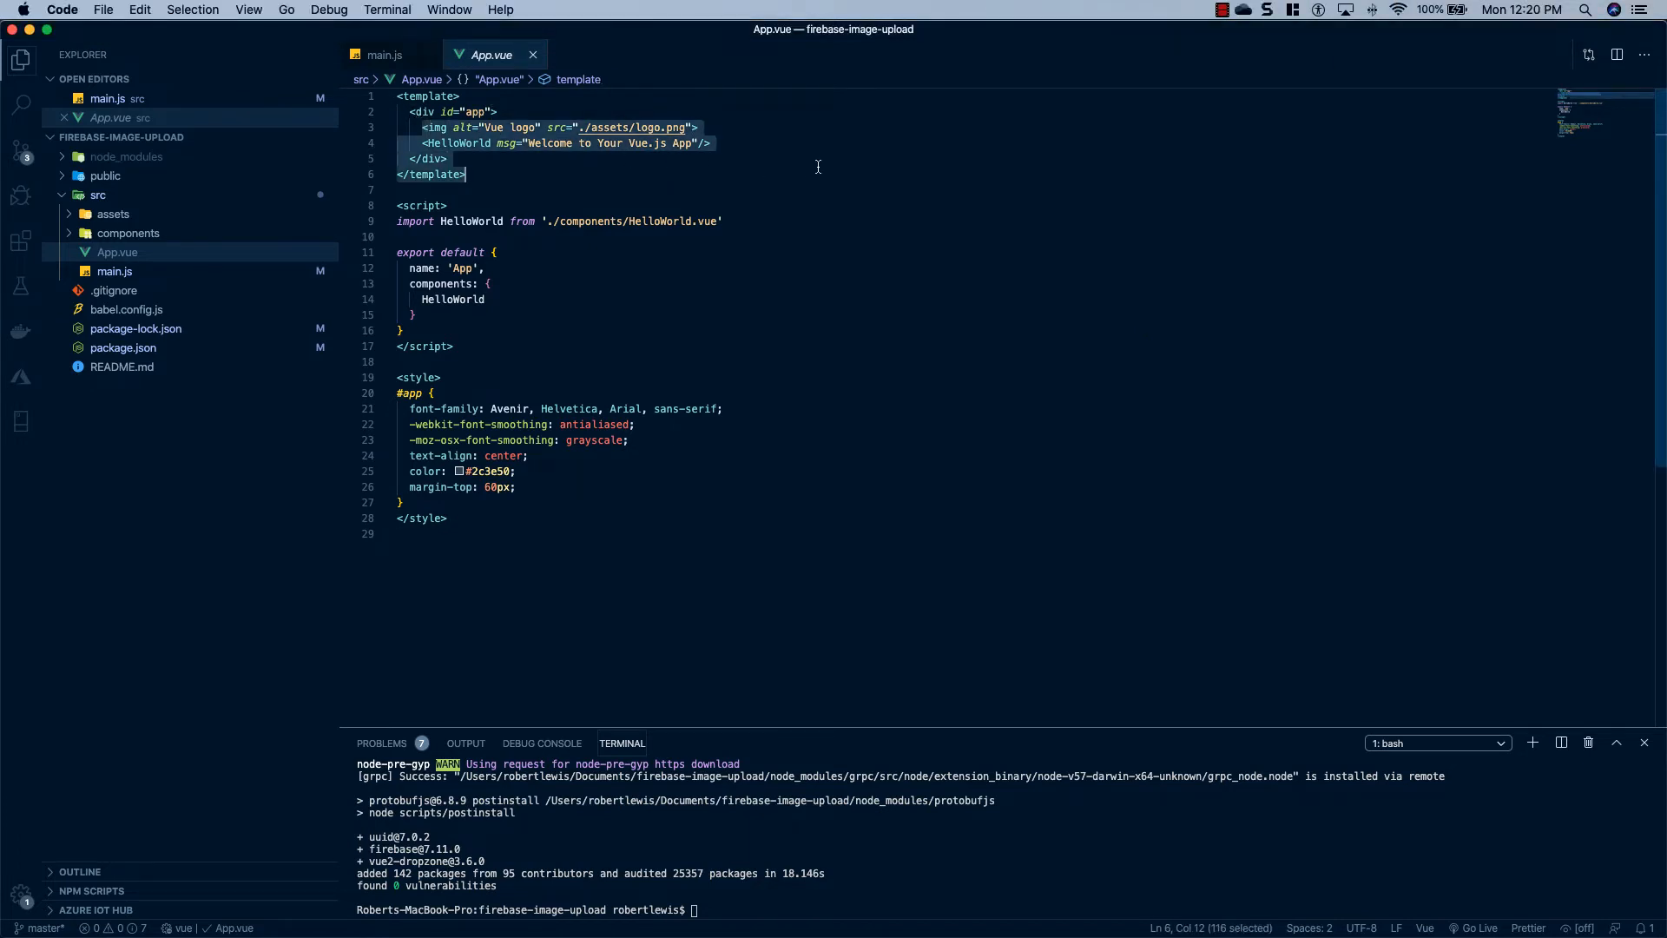
Delete the logo, HelloWorld markup, its import and the CSS rules from App.vue.
key(Delete)
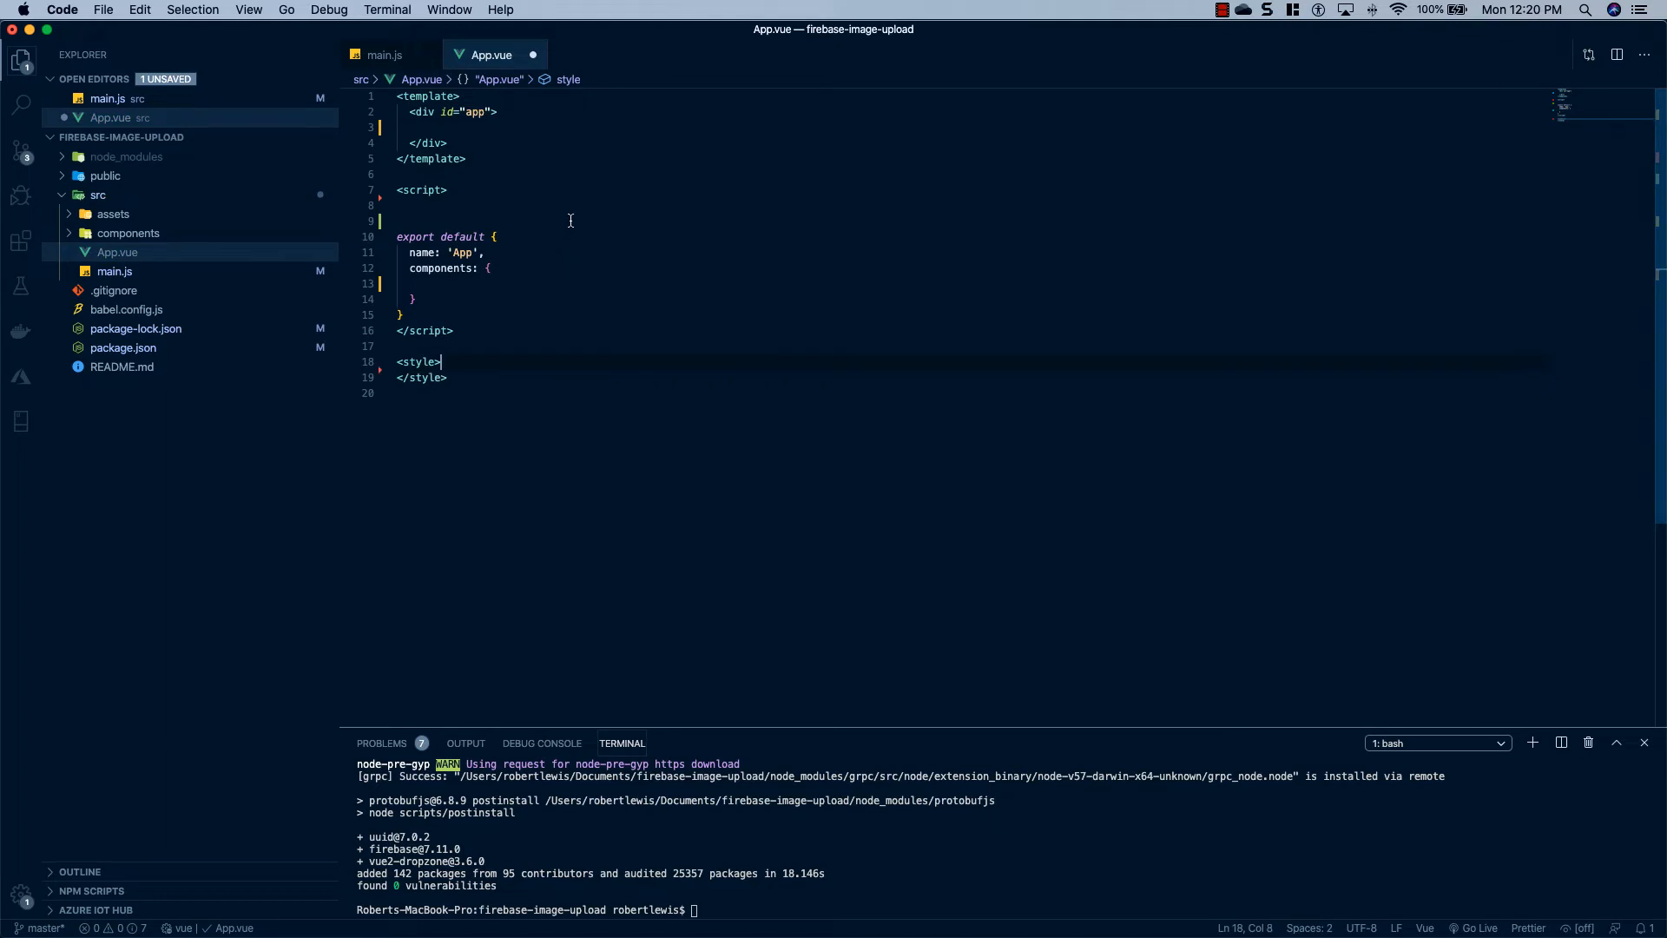
Add import lines for firebase, vue2Dropzone and the vue2-dropzone dist CSS in App.vue.
text(i)
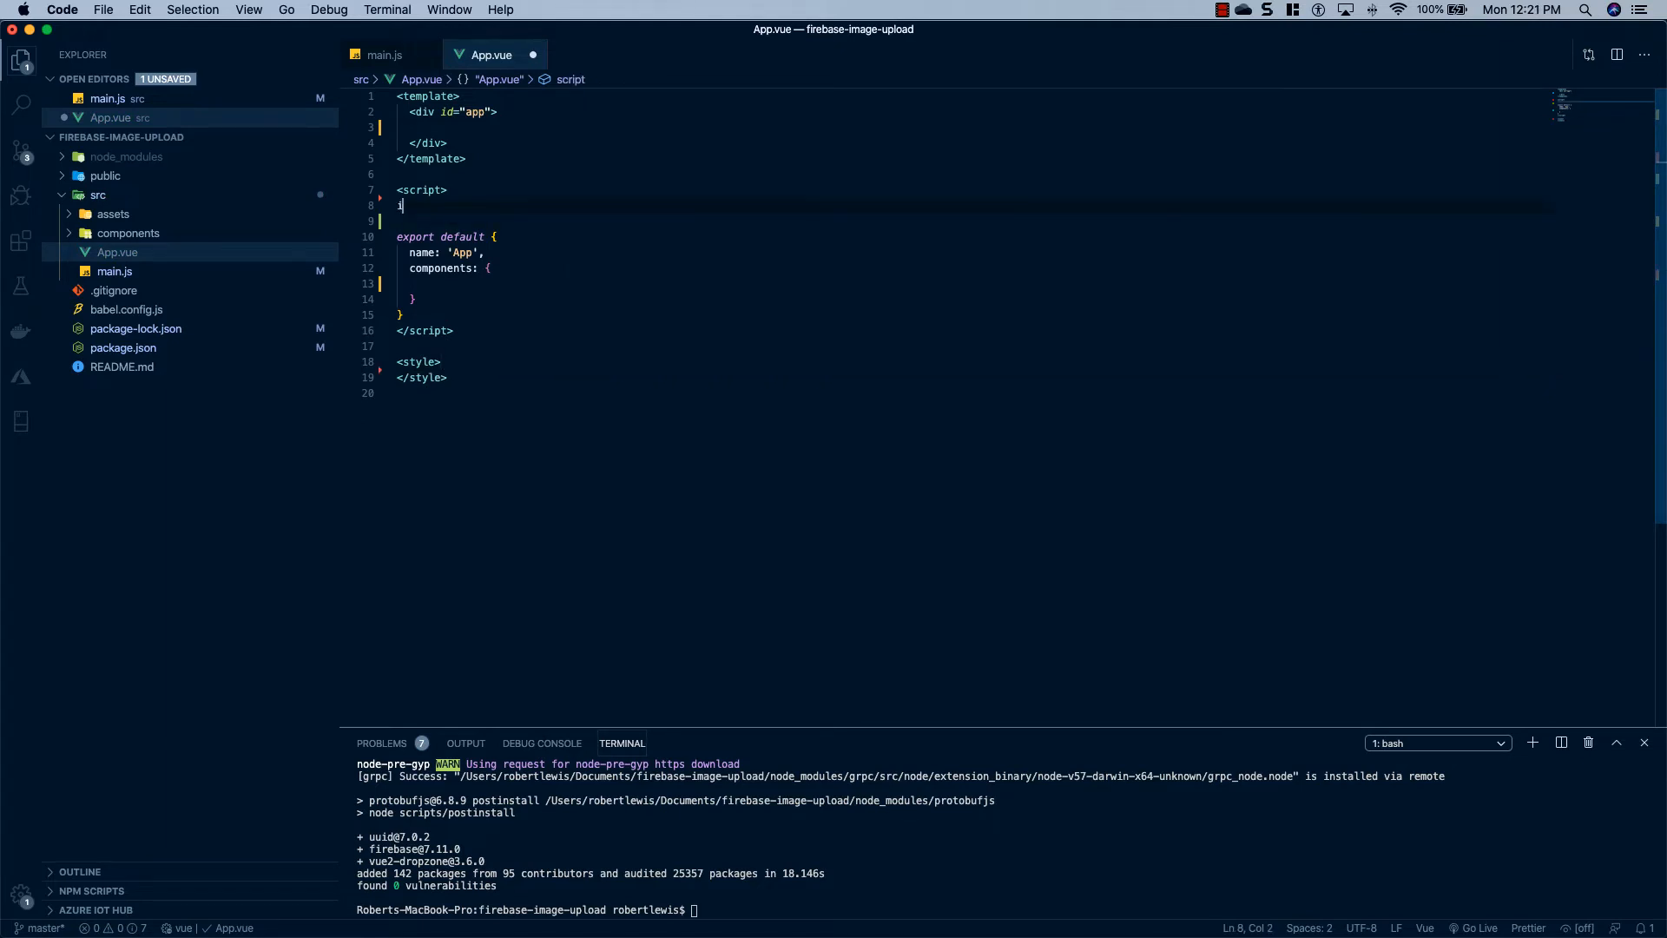
text(import firebas)
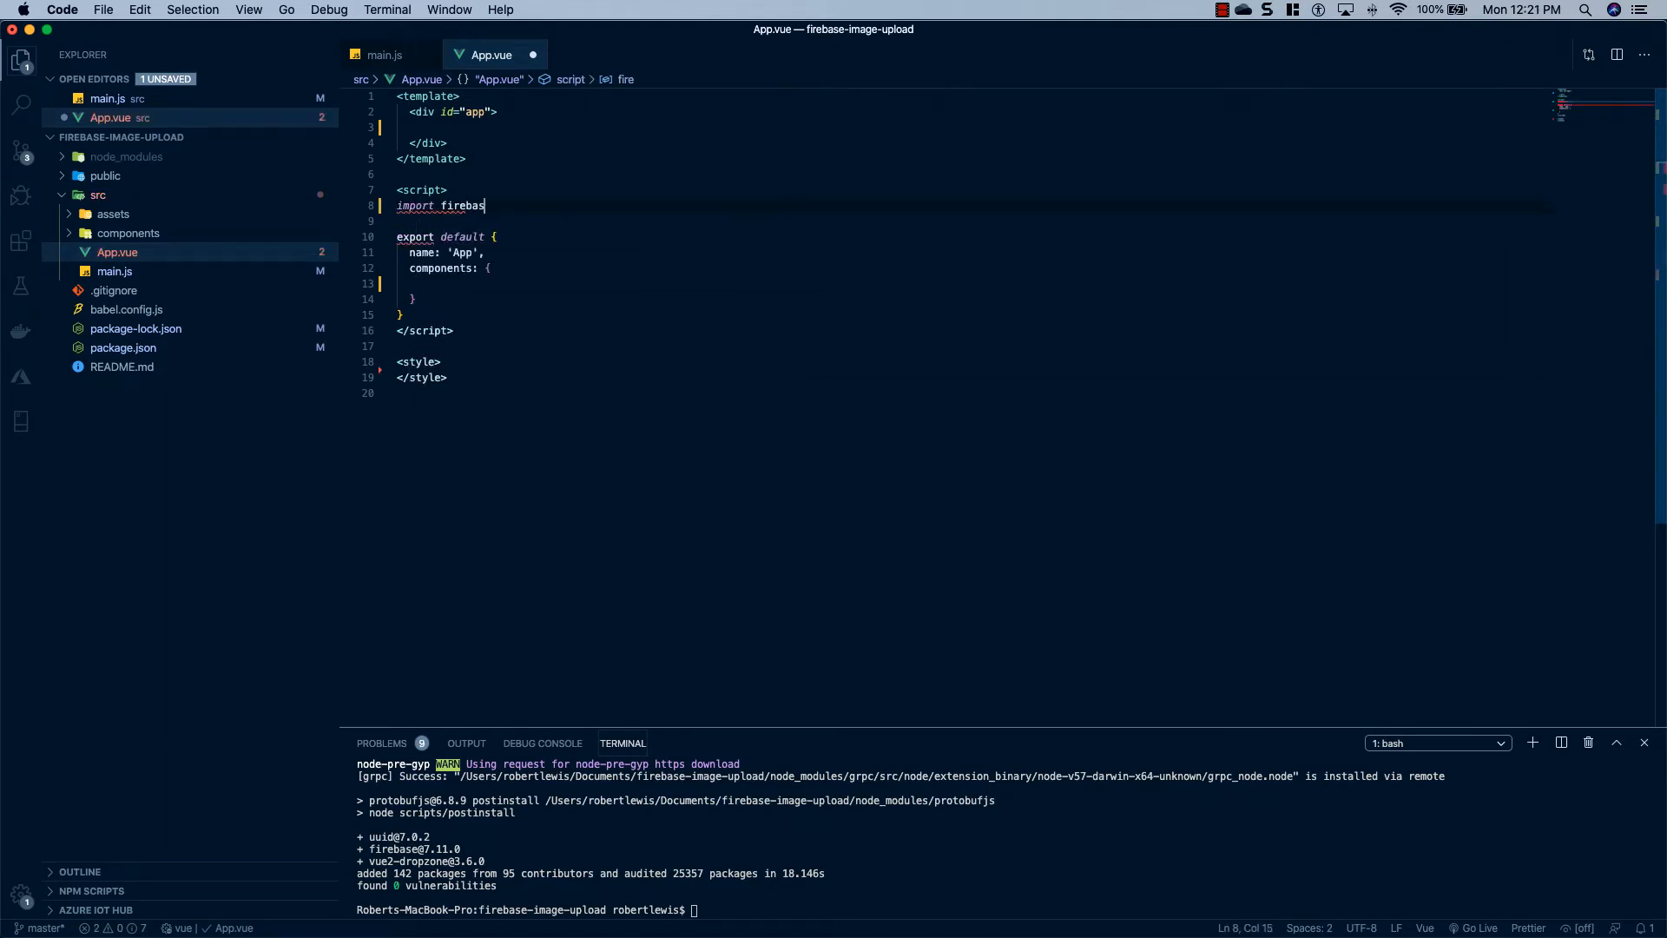
text(from 'firebase';)
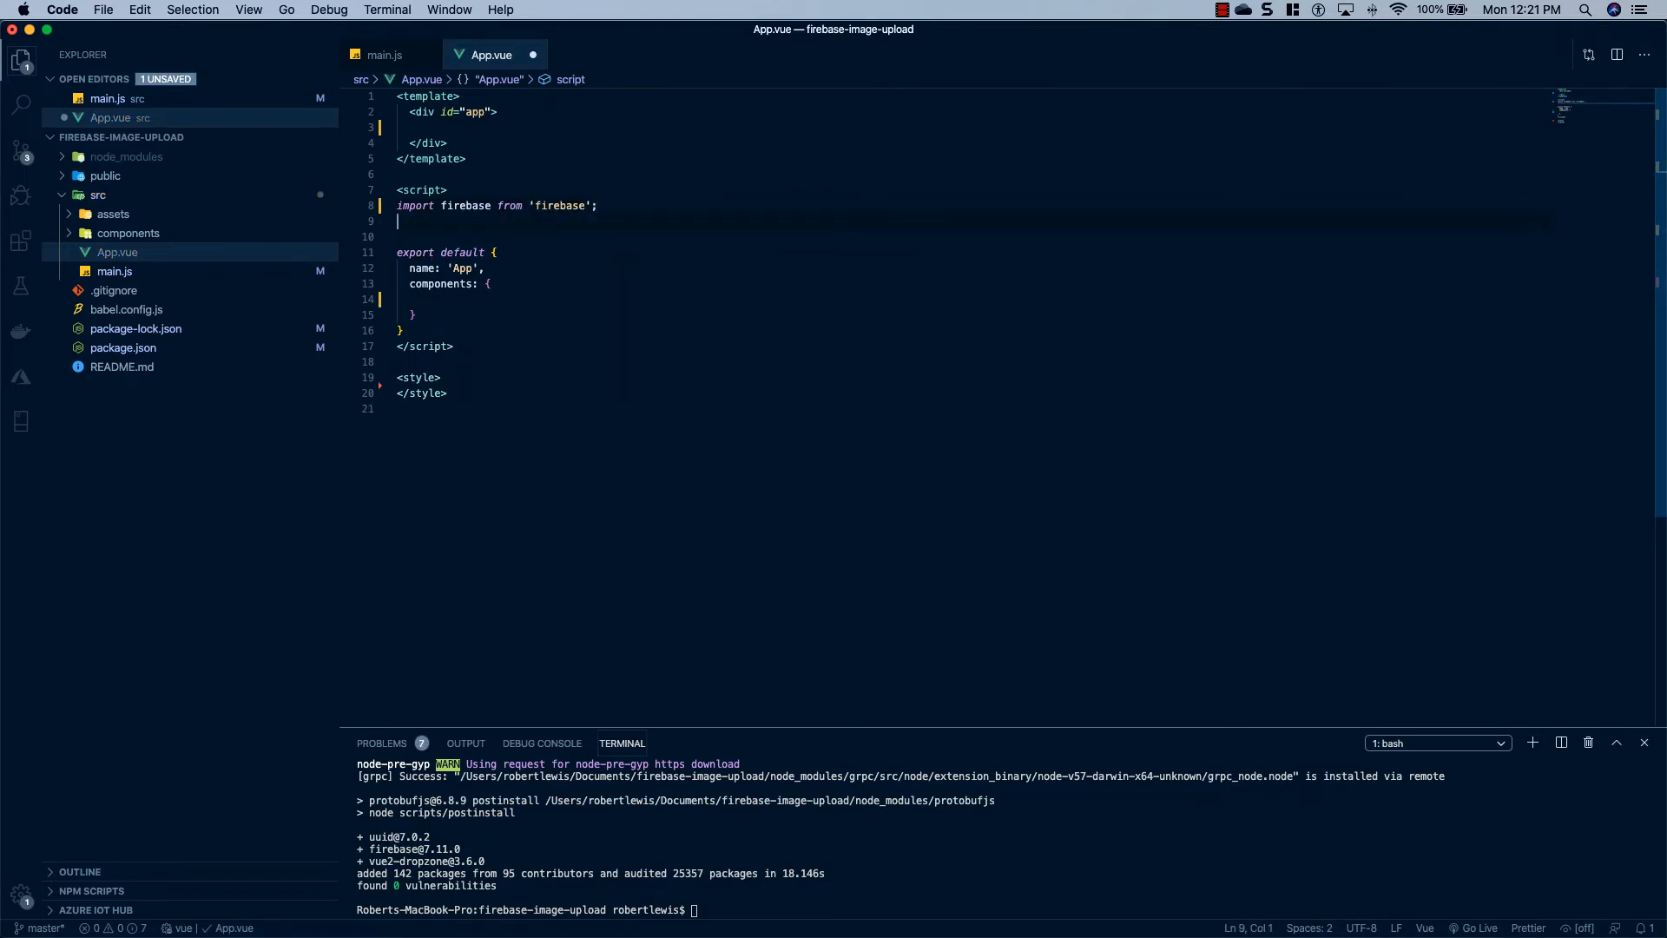
text(import v)
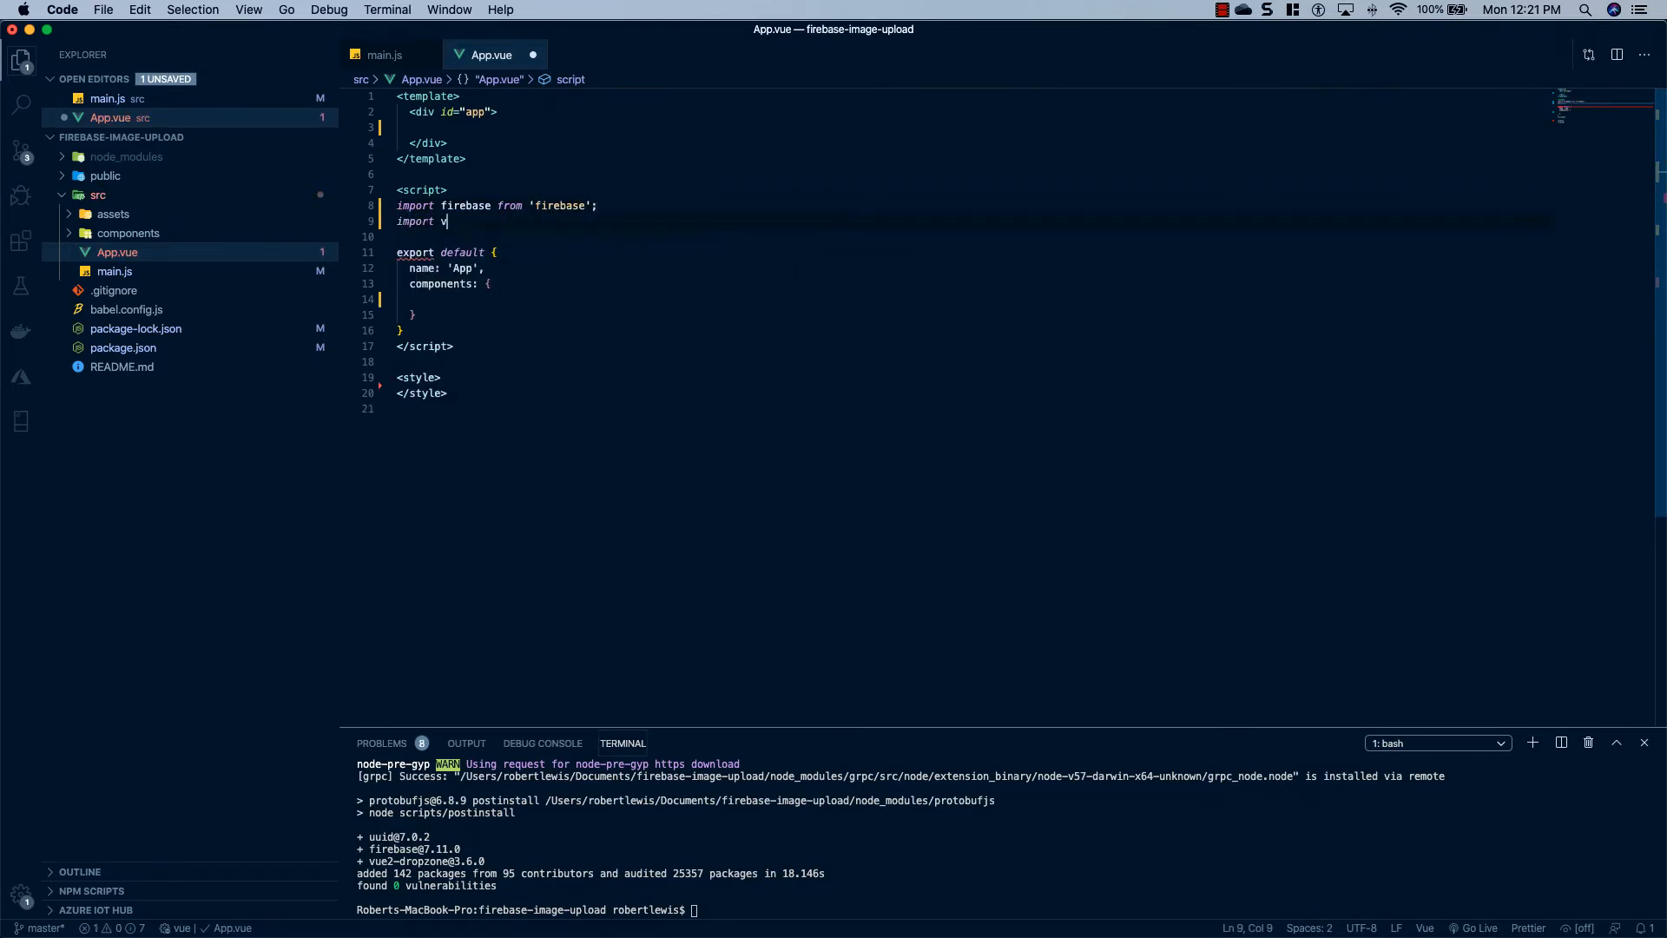
text(ue2Dropzone fro)
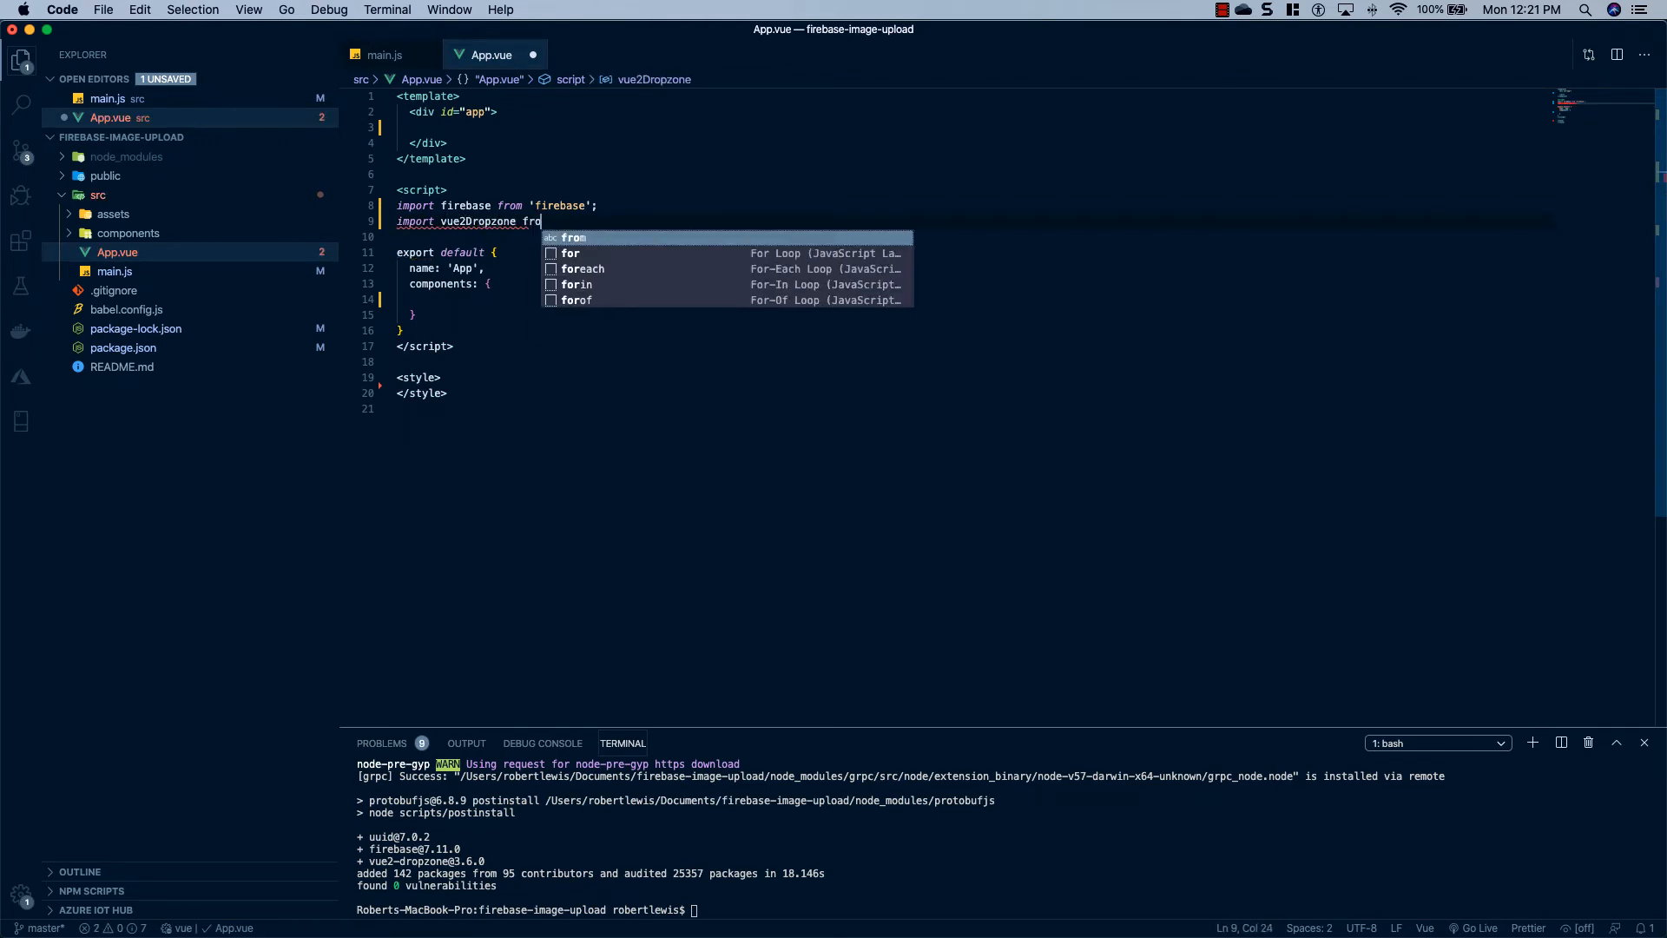
text('vue')
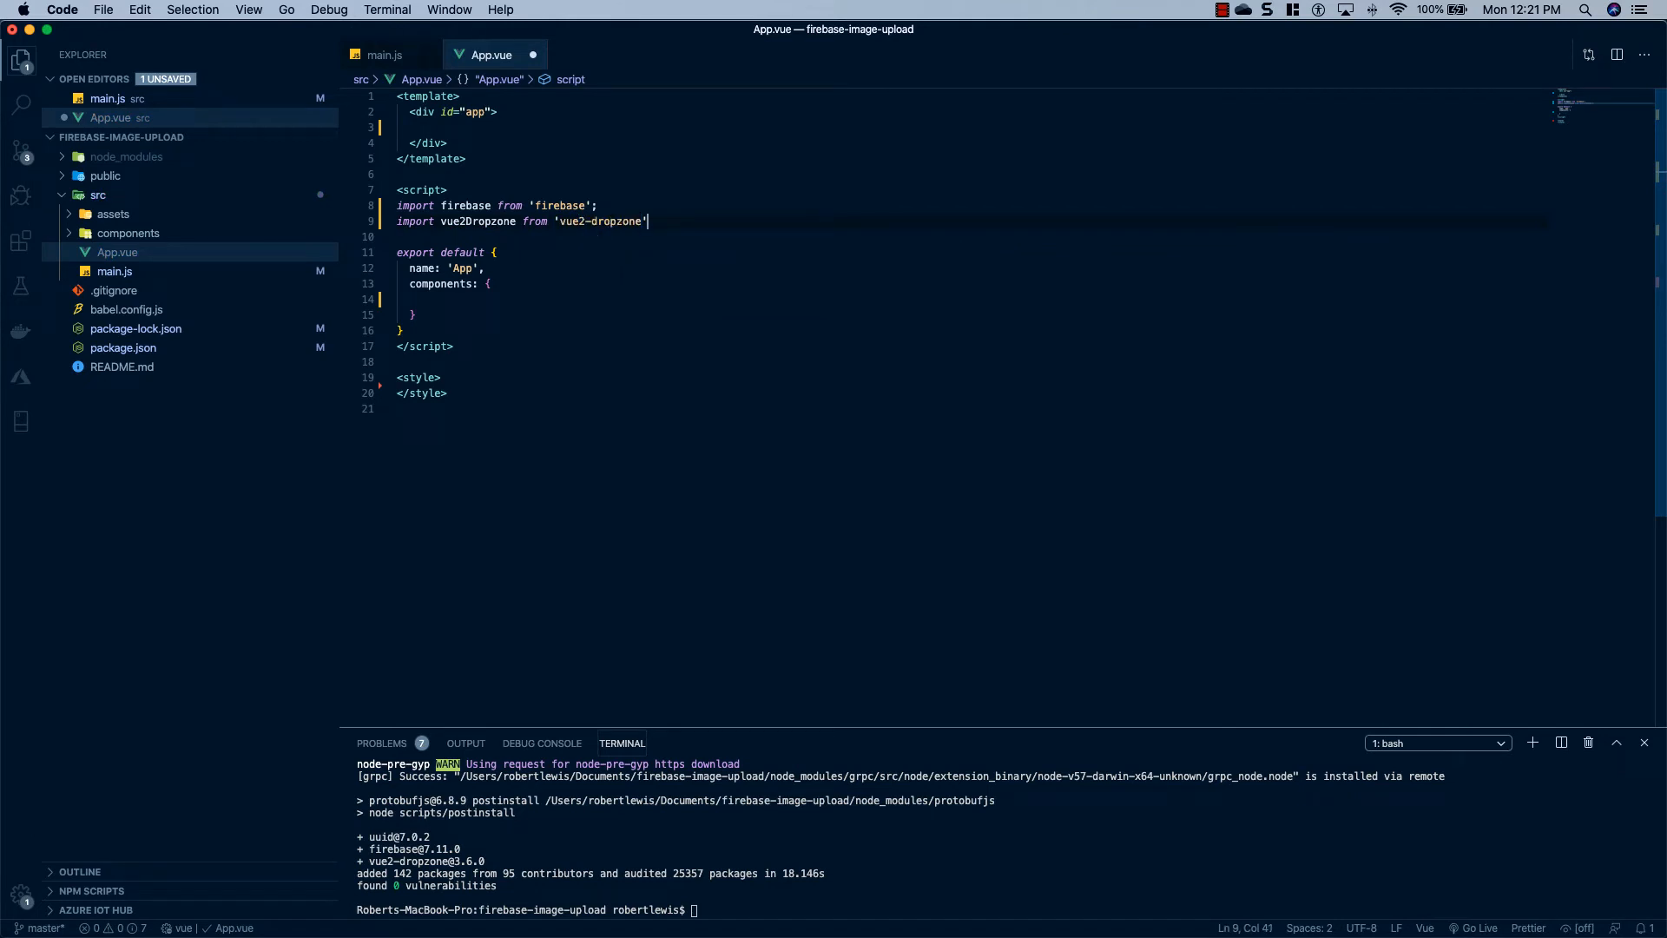
text(import)
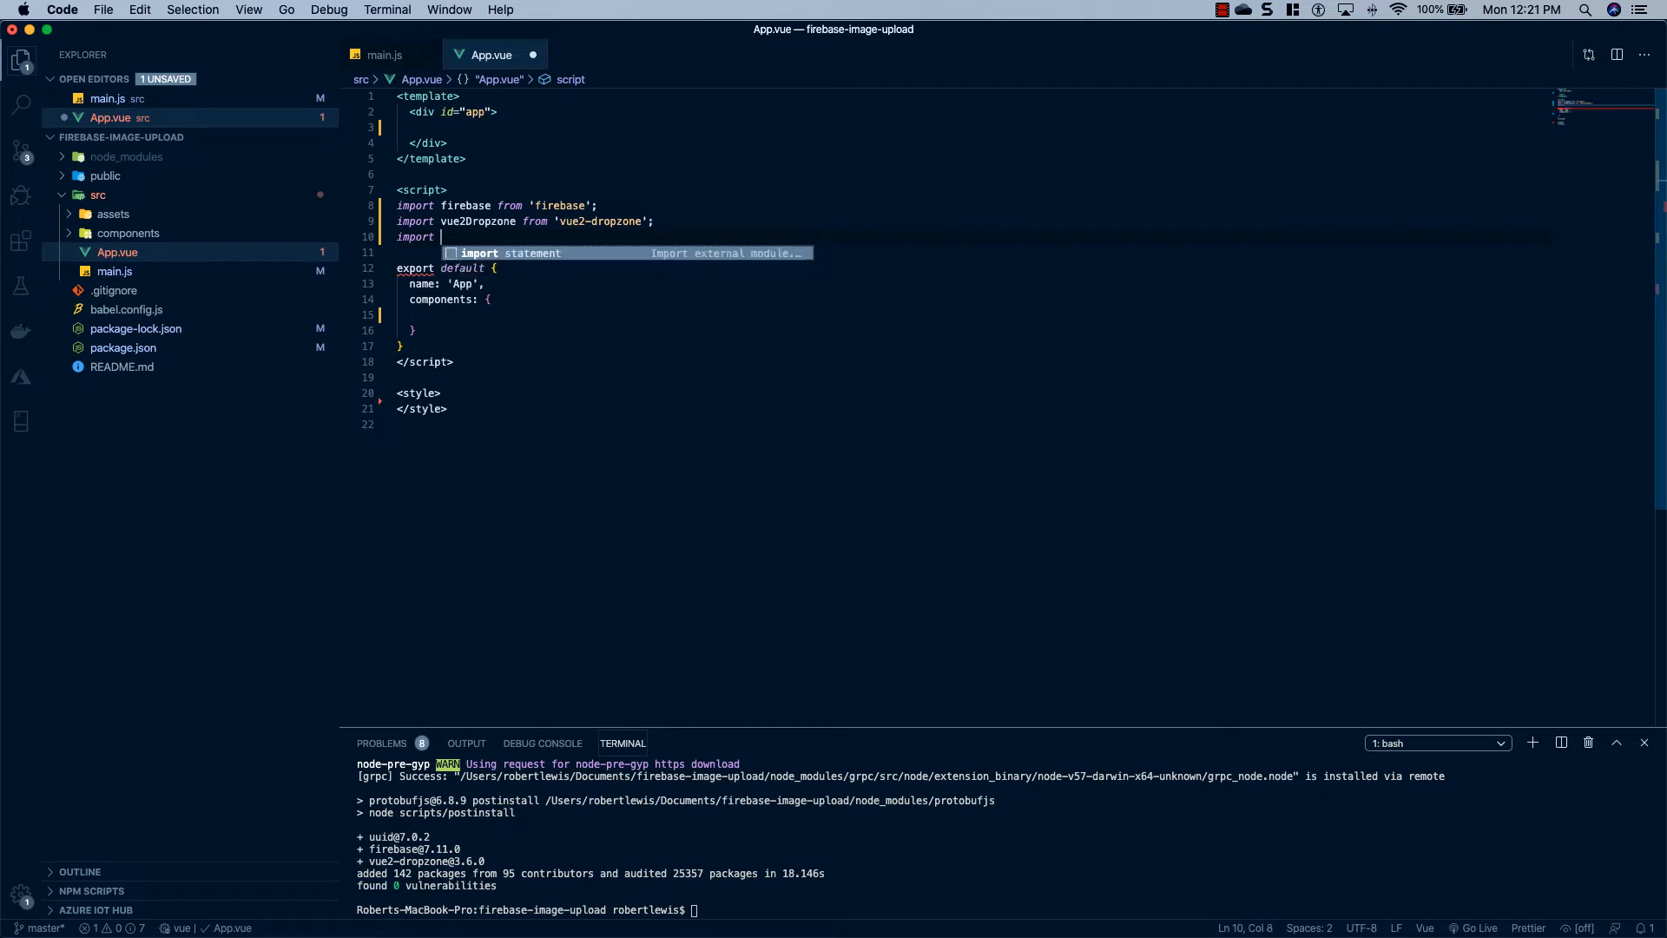
text("vue2-dropzone")
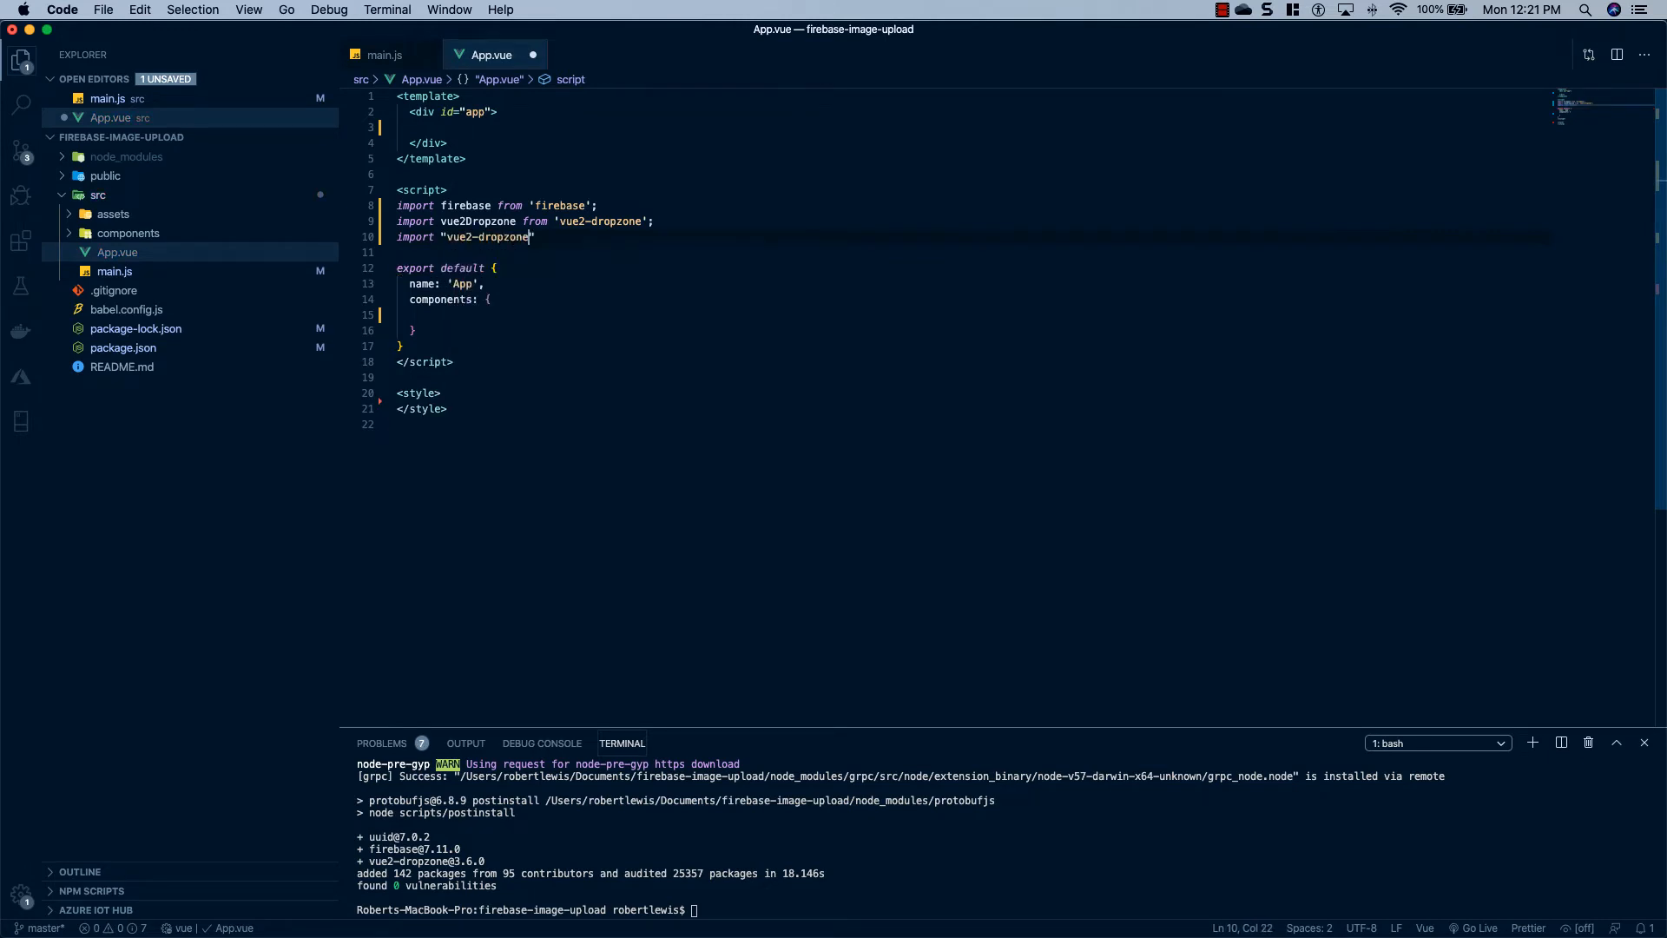
text(/dist)
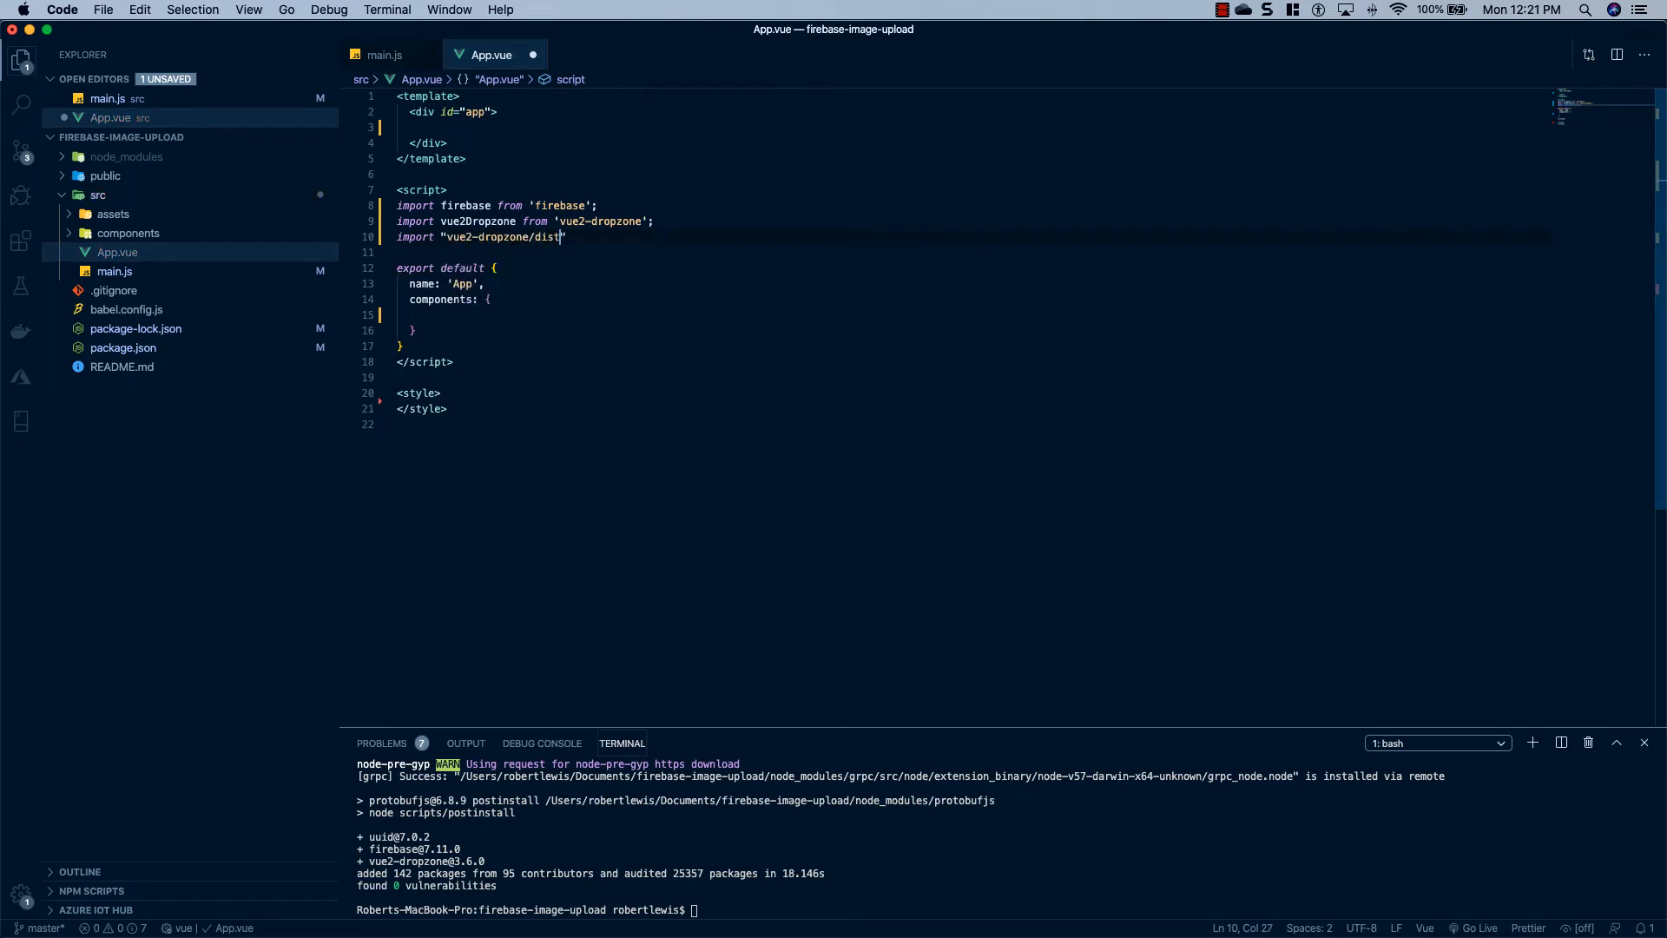
text(/vue2Dropzone.min.css)
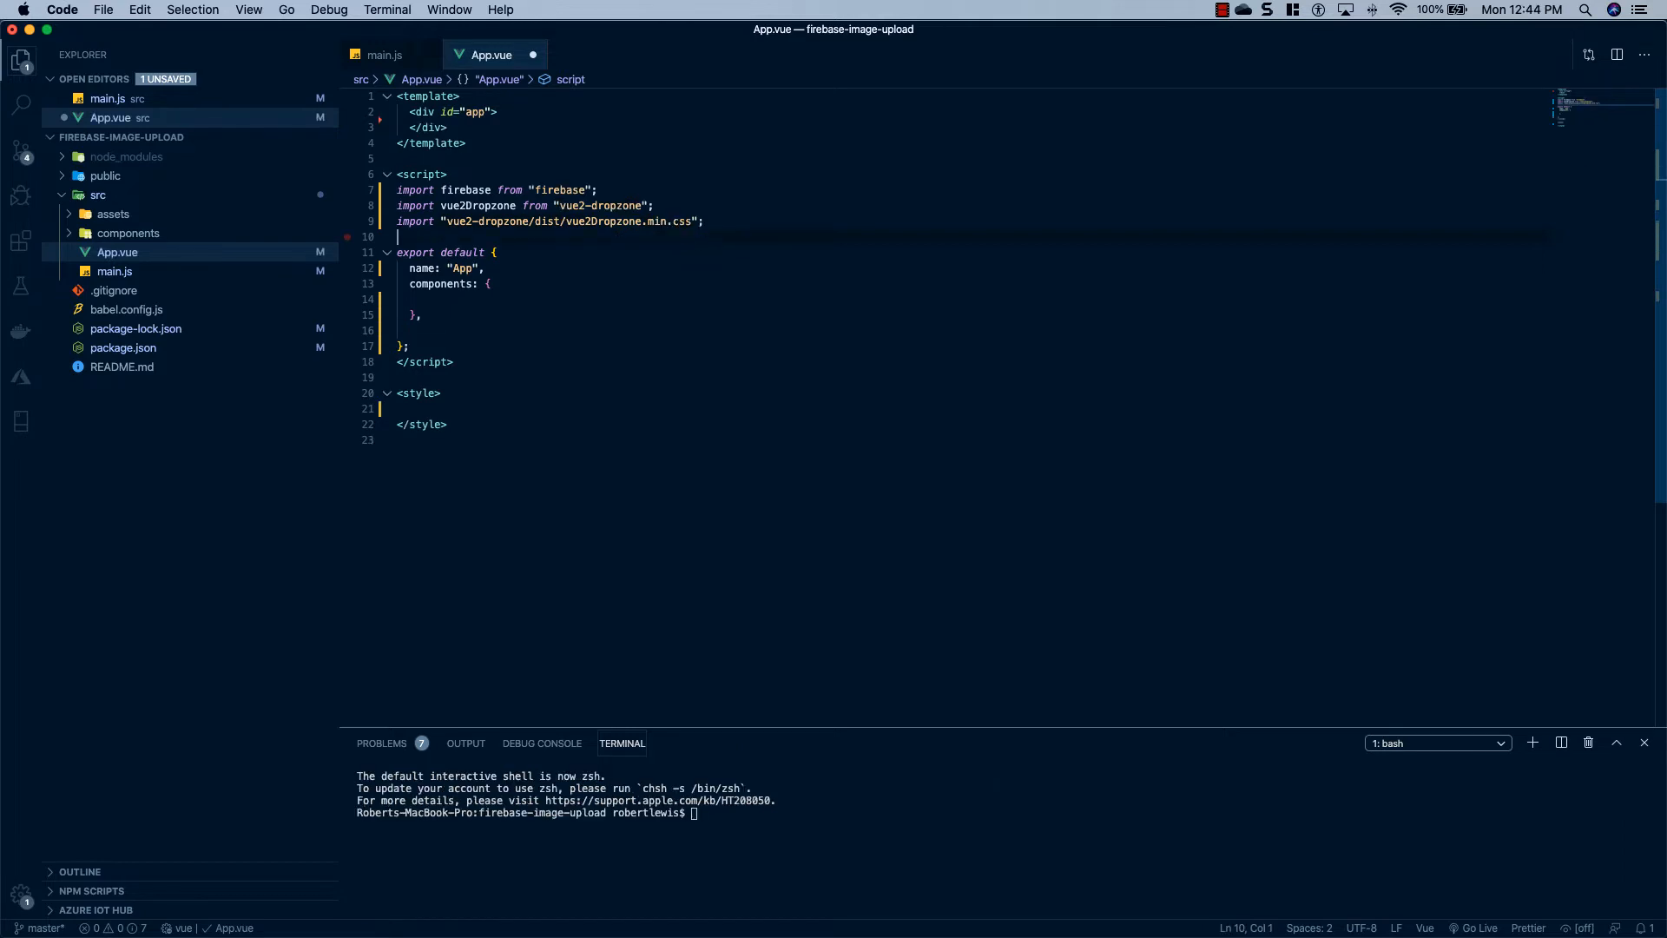
Add let uuid = require('uuid'); to App.vue's script block.
text(let)
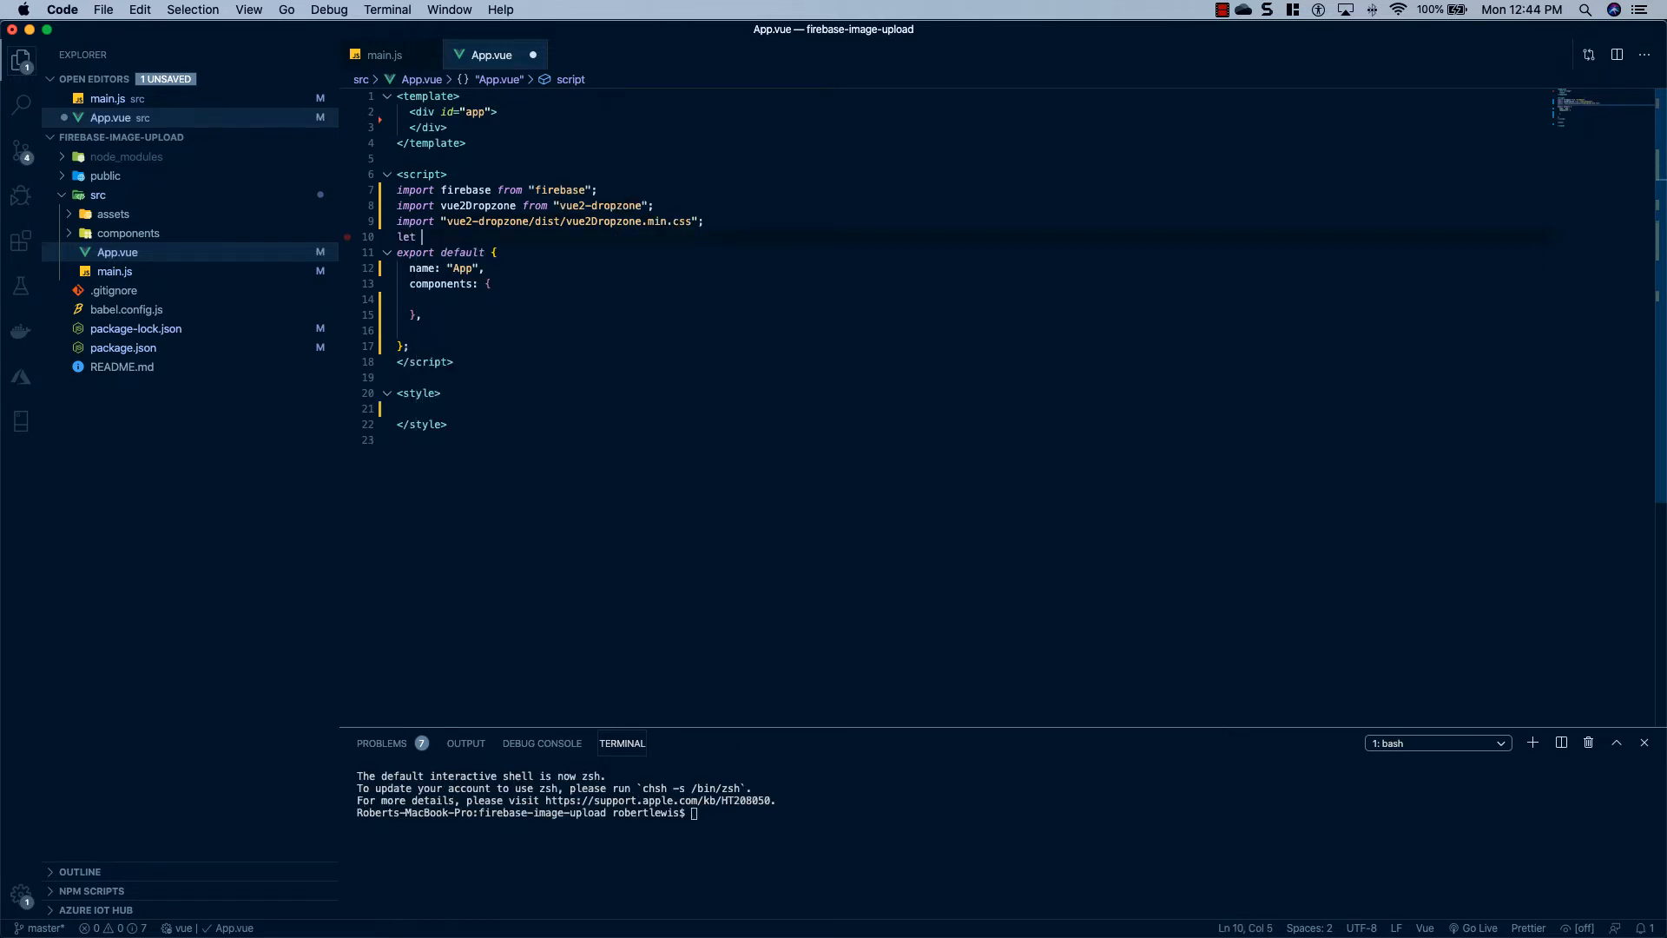
text(uuid =)
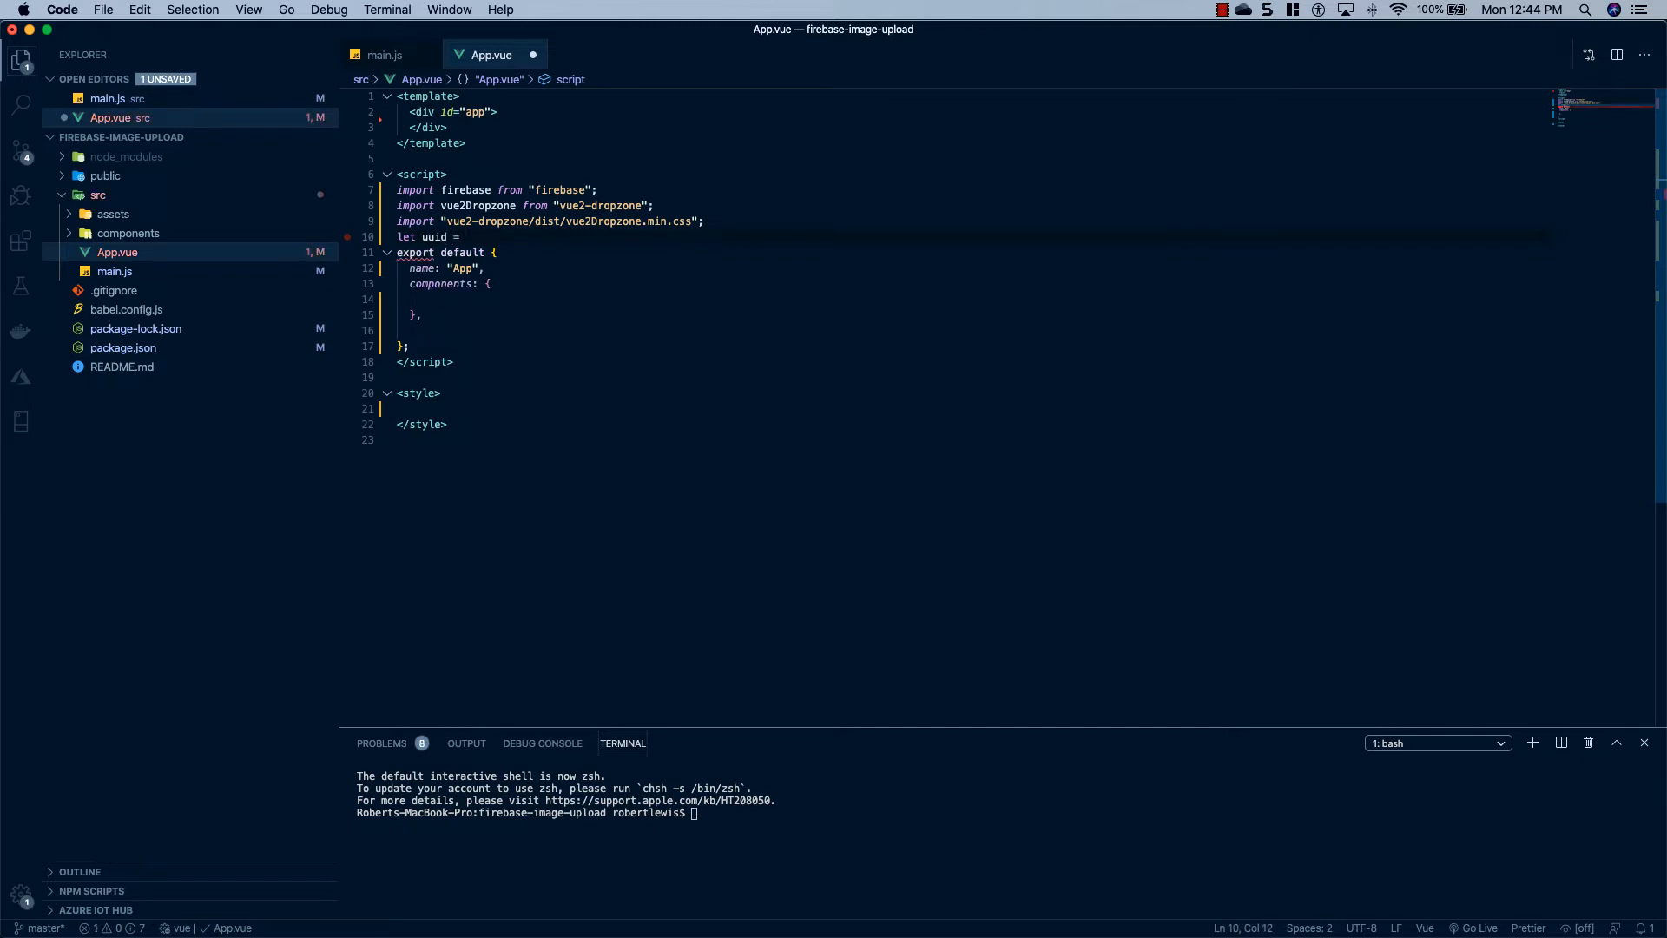
text(require(u)
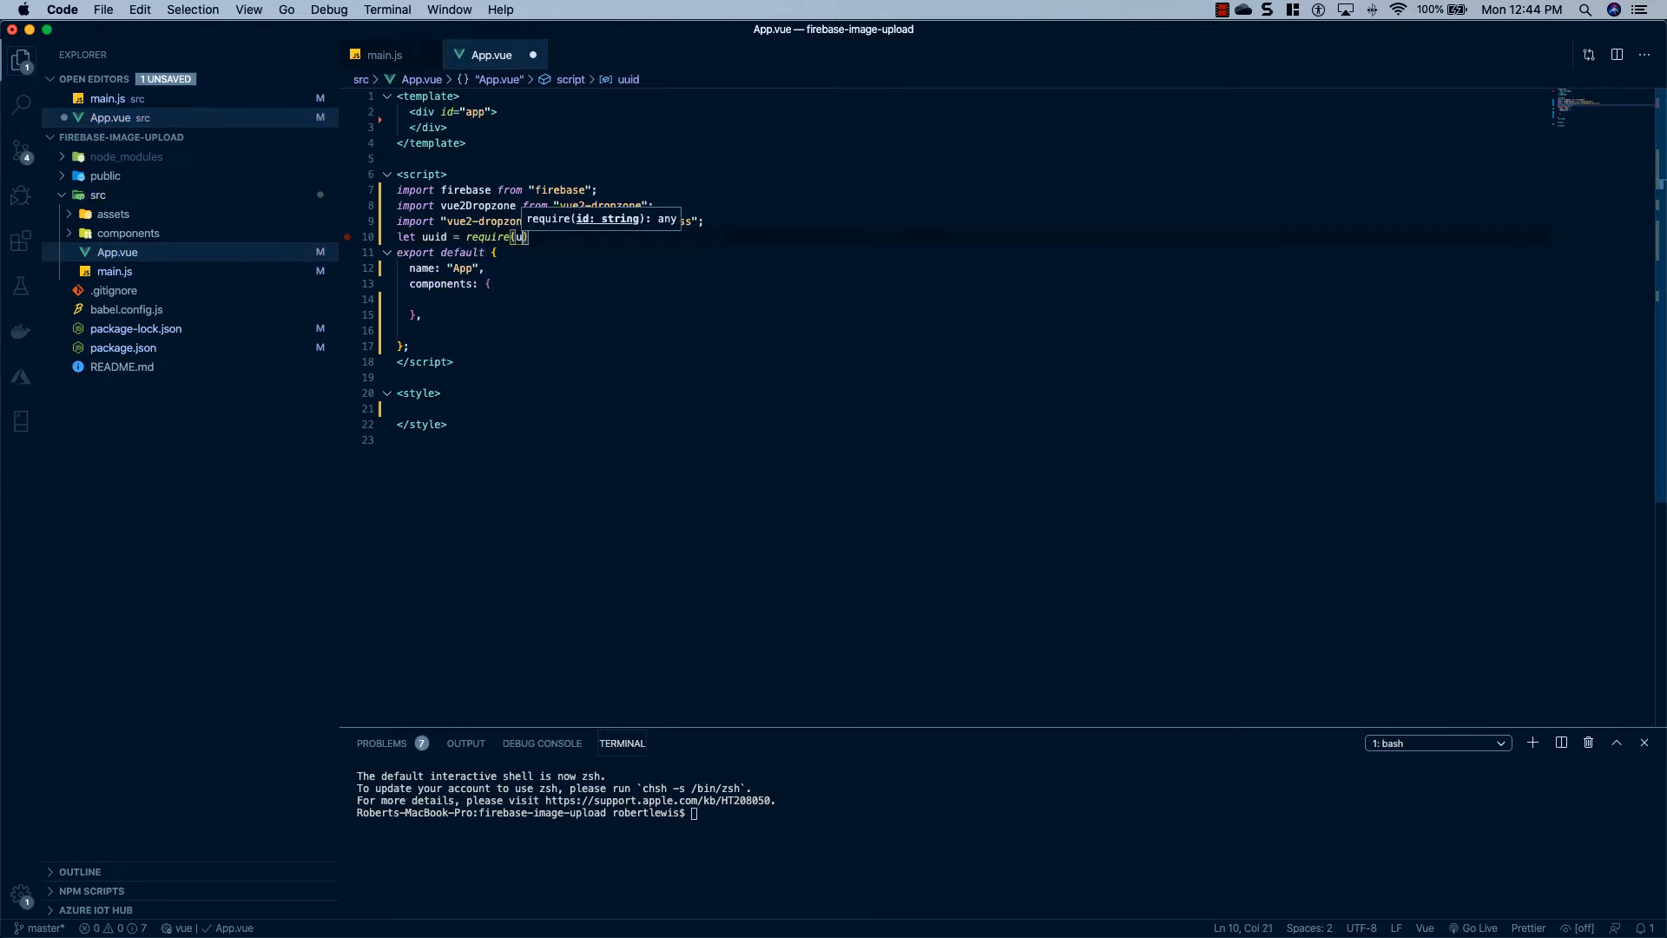
text(uuid)
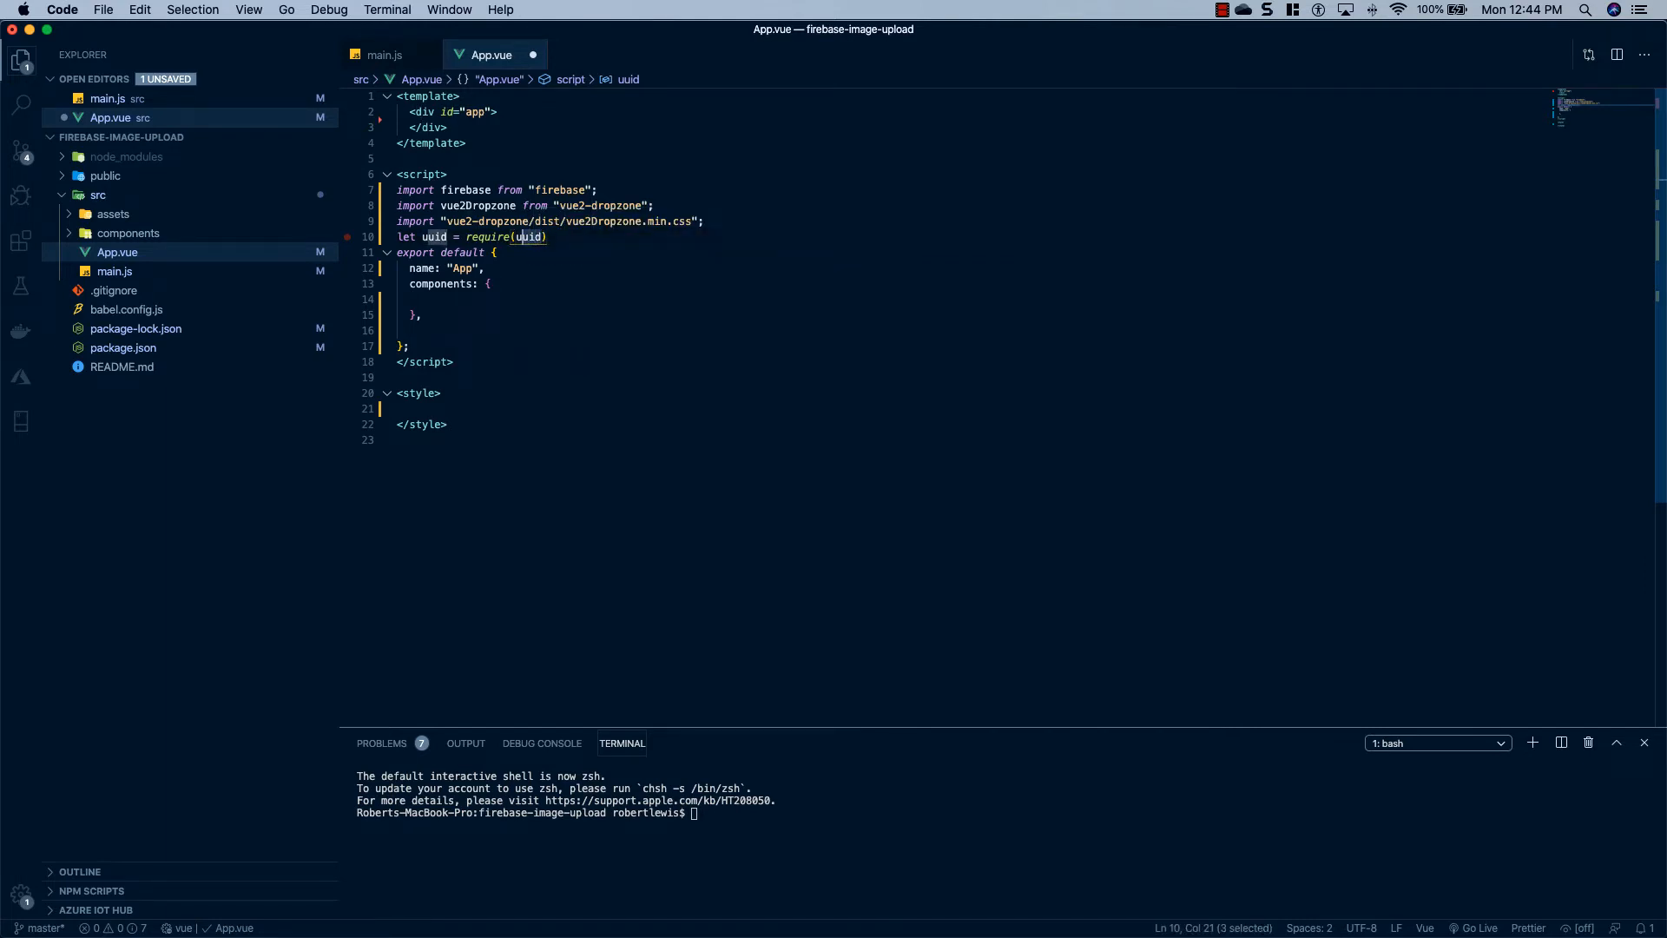
text("uuid")
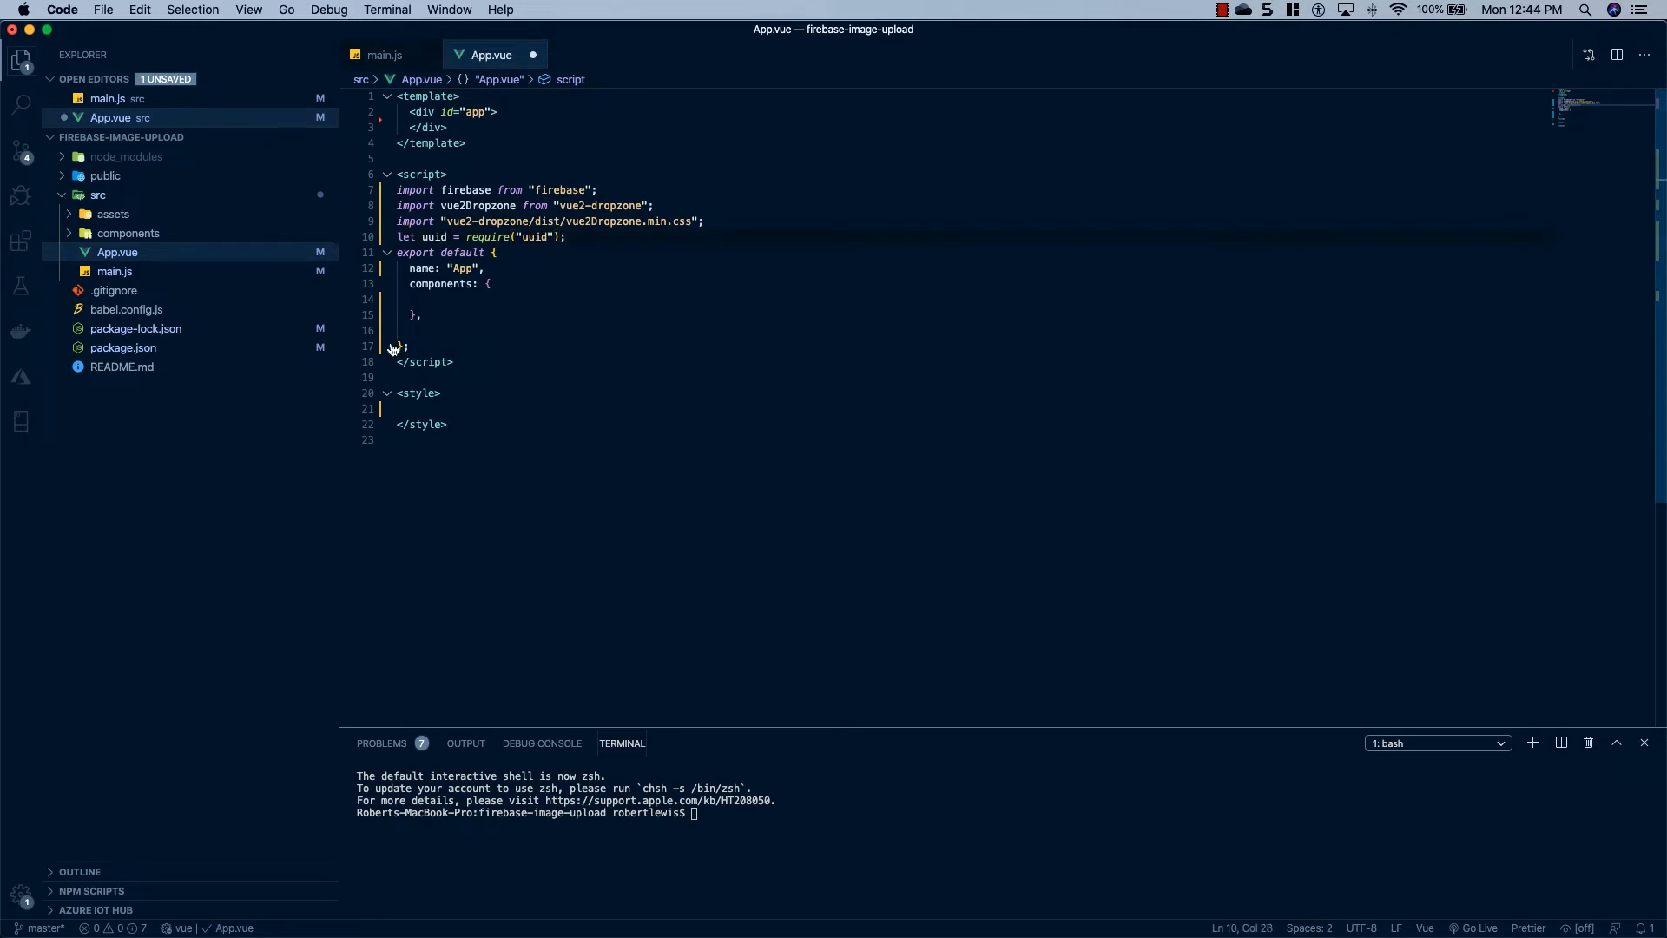
Register vue2Dropzone as a component and have data() return images and a dropzoneOptions object.
click(484, 298)
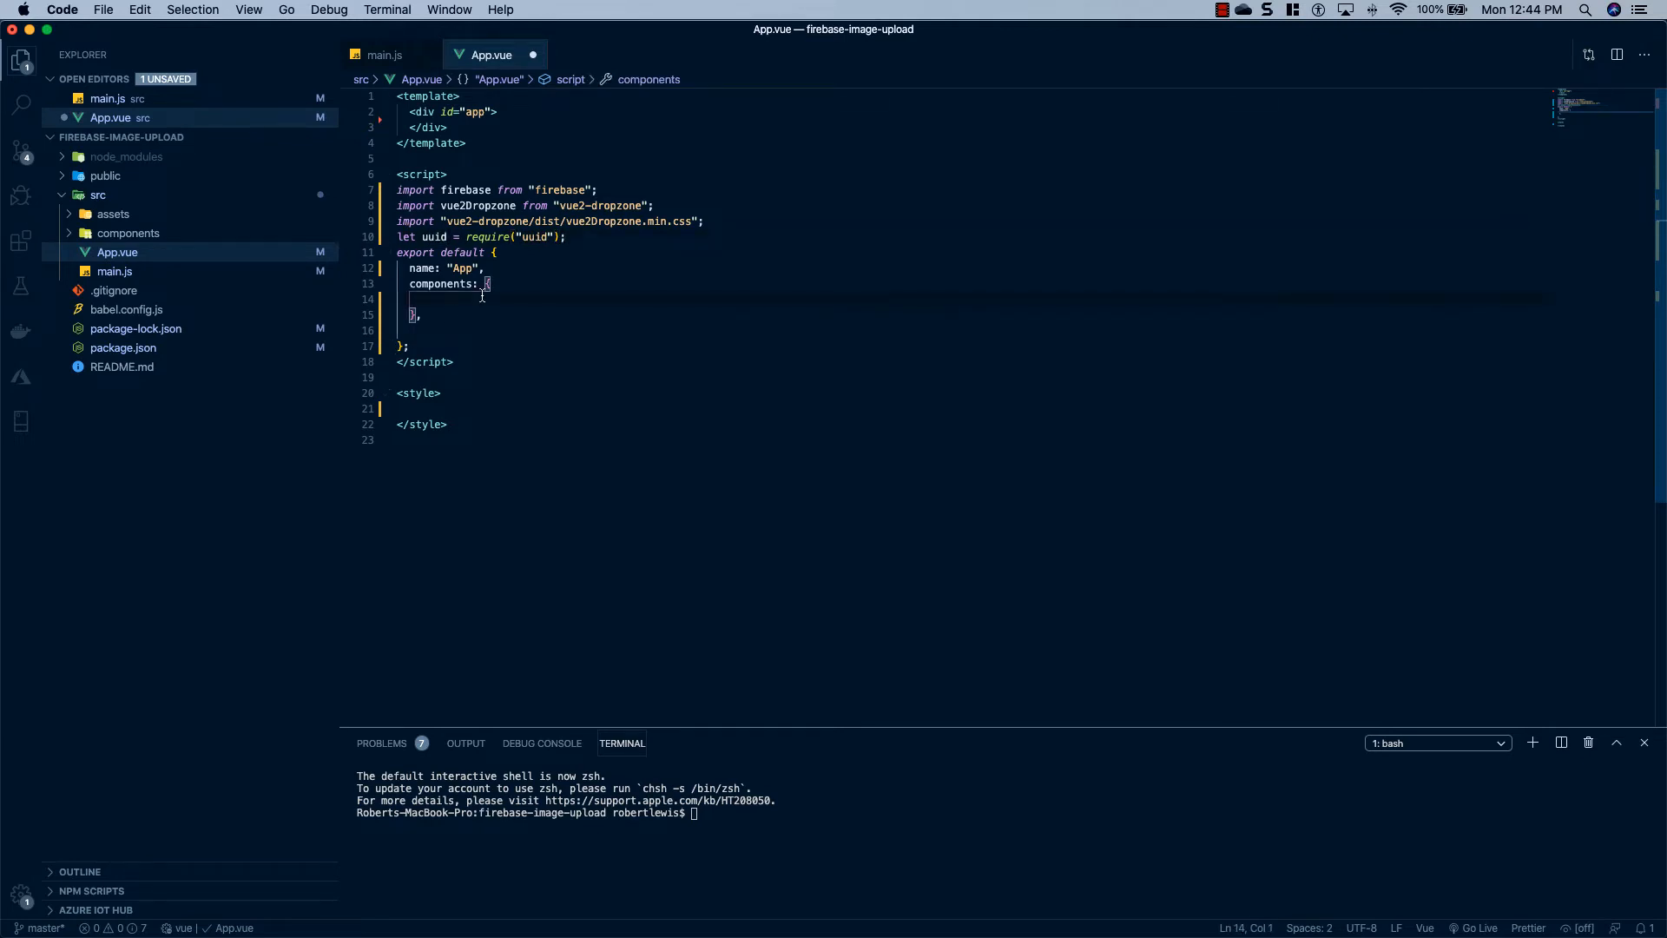
text(vueDropzone:)
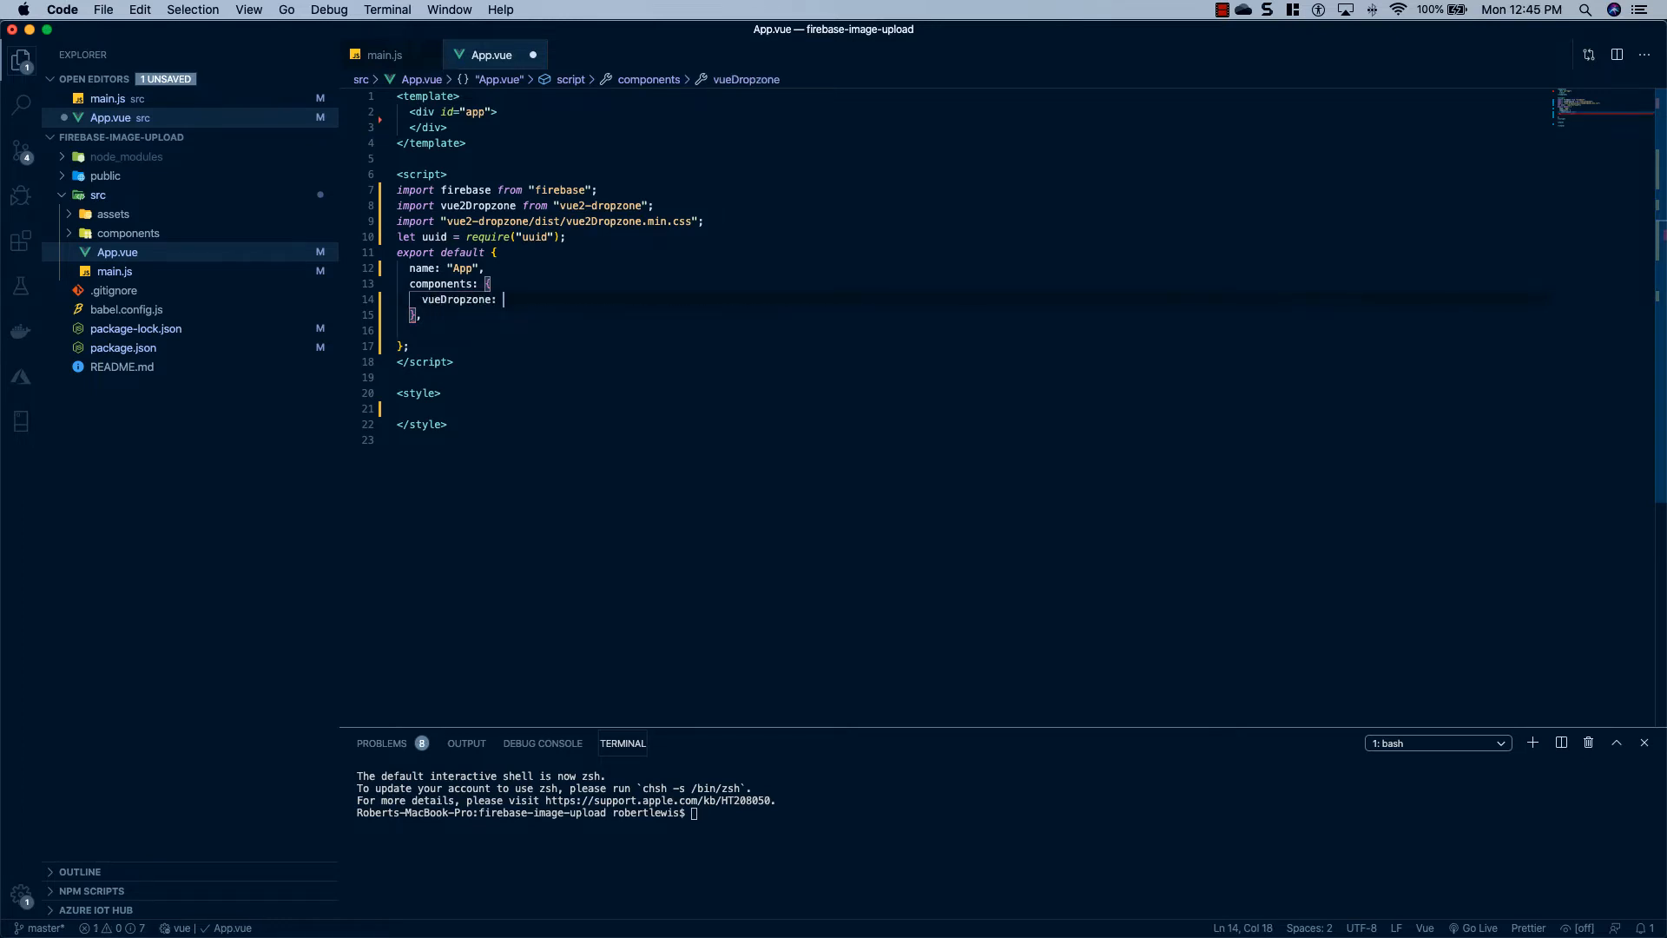
text(vue2Dropzone)
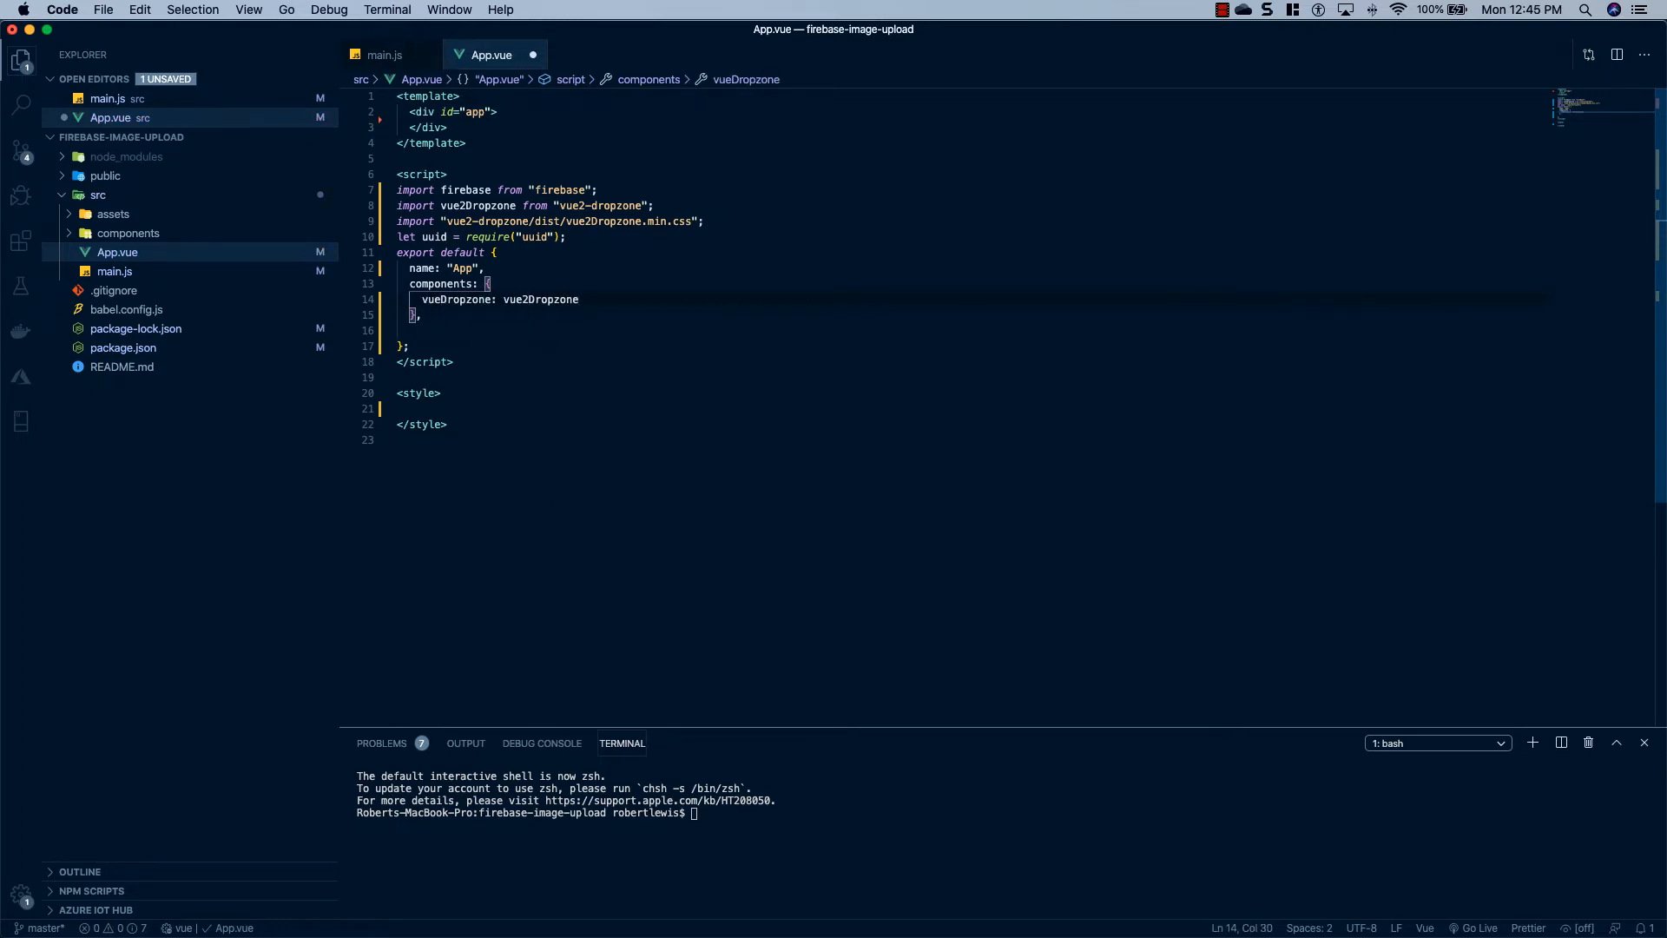
text(data() {)
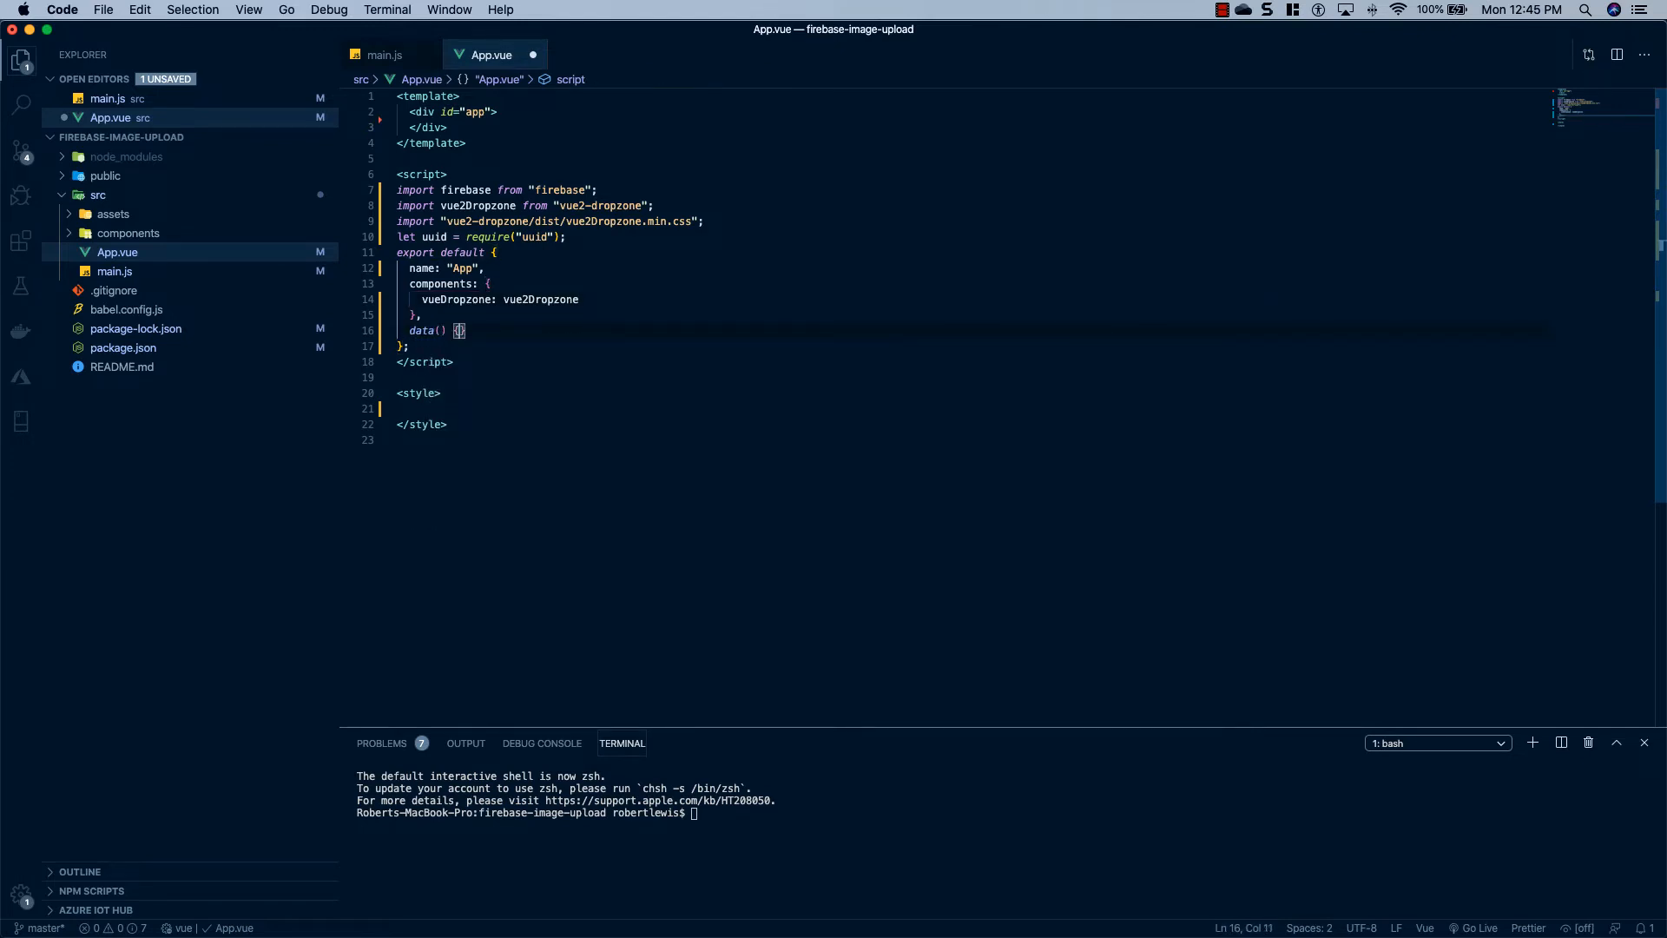
text(return {)
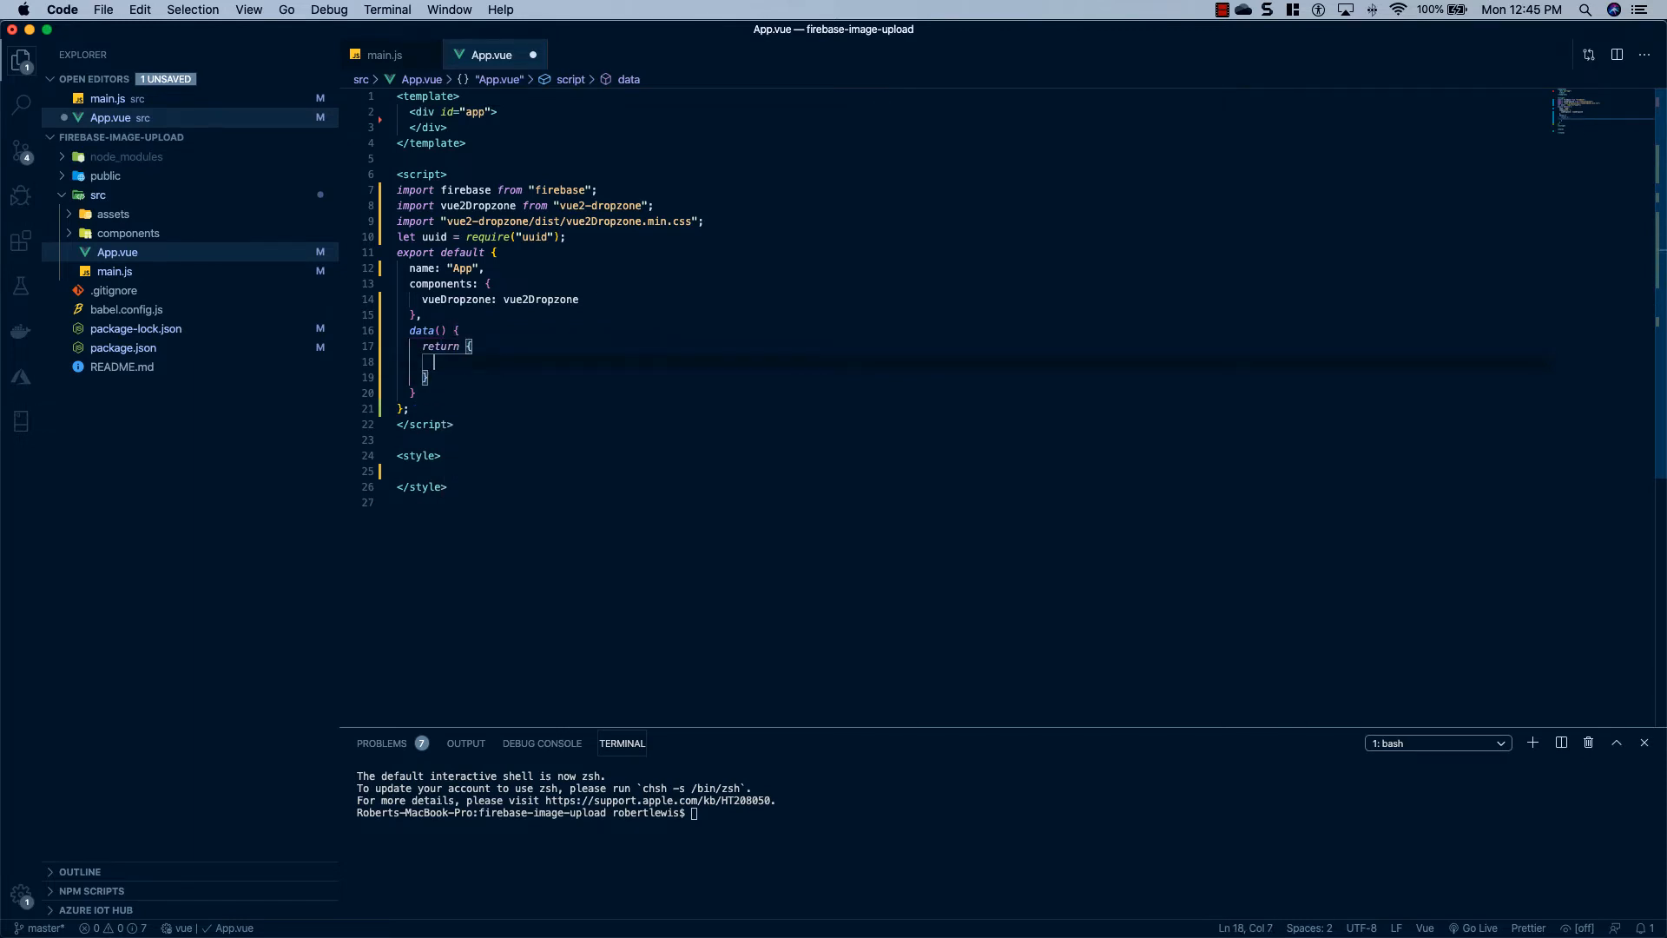
text(images: [)
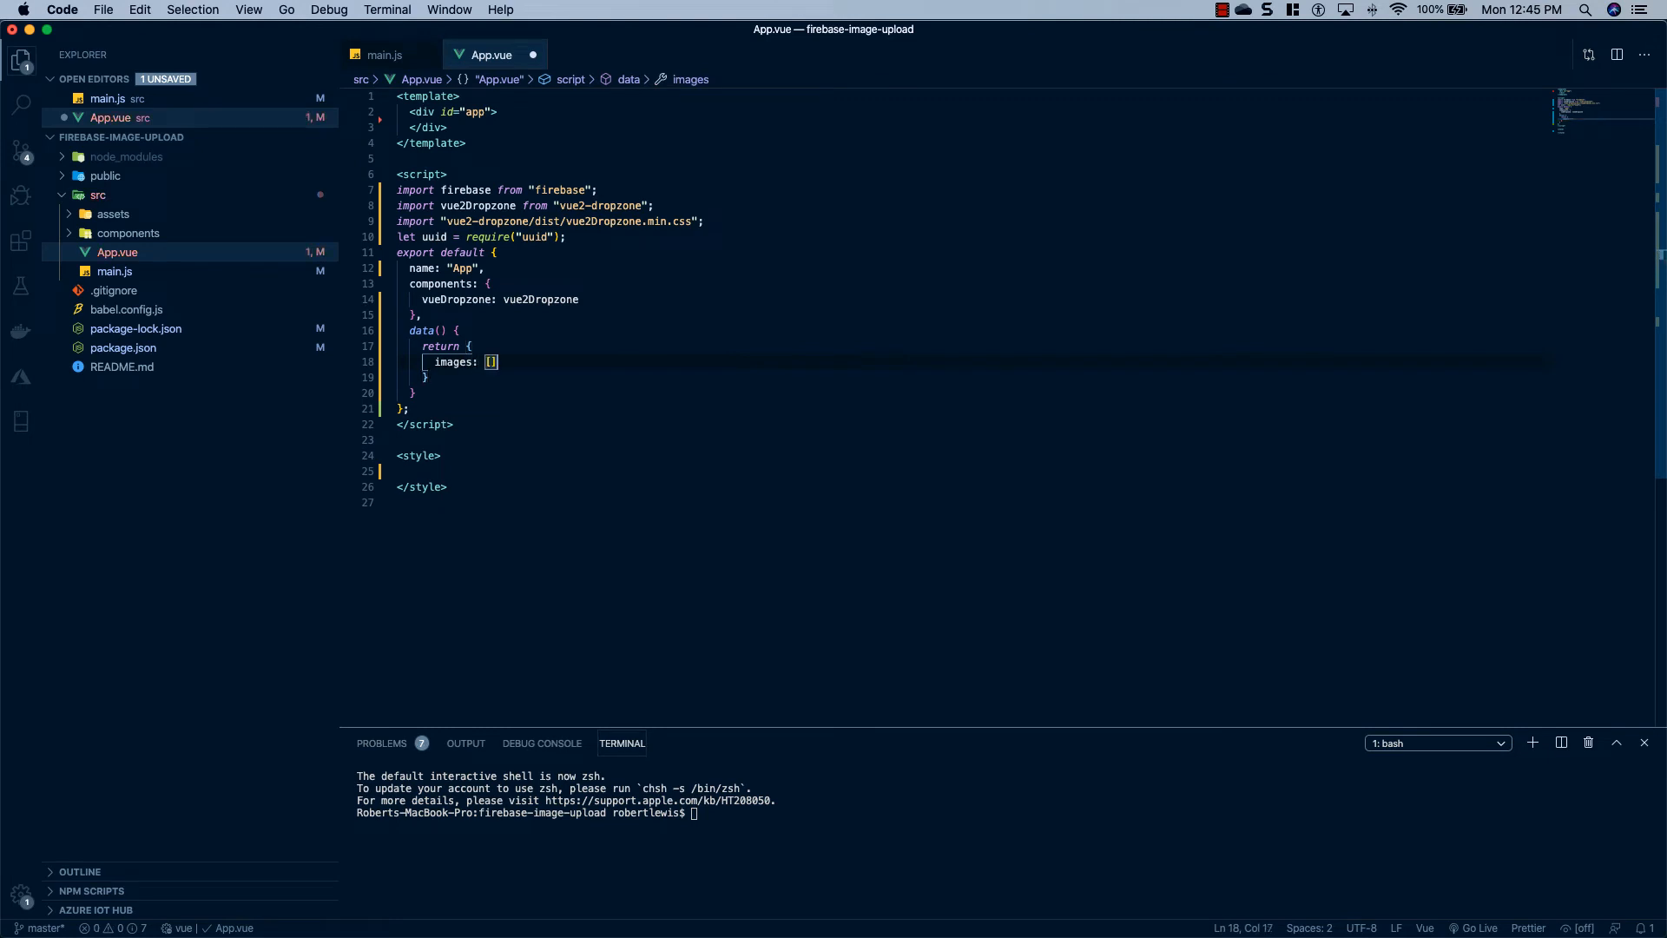
text(,)
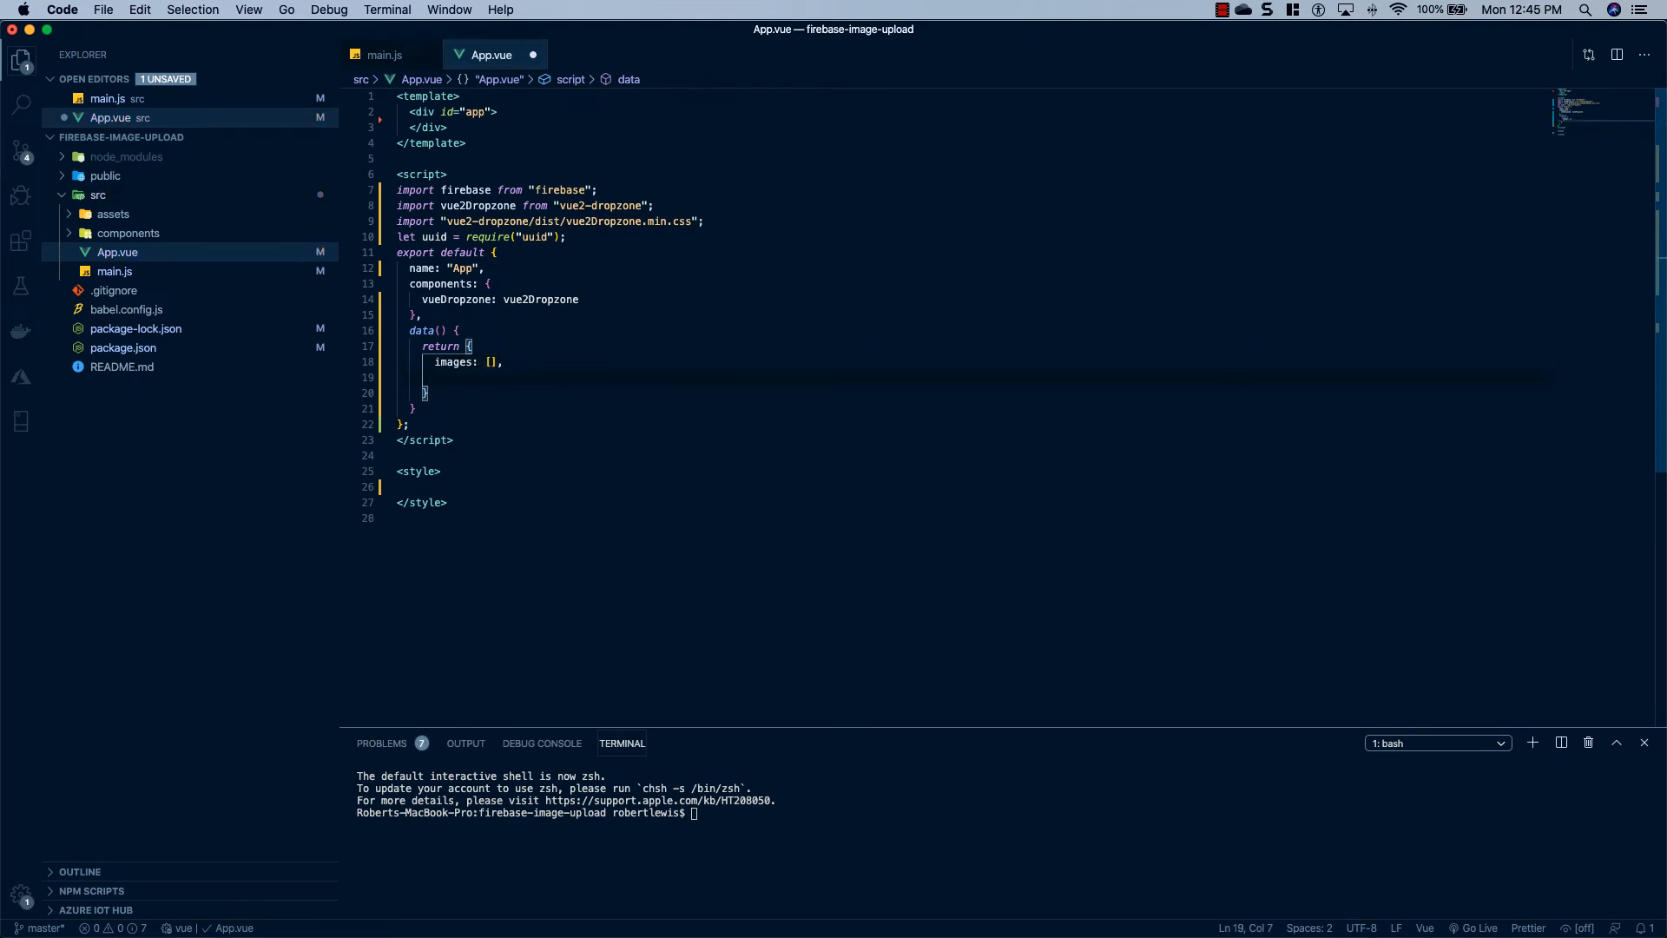
text(dropzoneOptions)
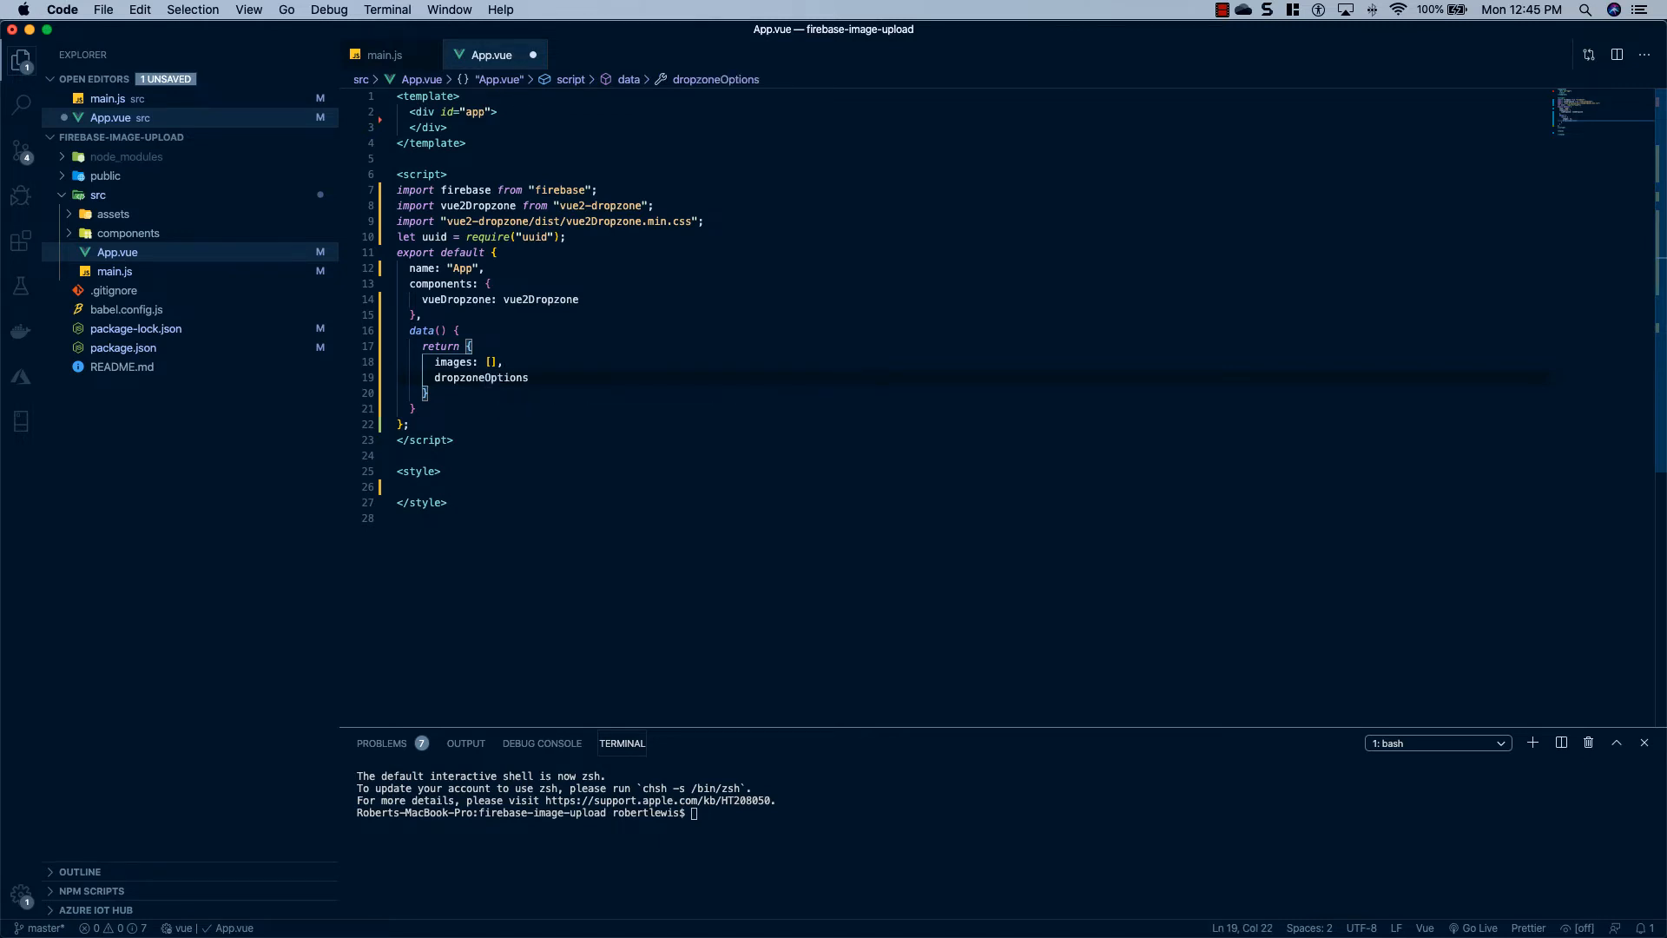
text(: {)
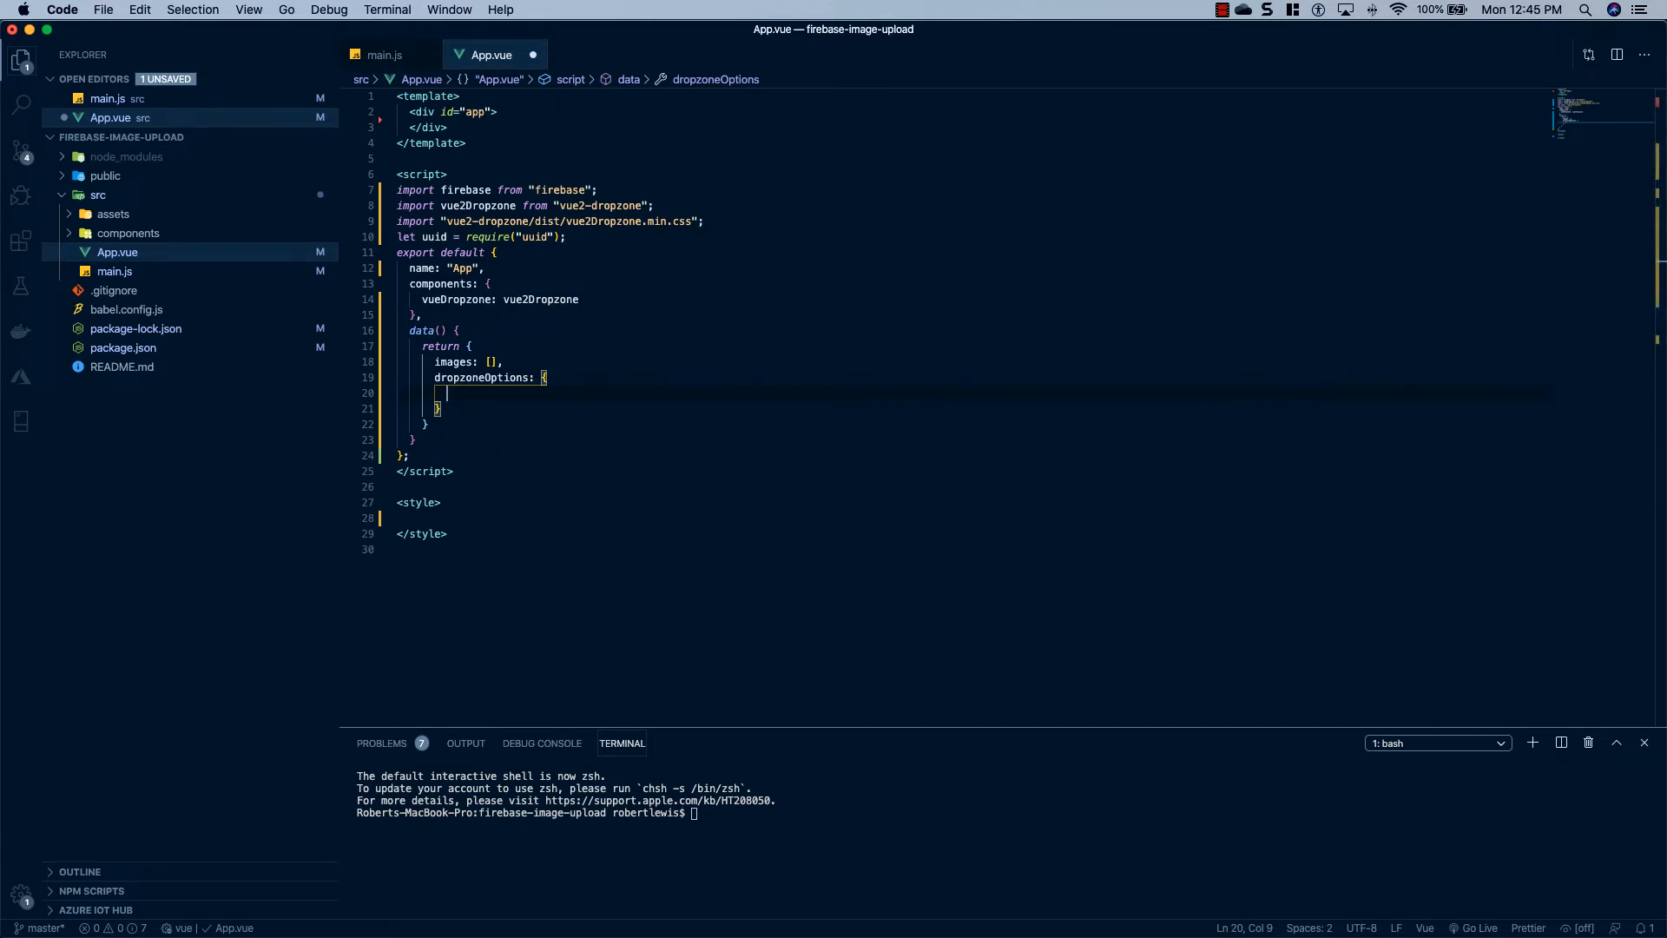
mouse_move(550, 413)
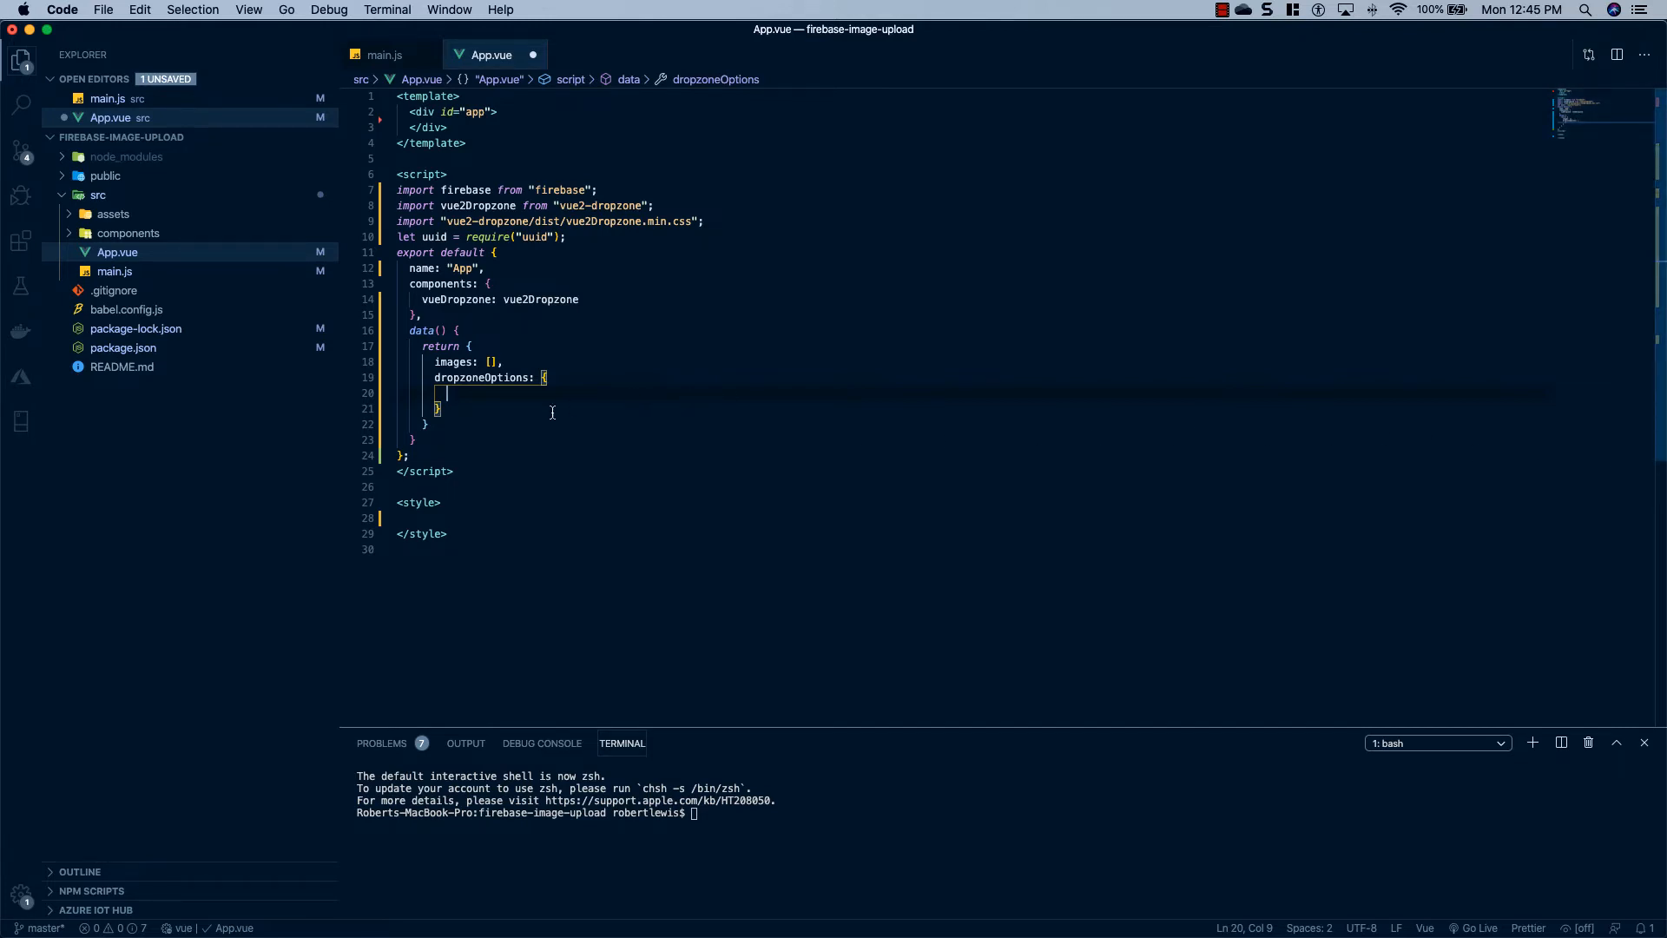
Give dropzoneOptions an http .org/post upload url and thumbnail width and height of 250.
text(url: ")
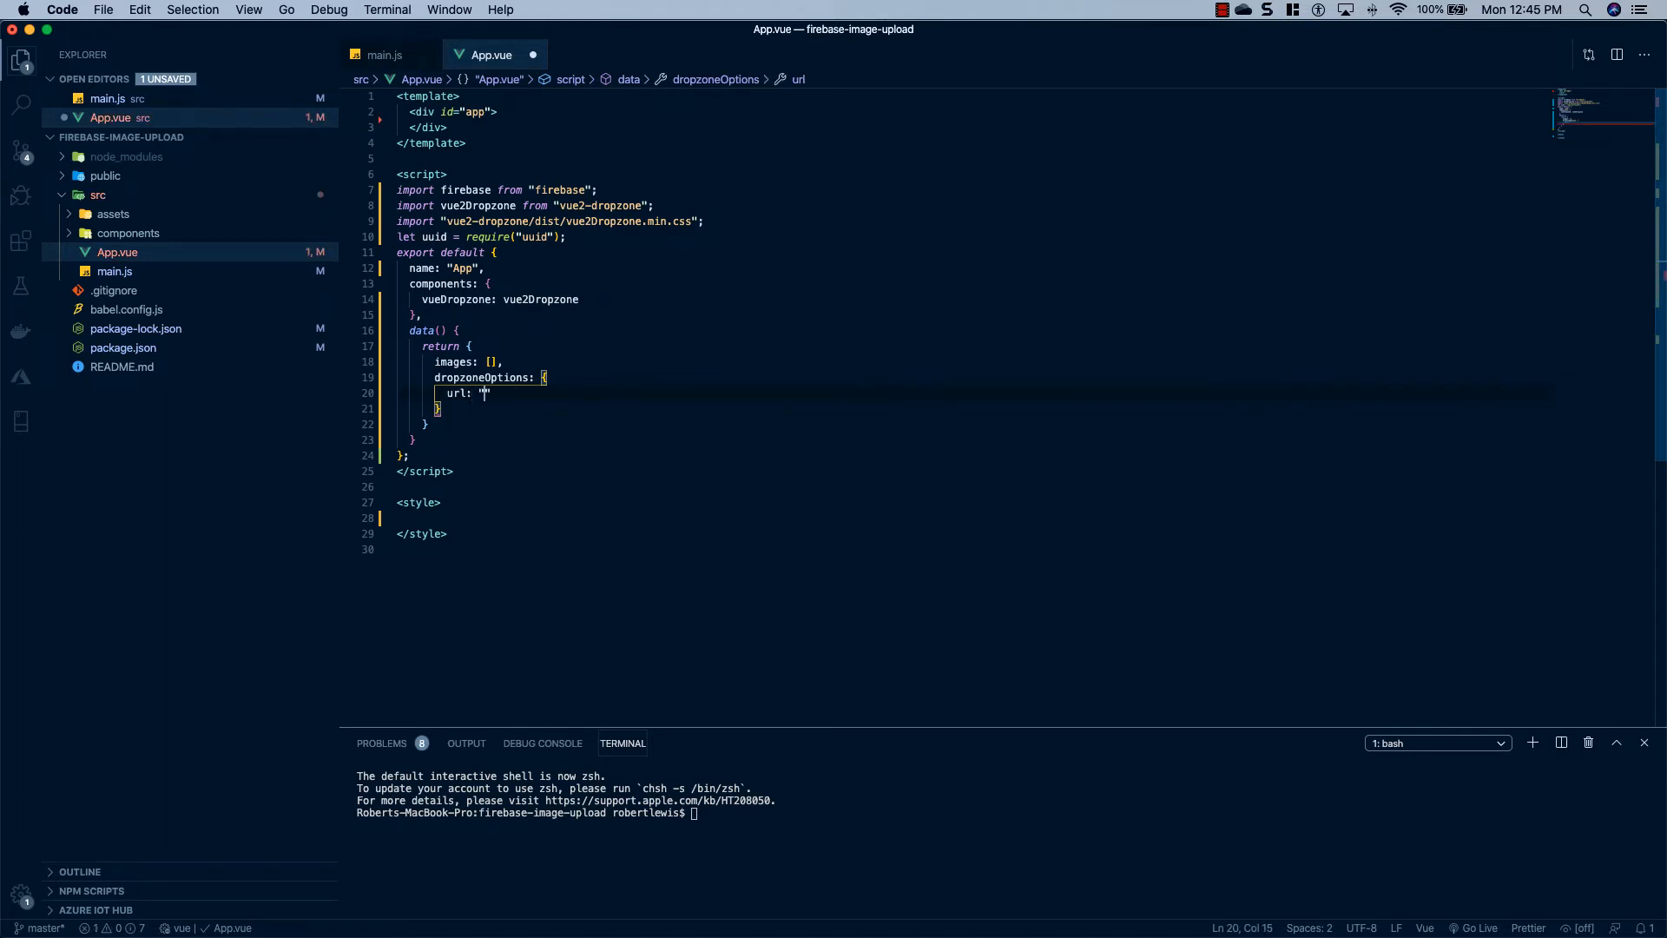
text(https:)
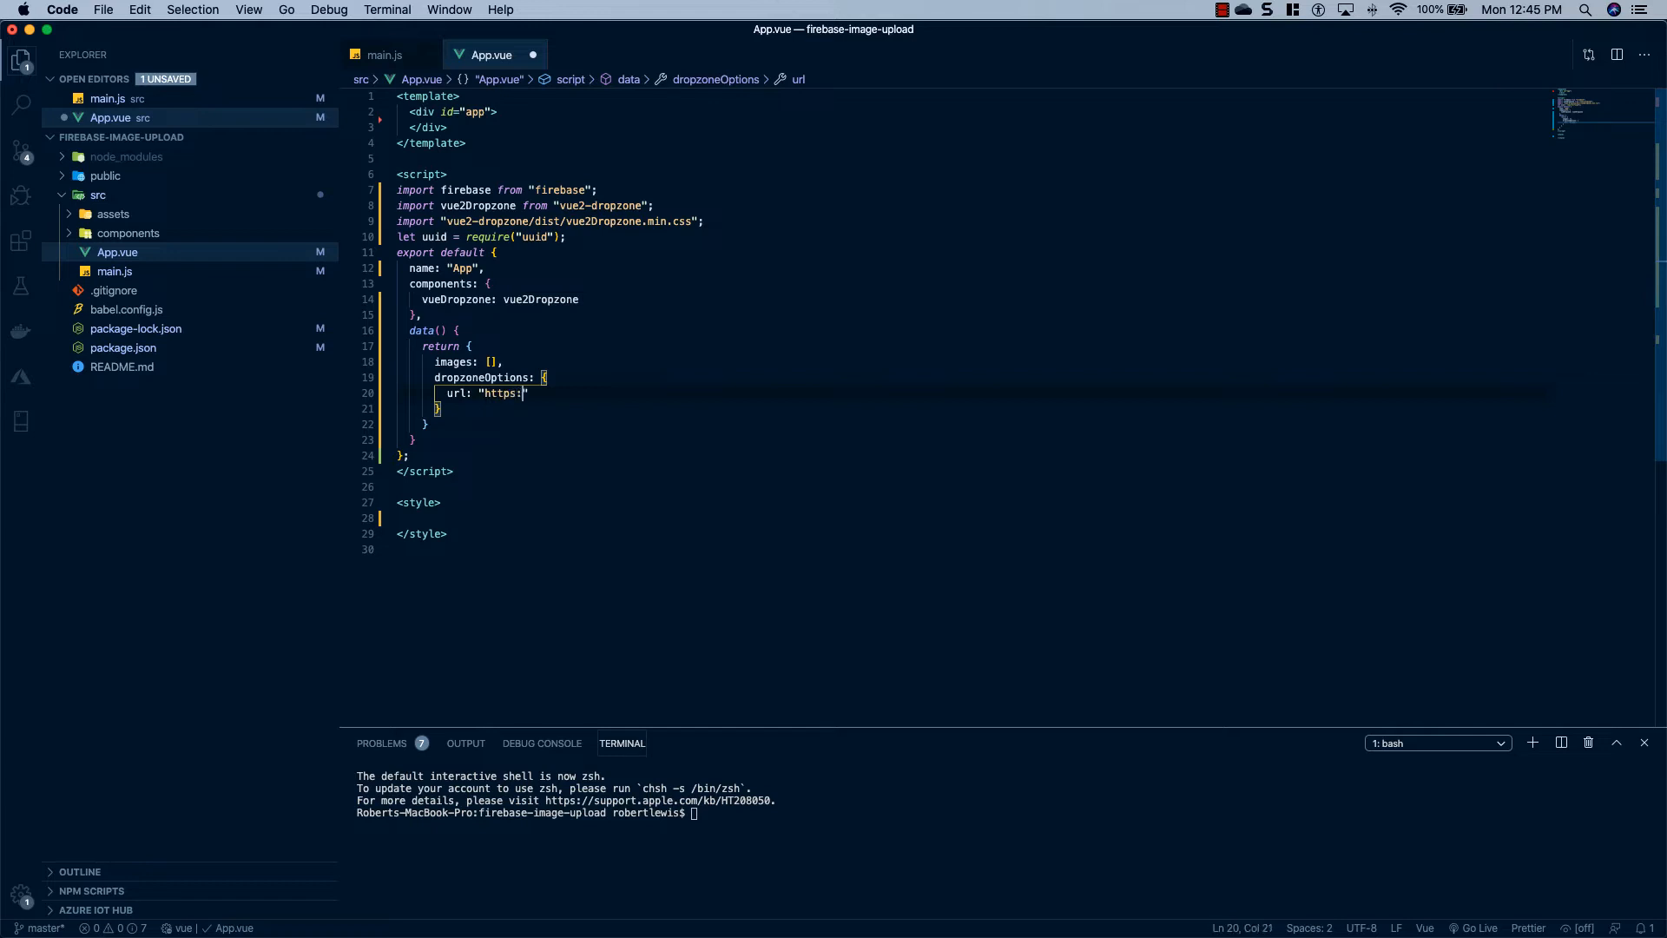
text(//httpbin)
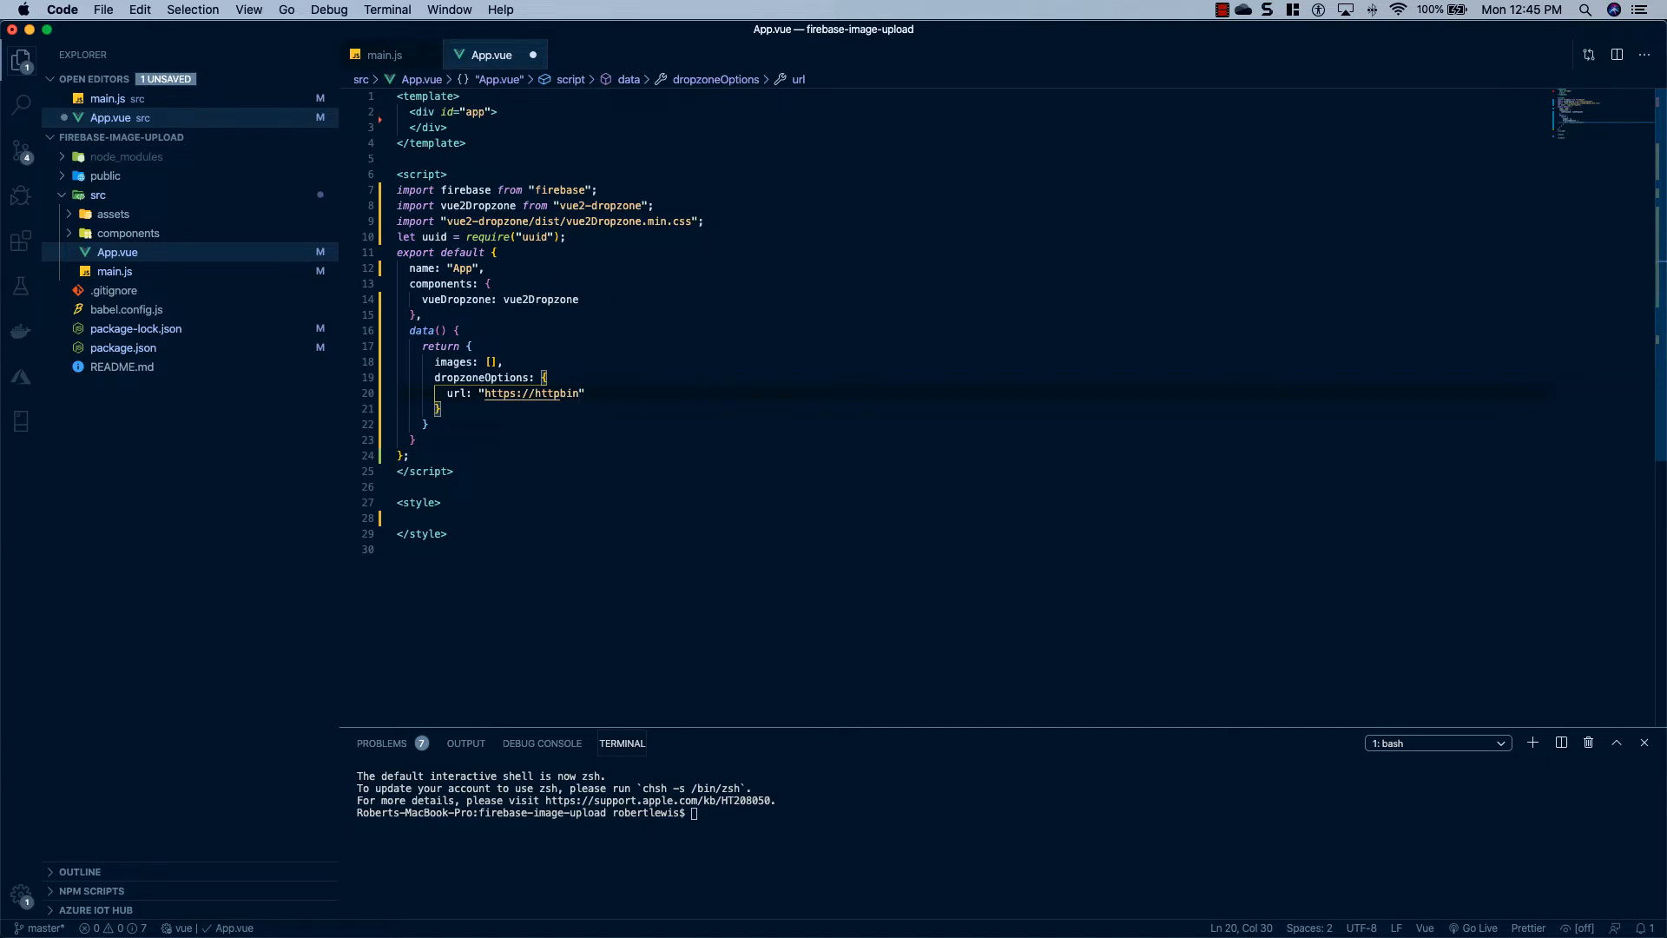
text(.org/)
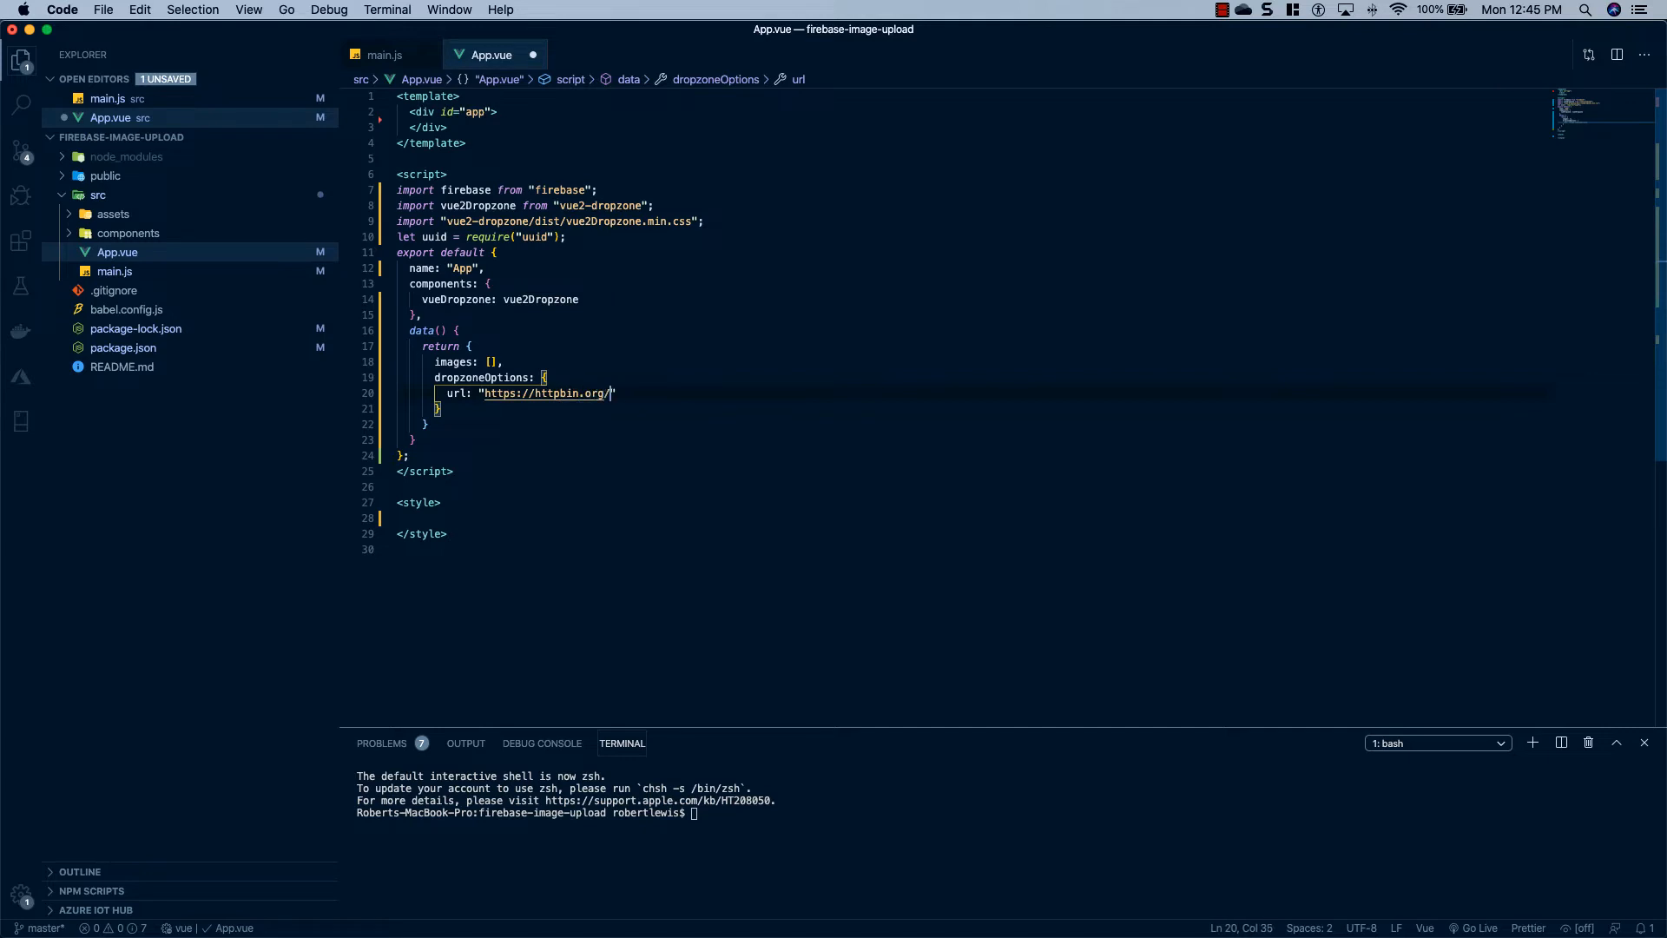
text(post)
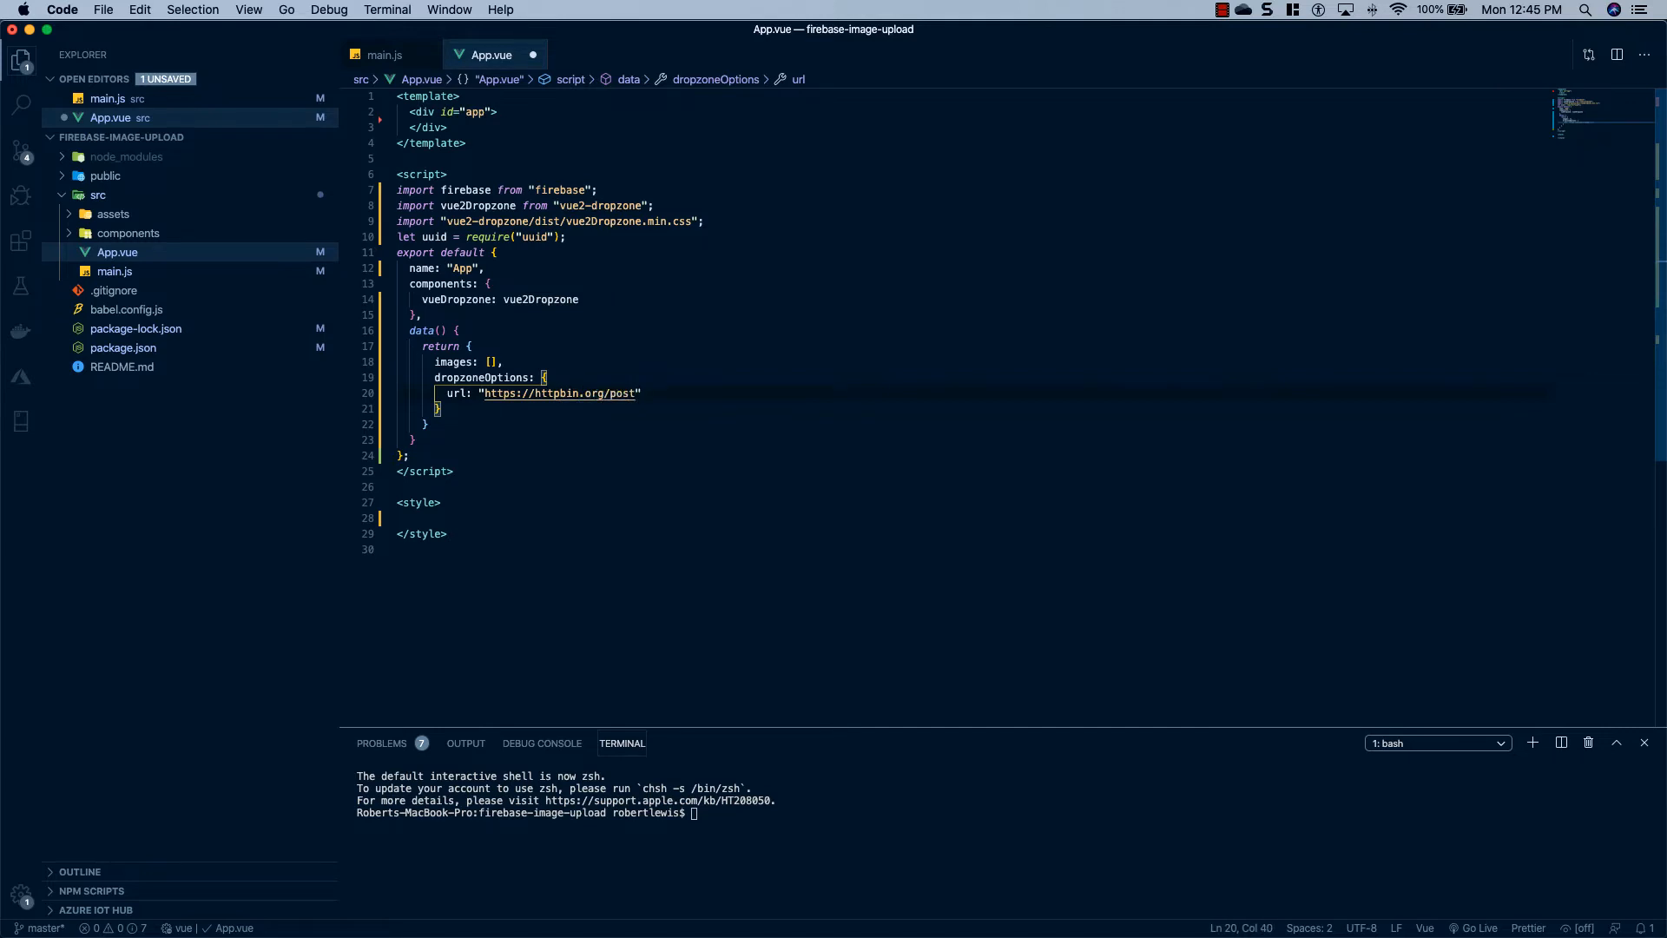
text(thumbnailWidth: 250,)
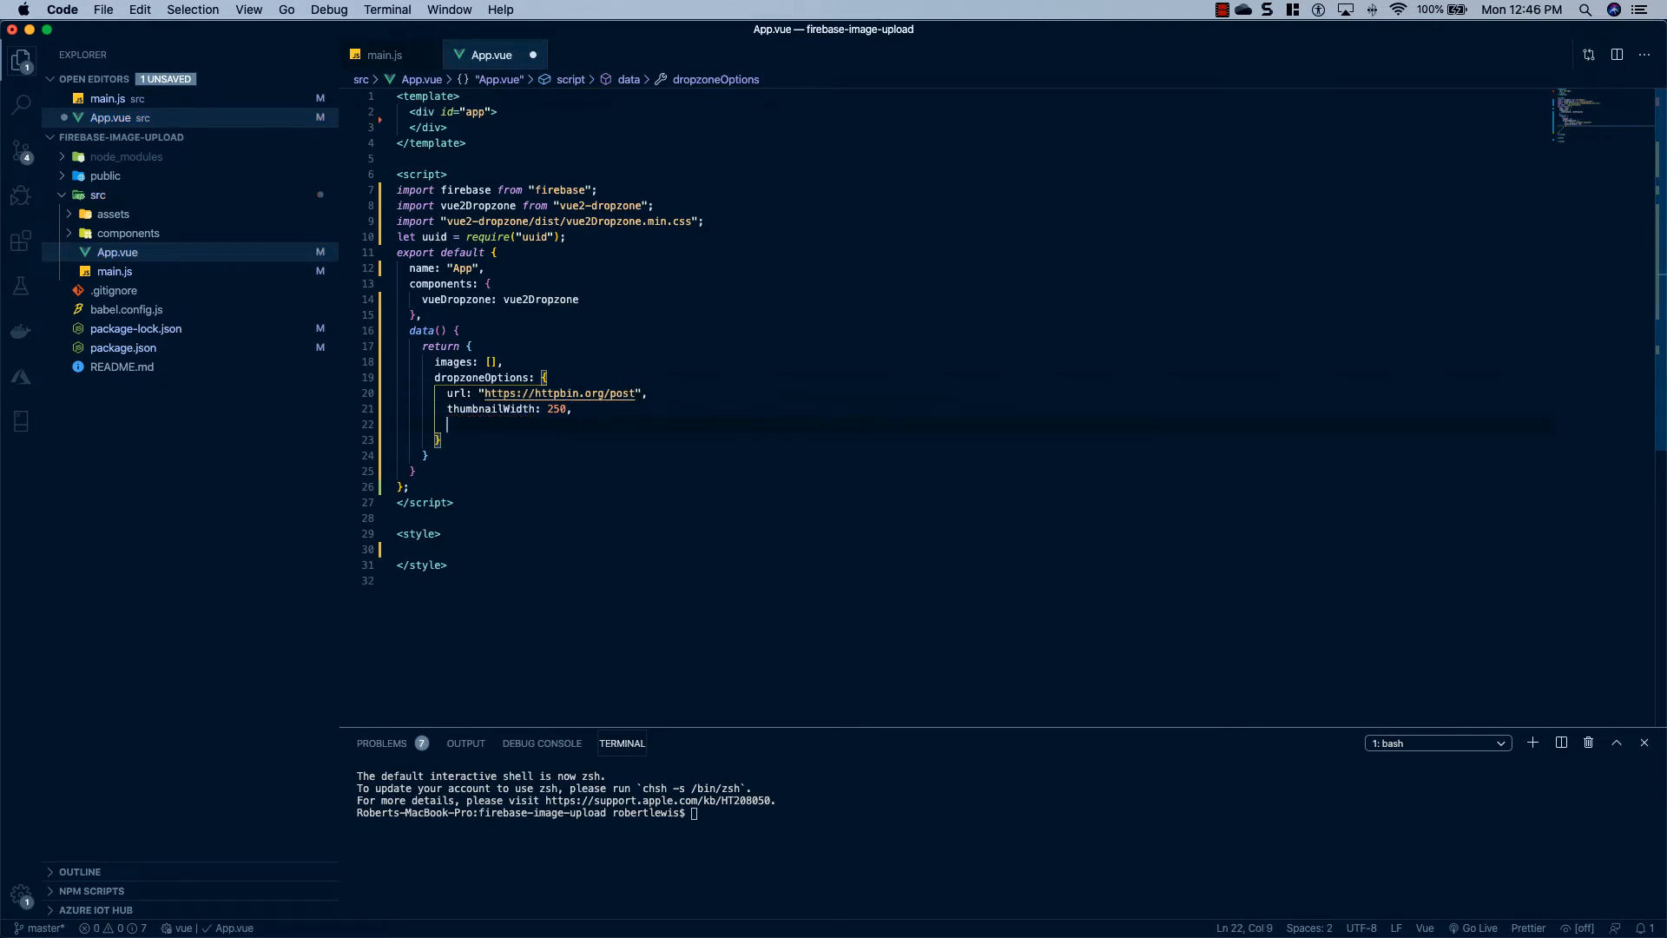
text(thumbnailHeight: 2)
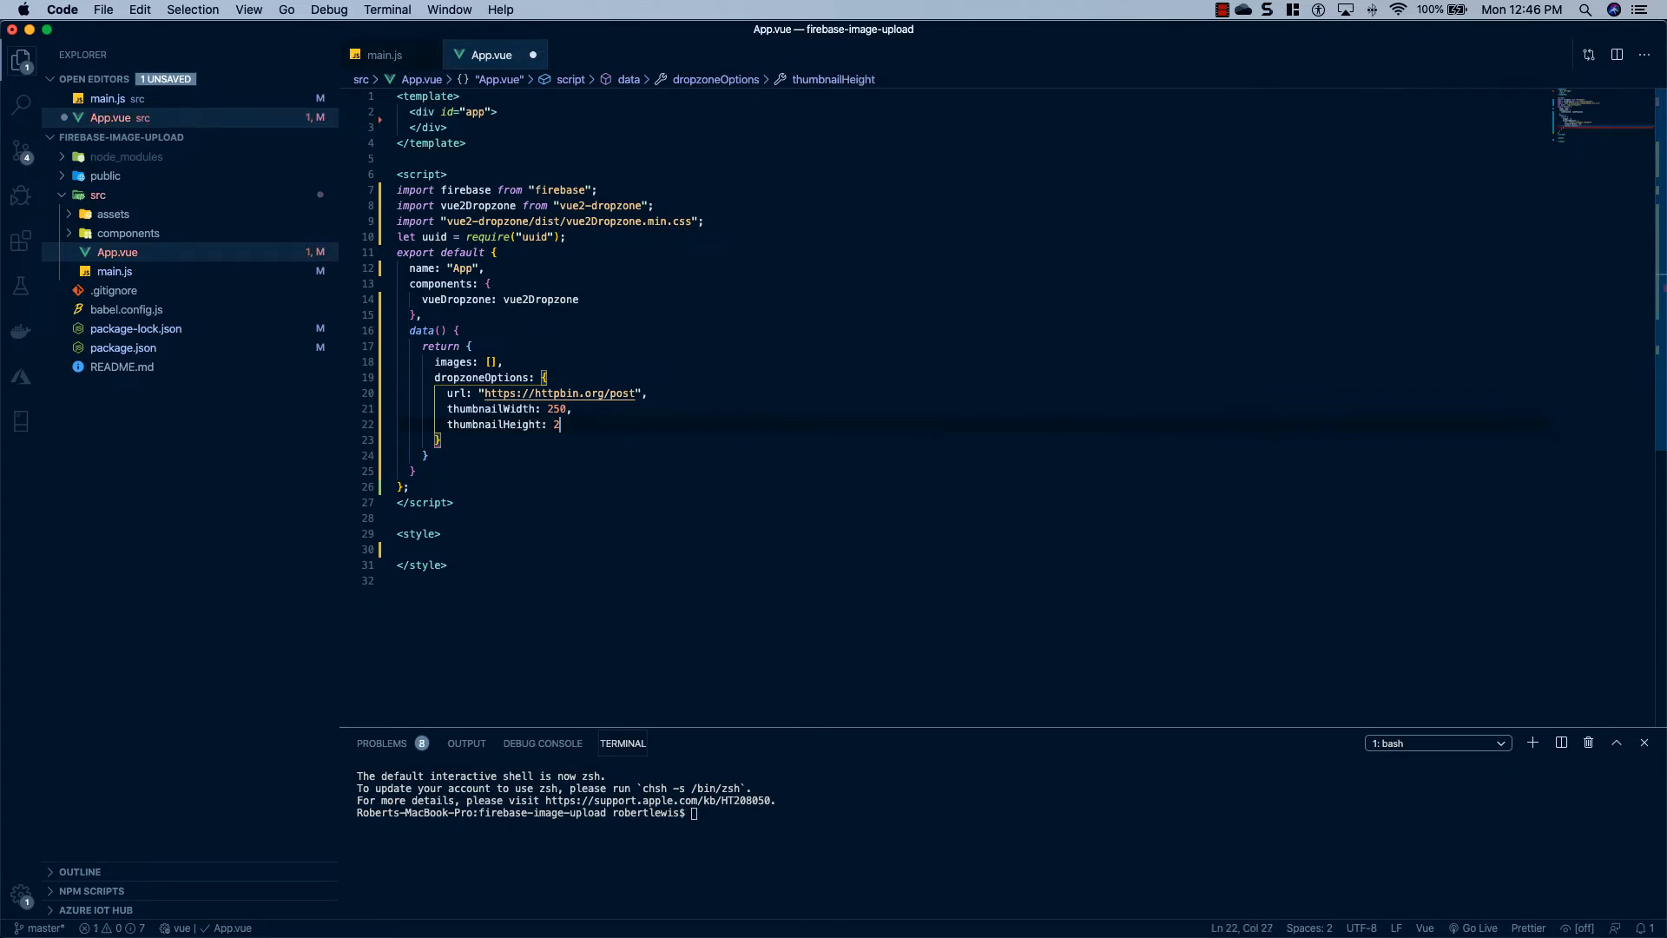
text(50,)
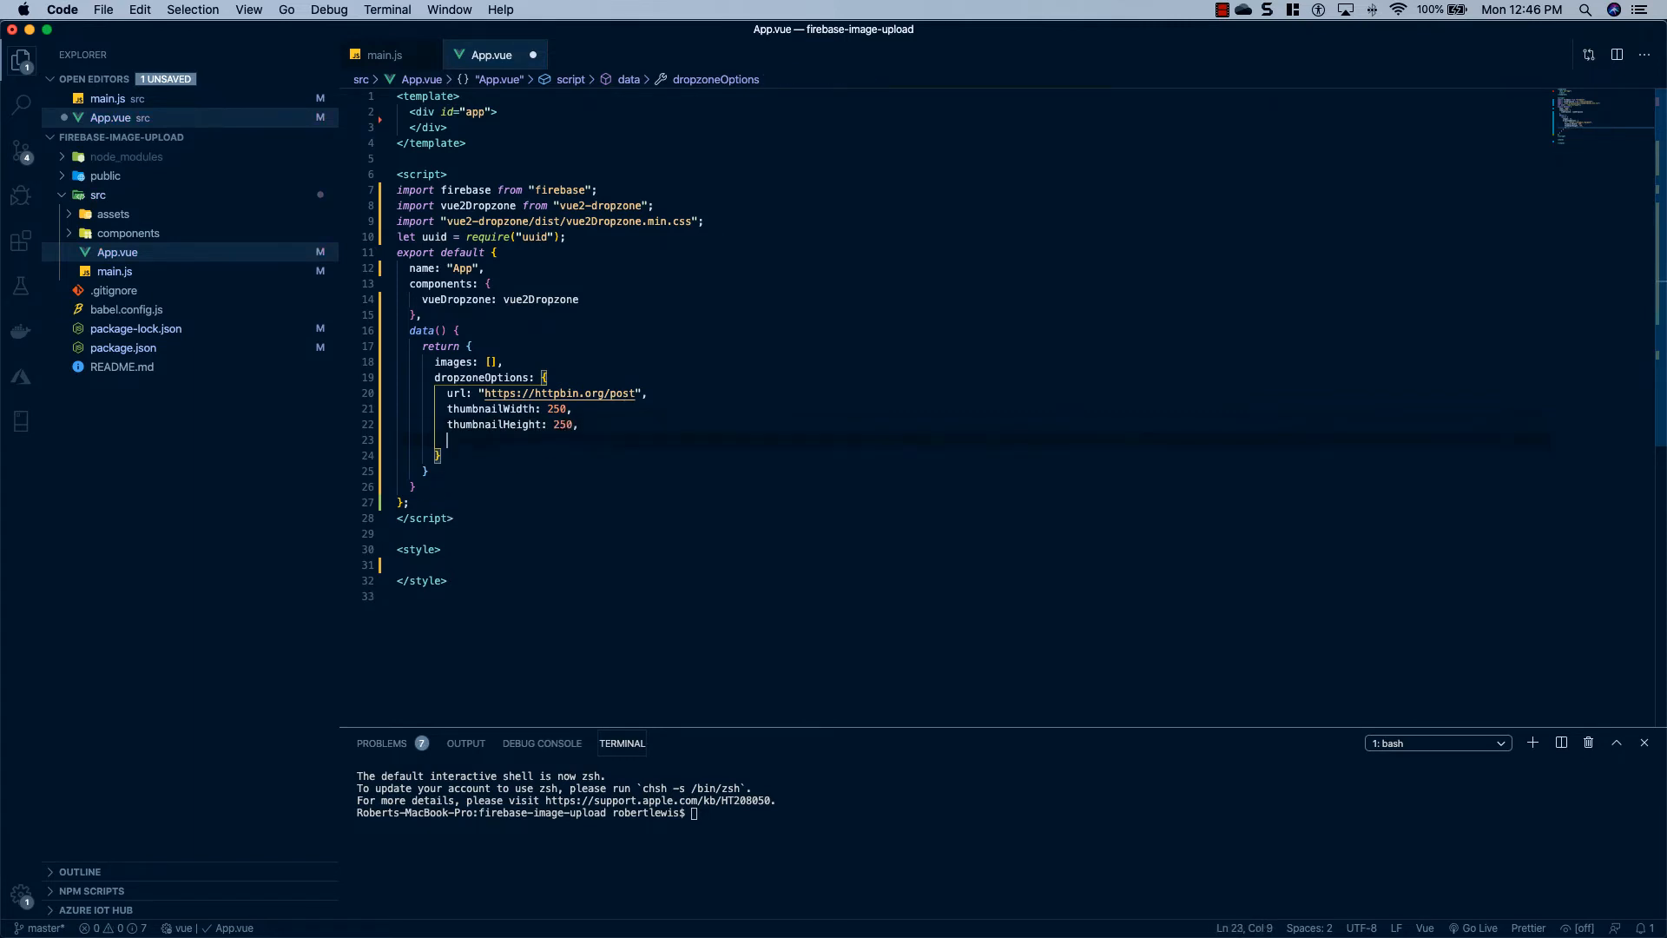
Add addRemoveLinks: false and acceptedFiles: ".jpg, .jpeg, .png" to dropzoneOptions.
text(addRemoveLinks:)
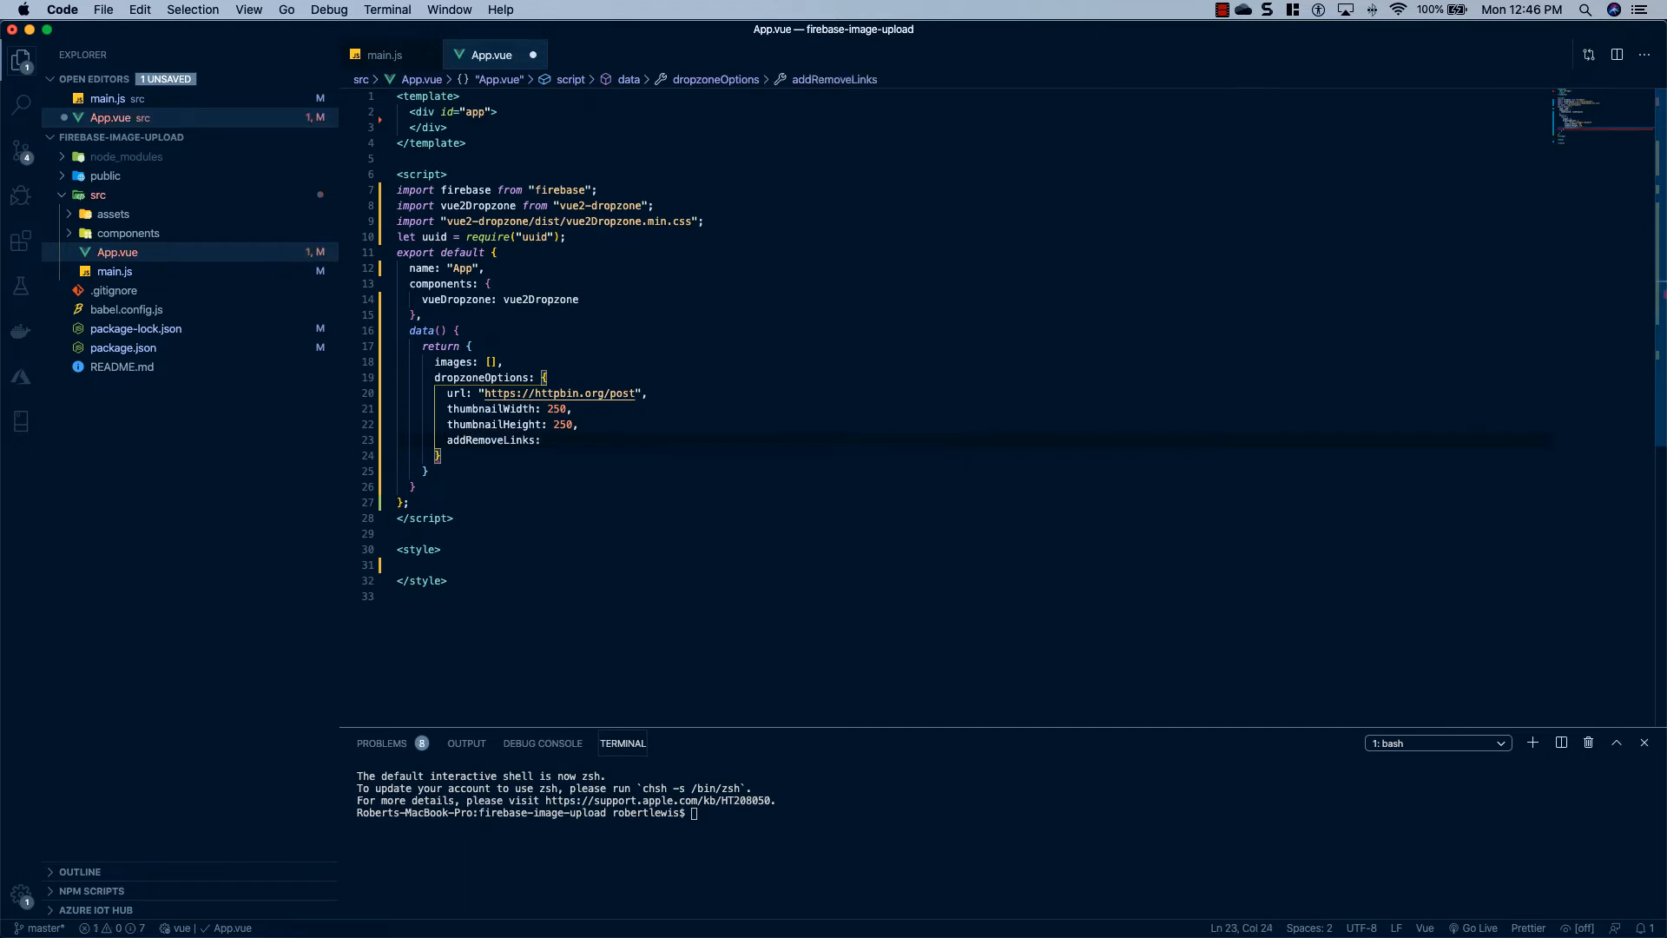
text(false)
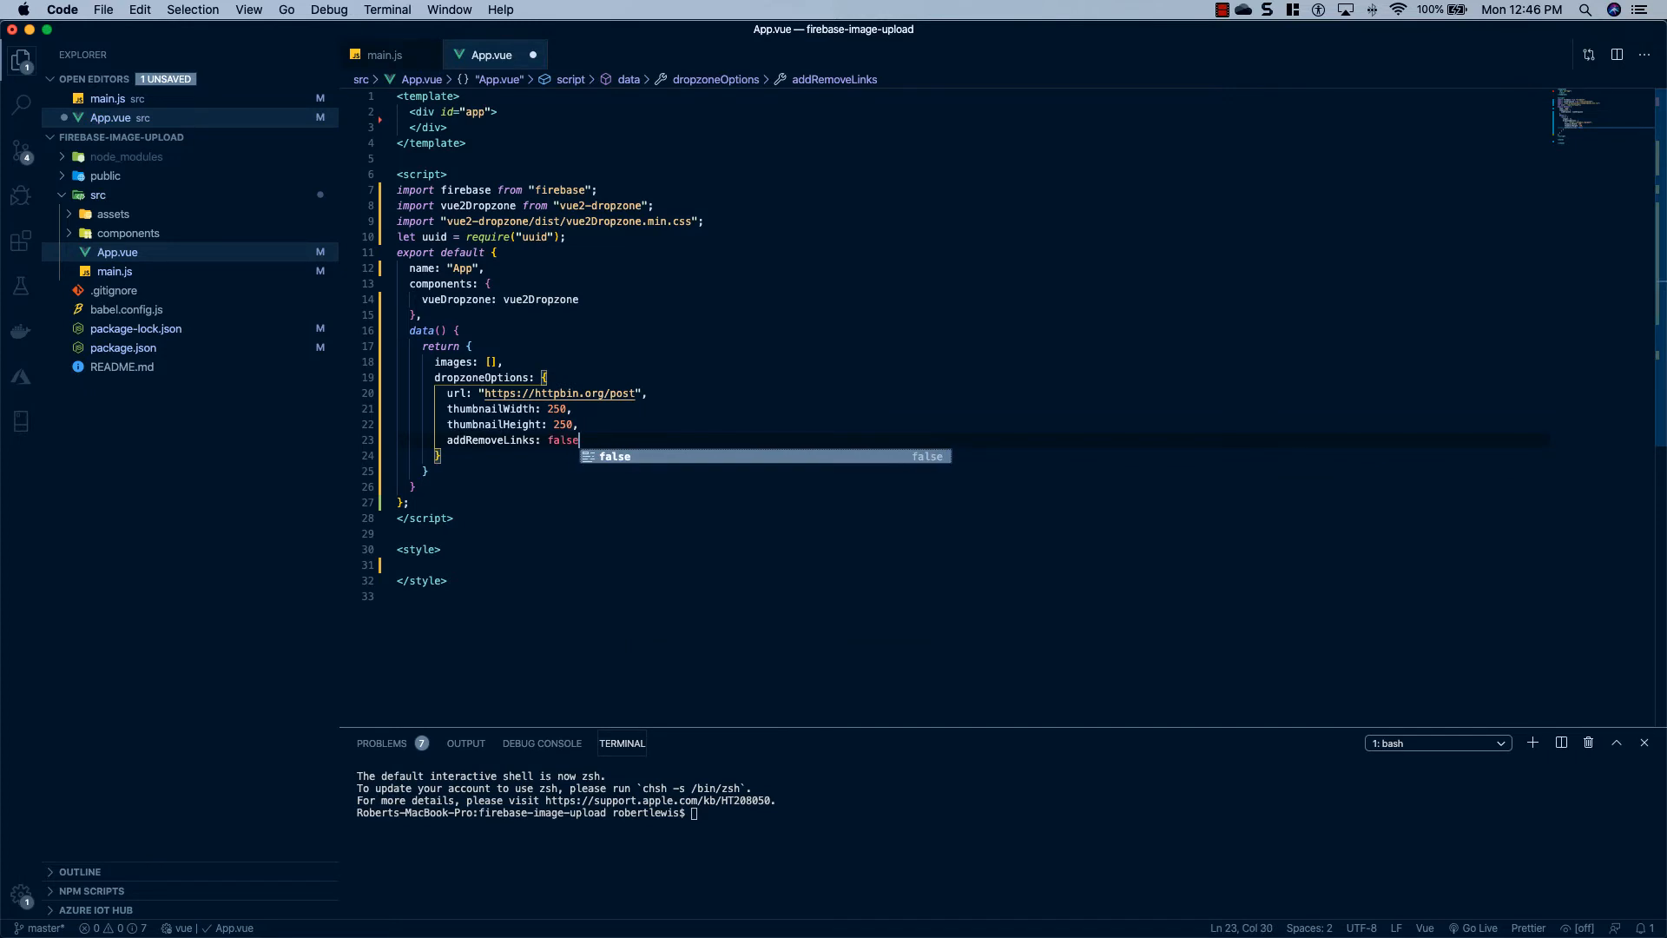
key(Return)
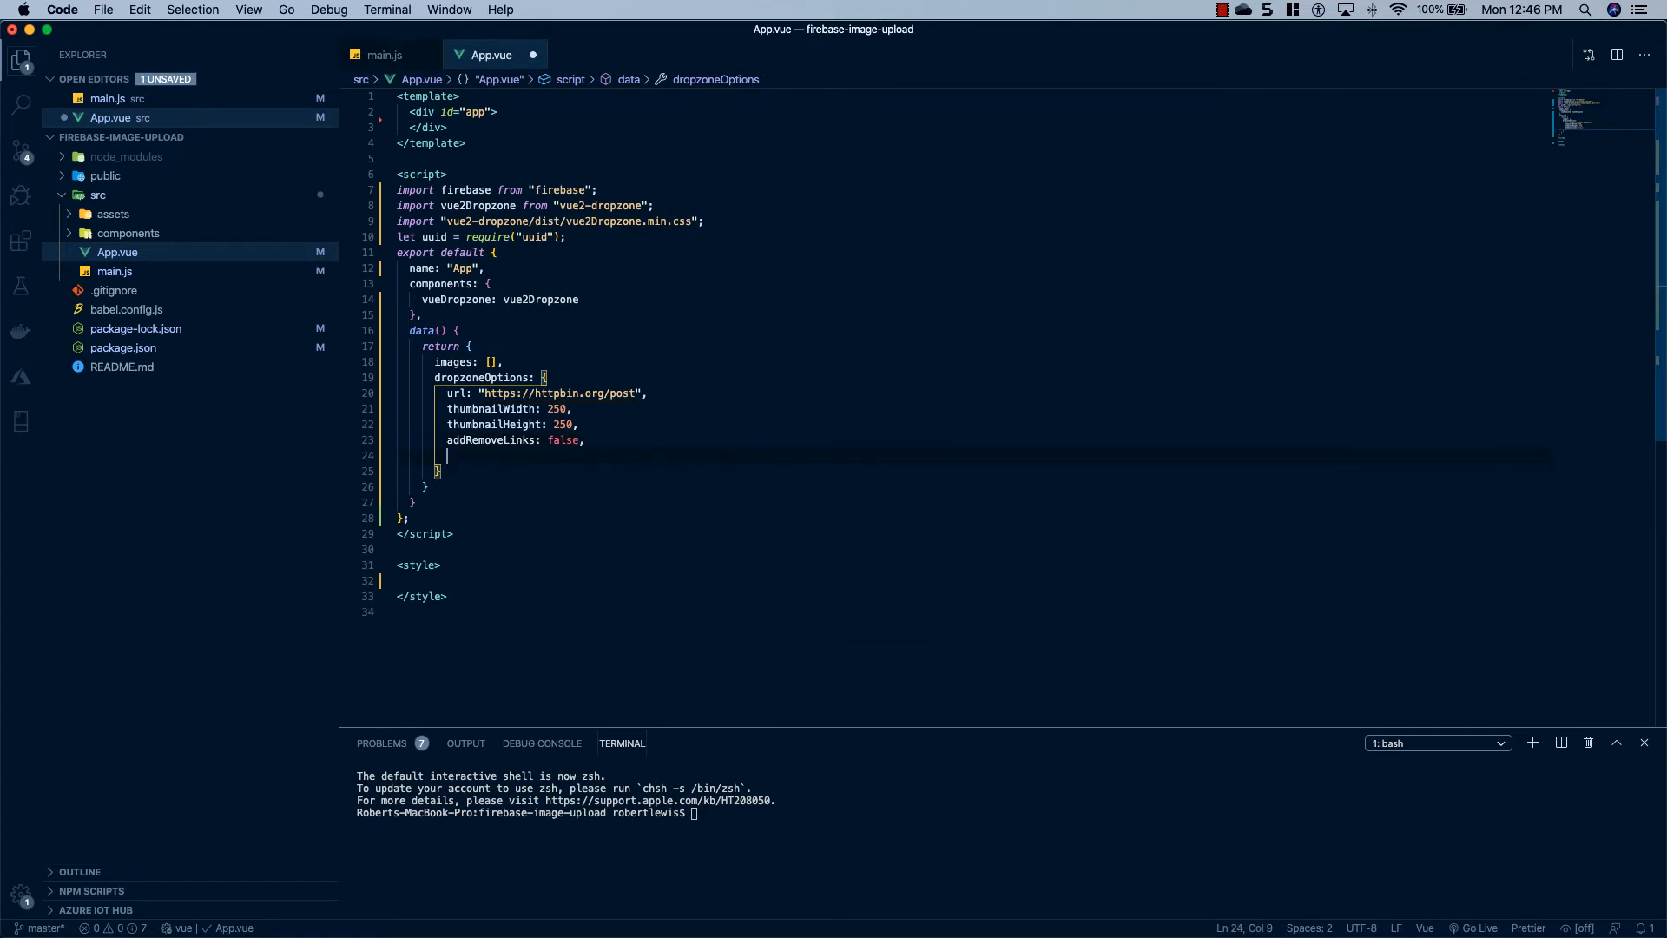
text(acce)
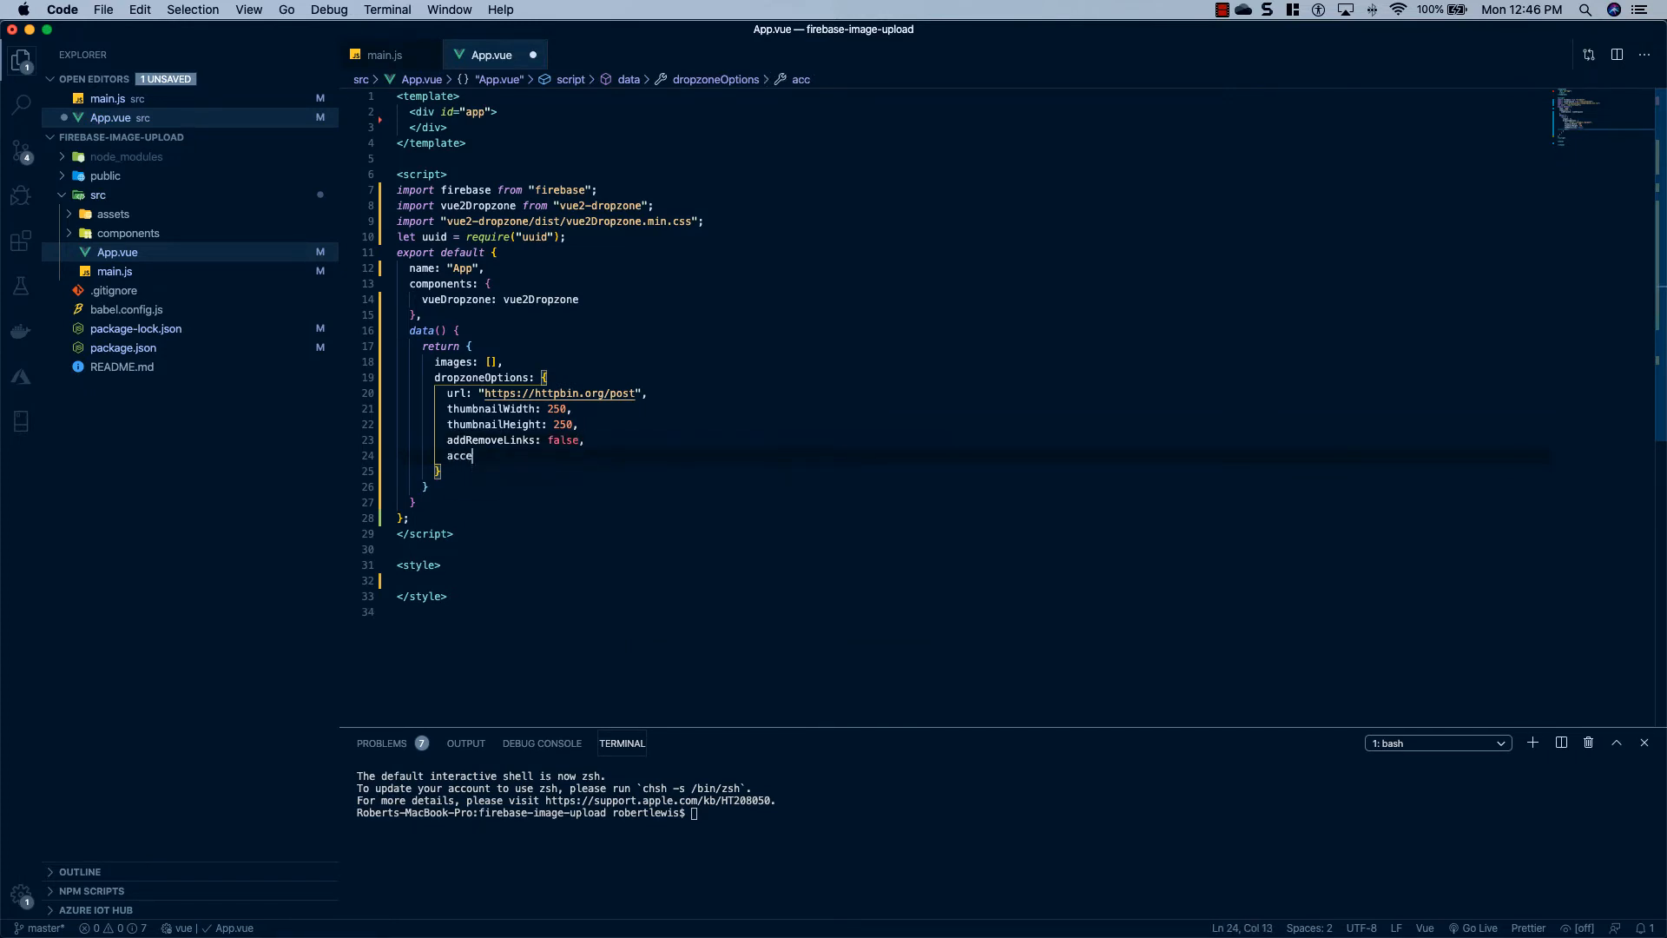
text(ptedFile)
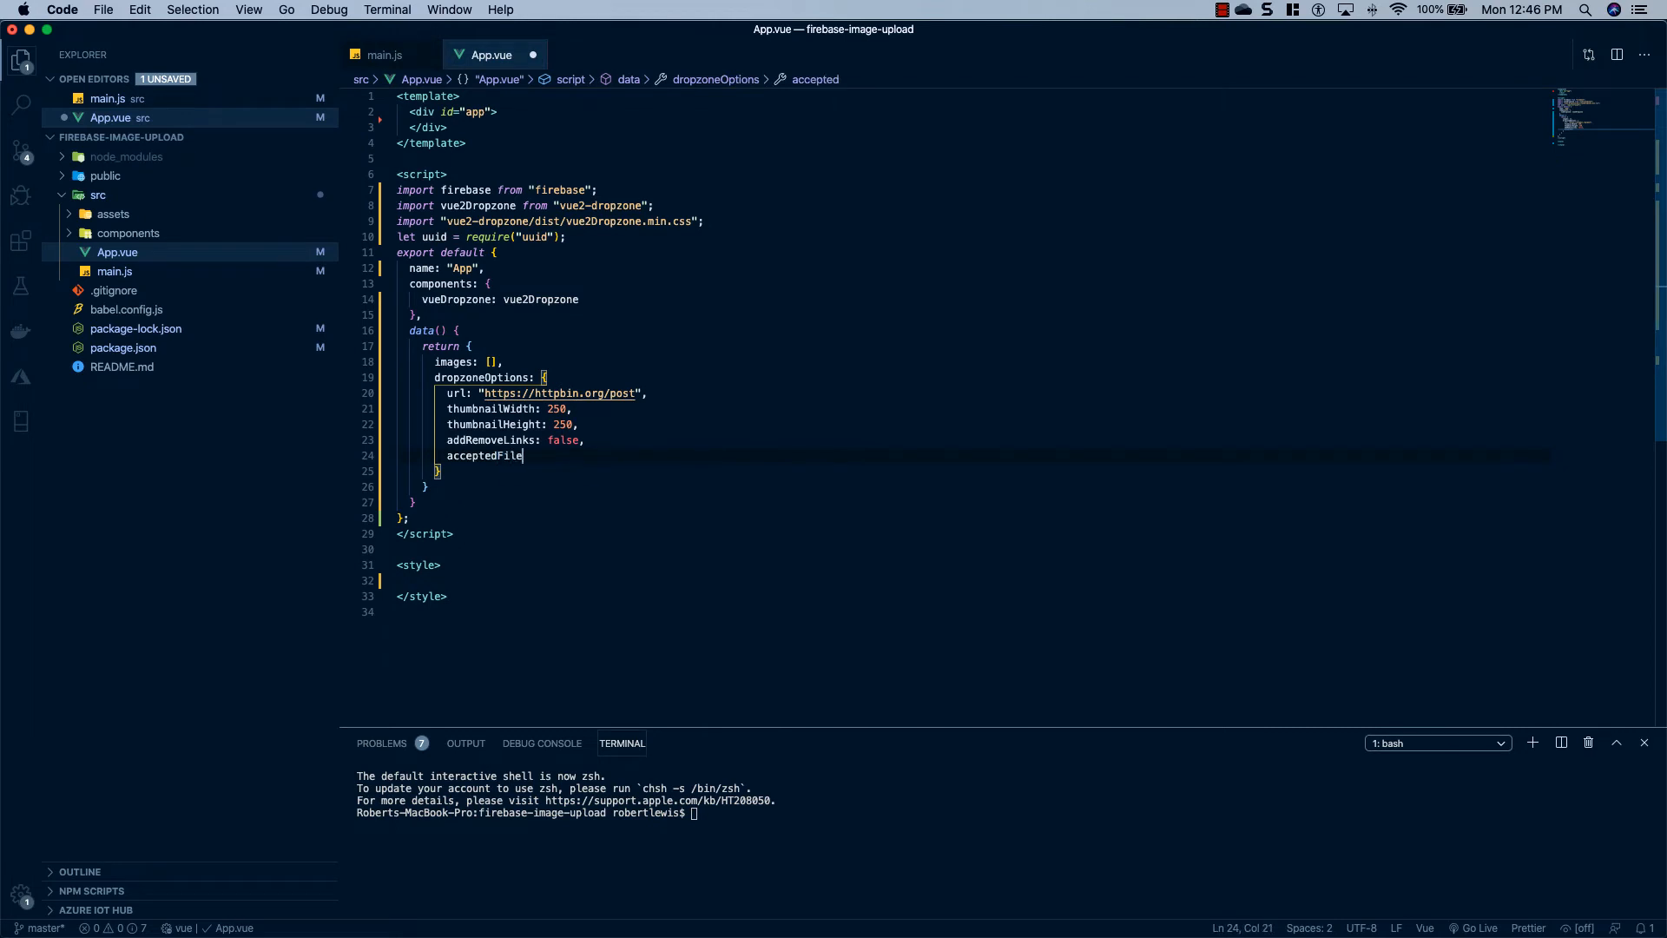
text(s:)
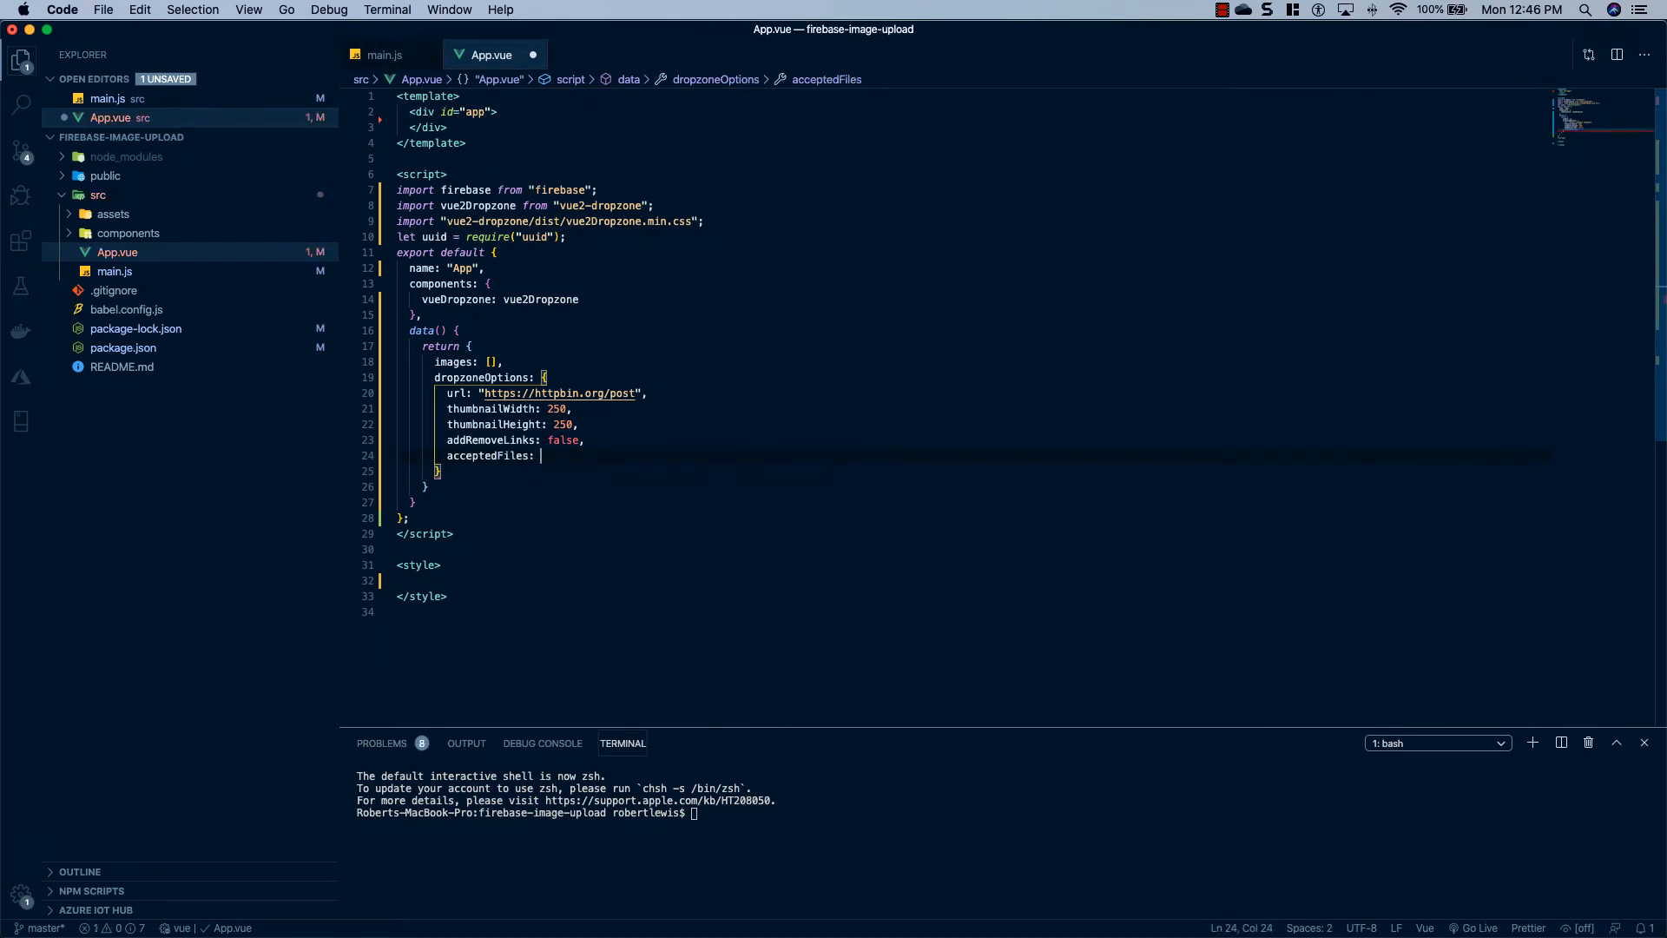
text(".)
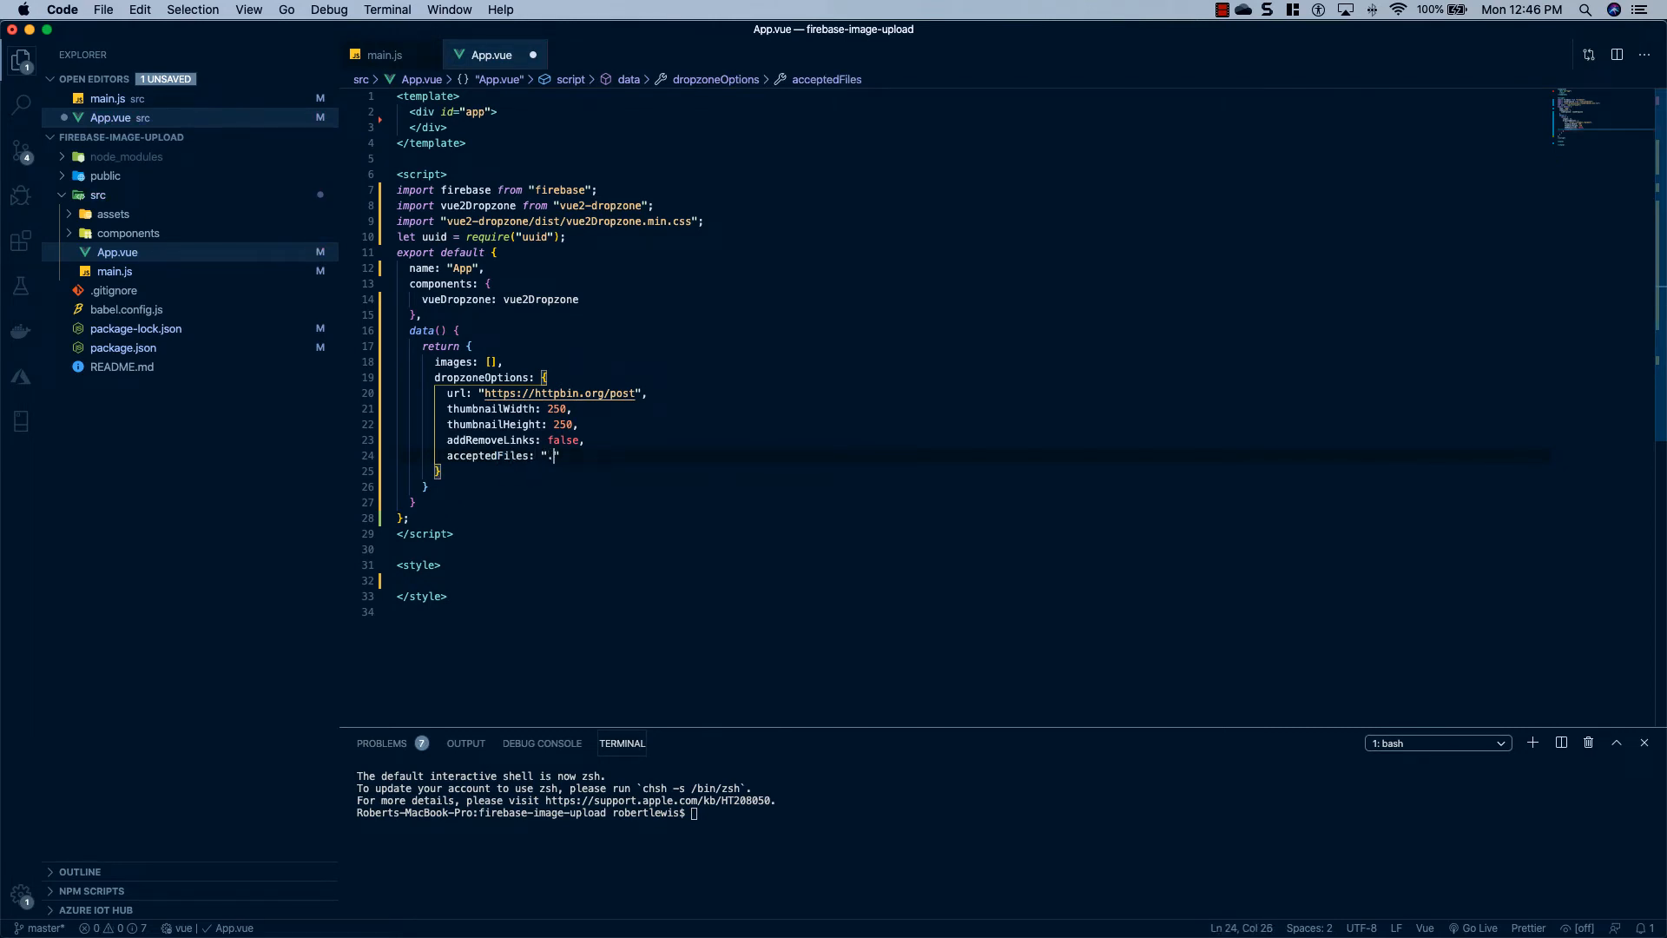
text(jpg,)
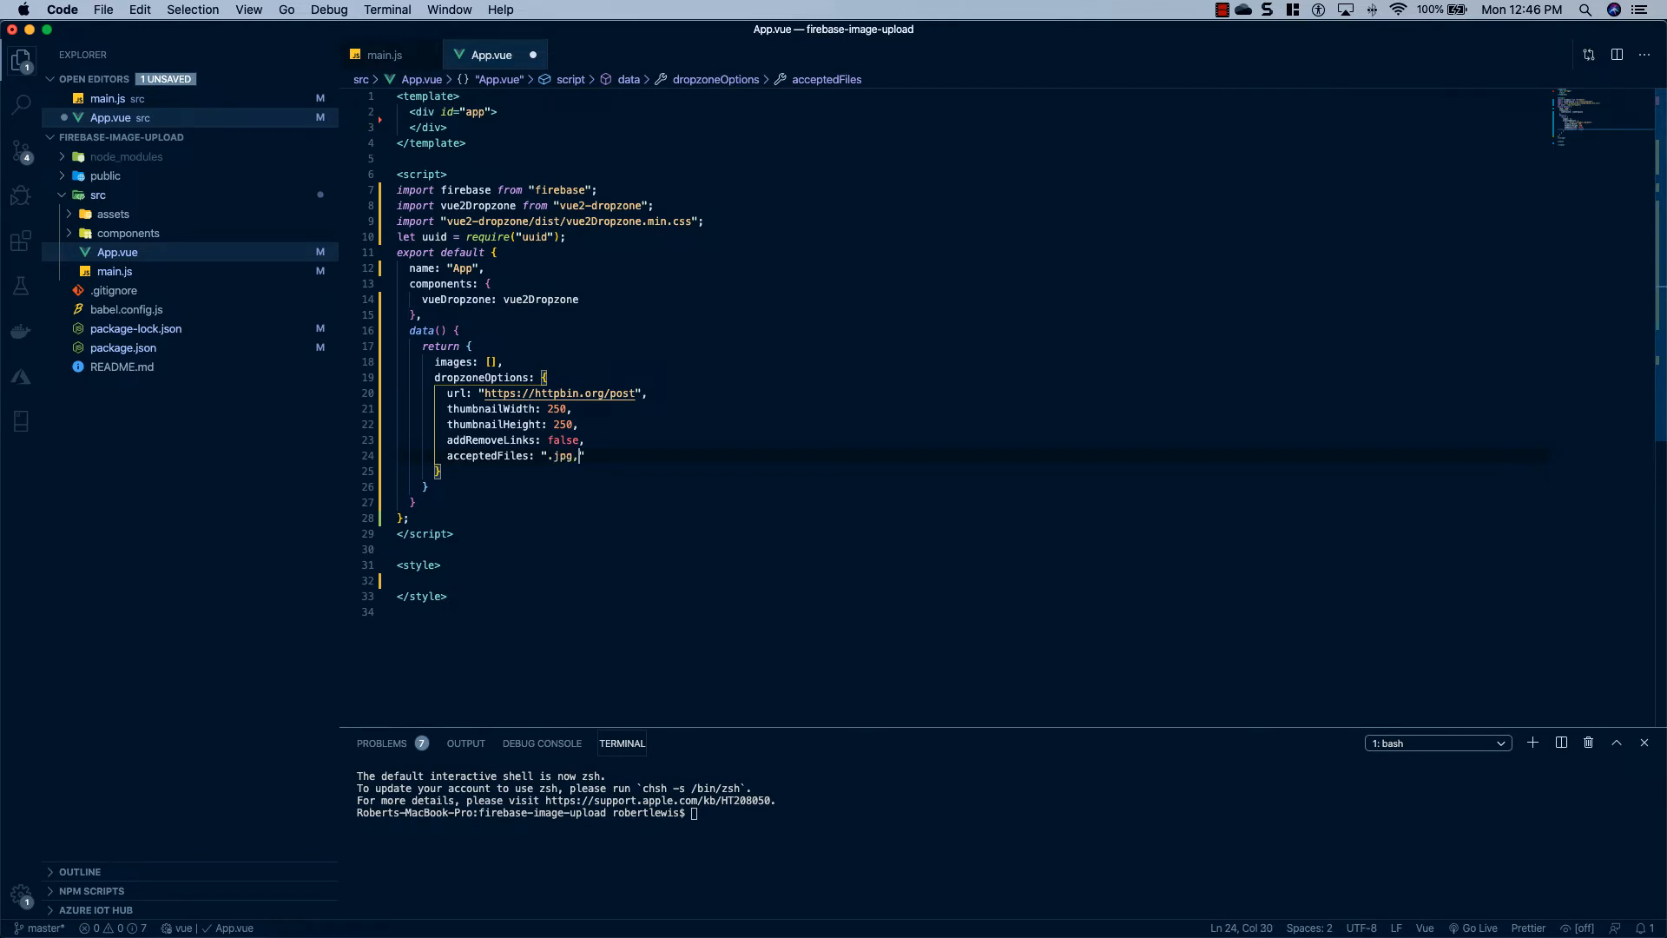
text(.h)
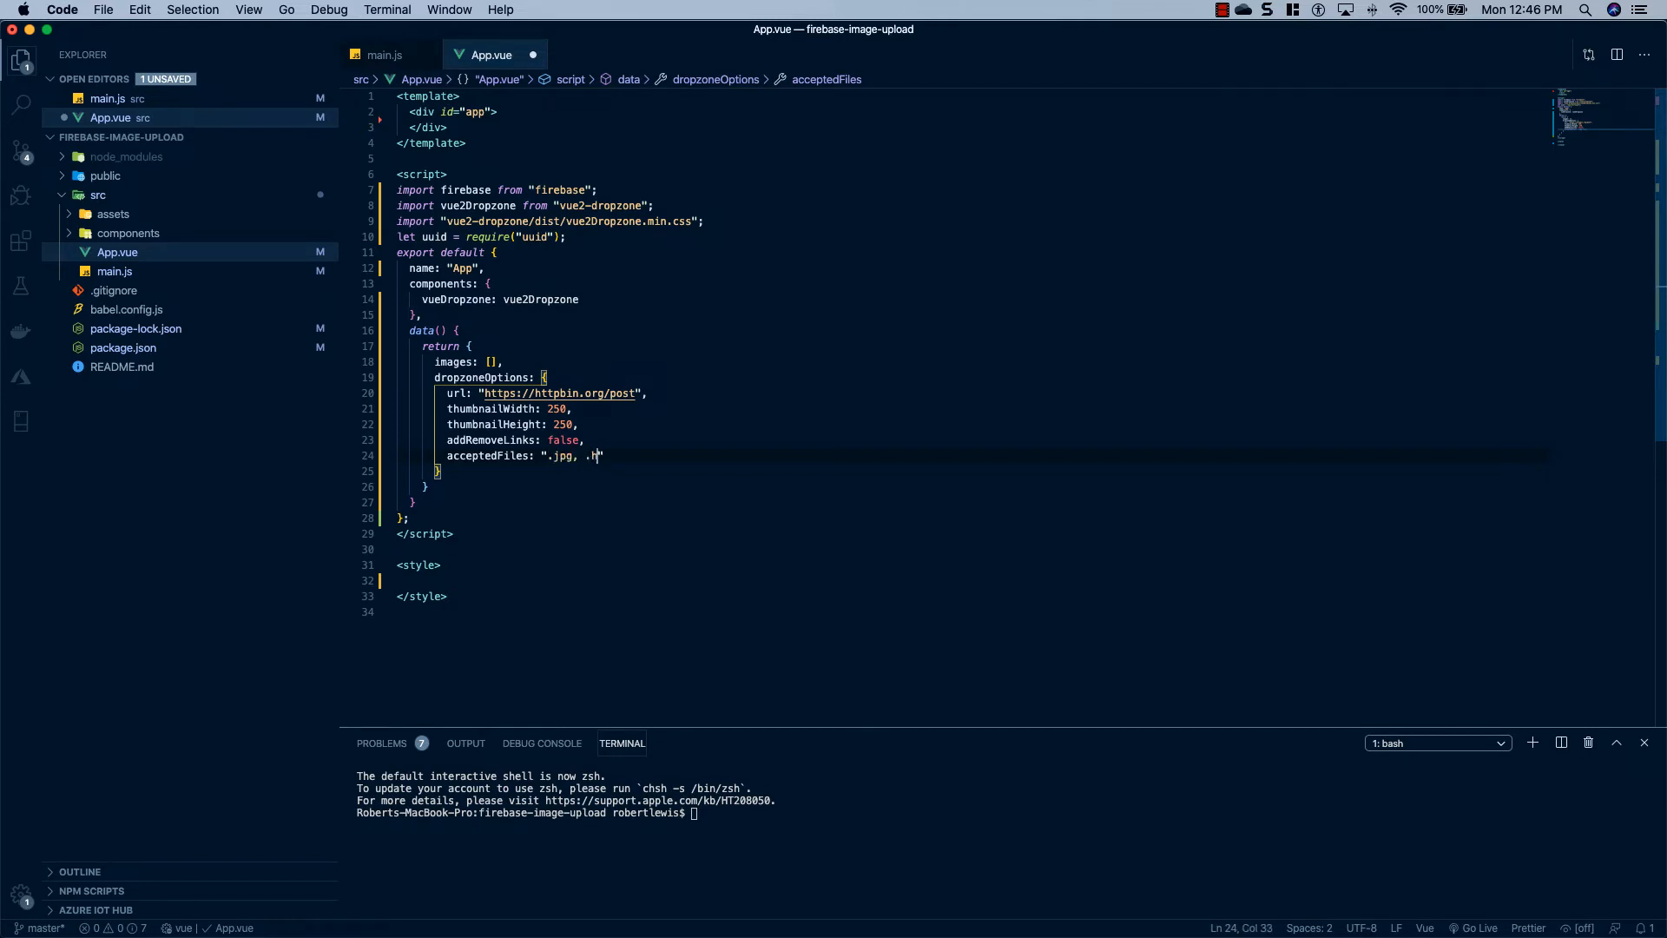
text(epg")
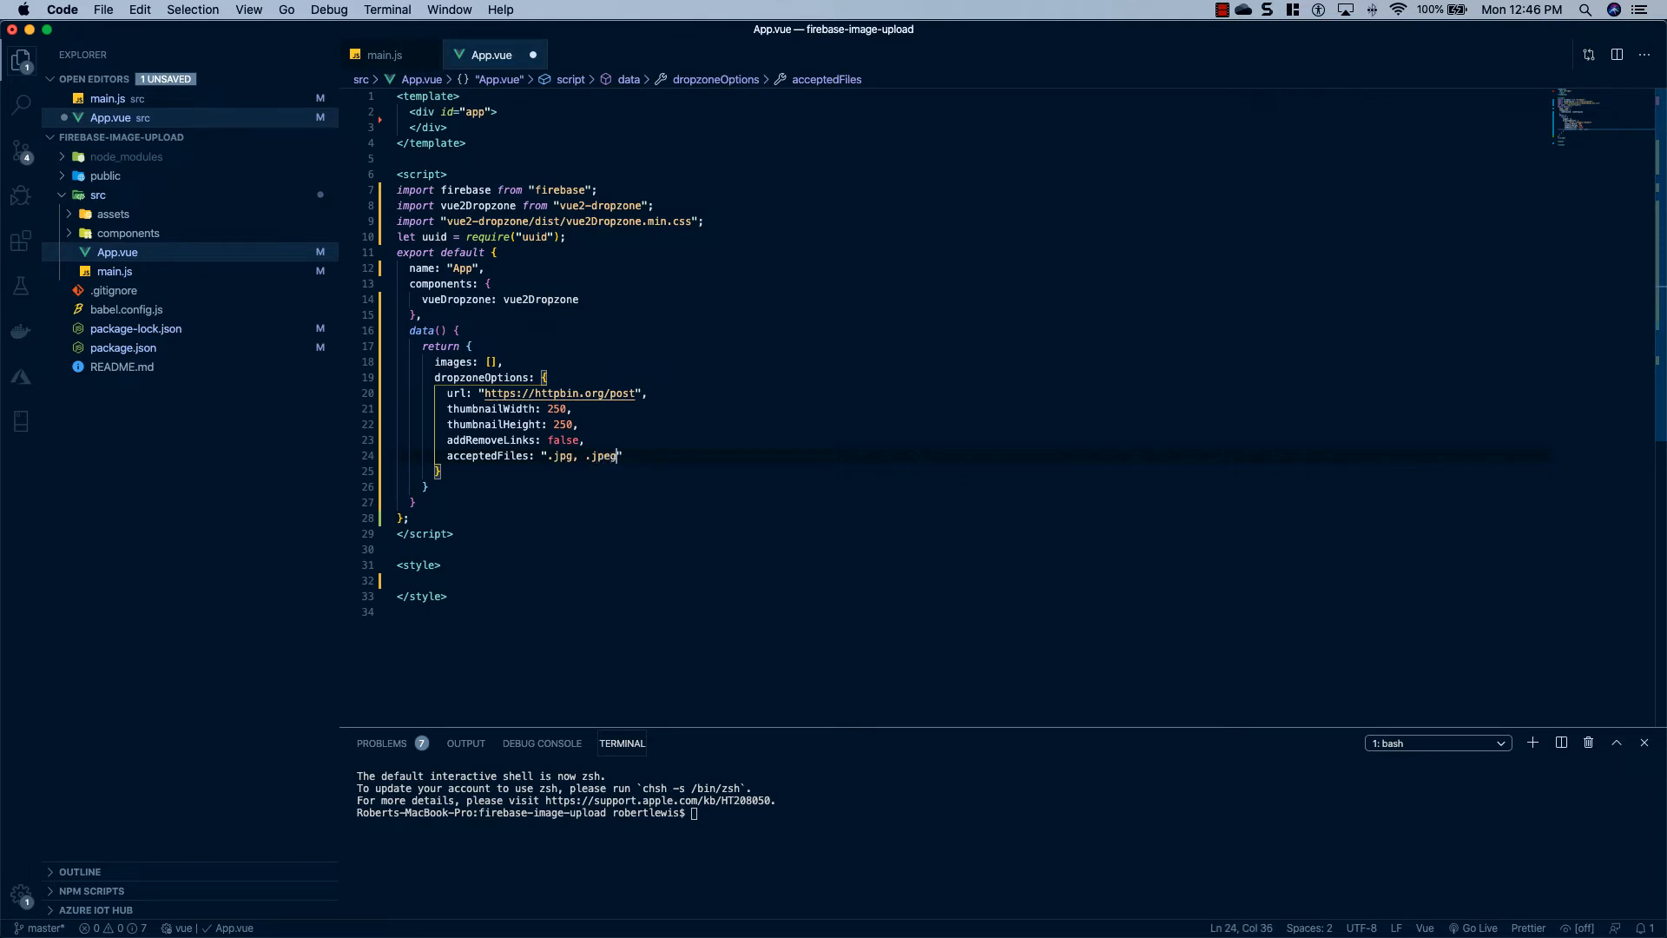
text(,)
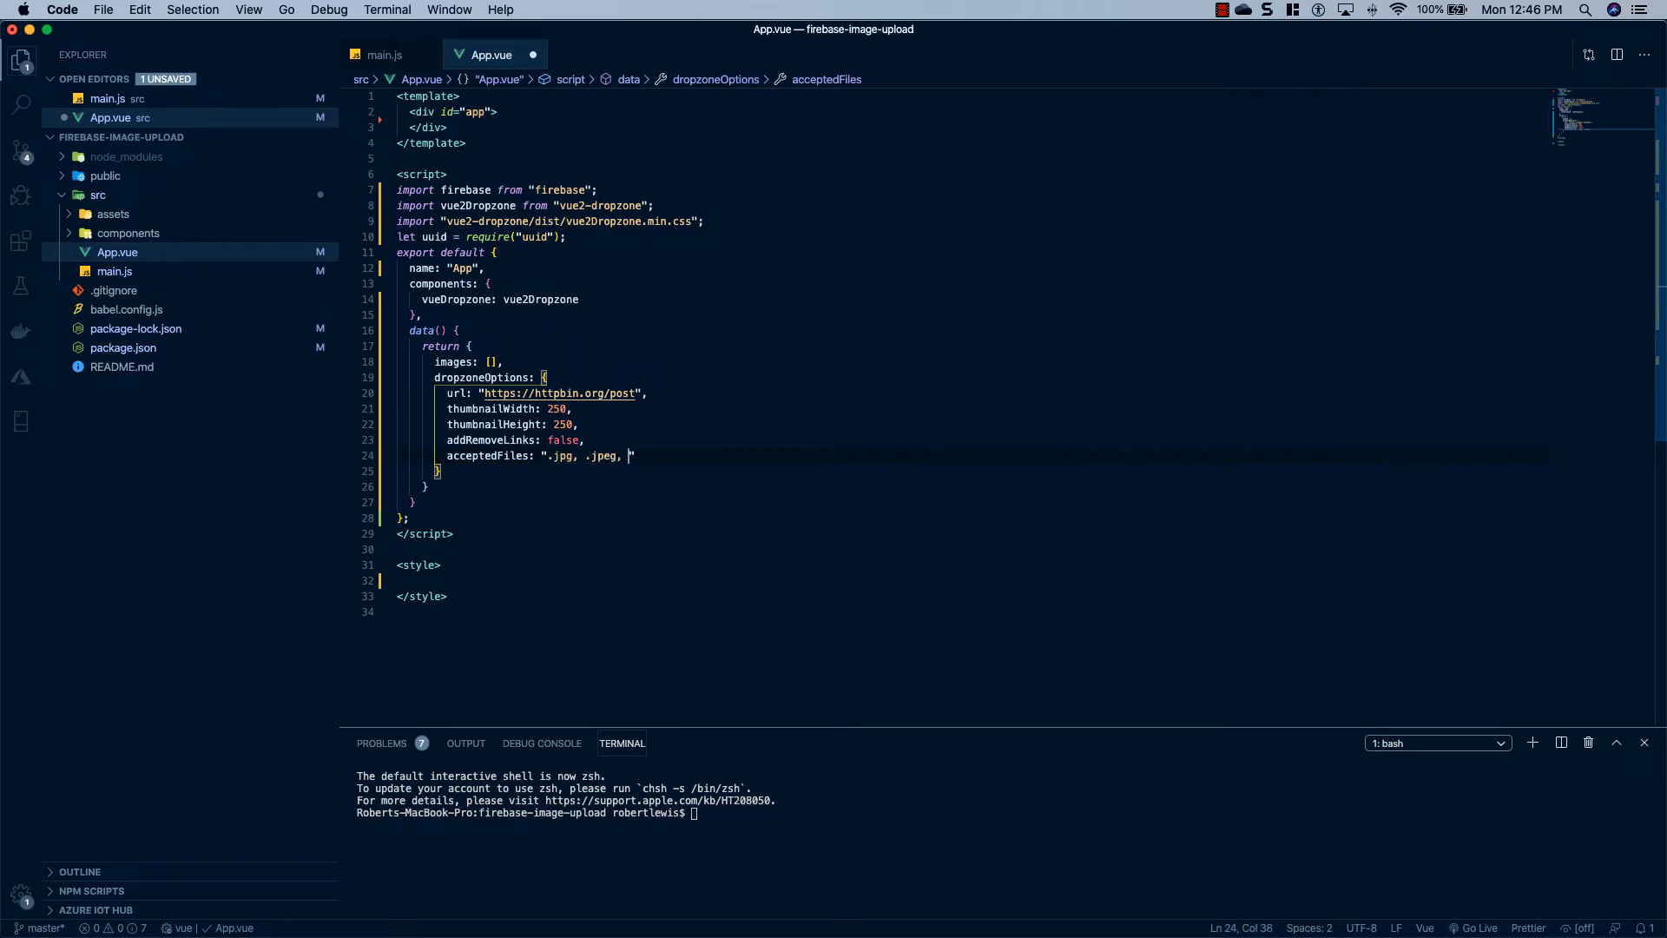
text(.png",)
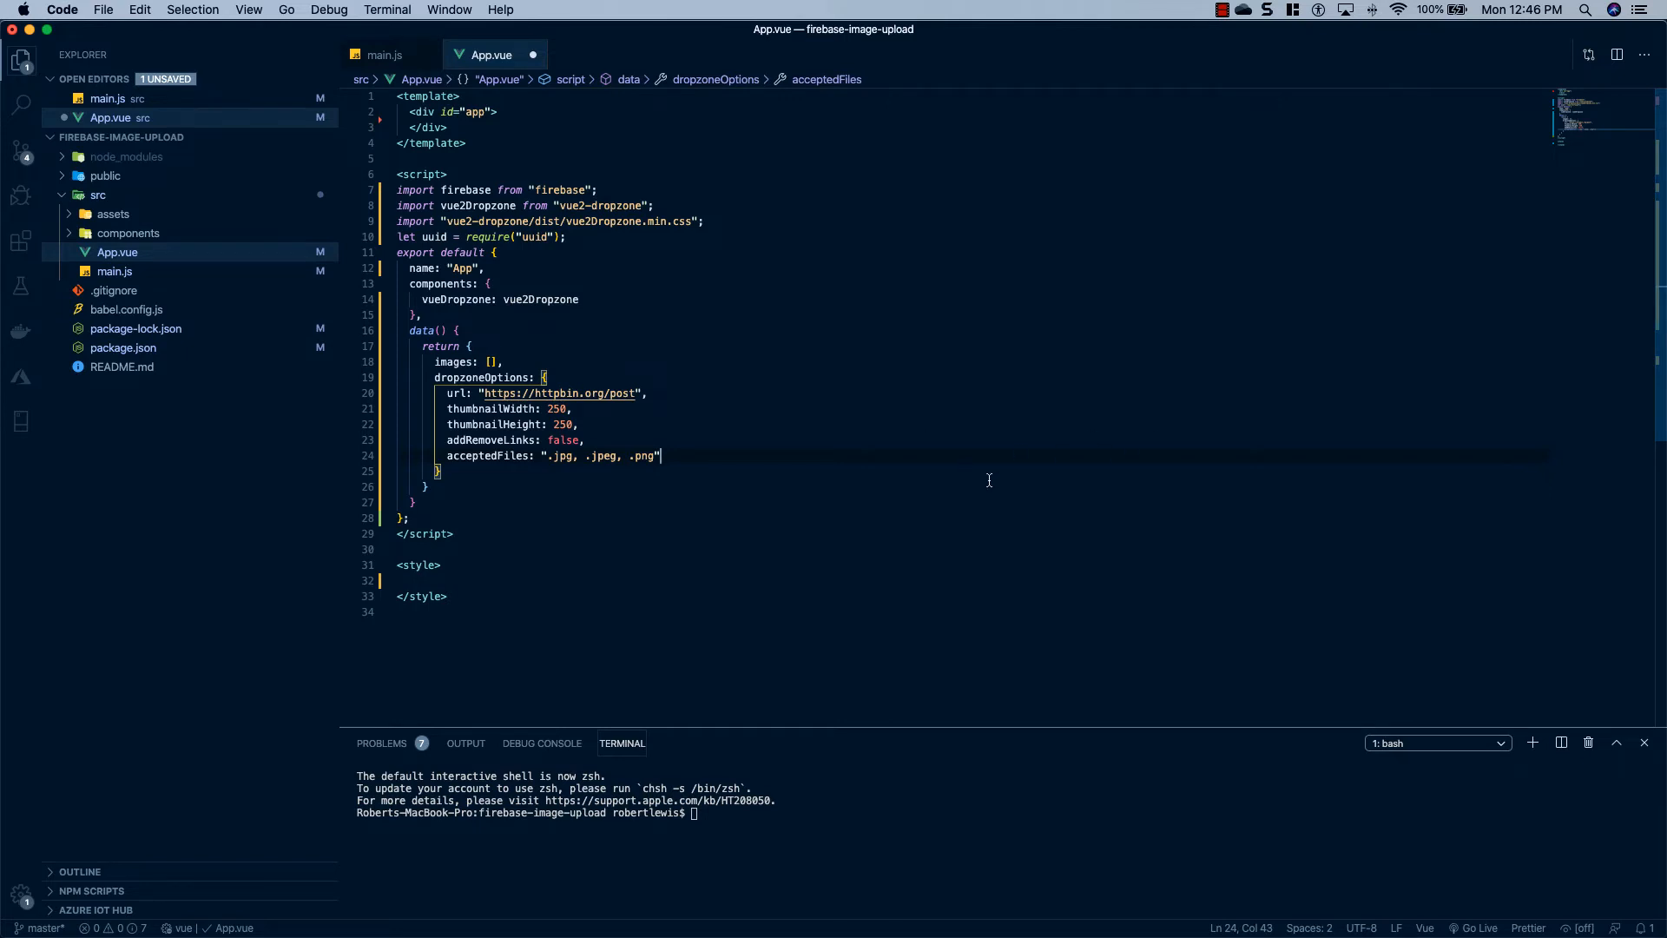
Below data(), add methods with async afterComplete(file) holding a try and a catch that logs error.
click(431, 518)
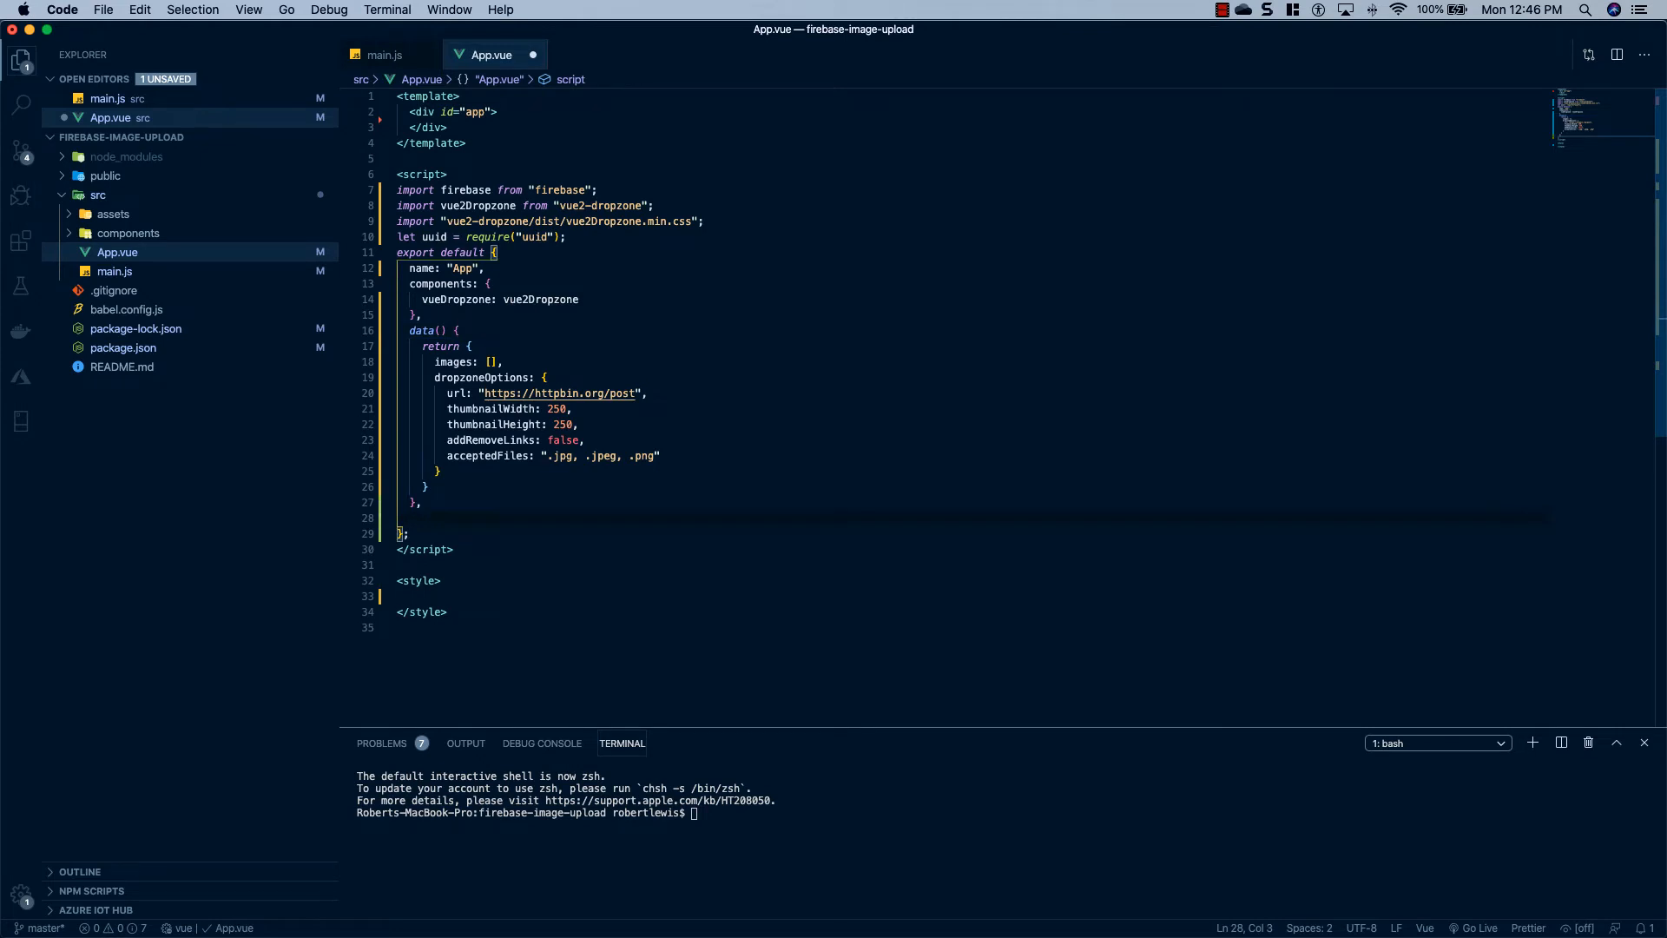
text(med)
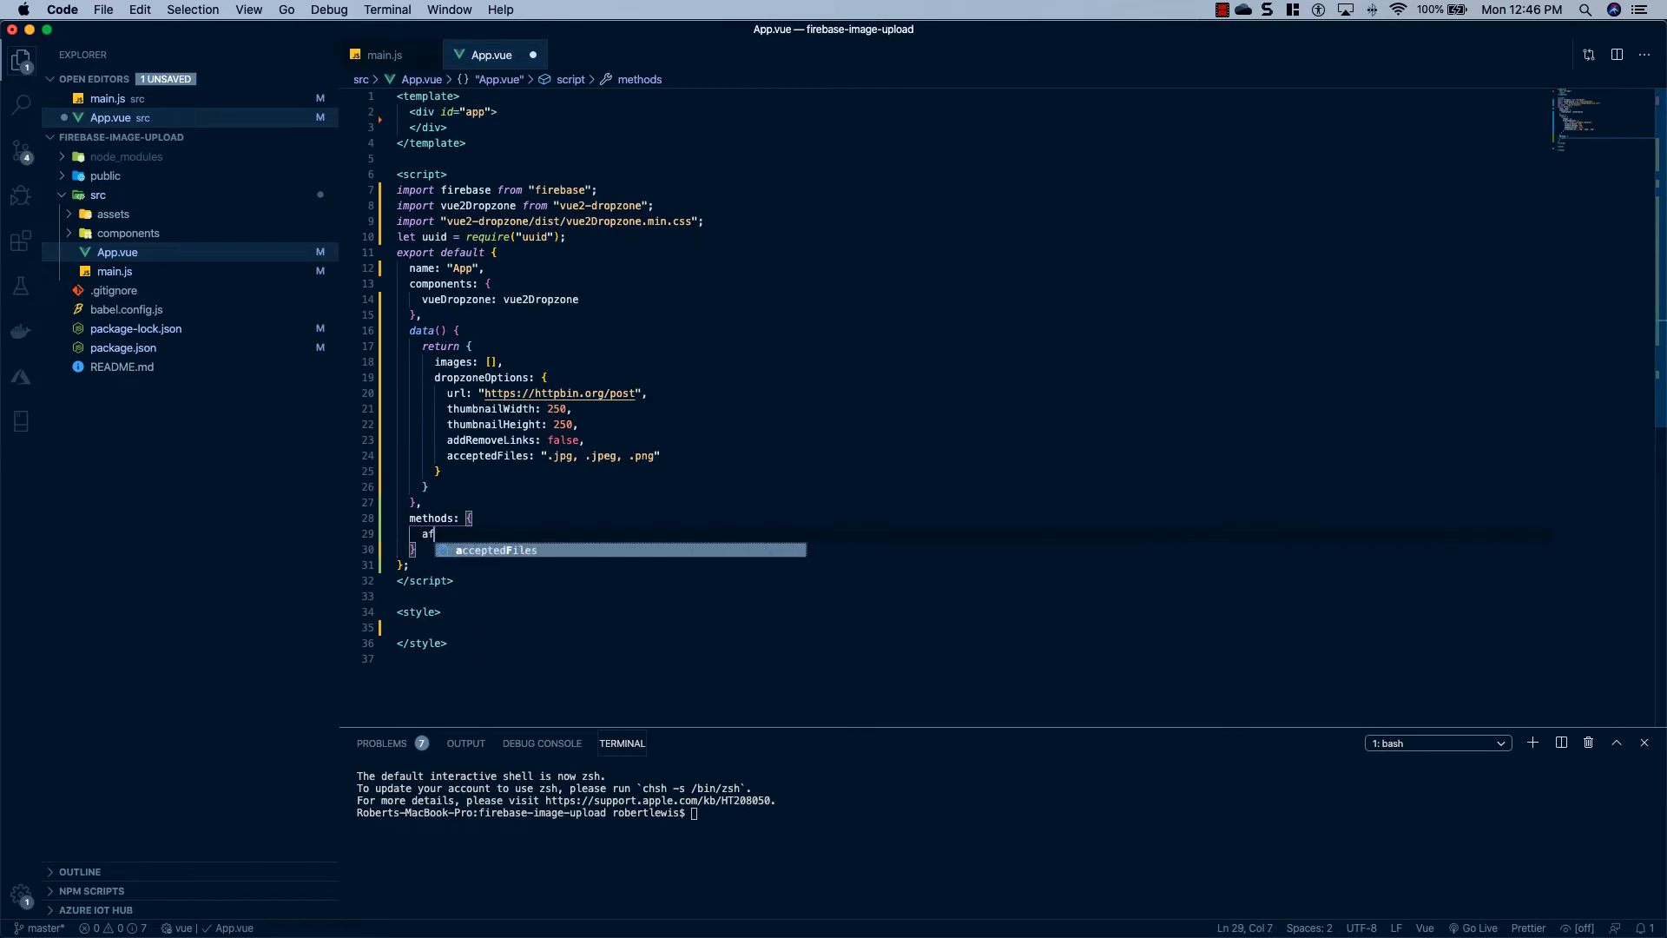
text(sync)
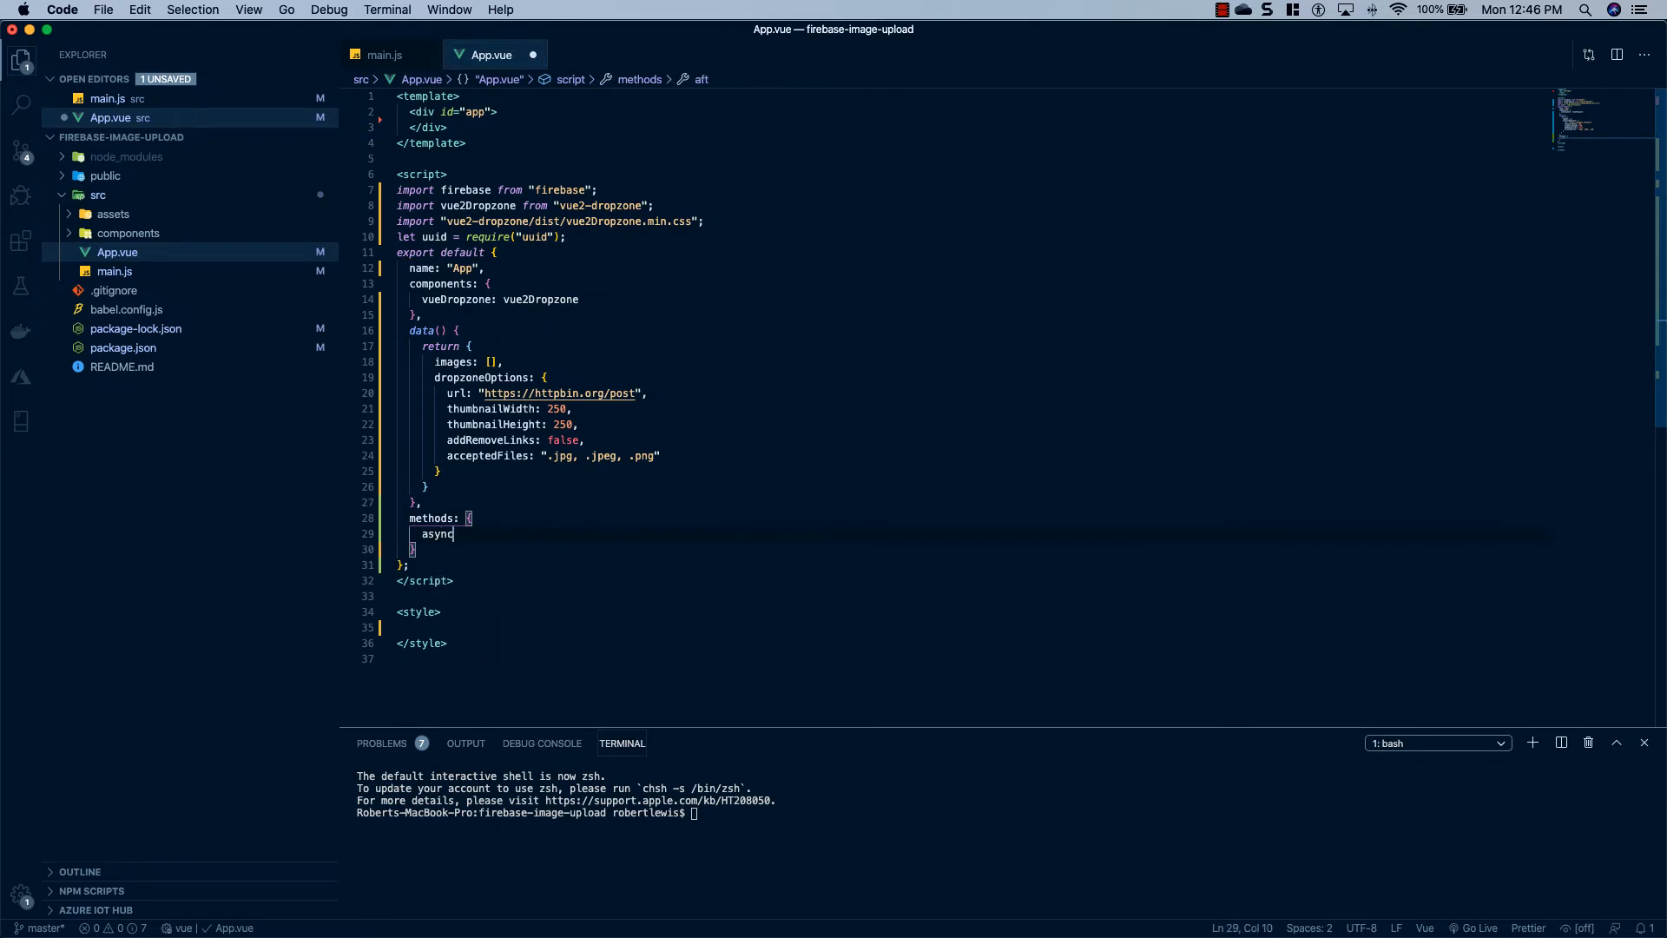
text(after)
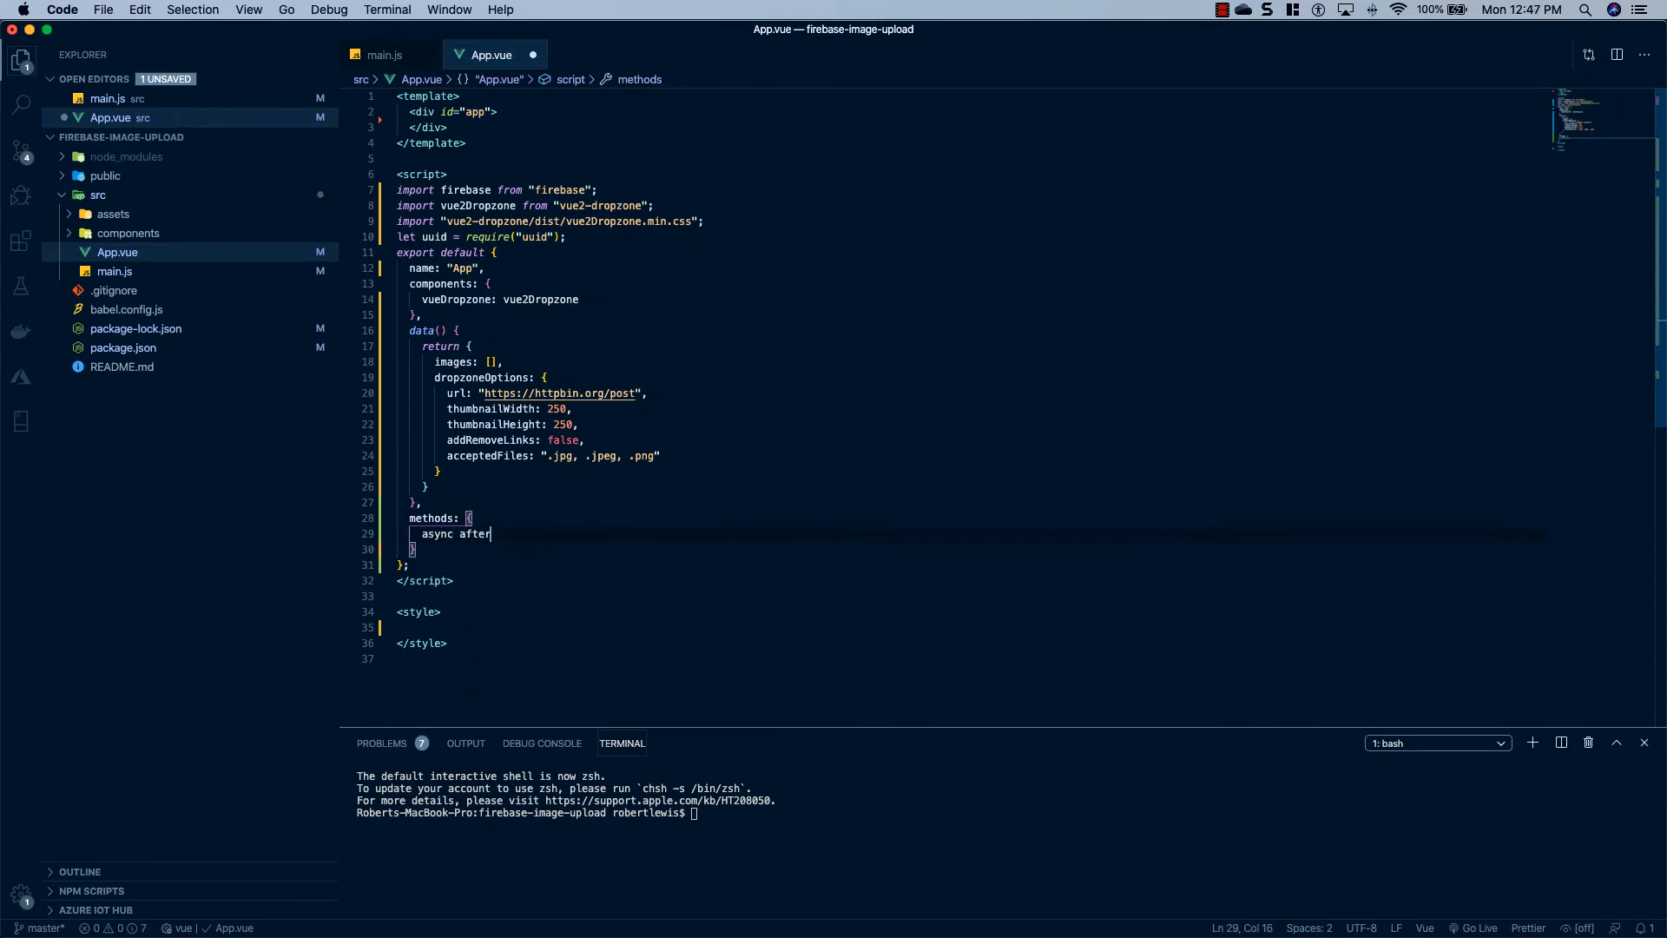
text(Complete)
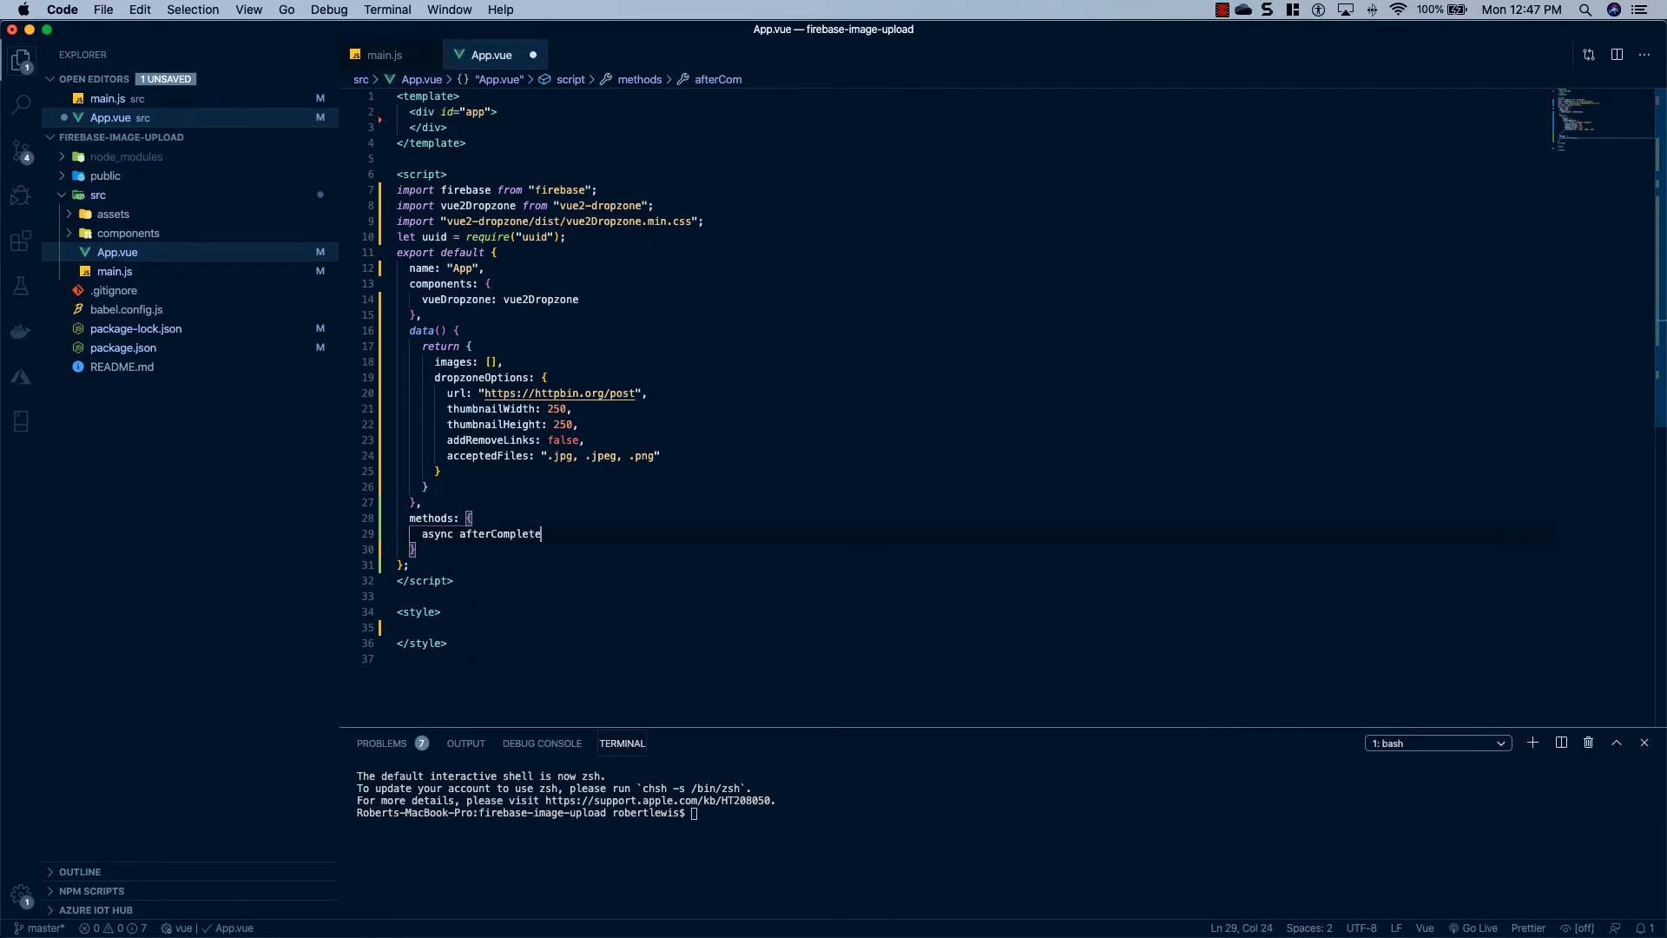
text((file) {)
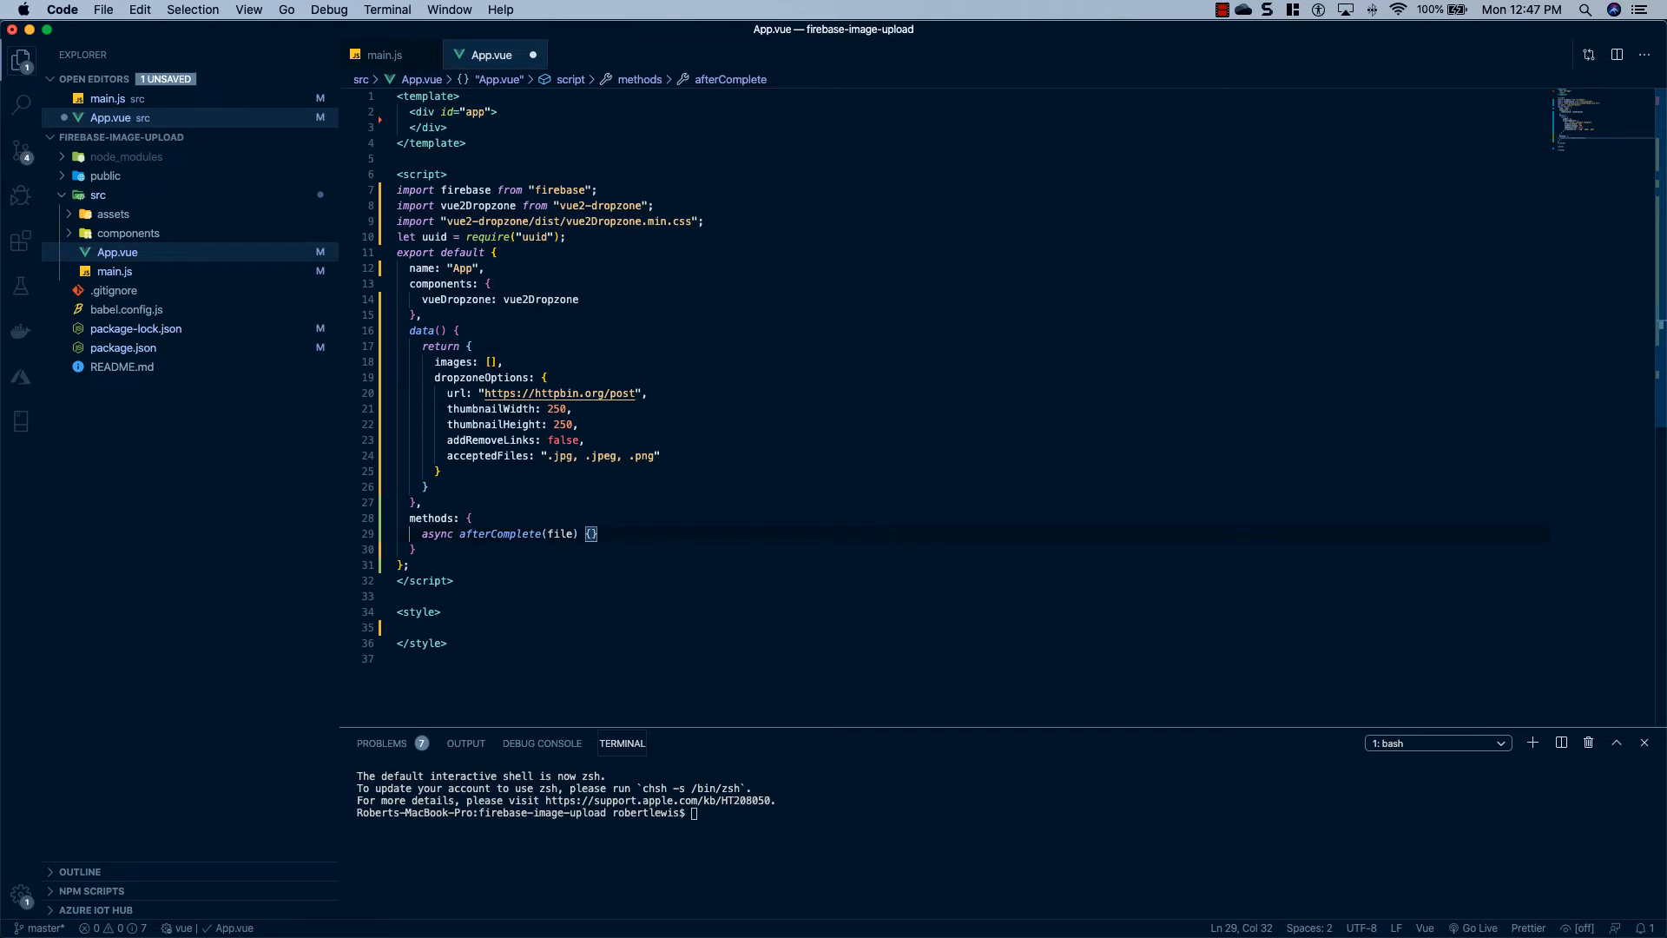
key(enter)
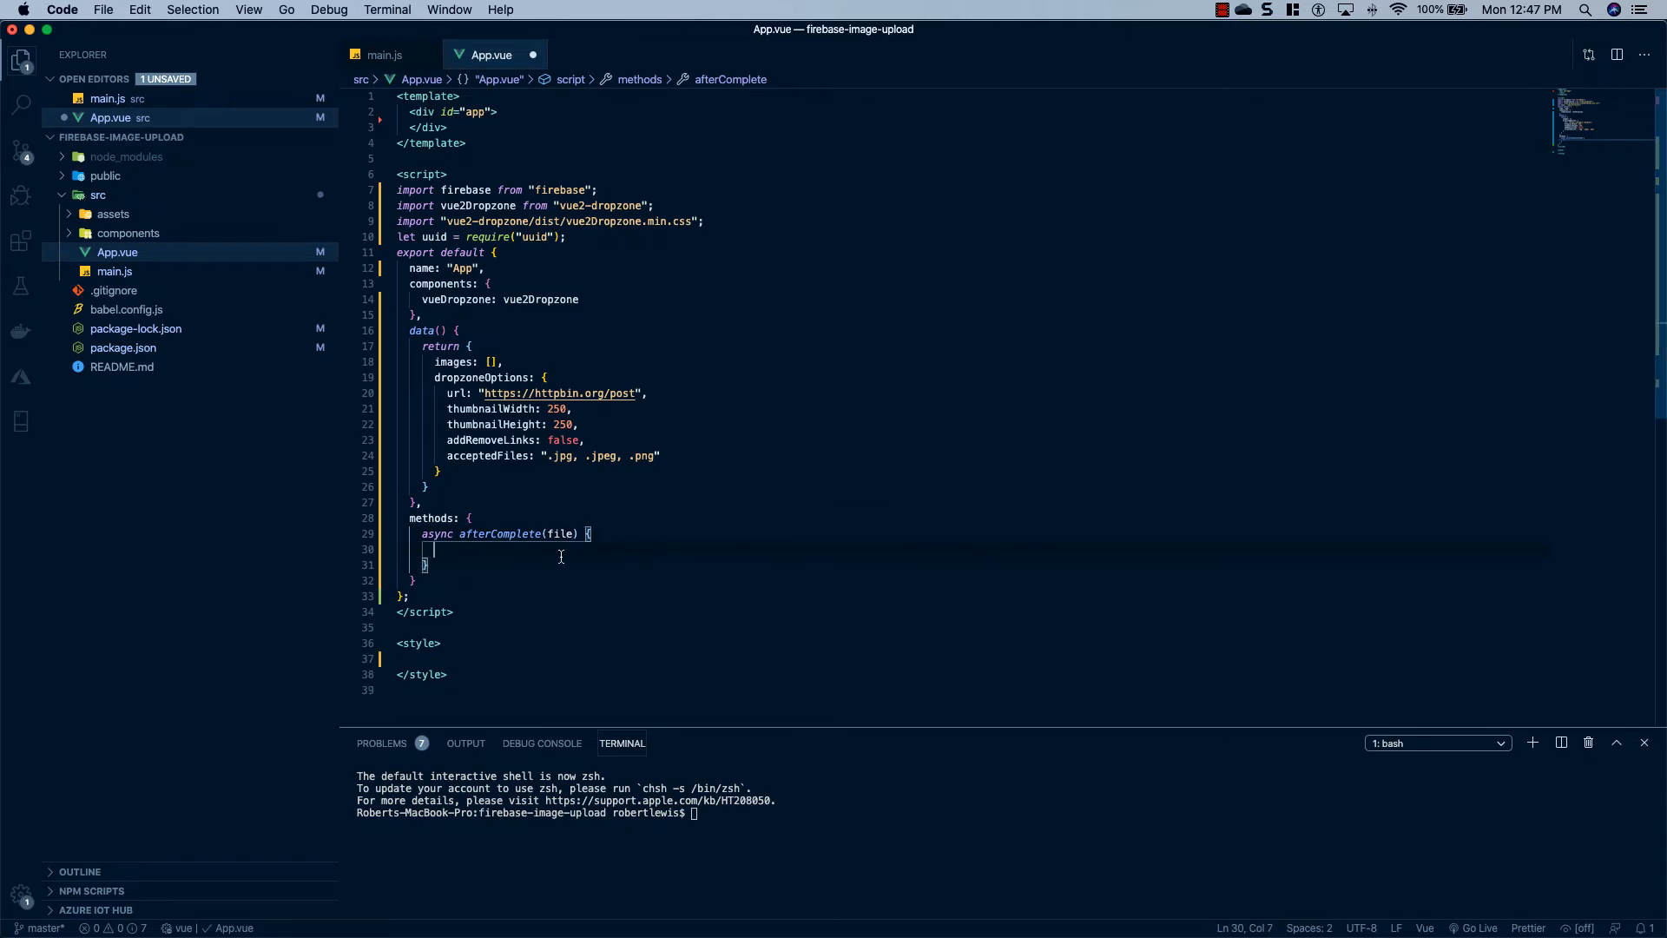
text(try {)
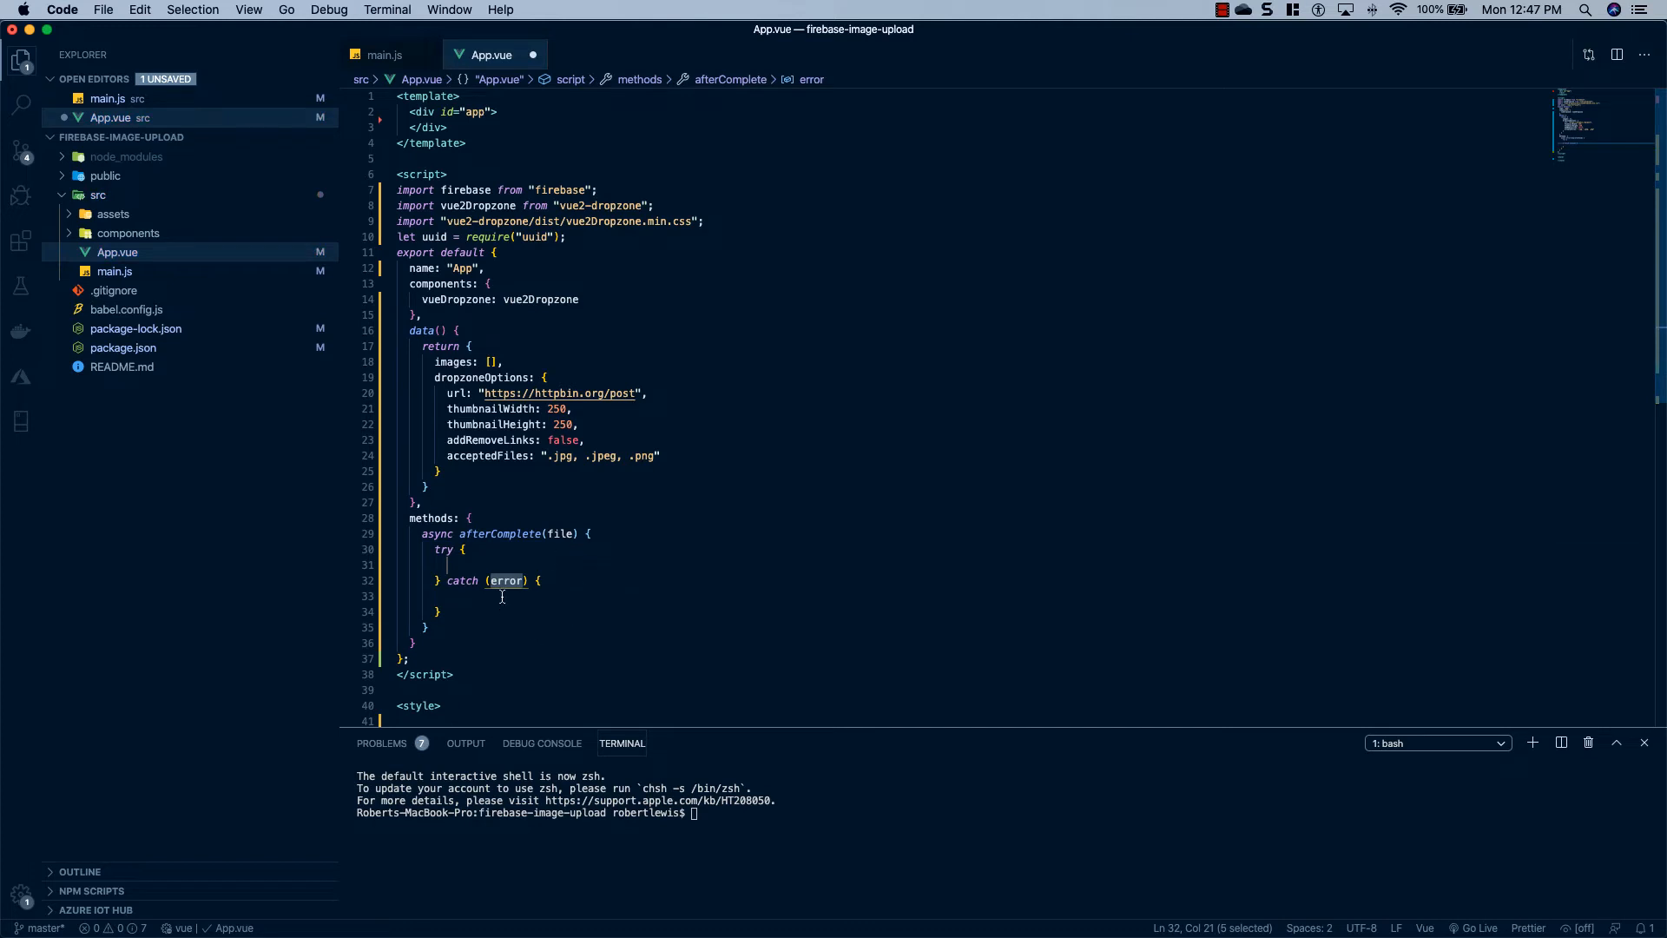
text(console.log()
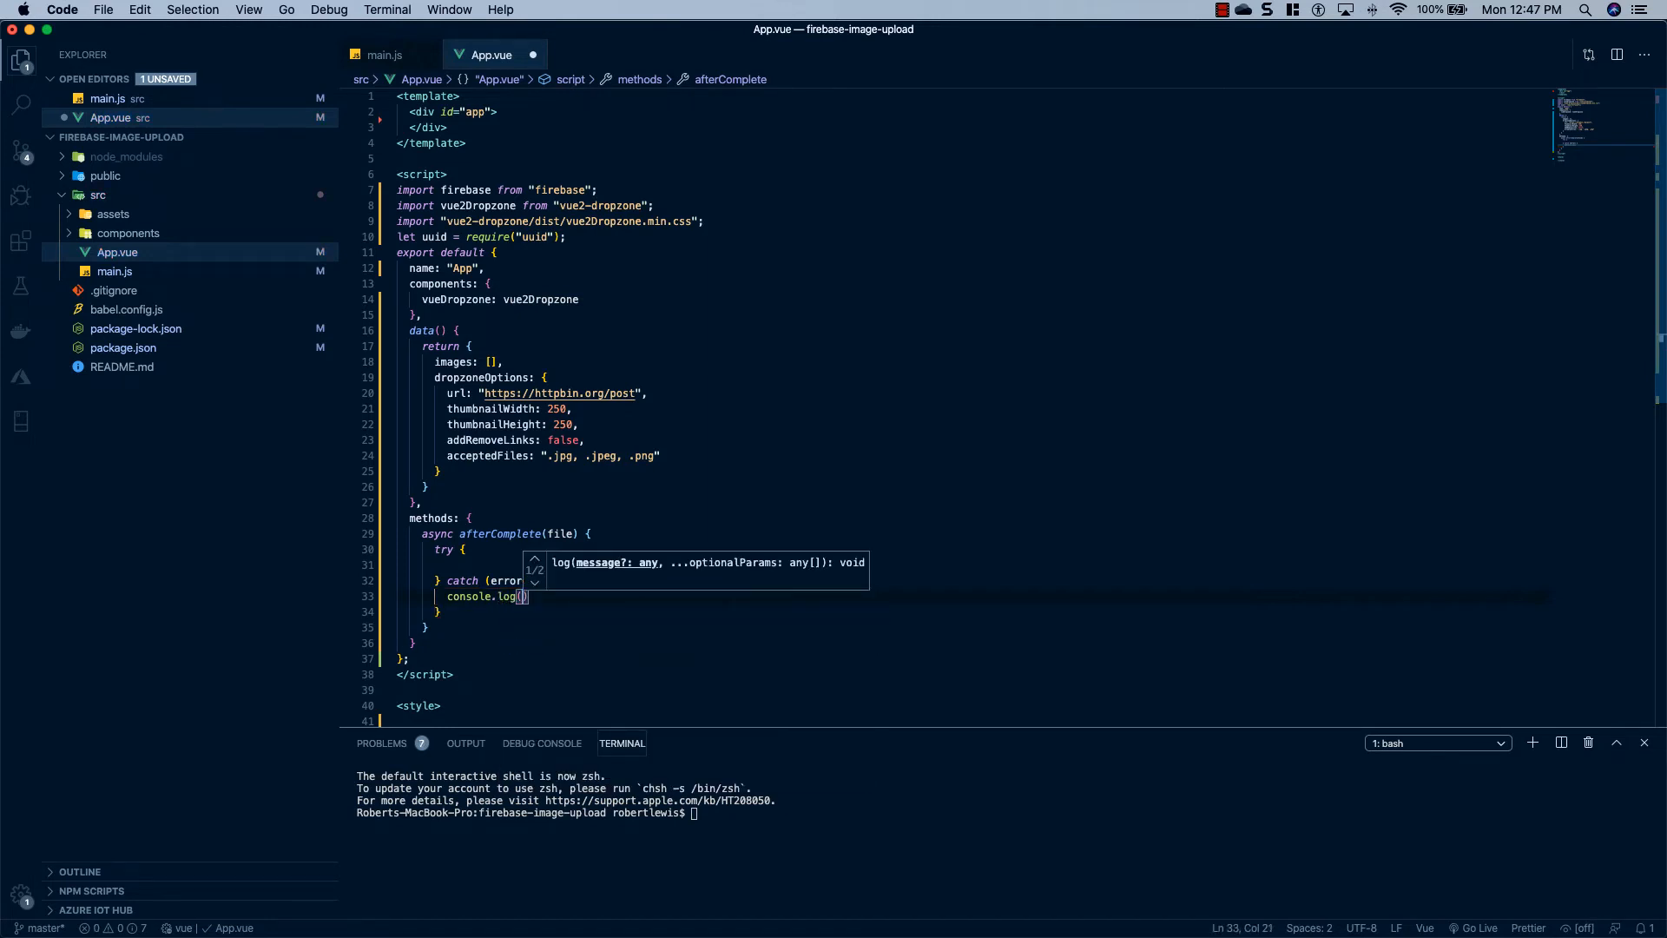
text(error)
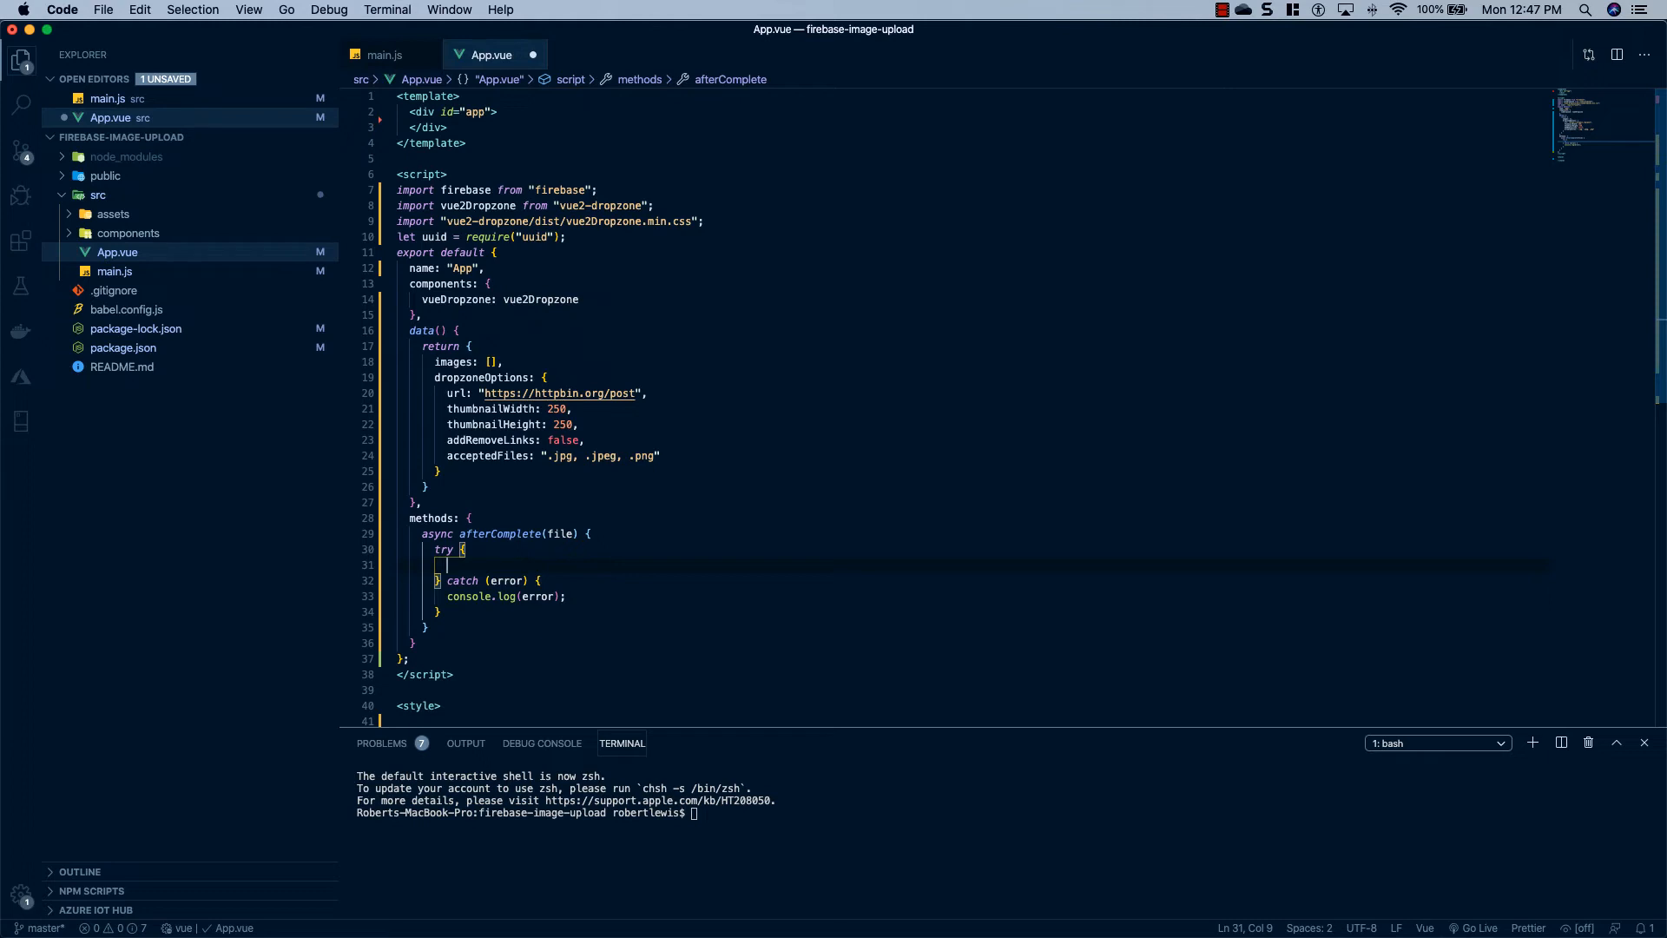
In the try block, define const imageName = uuid.v1() and var metaData with contentType "image/png".
text(const)
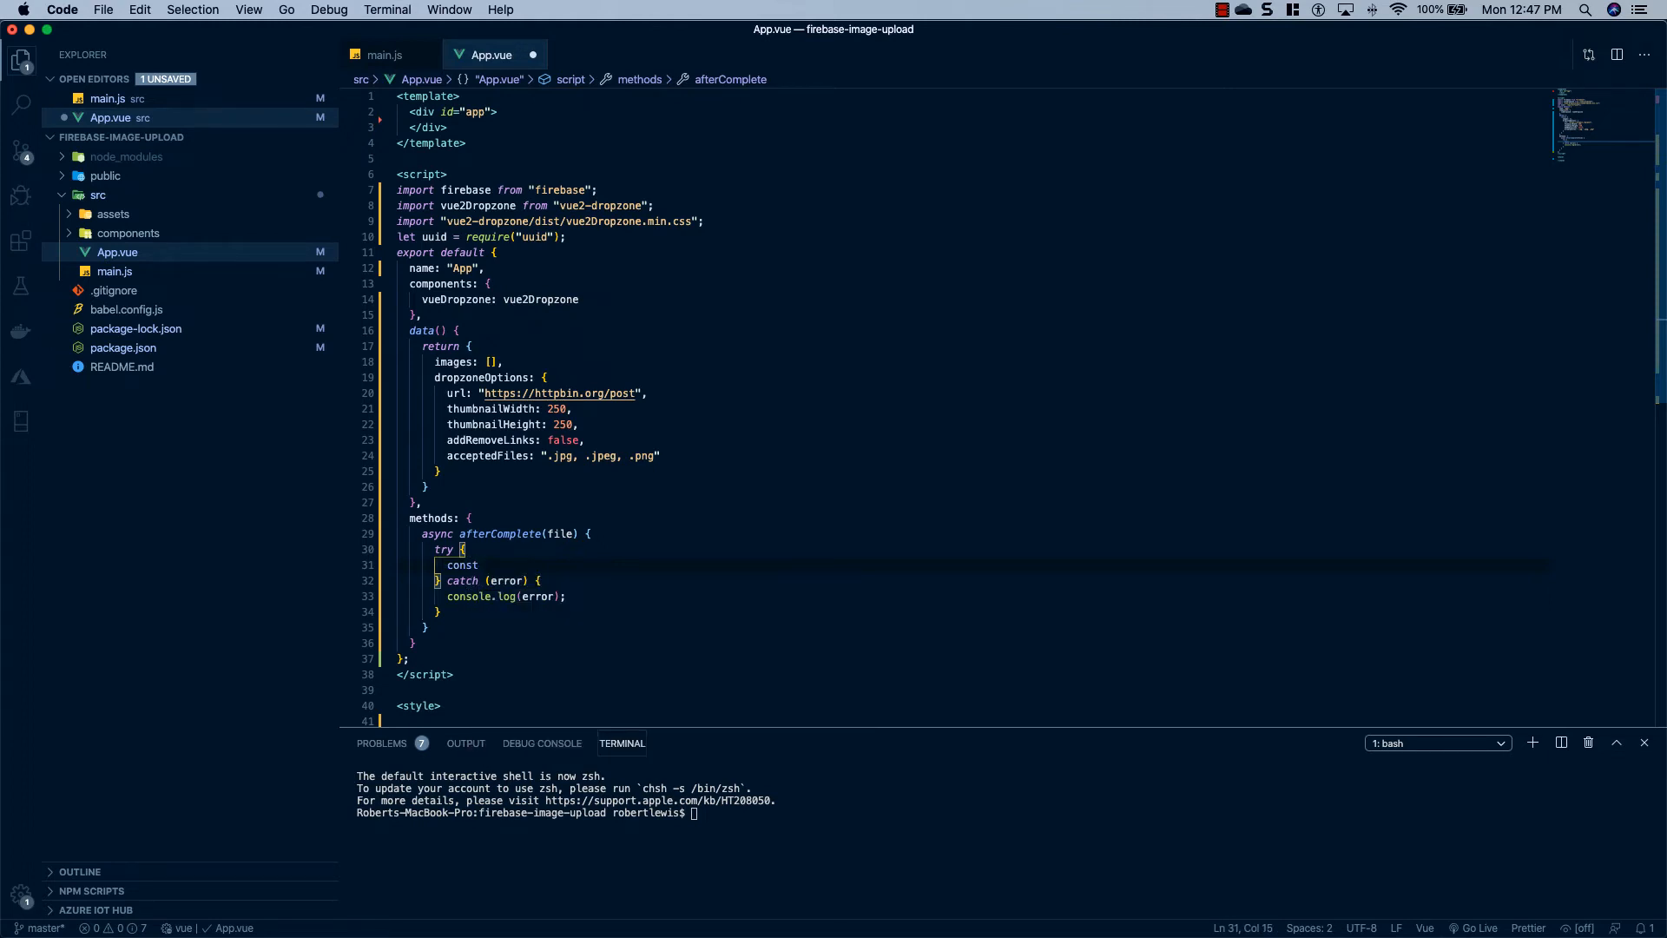
text(imageName)
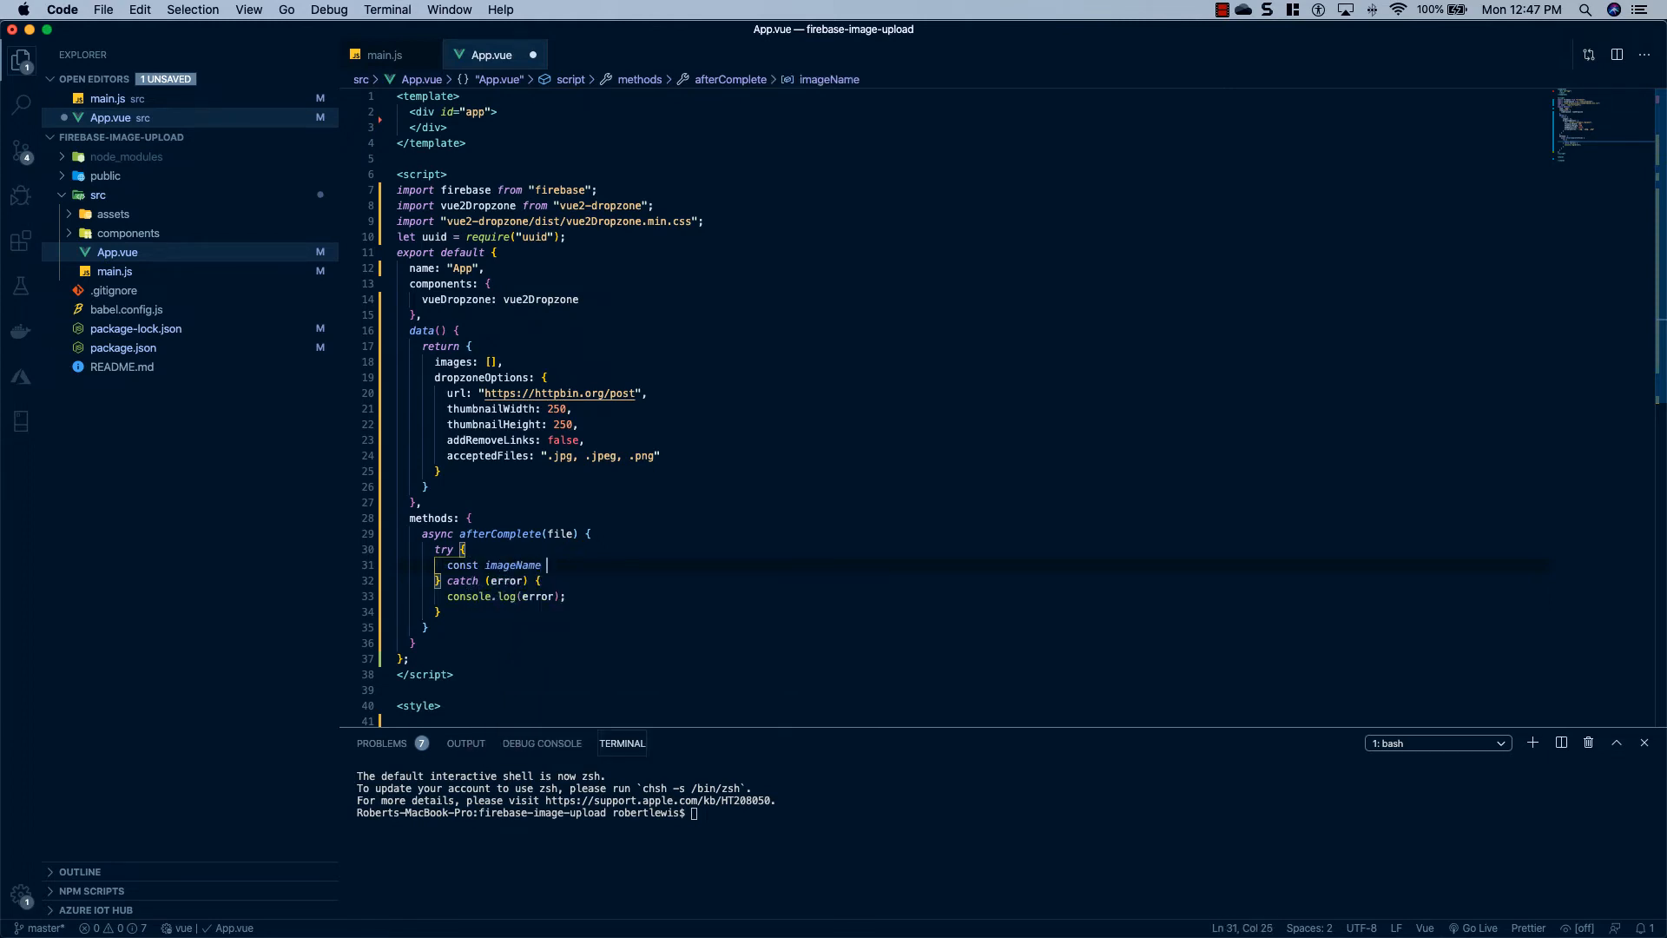
text(= uuid)
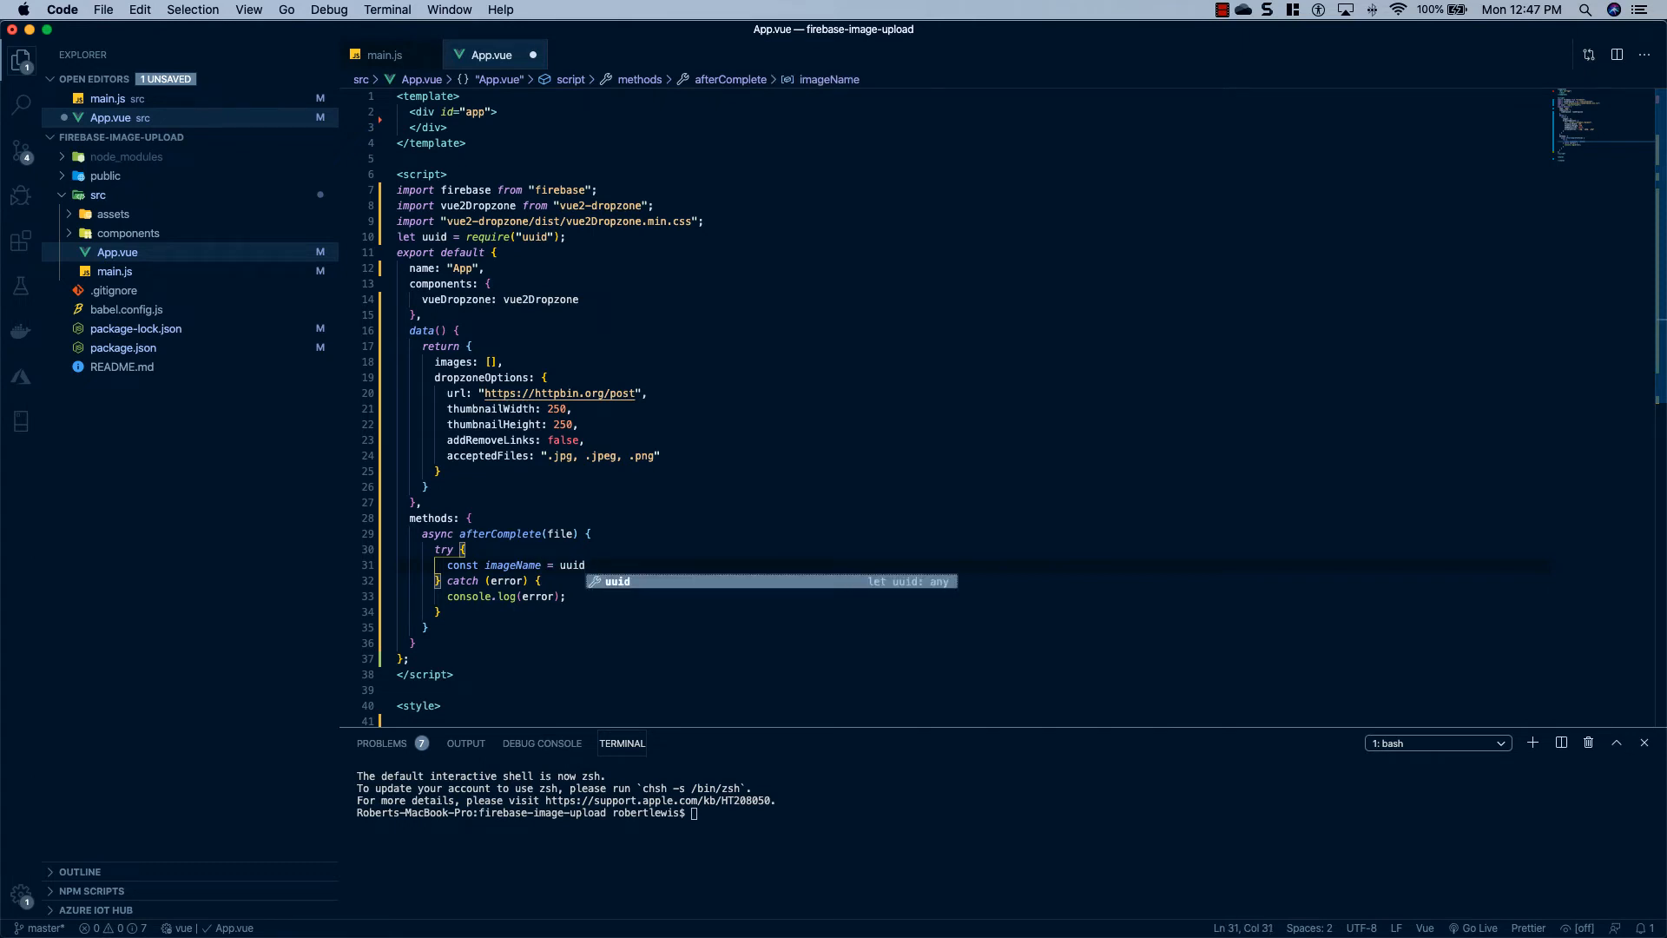
text(.v1();)
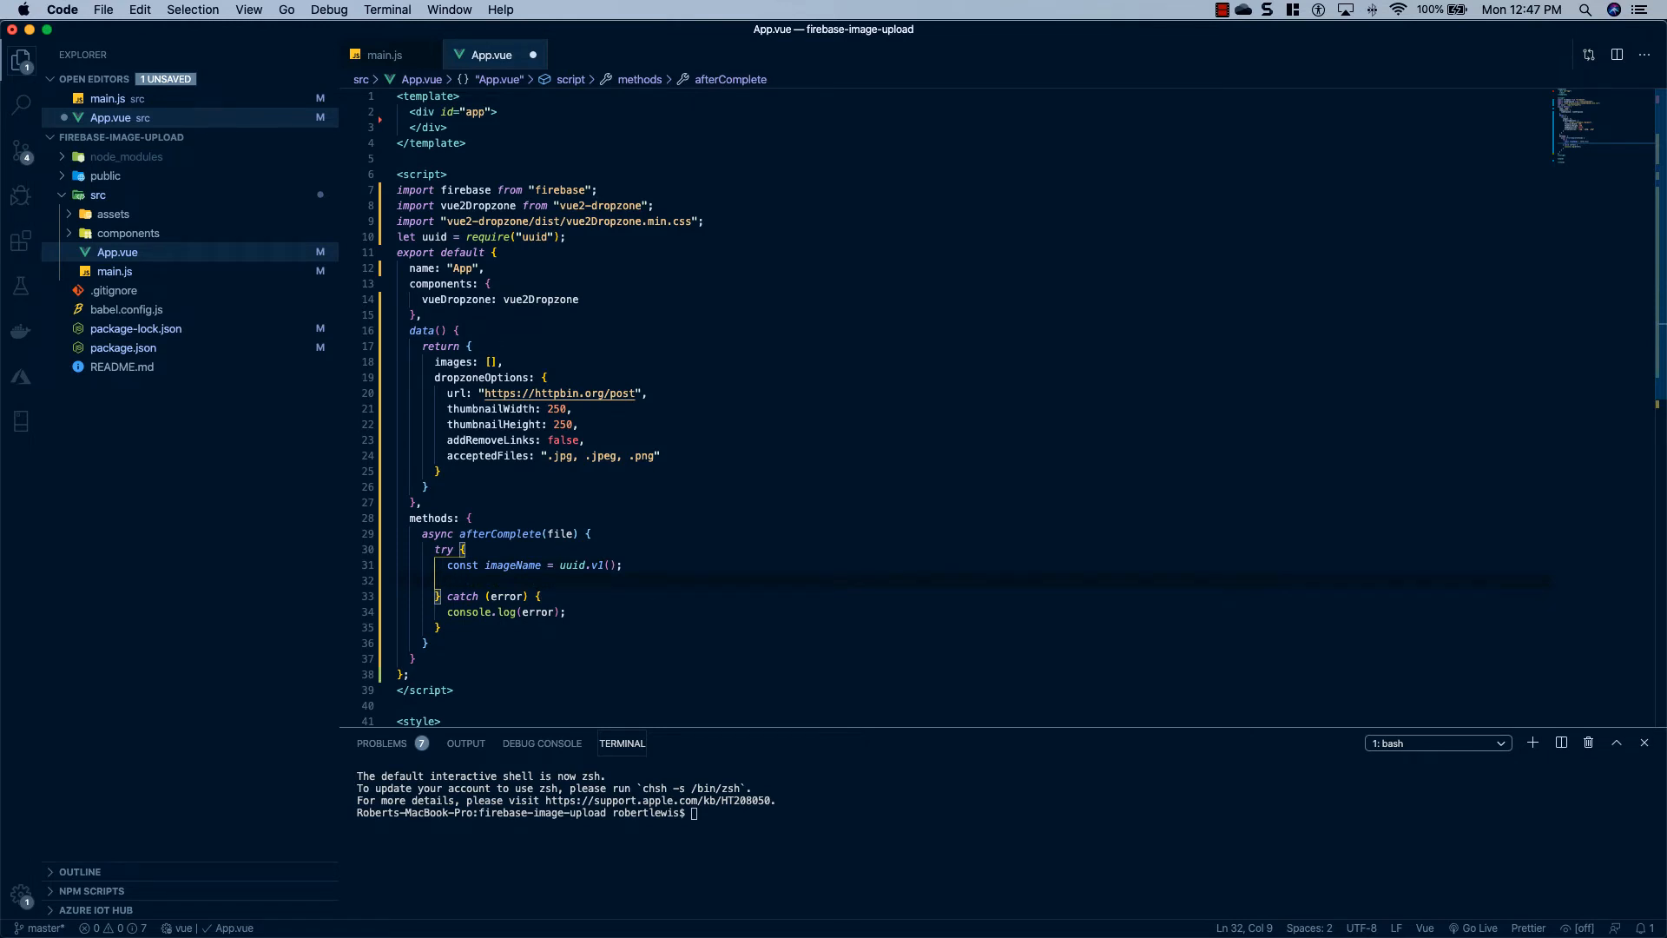
text(var metaData = {)
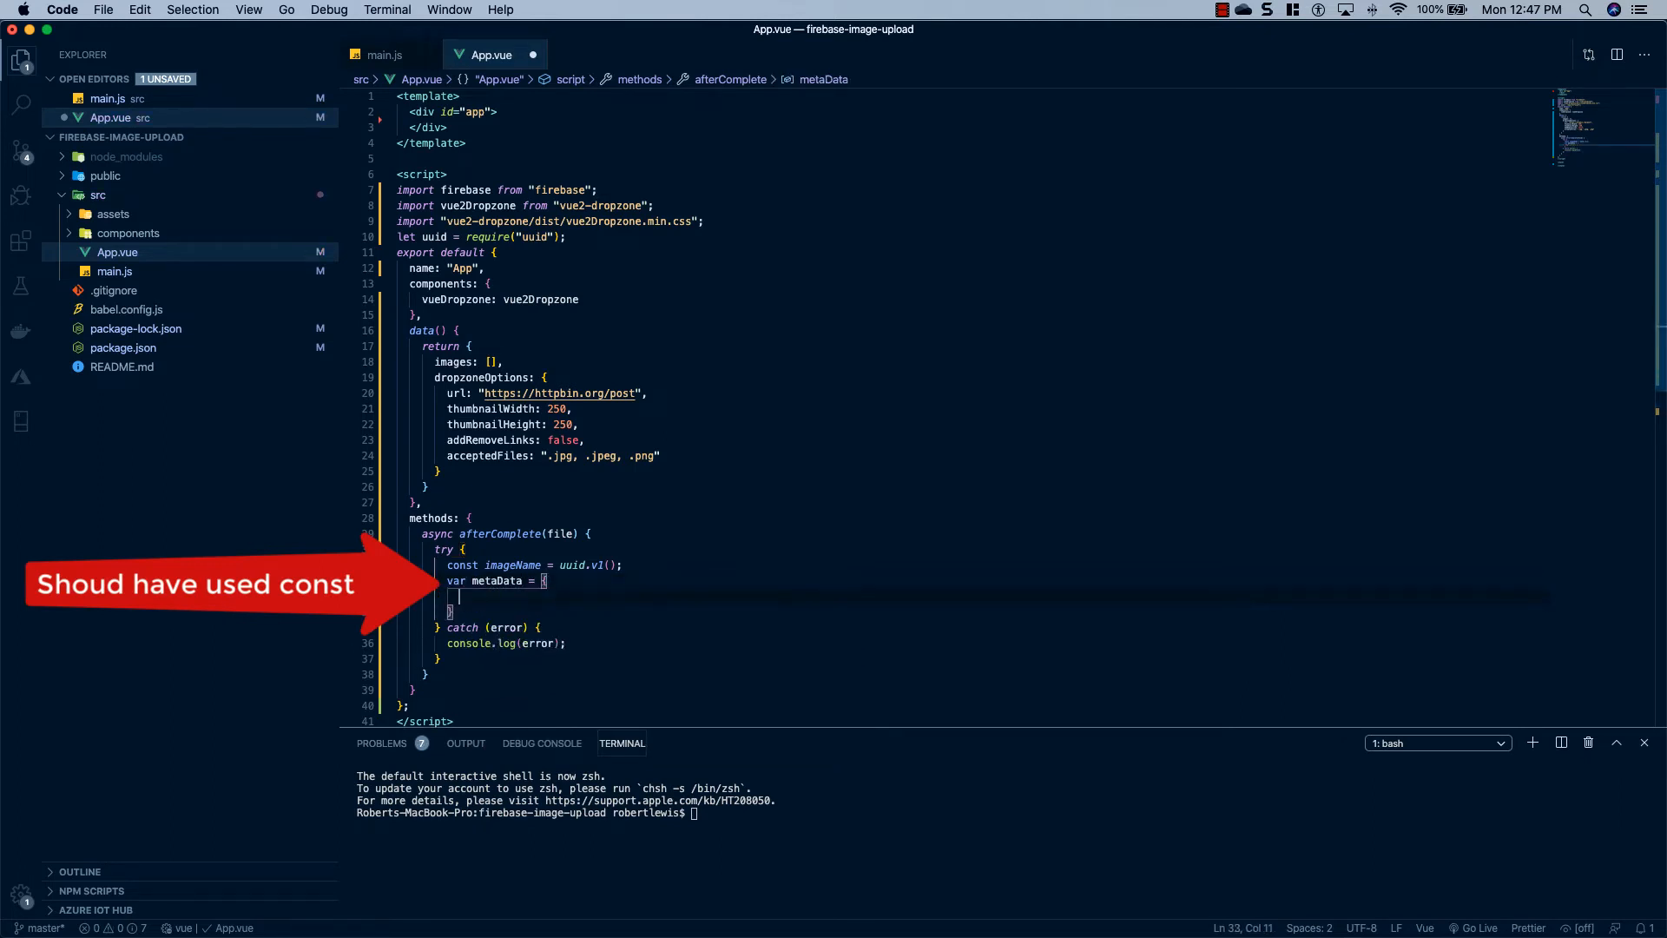
text(contentType: ")
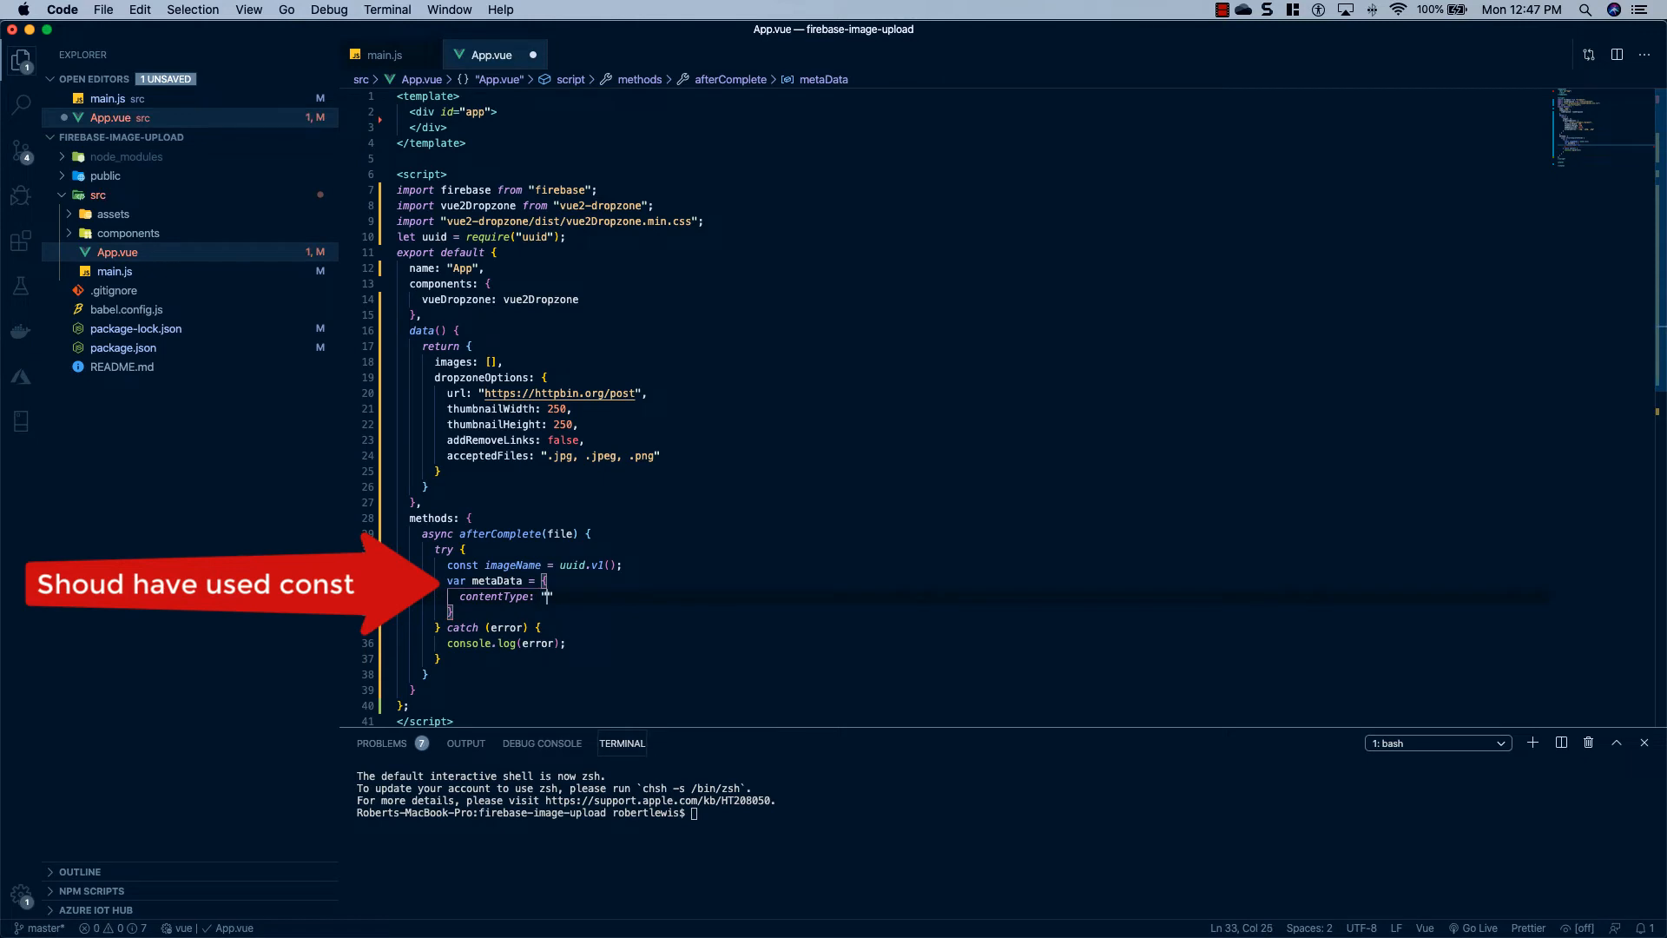
text(image/png)
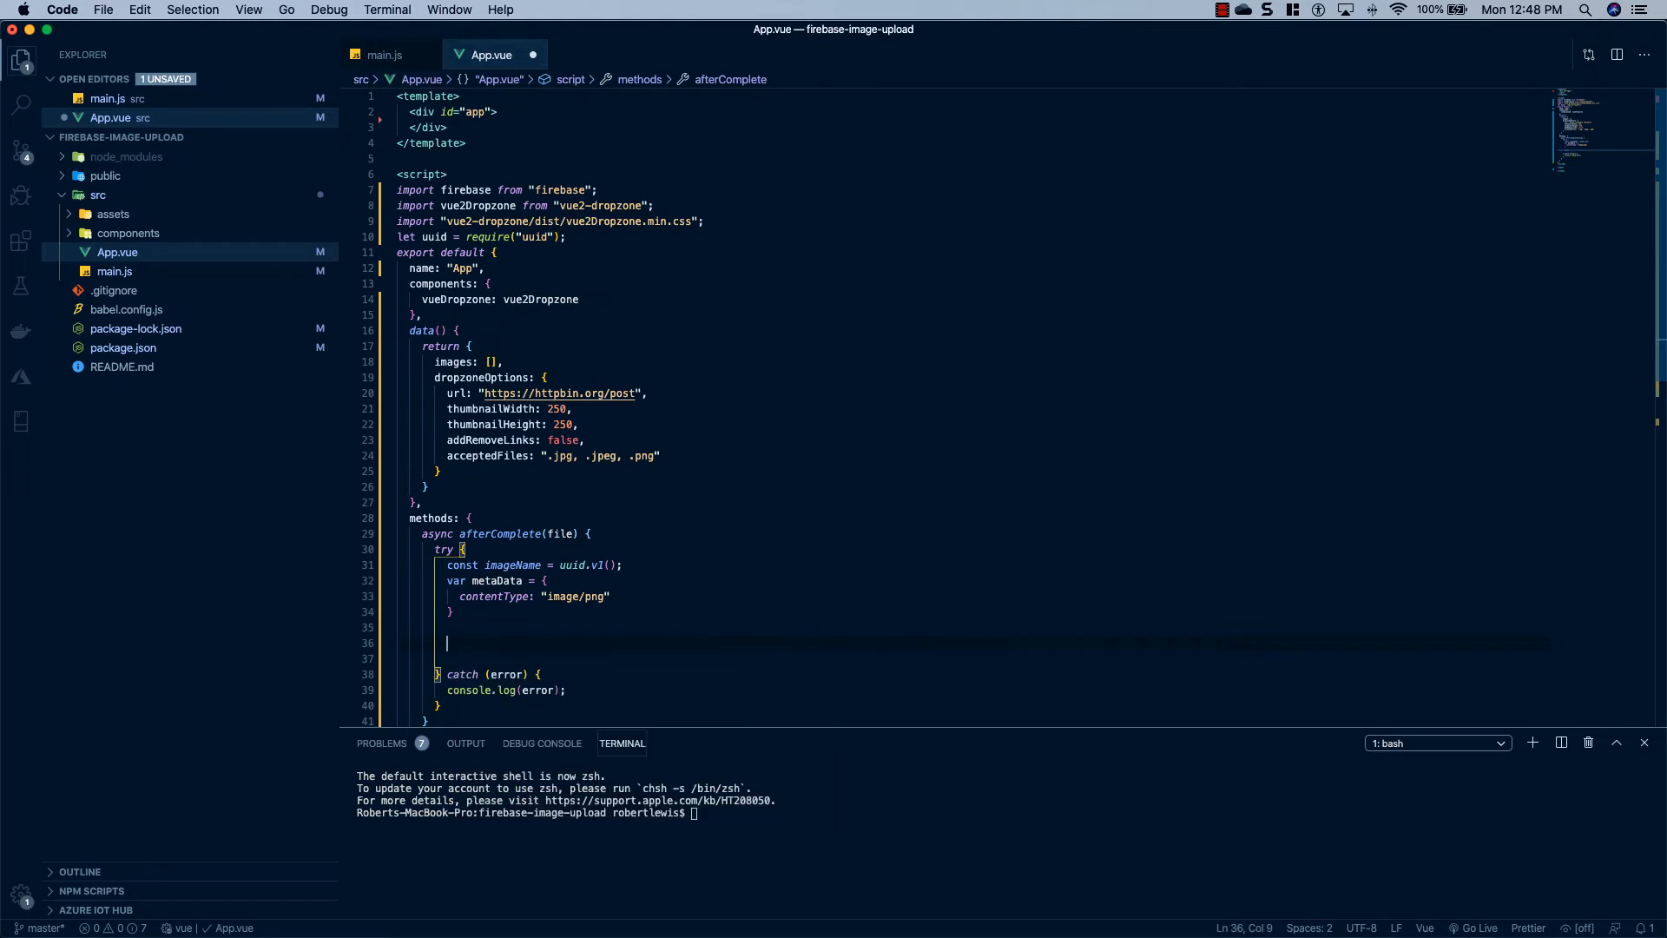
Define storageRef = firebase.storage().ref() and imageRef = storageRef.child(`images/${imageName}.png`).
text(const storage)
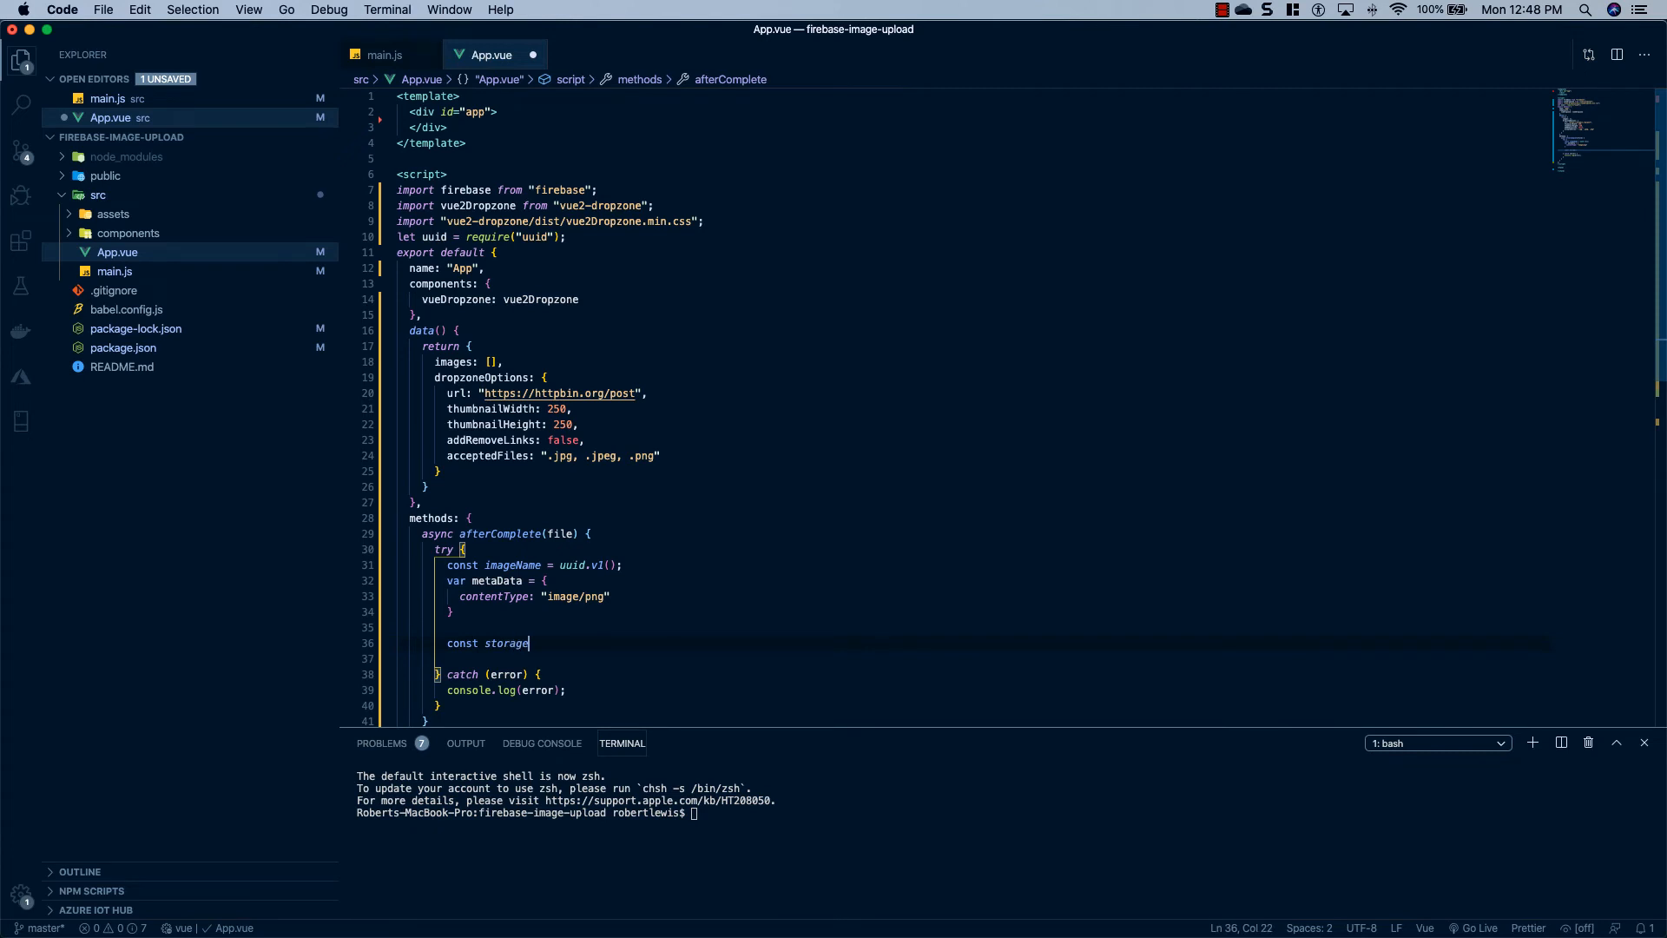
text(Ref =)
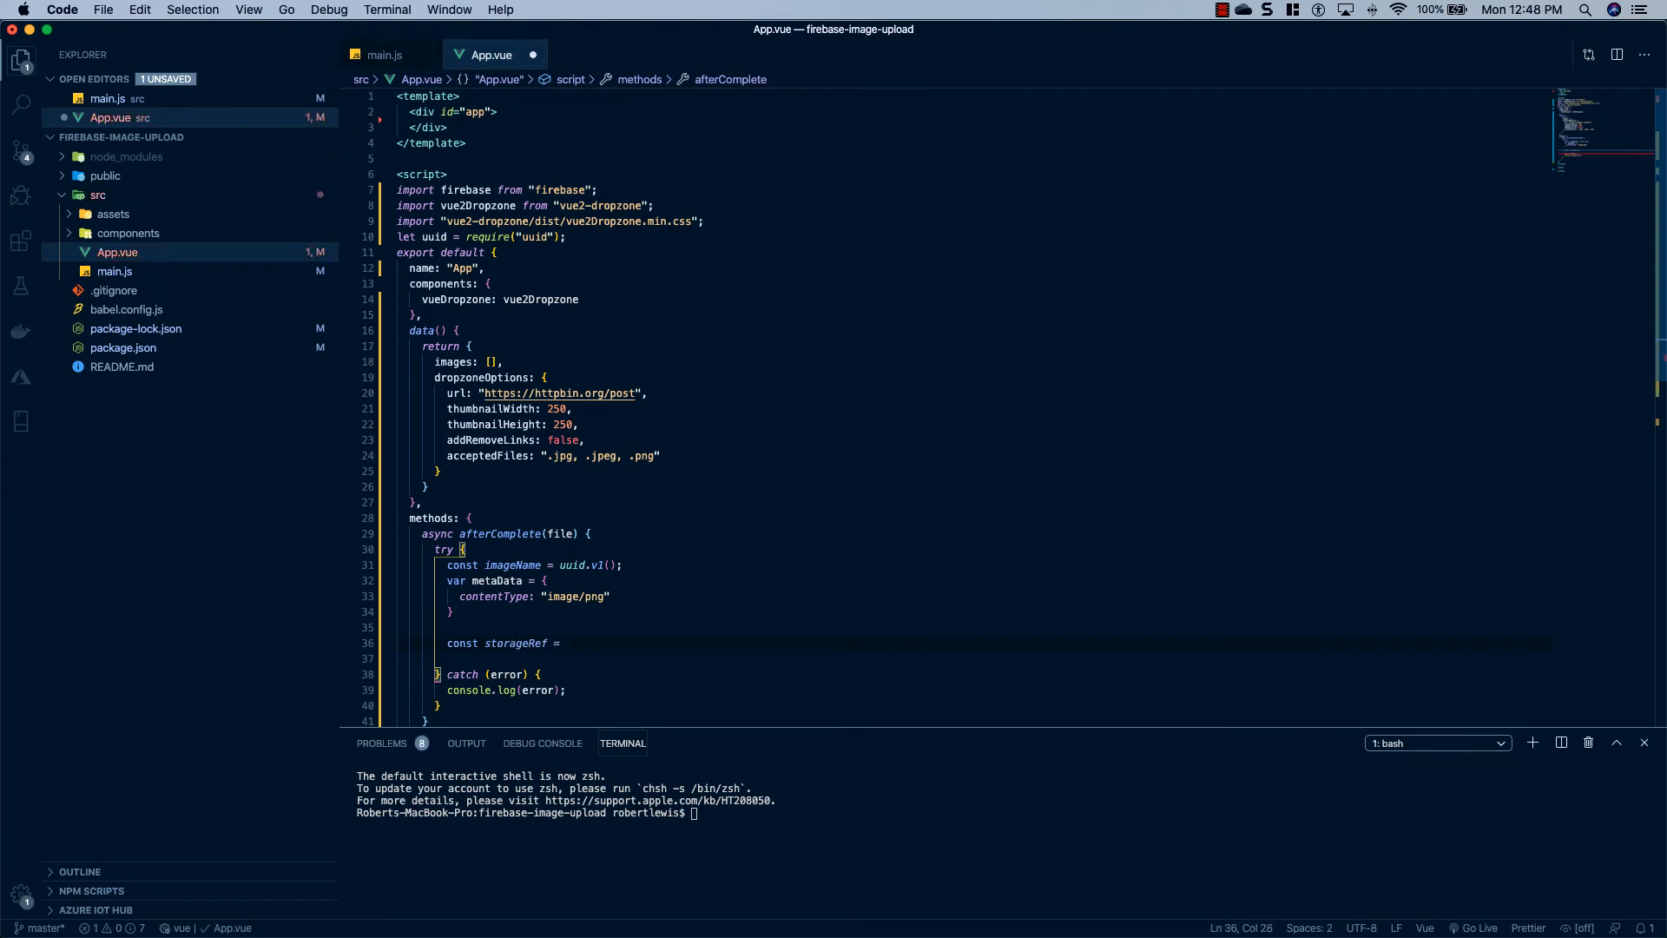
text(firebase)
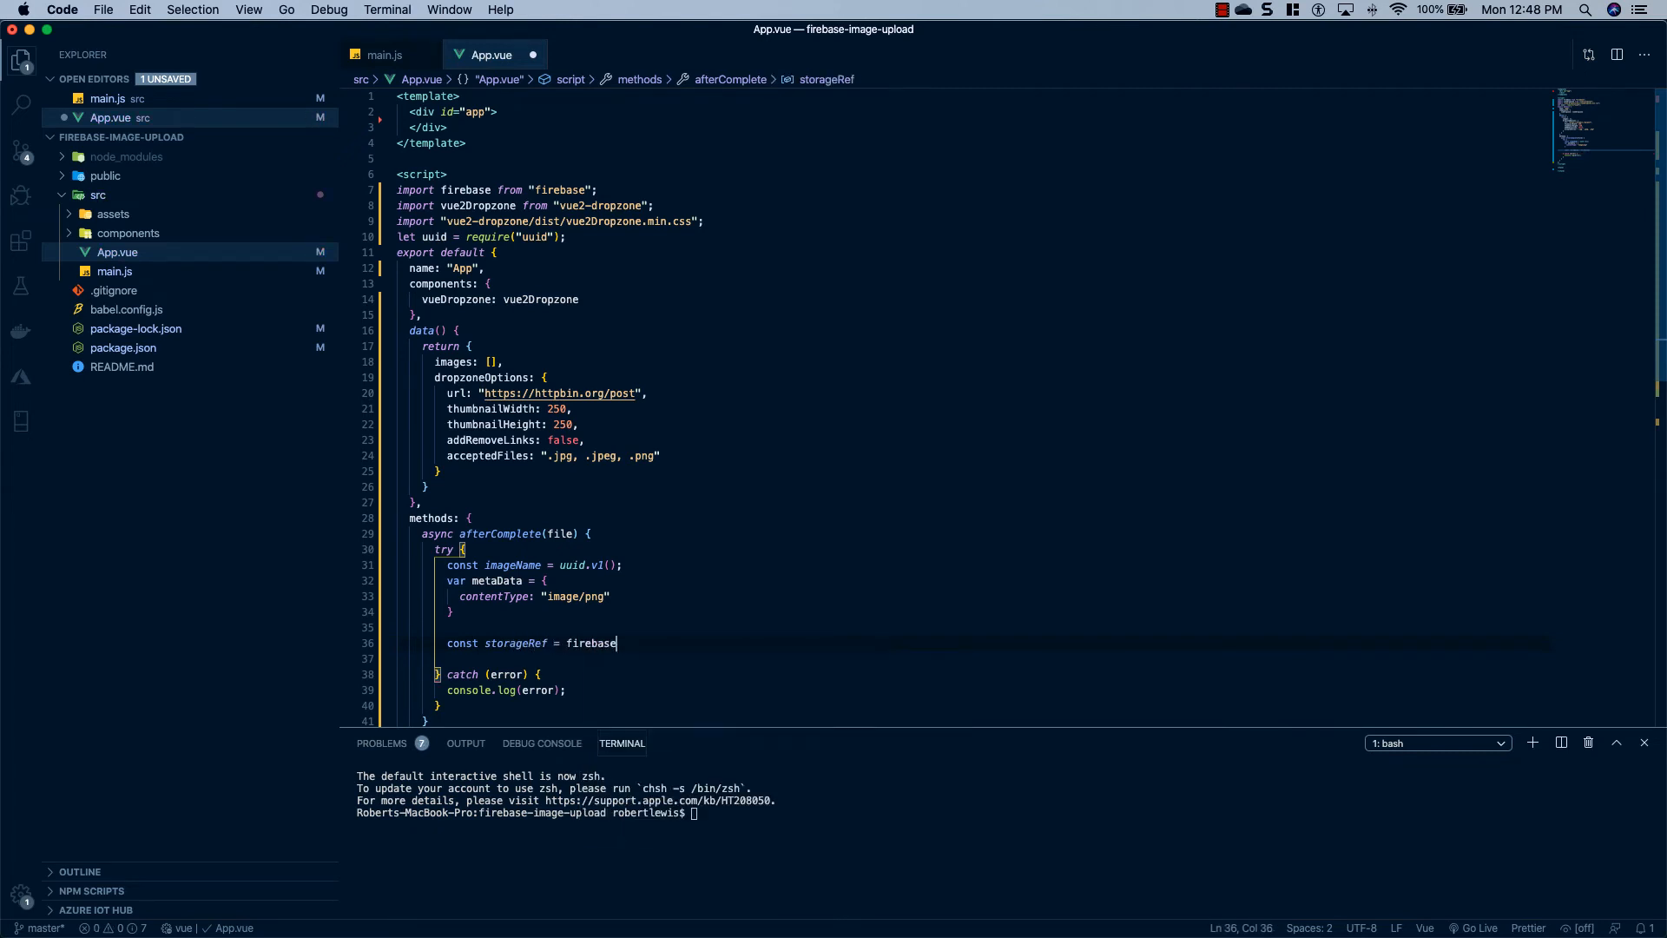
text(.storage().ref();)
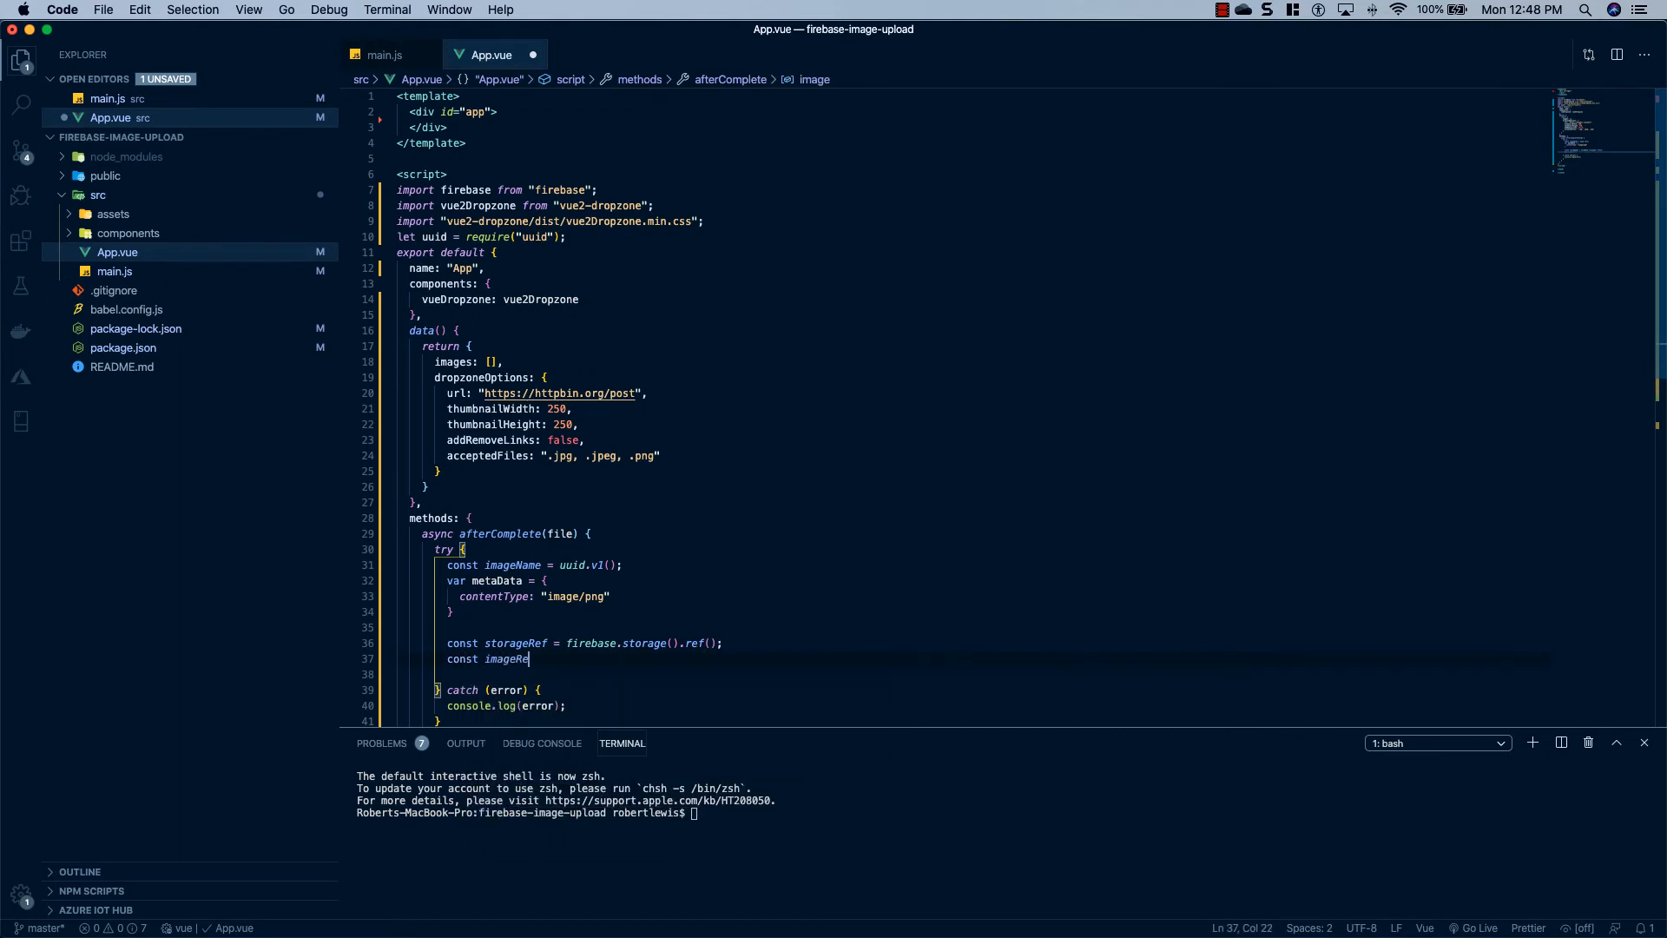
text(so)
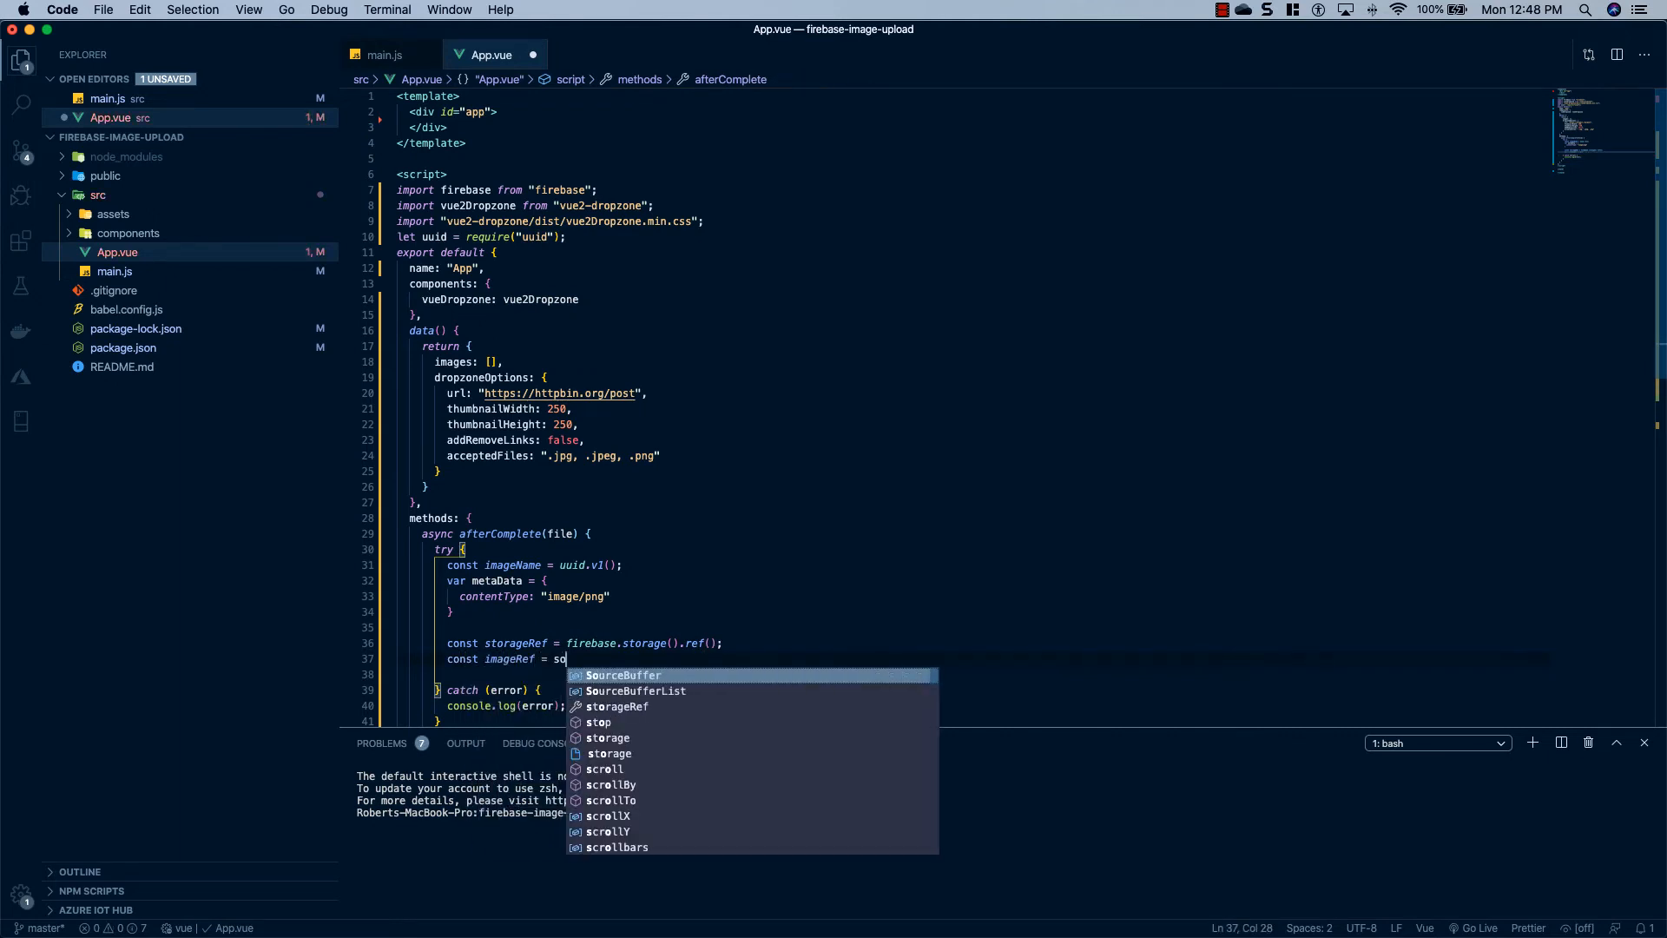
text(torageRef.child(`i)
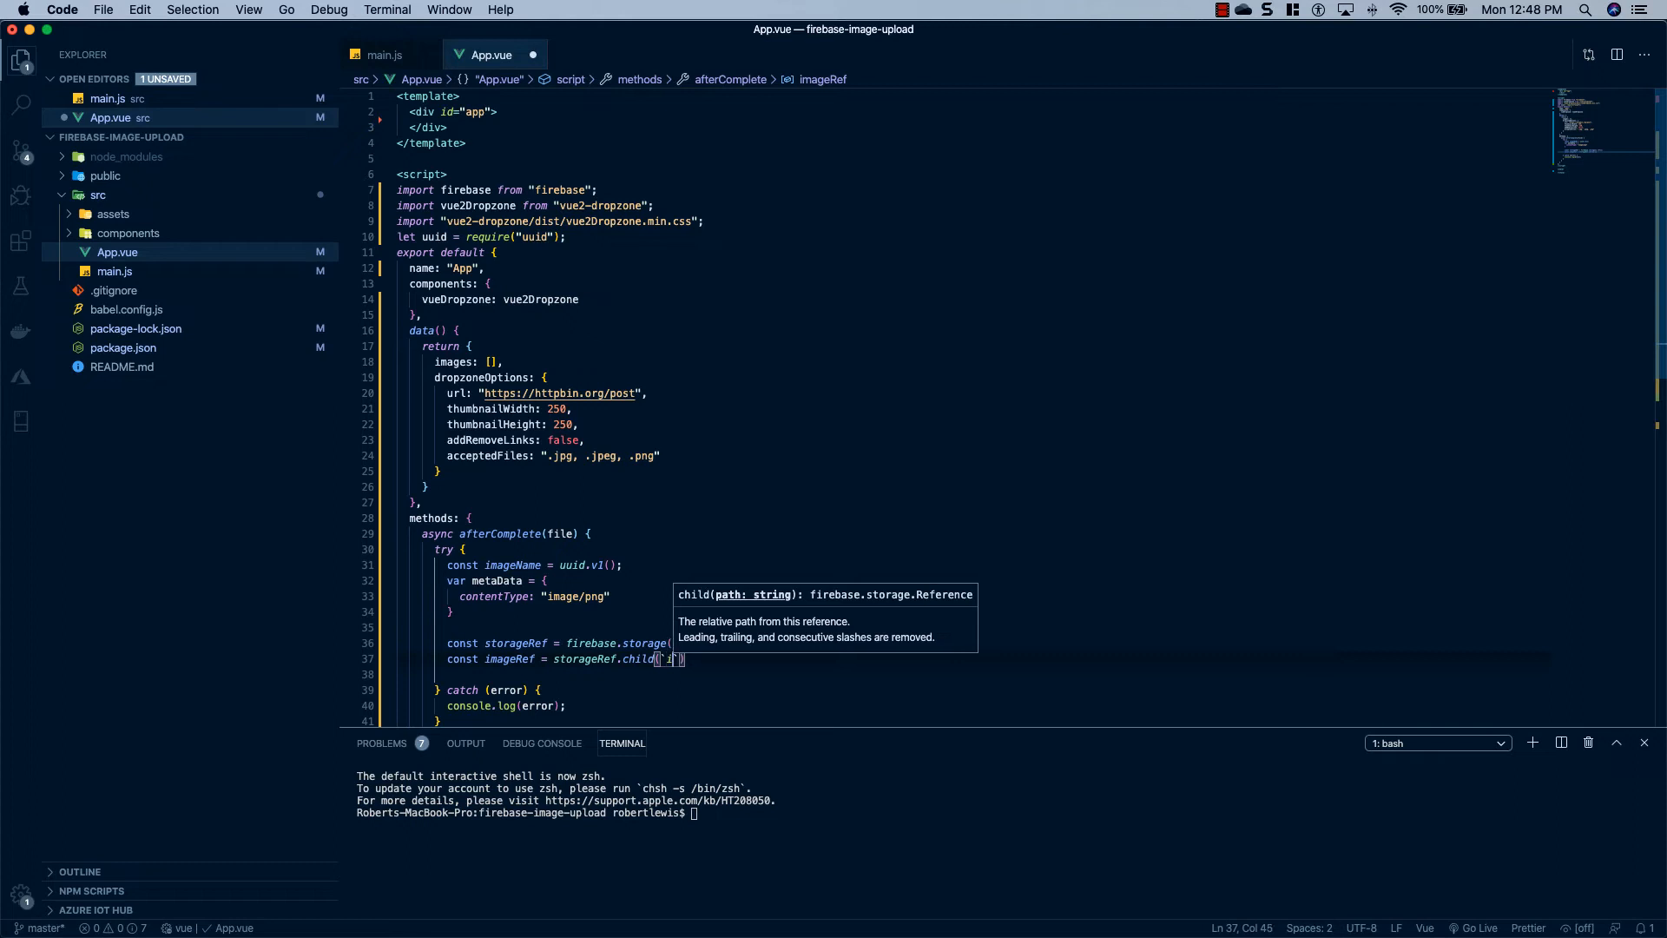
text(images)
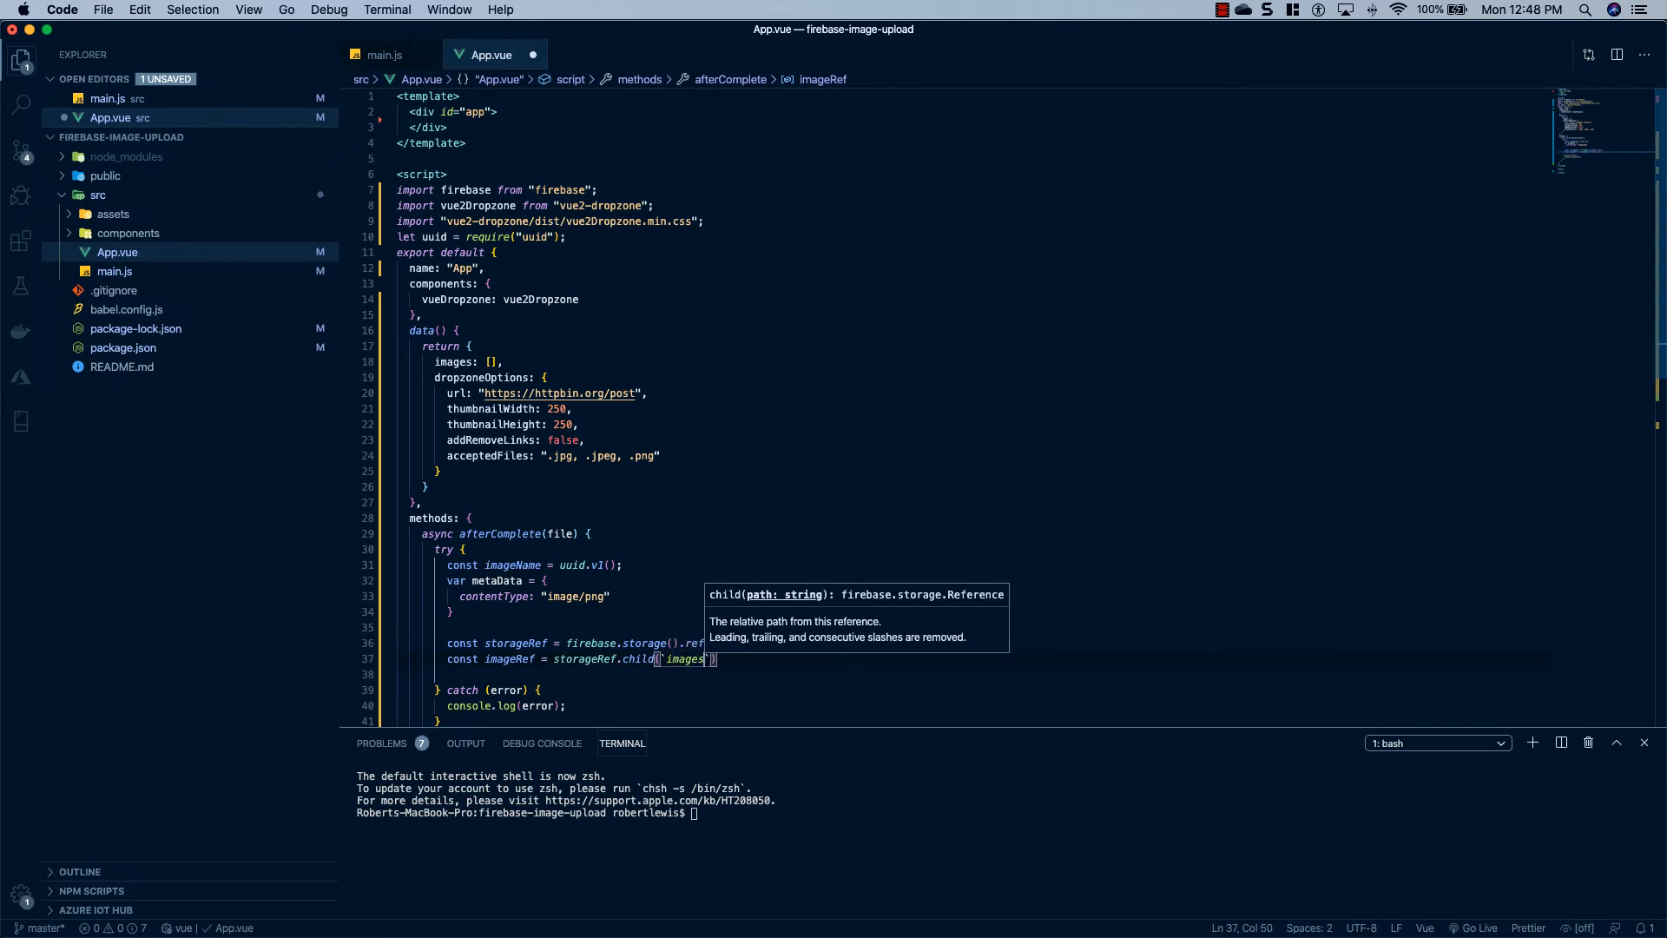
text(/${)
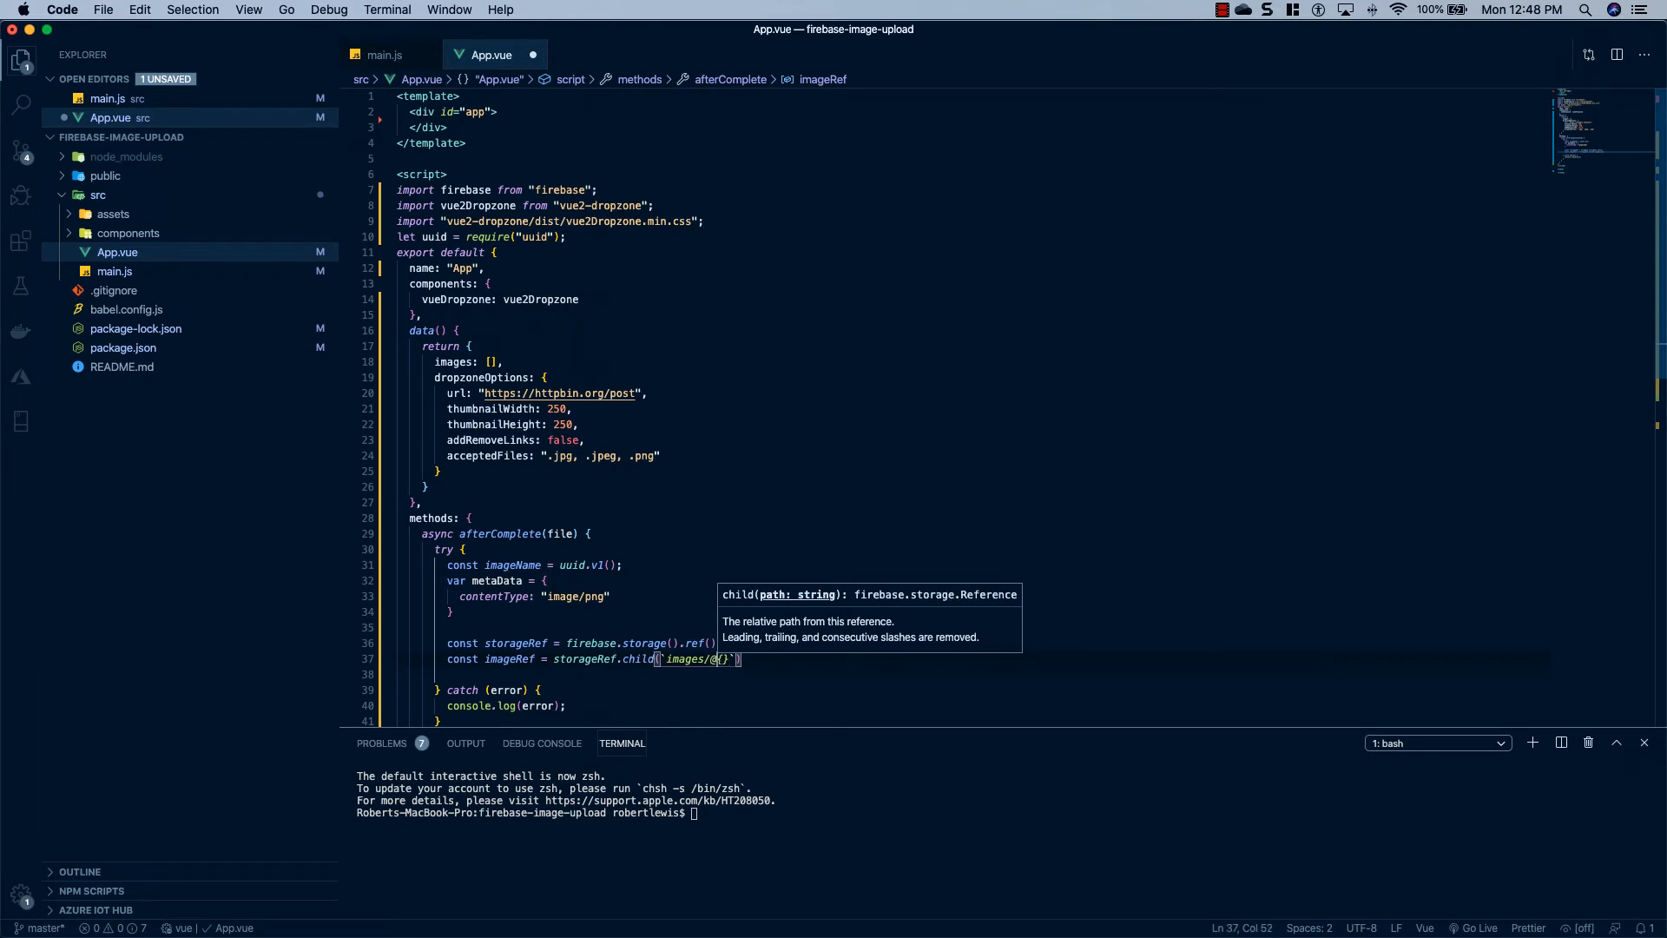
text(${)
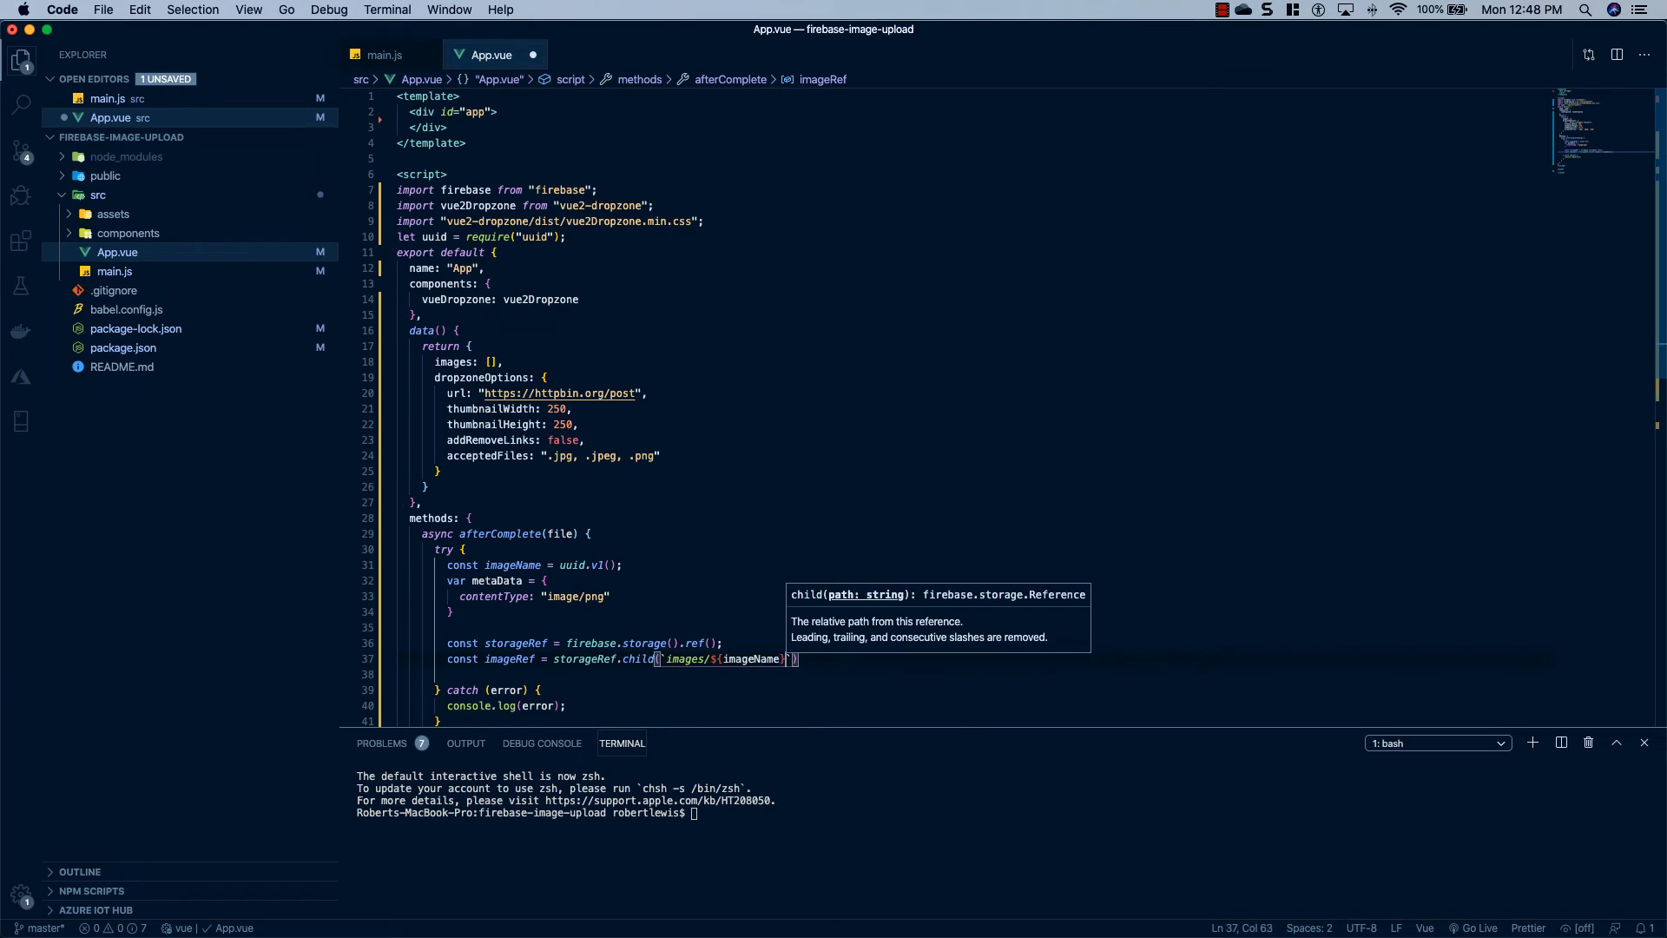
text(.png)
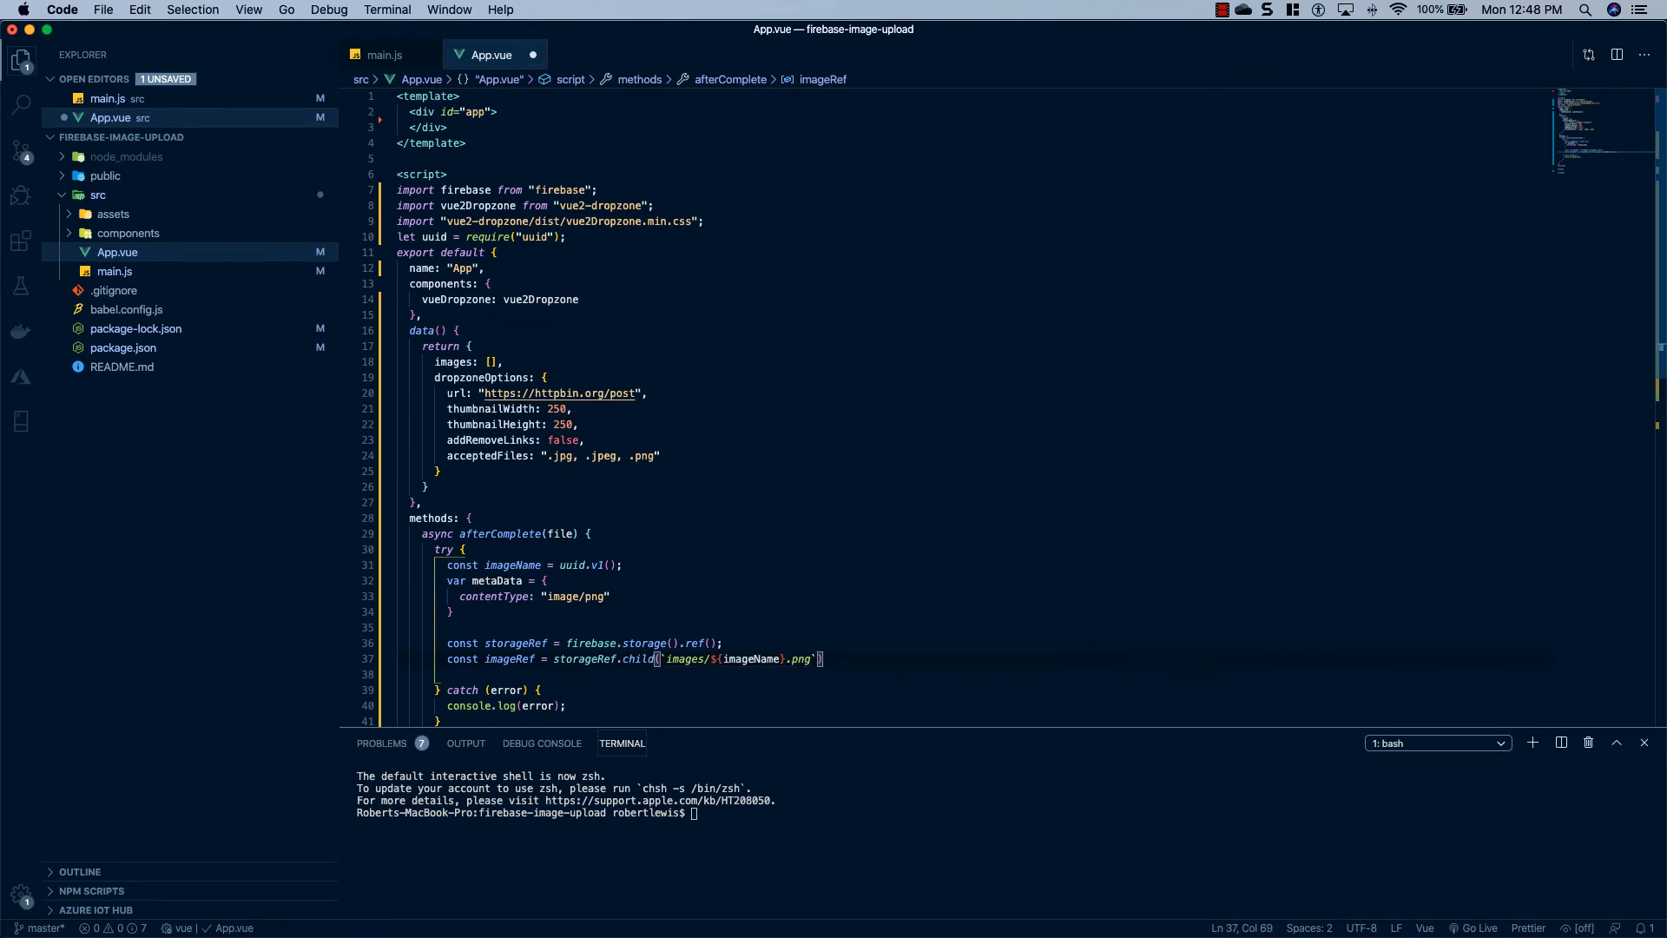
click(463, 690)
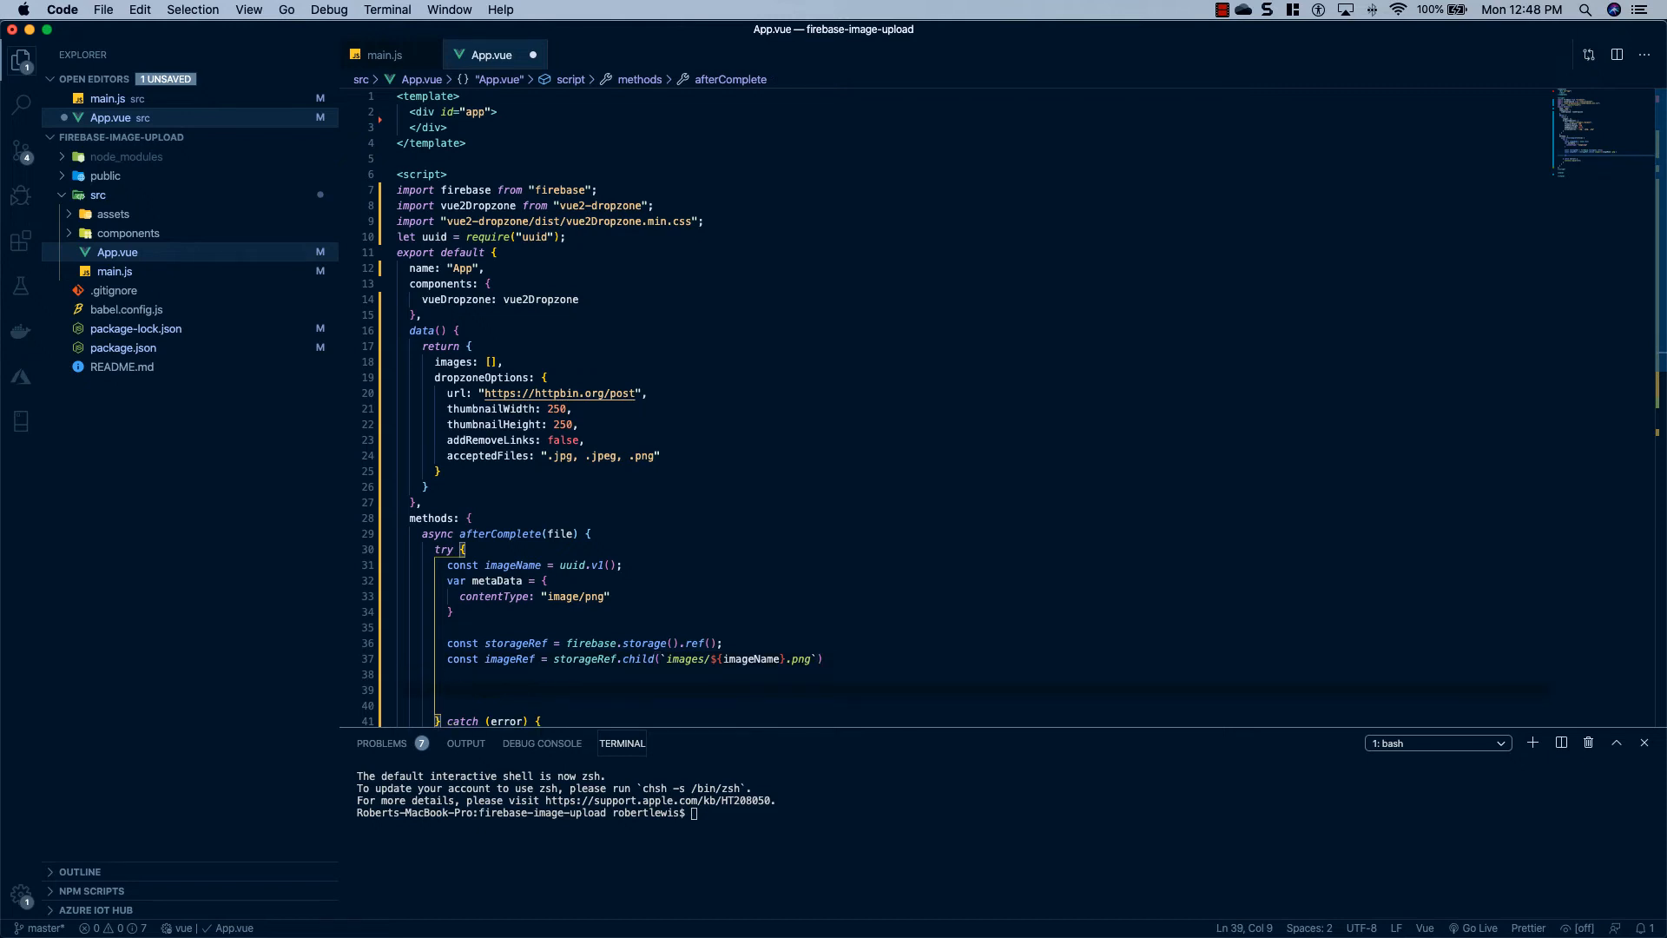
Upload the file with await imageRef.put(file, metaData).
text(await)
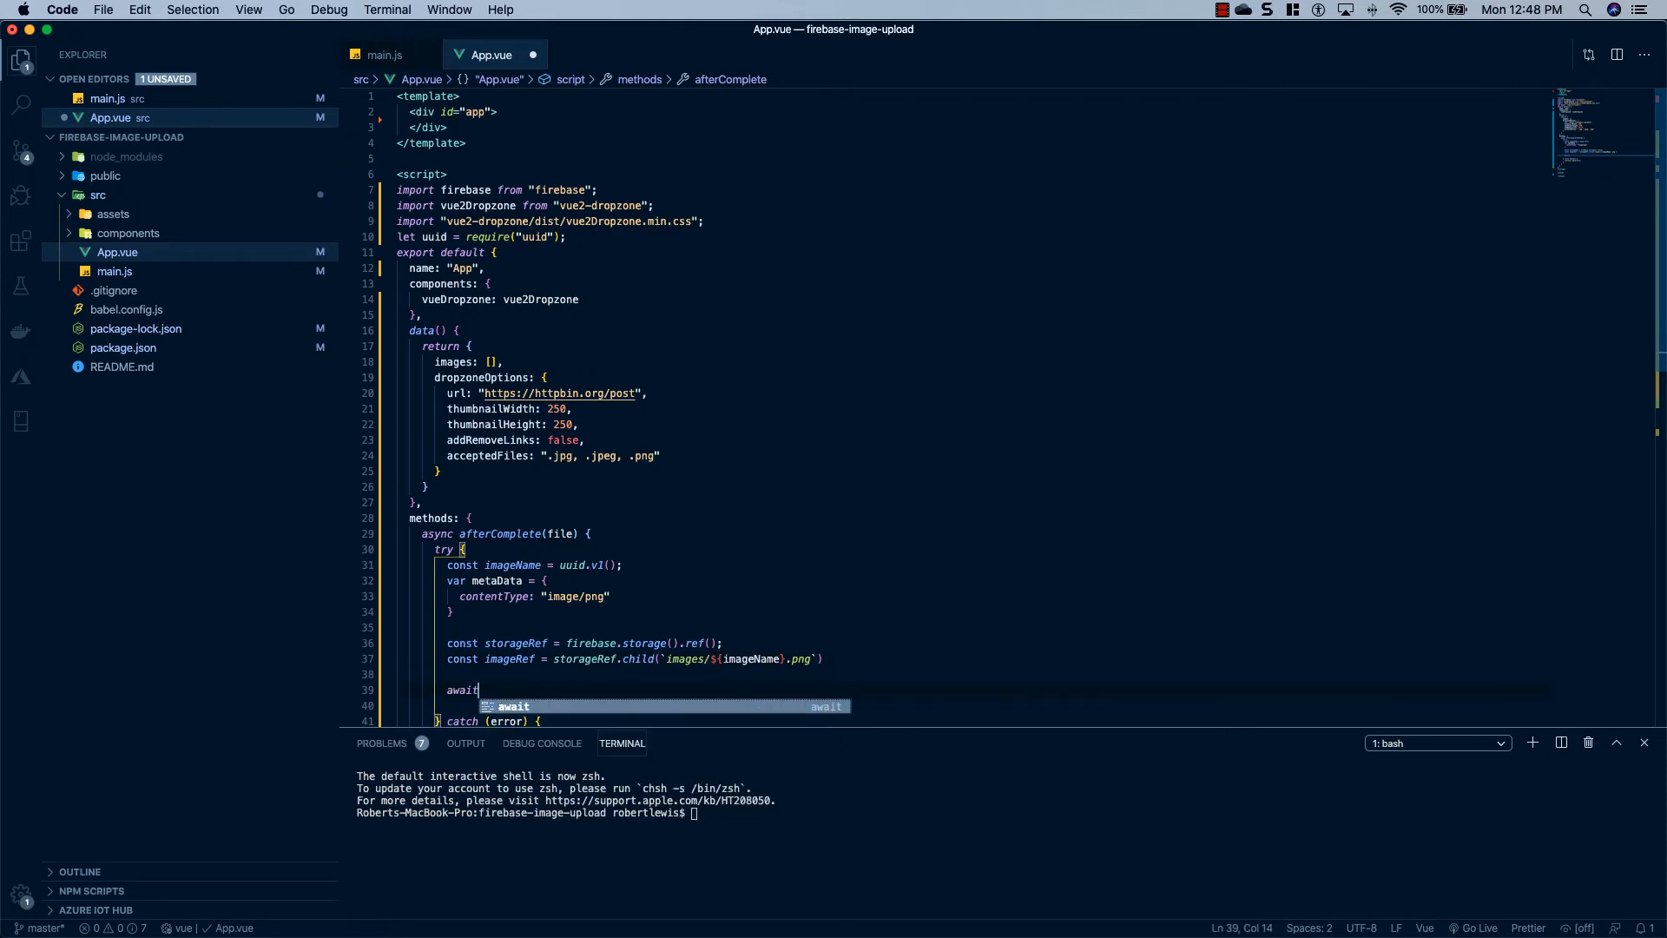
text(imageRef)
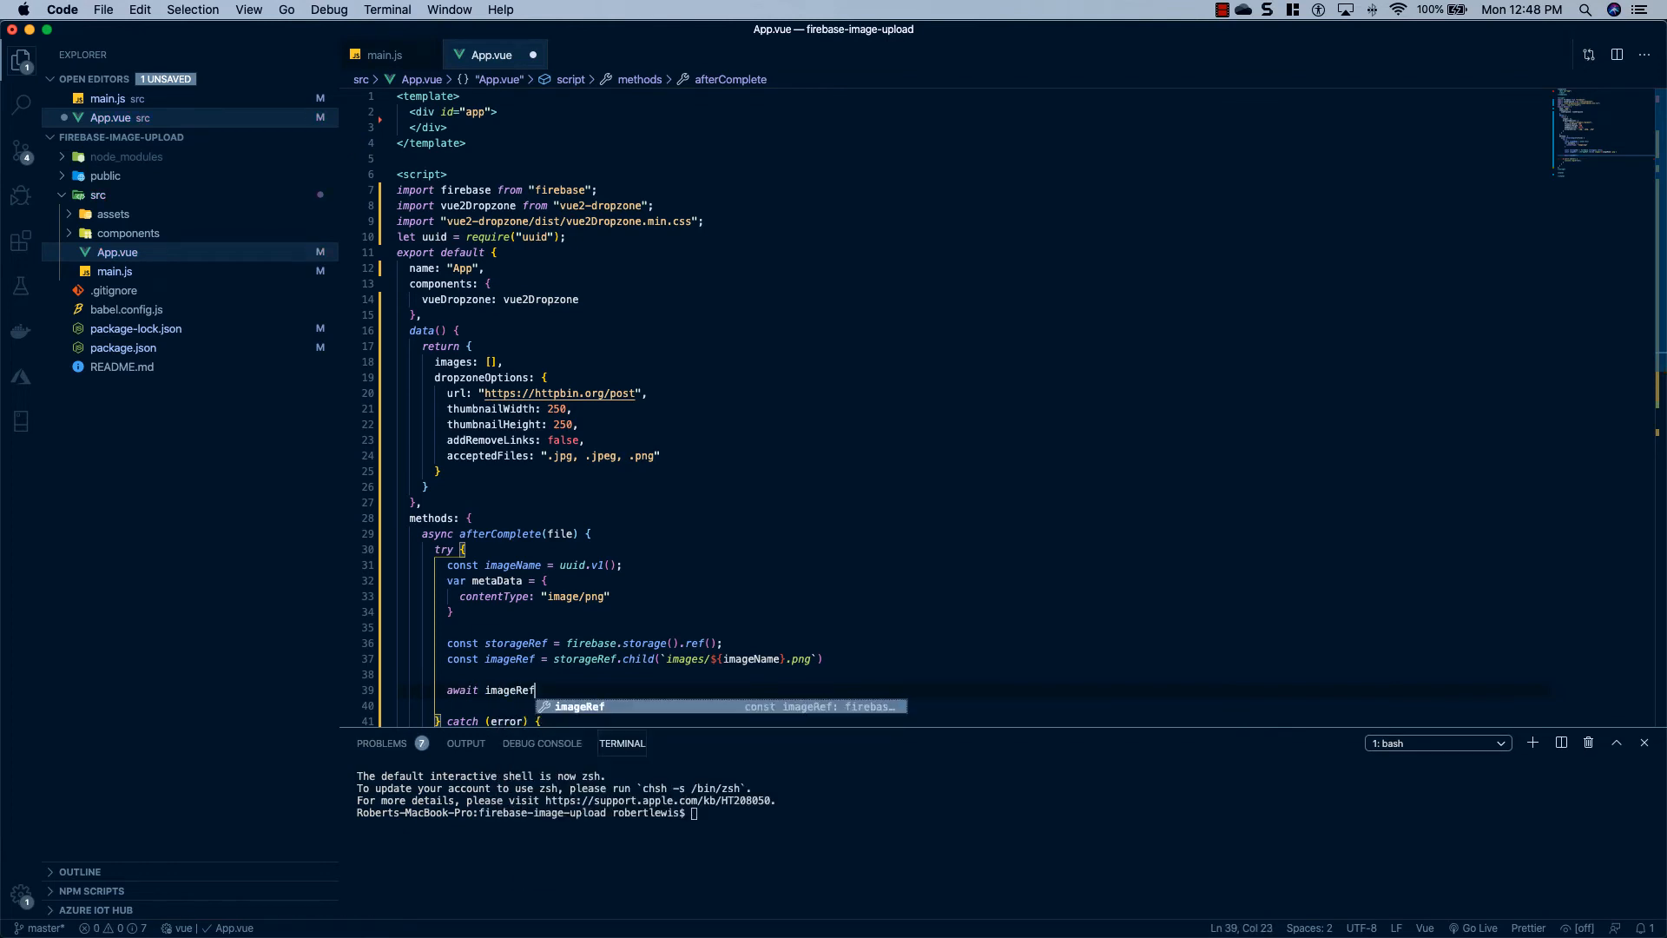
text(.put()
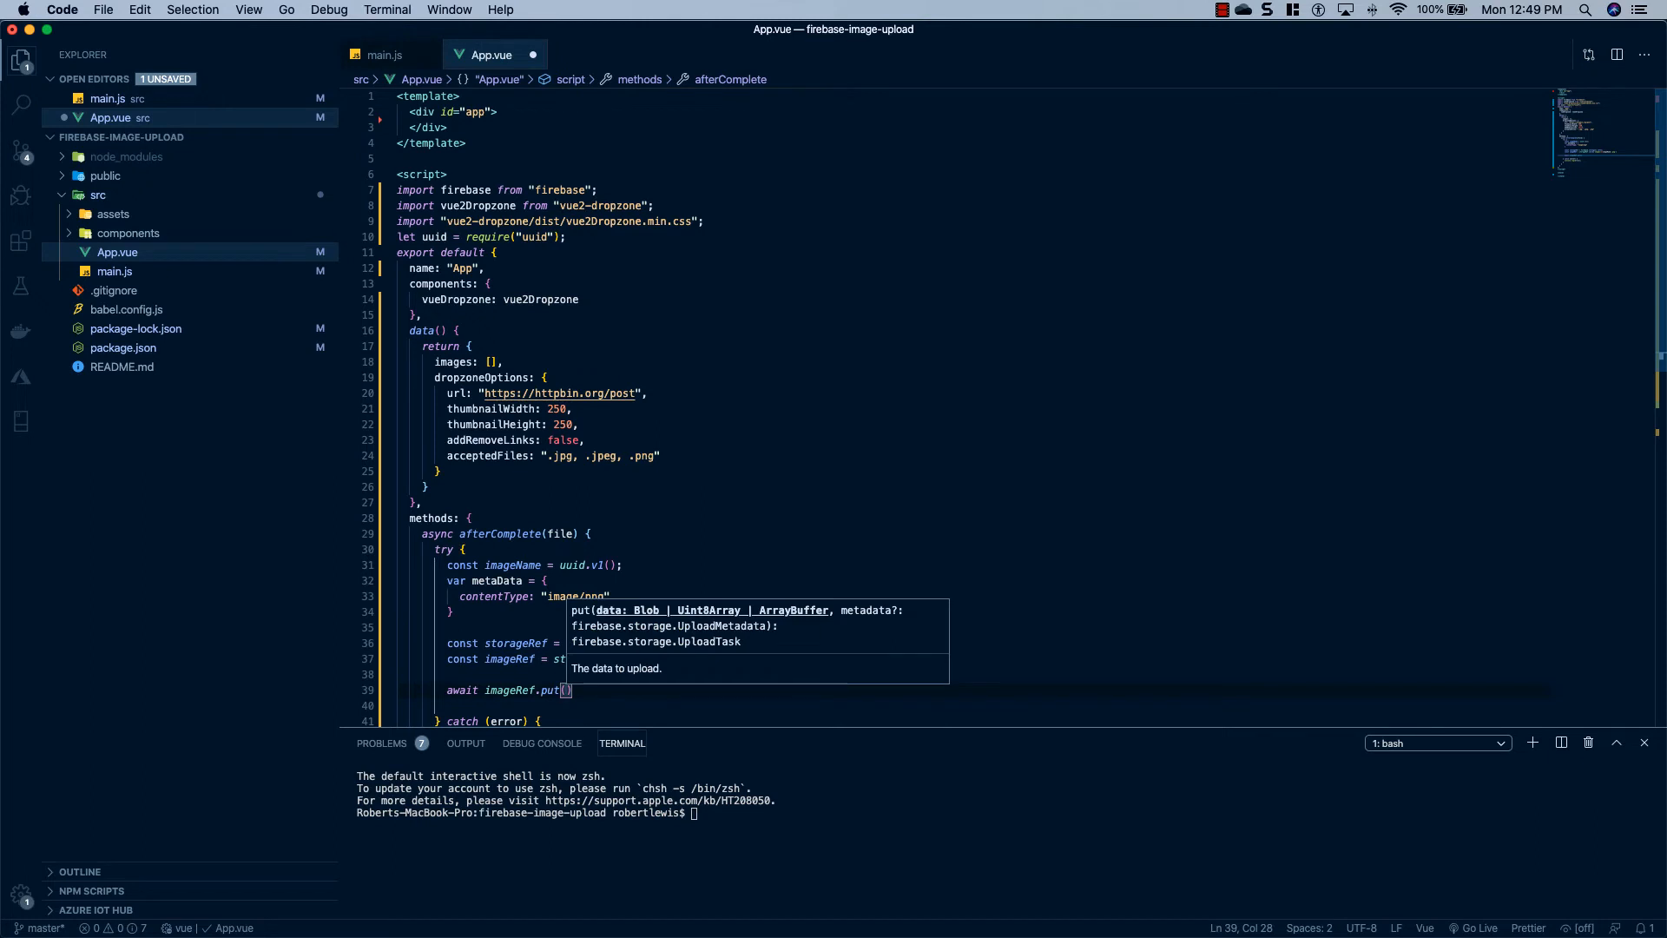
text(file)
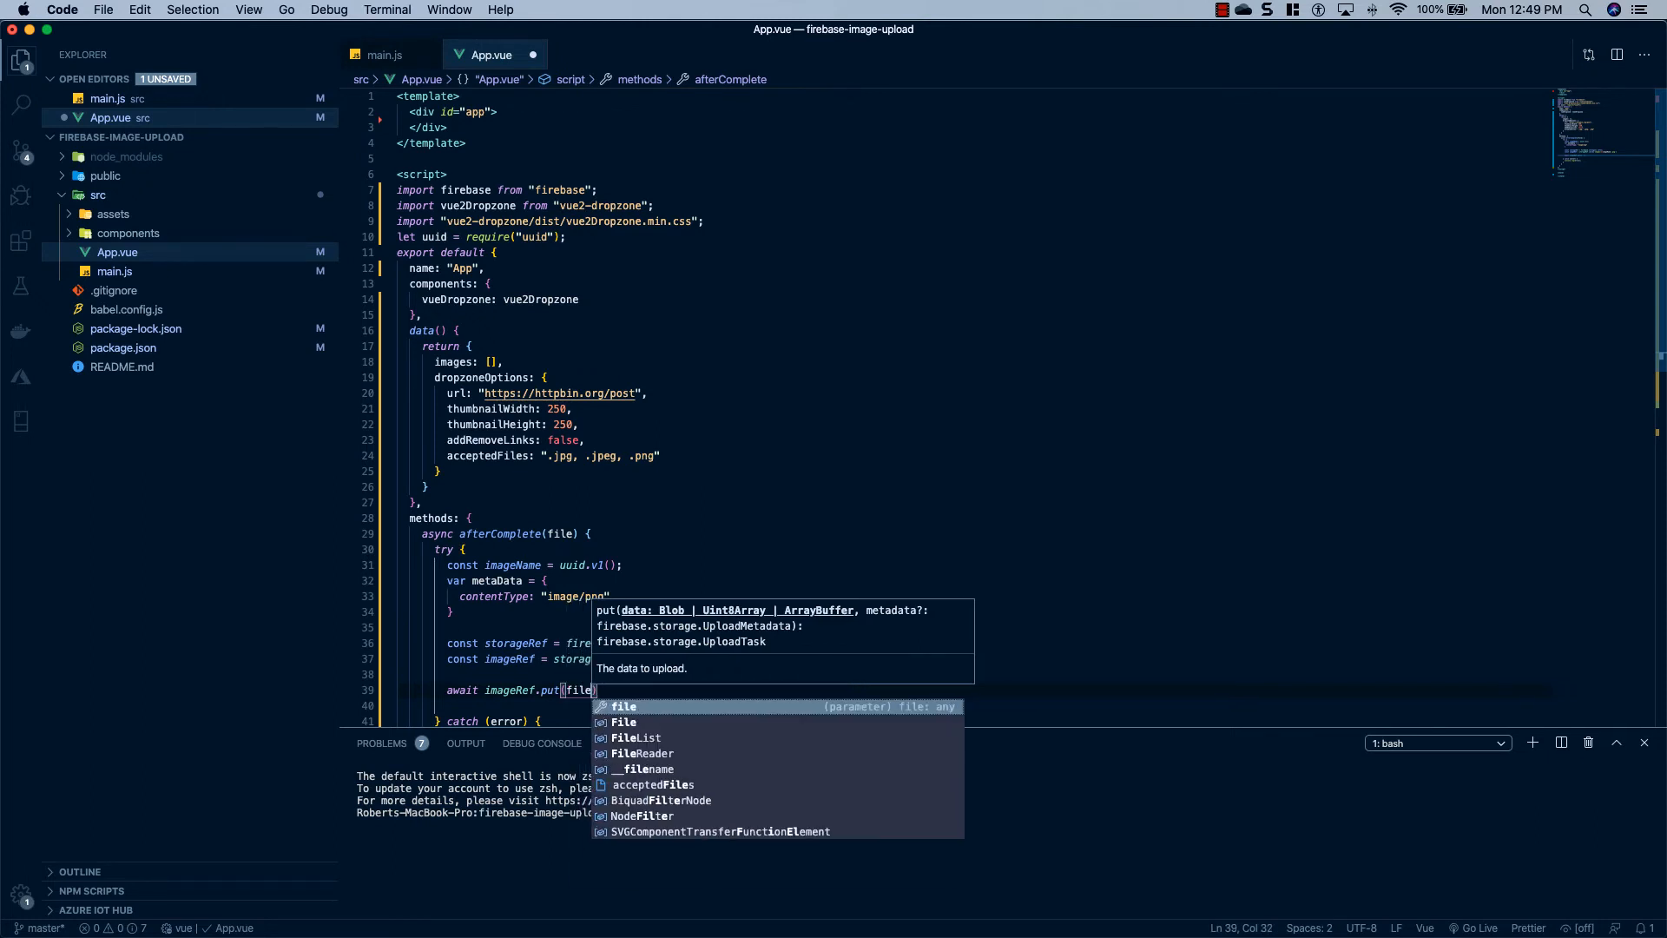
text(, m)
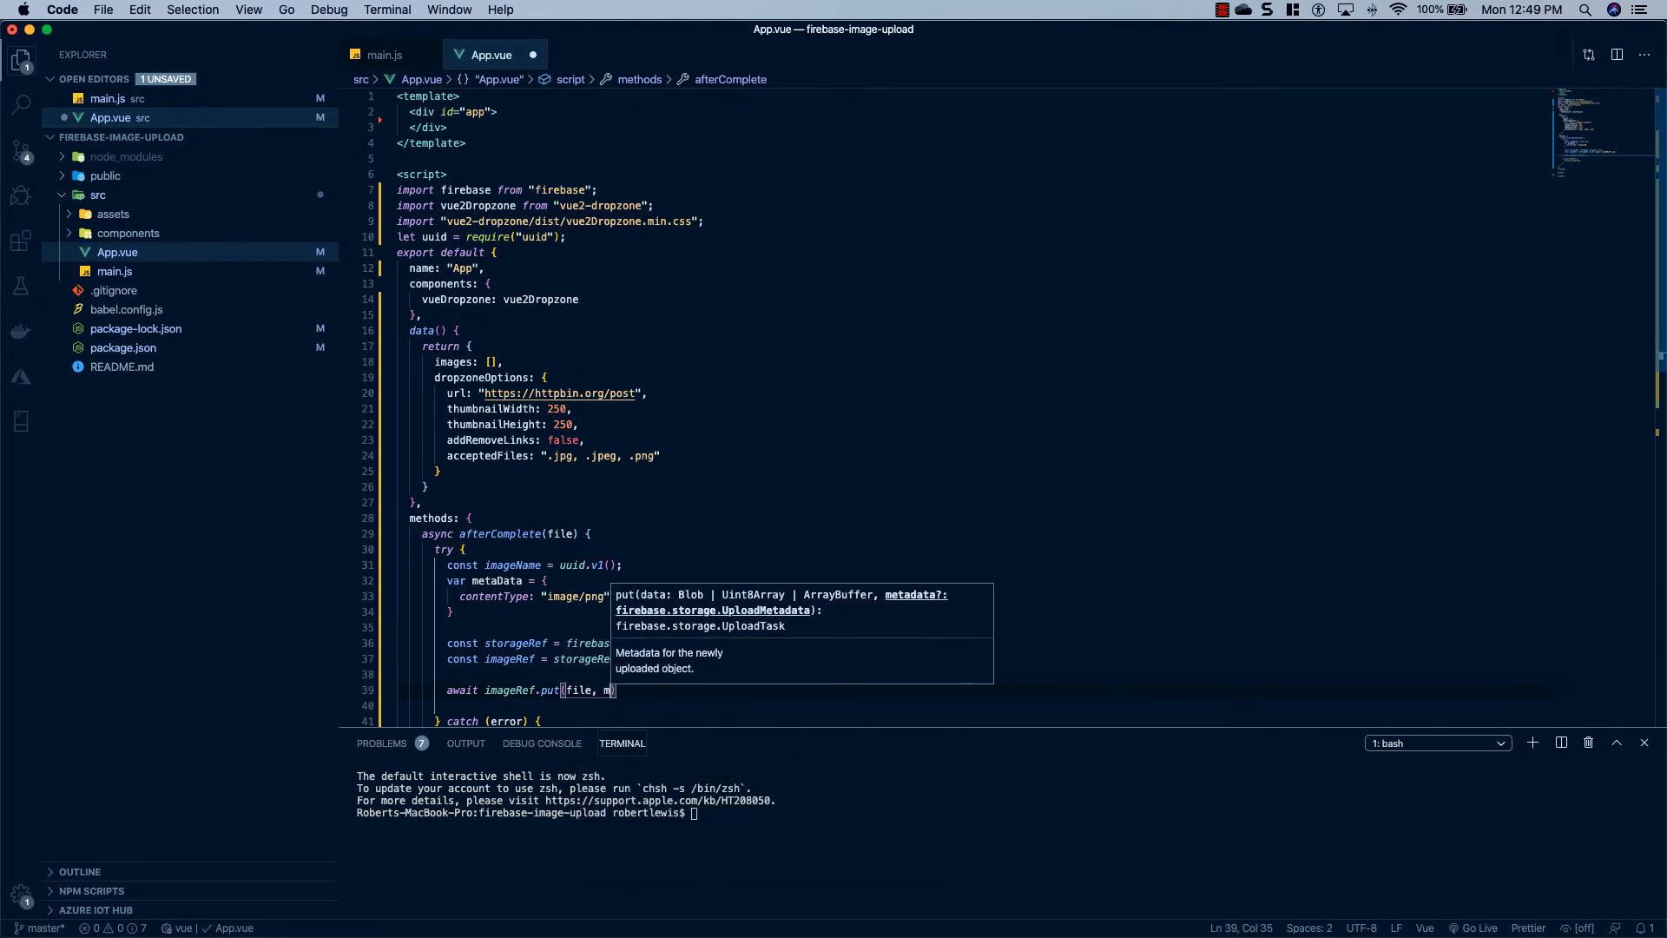
text(etaData)
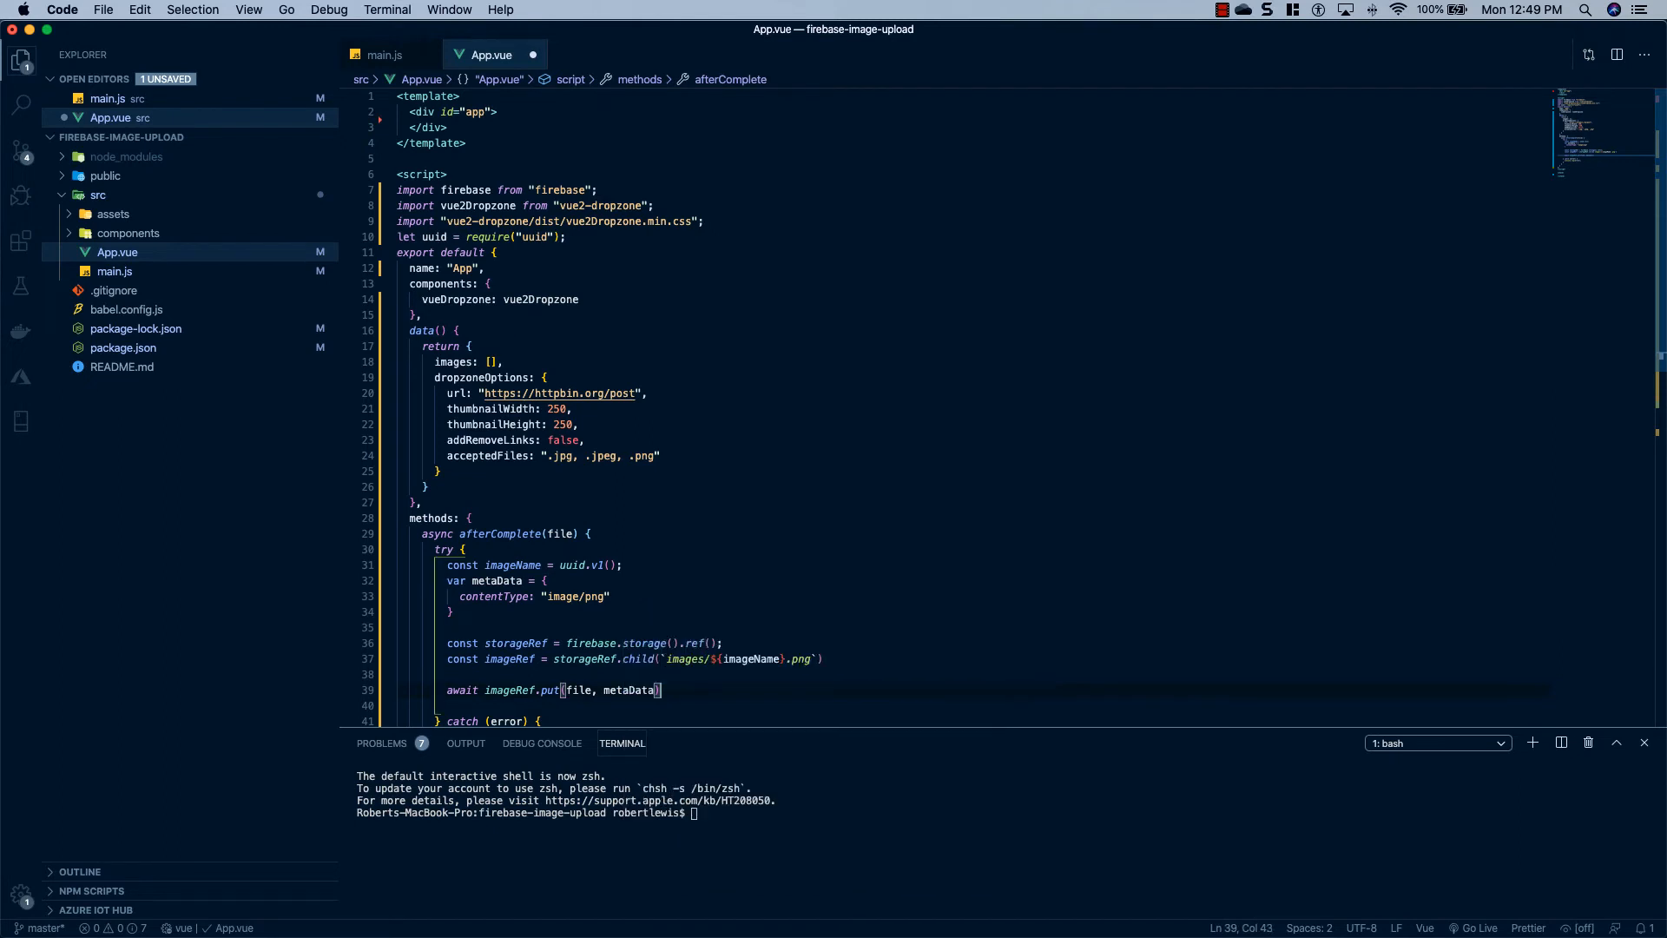
text(;)
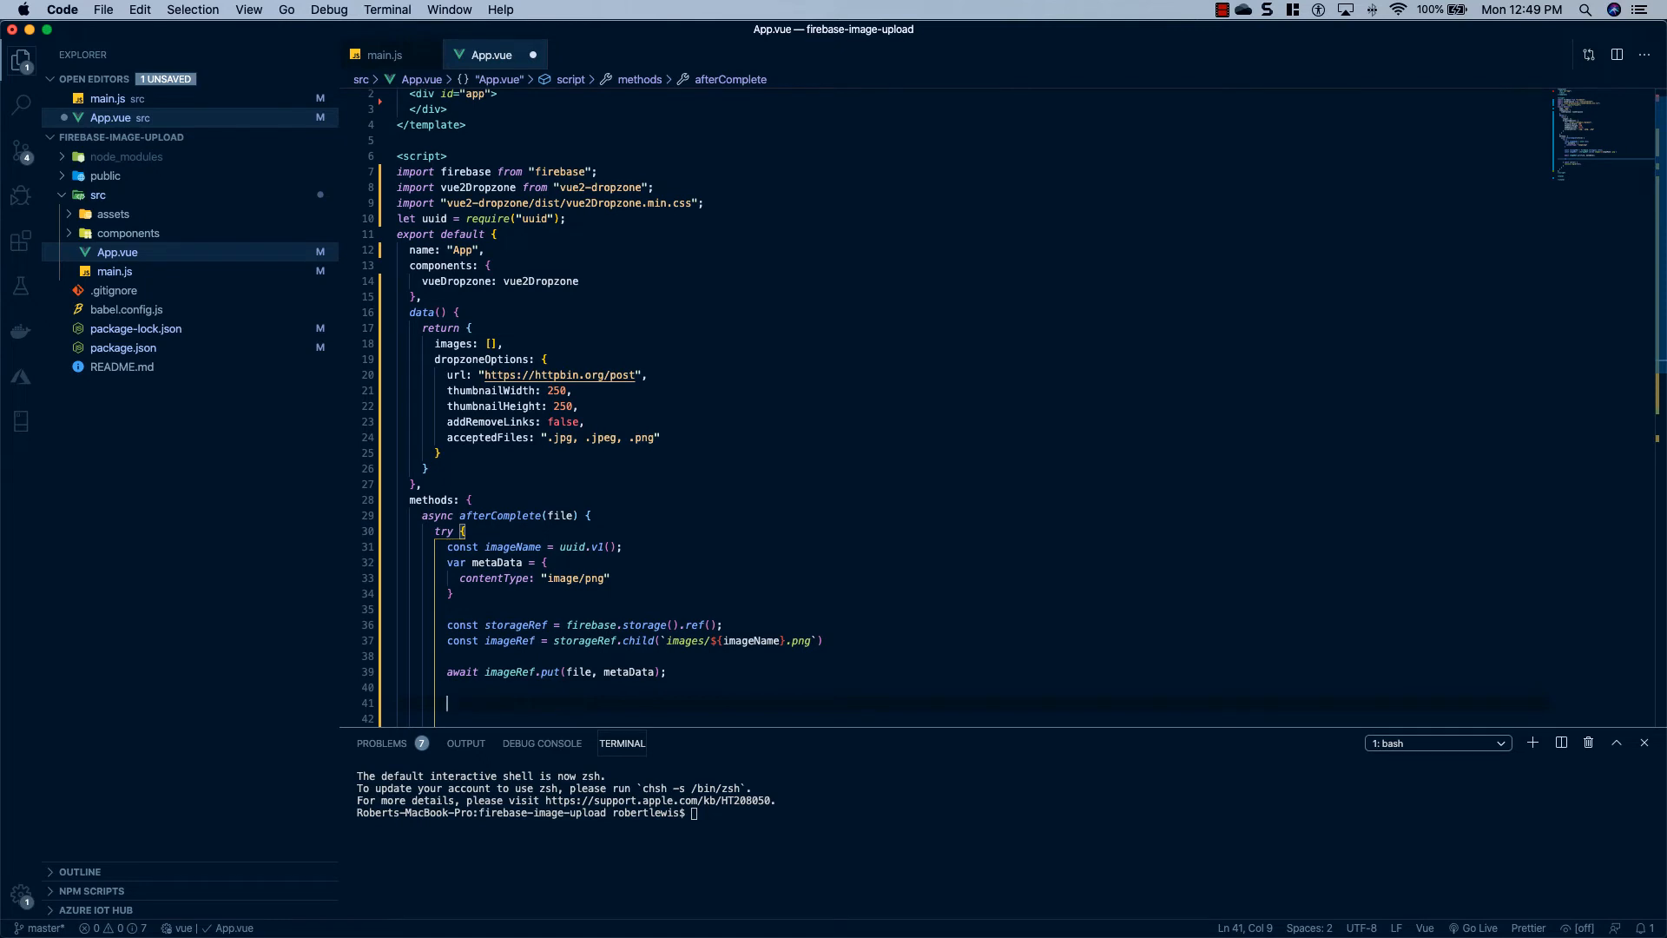
Store the result of await imageRef.getDownloadURL() in const downloadUrl.
text(const)
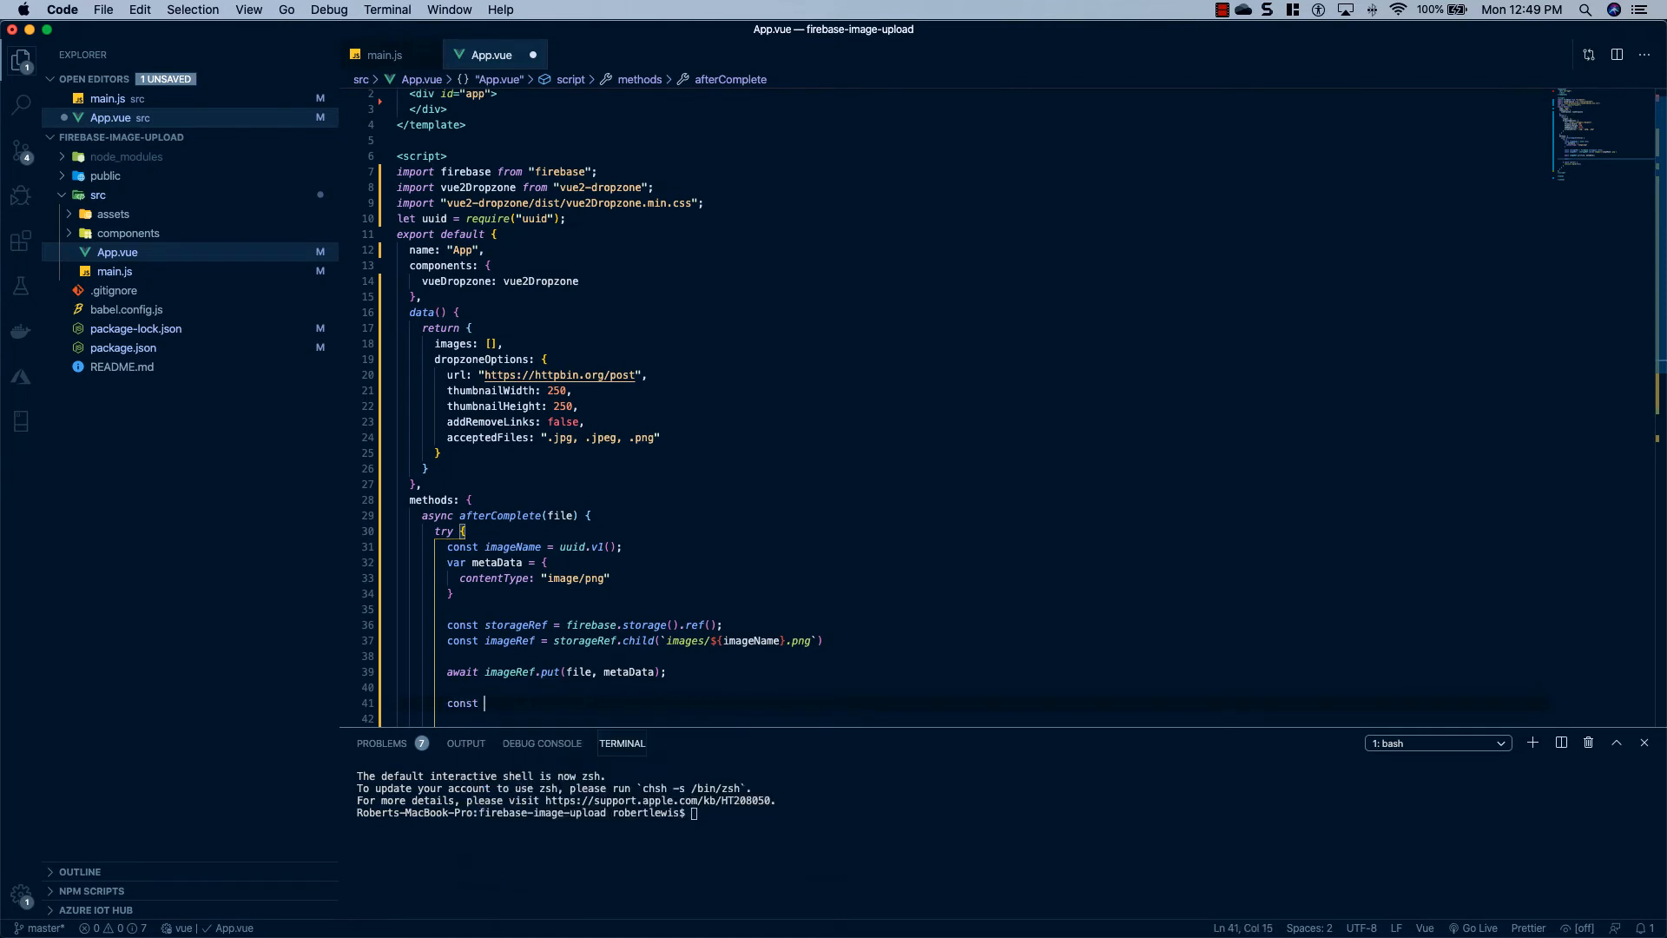
text(downloadUrl = a)
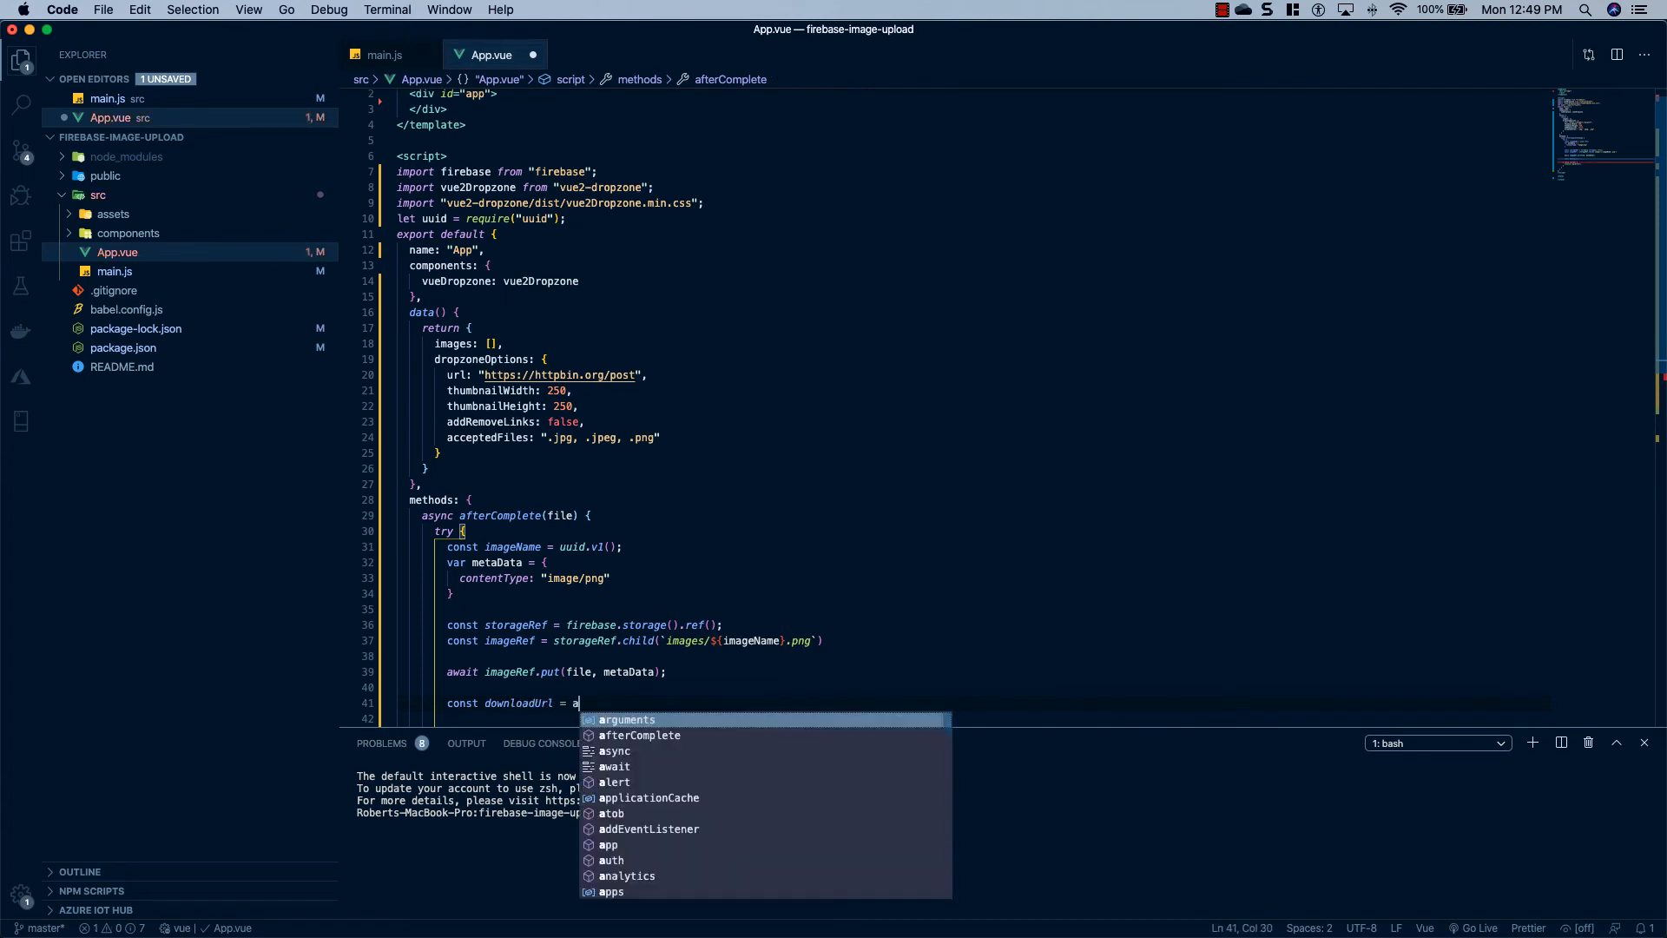
text(wait imageR)
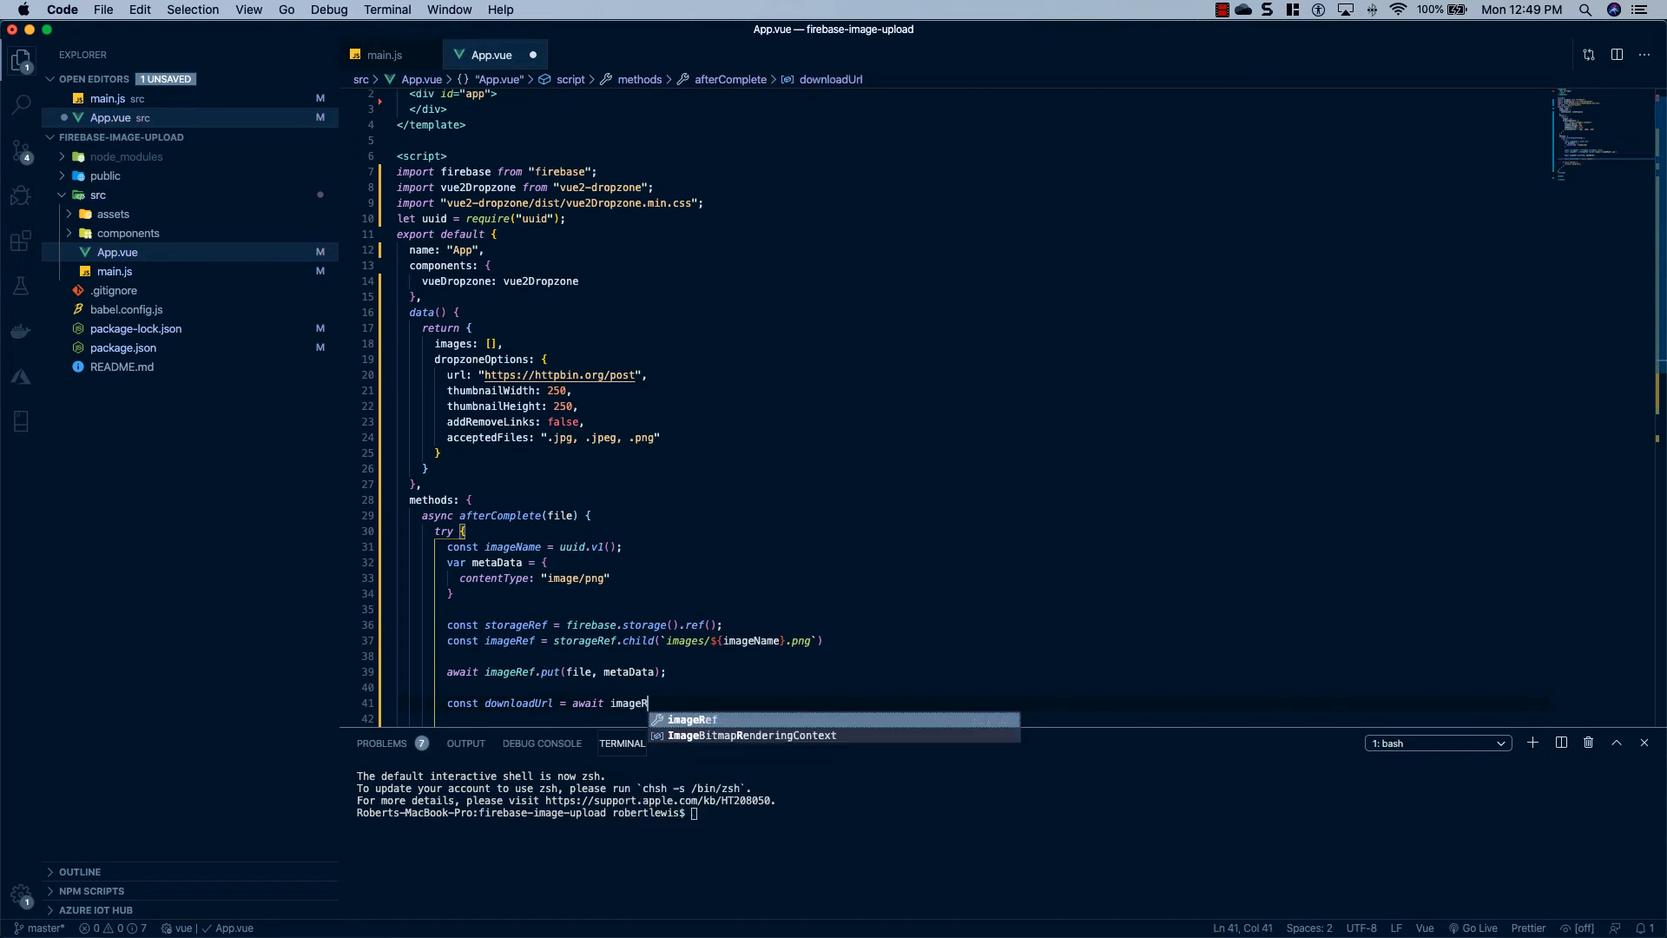
text(.getDownloadURL()
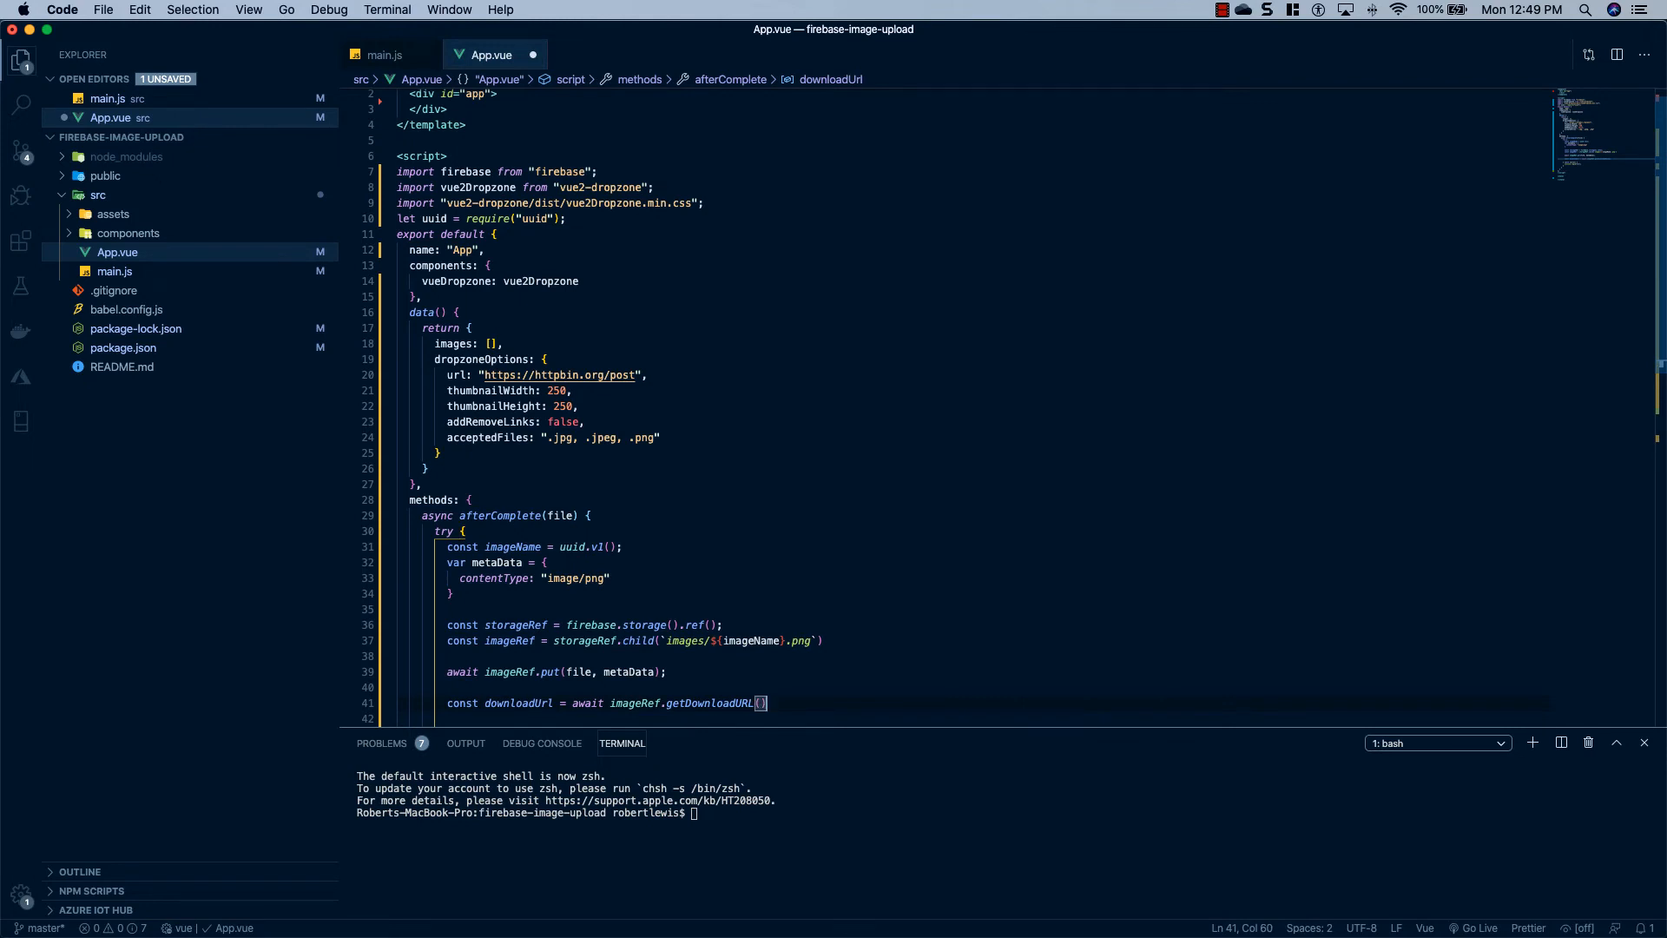
scroll(down, 3)
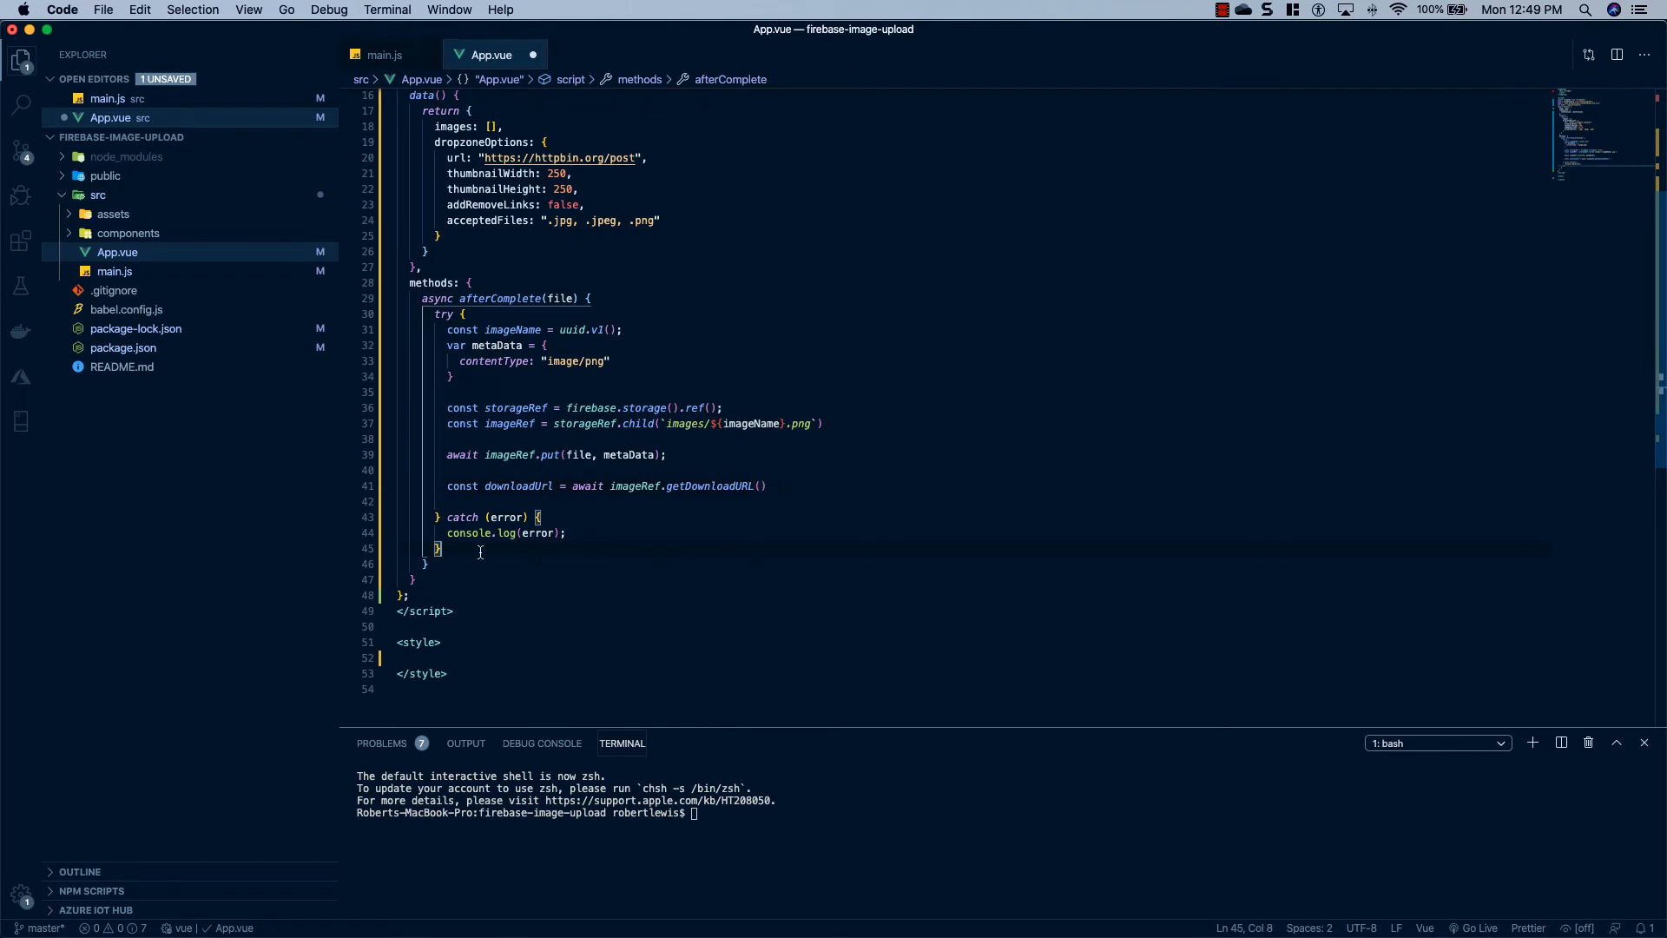
Below the downloadUrl line, add this.$refs.imgDropzone.removeFile(file).
click(494, 486)
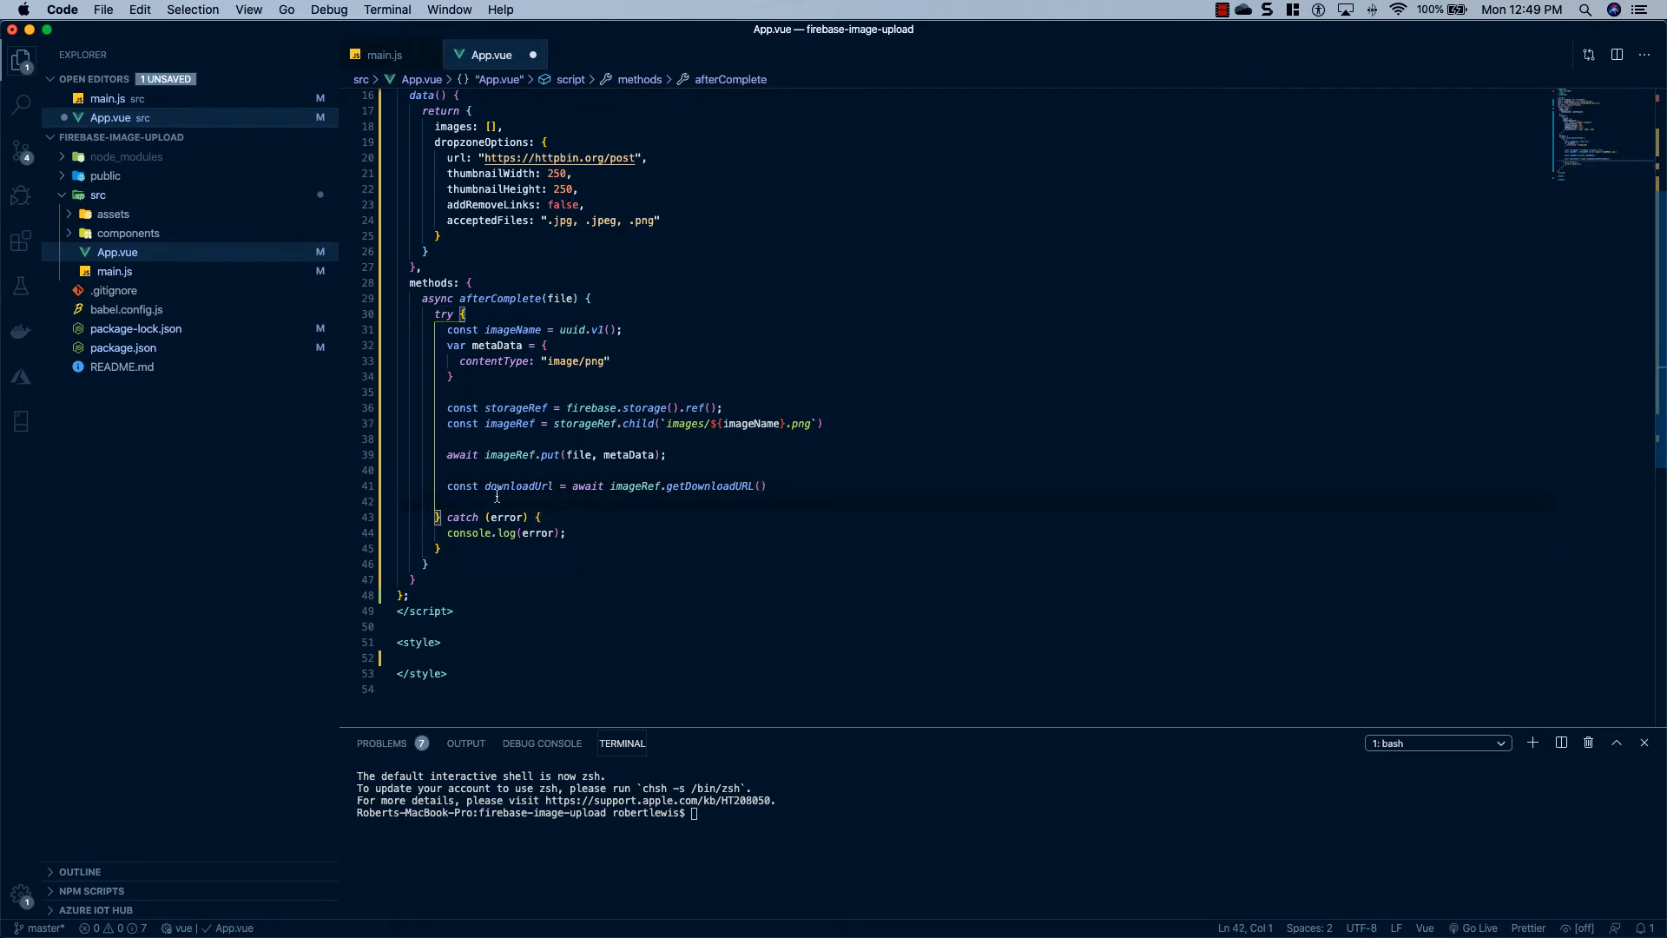
click(494, 496)
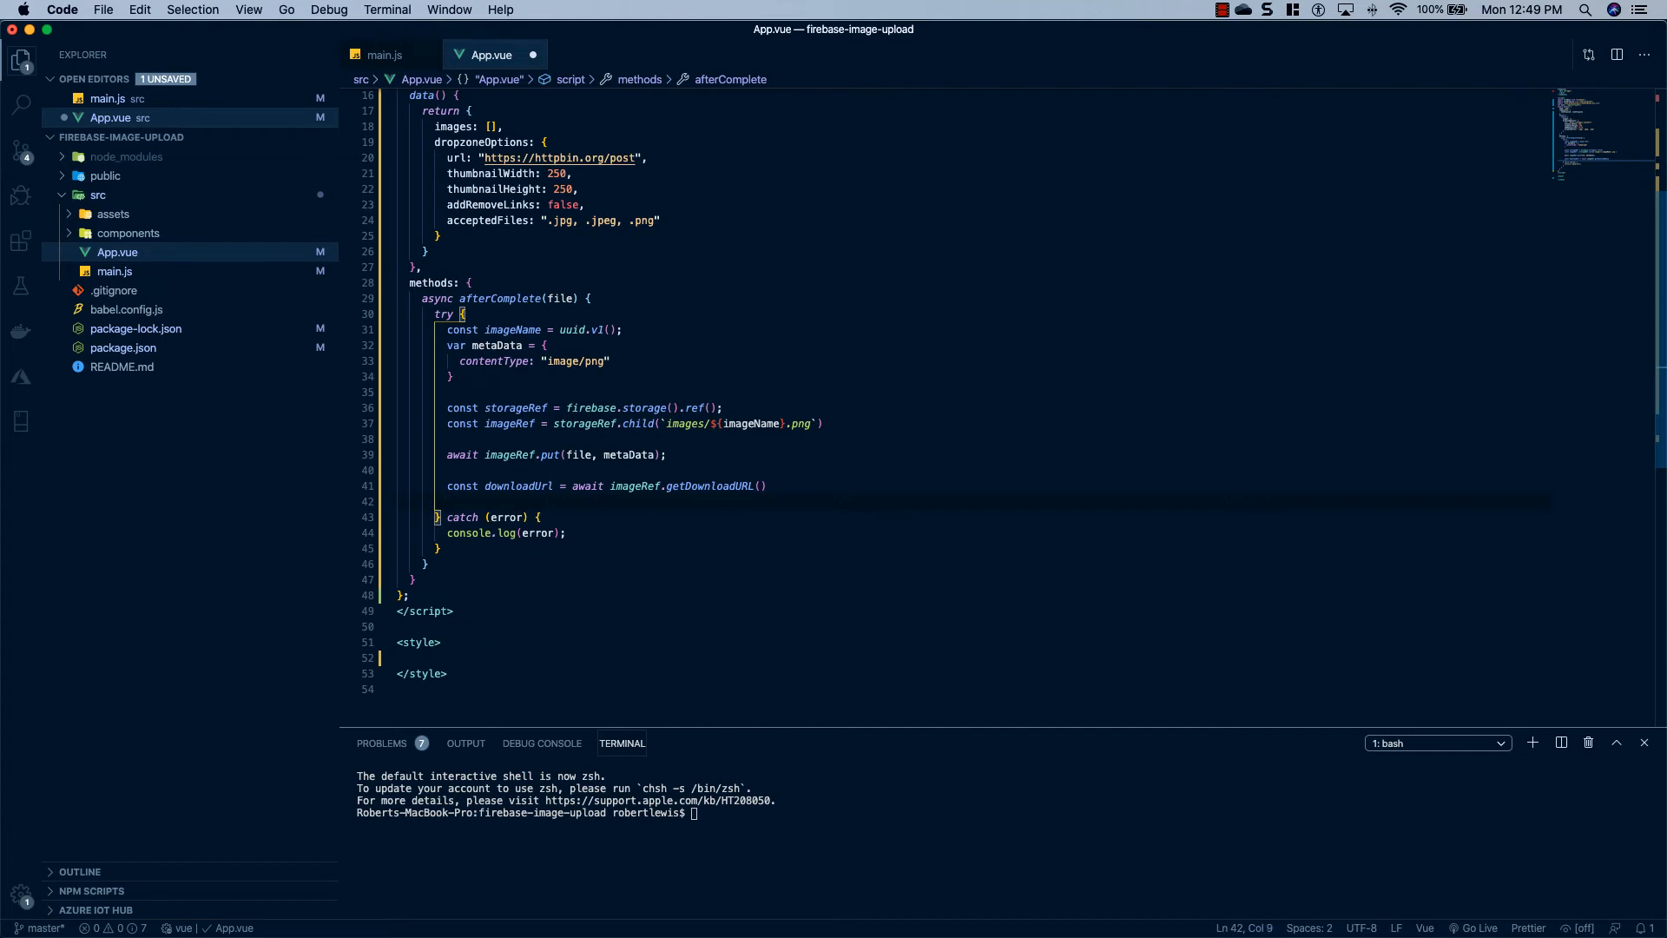
text(this.)
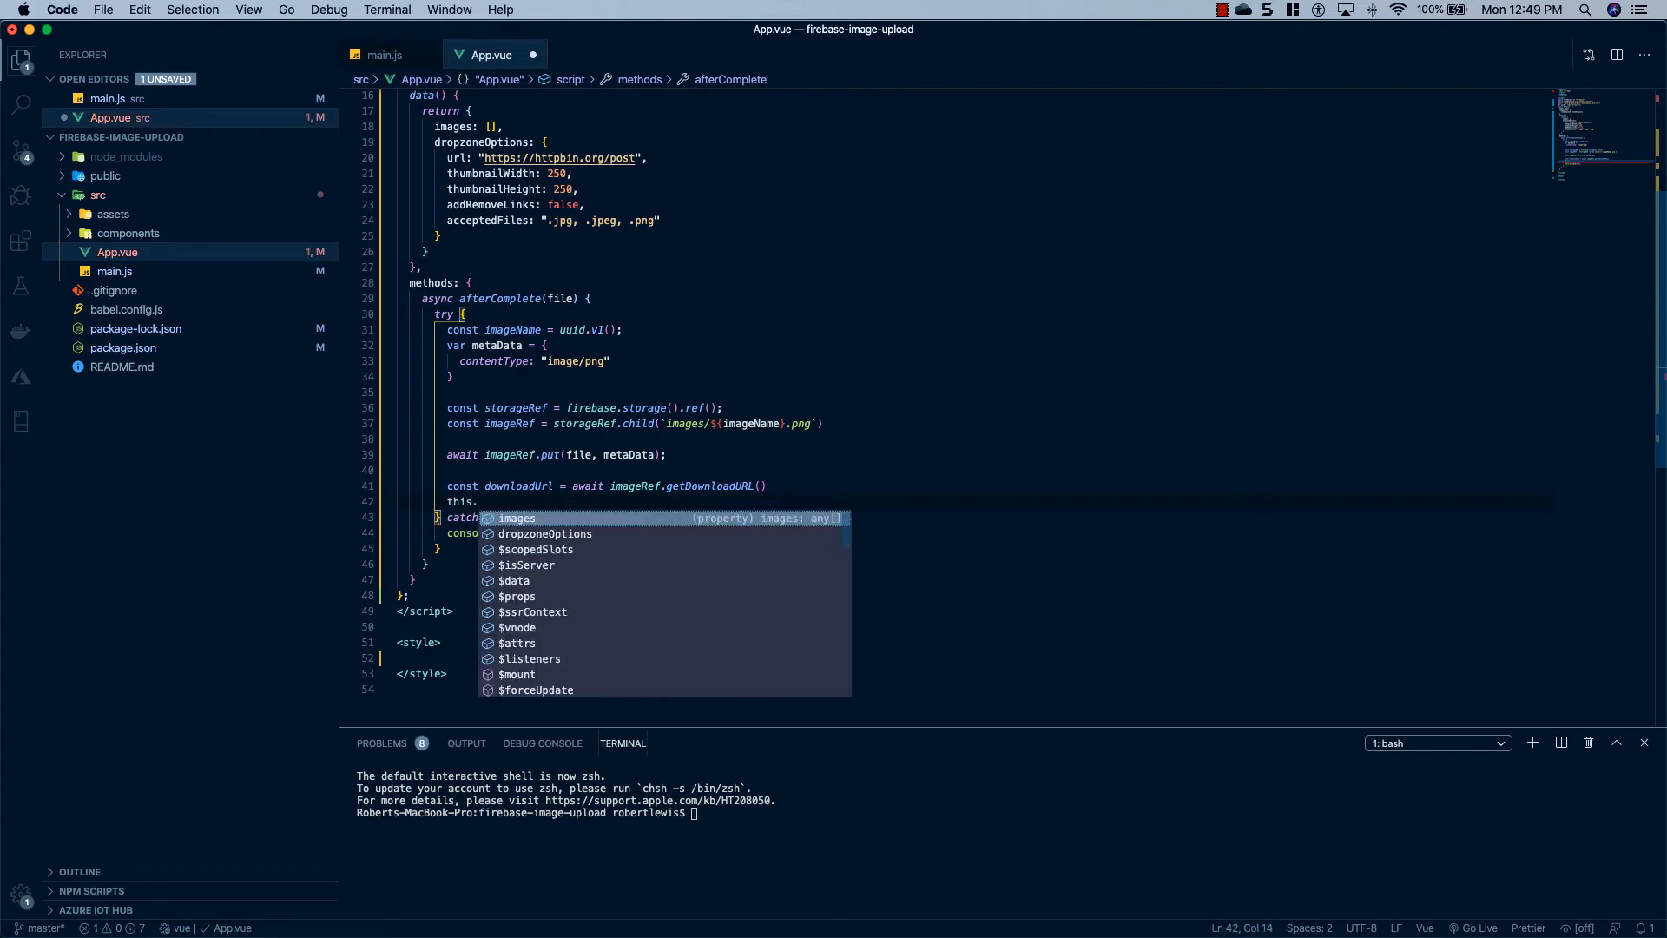
text($refs)
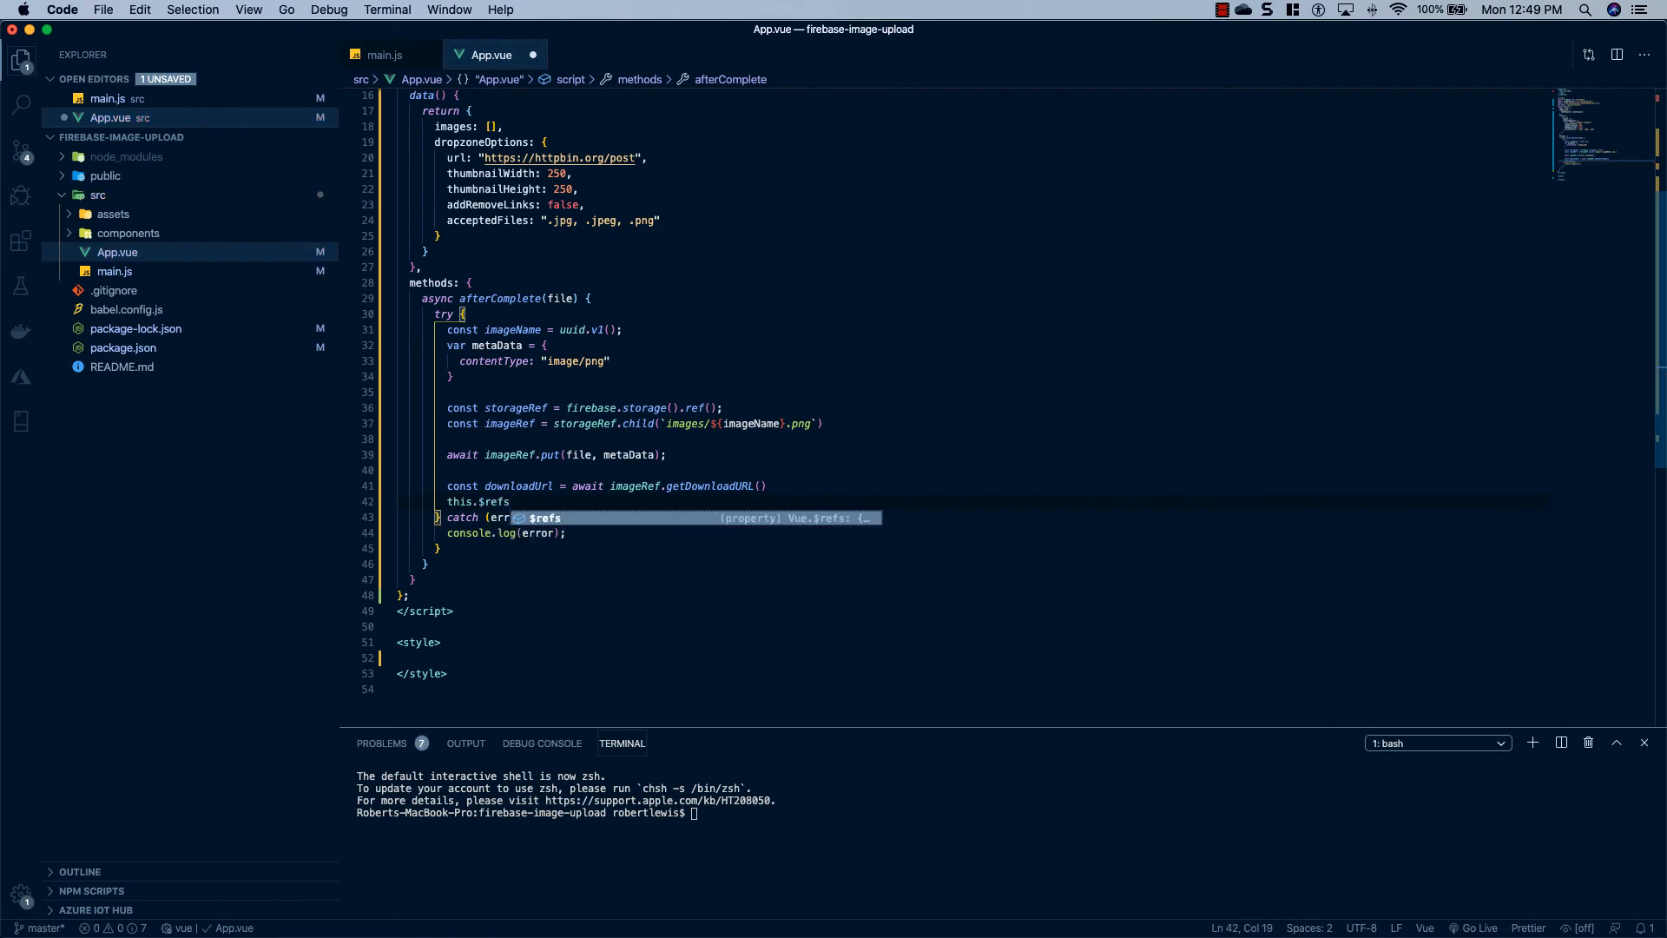
text(.imgDropzone.removeFile)
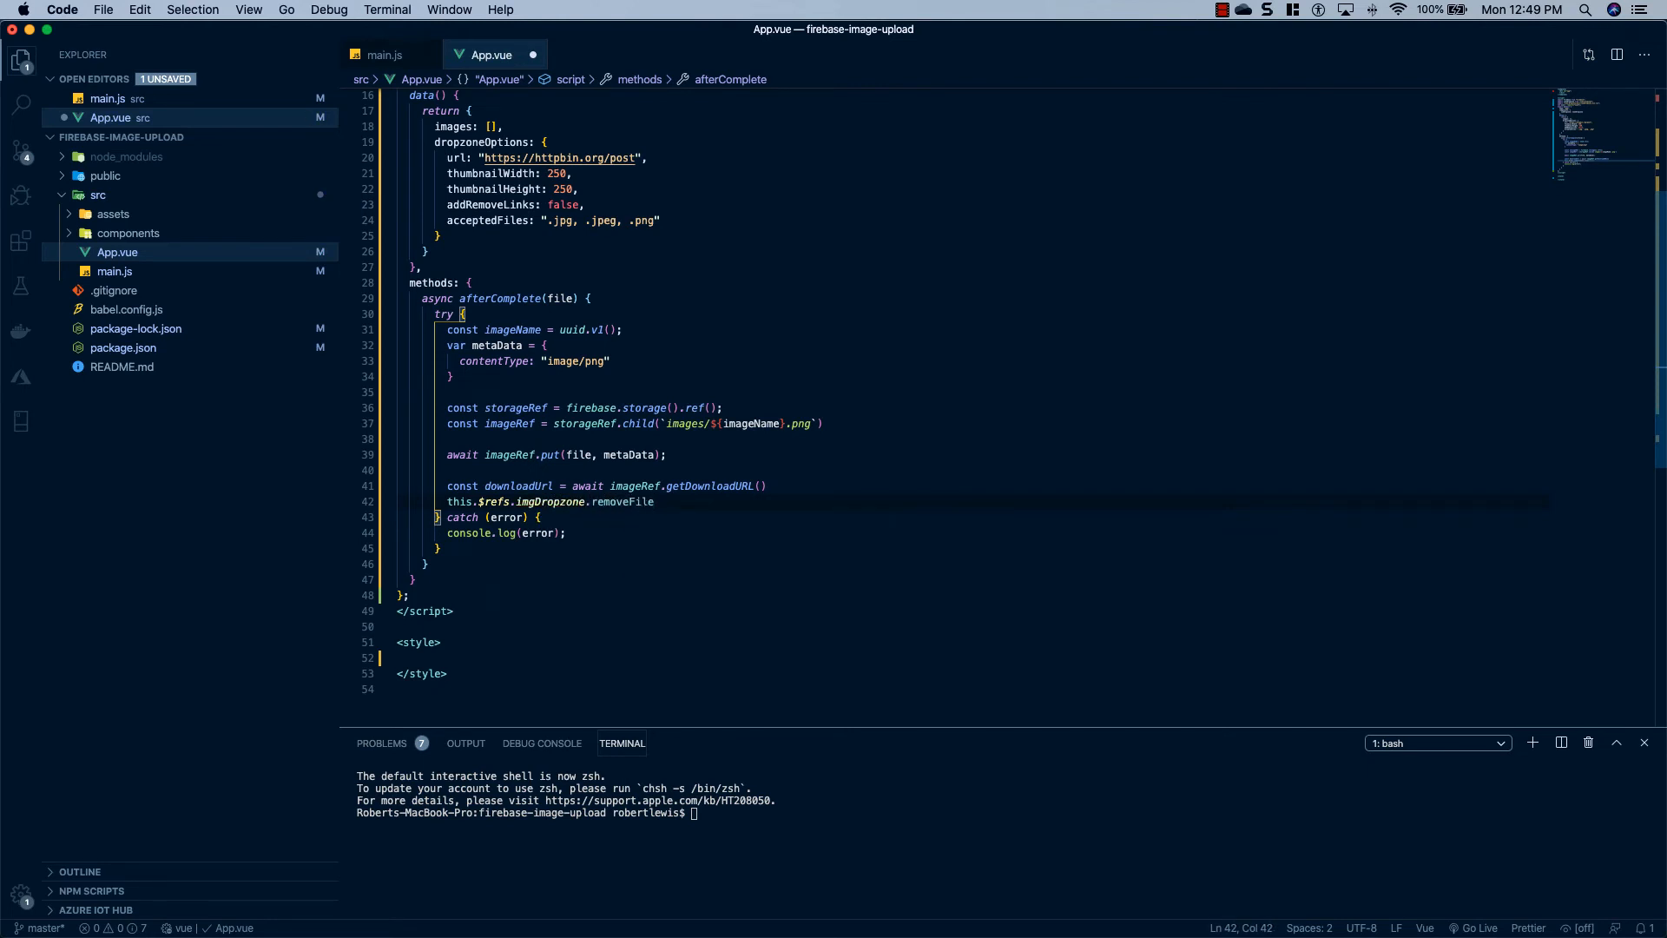
text((file);)
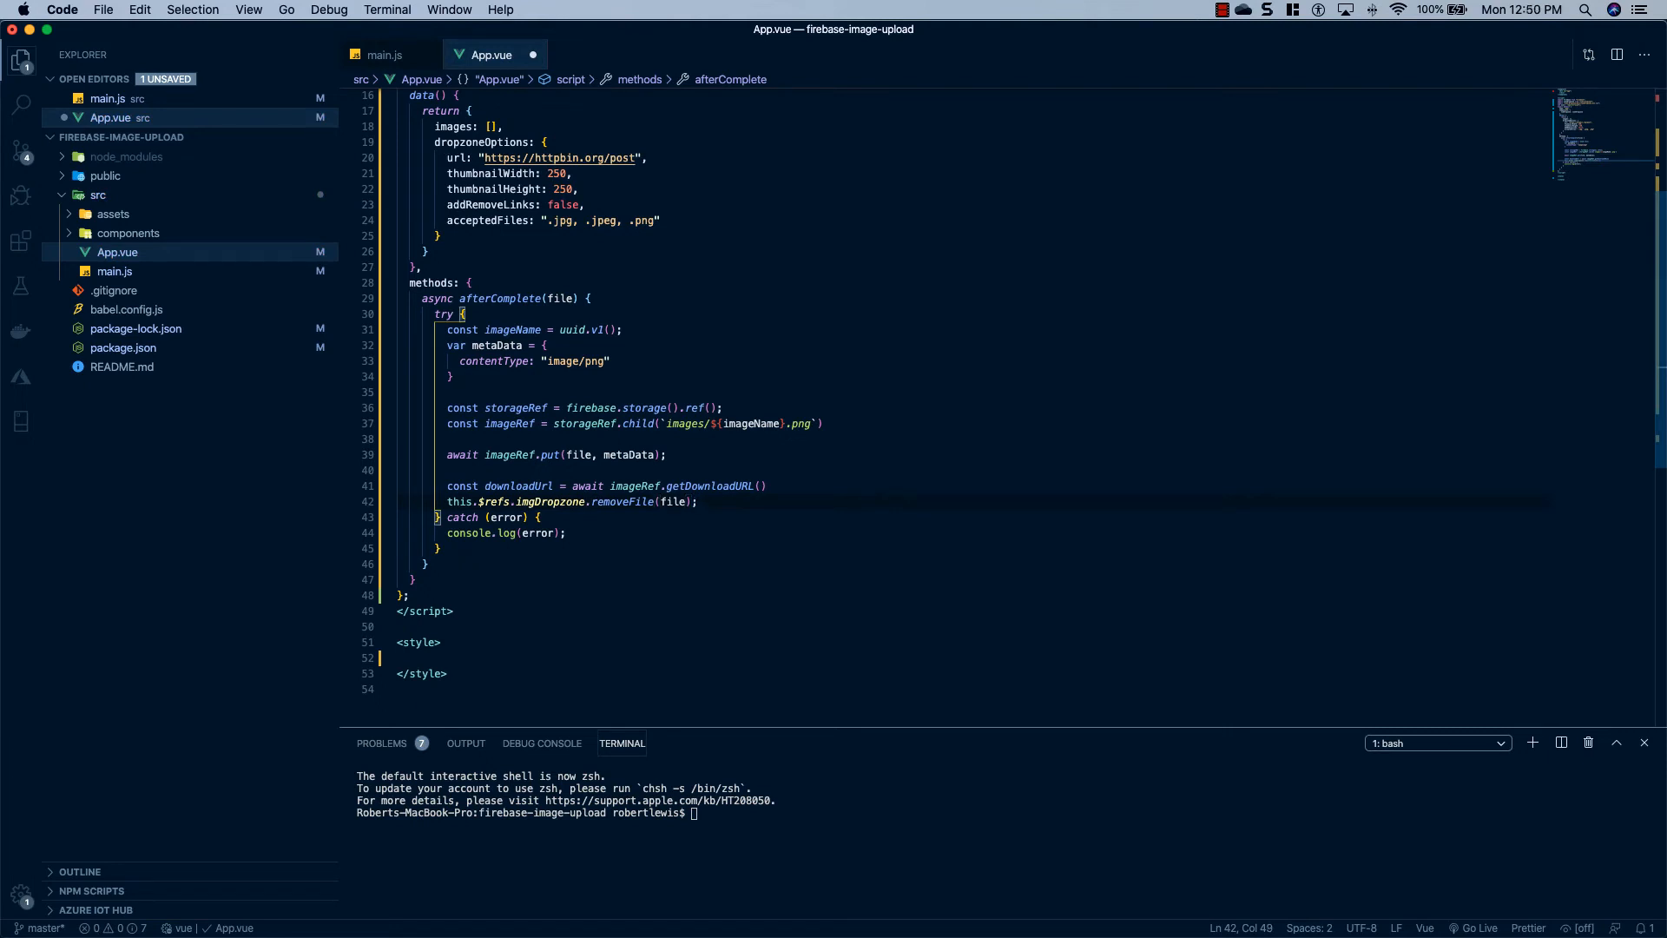
mouse_move(1206, 630)
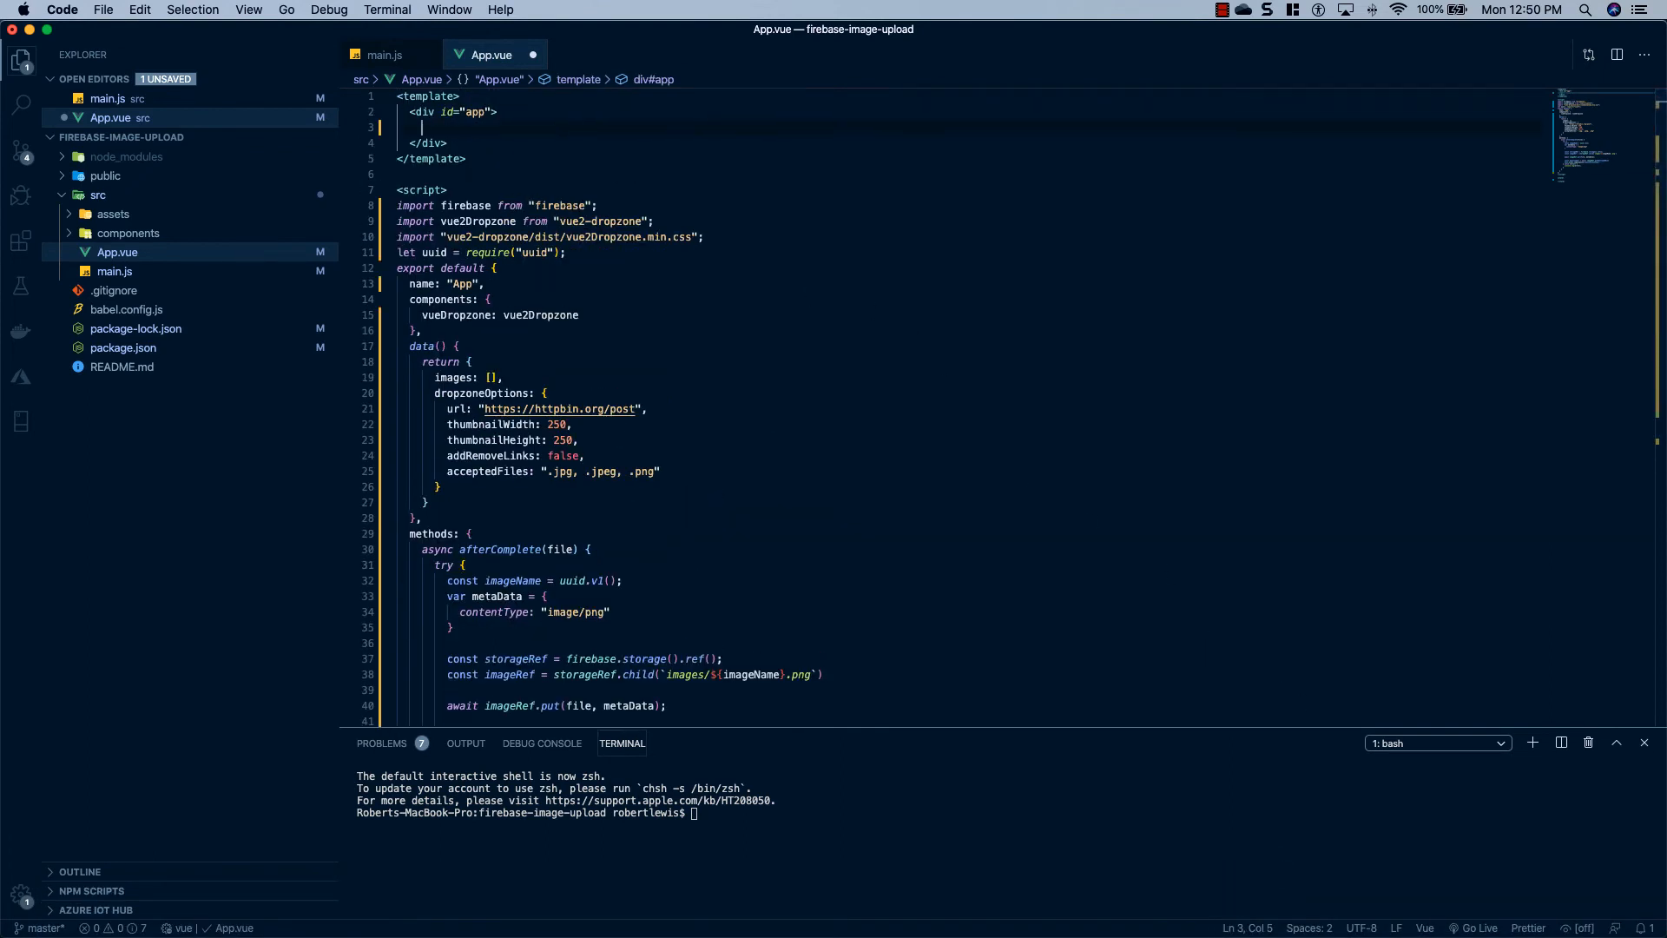
mouse_move(1197, 312)
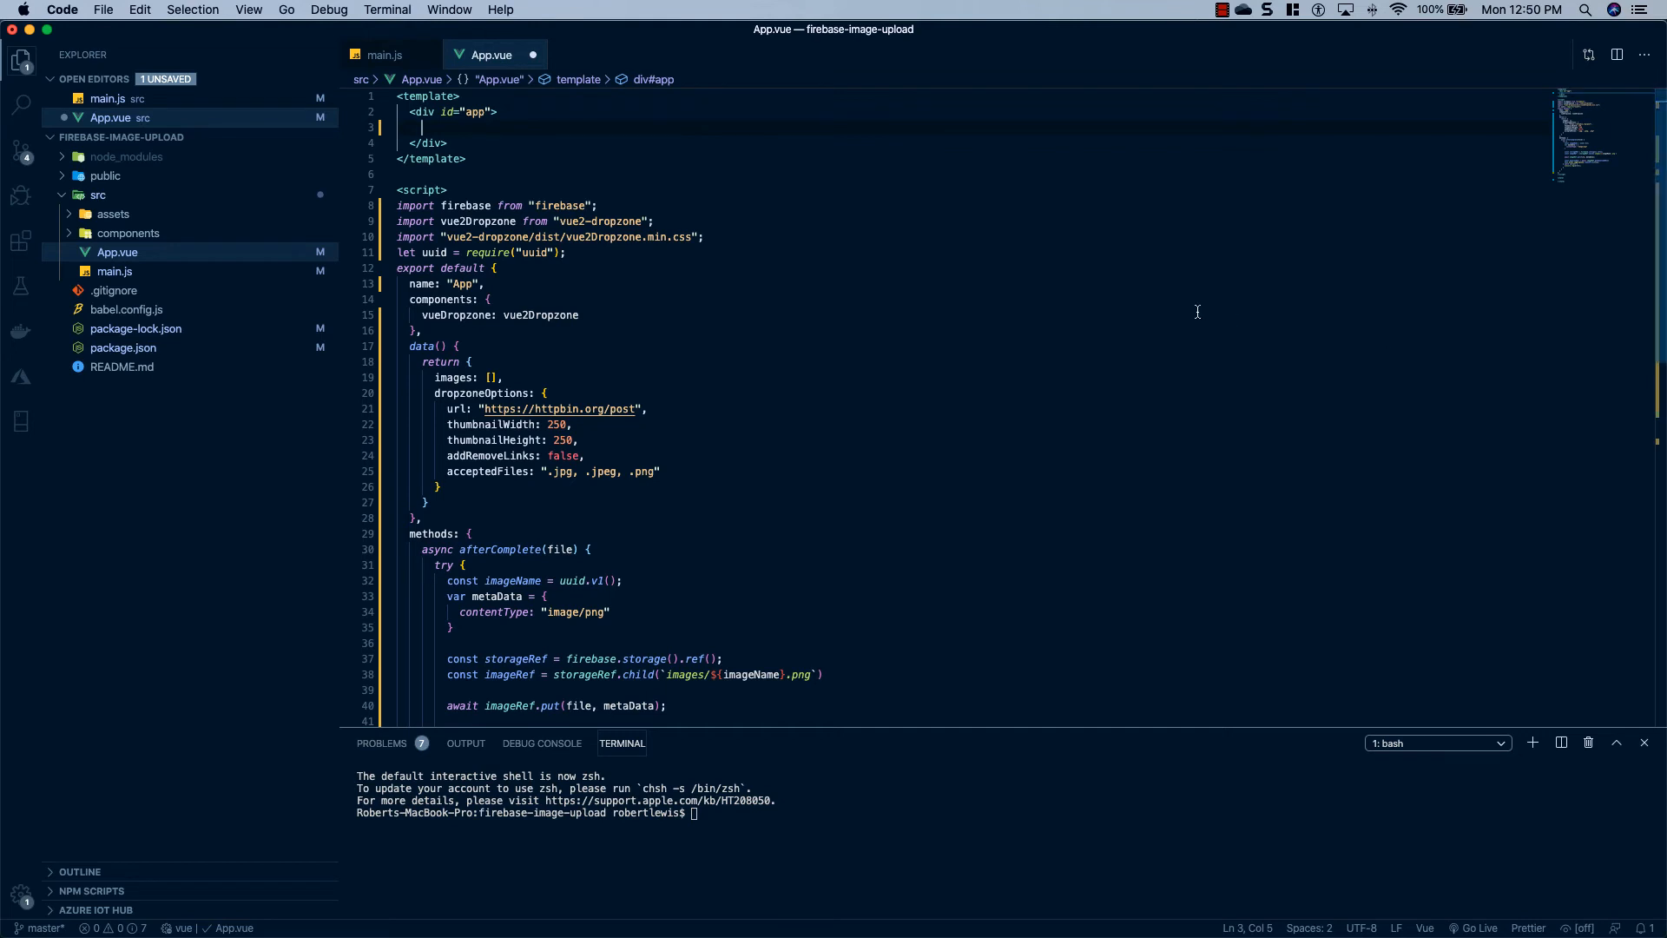
mouse_move(537, 139)
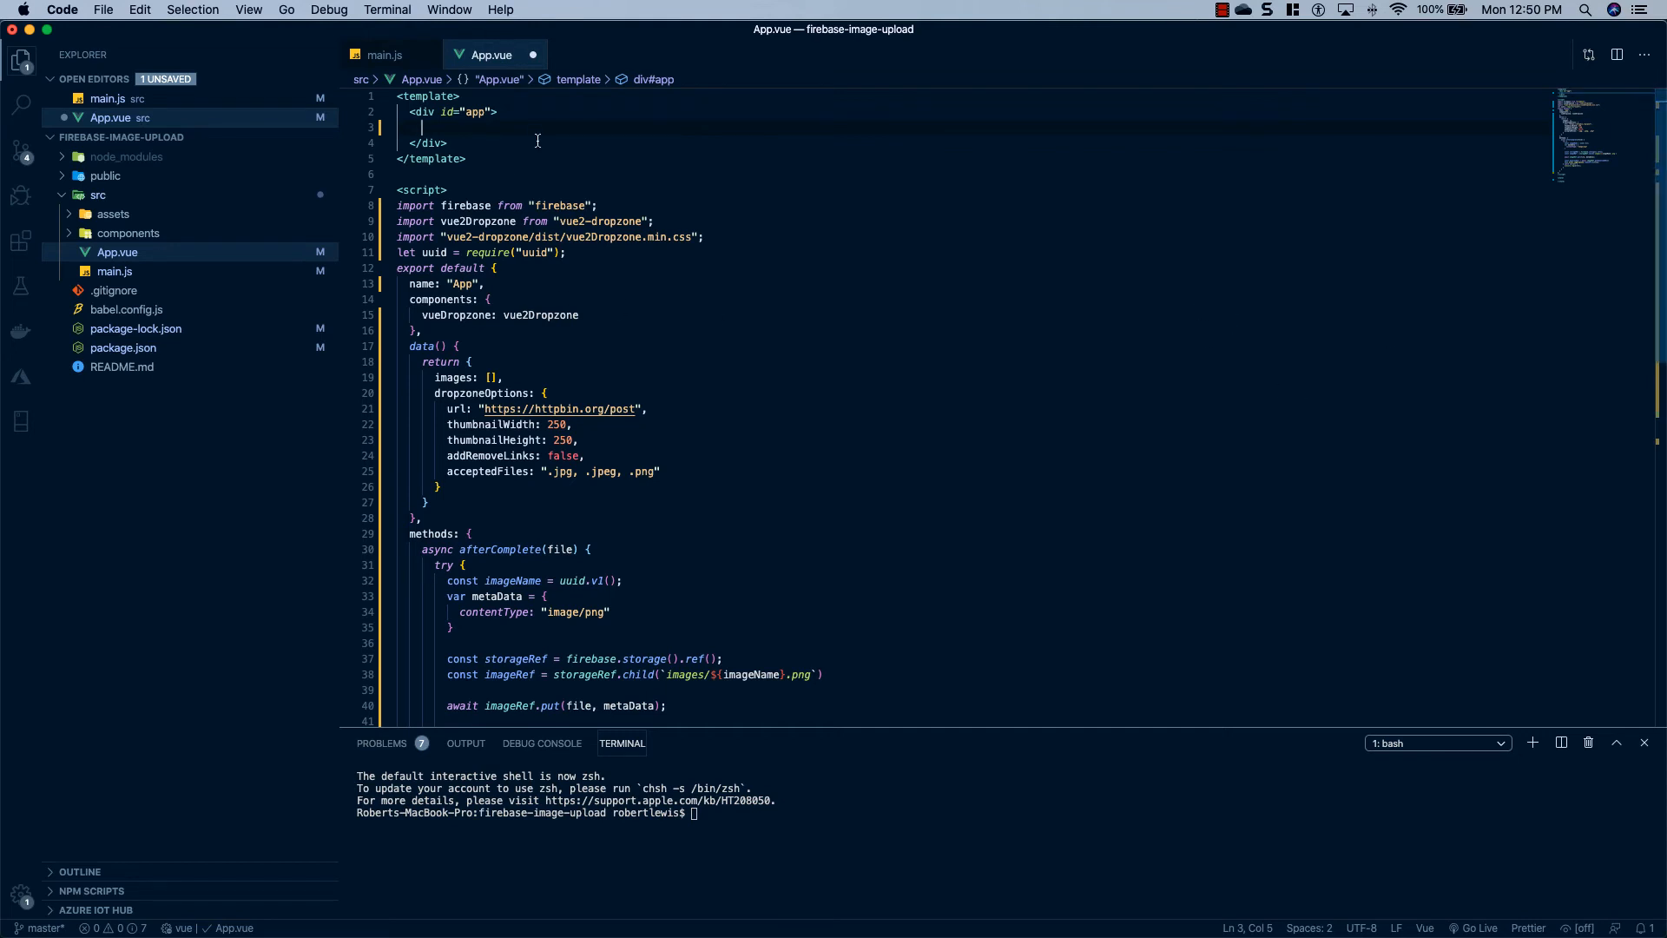
text(<vue)
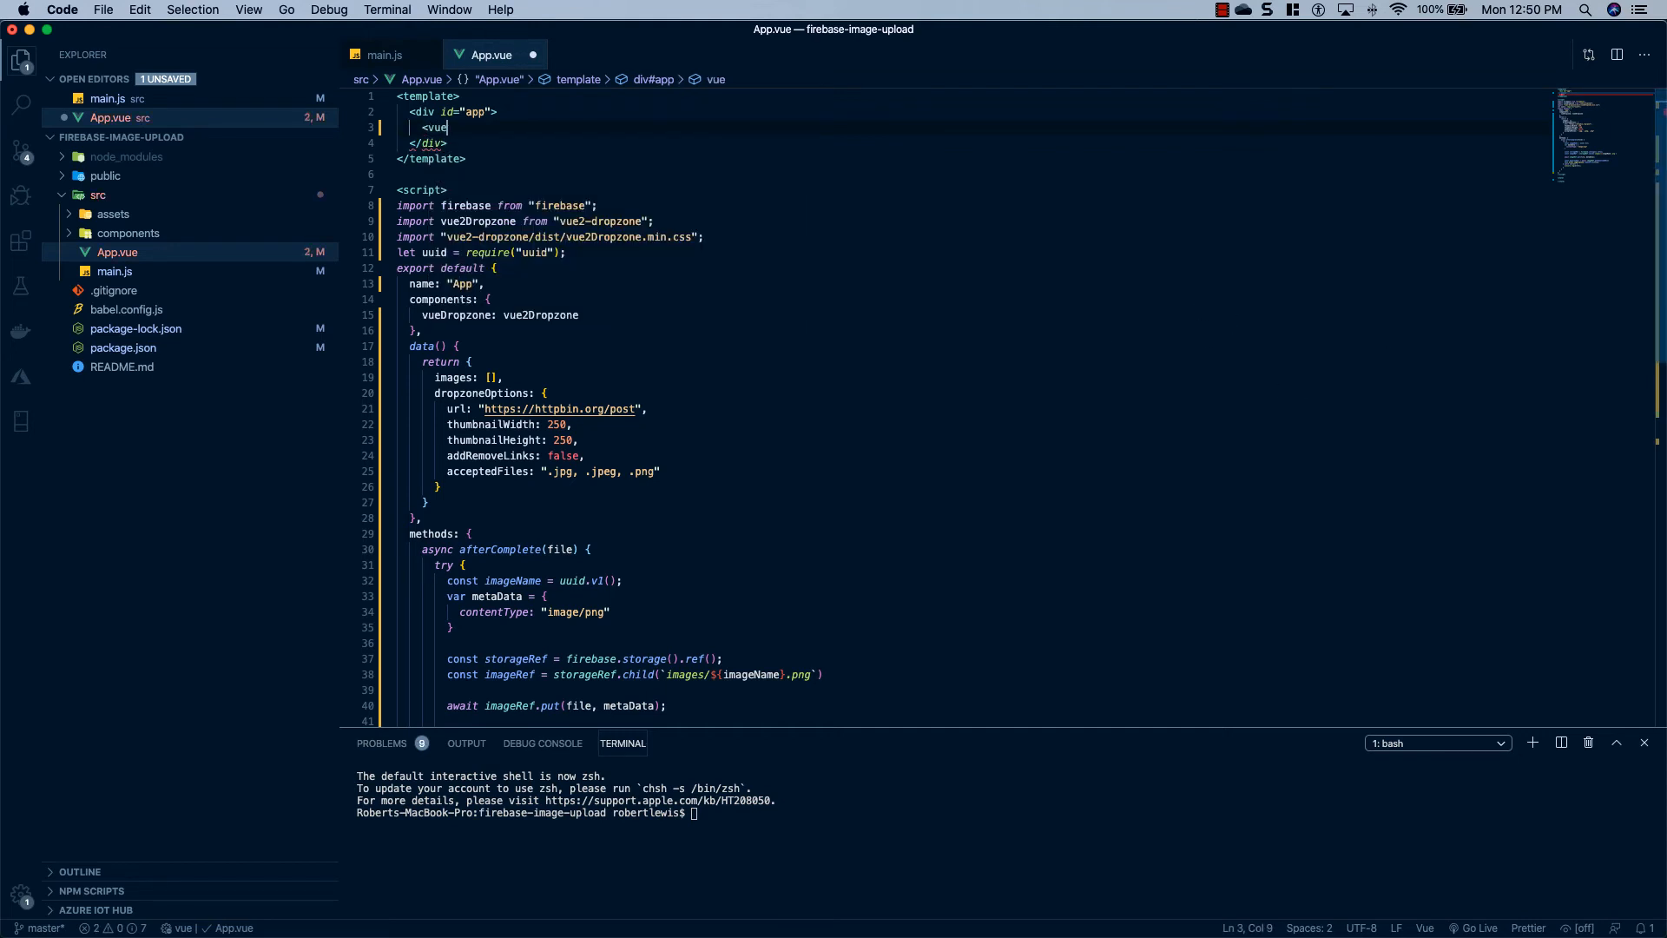
text(-dropzone></vue-dropzone>)
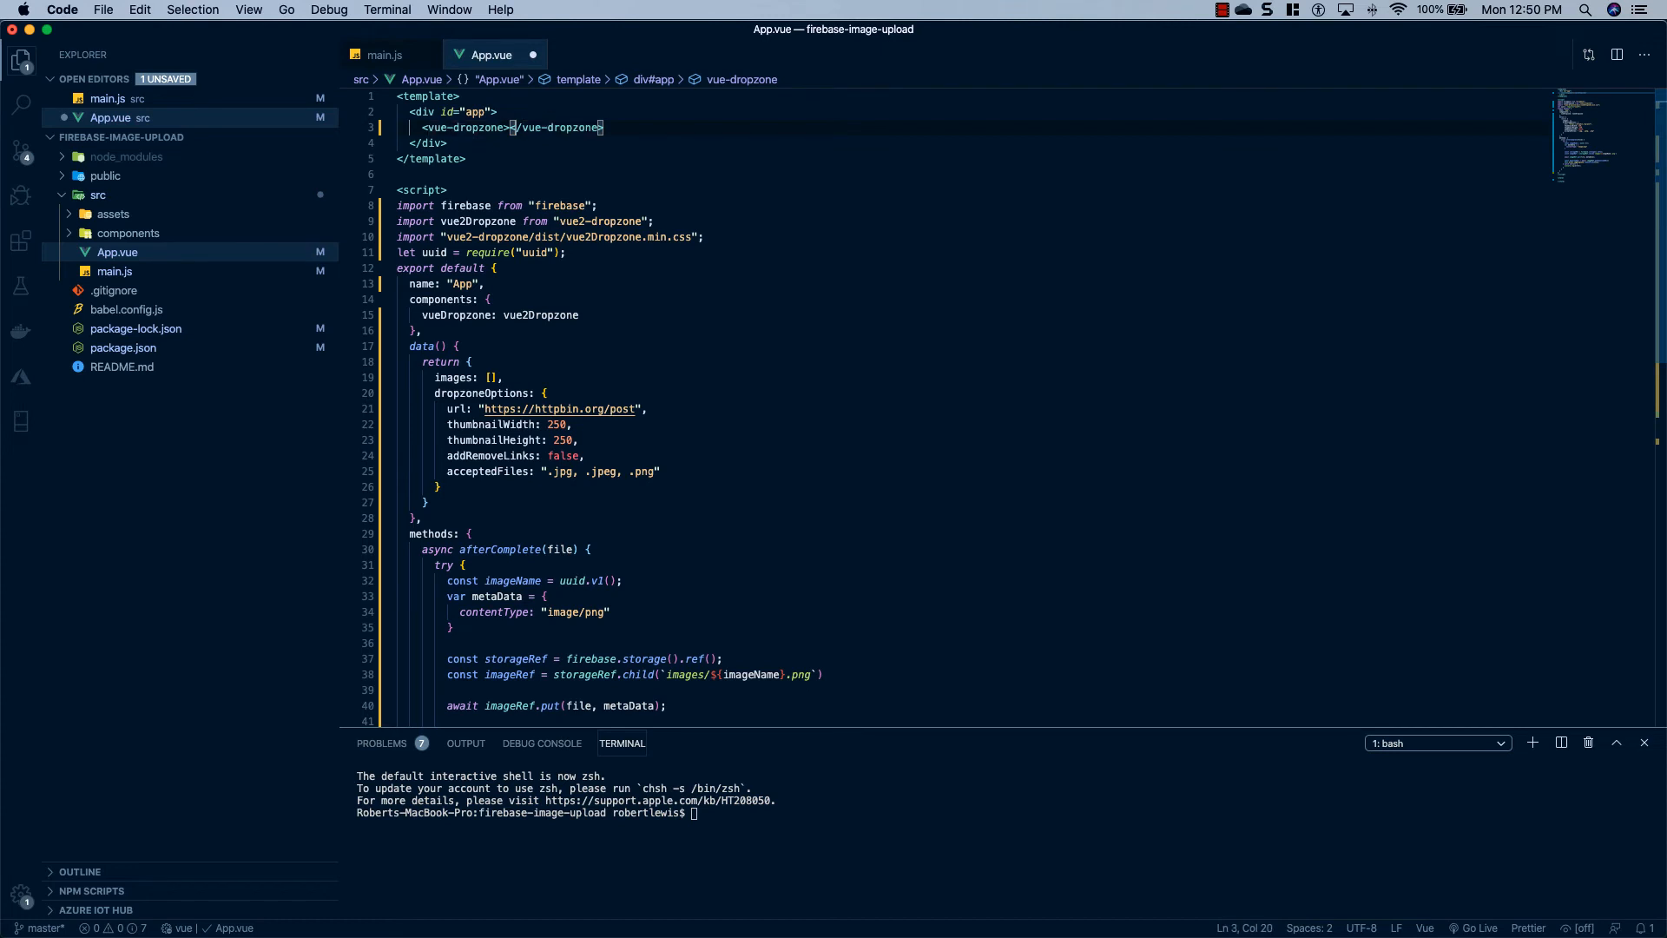
text(ref=")
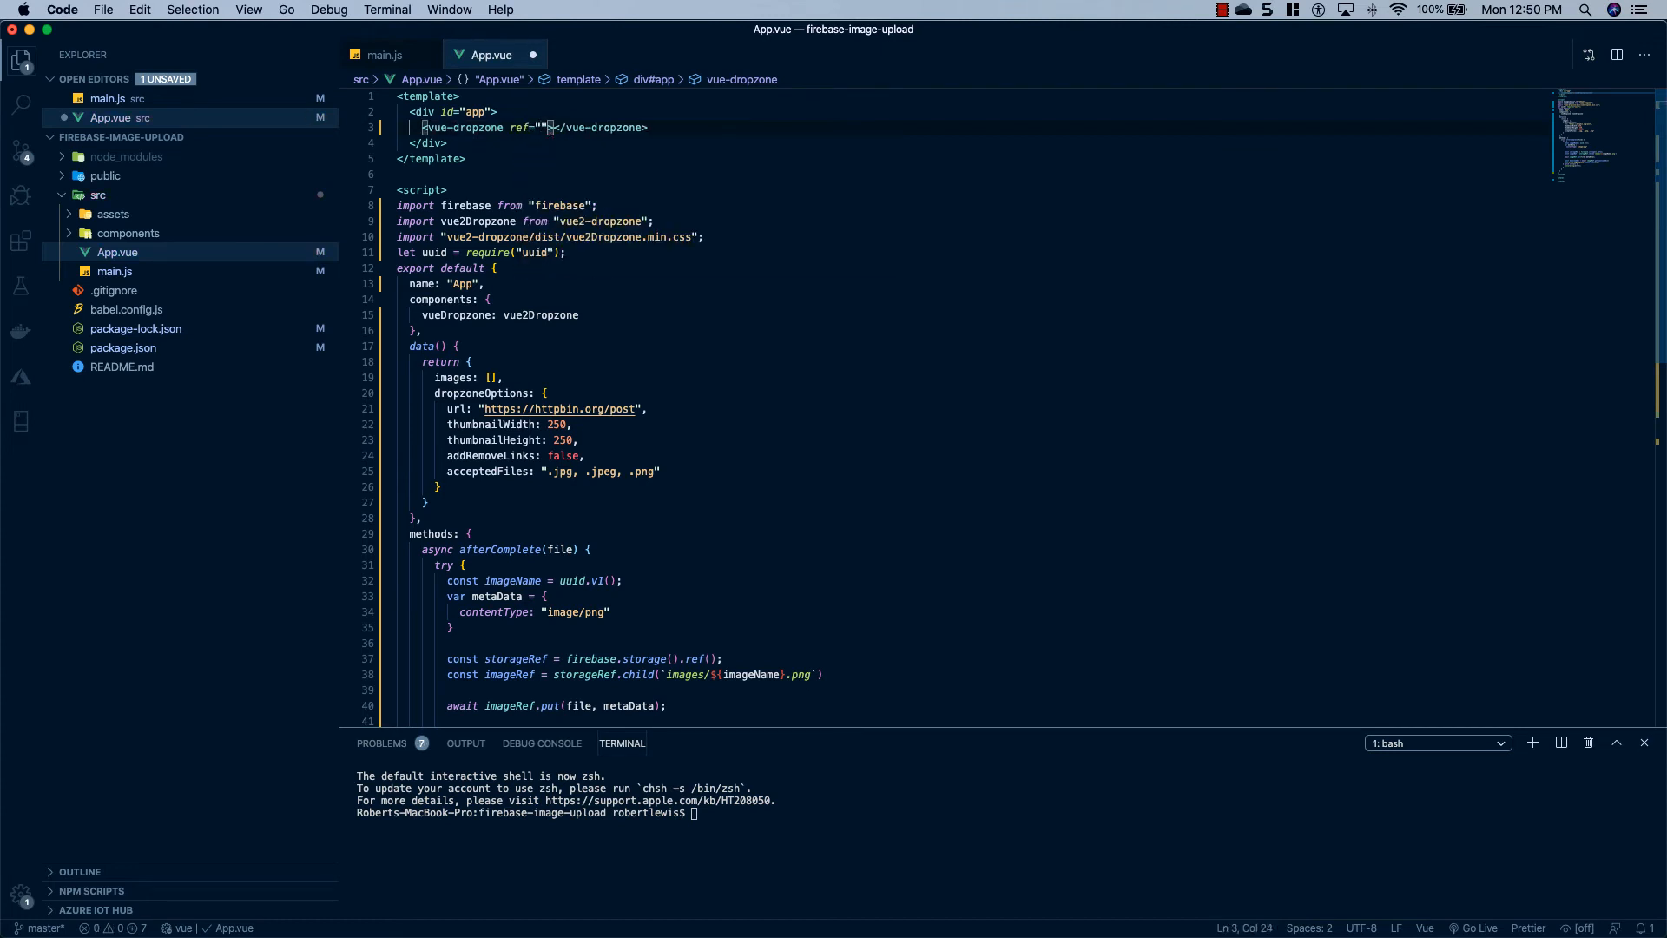
text(img)
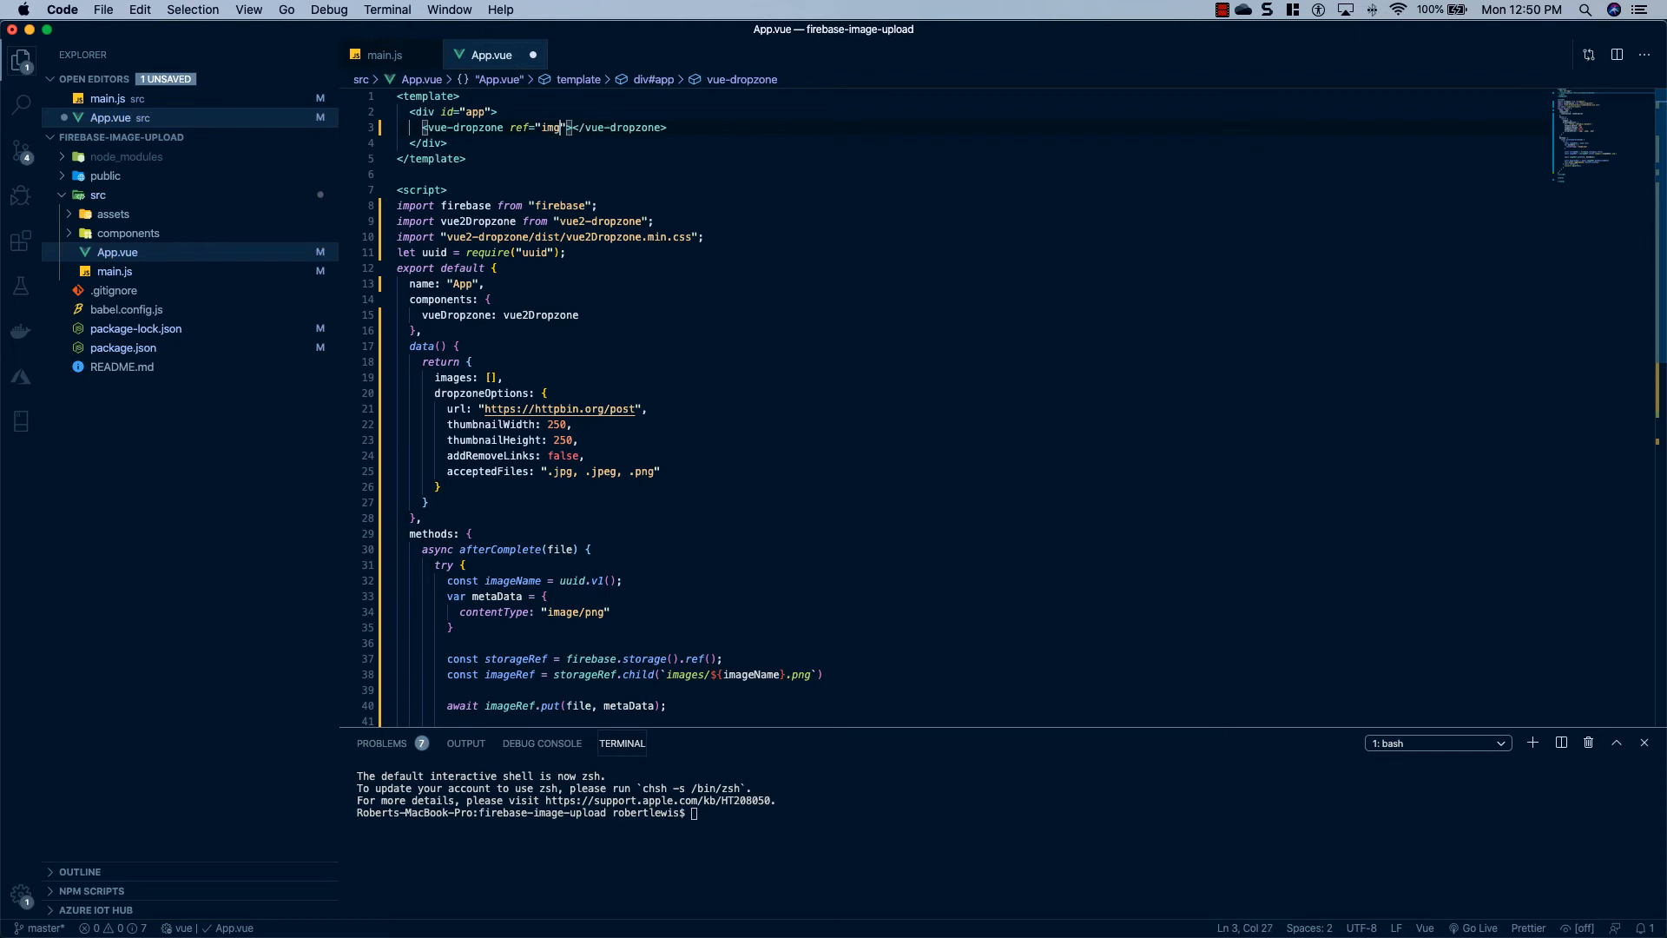
text(Dropzone)
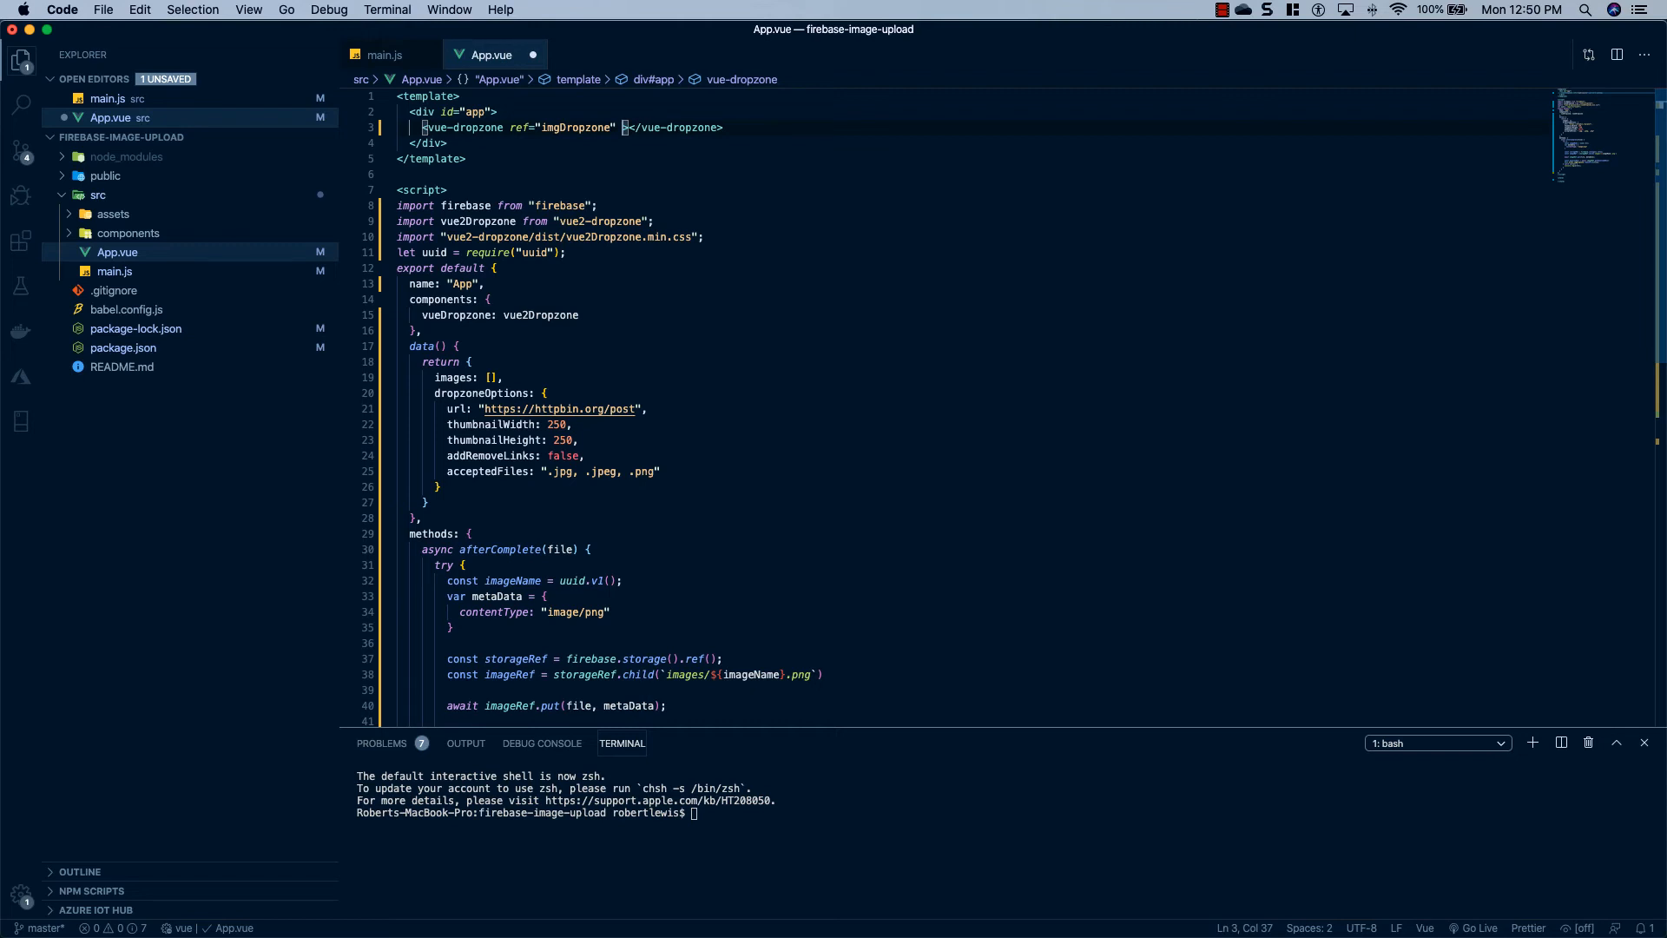
text(:options="dropzoneOptions)
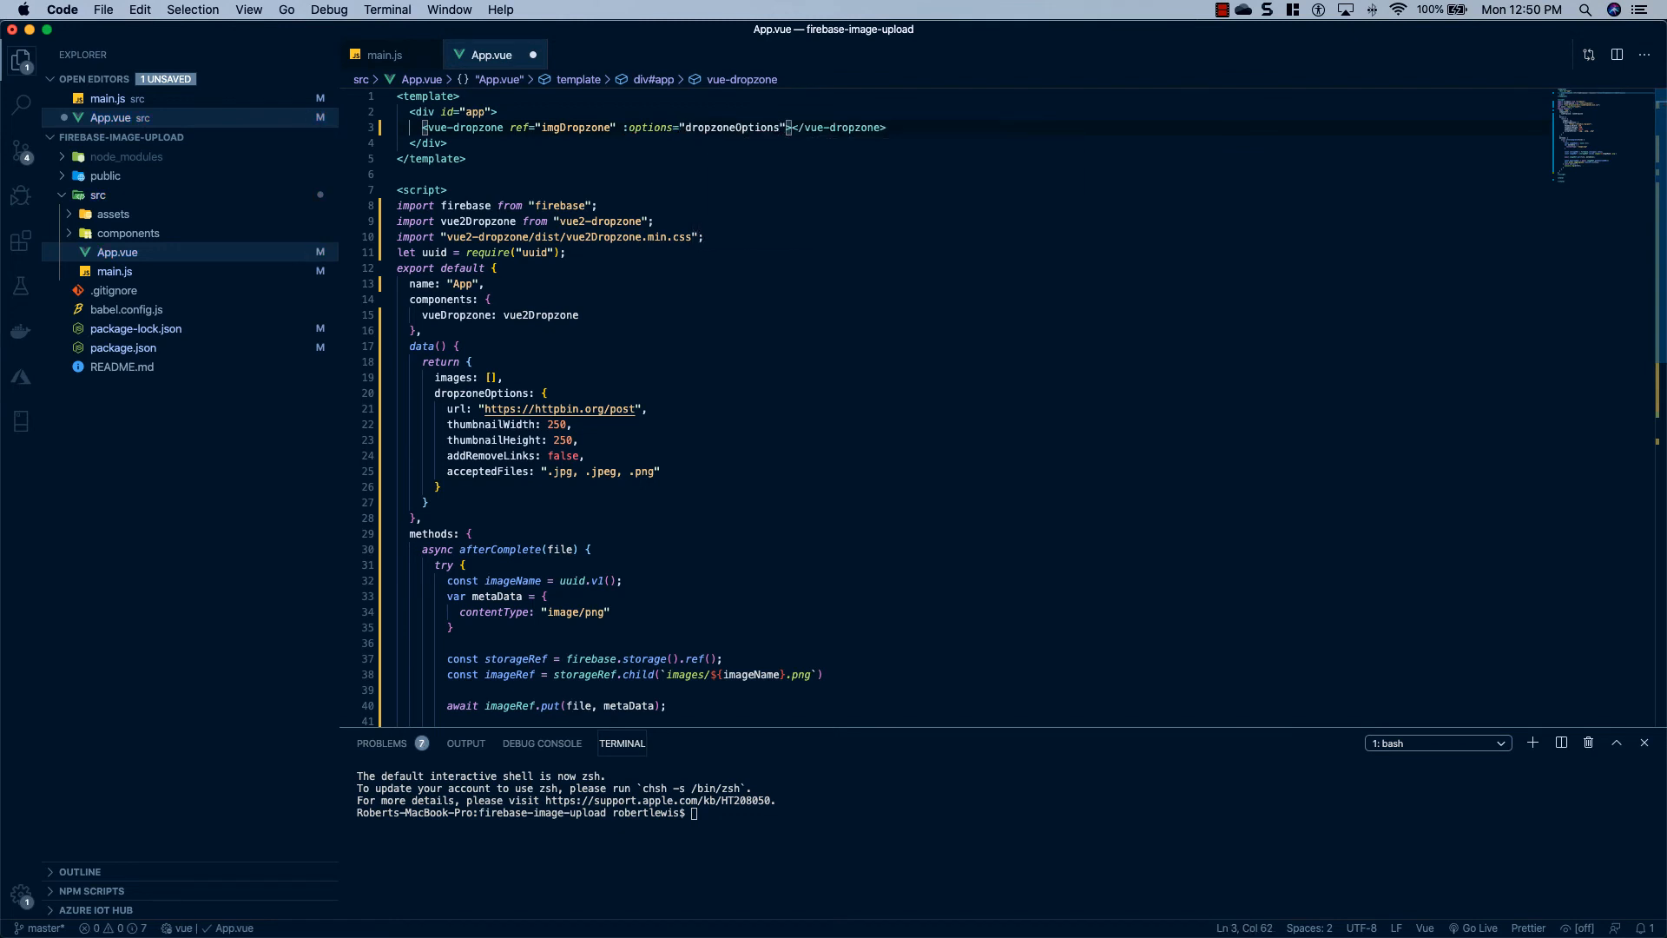
text(@)
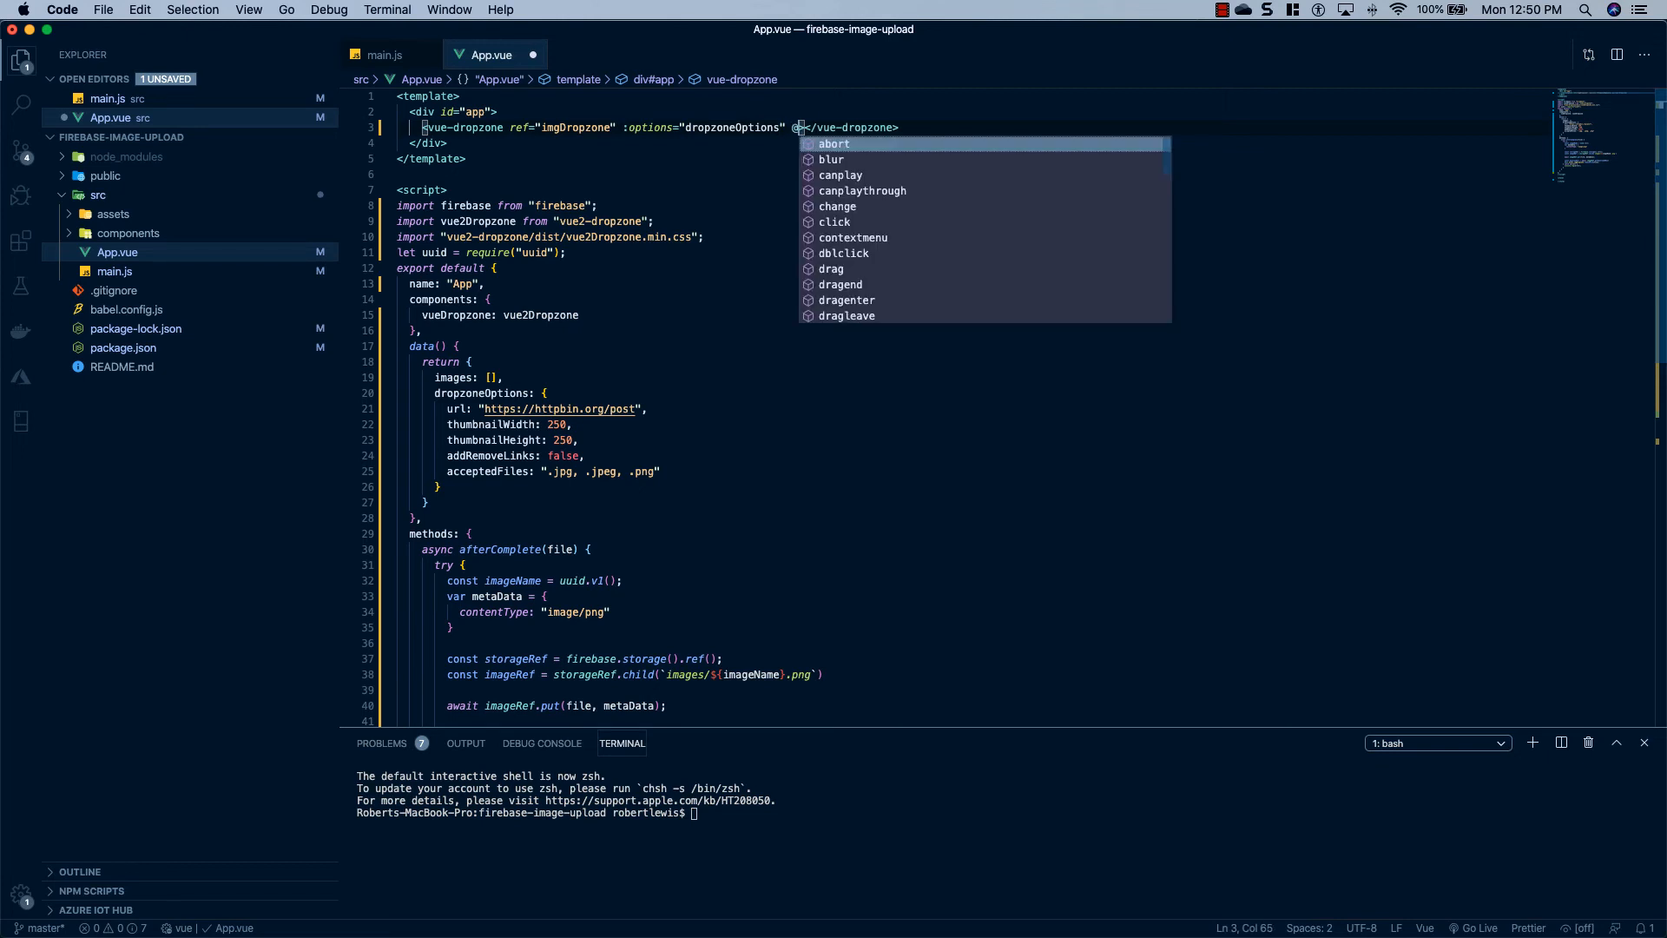
text(vdropzone-complete=)
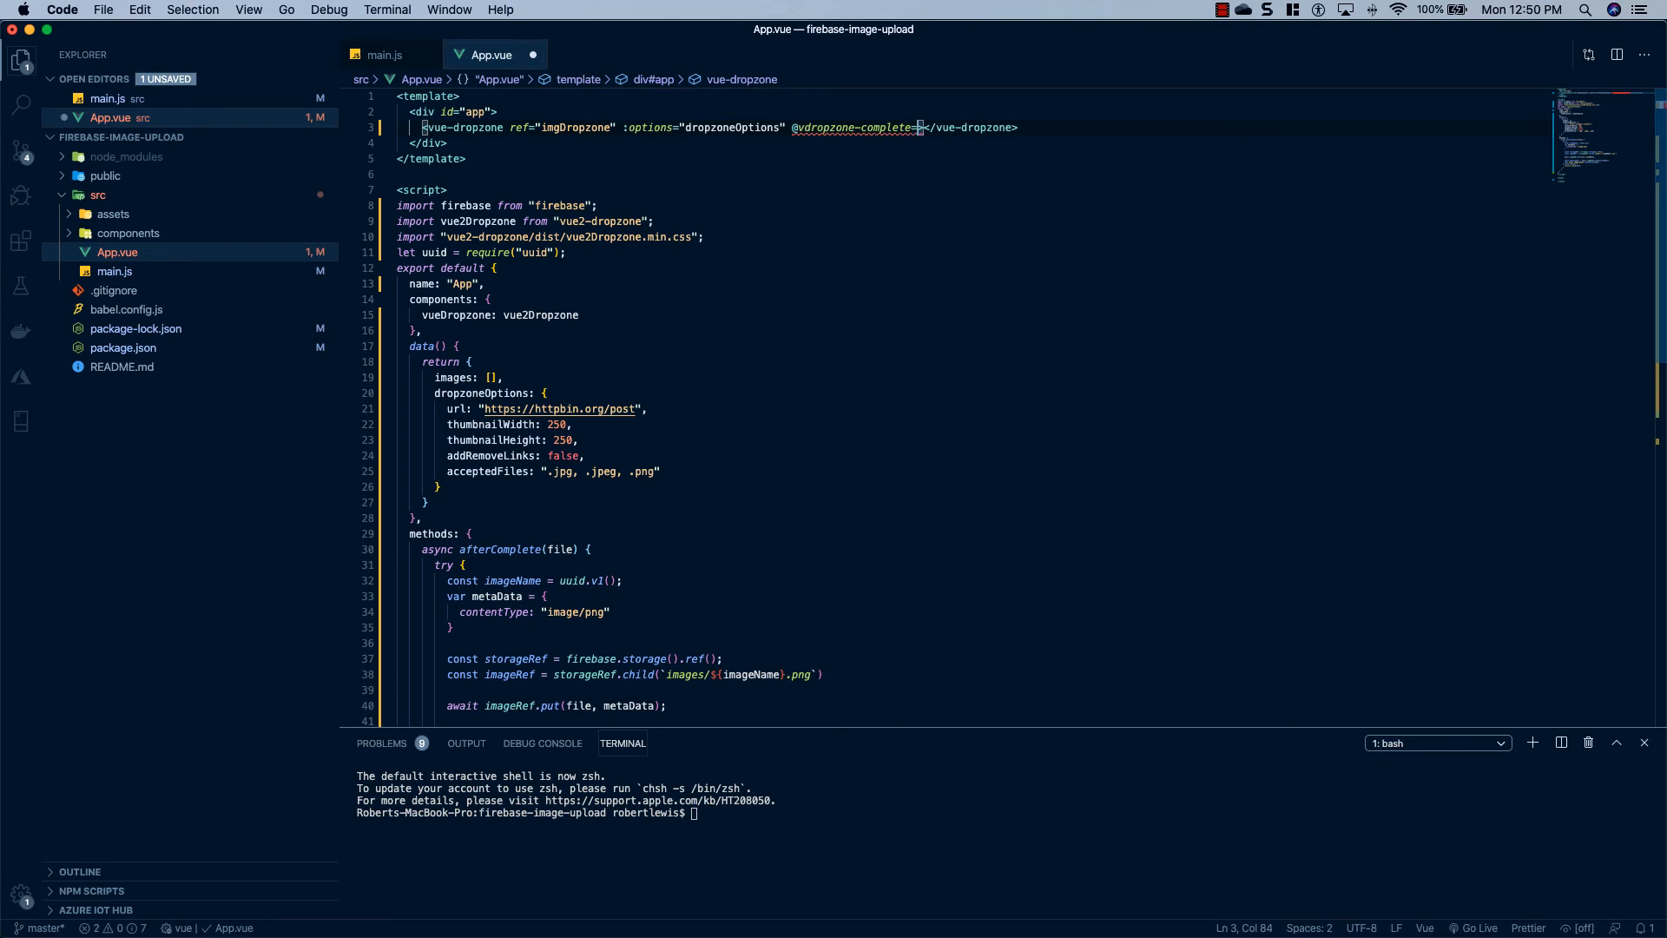
text(afterComplete")
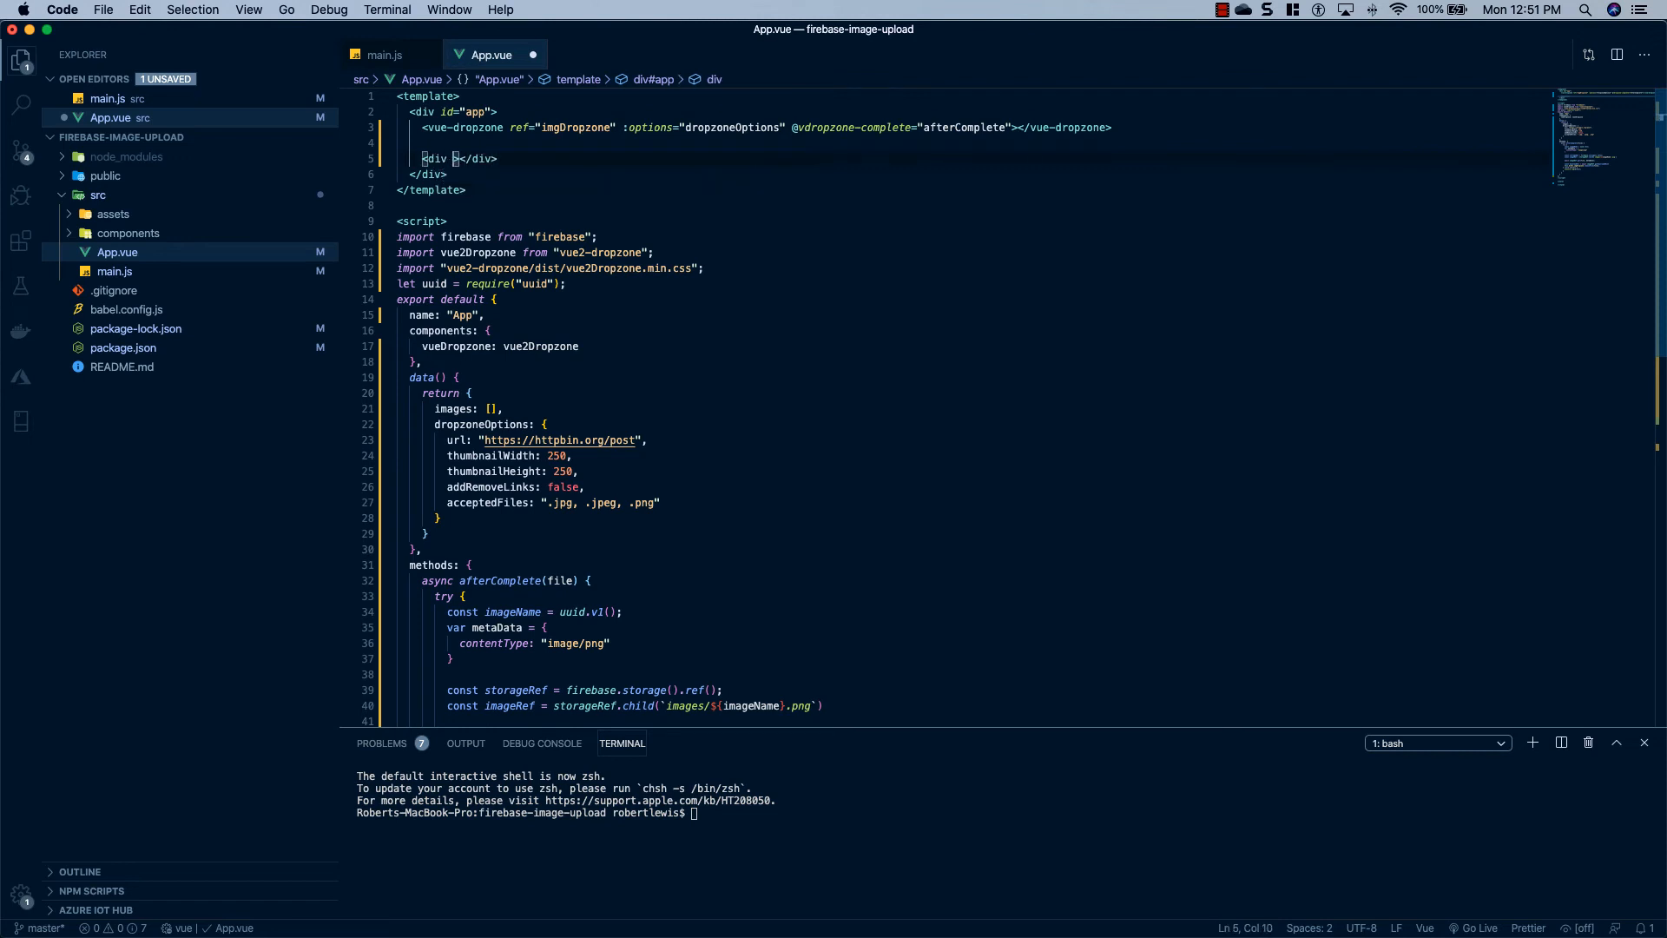
Add a div with v-if="images.length >0" looping image in images by image.src, rendering <img :src="image.src">.
text(v-if=")
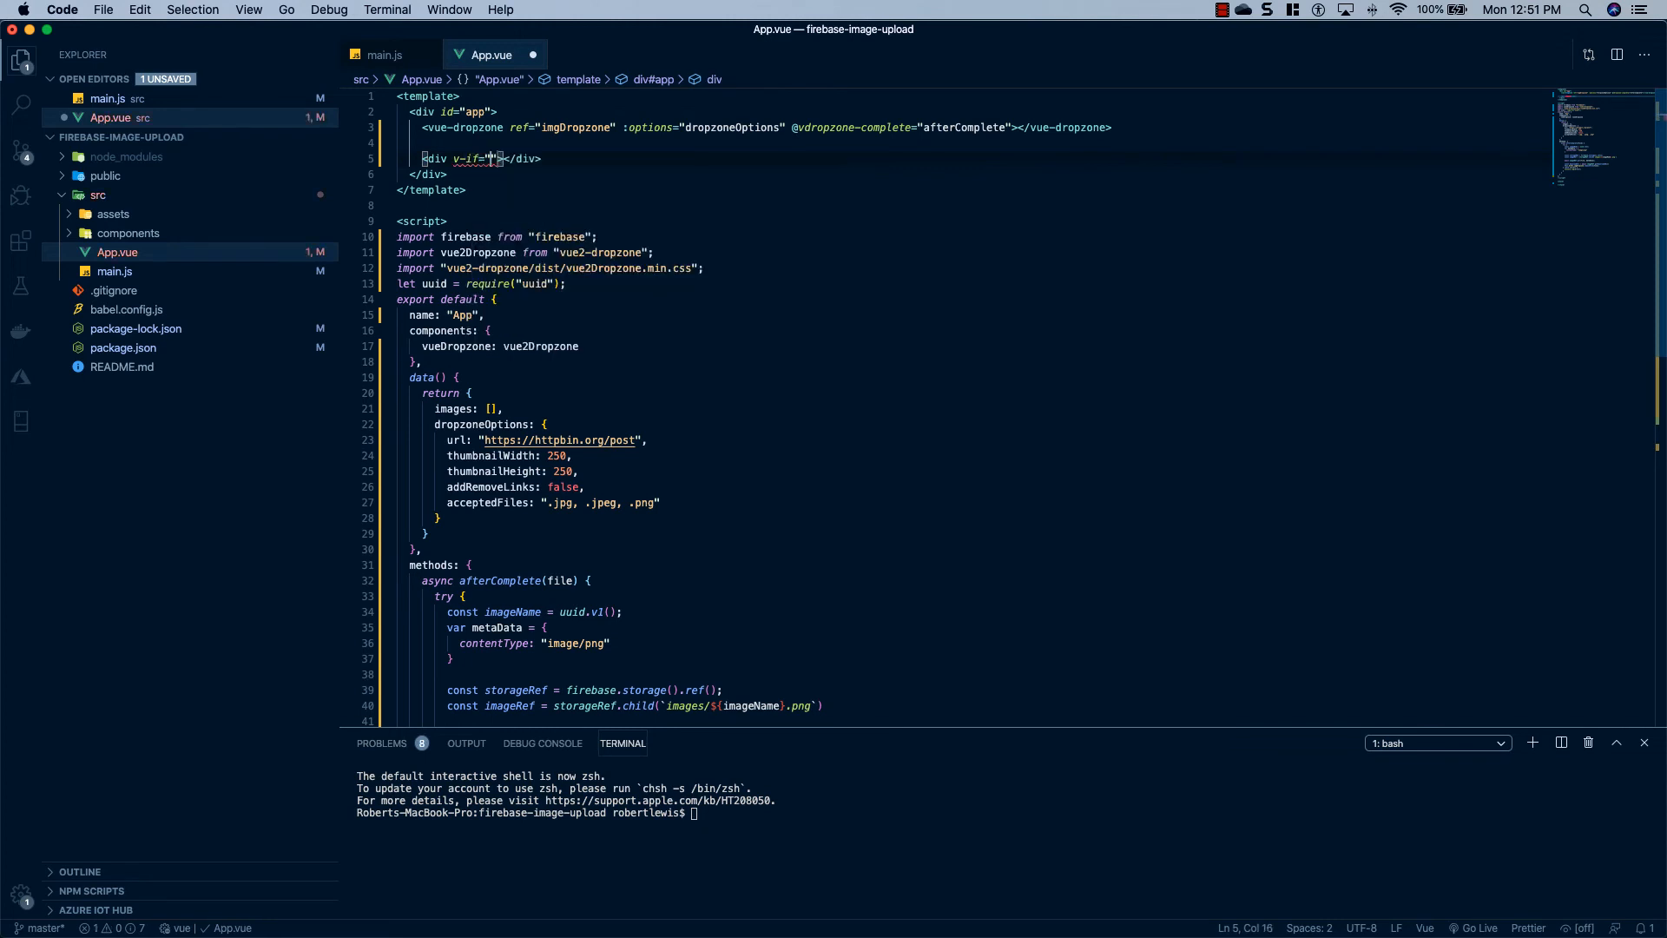
text(images.length)
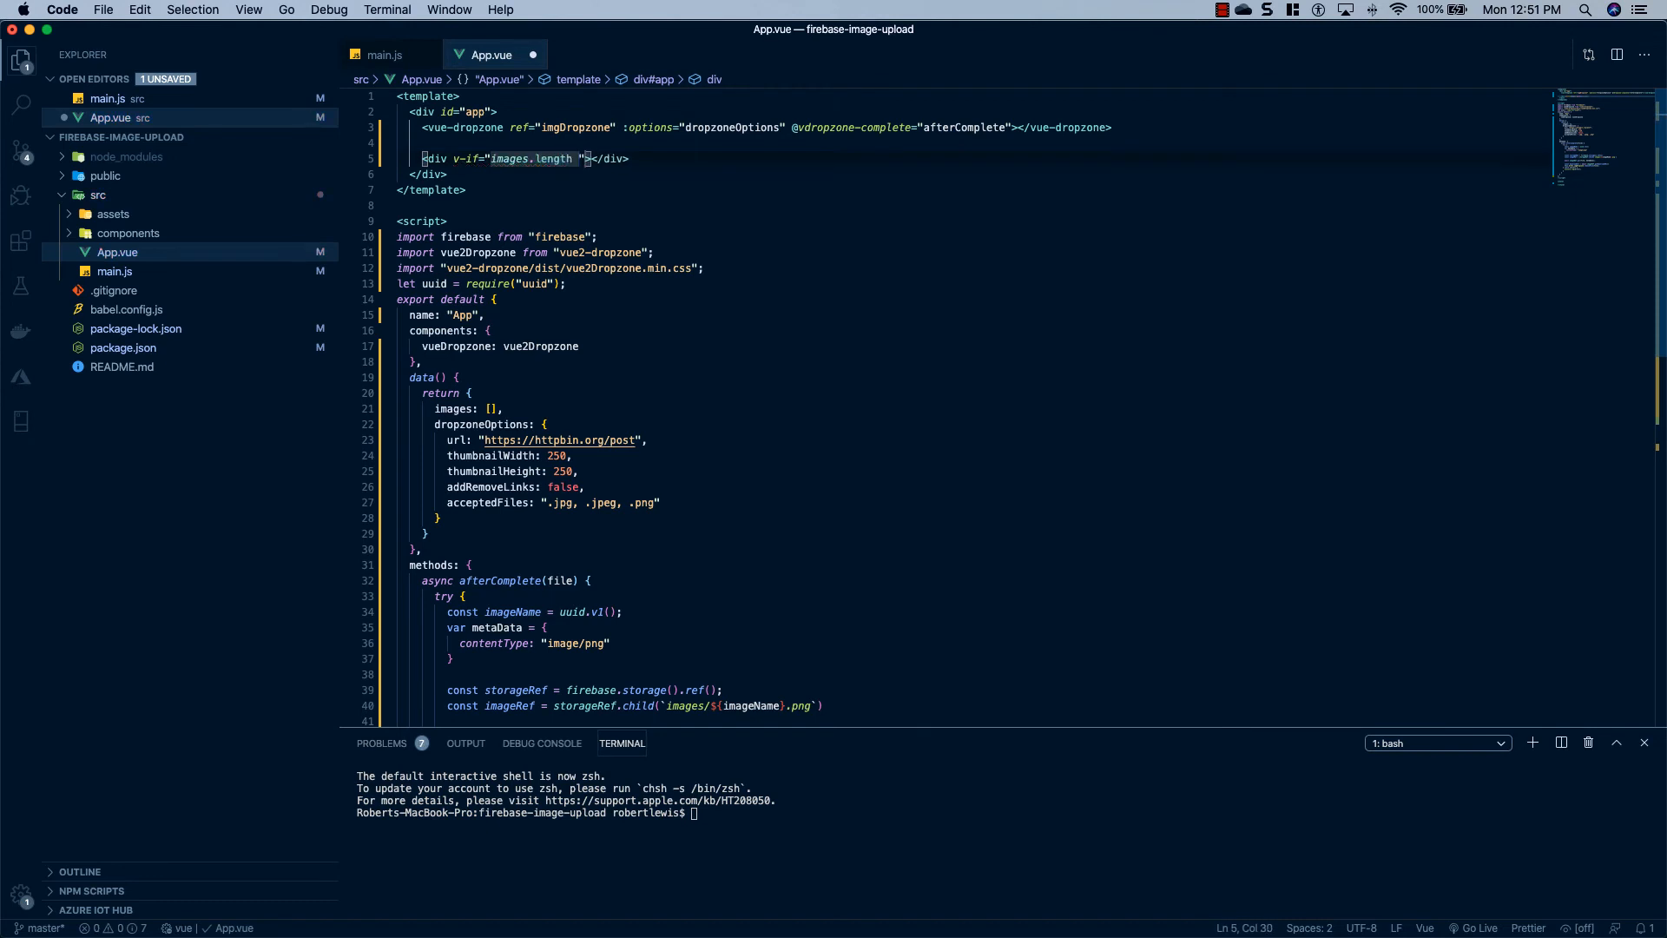
text(>0)
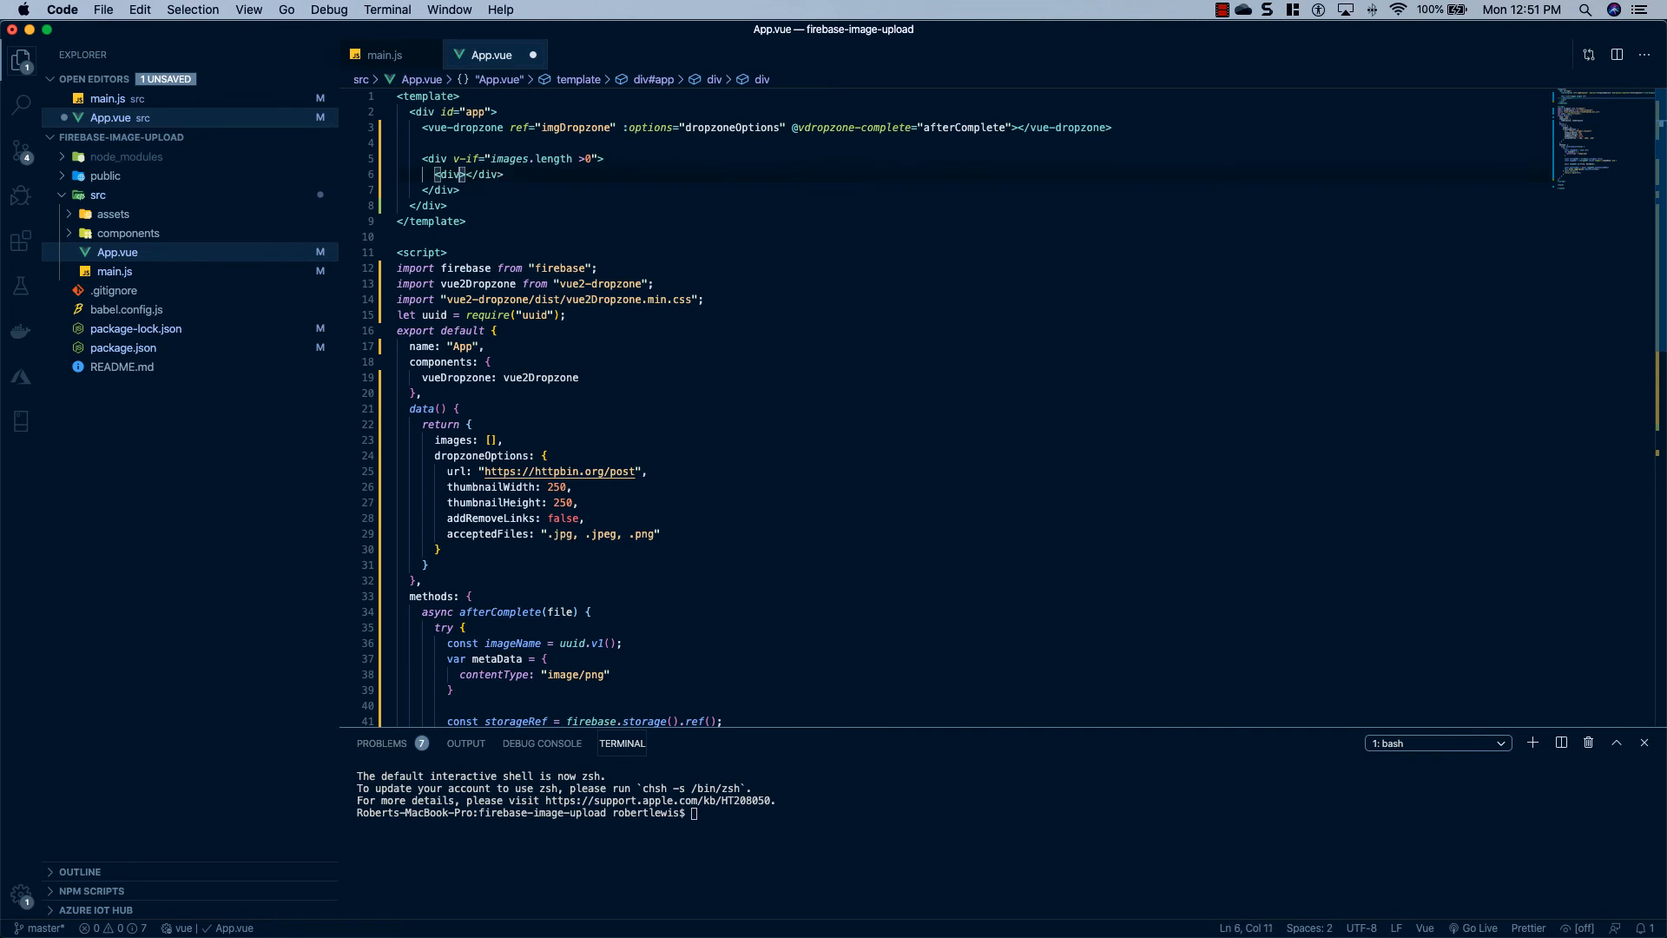
text(v-for=")
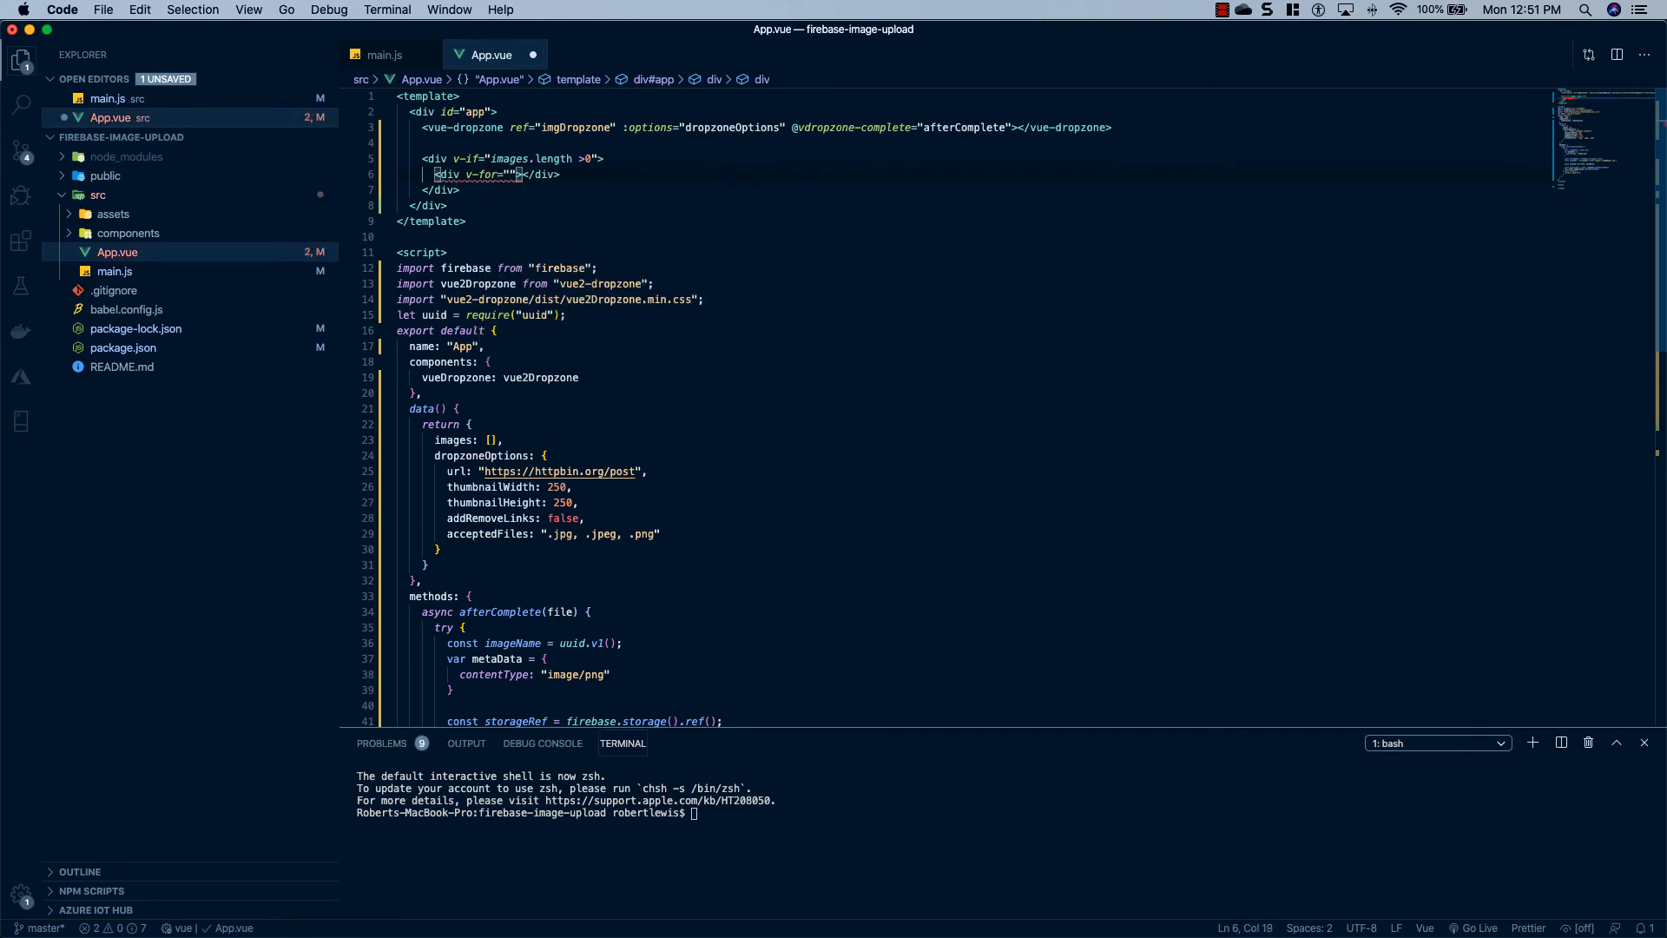
text(image in im)
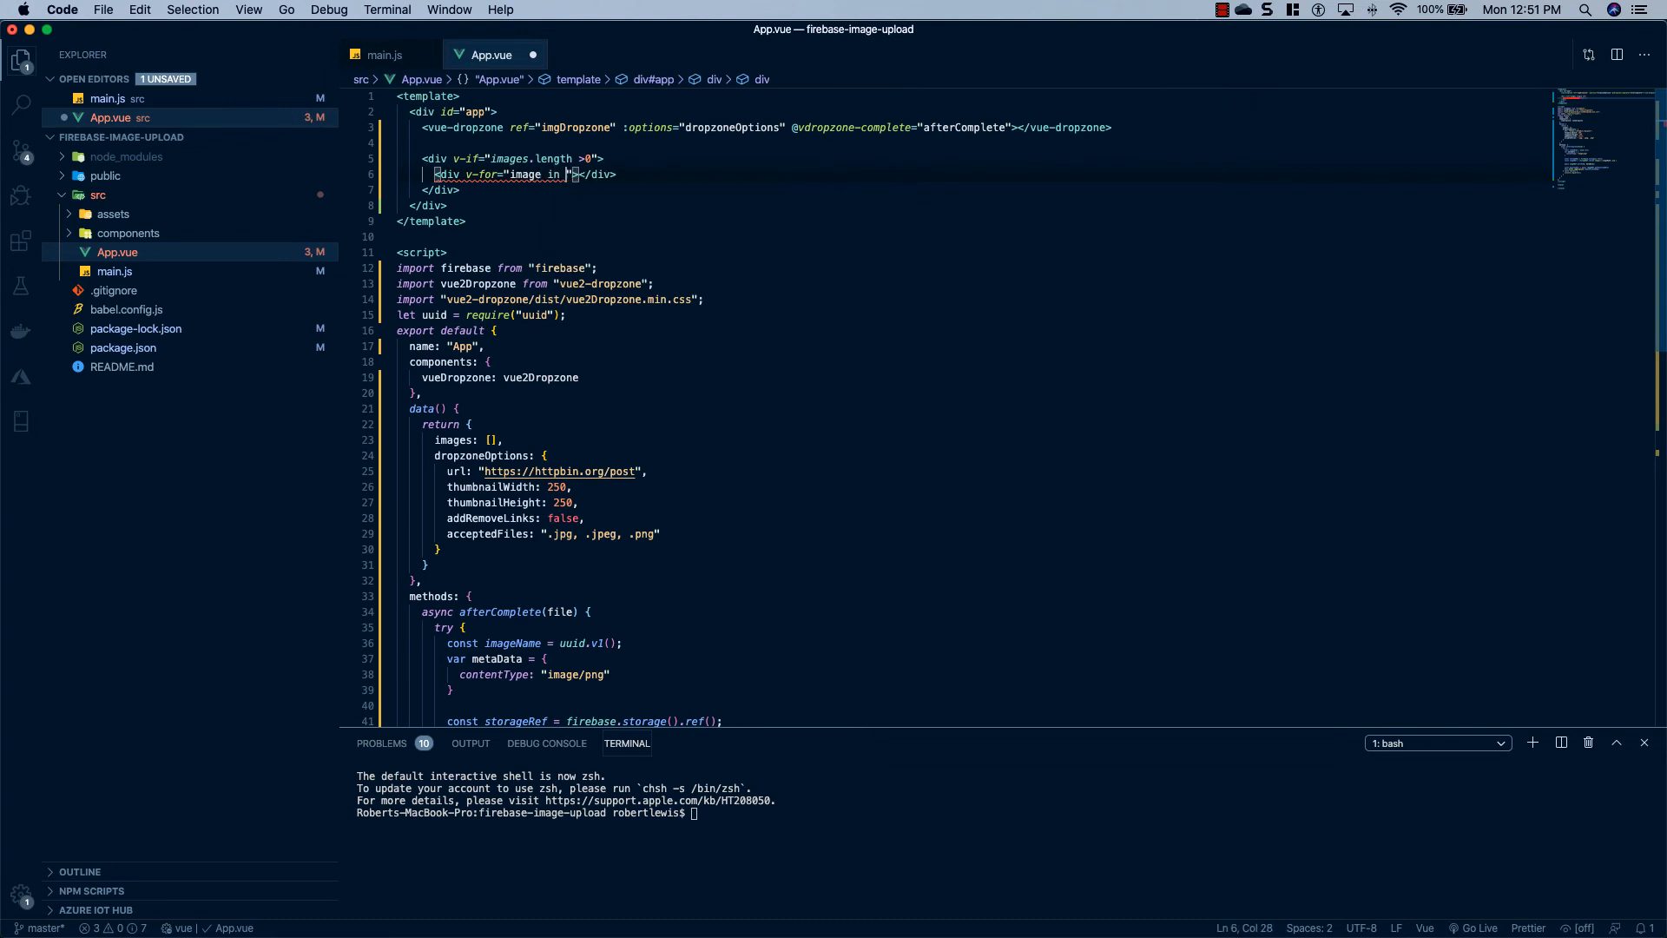
text(mages" :key=)
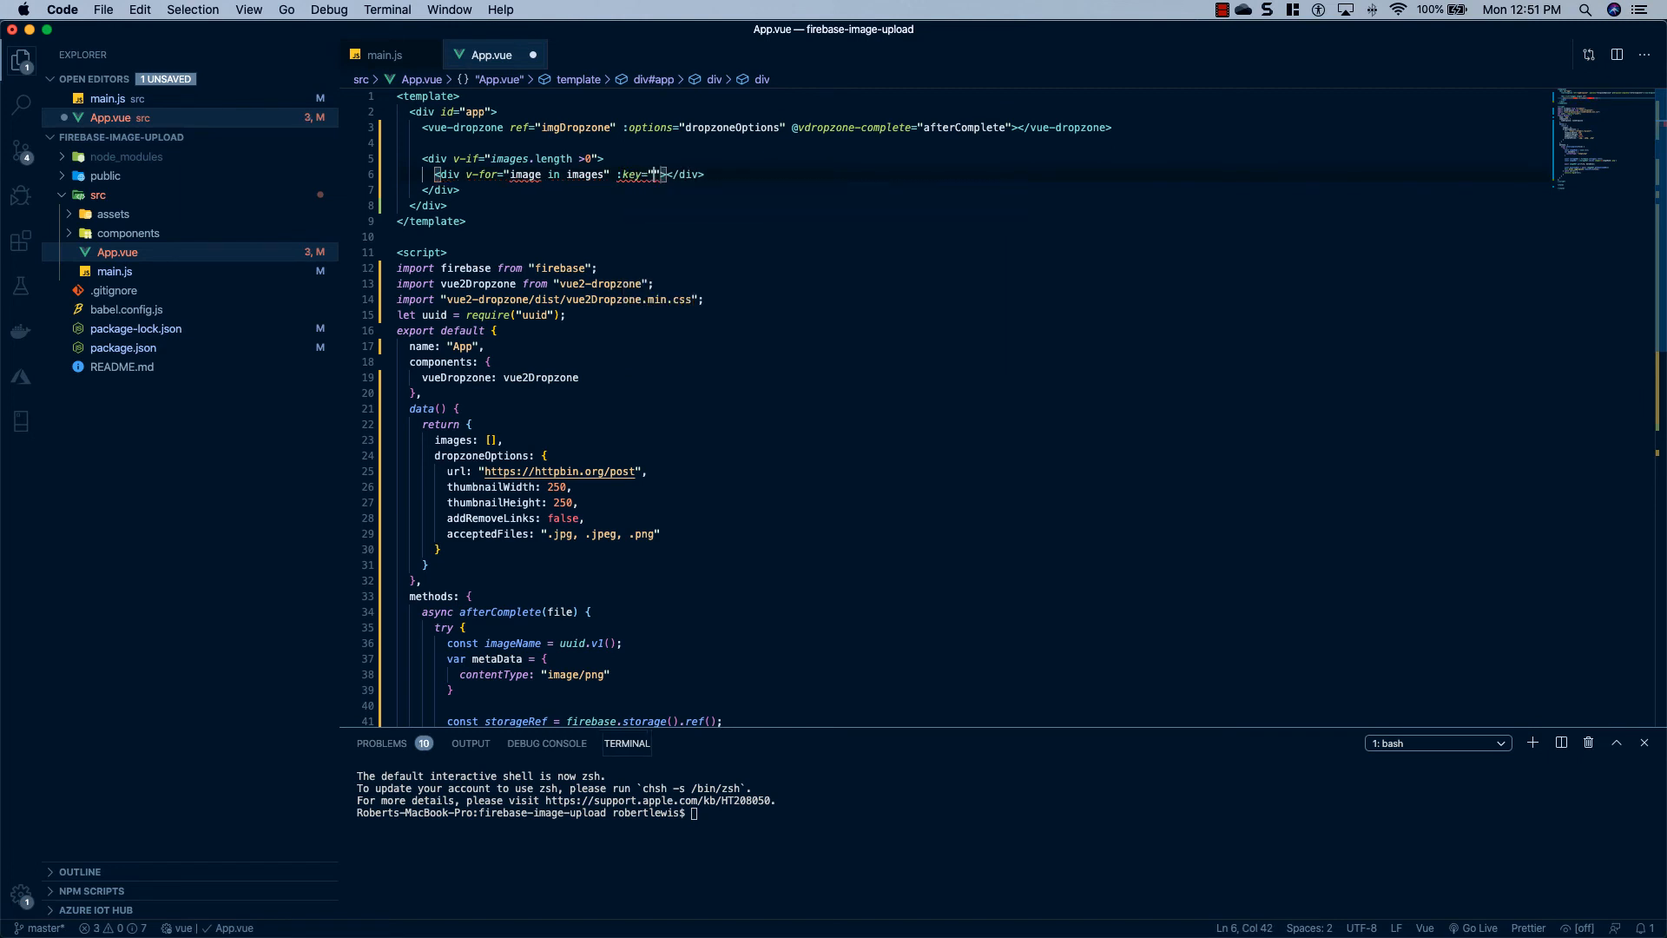
text(image.src)
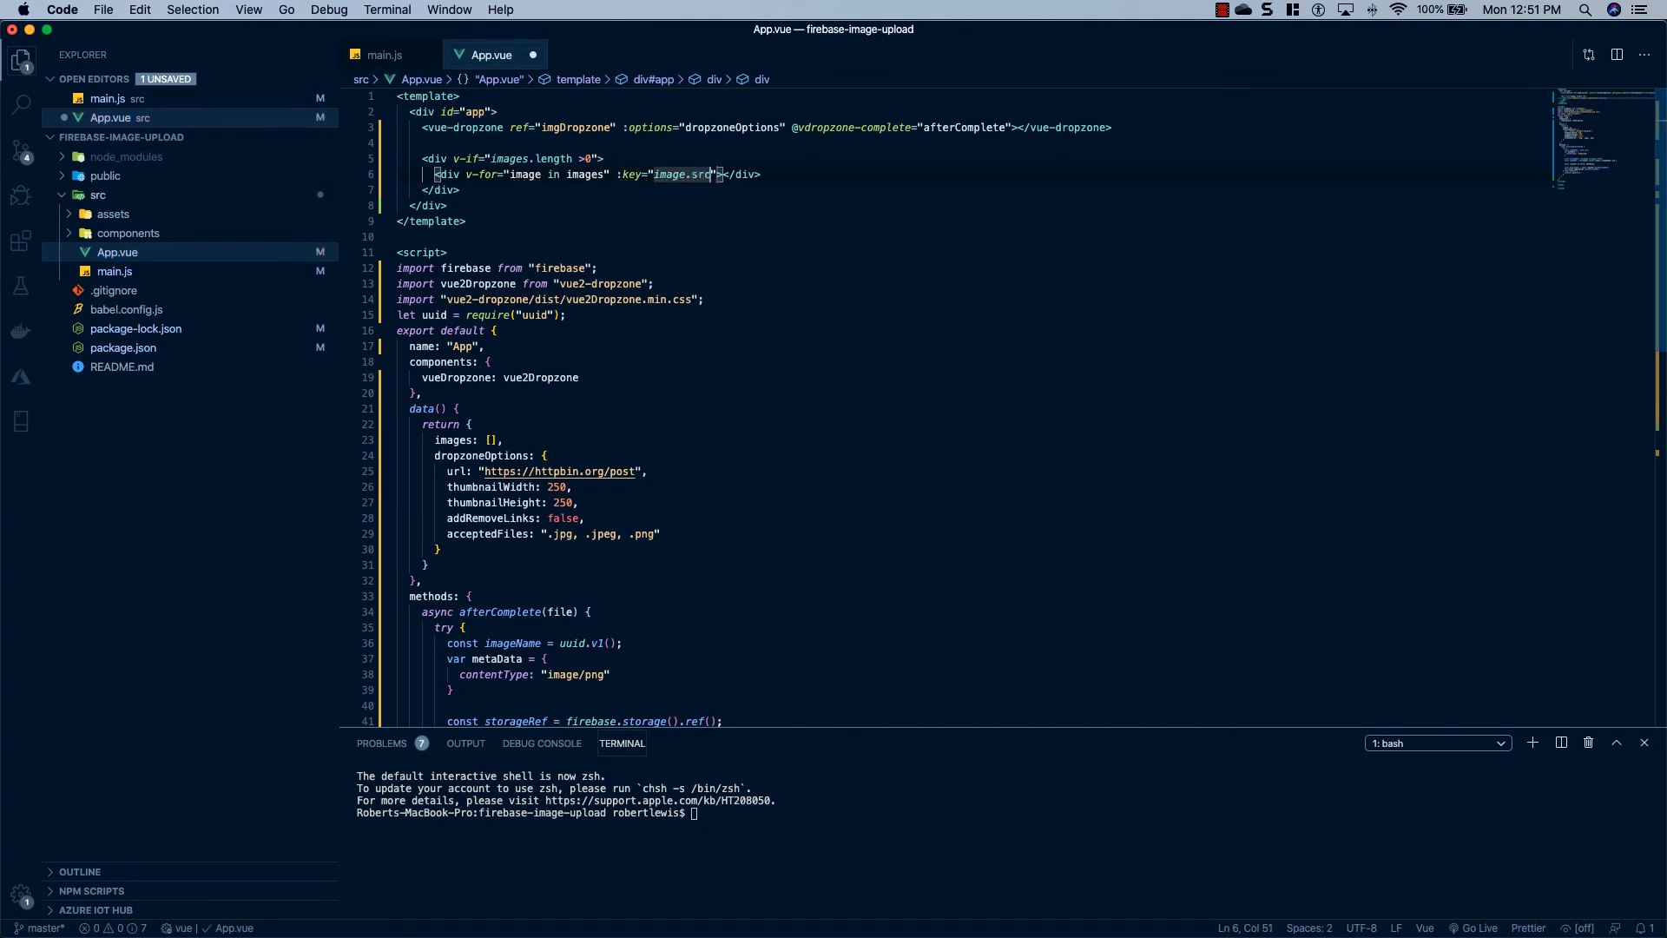
text(img :)
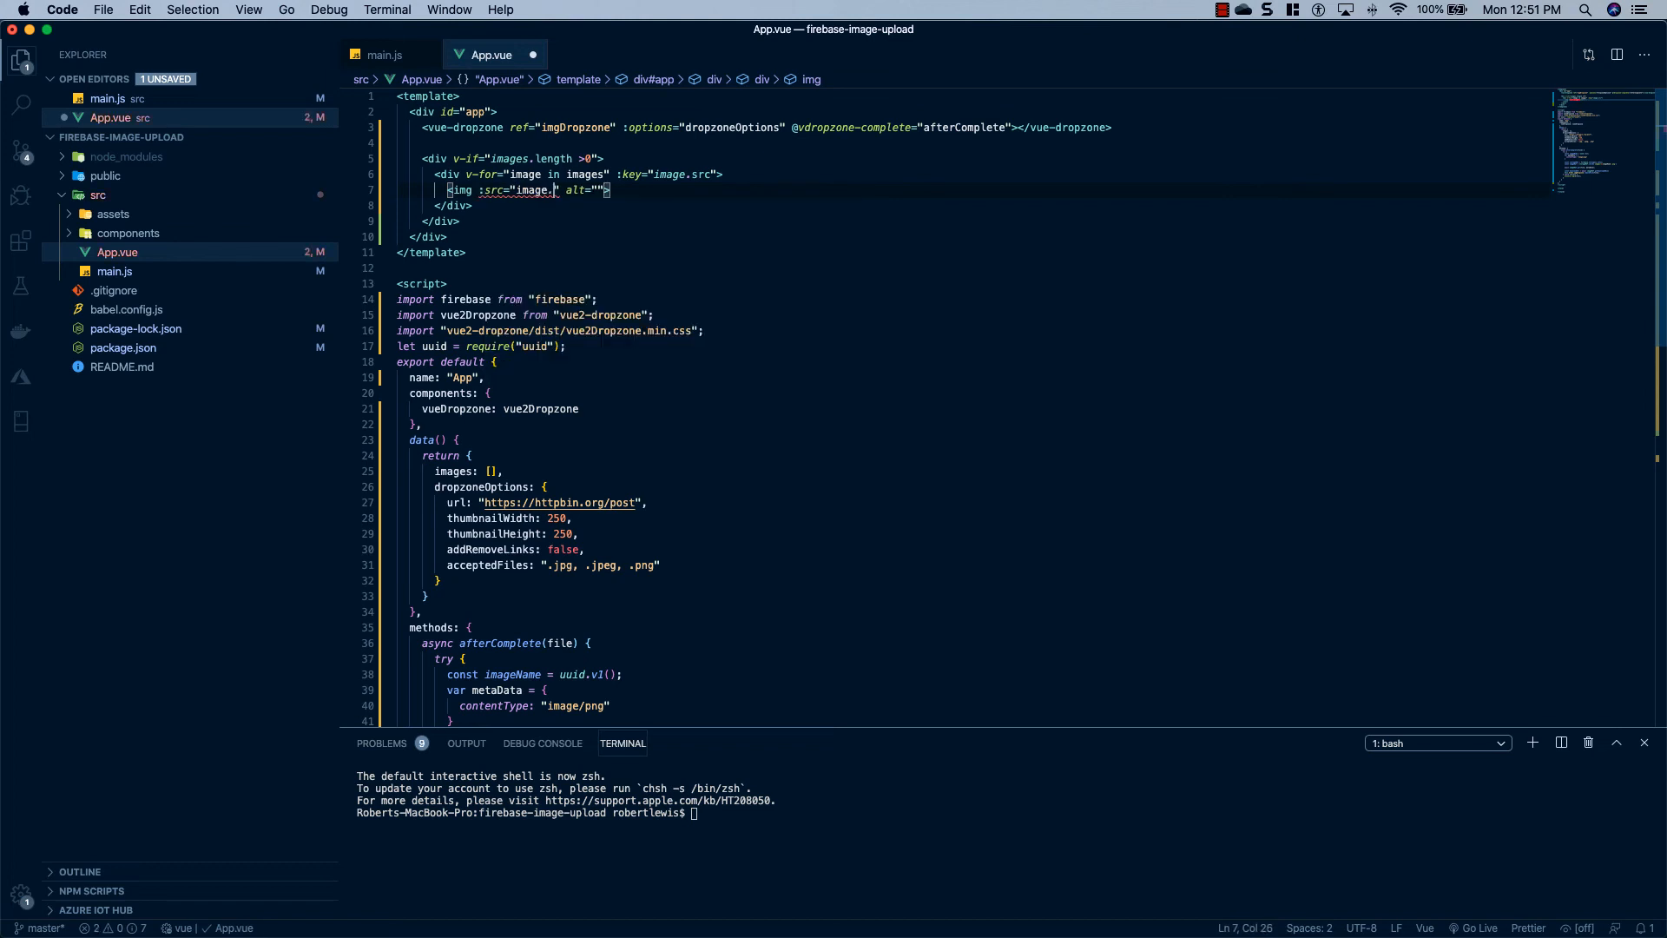
text(src)
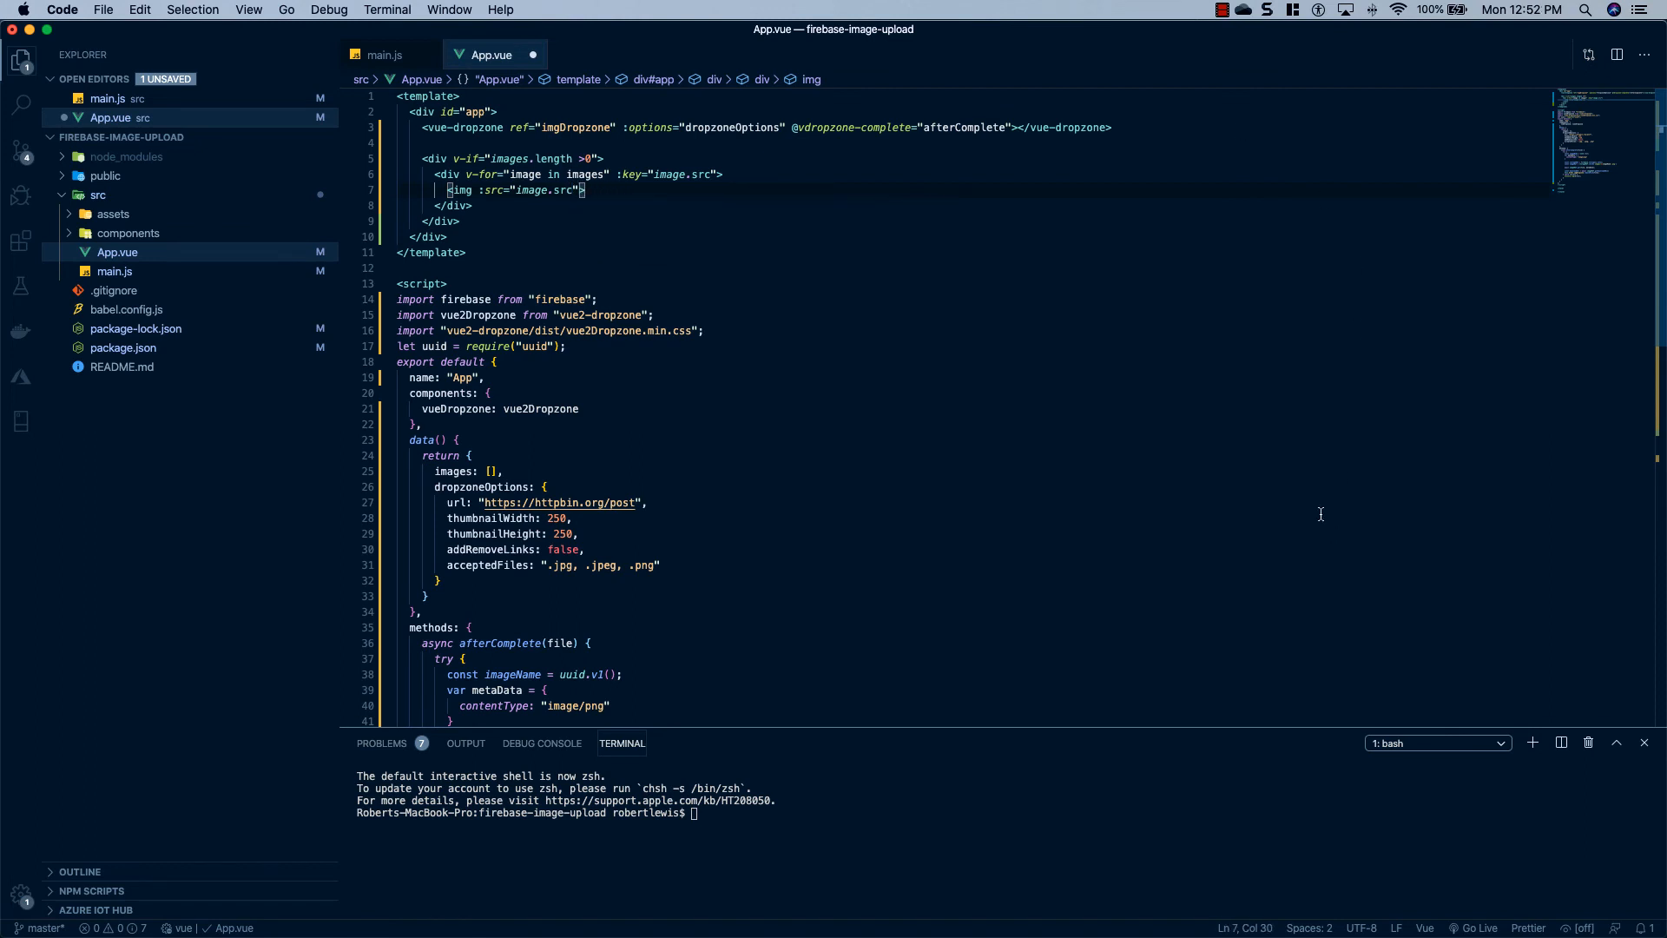
After the getDownloadURL line, add this.images.push({src: downloadUrl}).
scroll(down, 3)
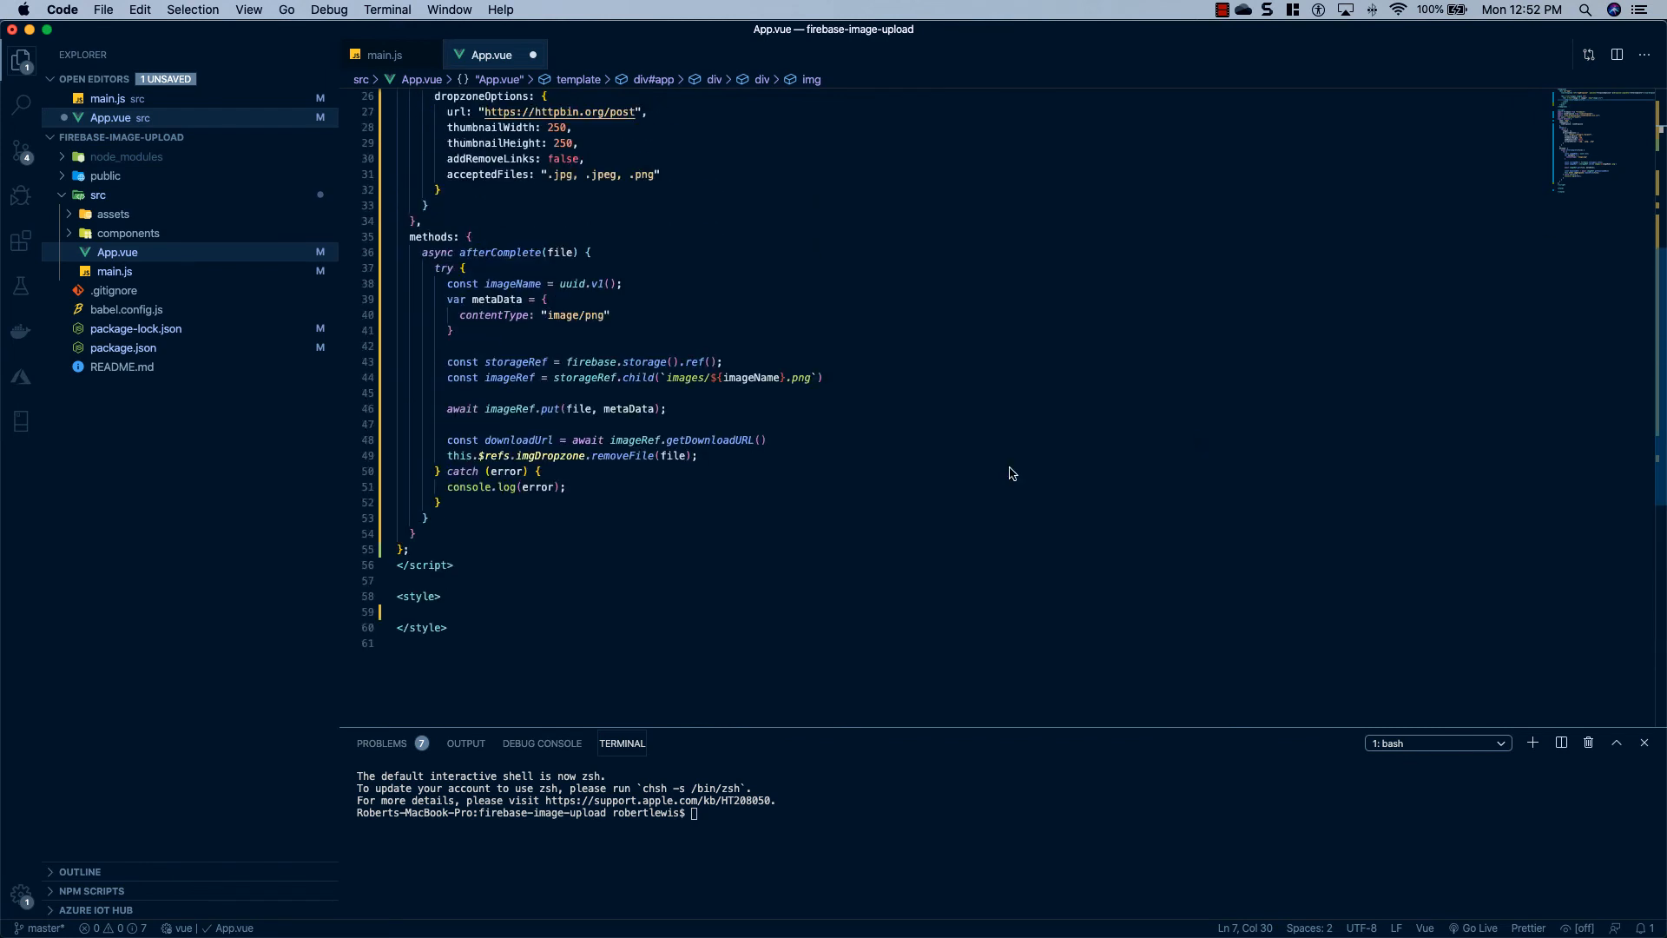
click(757, 439)
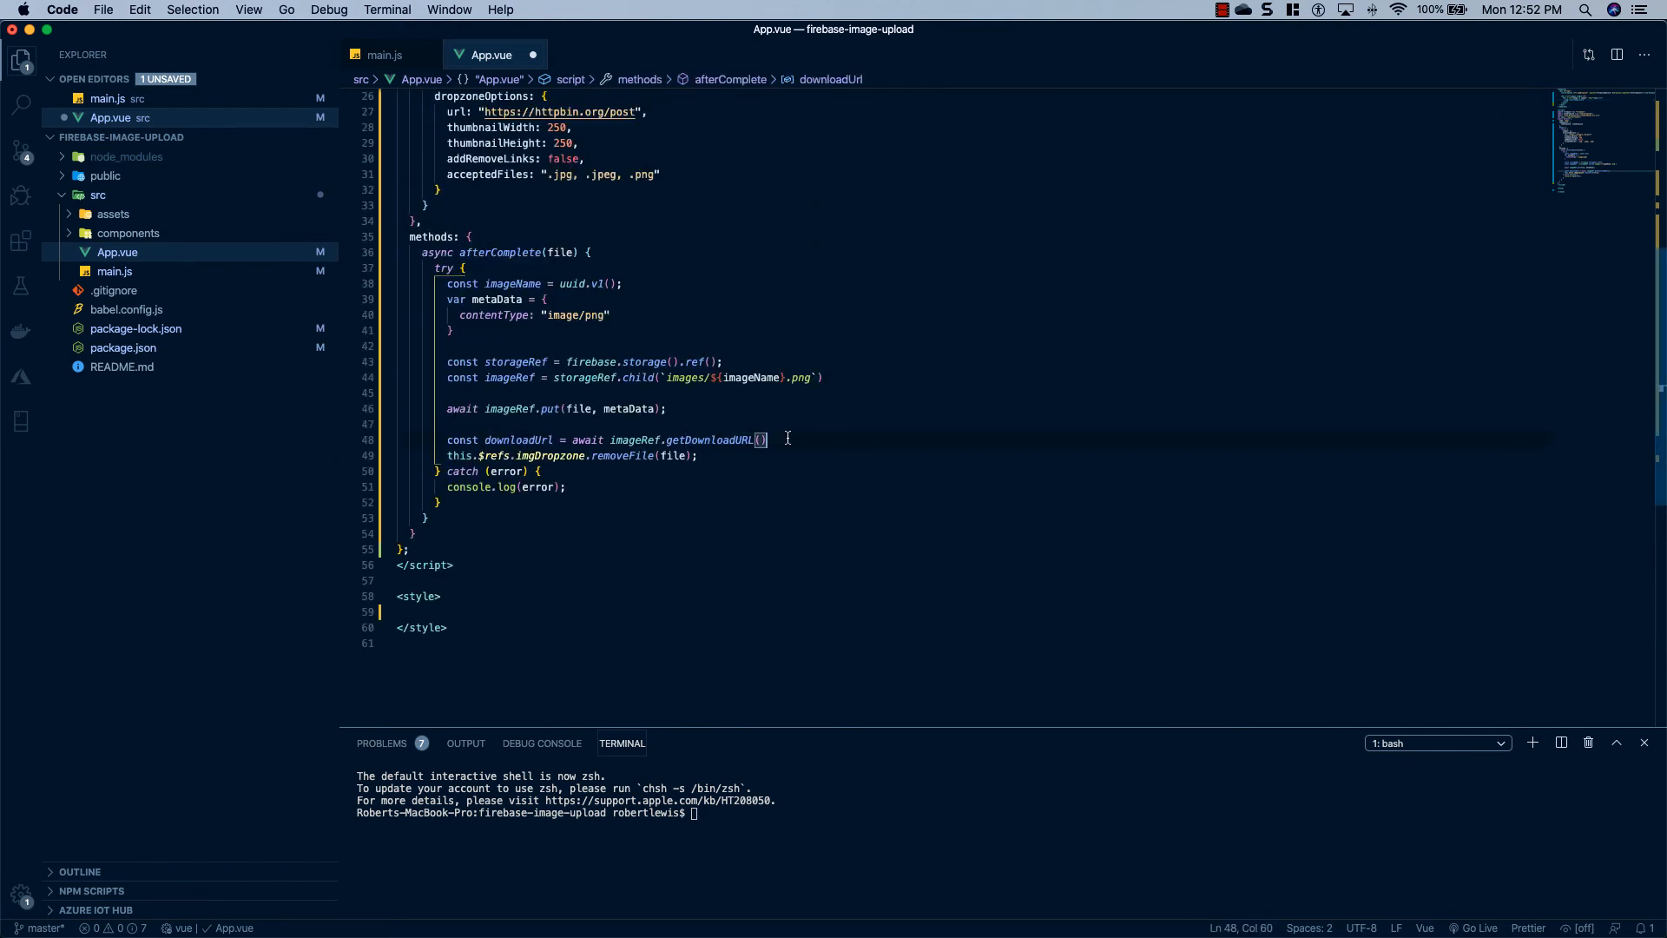
key(Return)
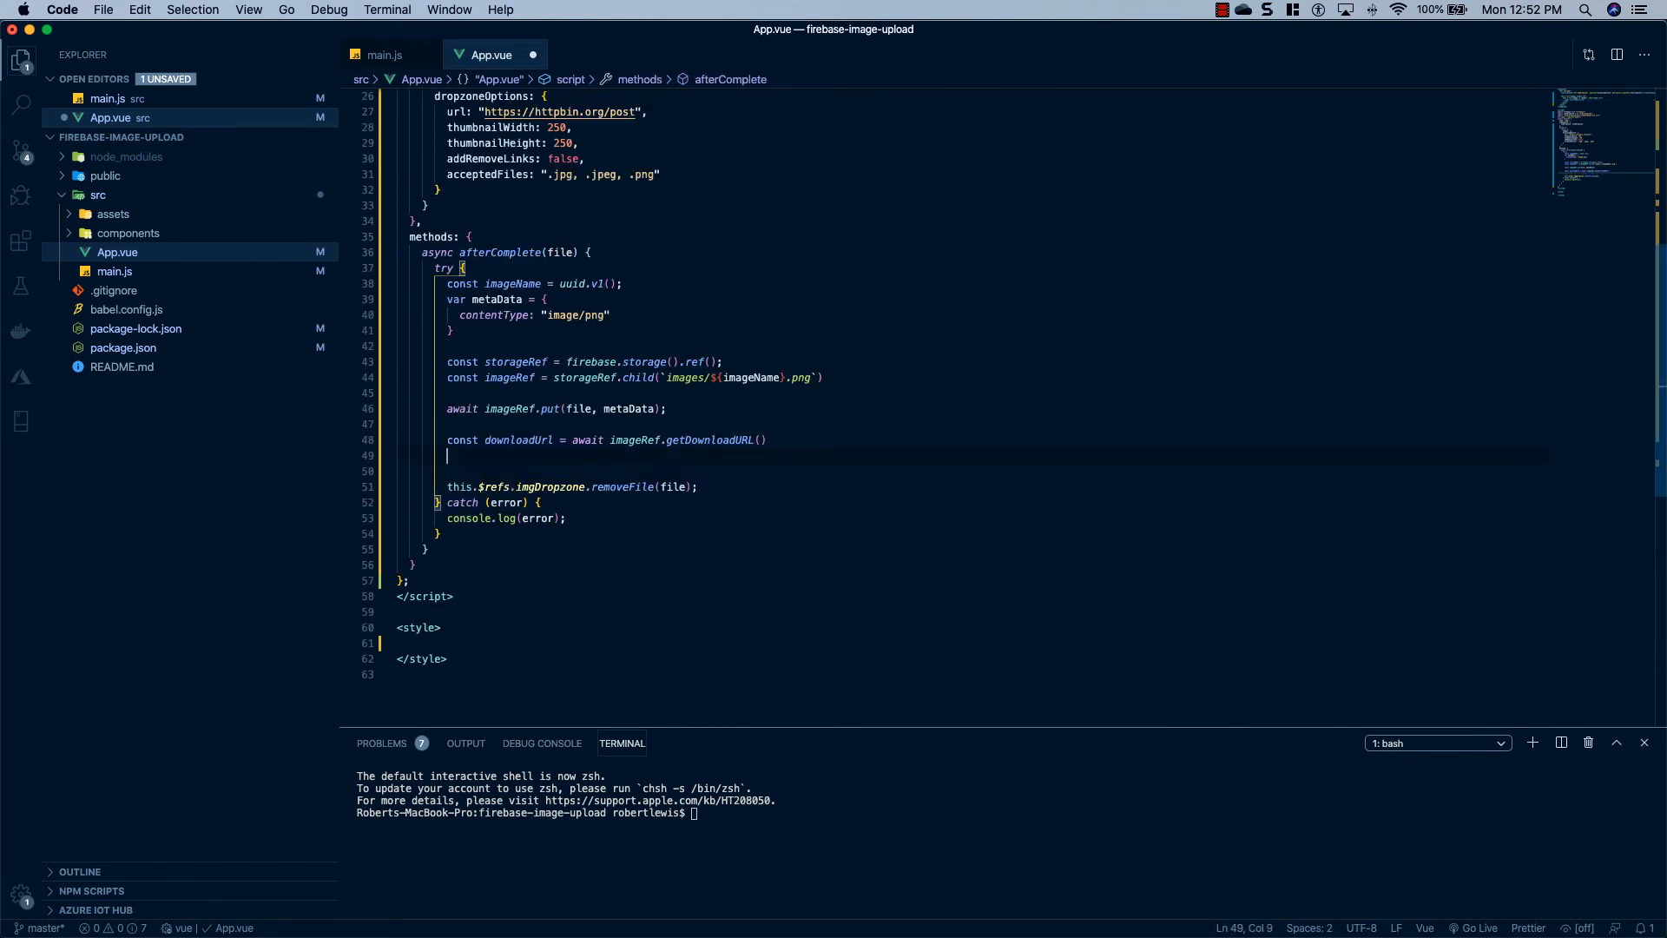
text(this)
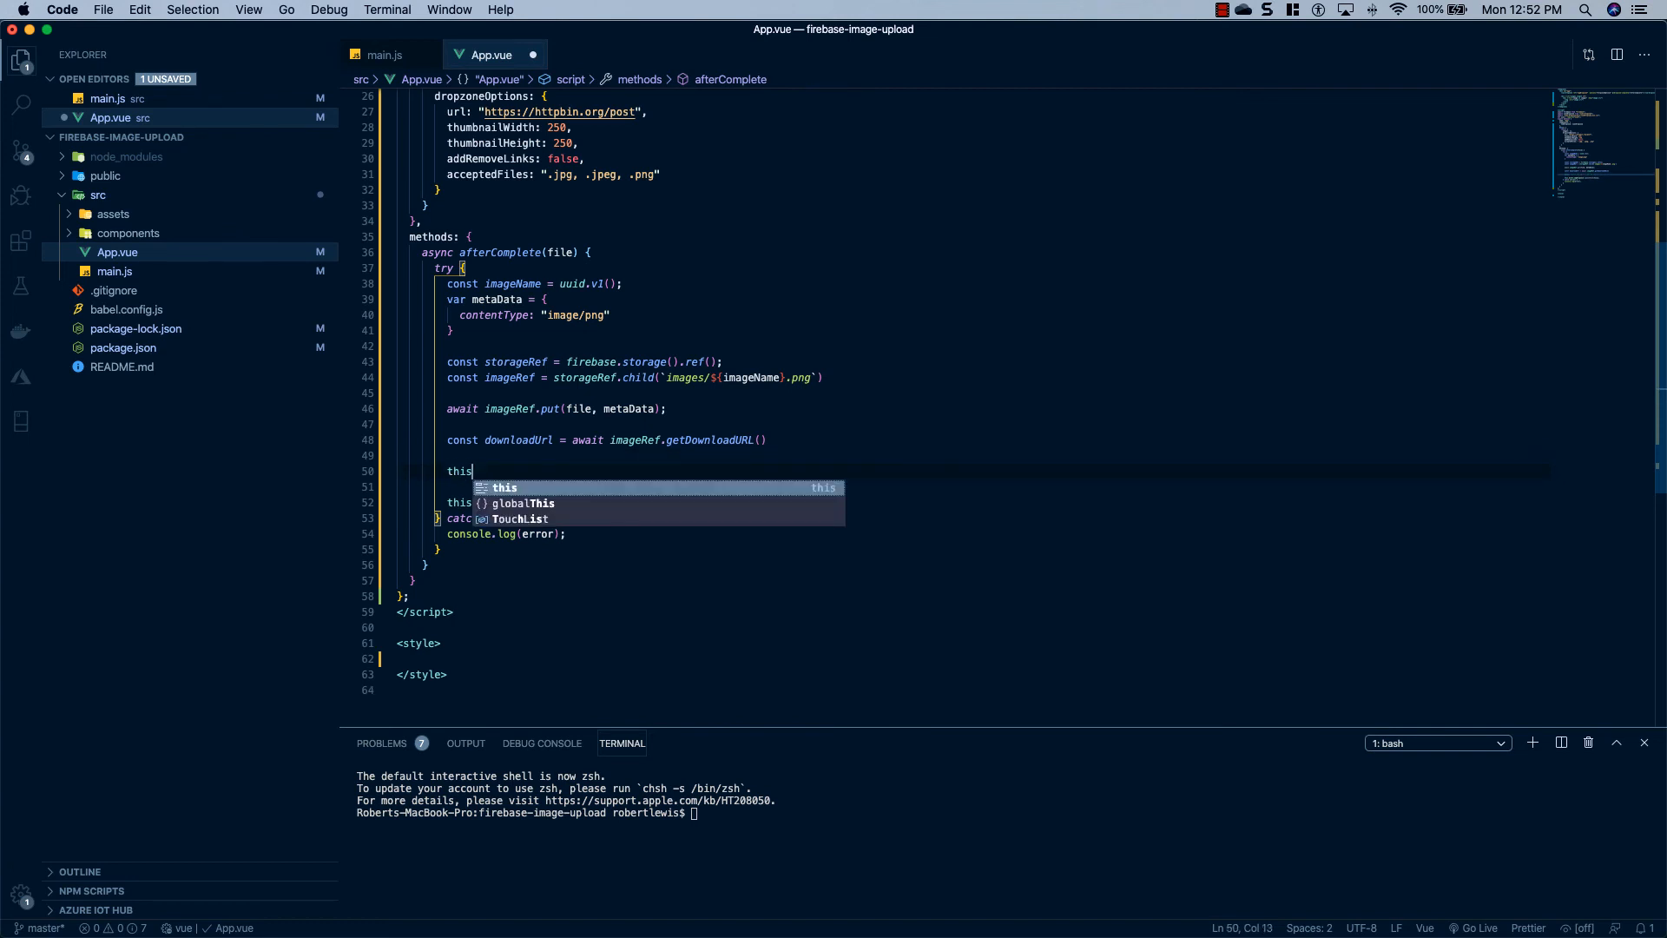
text(.images.push)
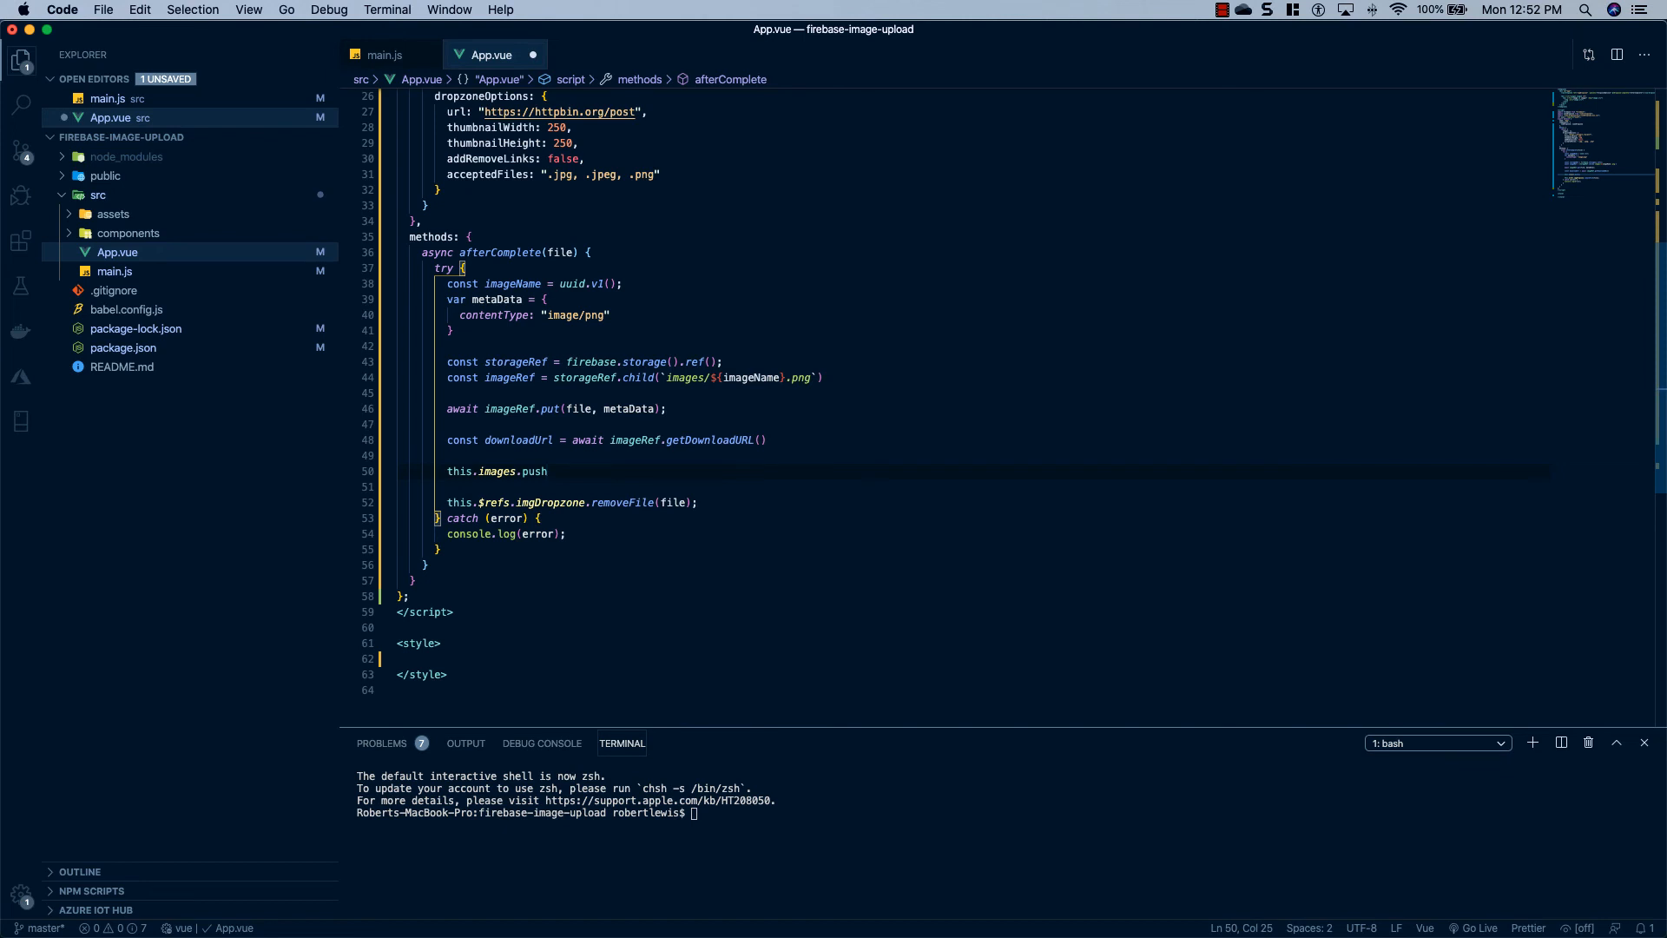
text(({src:)
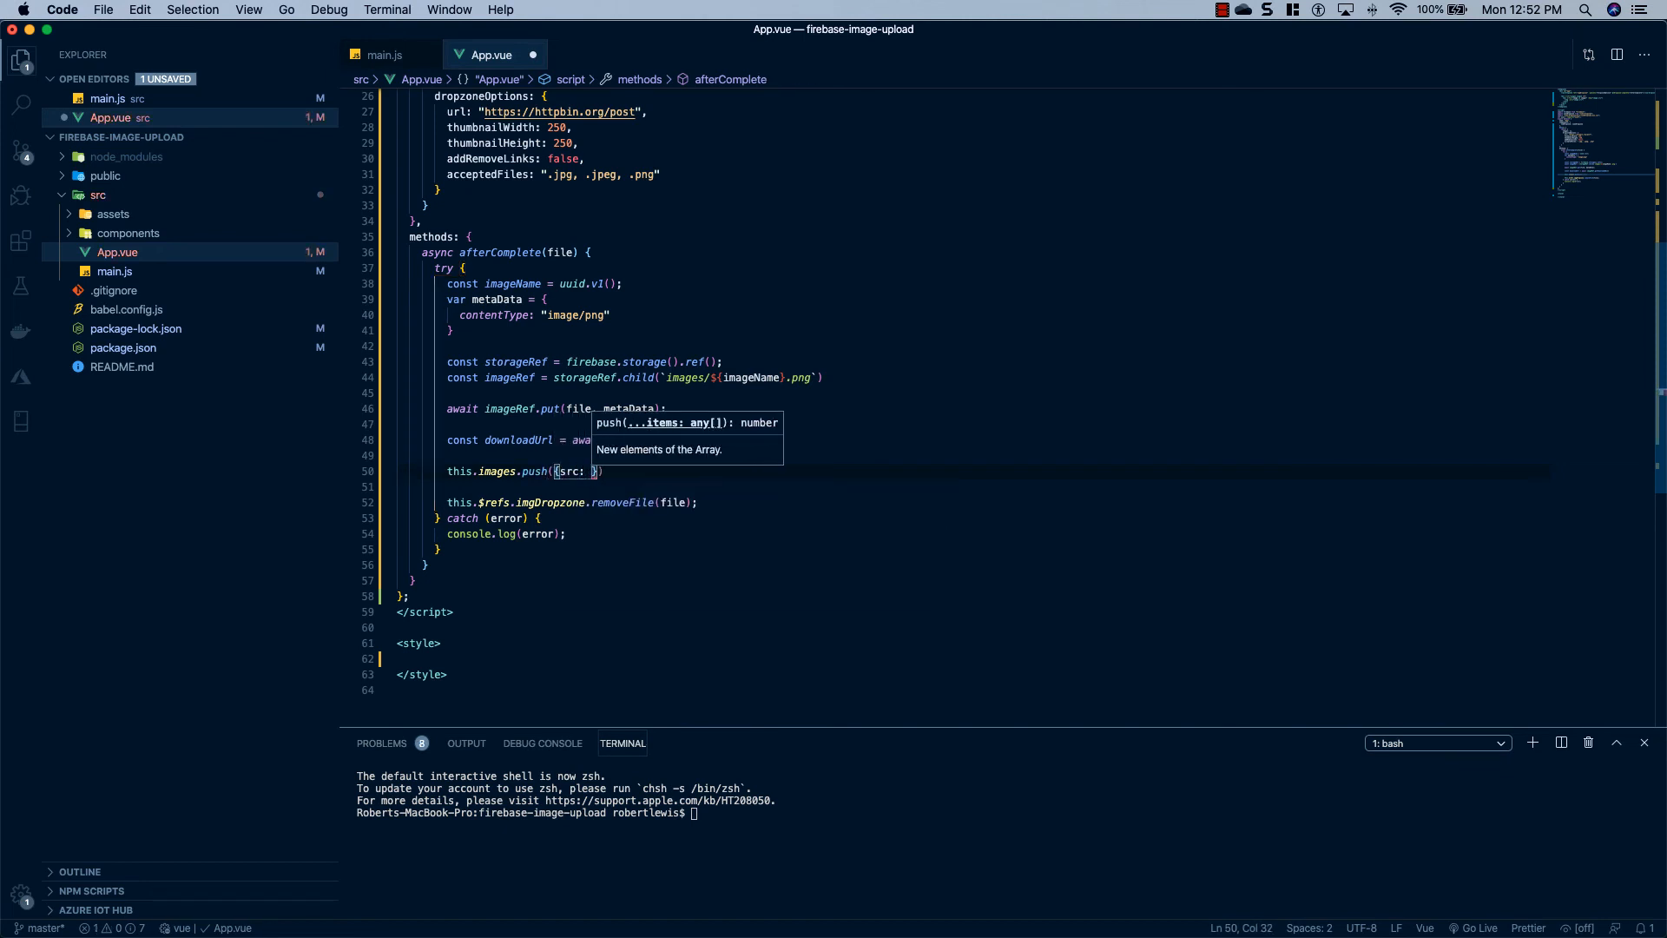
text(downloadUrl)
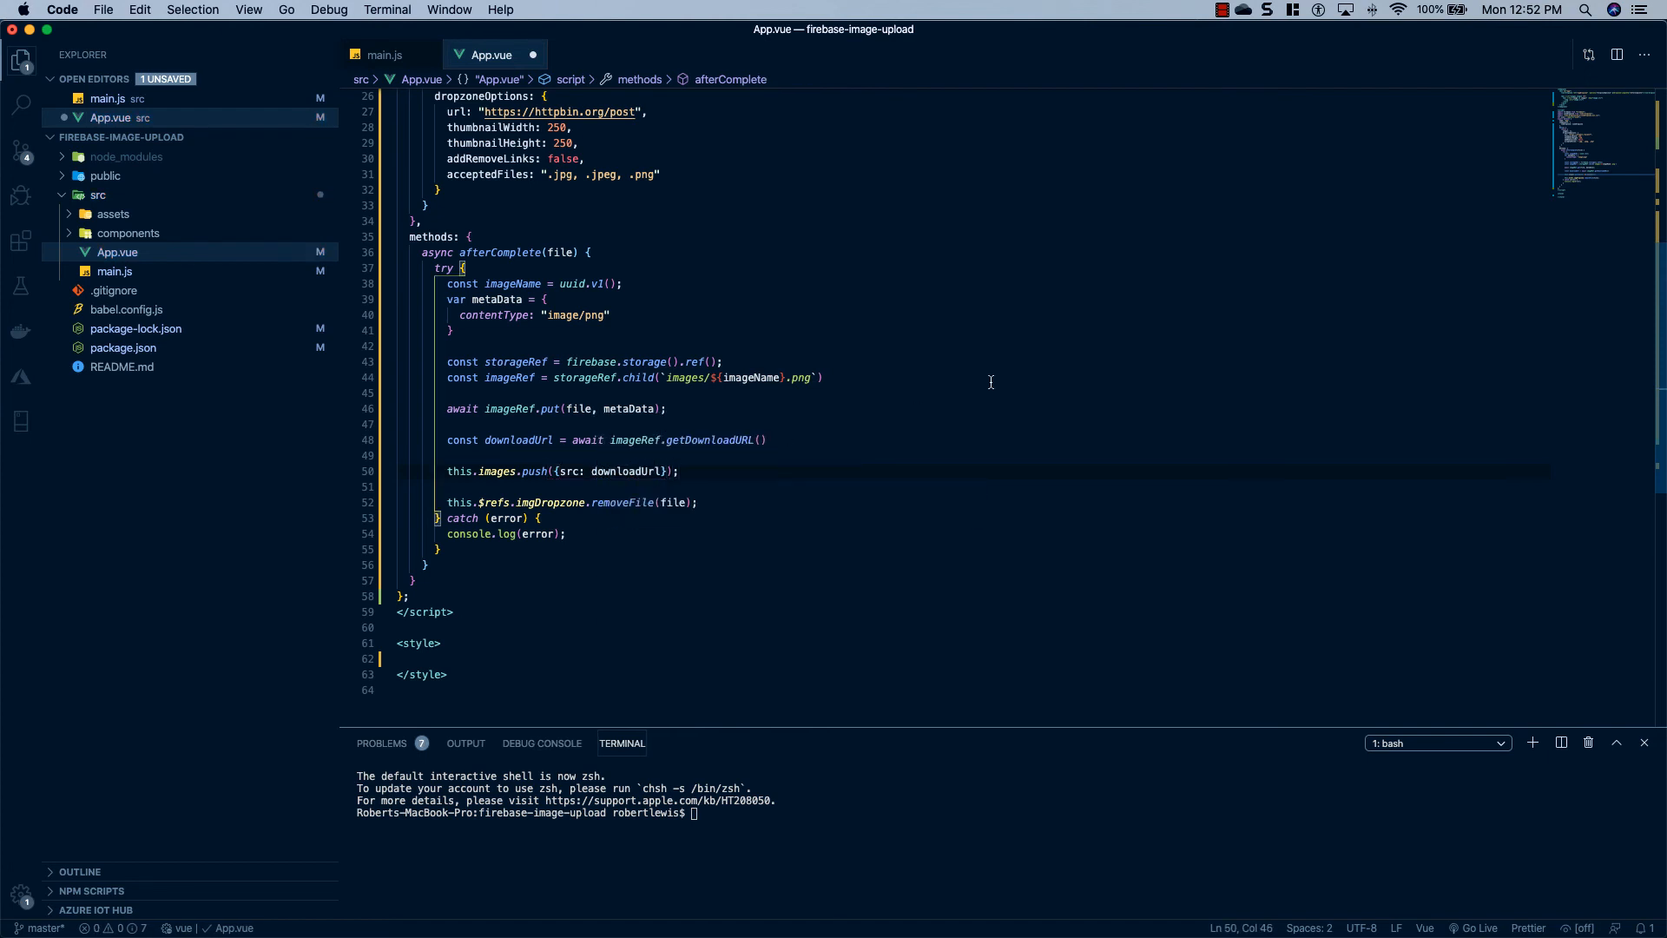
scroll(up, 3)
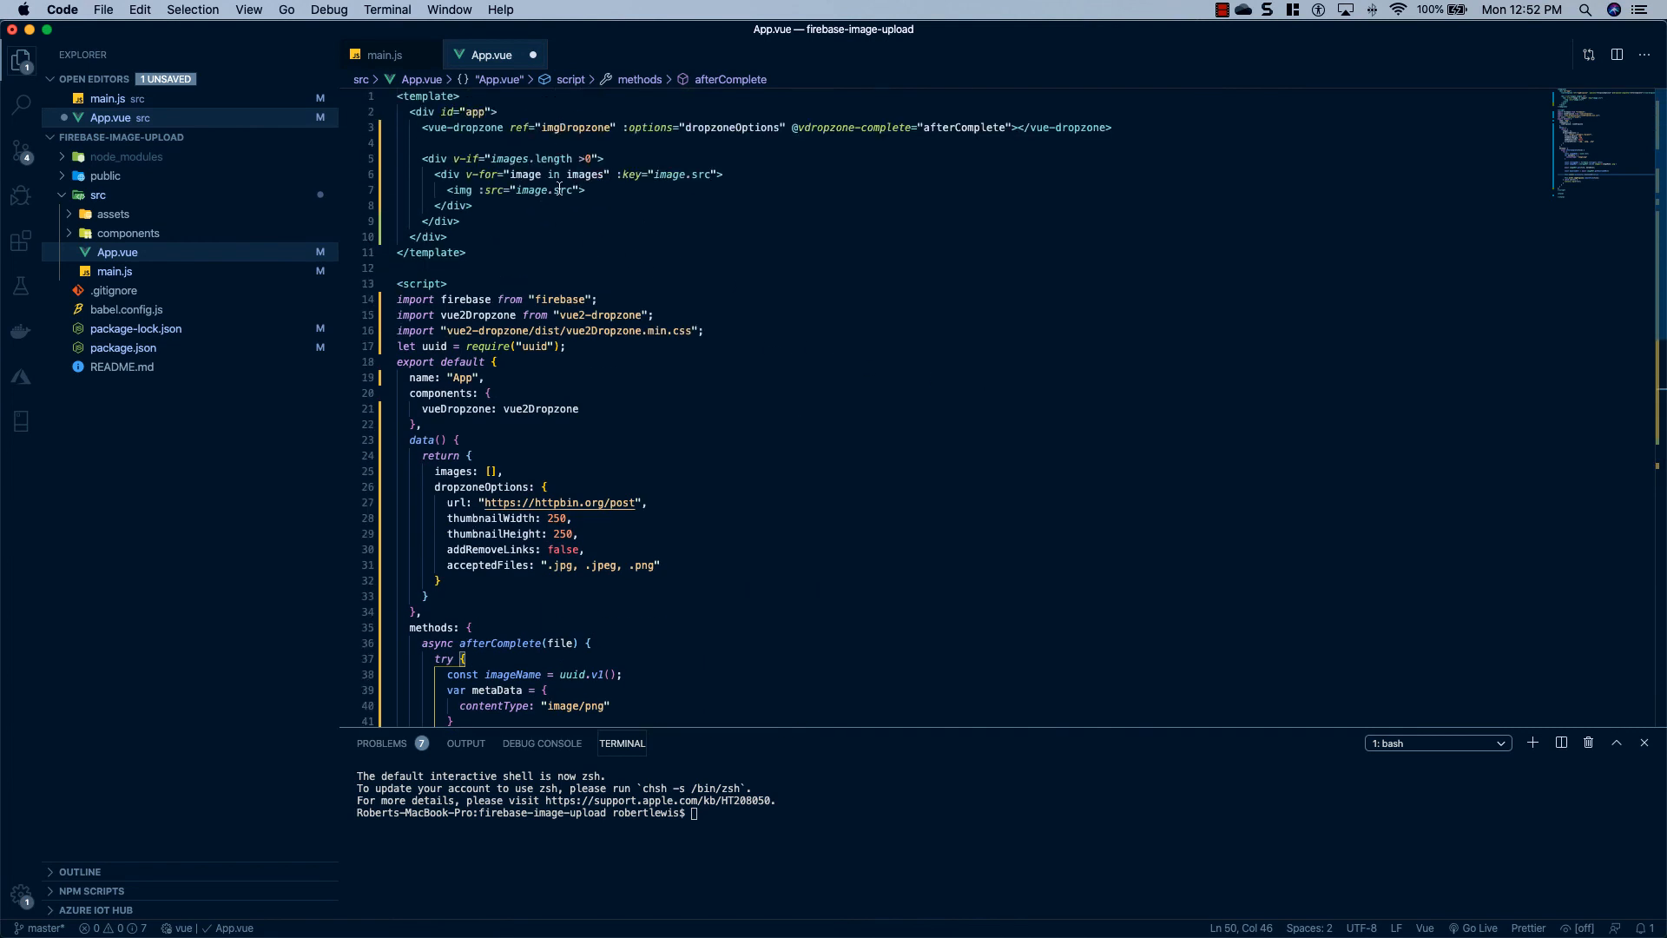
double_click(494, 190)
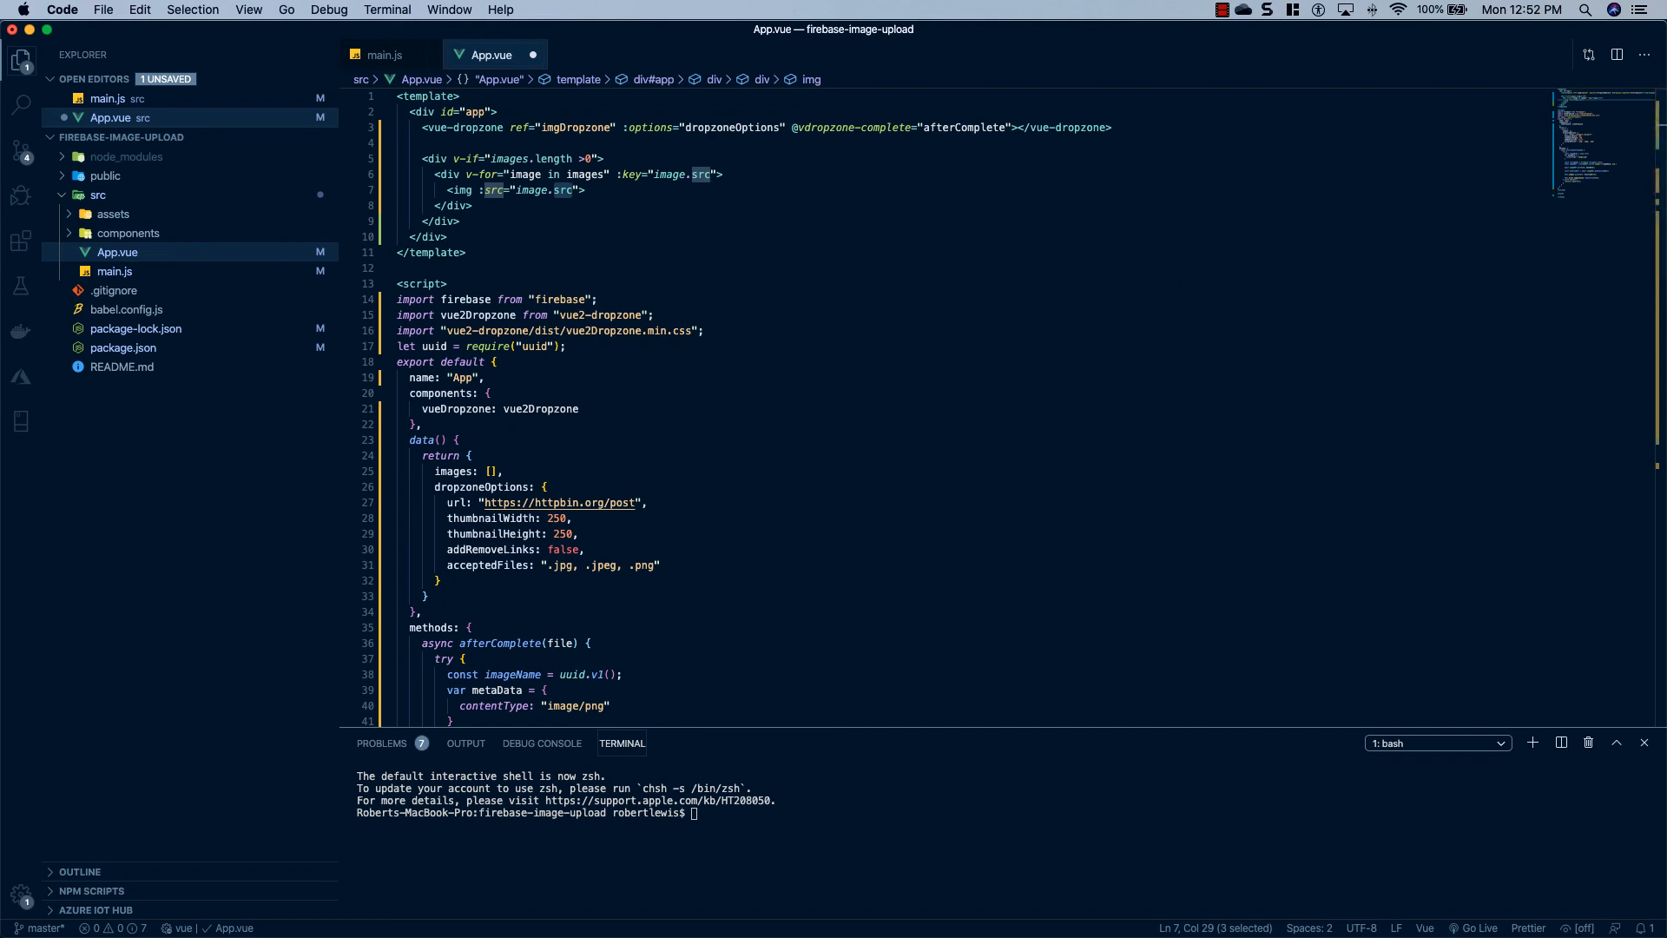
In the style block, add .img-div with display: flex and a 25px margin.
scroll(down, 3)
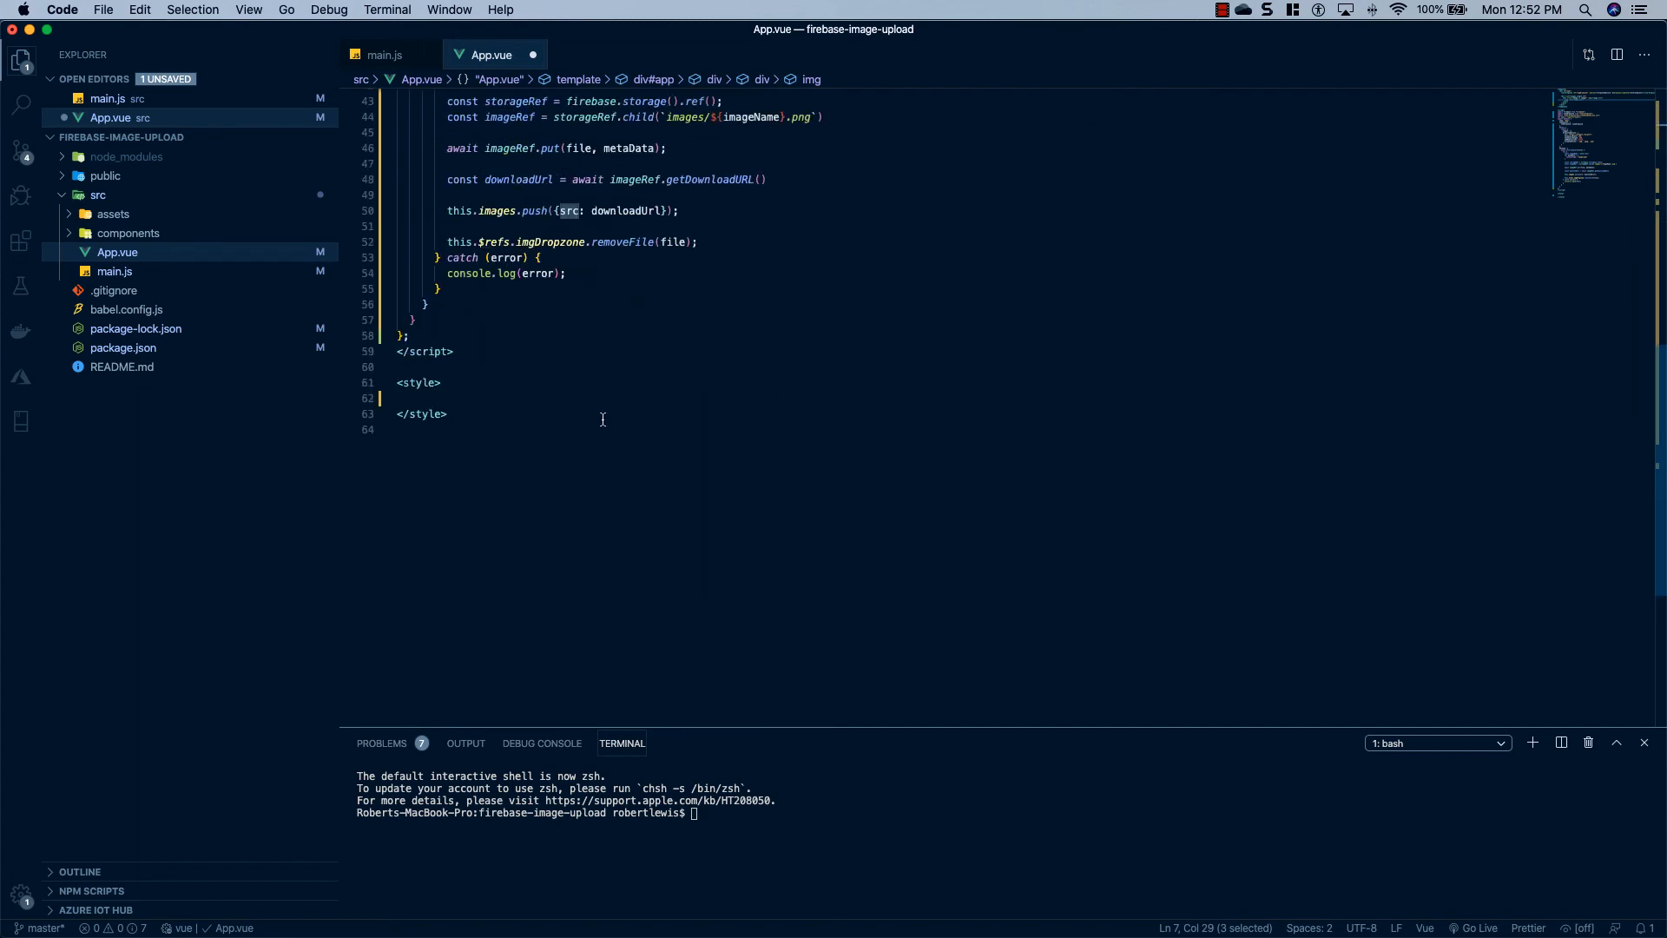
click(503, 397)
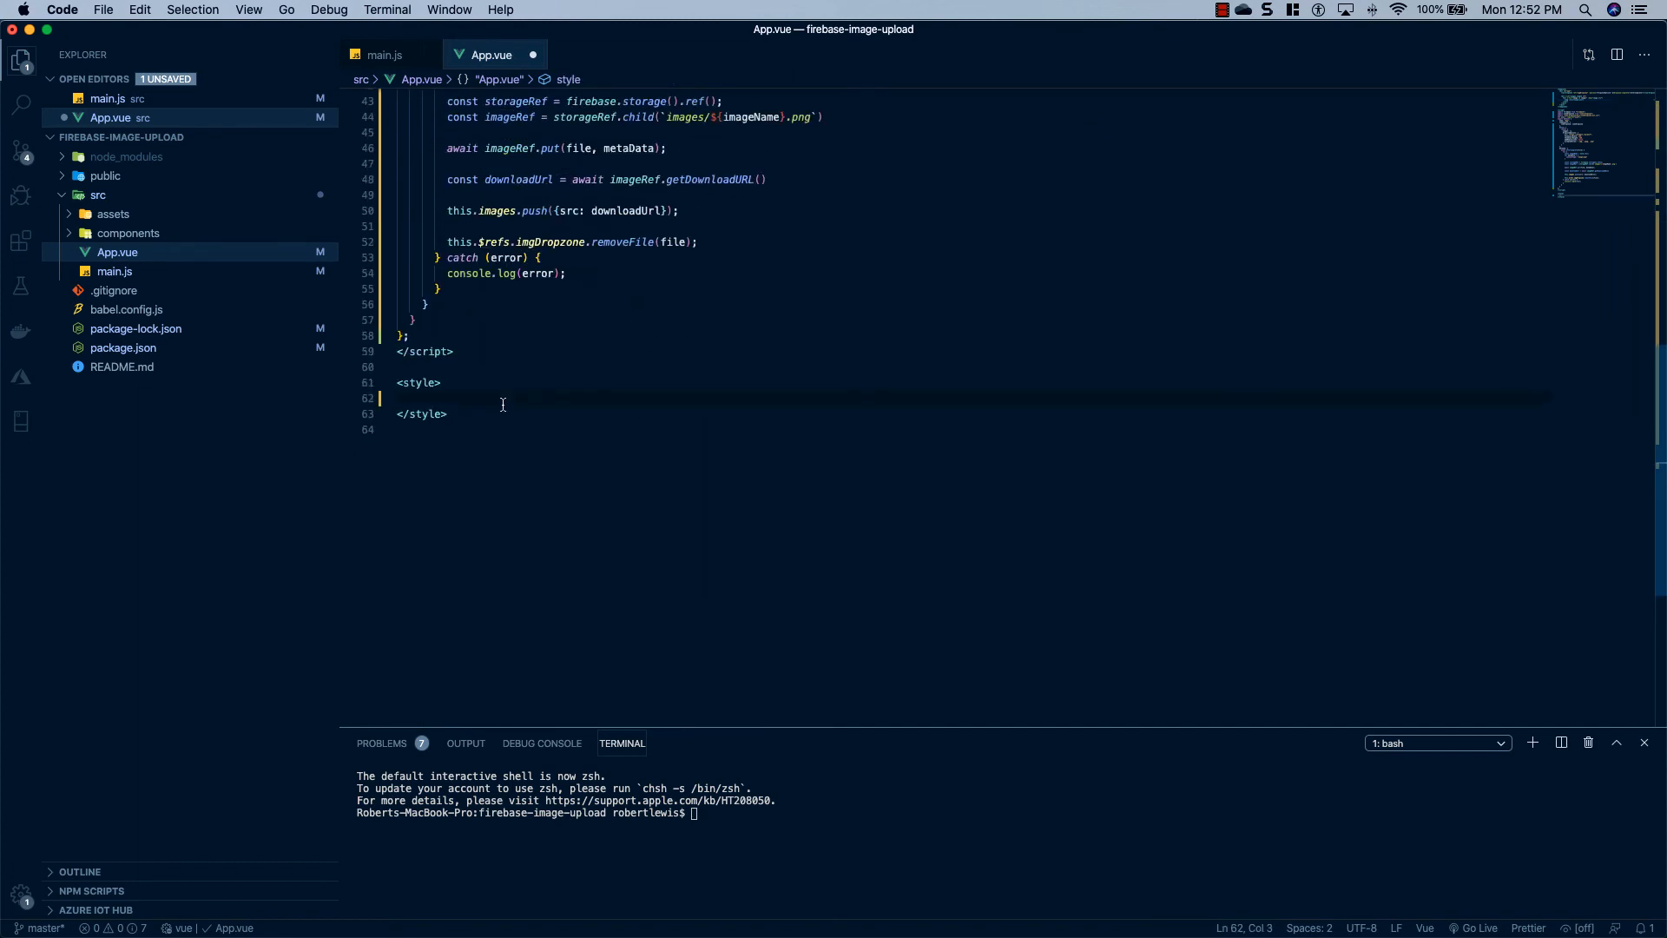
text(.image)
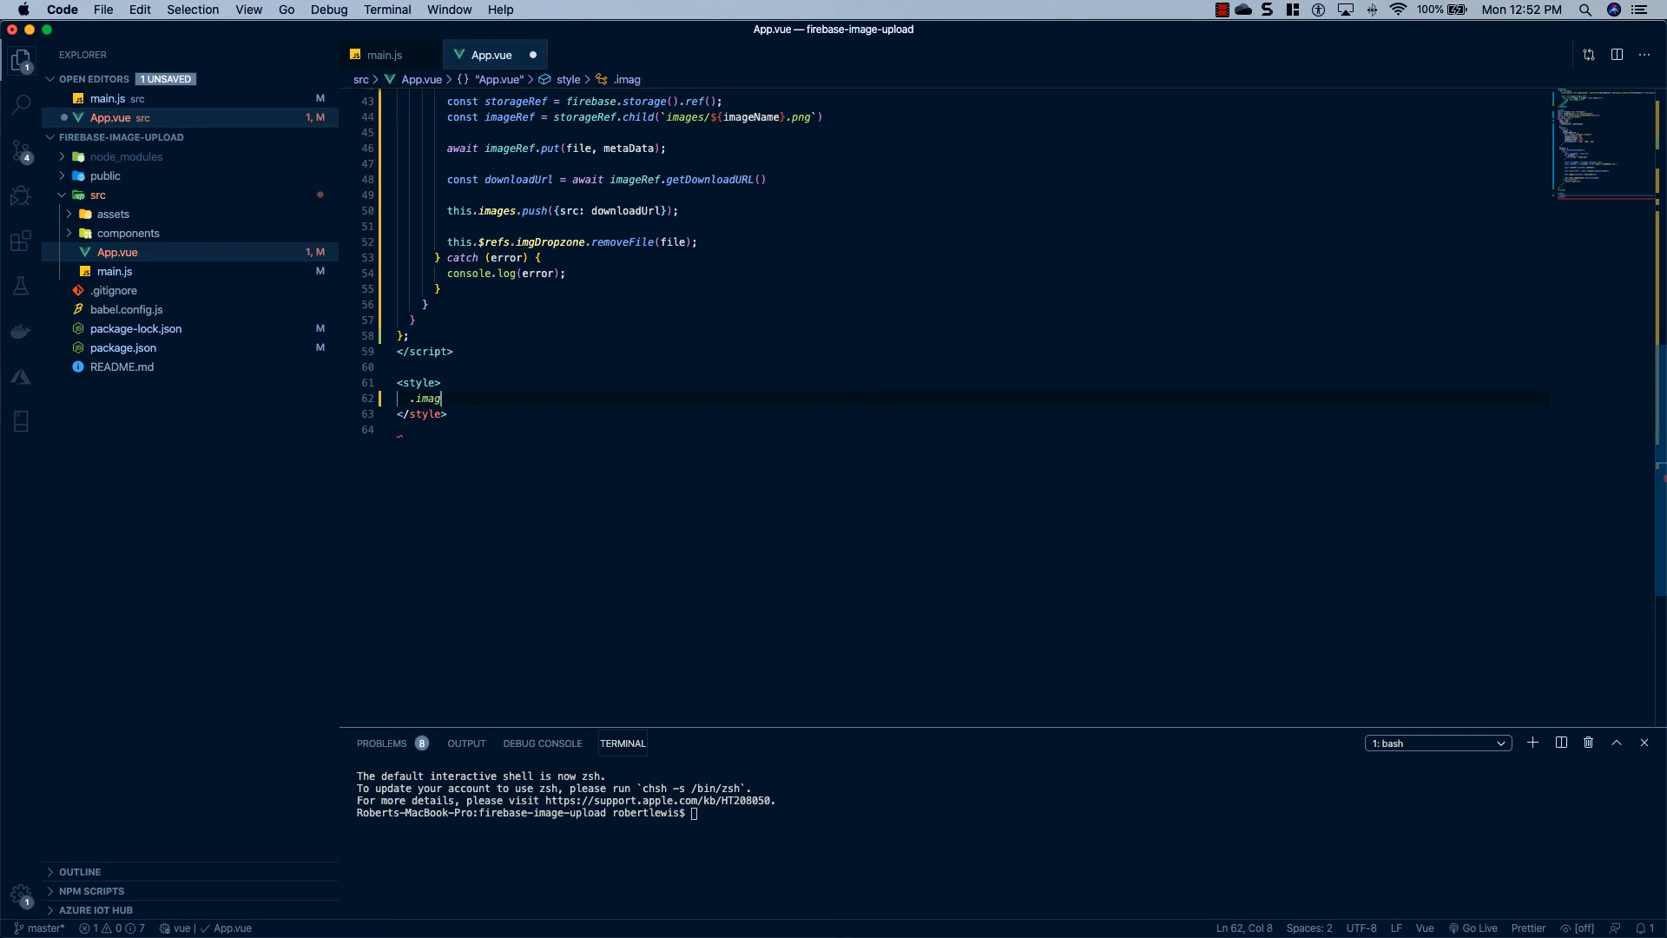
text(-div)
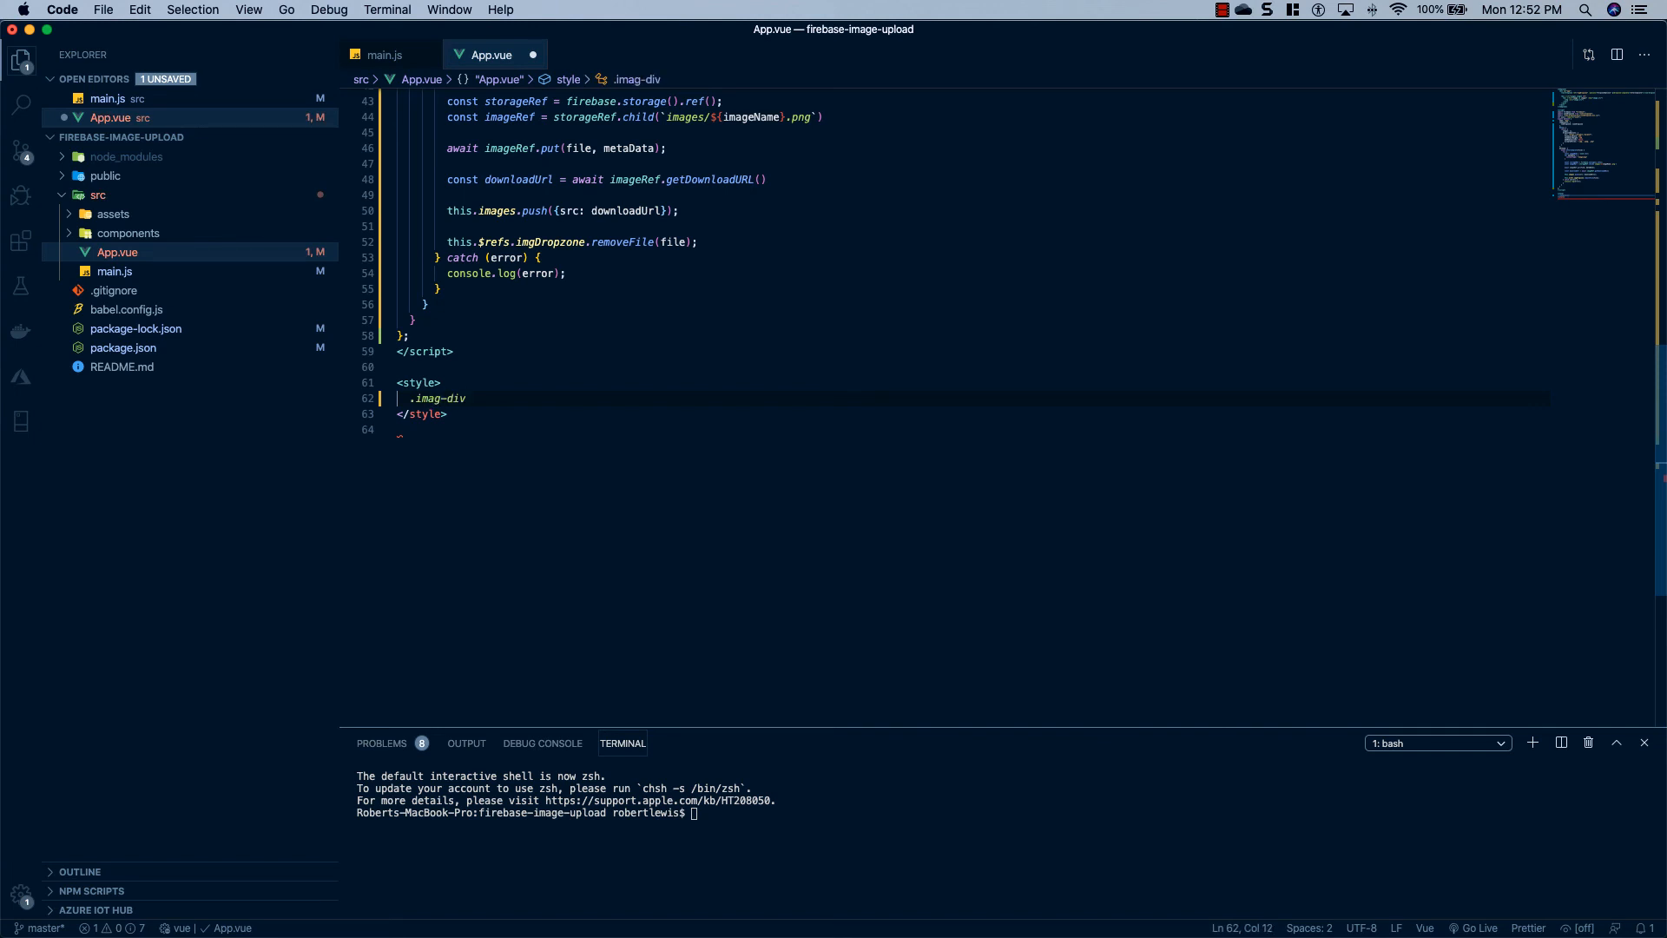
key(BackSpace)
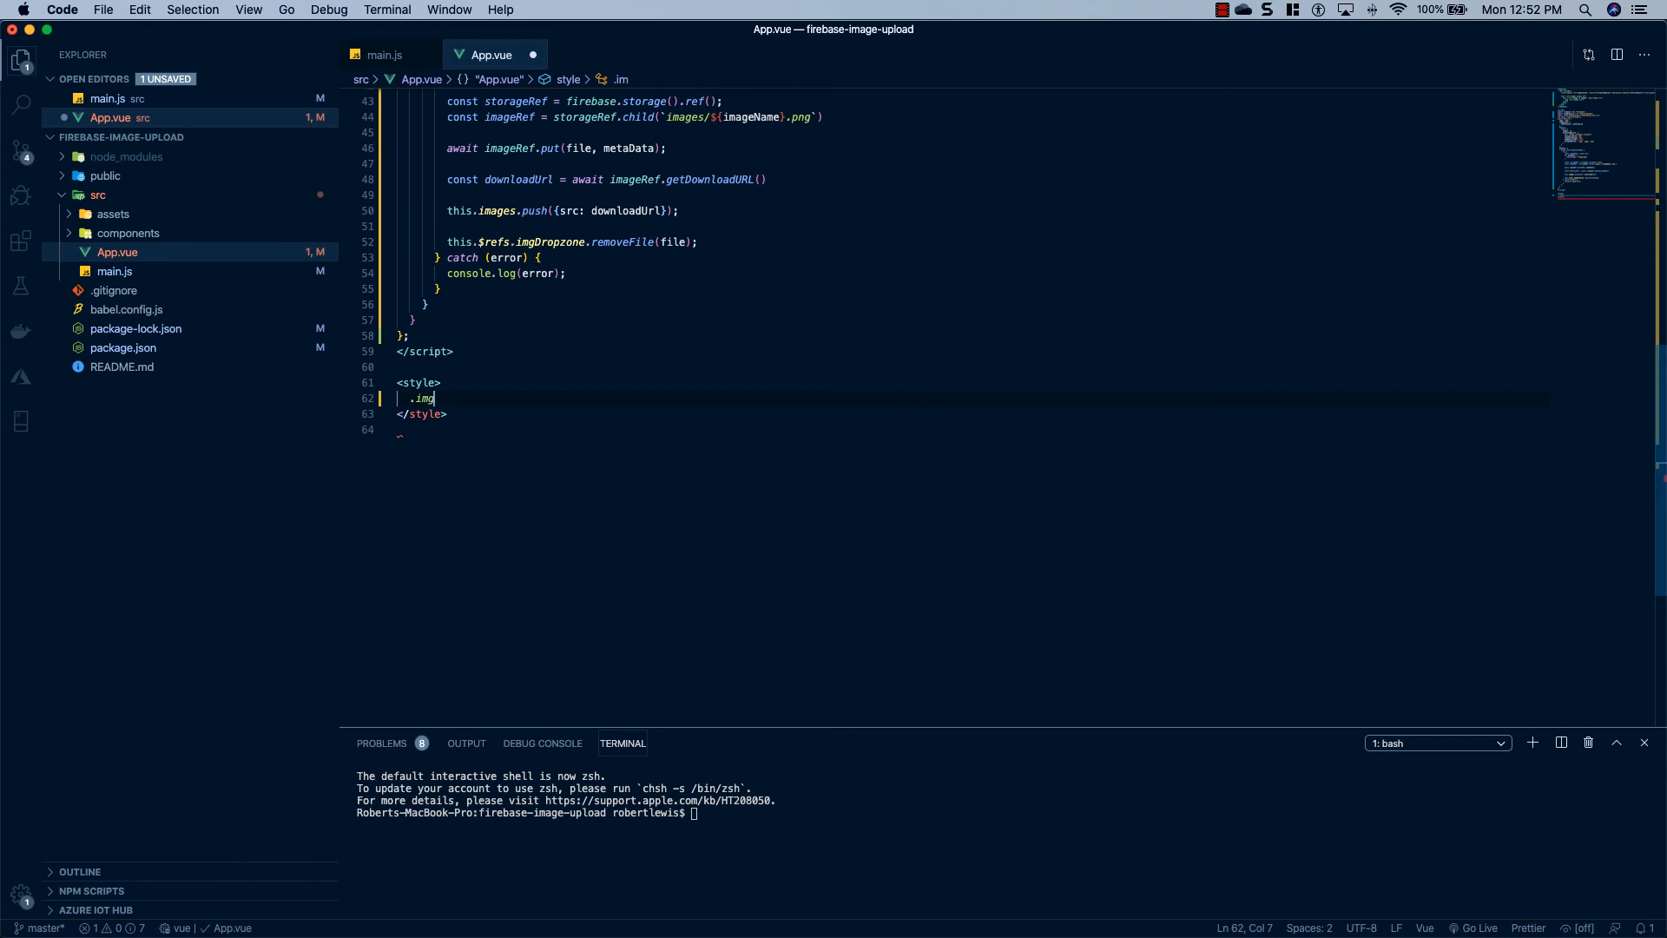
text(-div {)
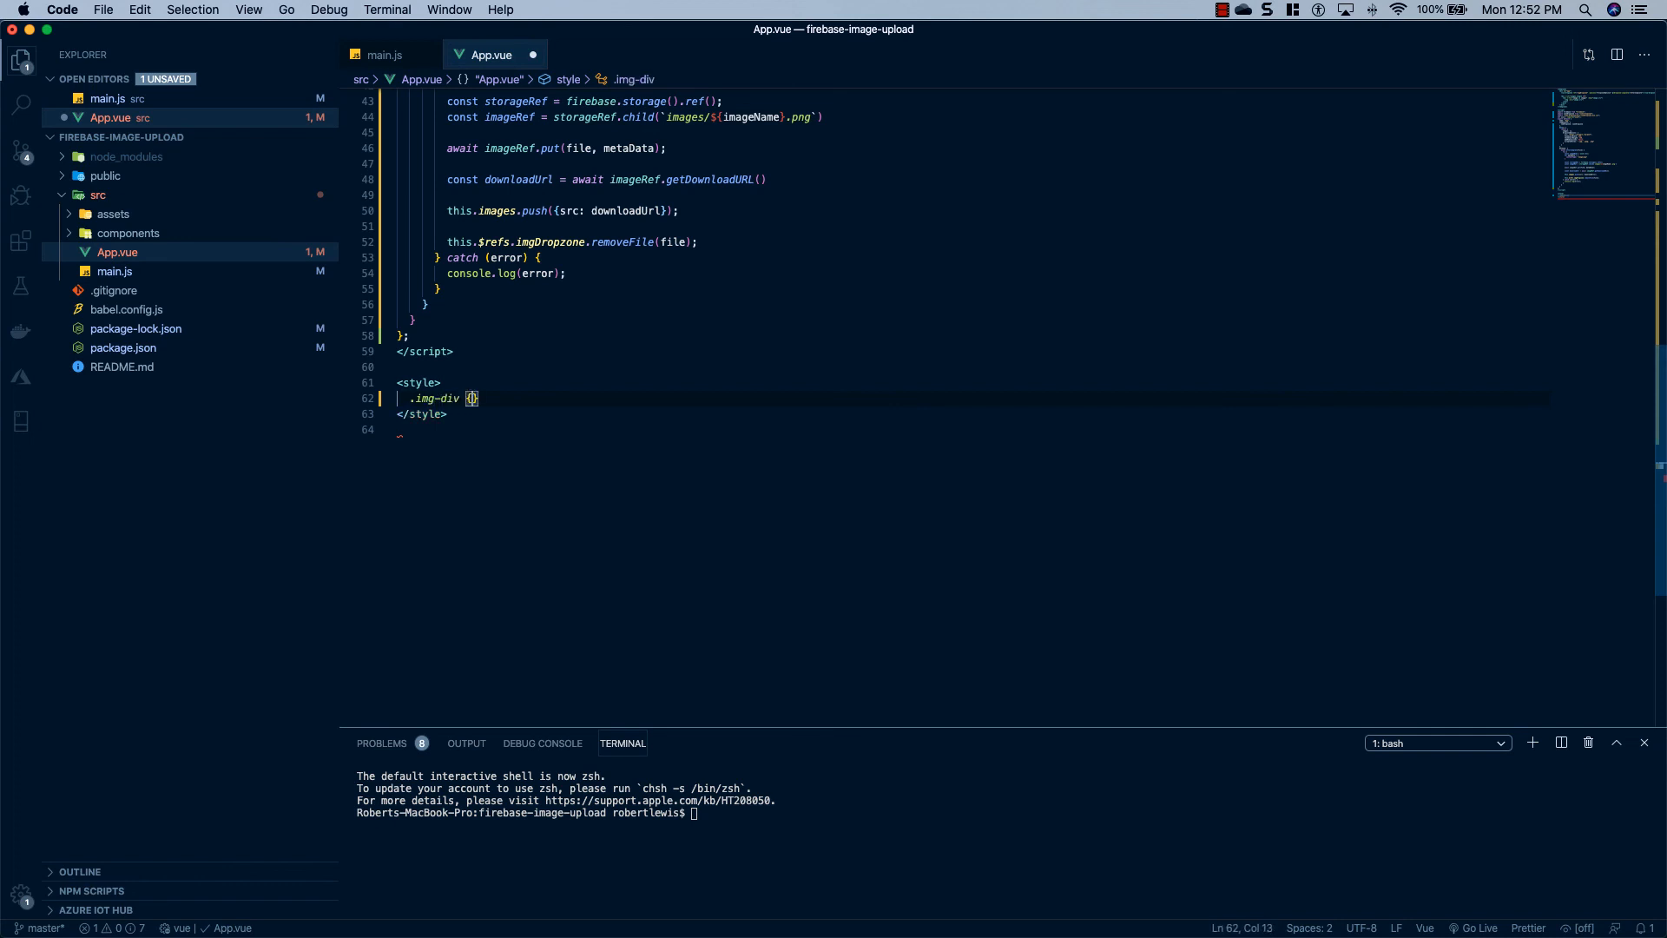
text(display: ;)
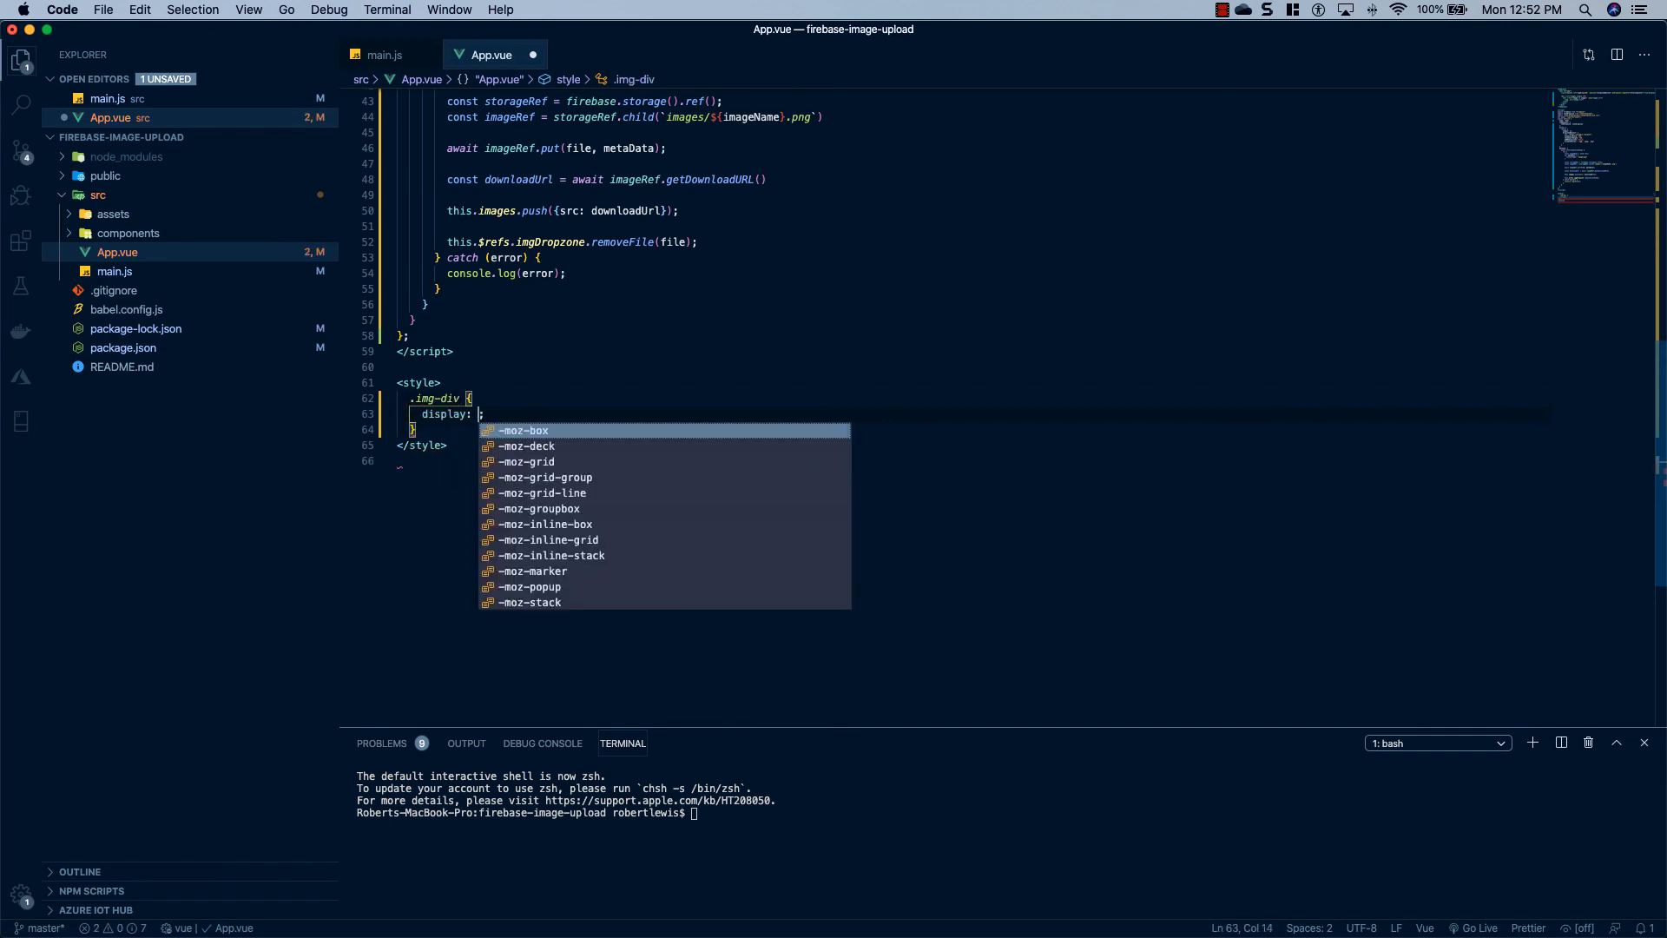
text(flex)
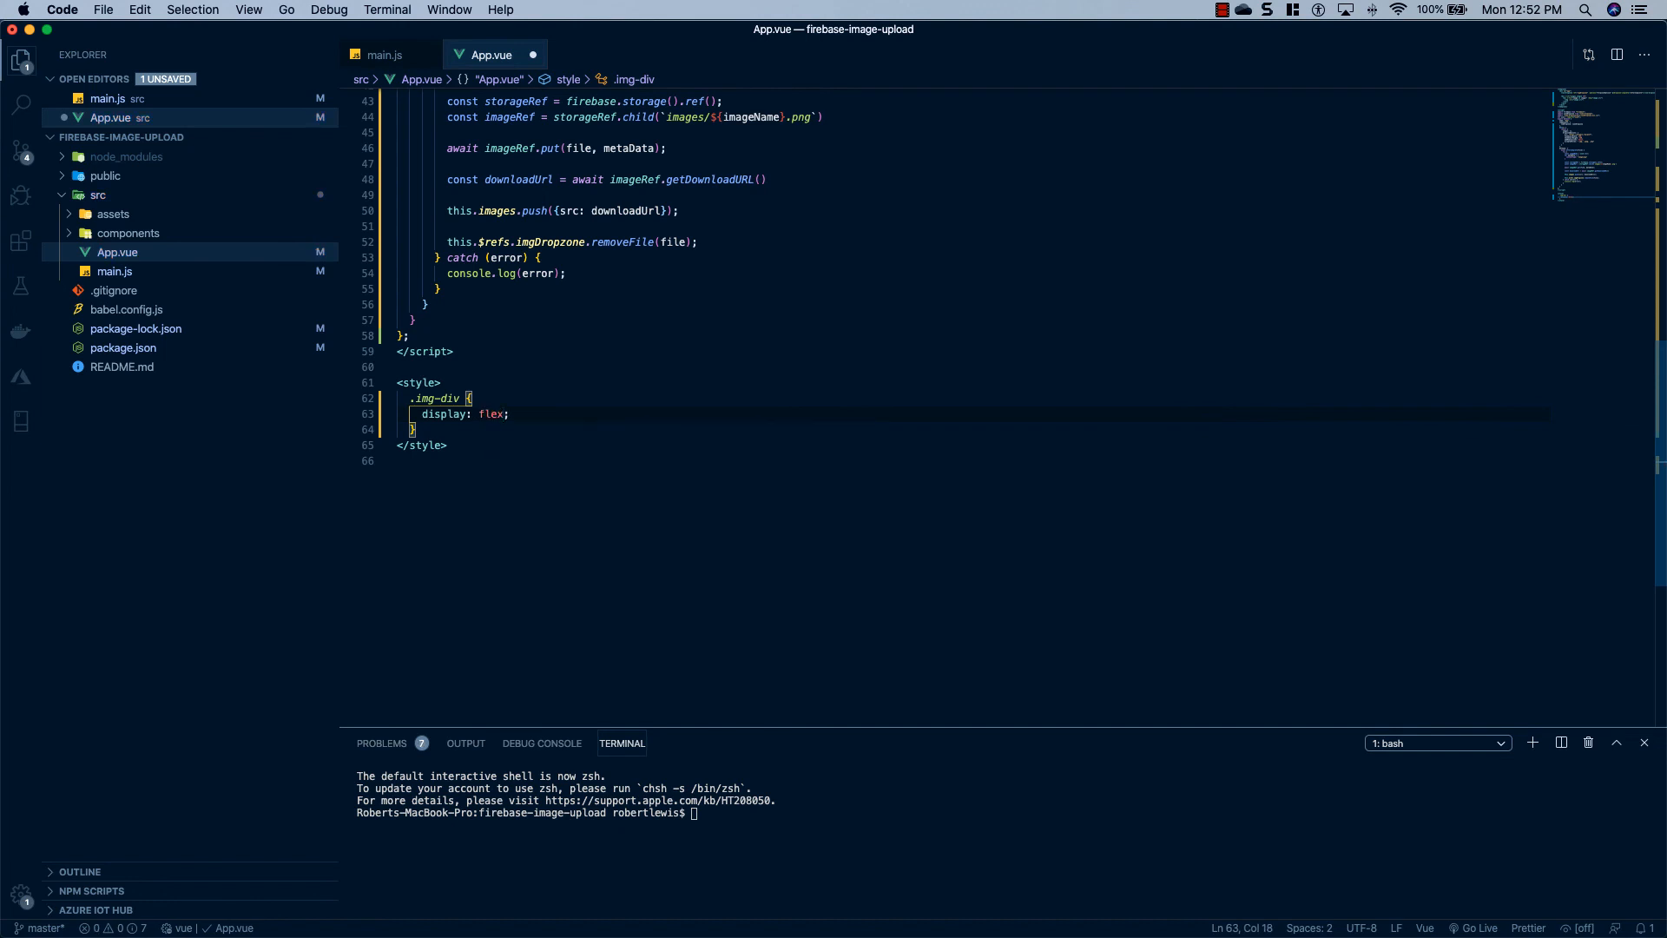
text(margin: 25px;)
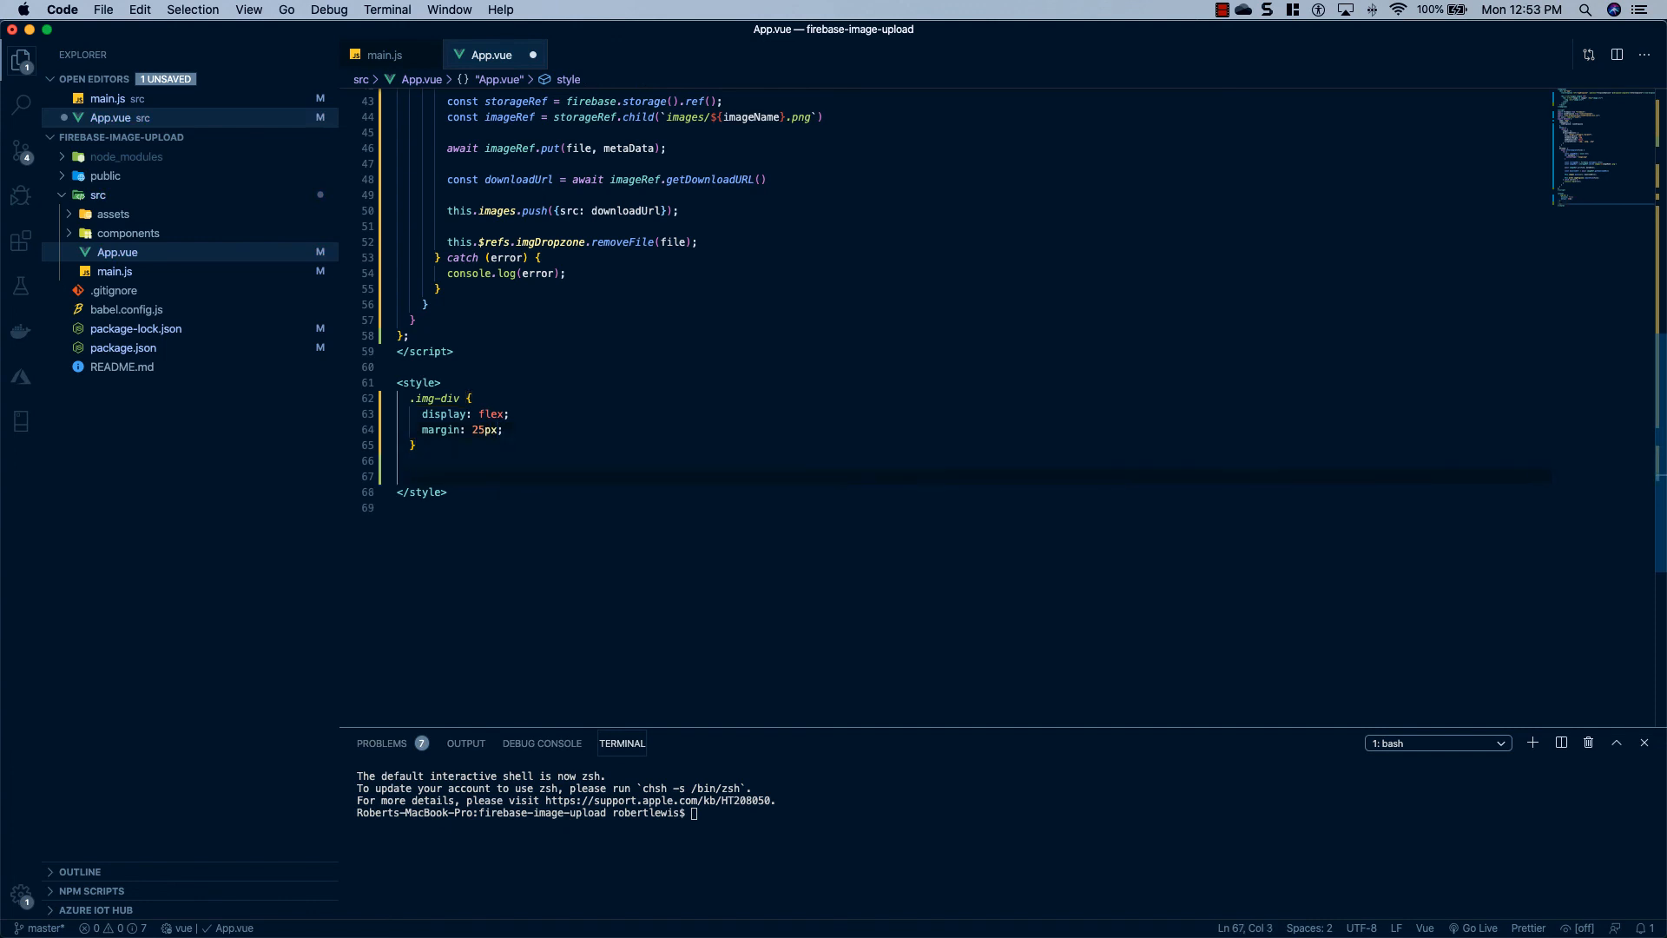
Add an img rule with max-width: 250px and margin: 15px.
text(.img)
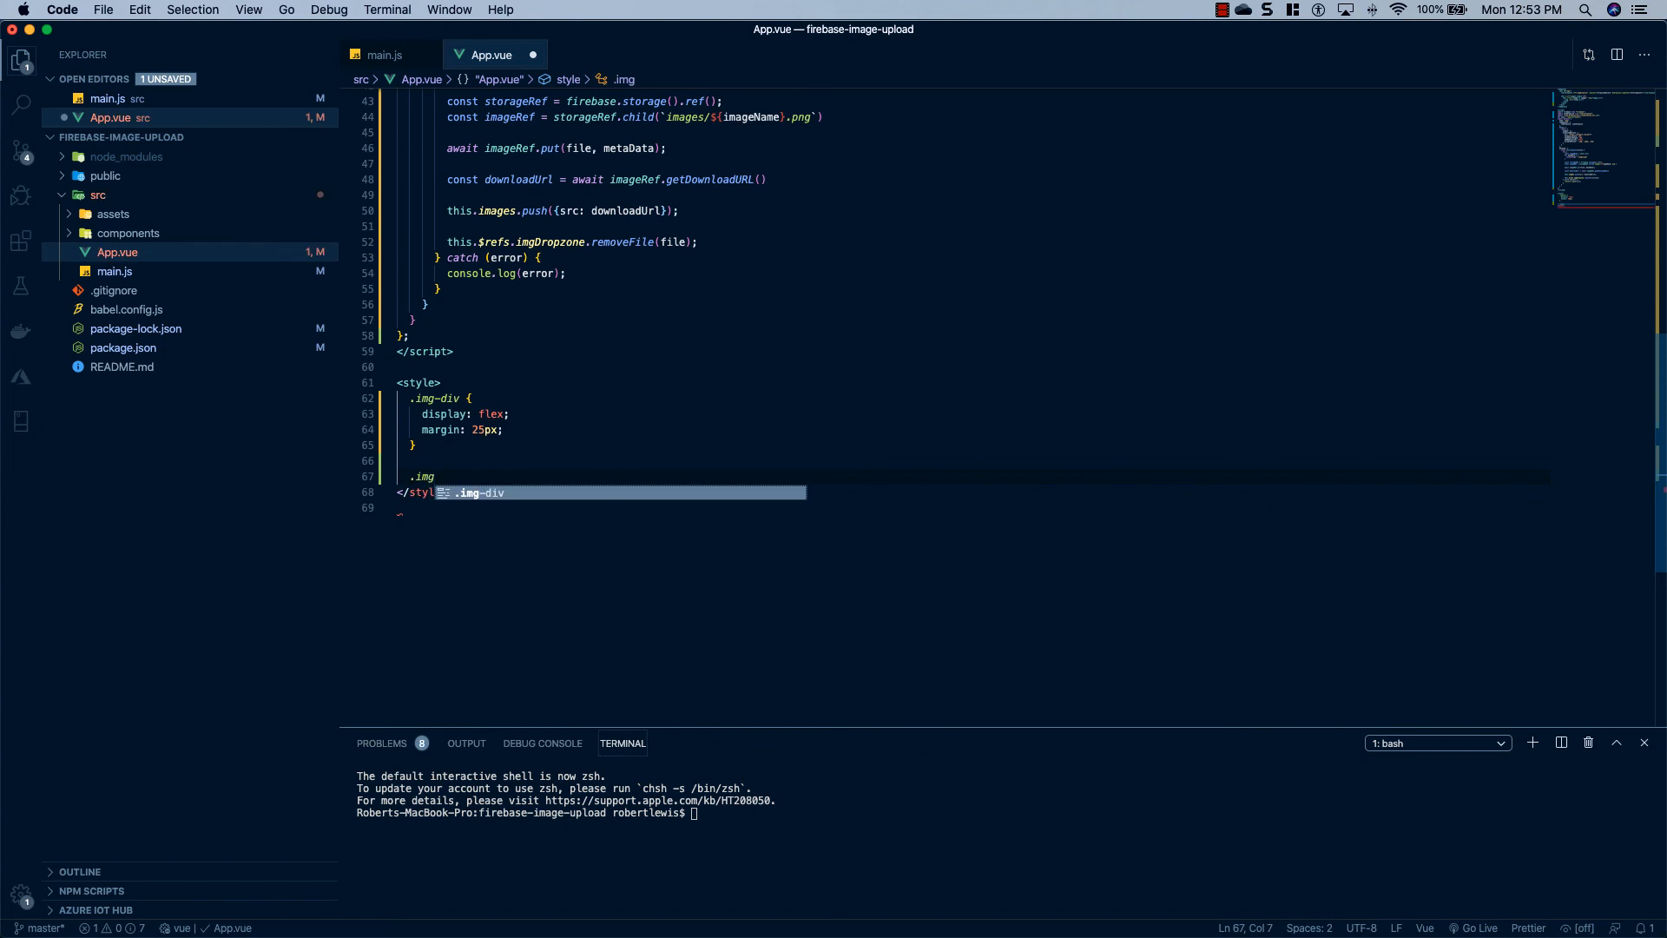
key(Backspace)
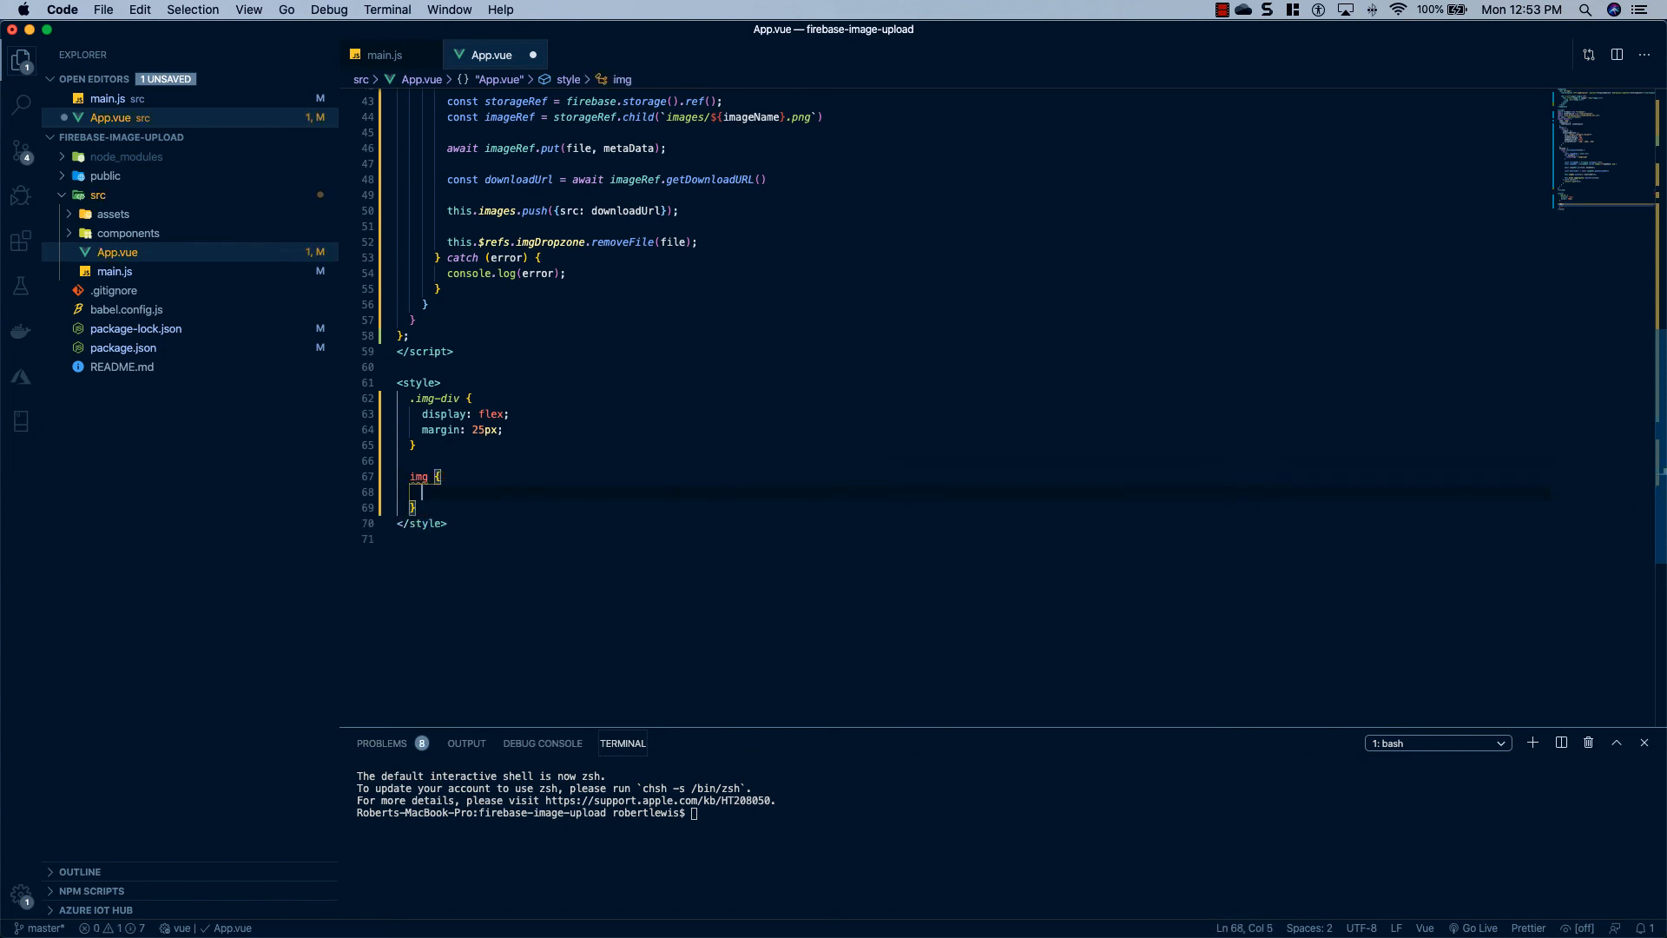
text(m)
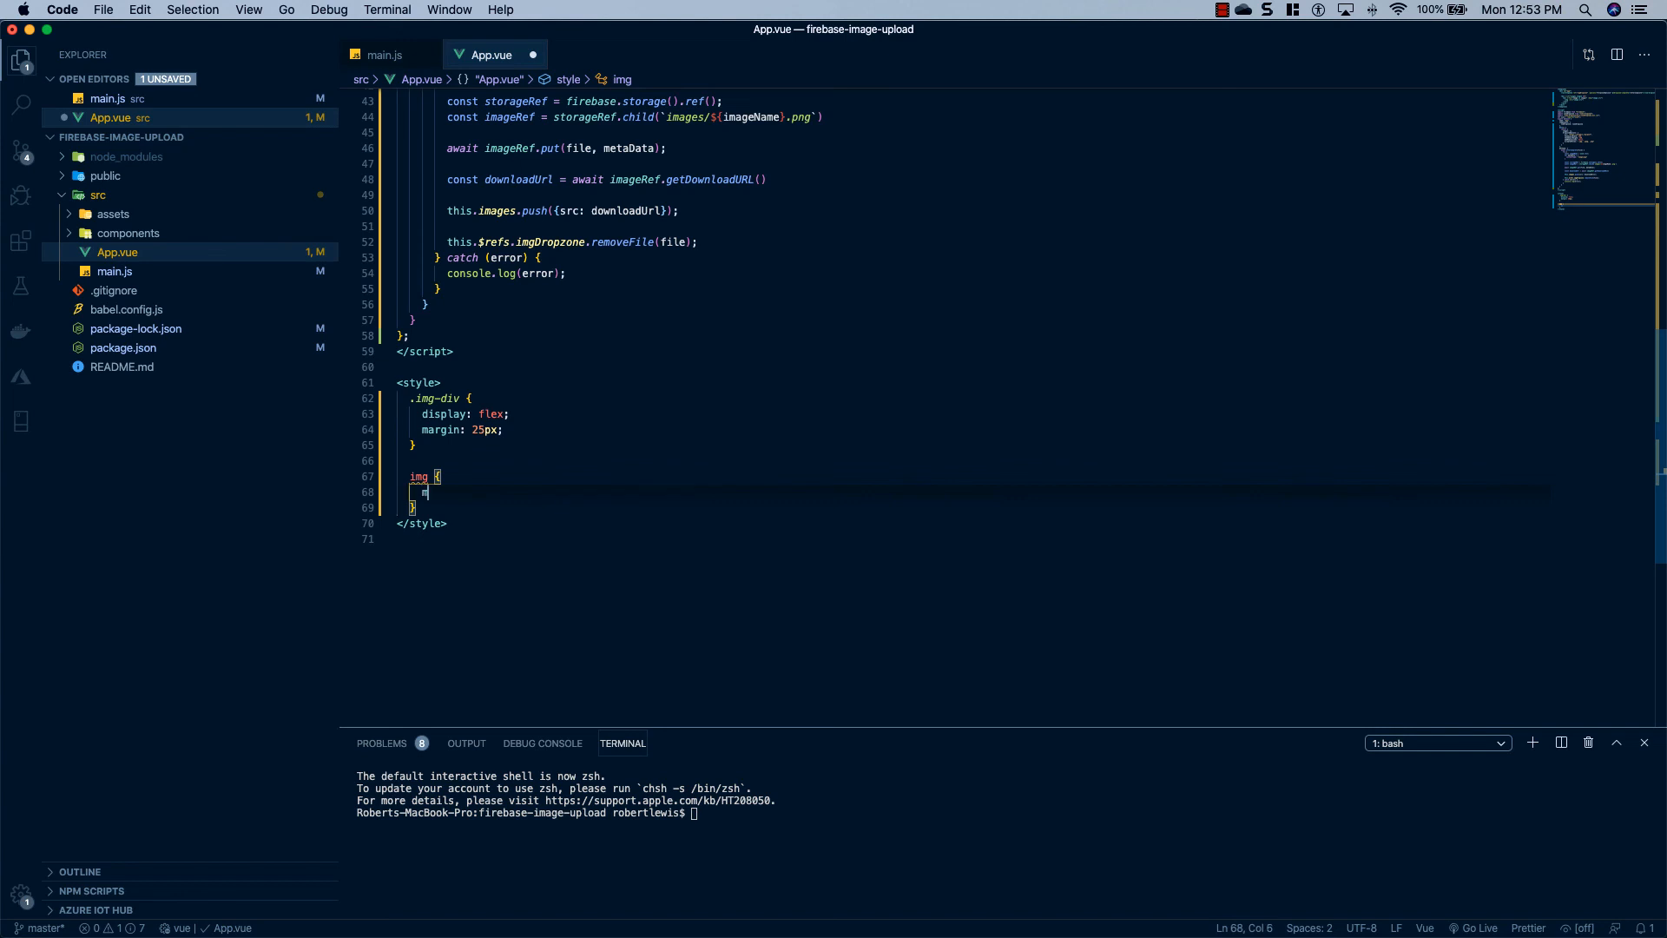
text(max-width: 250;)
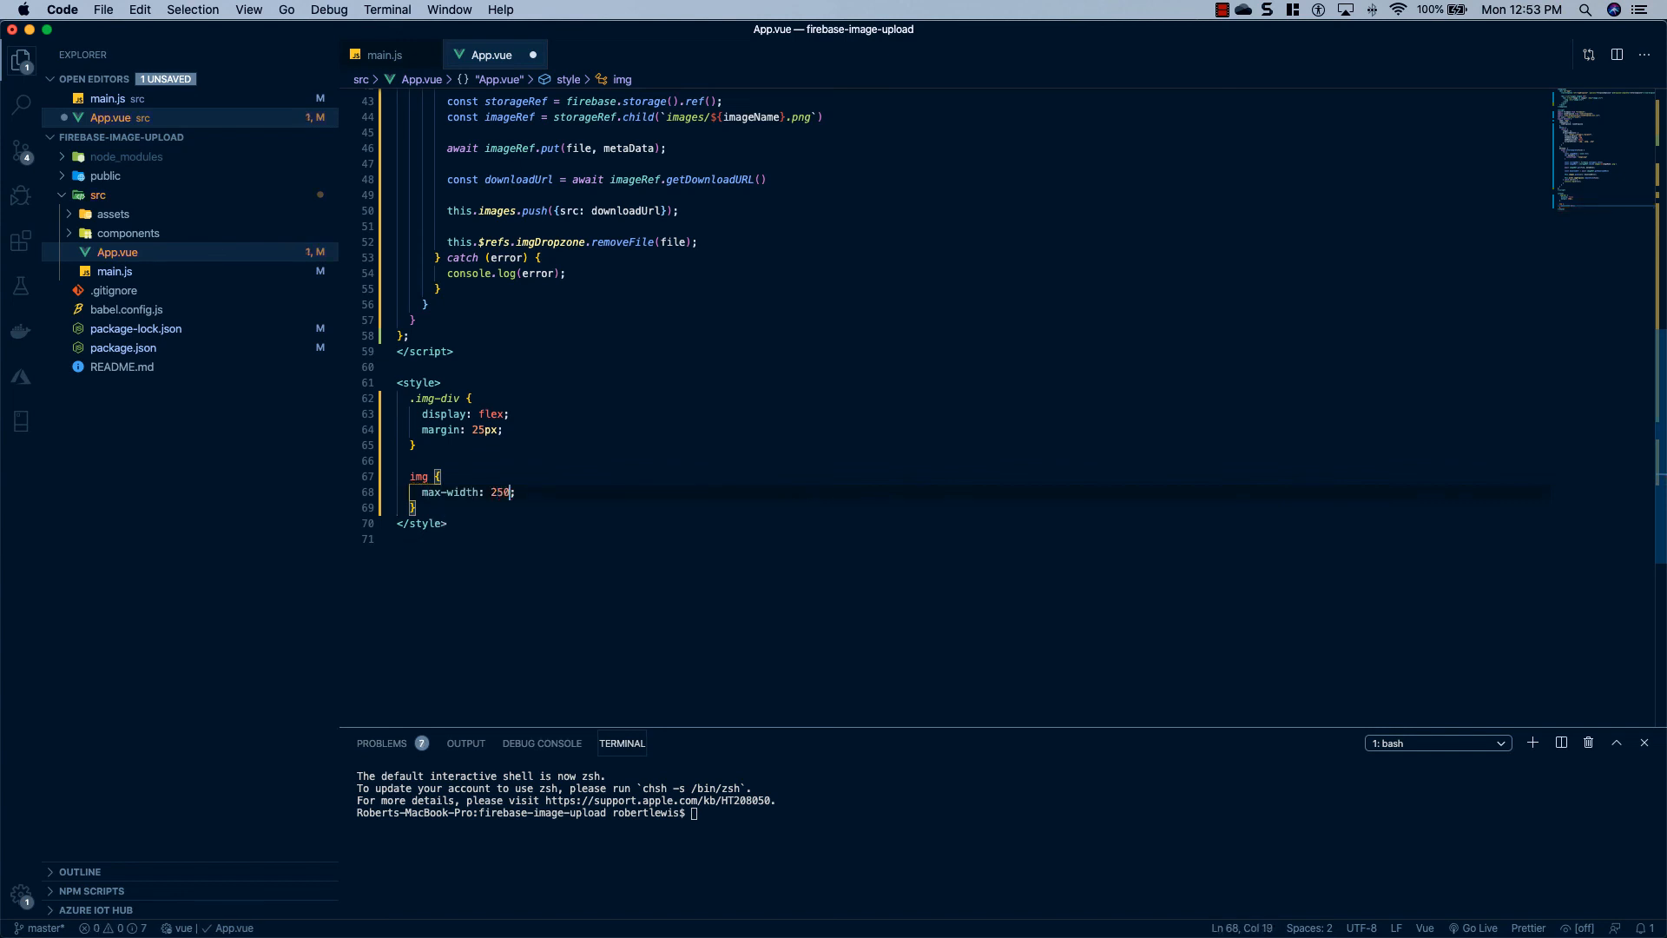
text(px)
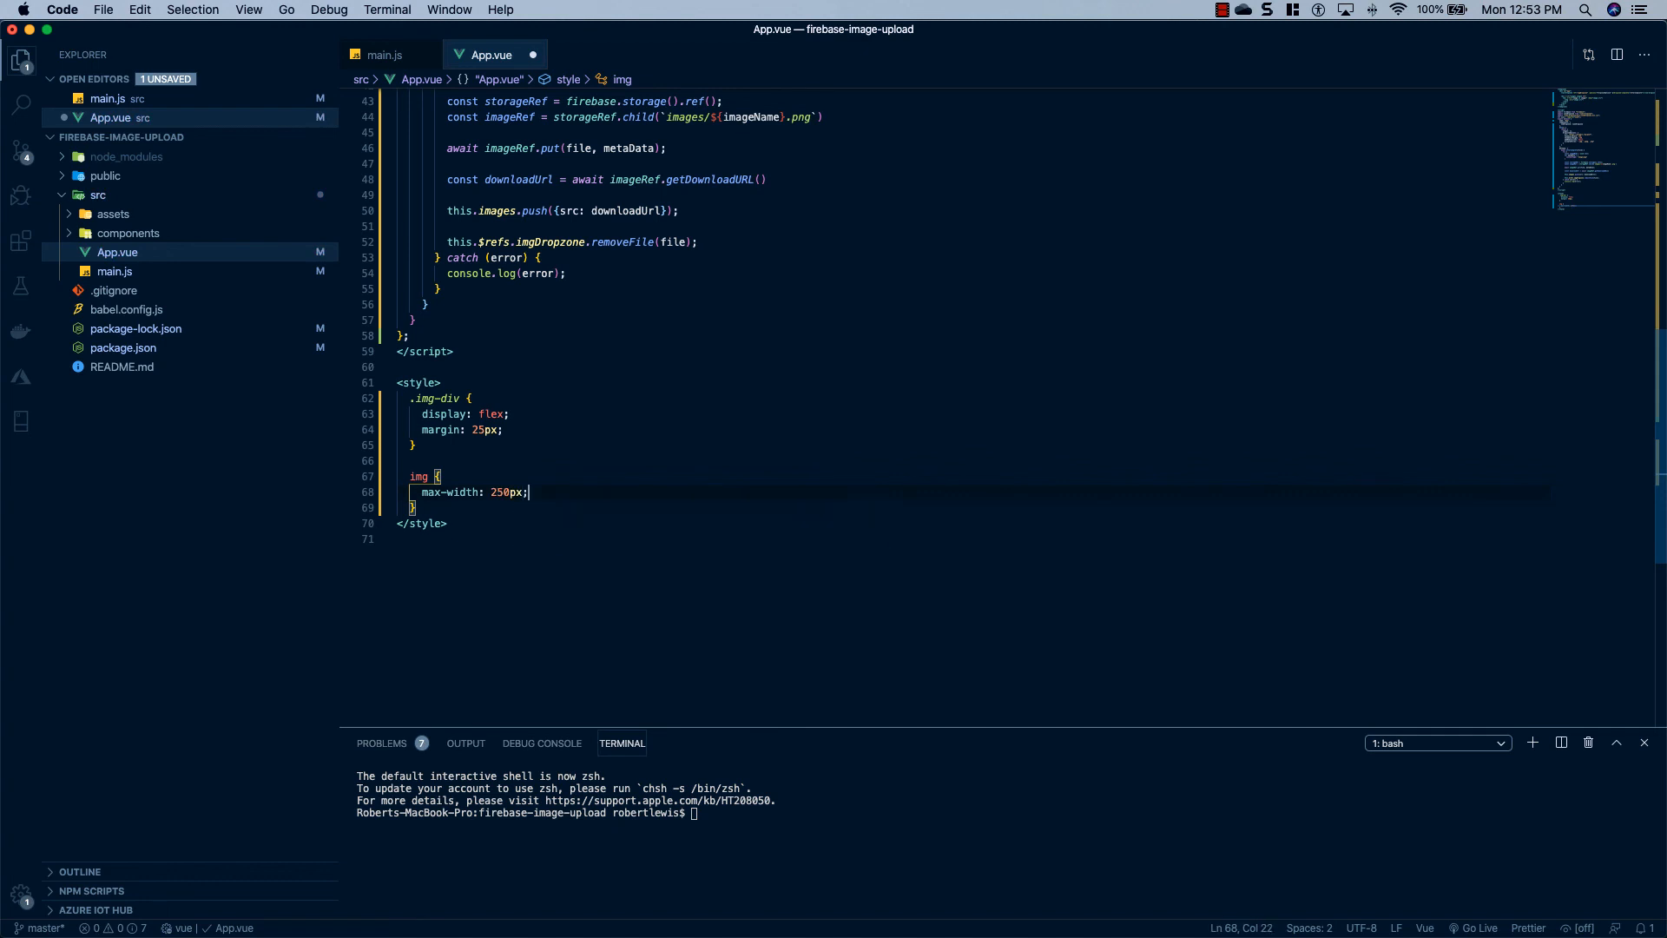
text(margin: 15px;)
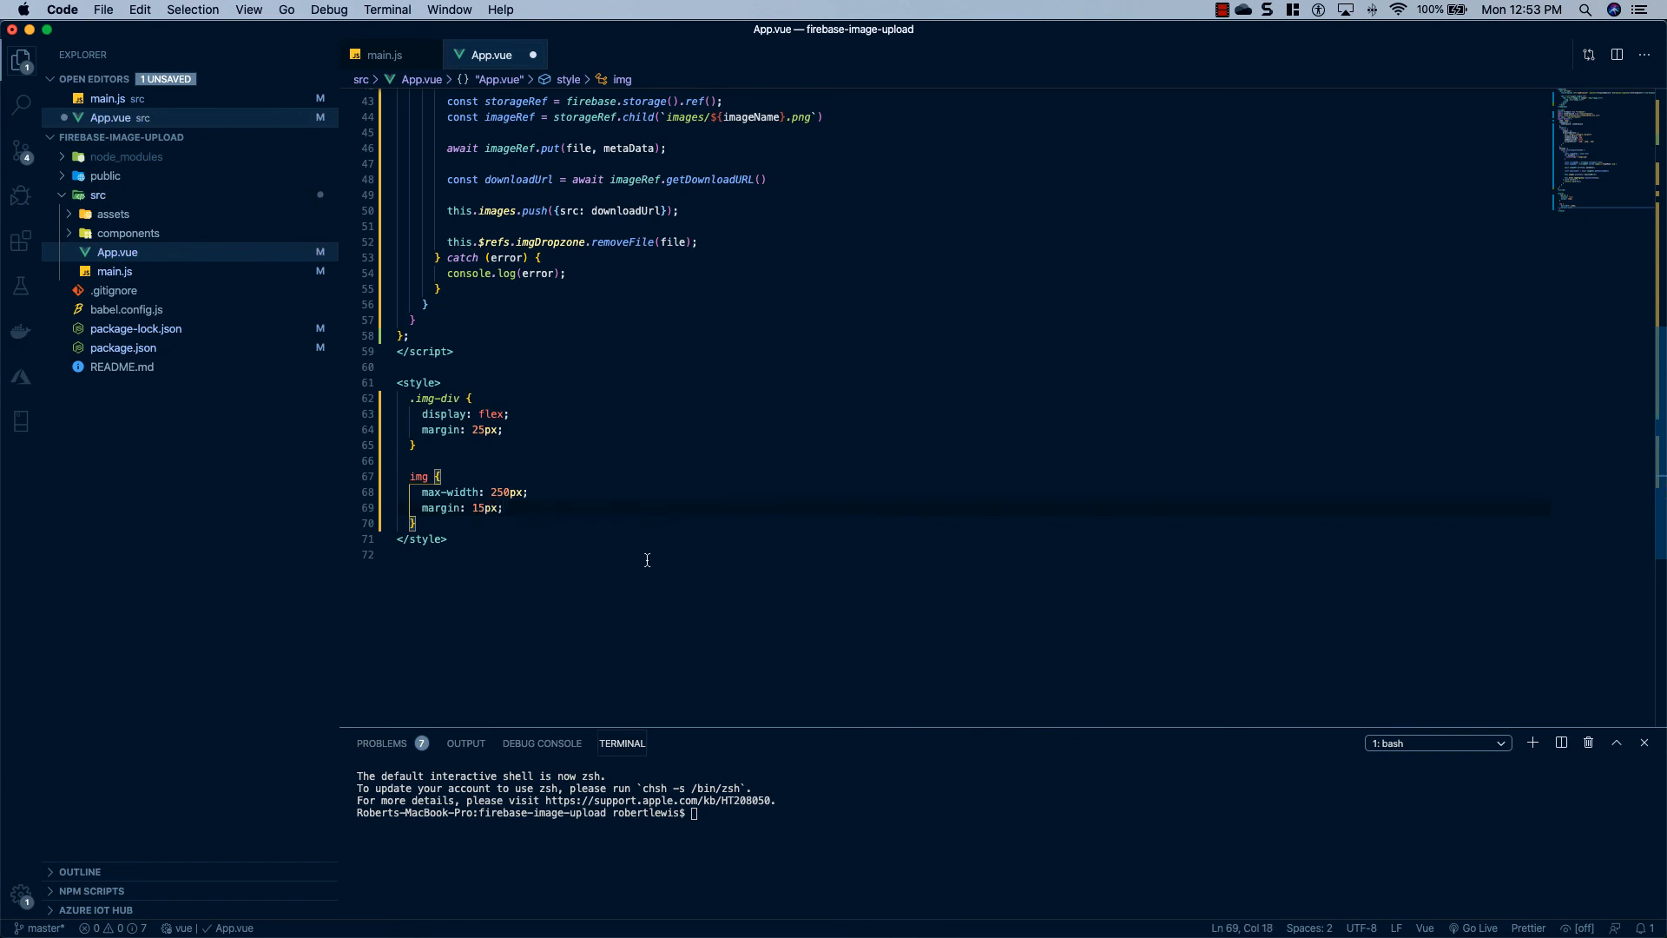
Save all open files, including App.vue, and start the dev server with npm run.
click(104, 10)
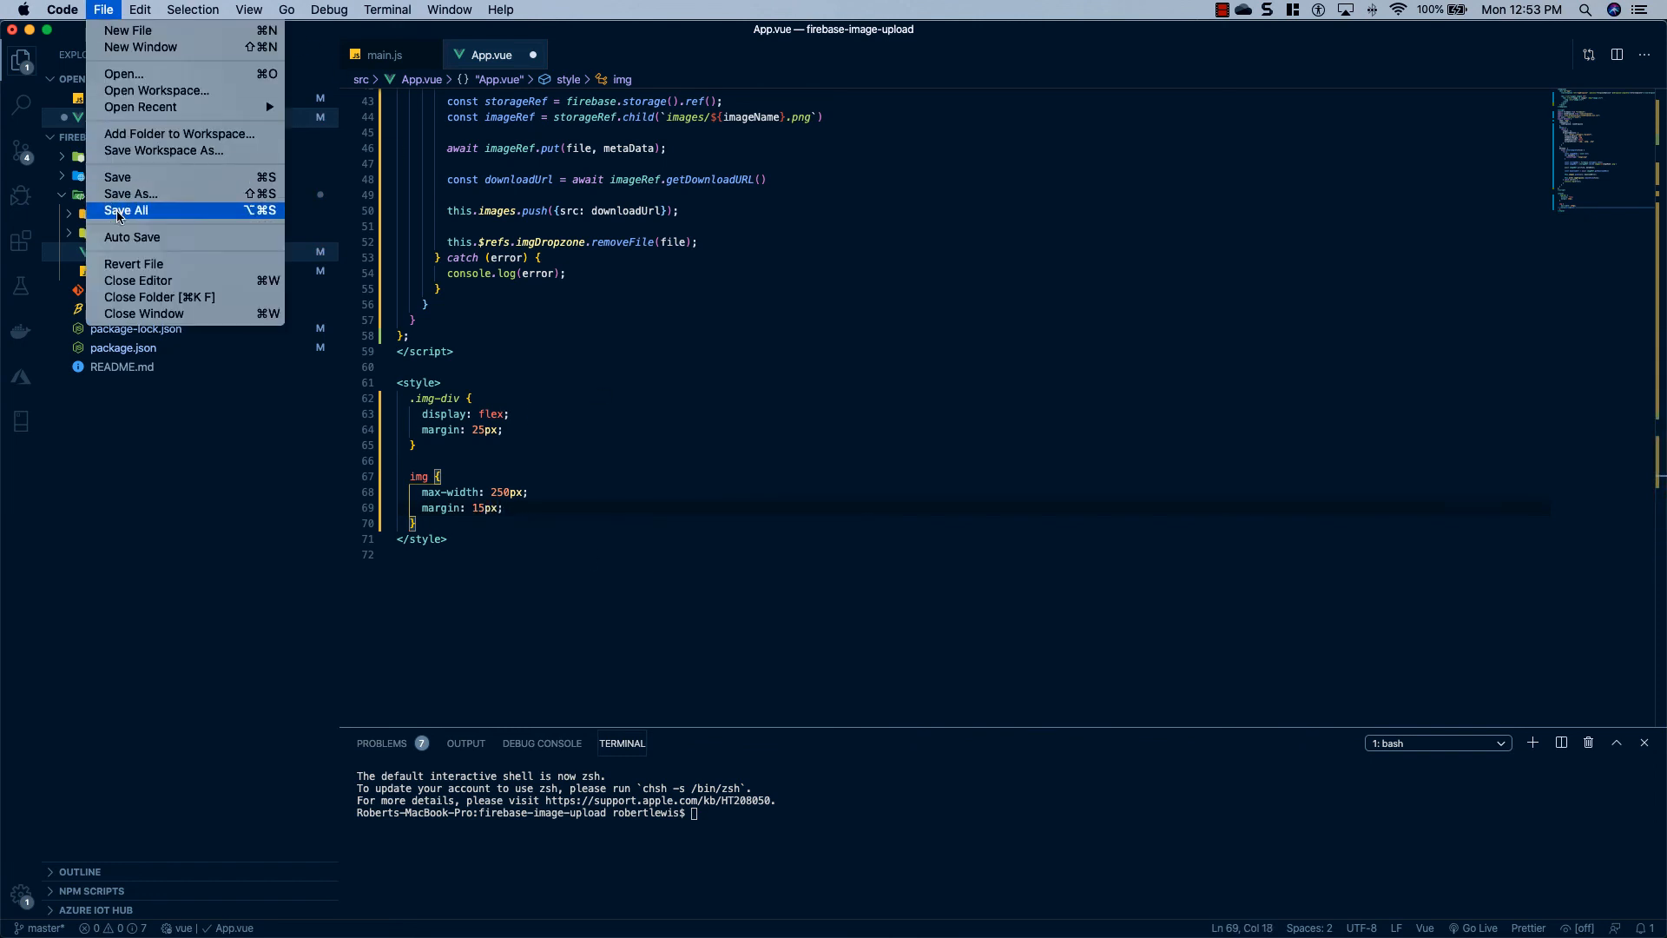
click(125, 209)
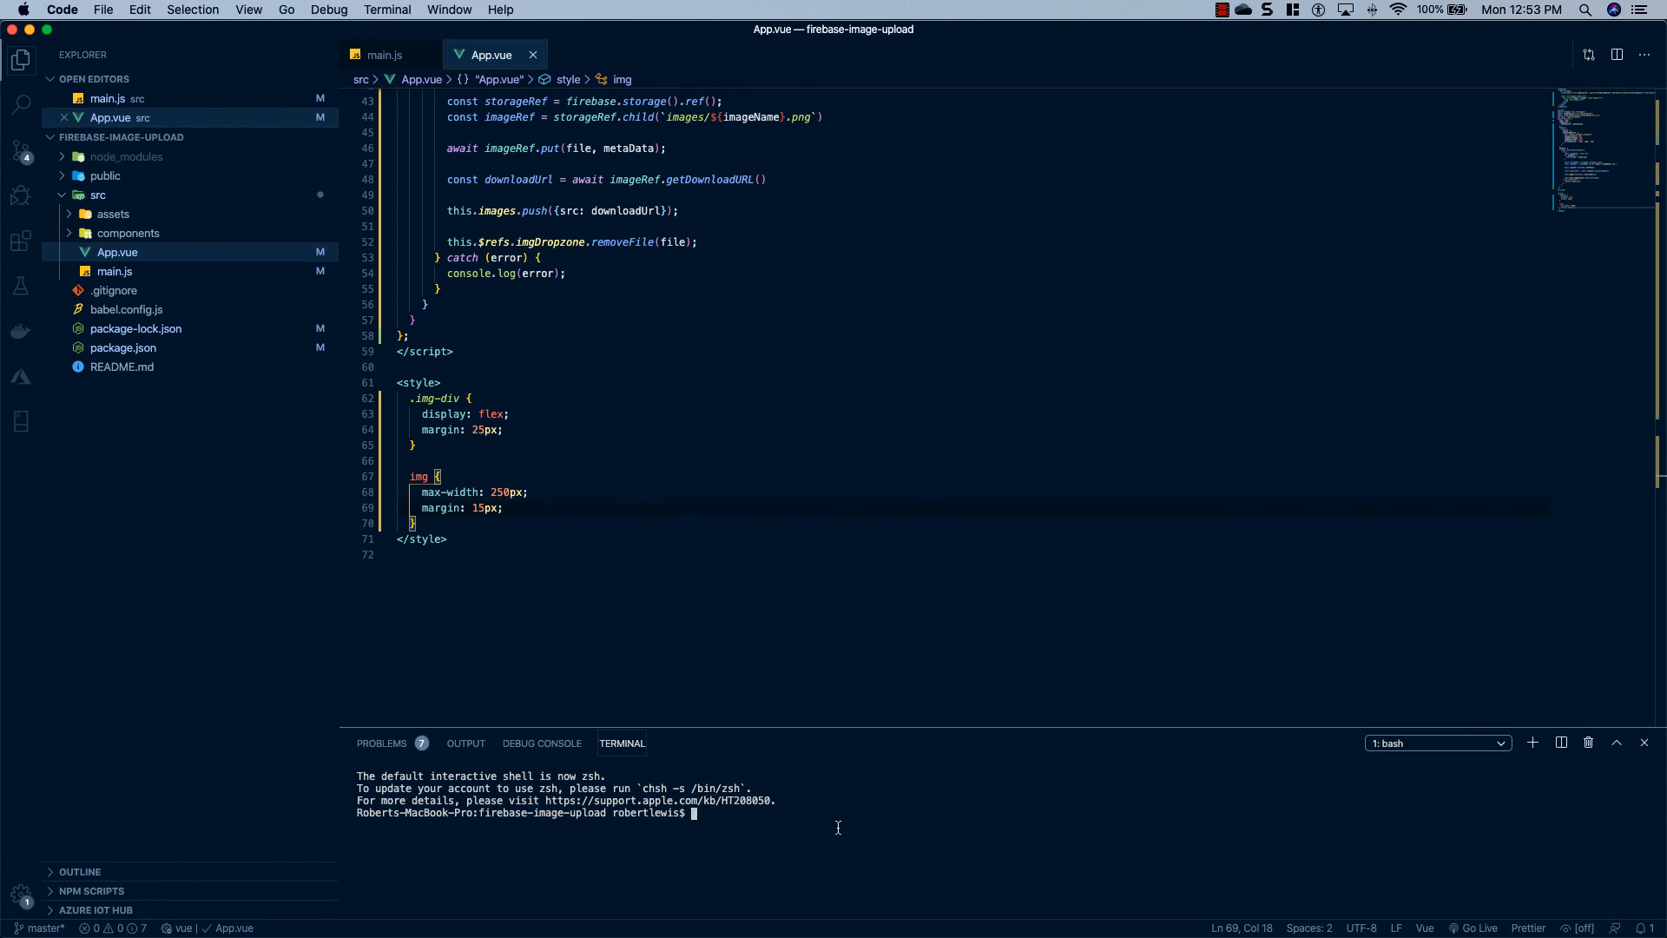
text(npm run)
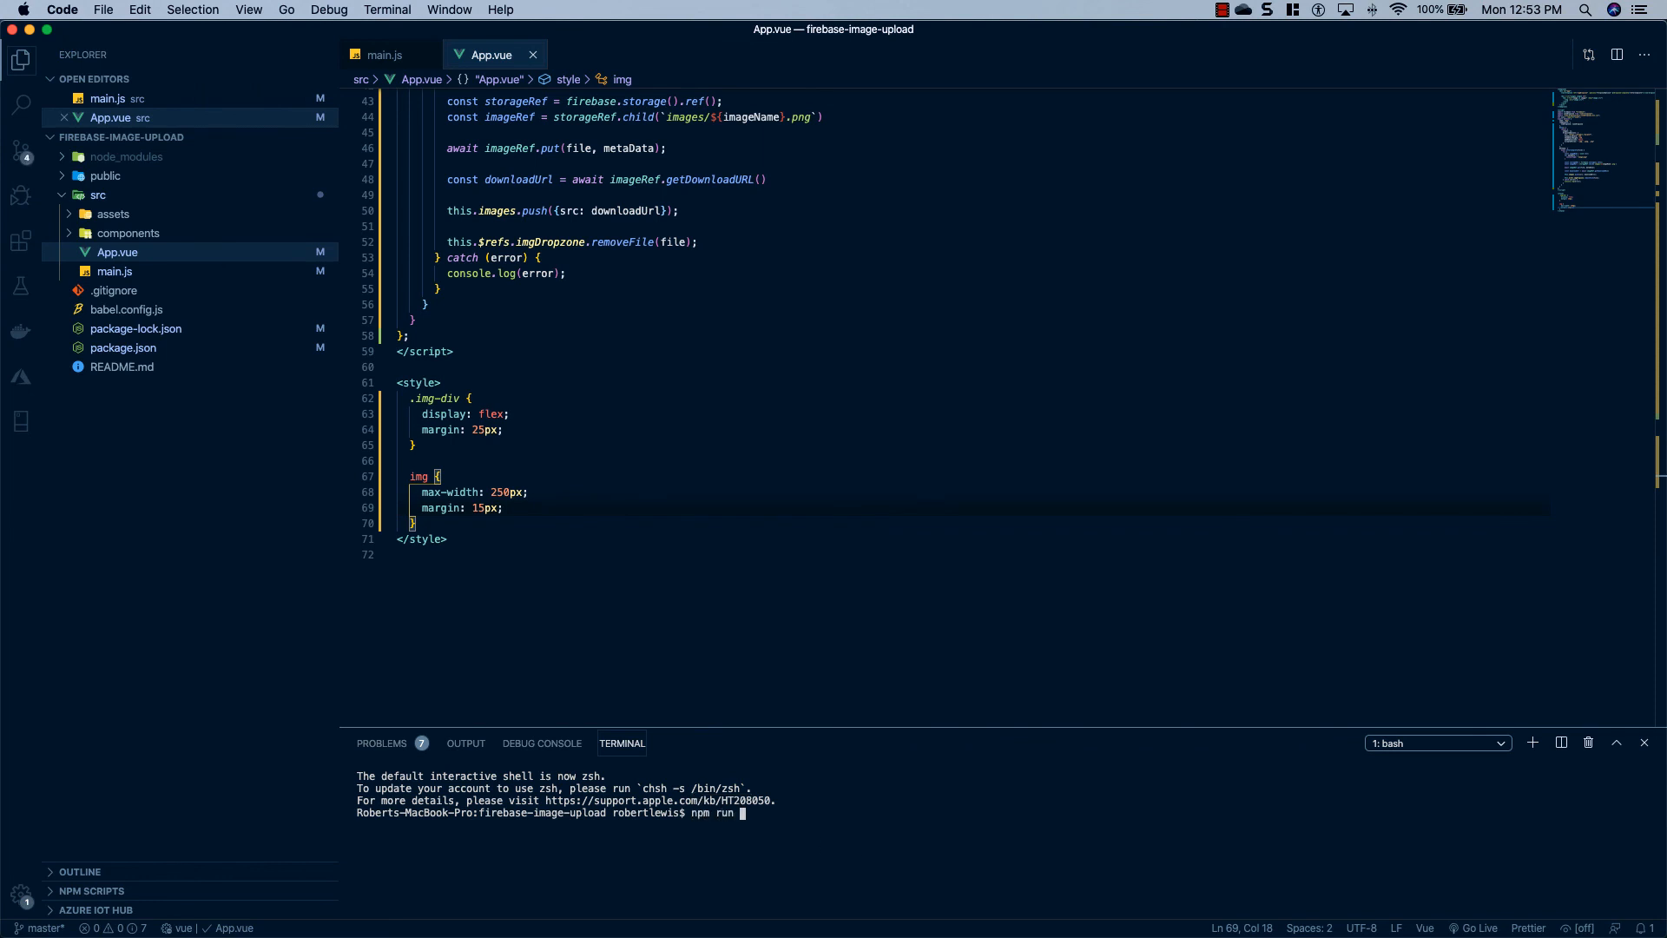
key(Return)
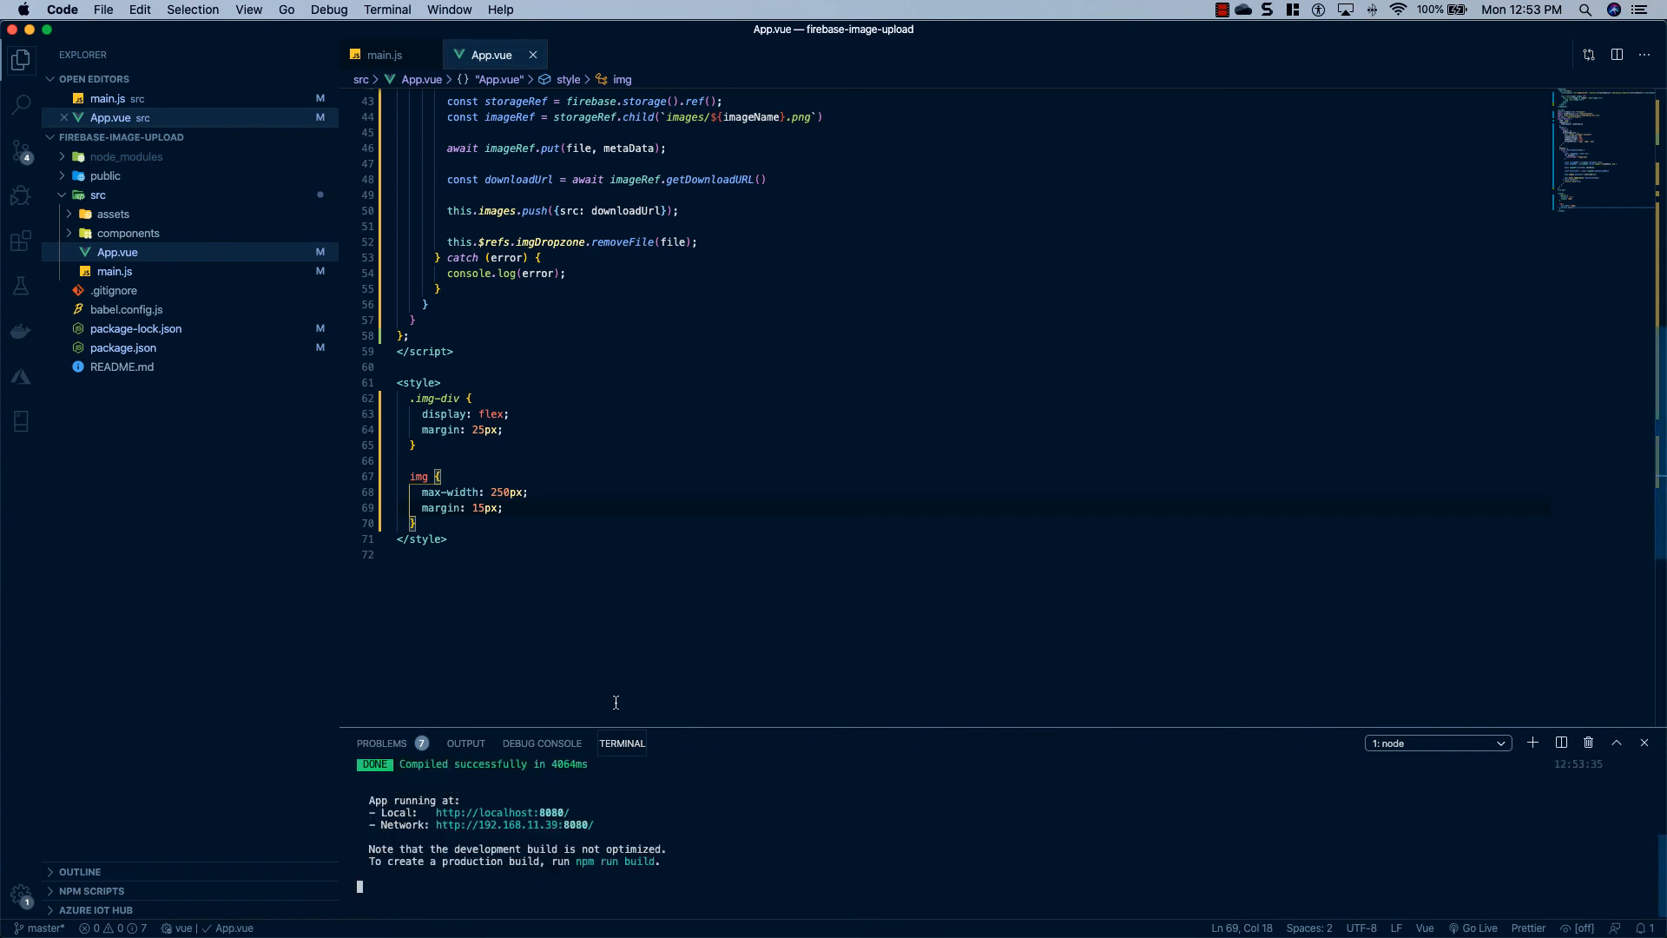
mouse_move(550, 813)
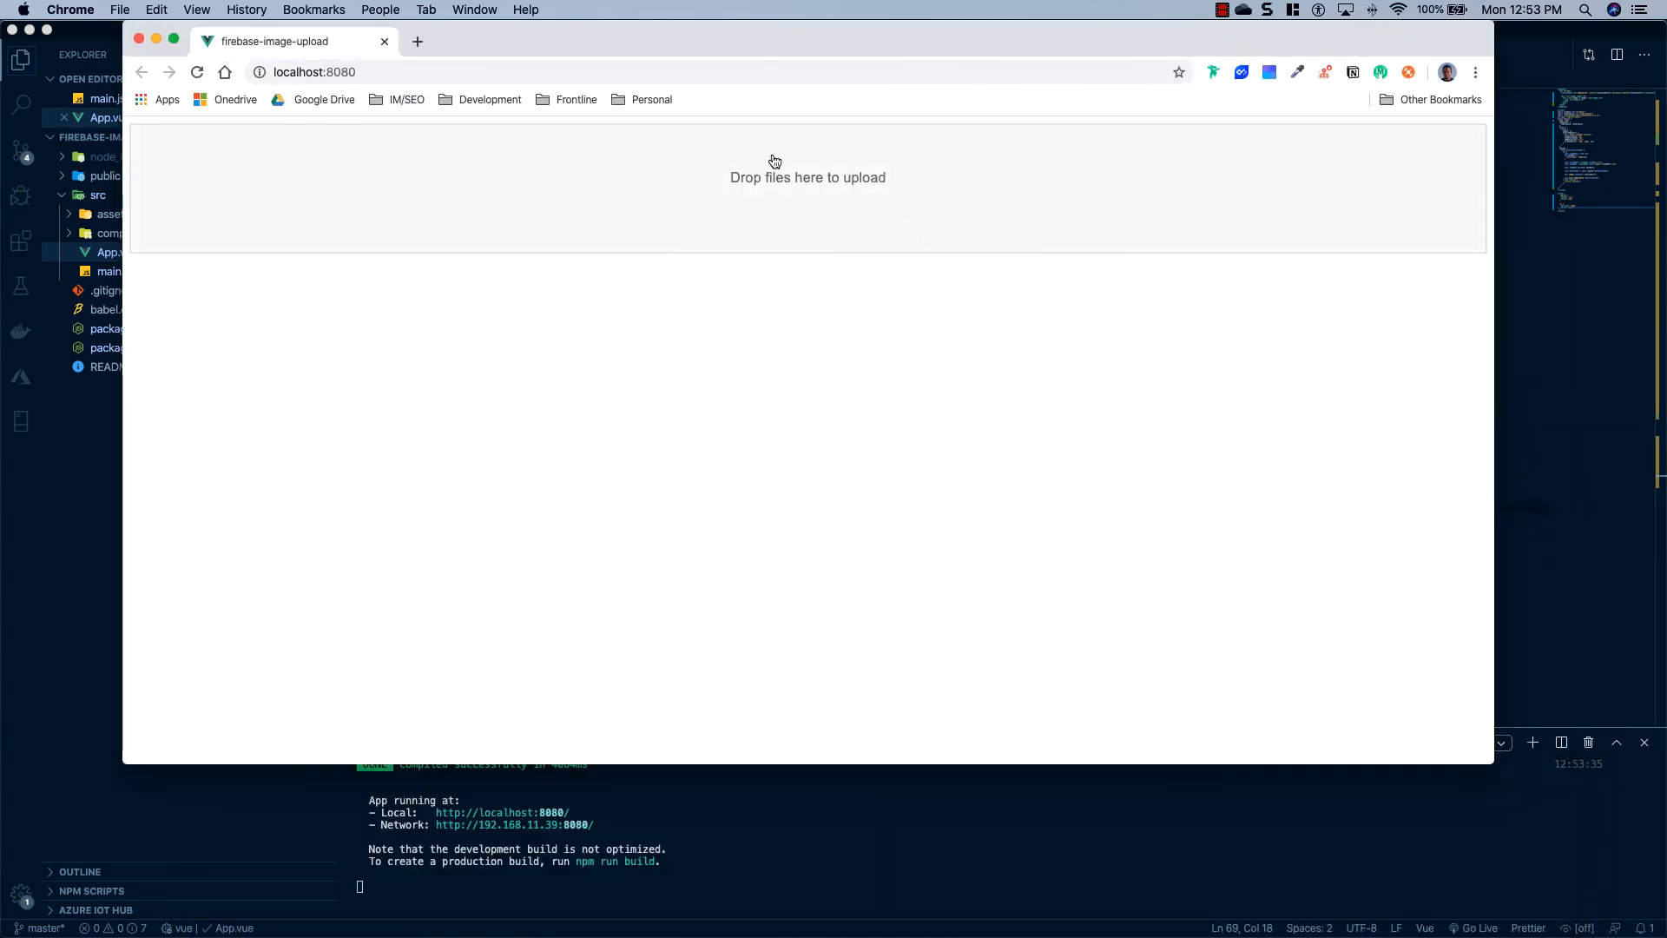
mouse_move(701, 210)
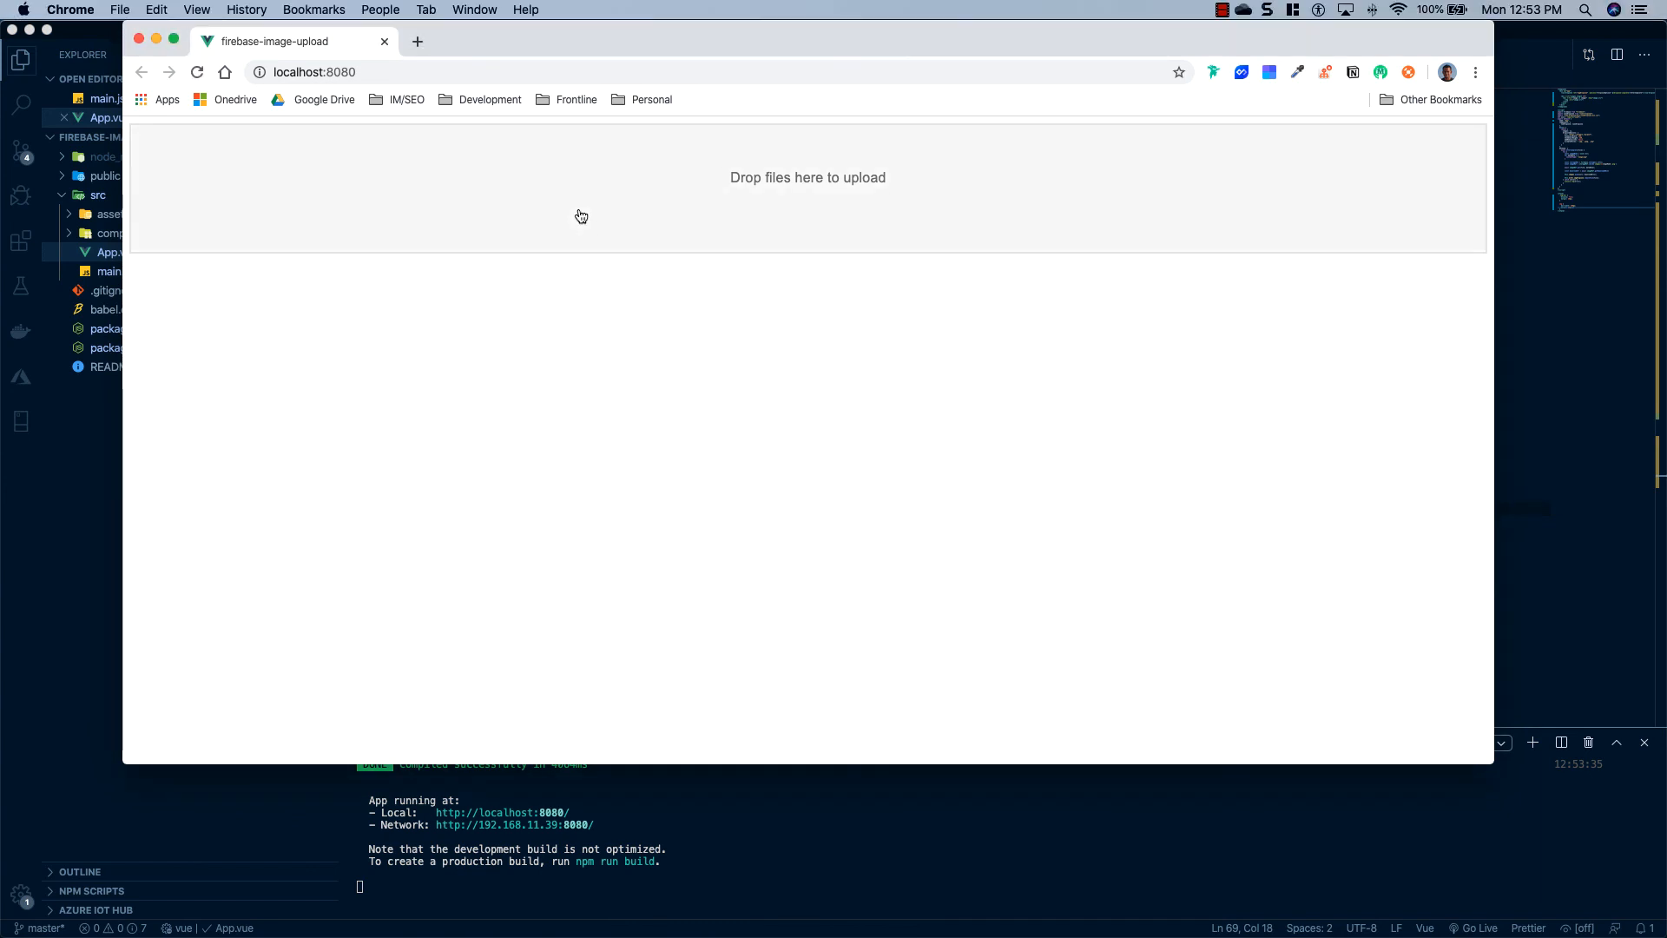
Upload the VS Code extensions banner through the dropzone, then pick the React logo image.
click(809, 177)
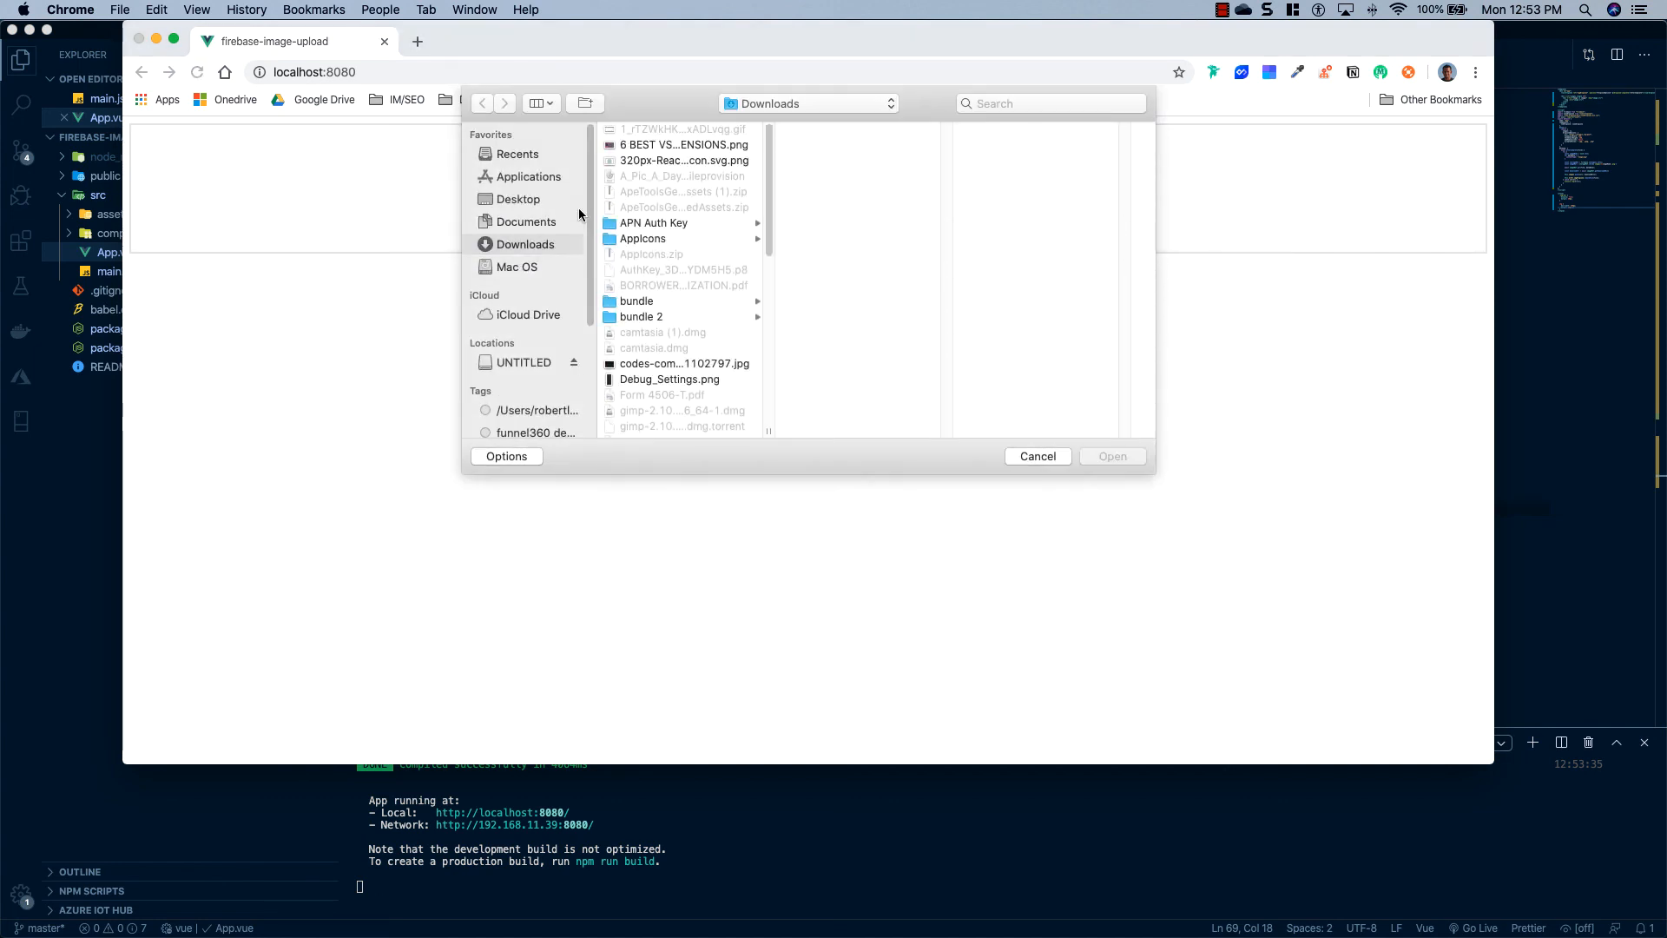
mouse_move(677, 236)
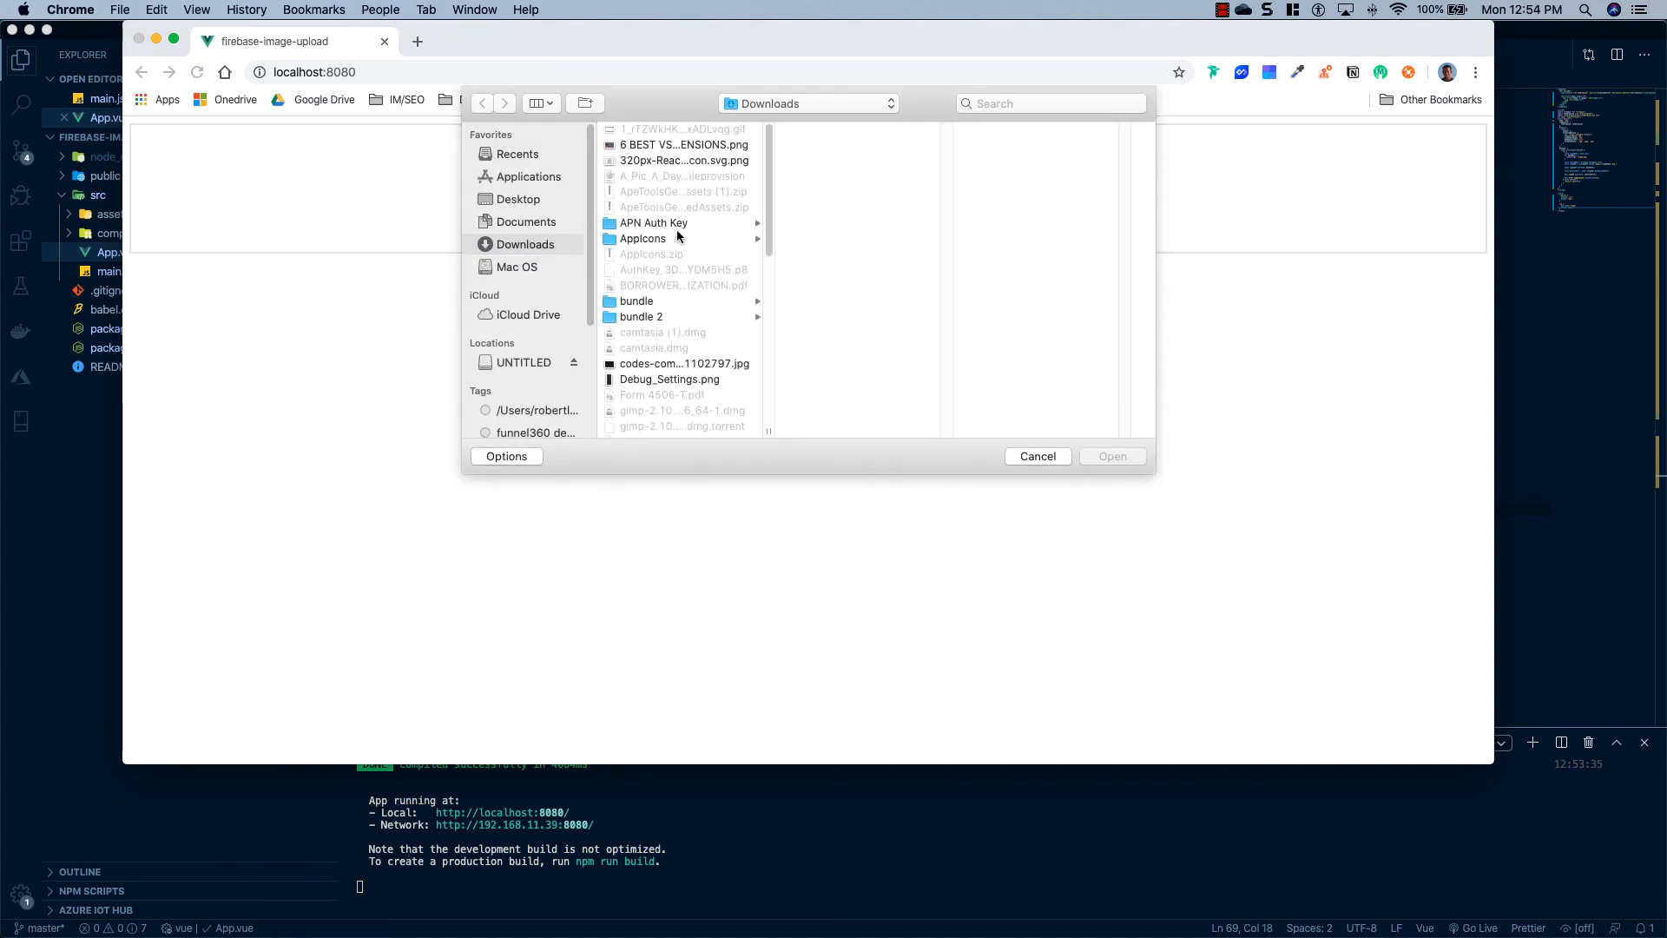
click(1111, 455)
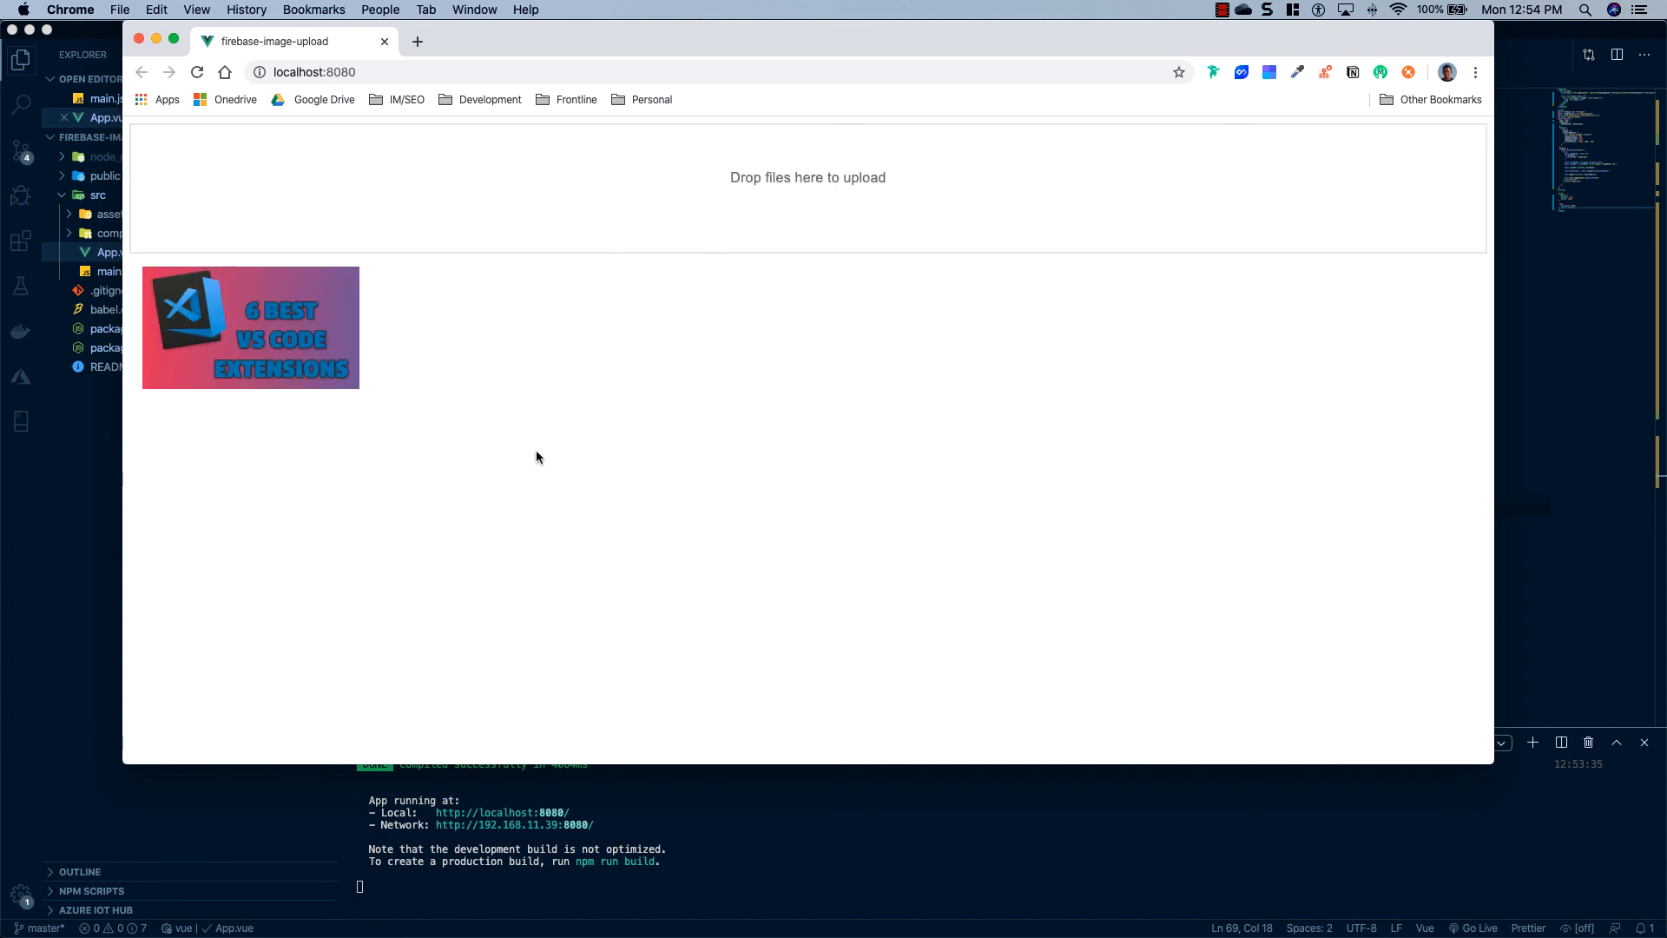
mouse_move(279, 352)
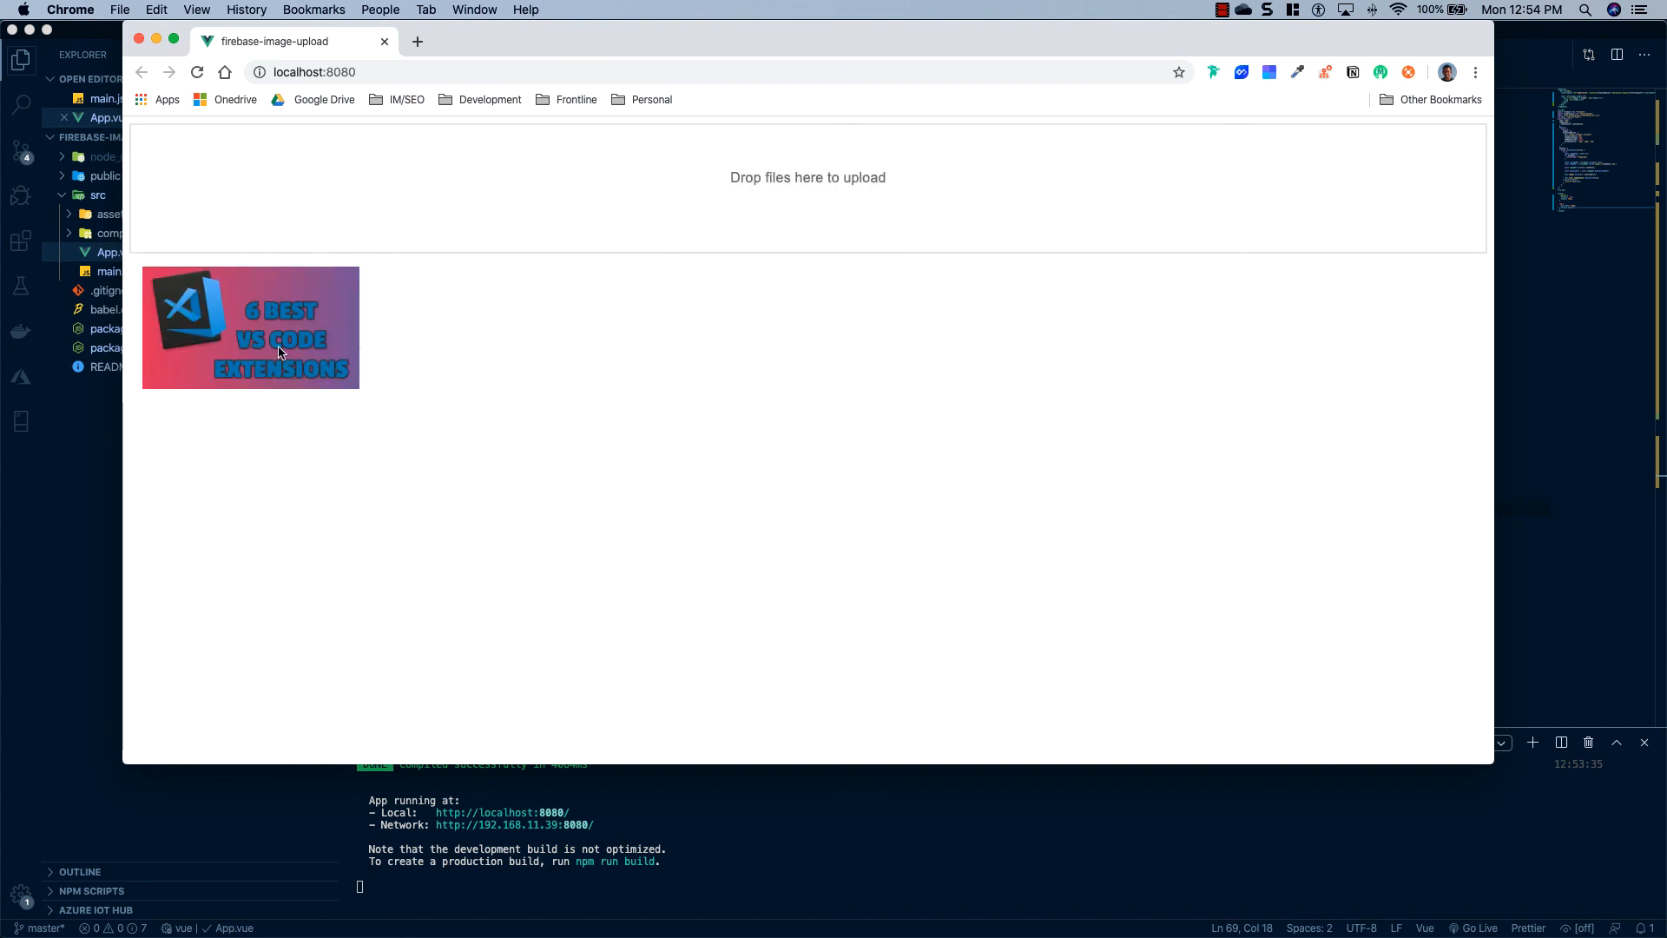
click(808, 177)
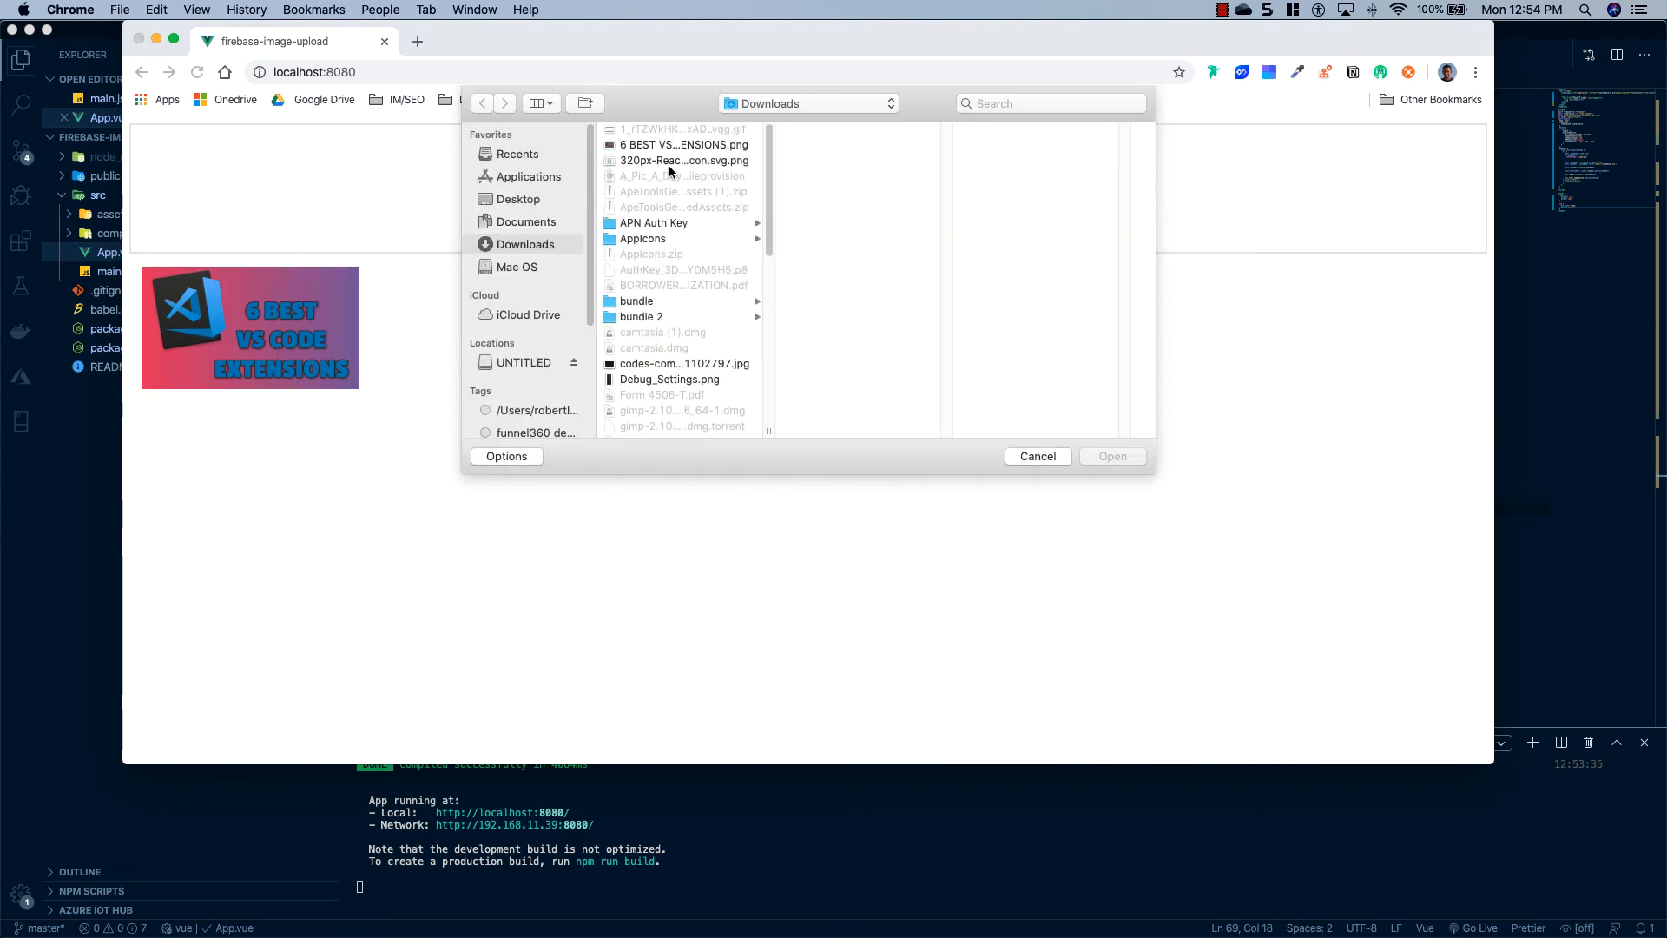
click(1037, 456)
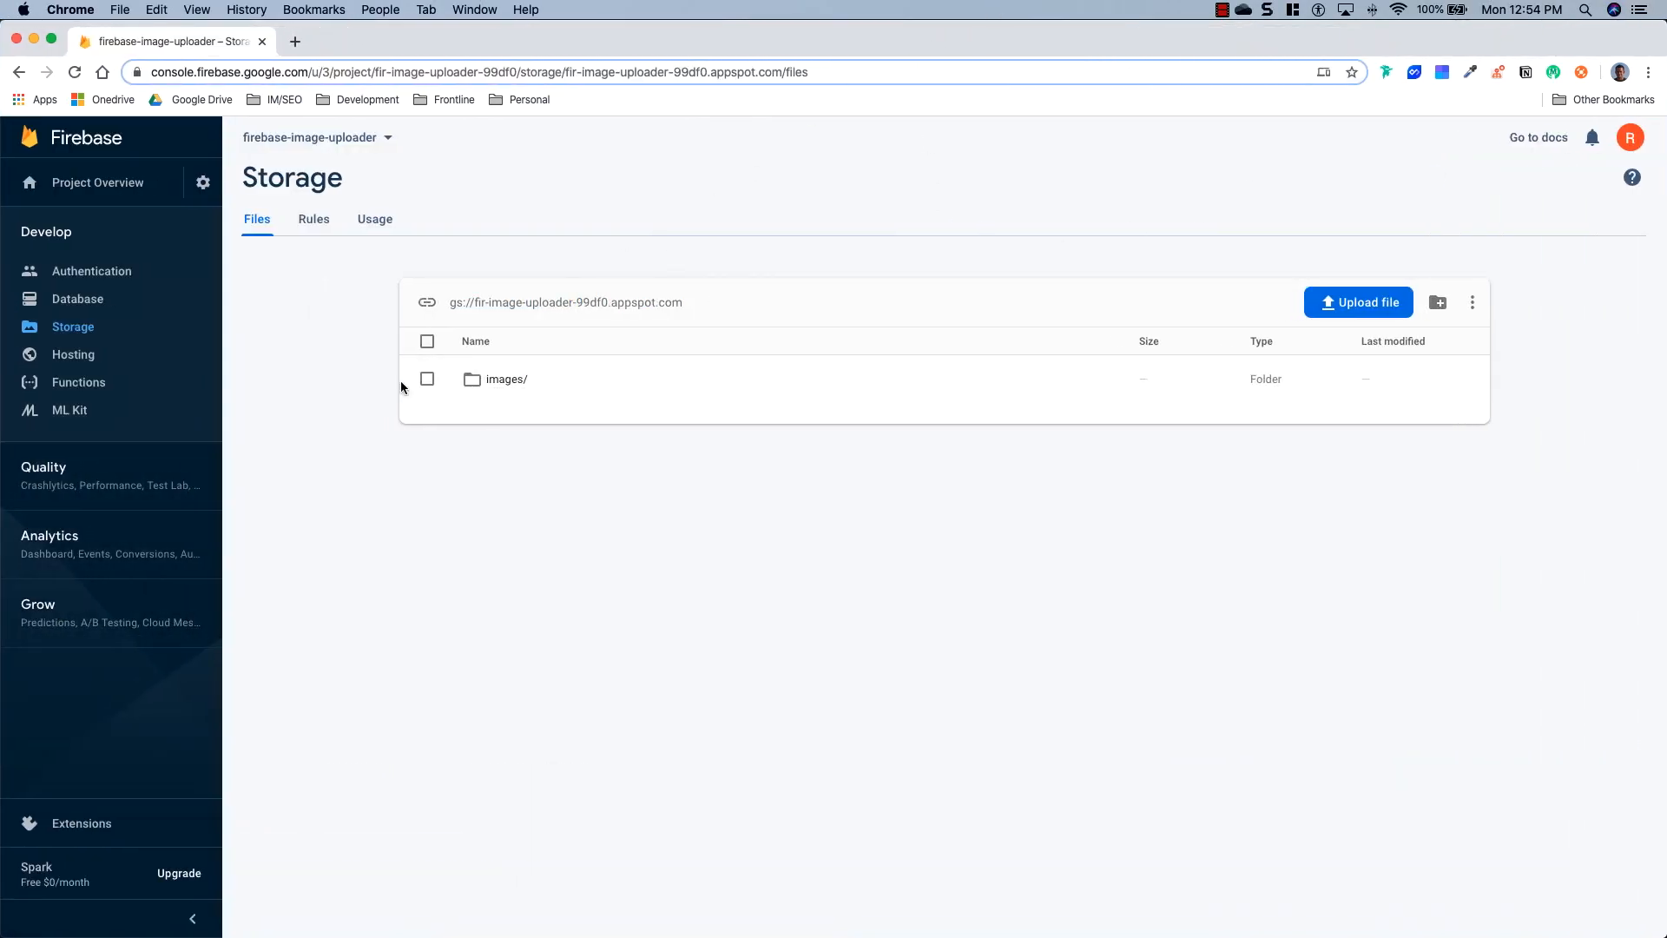
mouse_move(507, 379)
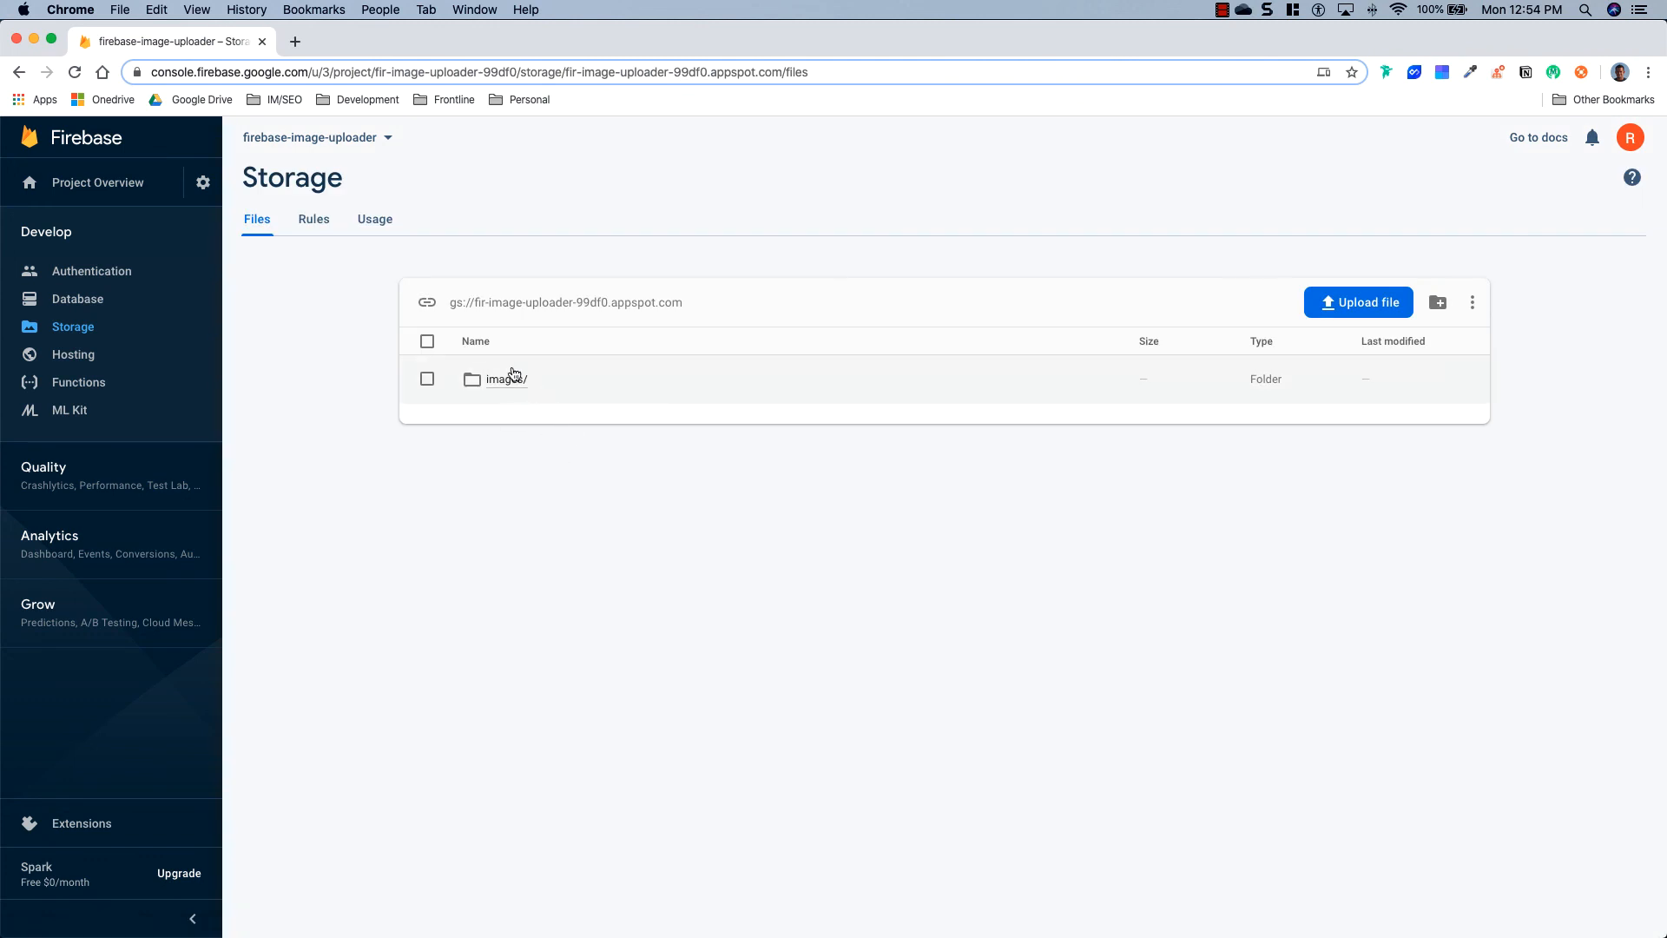
Open the images/ folder and preview the VS Code extensions and React logo PNGs.
click(507, 379)
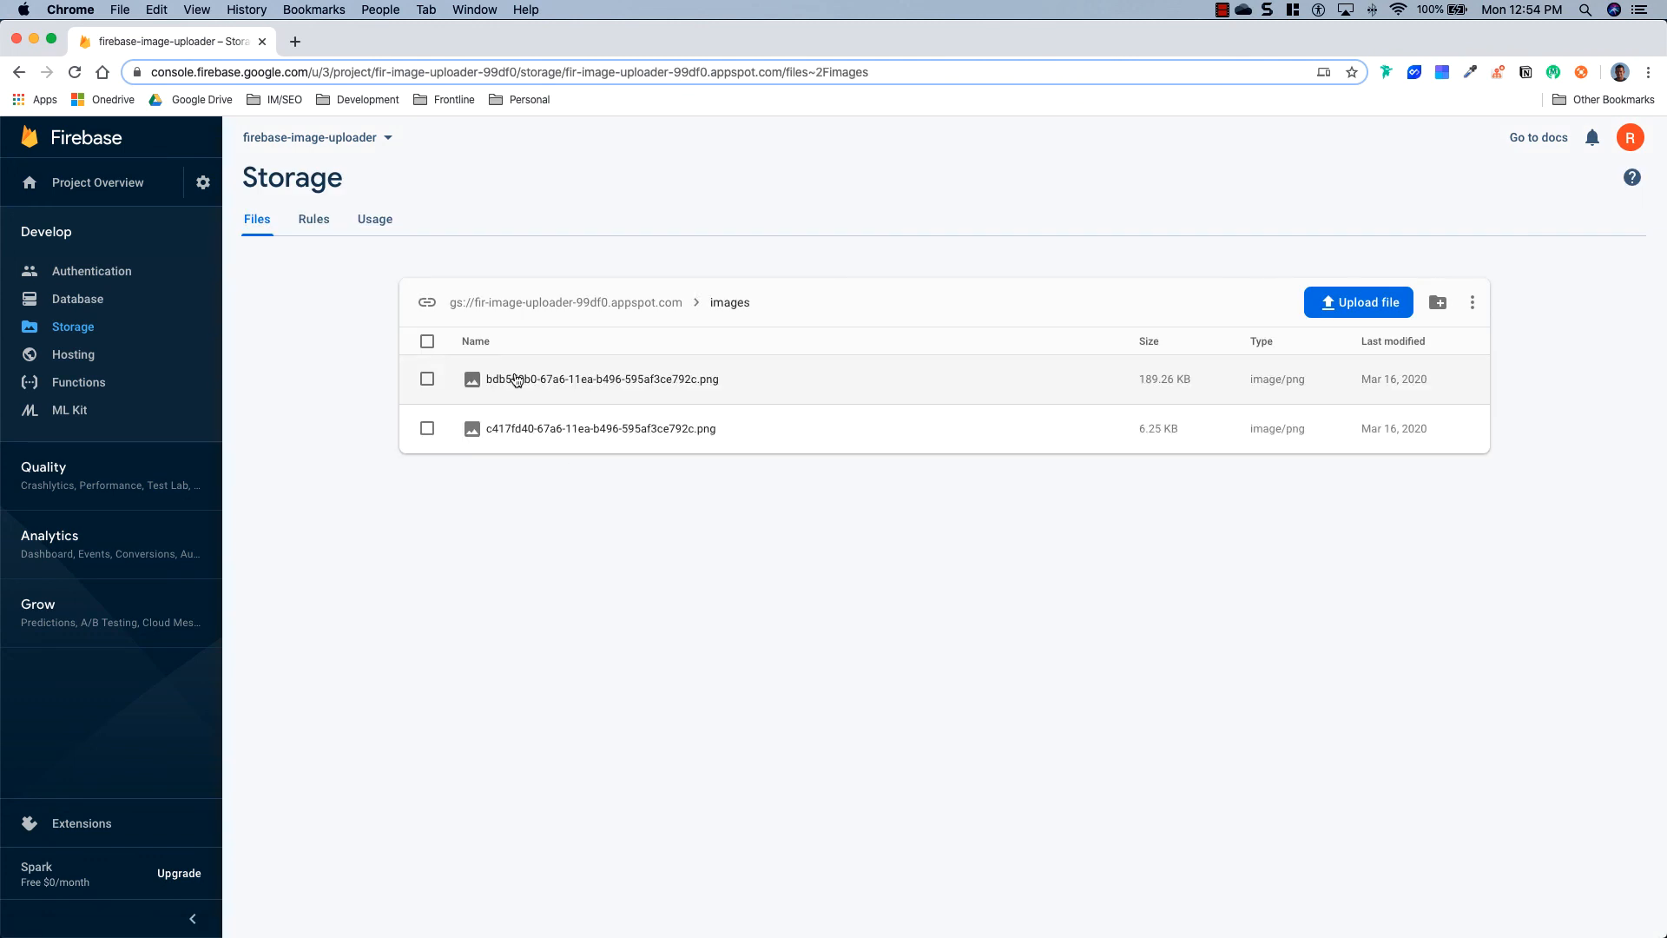
click(602, 378)
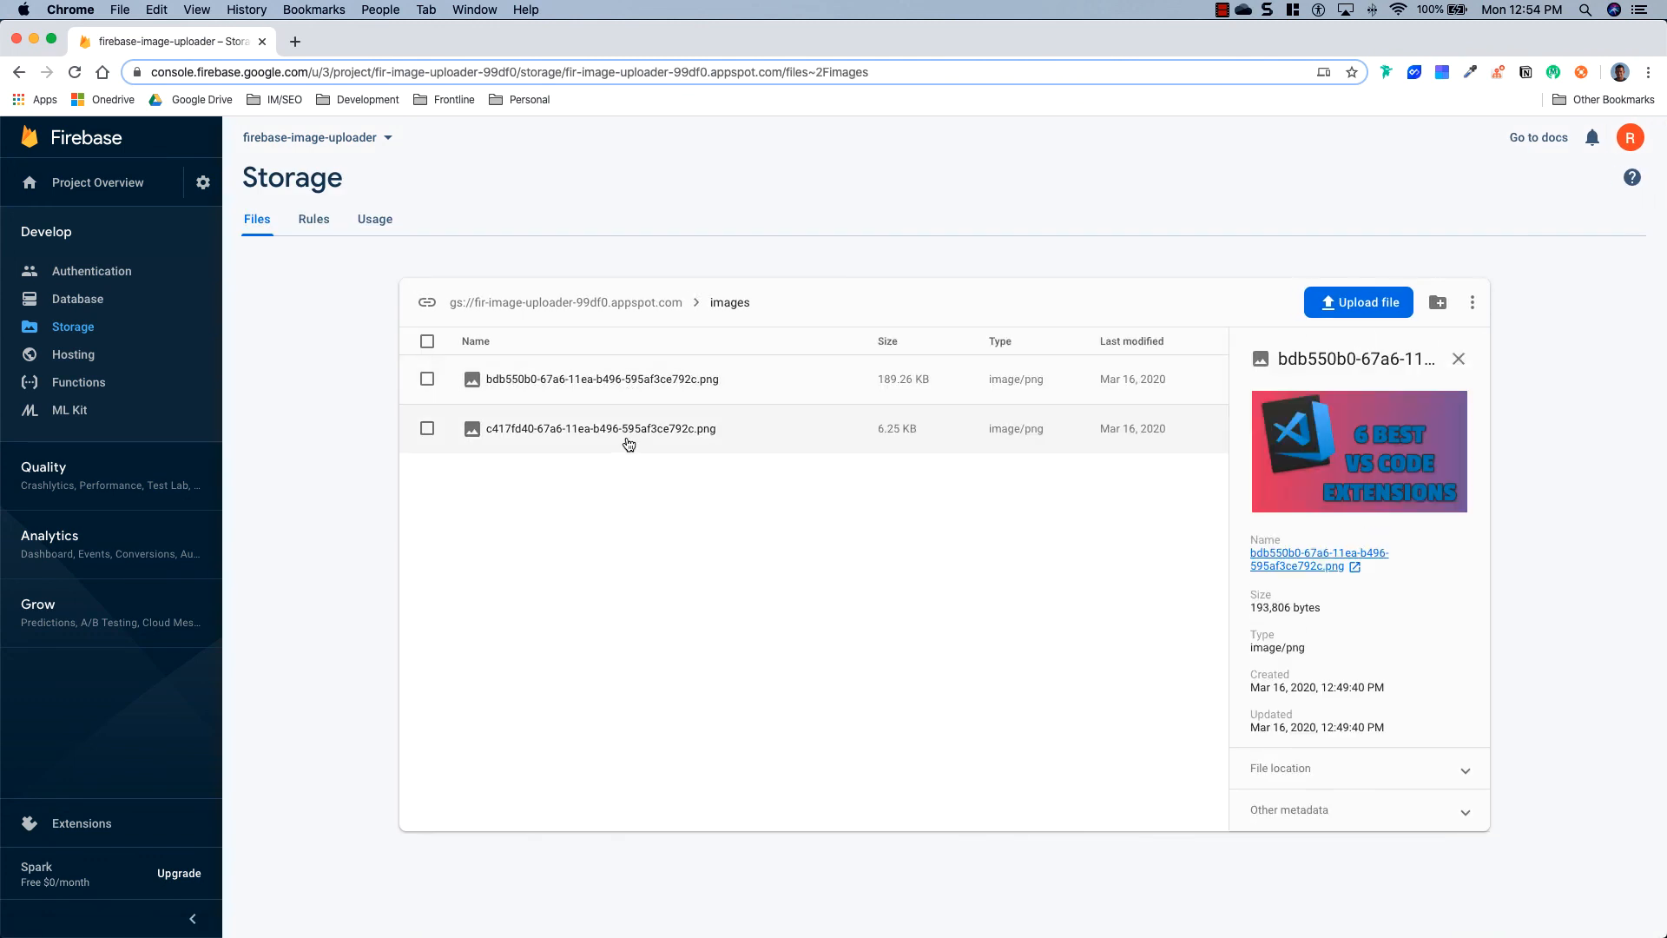
click(601, 428)
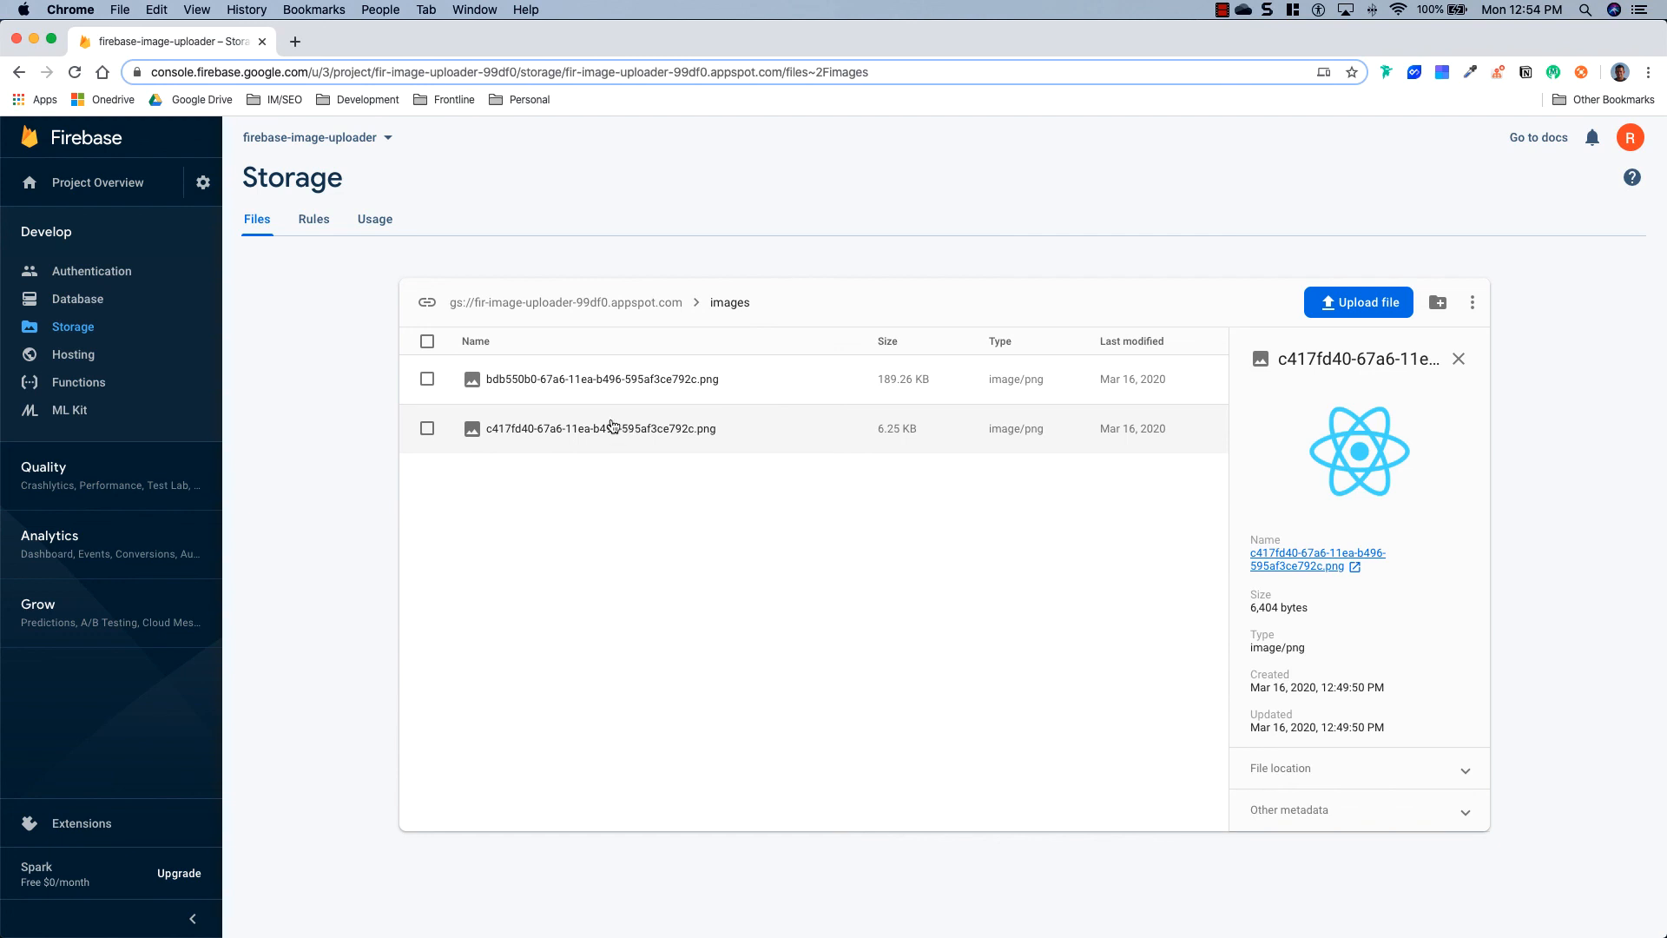